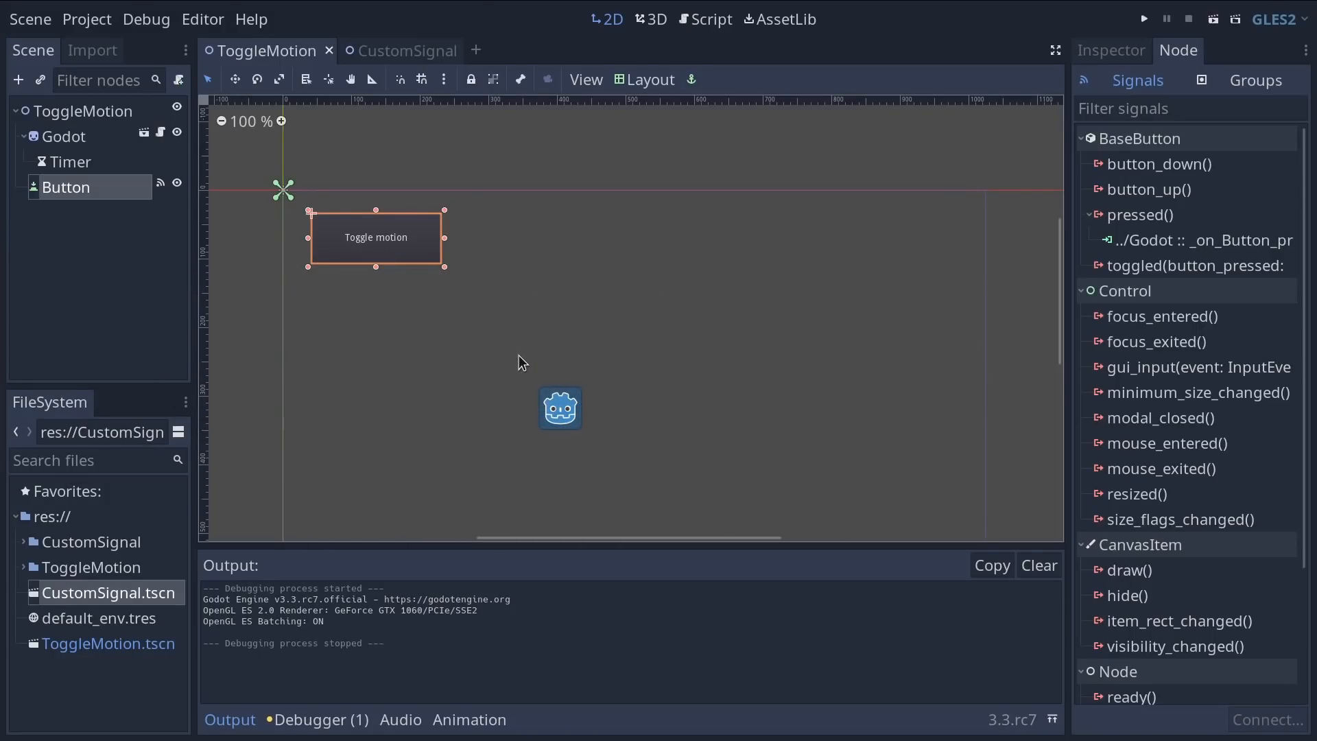
Step: Run the ToggleMotion scene, toggle the sprite's motion, then inspect the button's pressed signal connection
click(1142, 18)
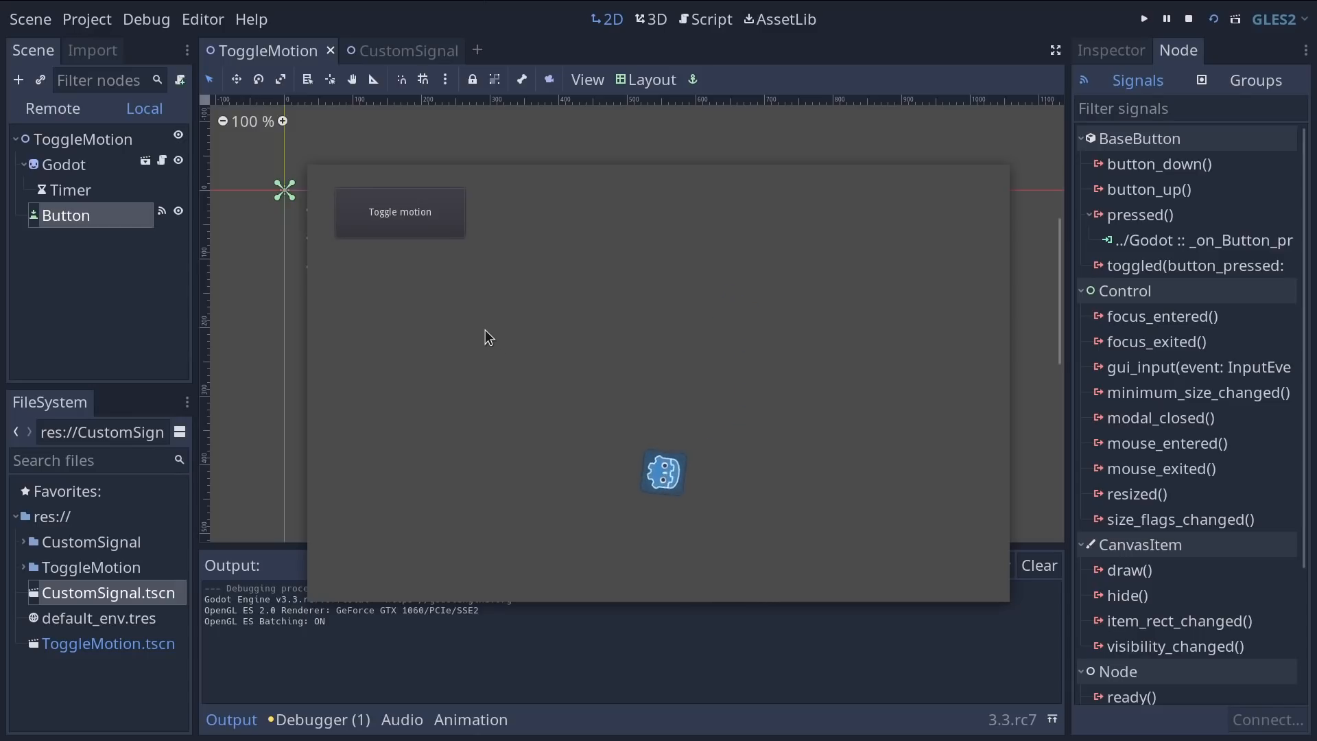
mouse_move(553, 314)
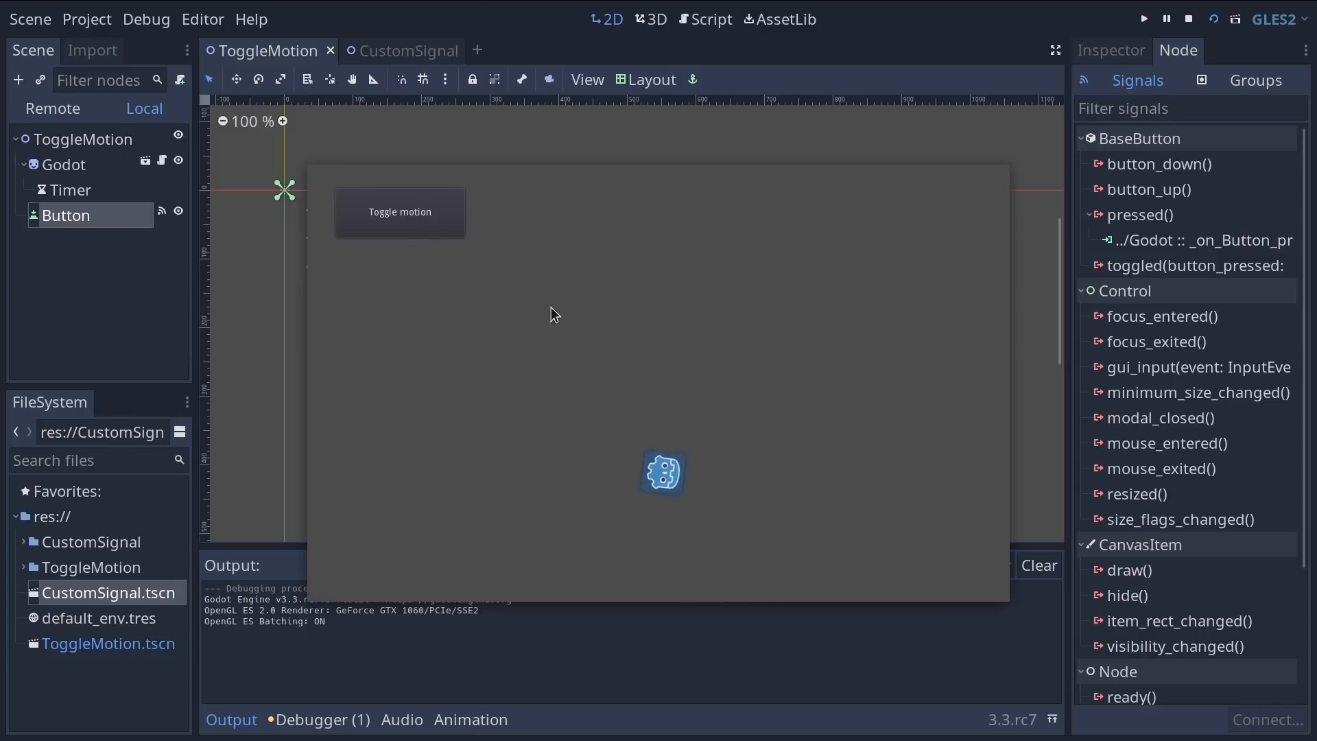
mouse_move(380, 235)
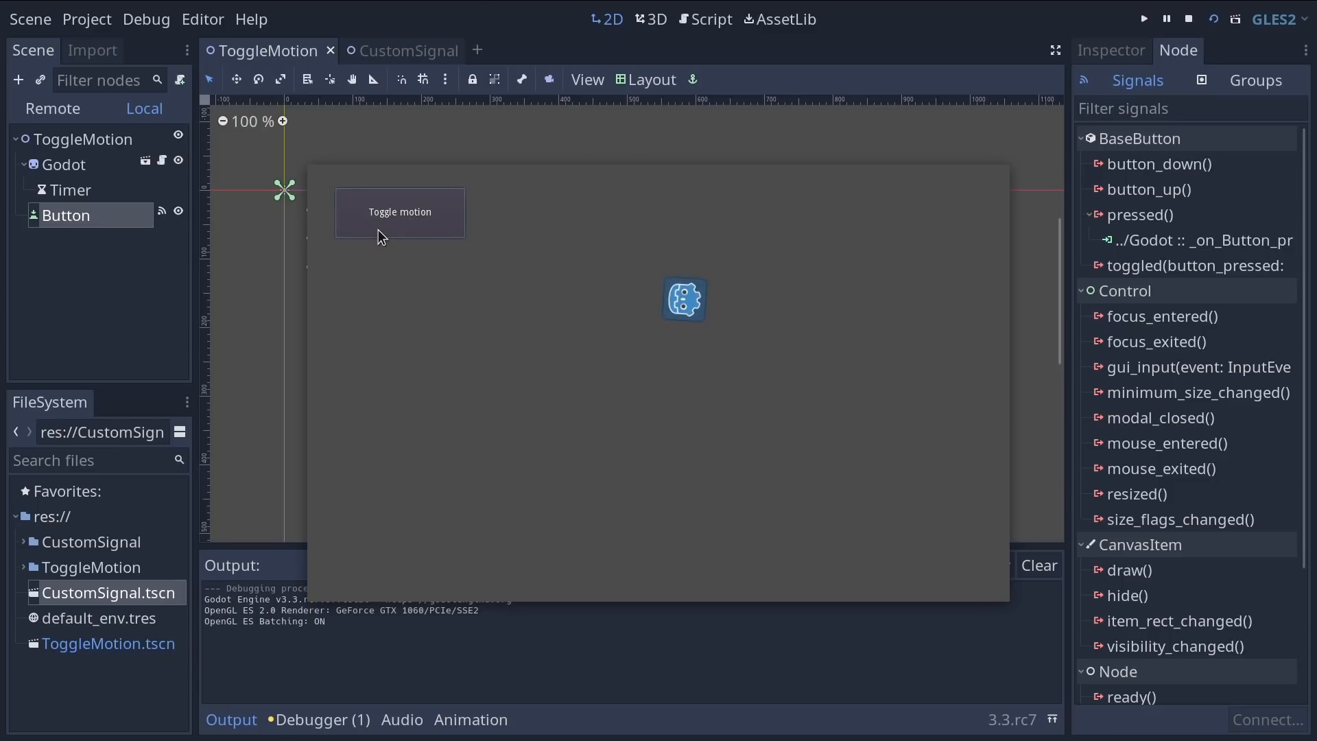
click(1189, 18)
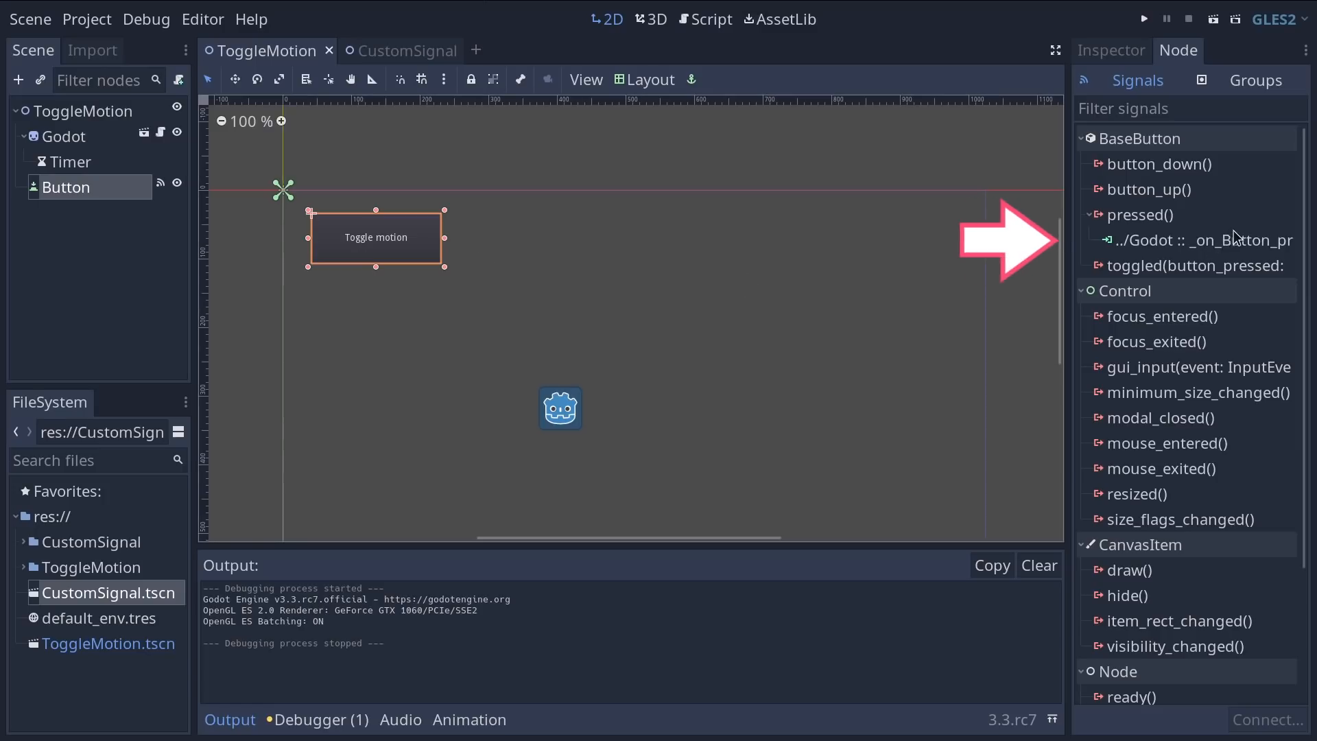
click(1202, 240)
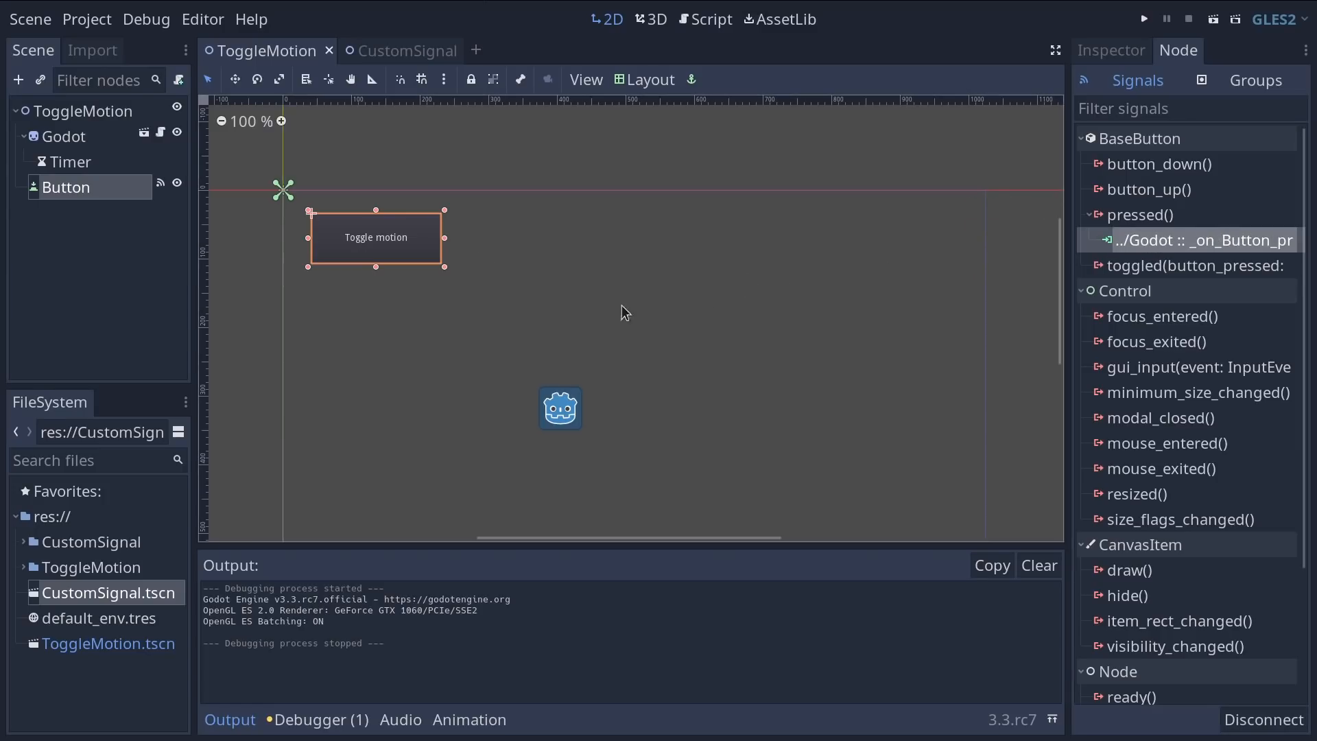
mouse_move(163, 123)
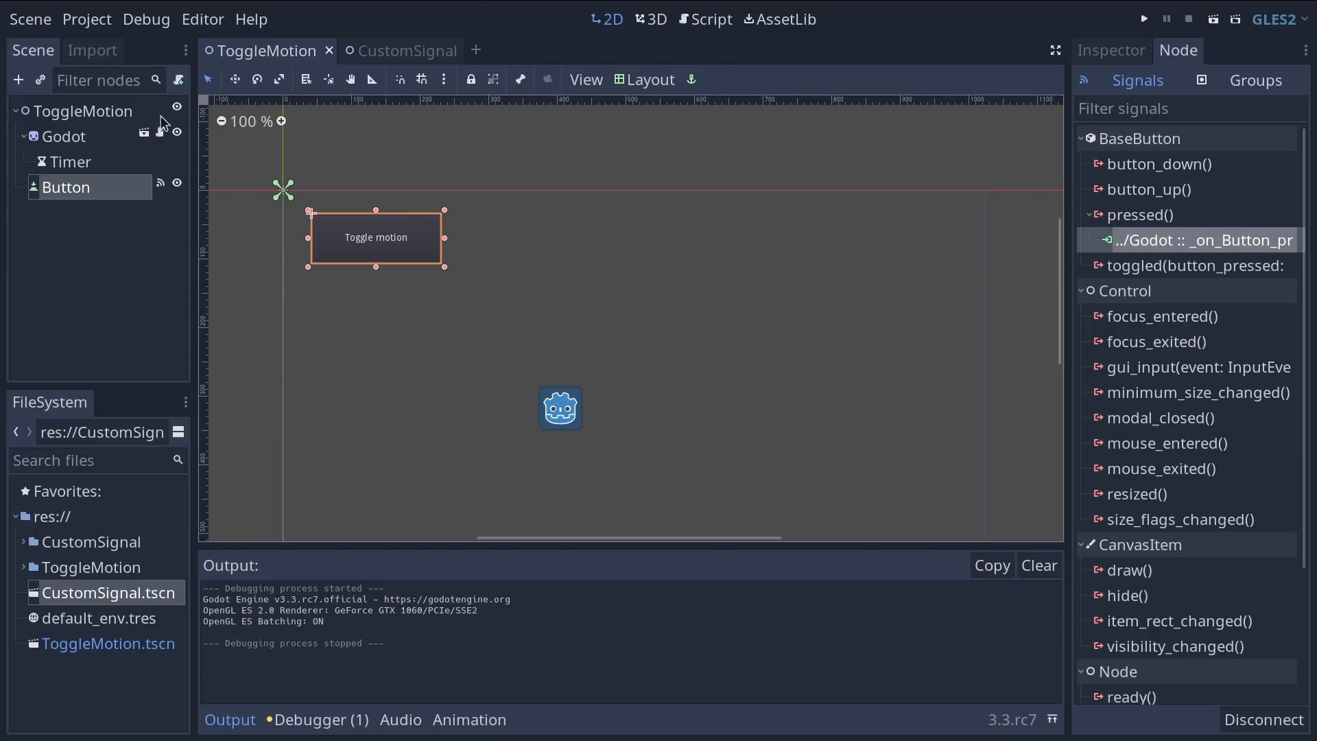
Step: Review the Godot.gd script, run the scene again and switch to the CustomSignal scene tab
click(712, 17)
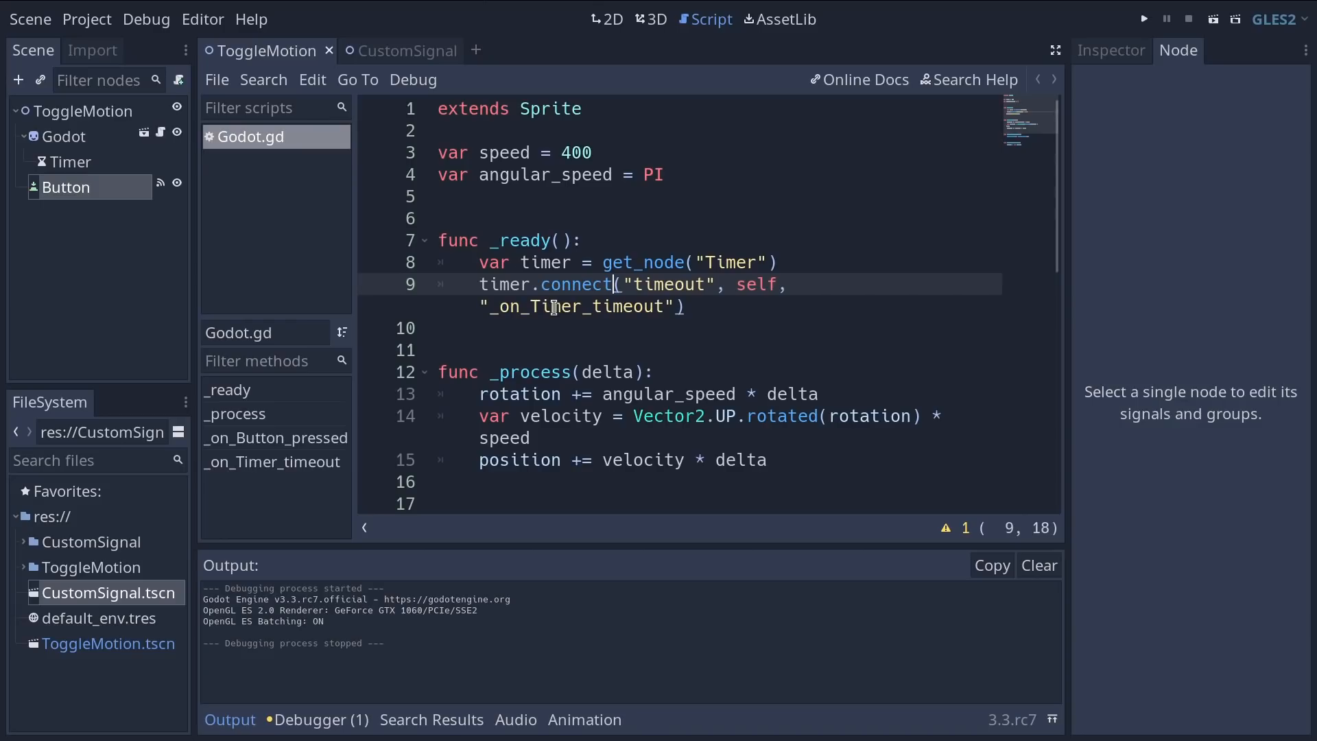
click(1143, 18)
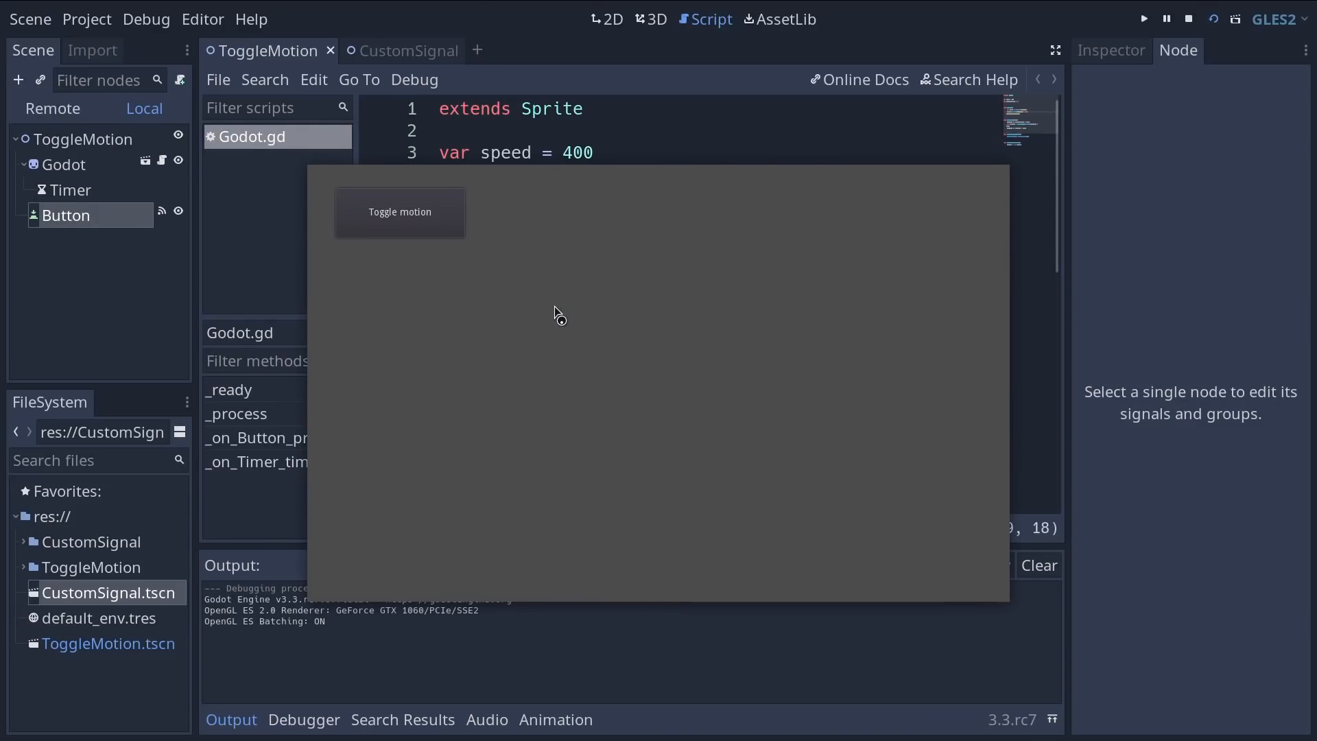
mouse_move(420, 231)
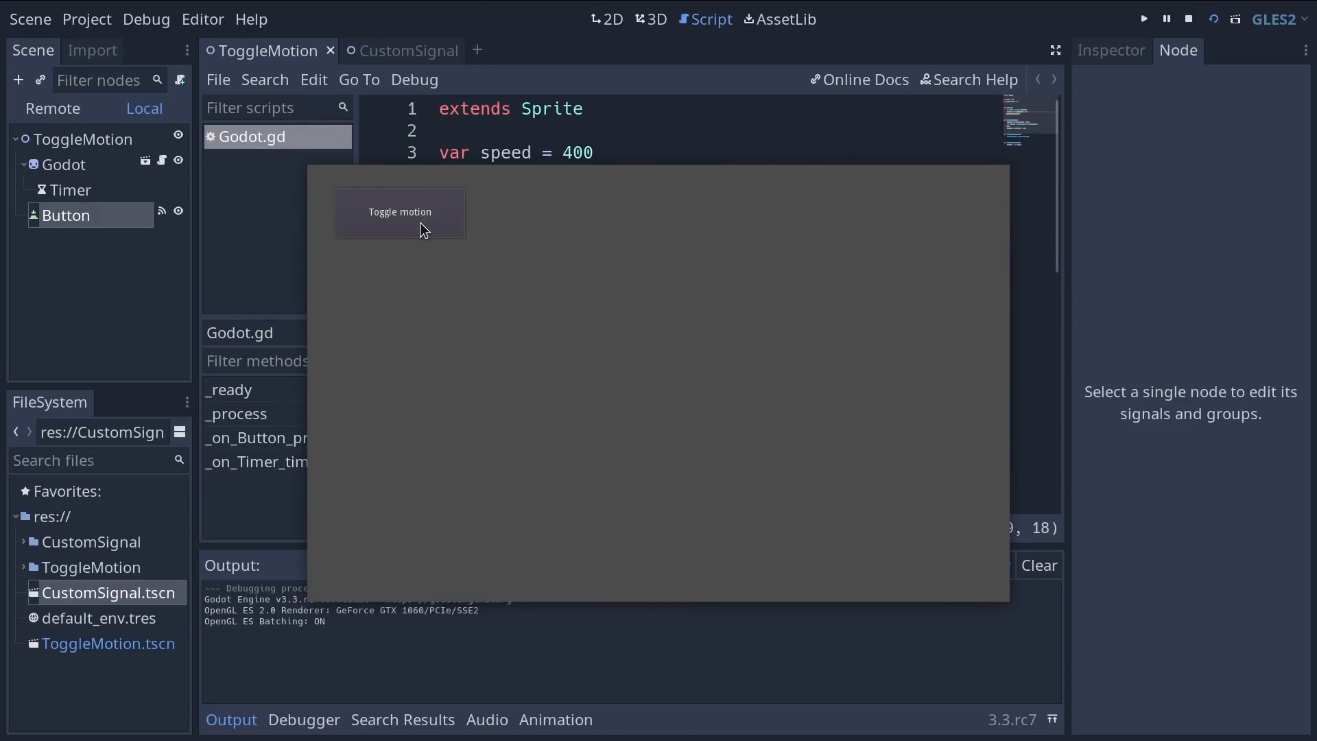
click(399, 51)
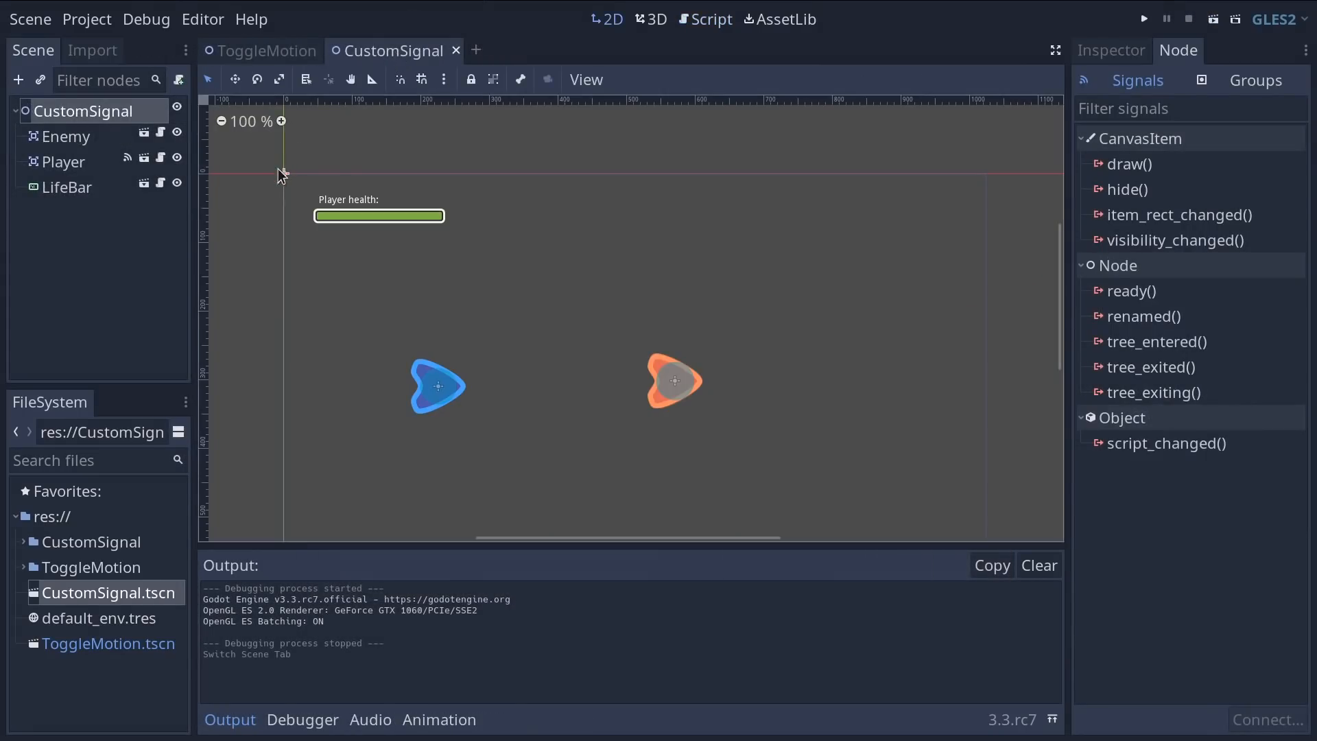
Step: Run the CustomSignal scene and watch the player's health bar drop
click(1142, 18)
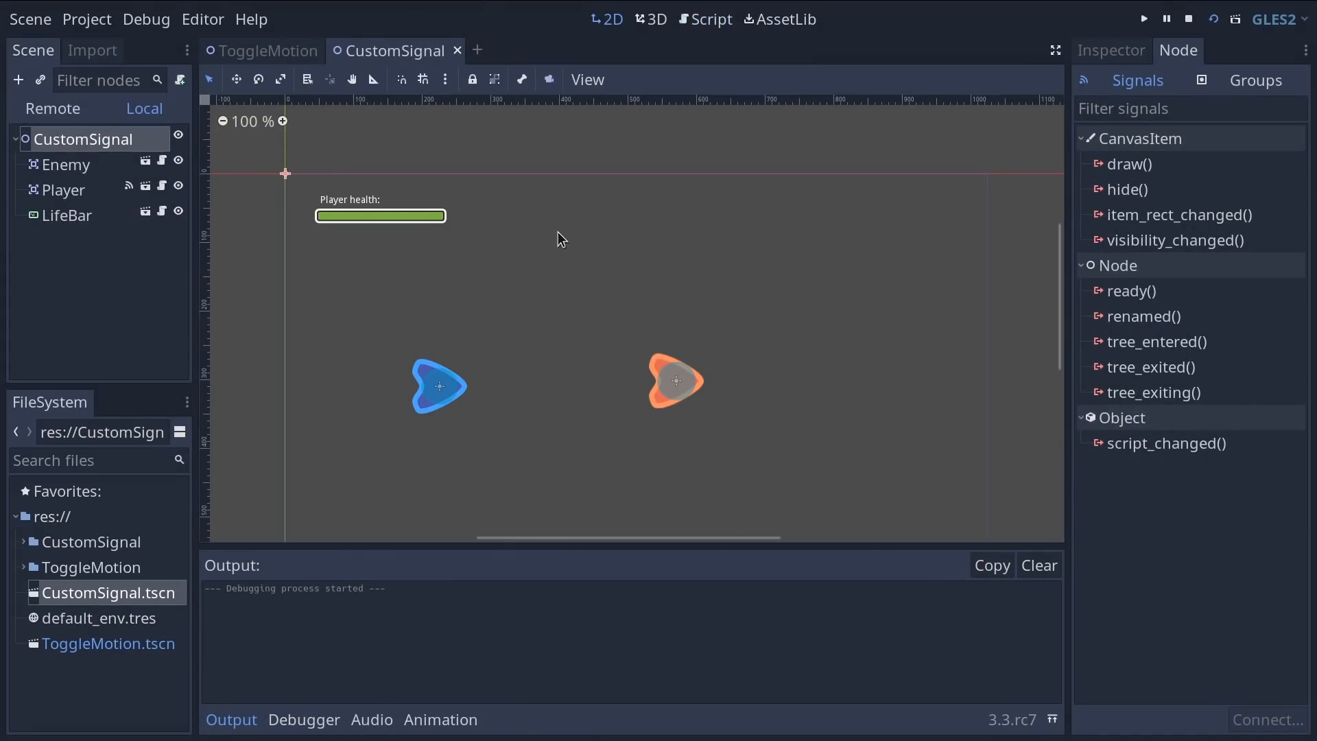
click(1143, 18)
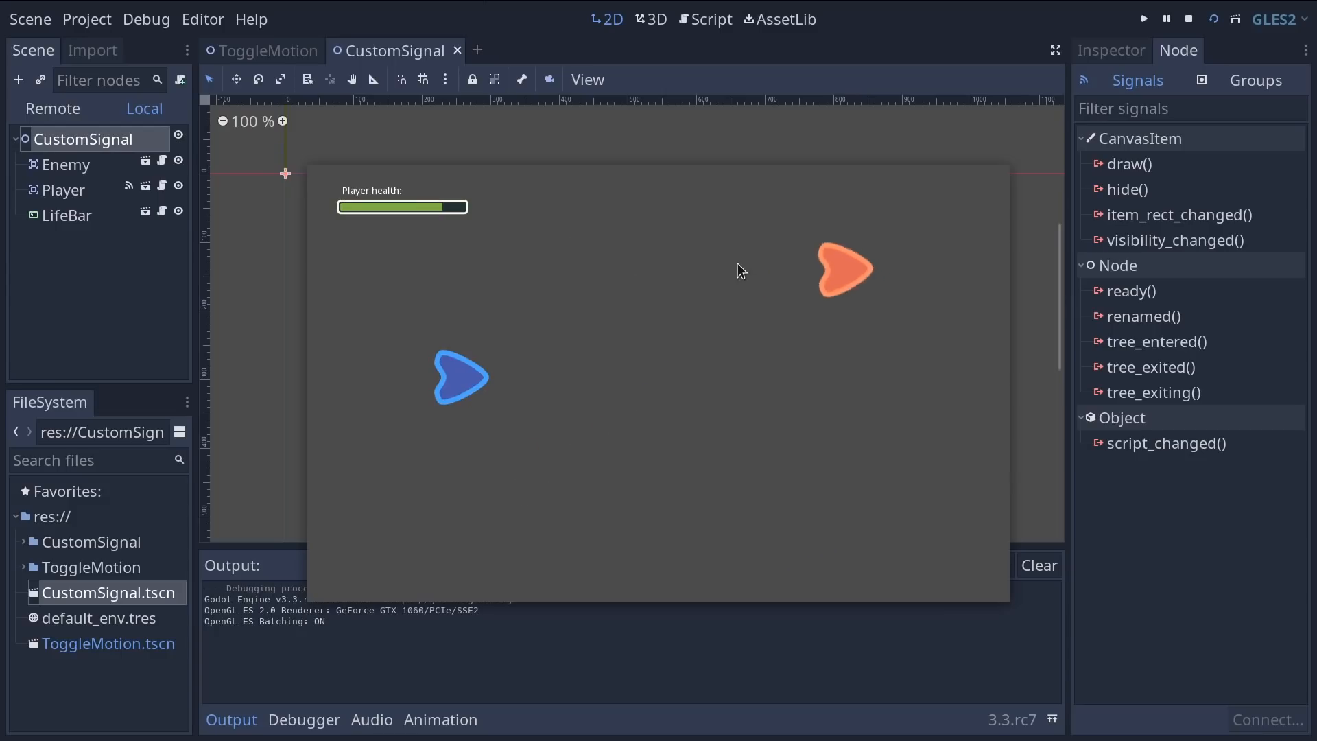
mouse_move(830, 470)
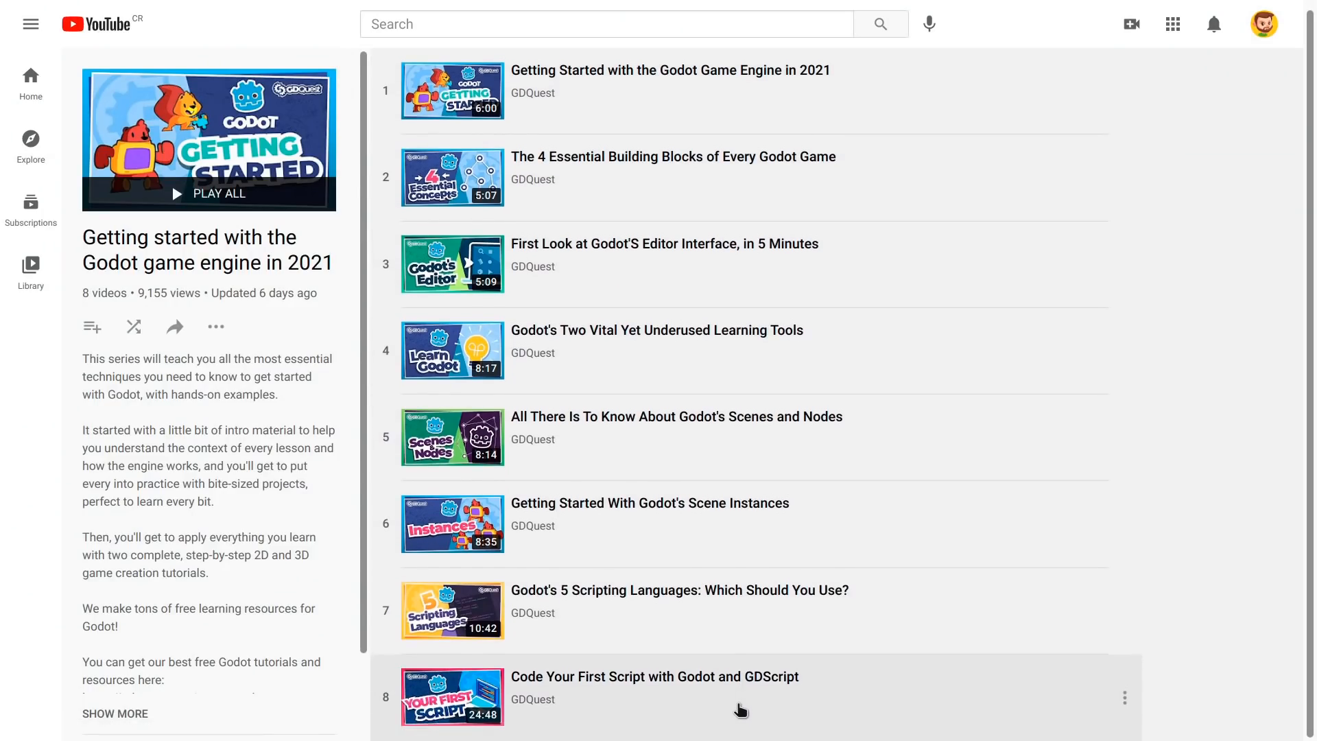
mouse_move(617, 82)
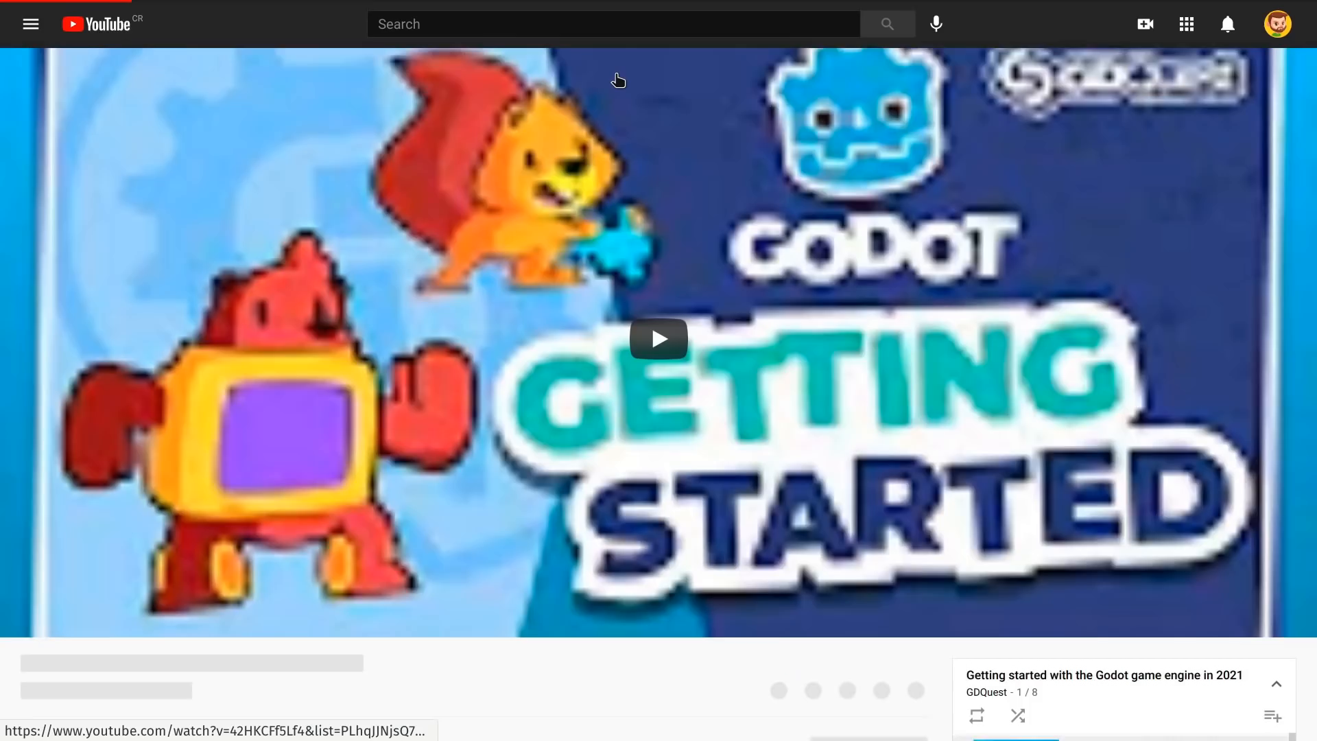
Step: Start the Getting Started playlist's first video and subscribe to GDQuest with notifications
click(659, 339)
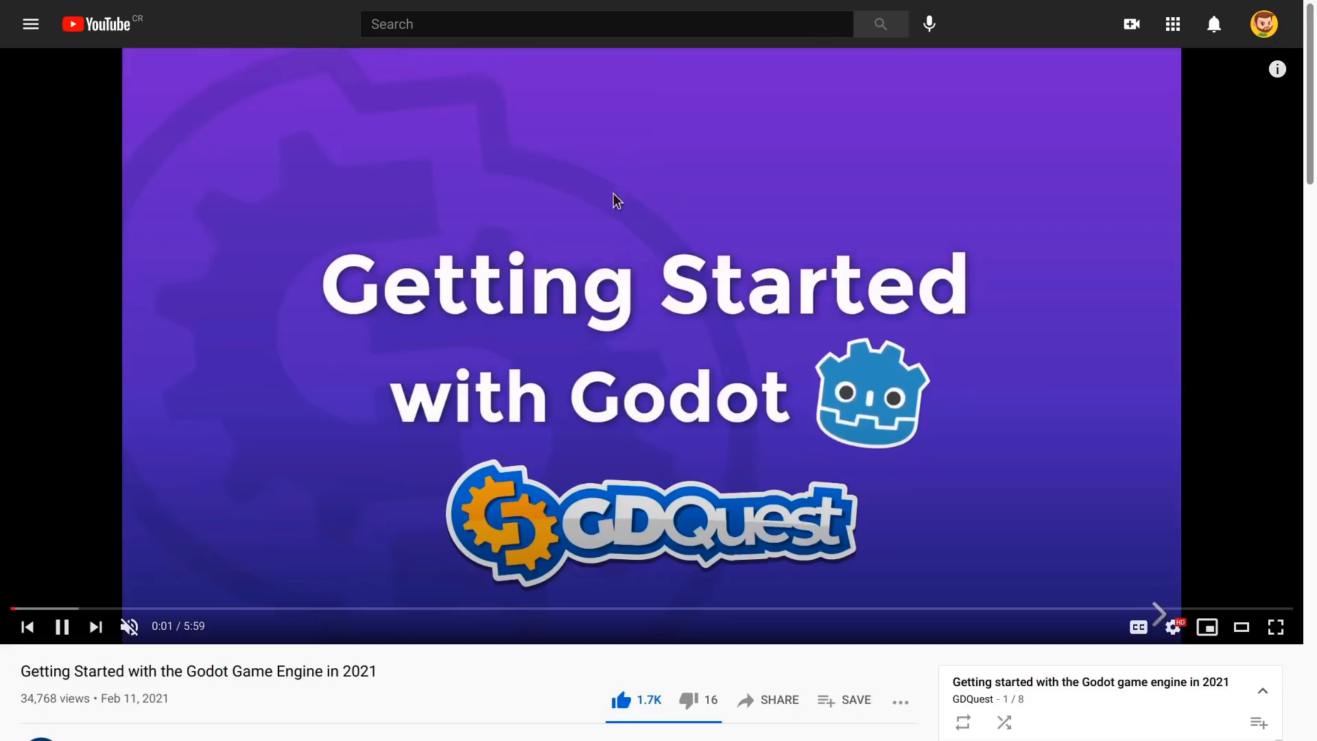
mouse_move(1036, 605)
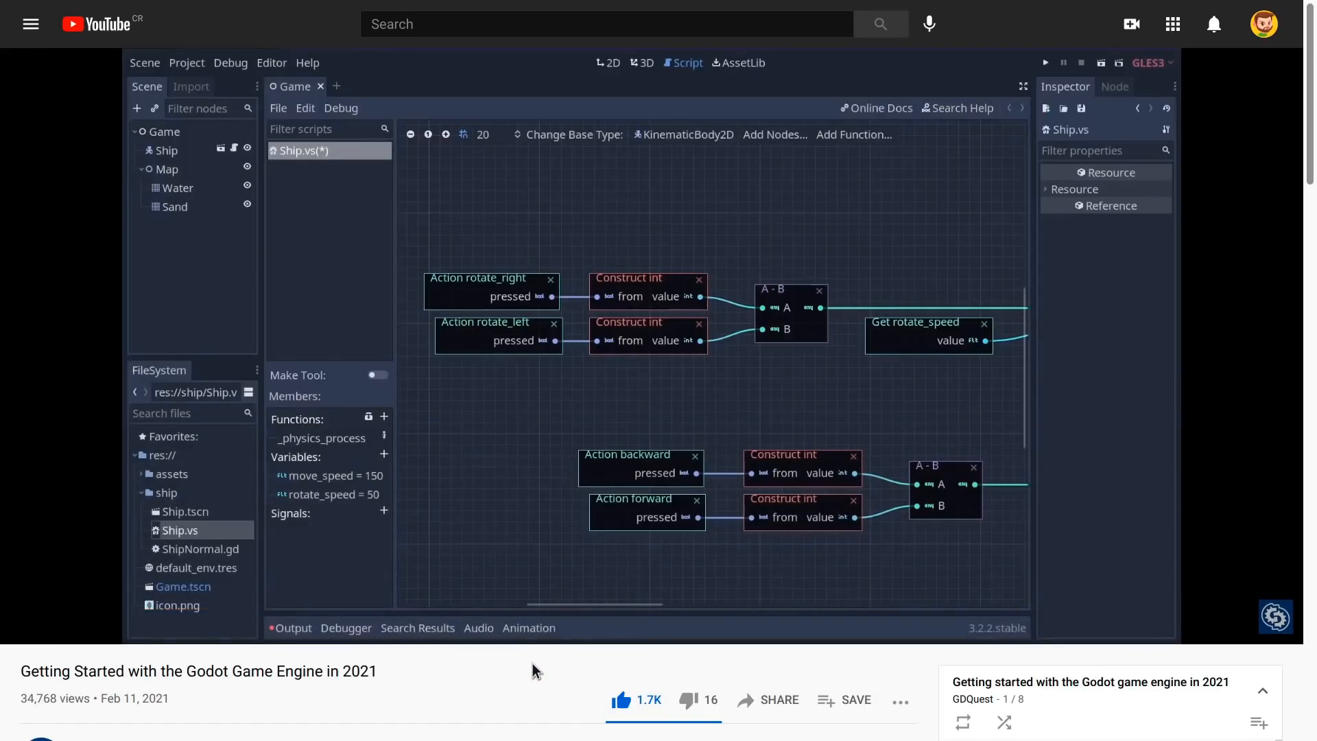
scroll(down, 3)
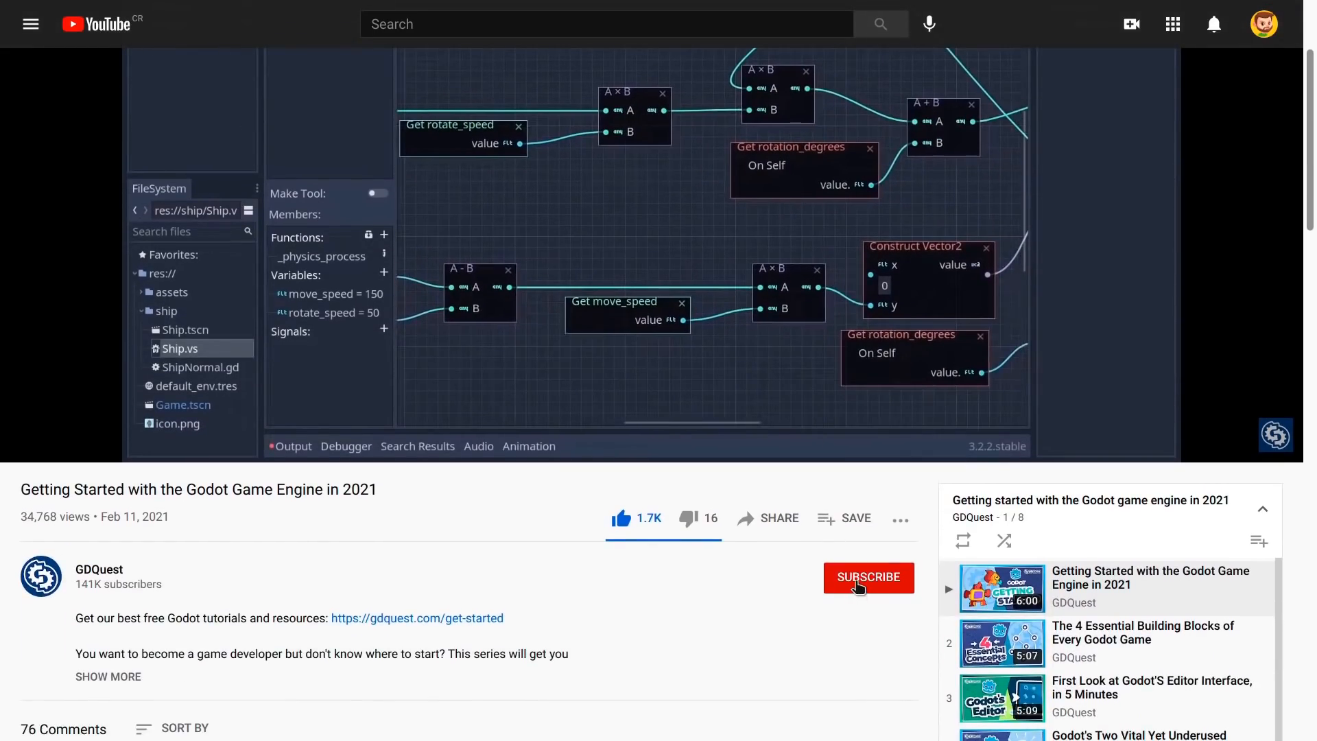
click(867, 577)
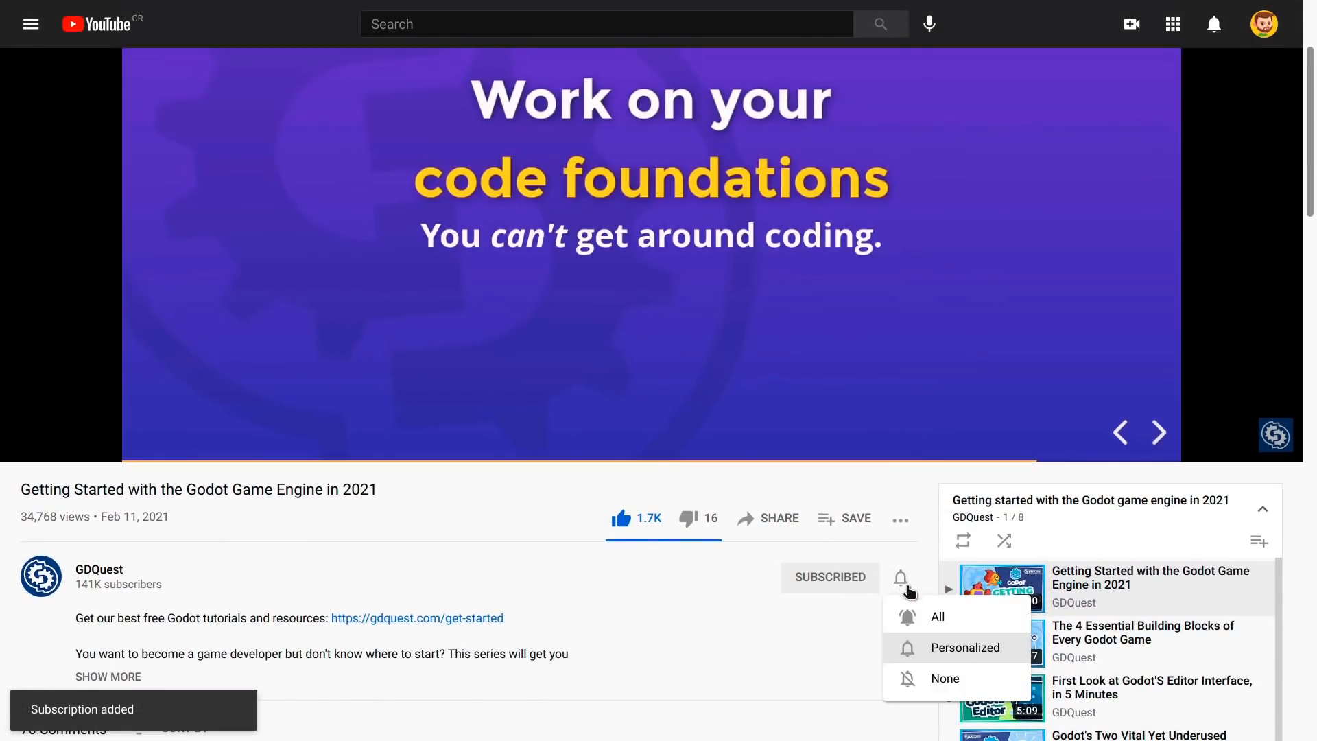
click(937, 616)
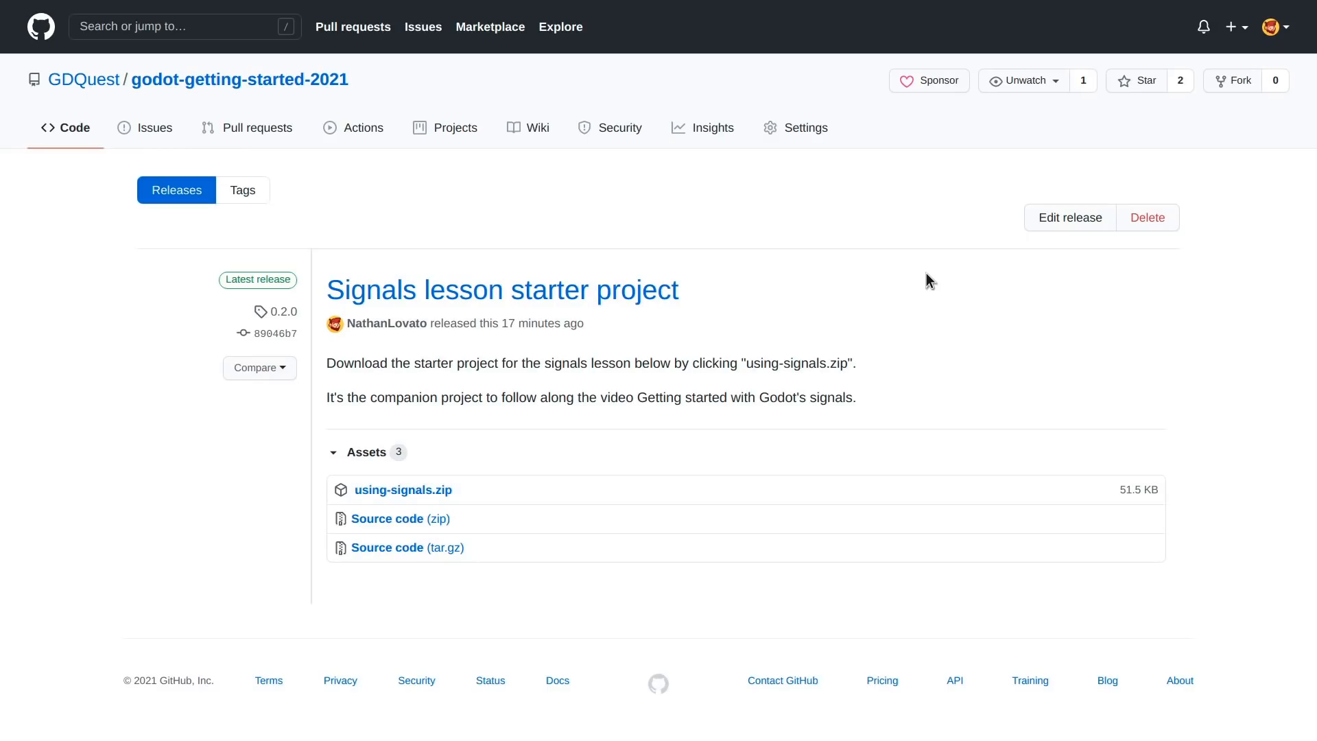
mouse_move(404, 494)
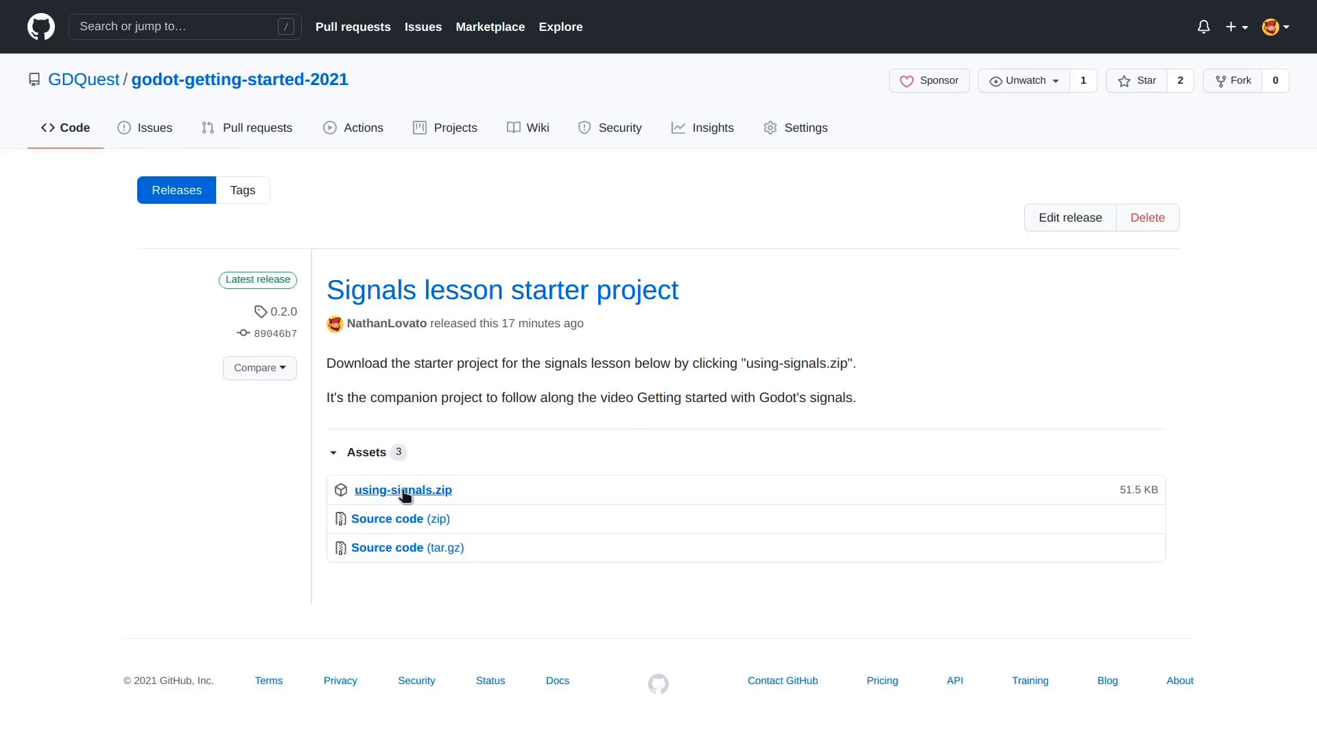
Step: Download the using-signals.zip release asset and save it into Downloads
click(403, 490)
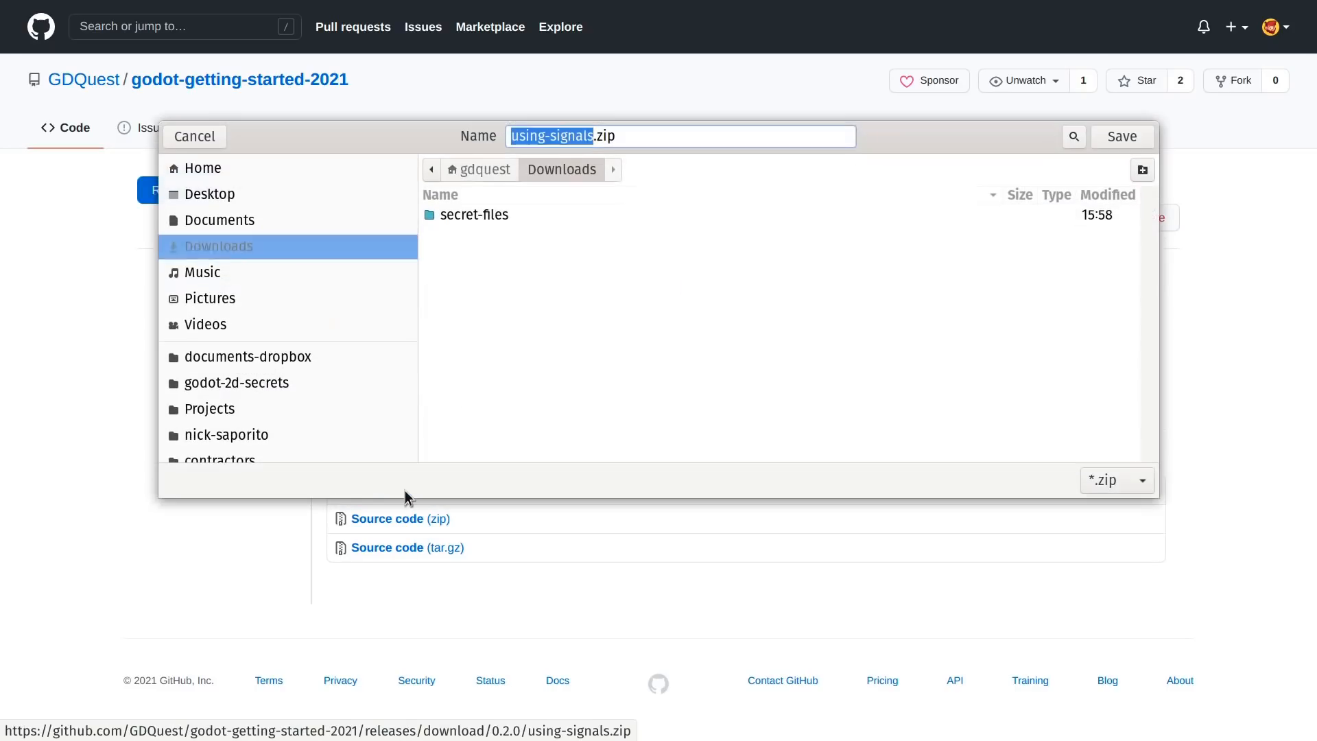
click(1121, 136)
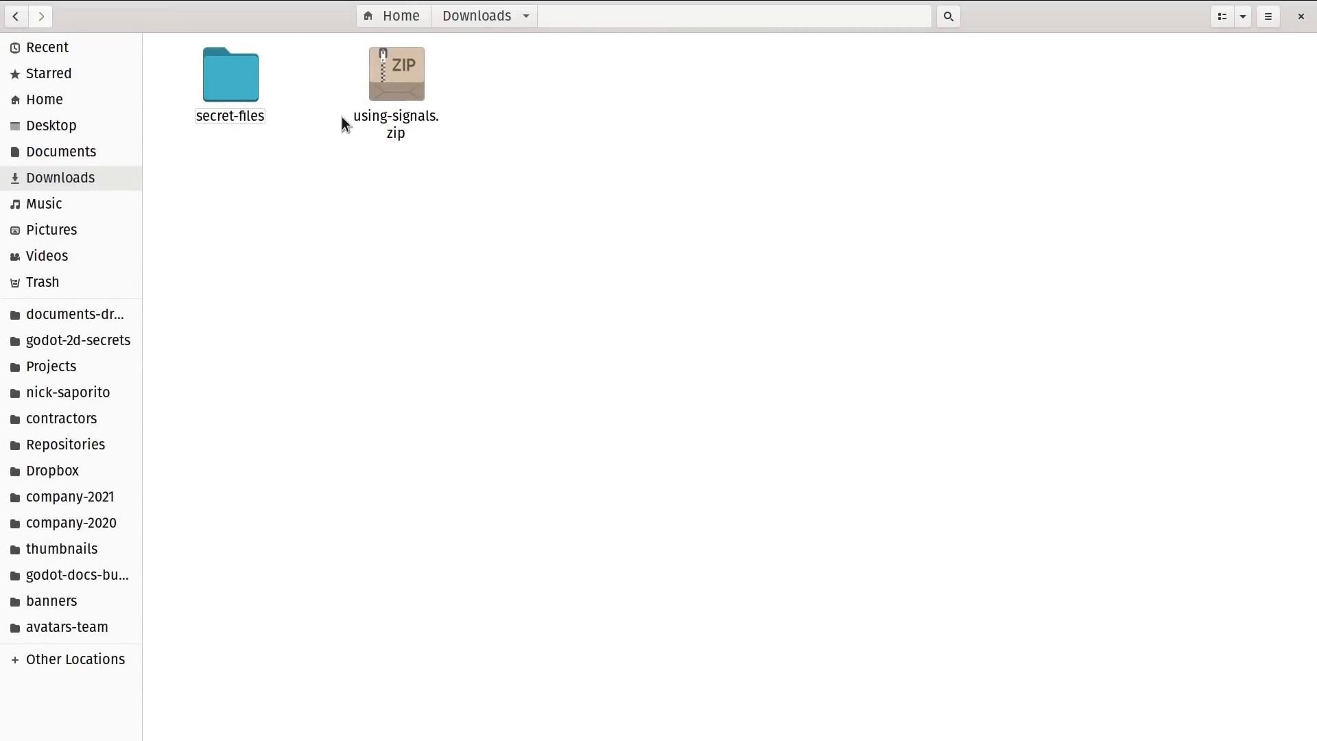
mouse_move(395, 72)
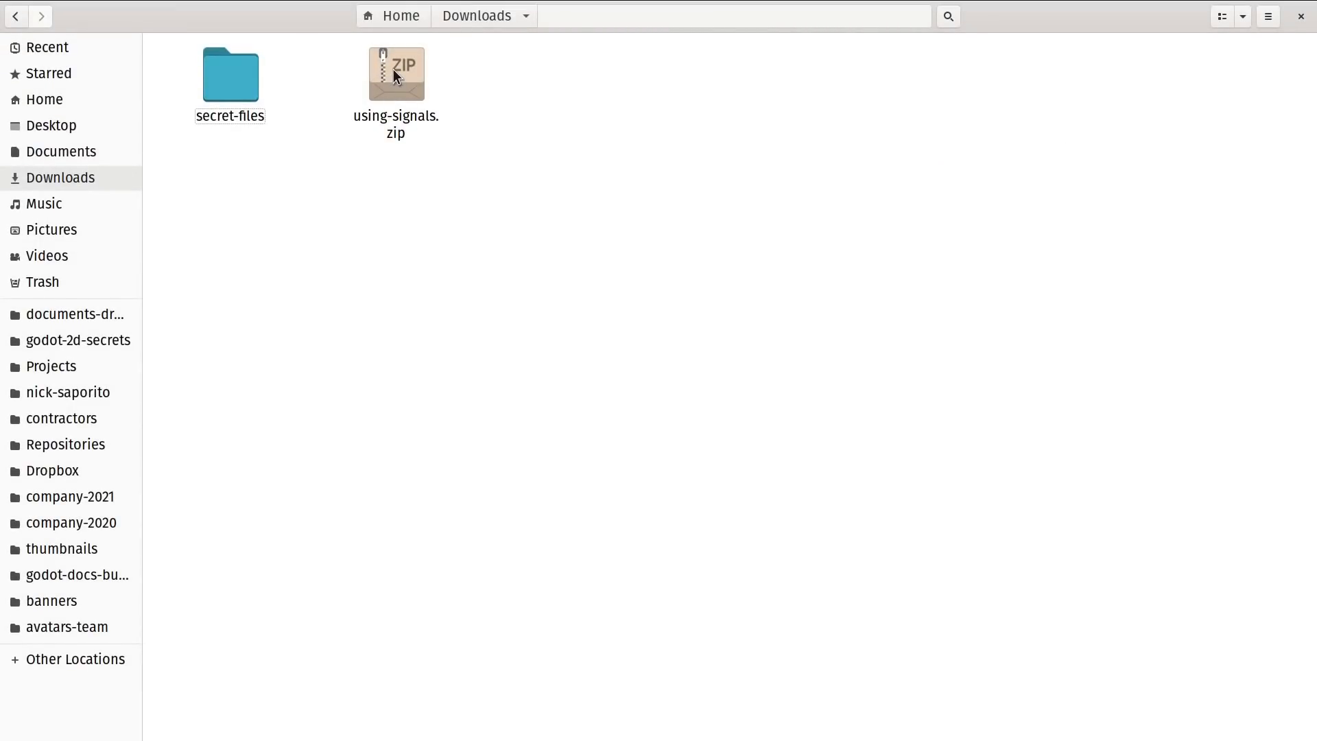
Step: Extract using-signals.zip here in Downloads and enter the new using-signals folder
right_click(395, 73)
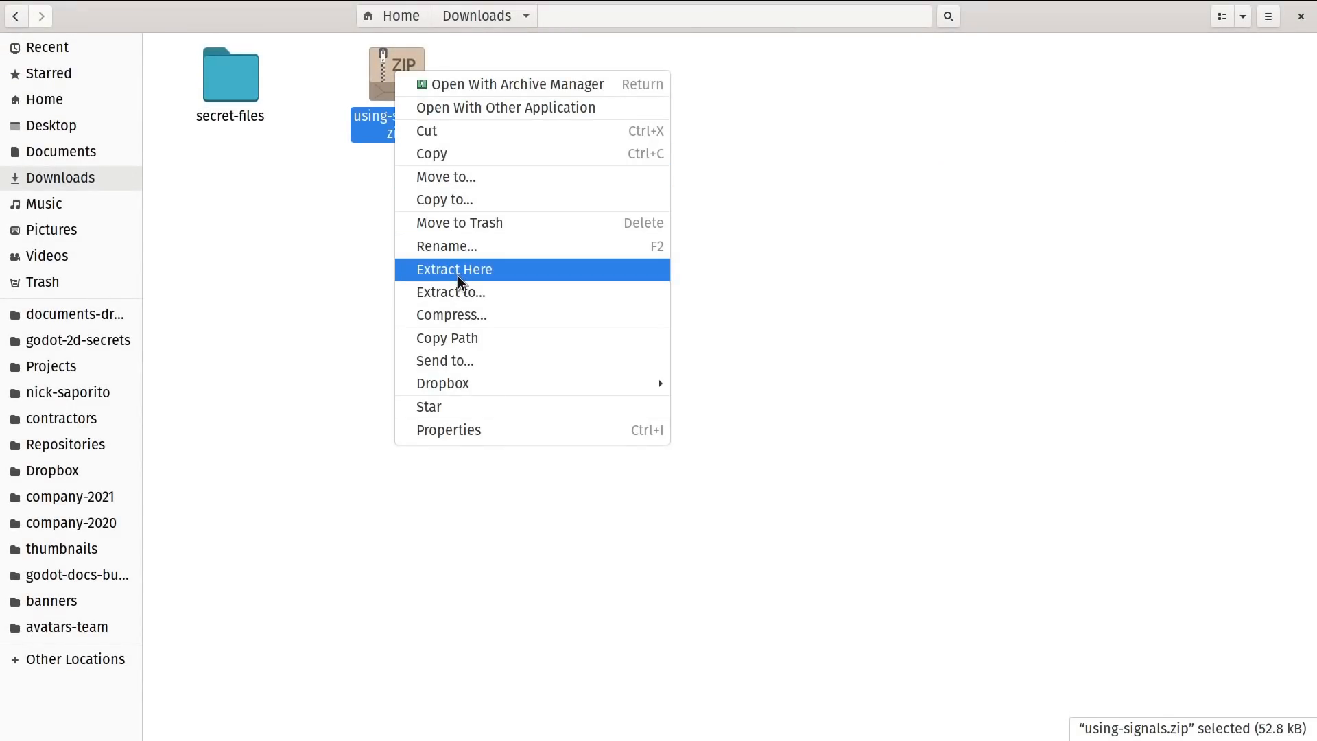
click(454, 271)
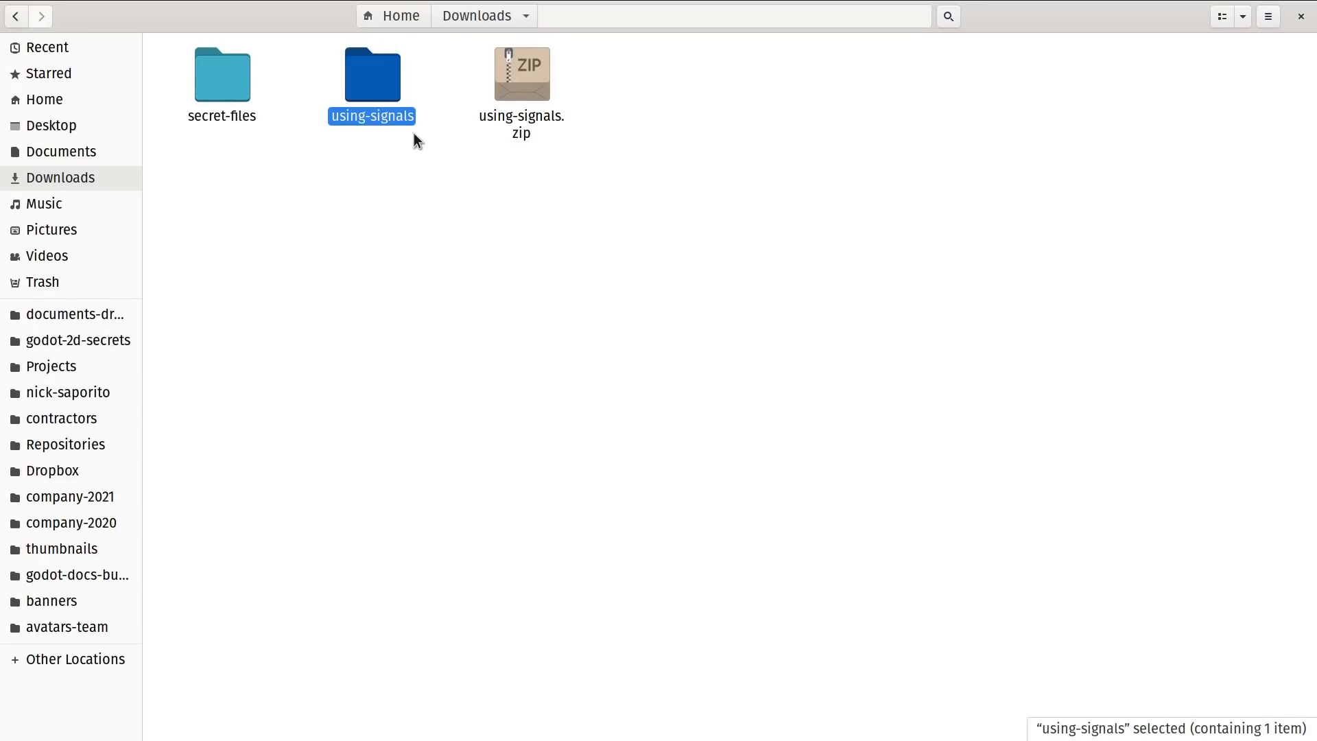
mouse_move(364, 87)
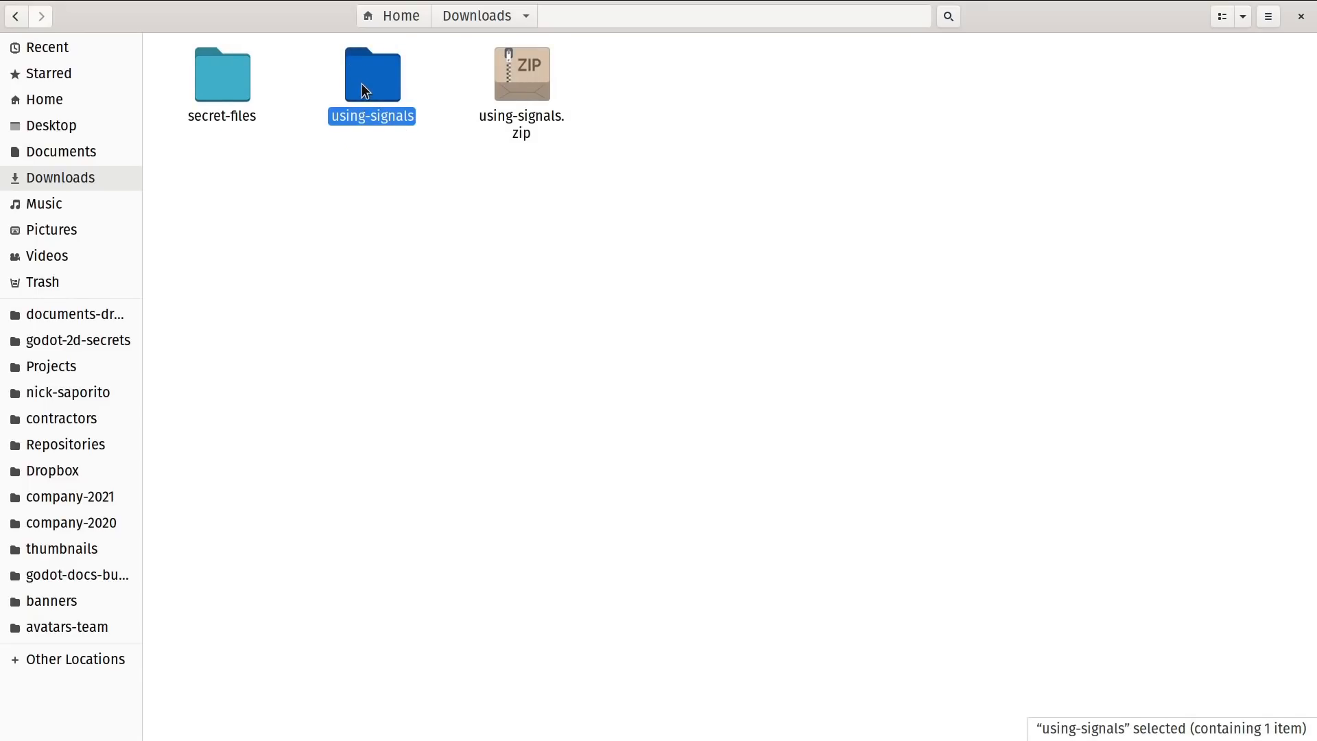
double_click(372, 71)
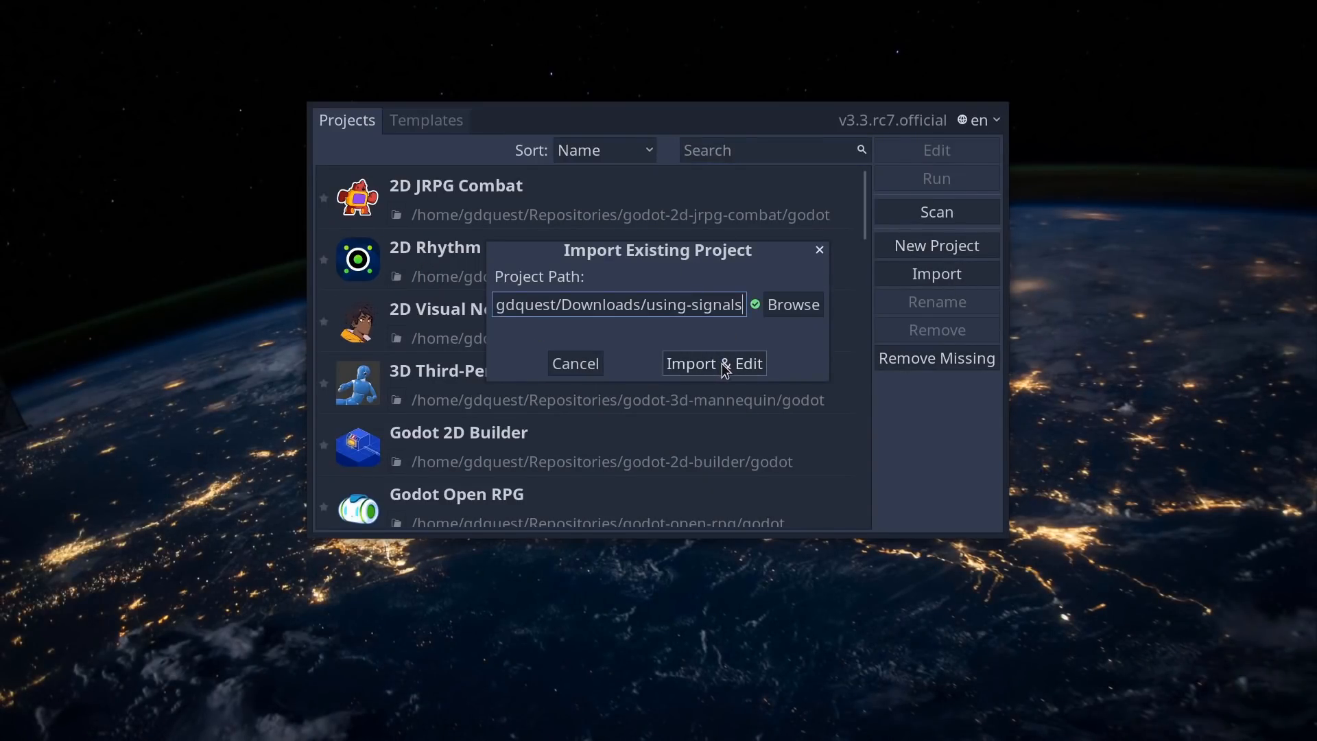
Step: Import & Edit the using-signals project so it opens in the editor
click(713, 362)
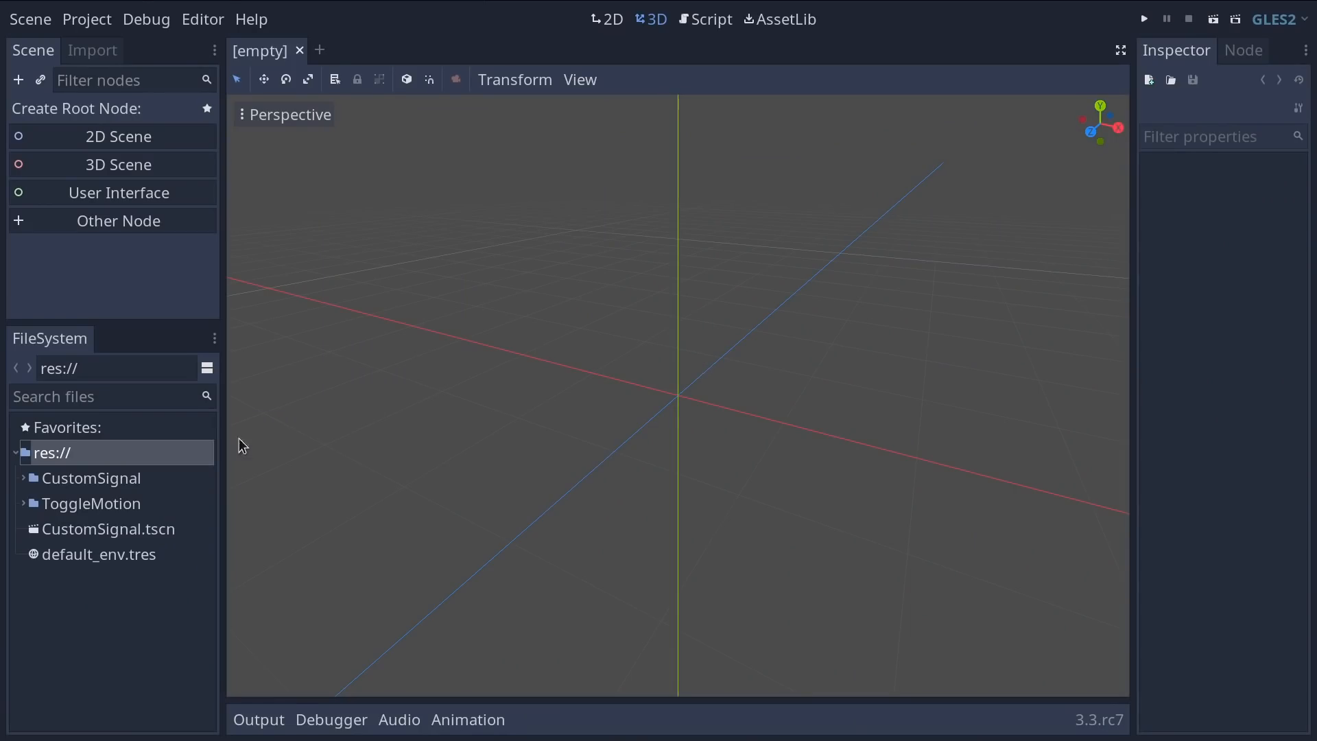
mouse_move(144, 527)
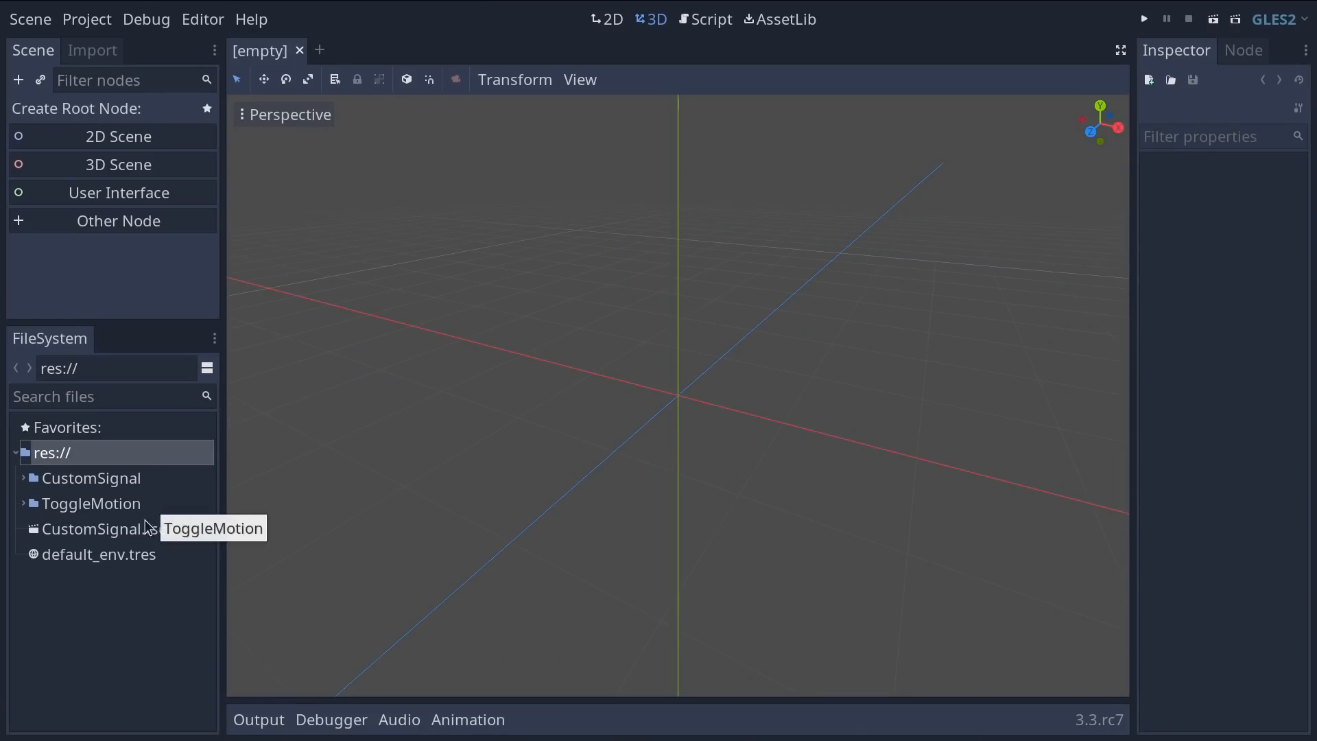
Step: Peek at CustomSignal.tscn, then load ToggleMotion/Godot.tscn, run it to preview the sprite and stop
double_click(91, 477)
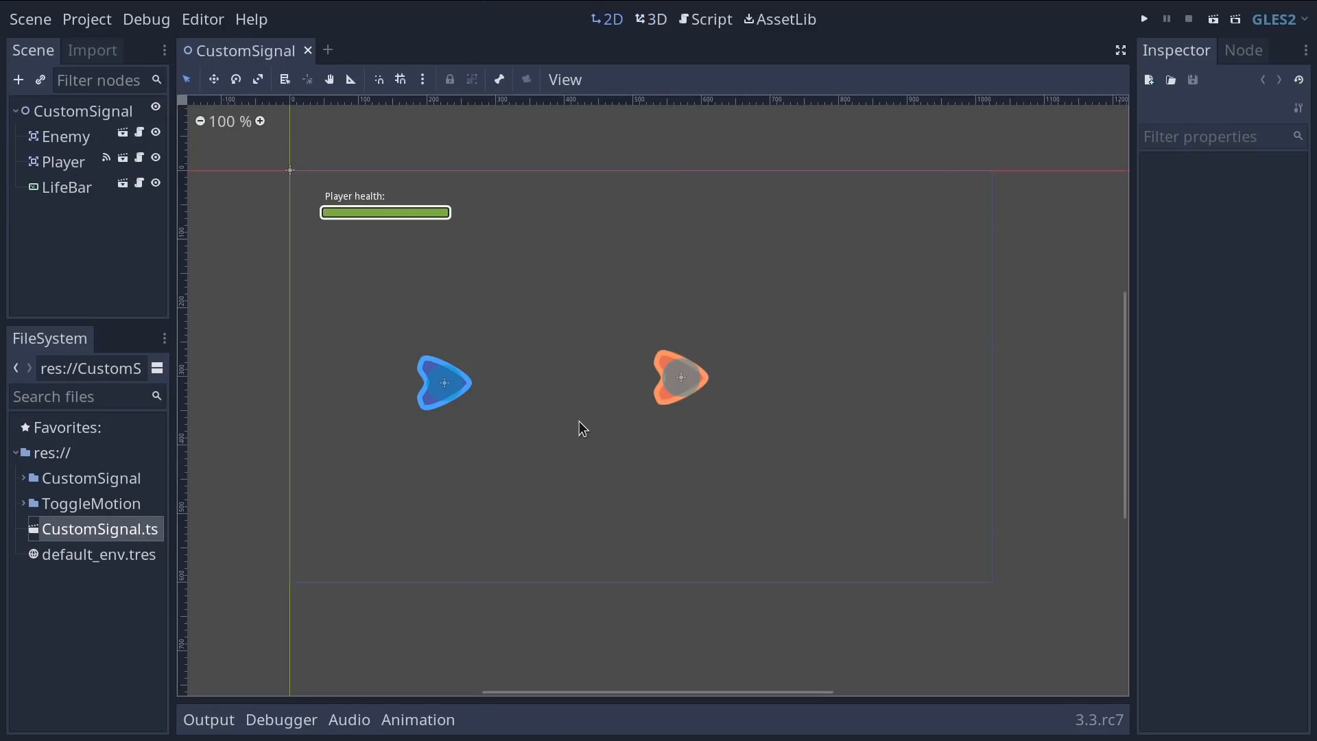
mouse_move(340, 77)
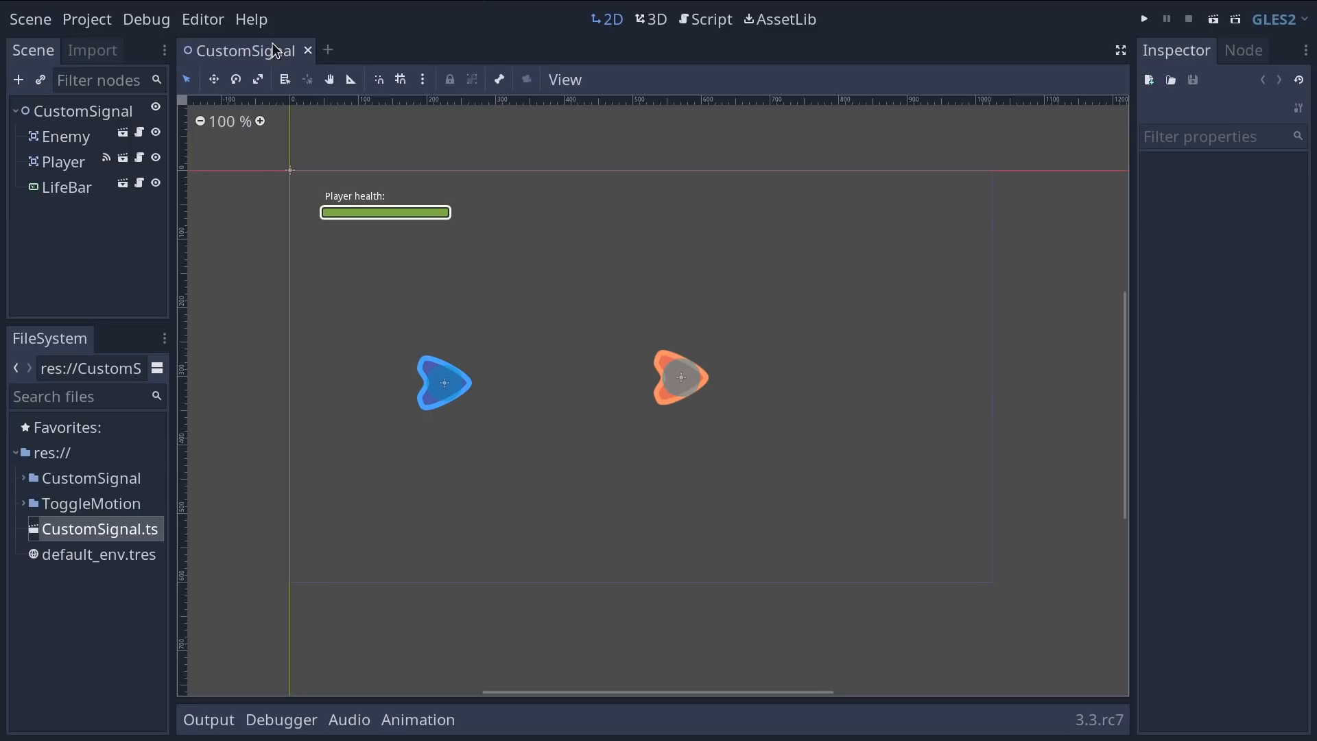
click(308, 51)
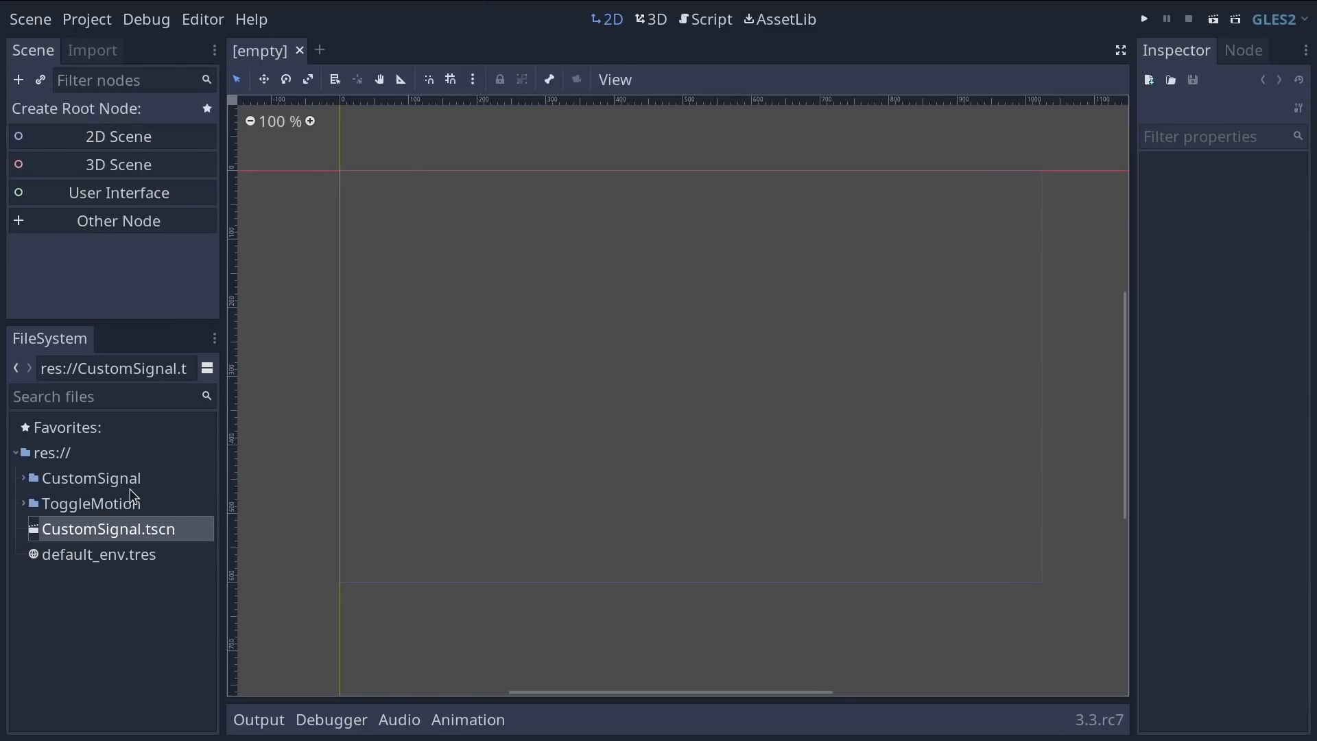
double_click(88, 553)
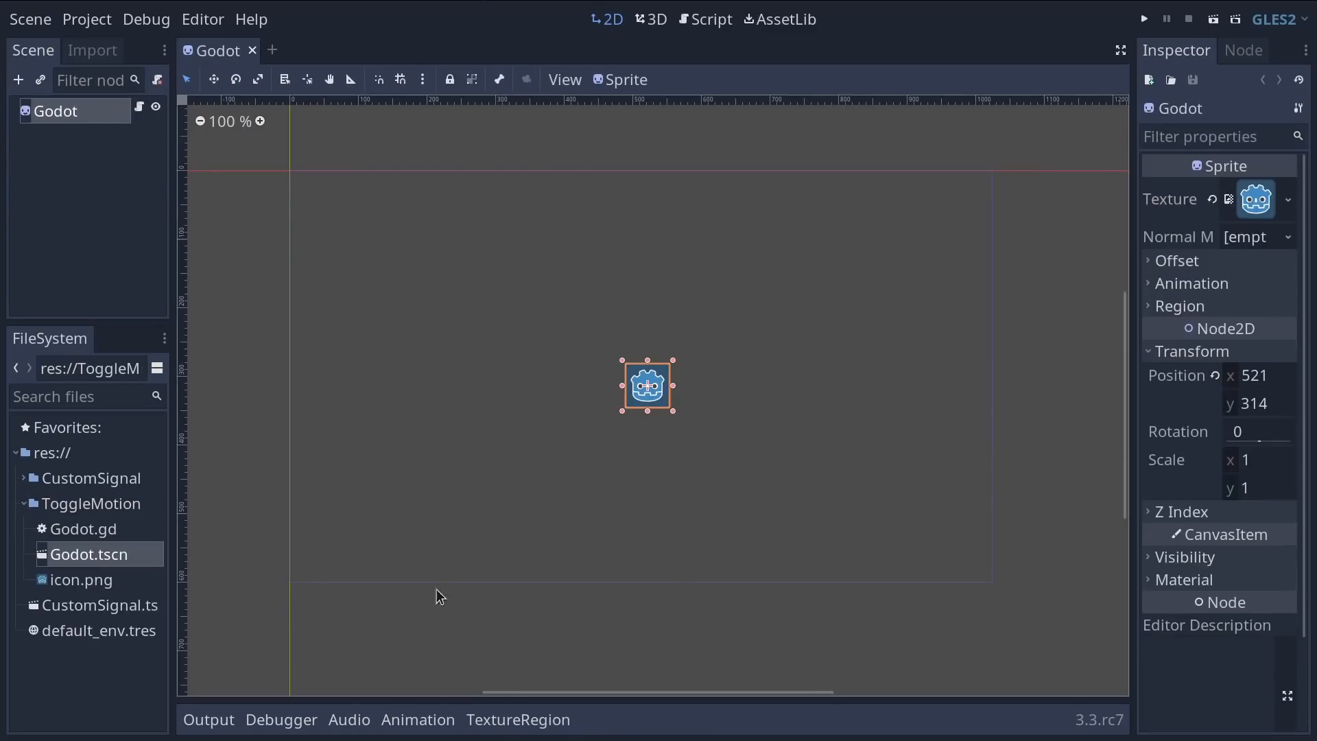
click(1143, 18)
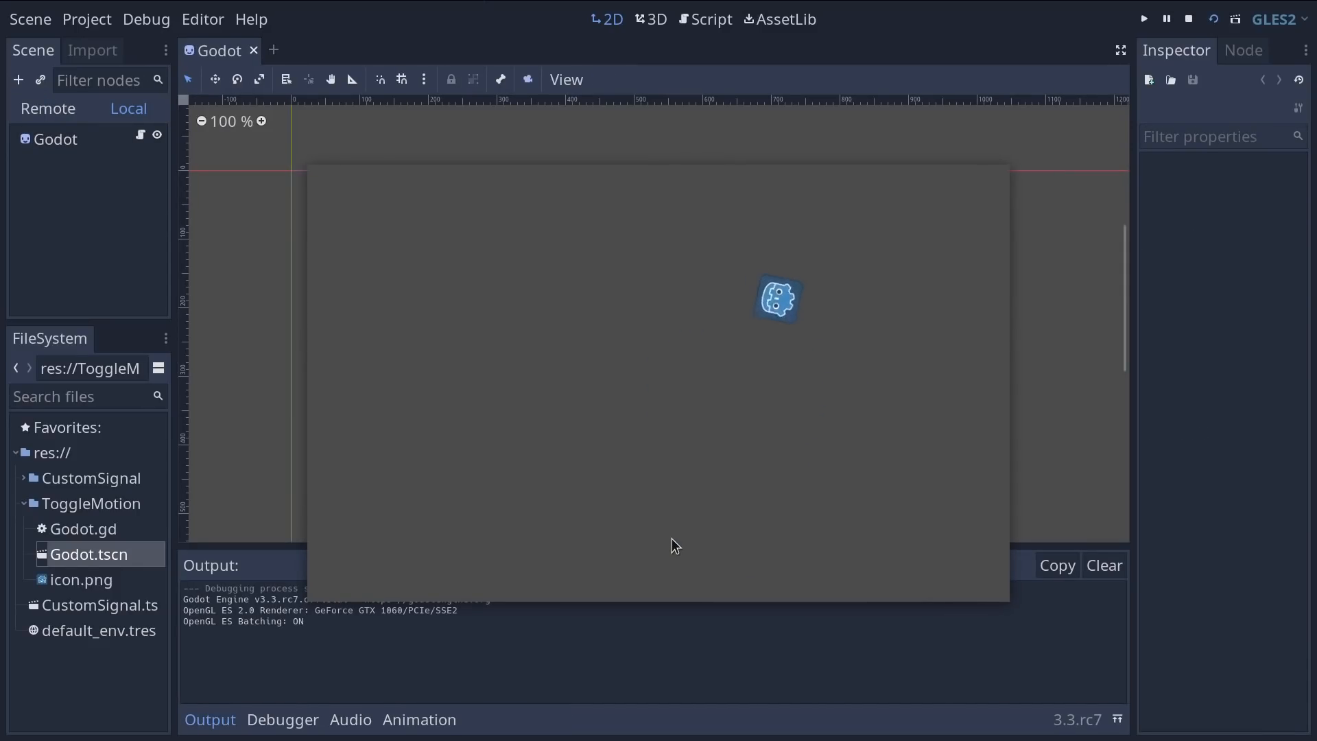
mouse_move(655, 507)
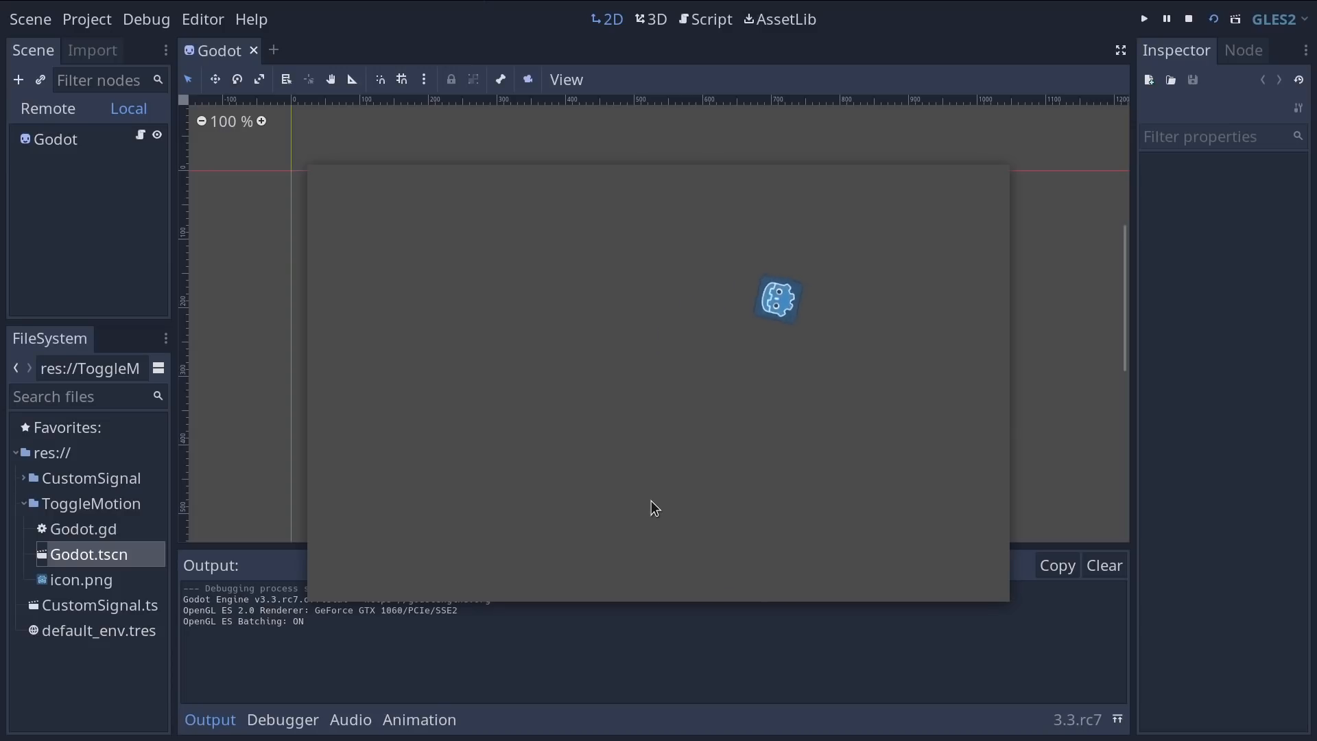
click(1188, 18)
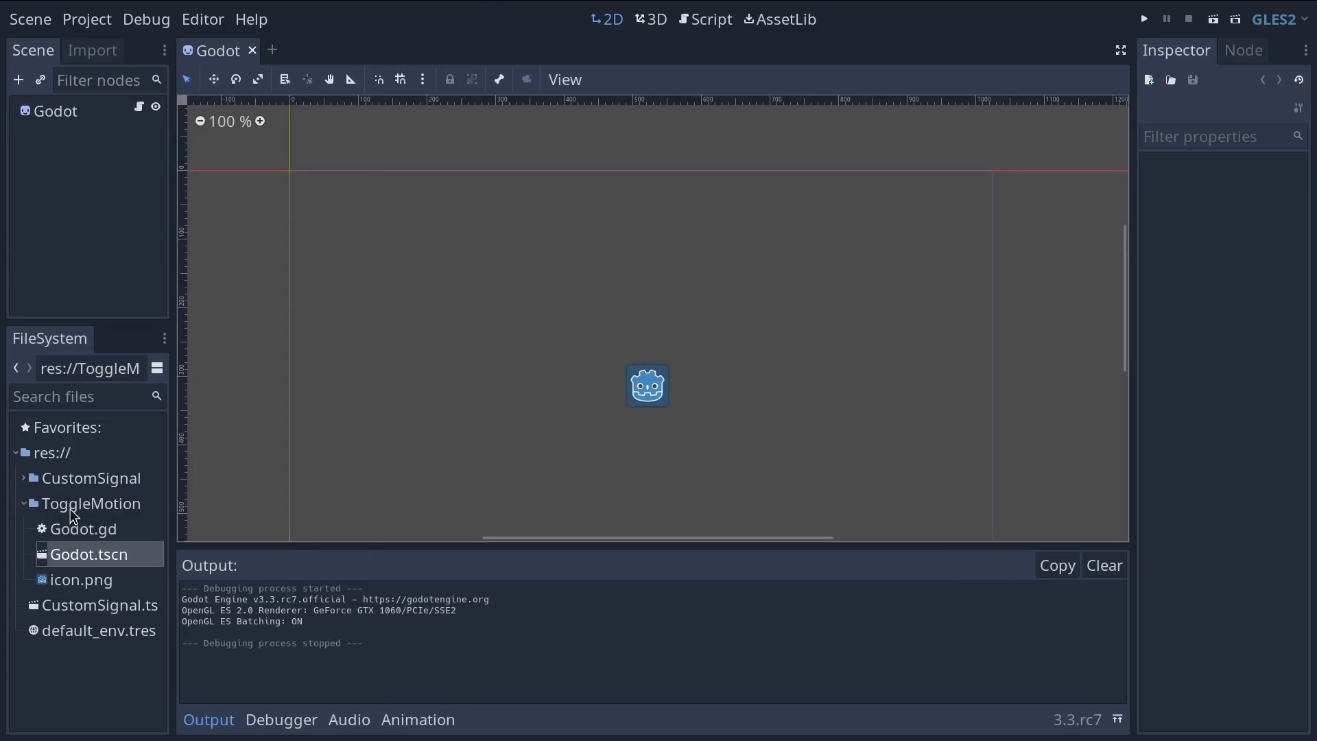
mouse_move(81, 527)
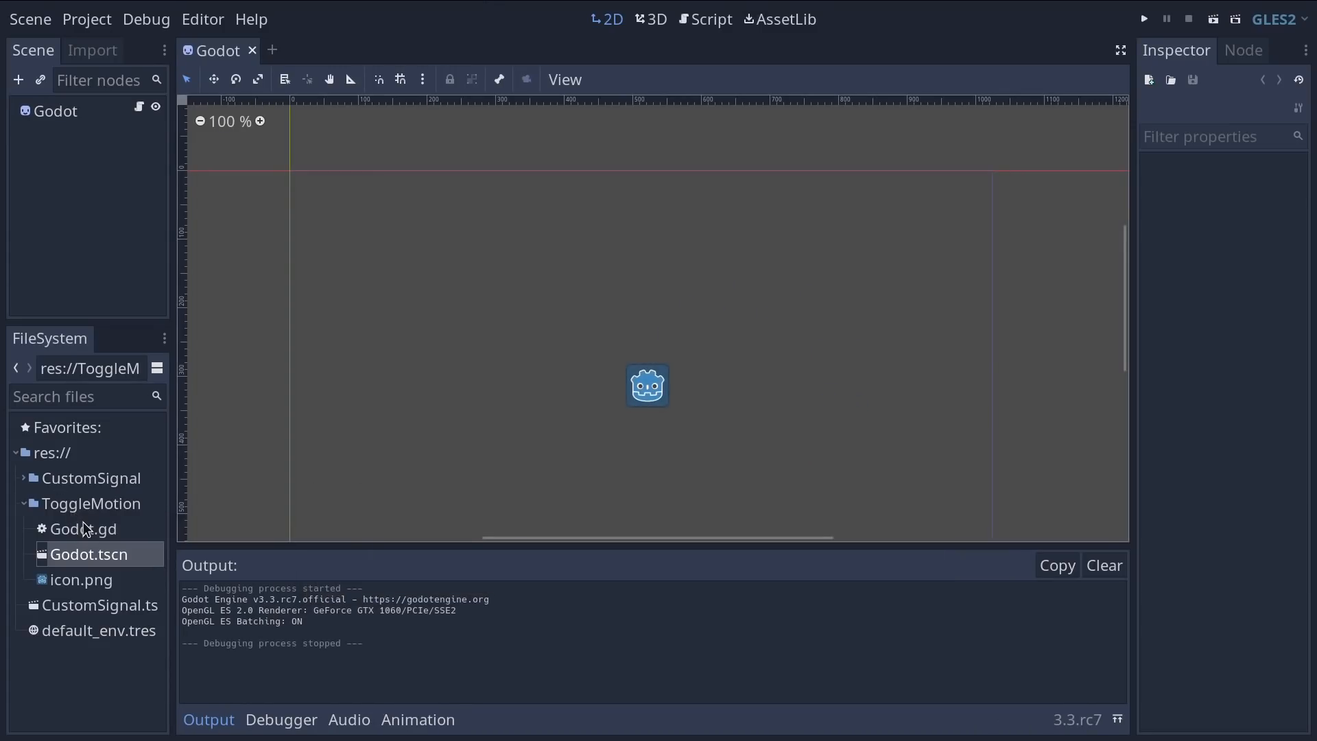
mouse_move(84, 222)
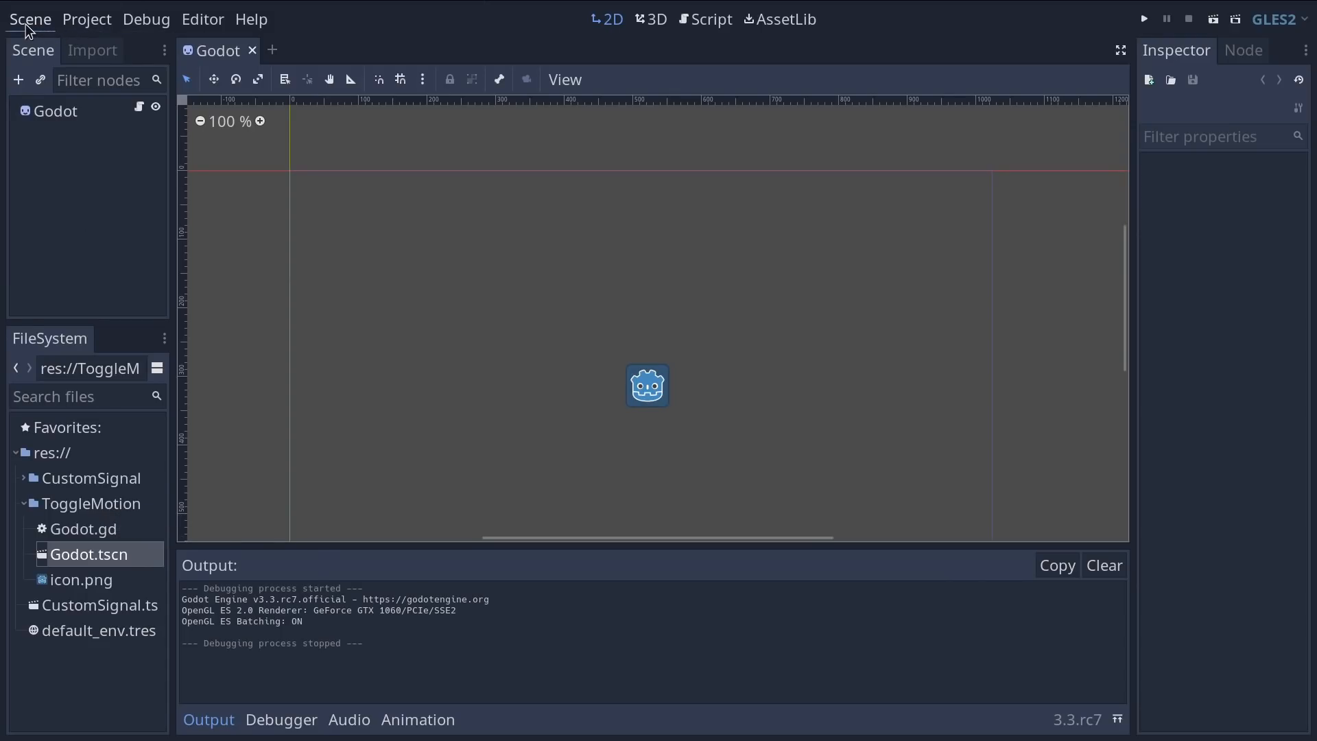
Step: Create a new 2D scene with root ToggleMotion and save it as ToggleMotion.tscn
click(271, 51)
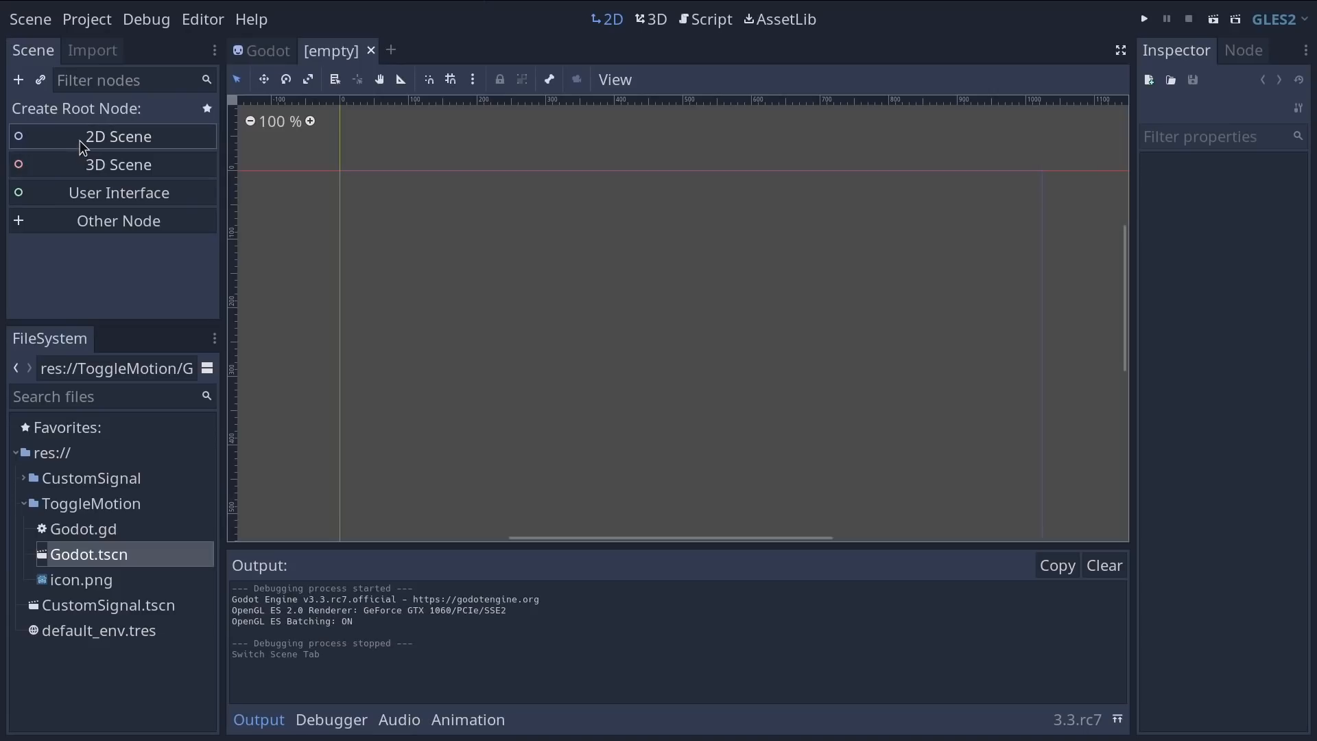
click(117, 136)
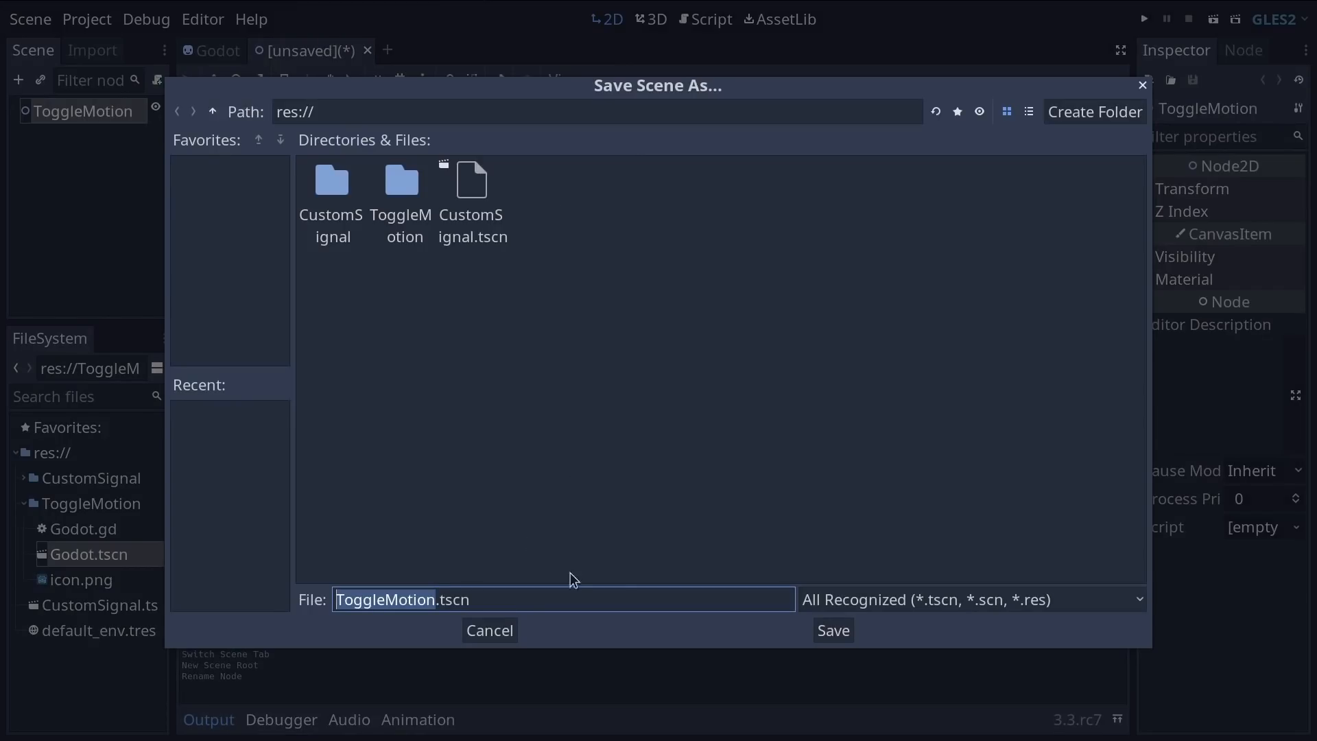
click(831, 630)
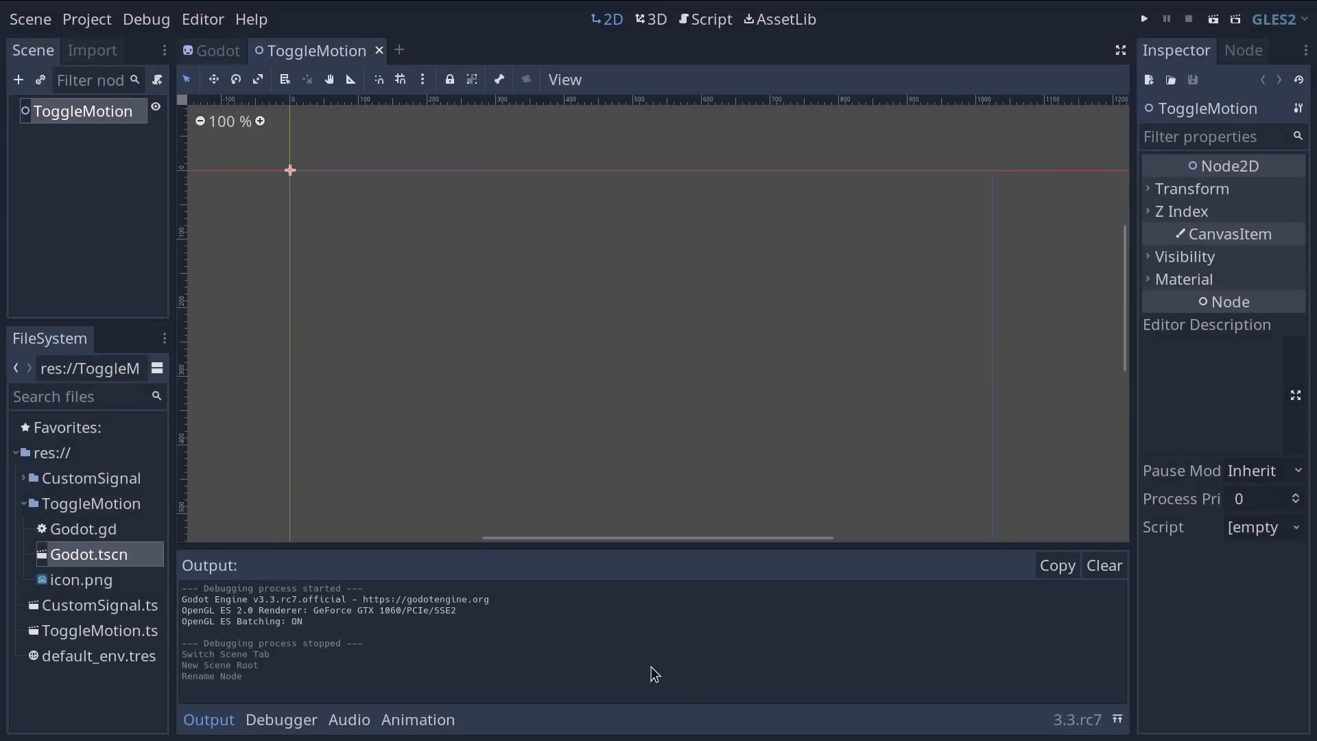
mouse_move(130, 588)
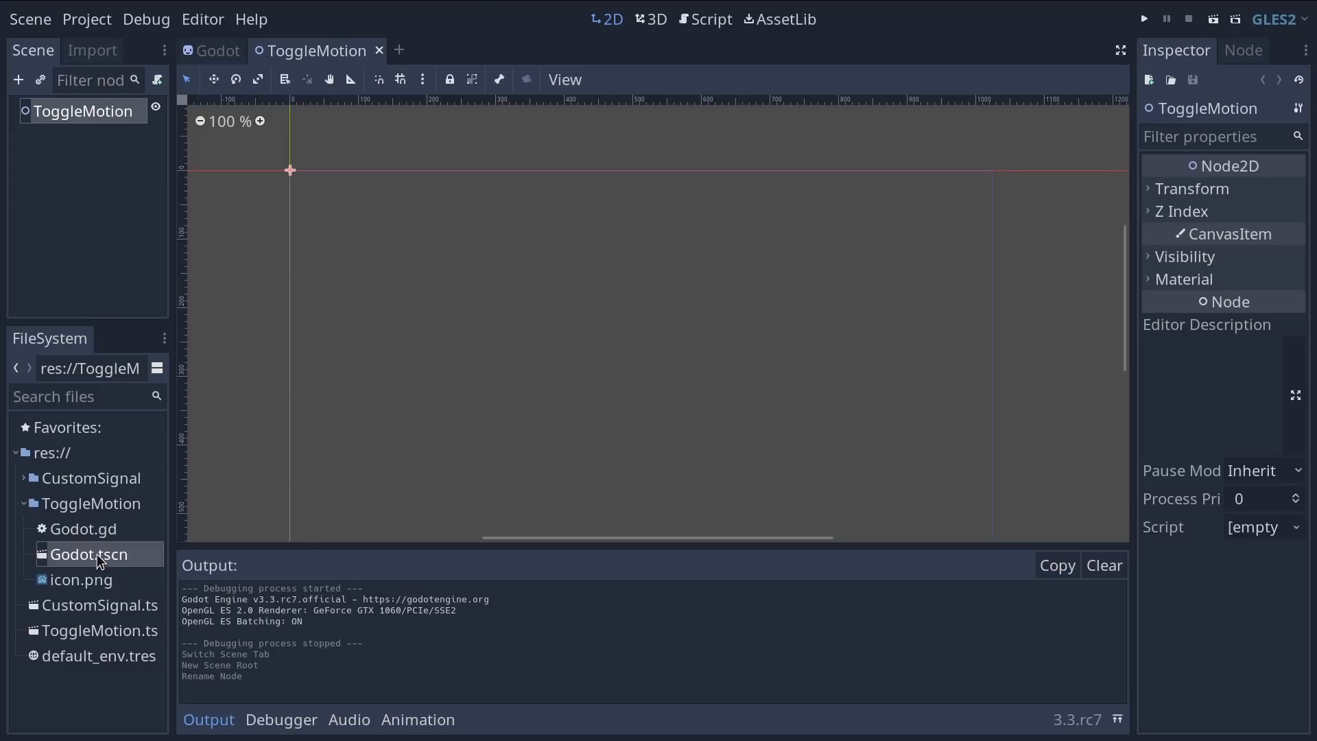
mouse_move(87, 553)
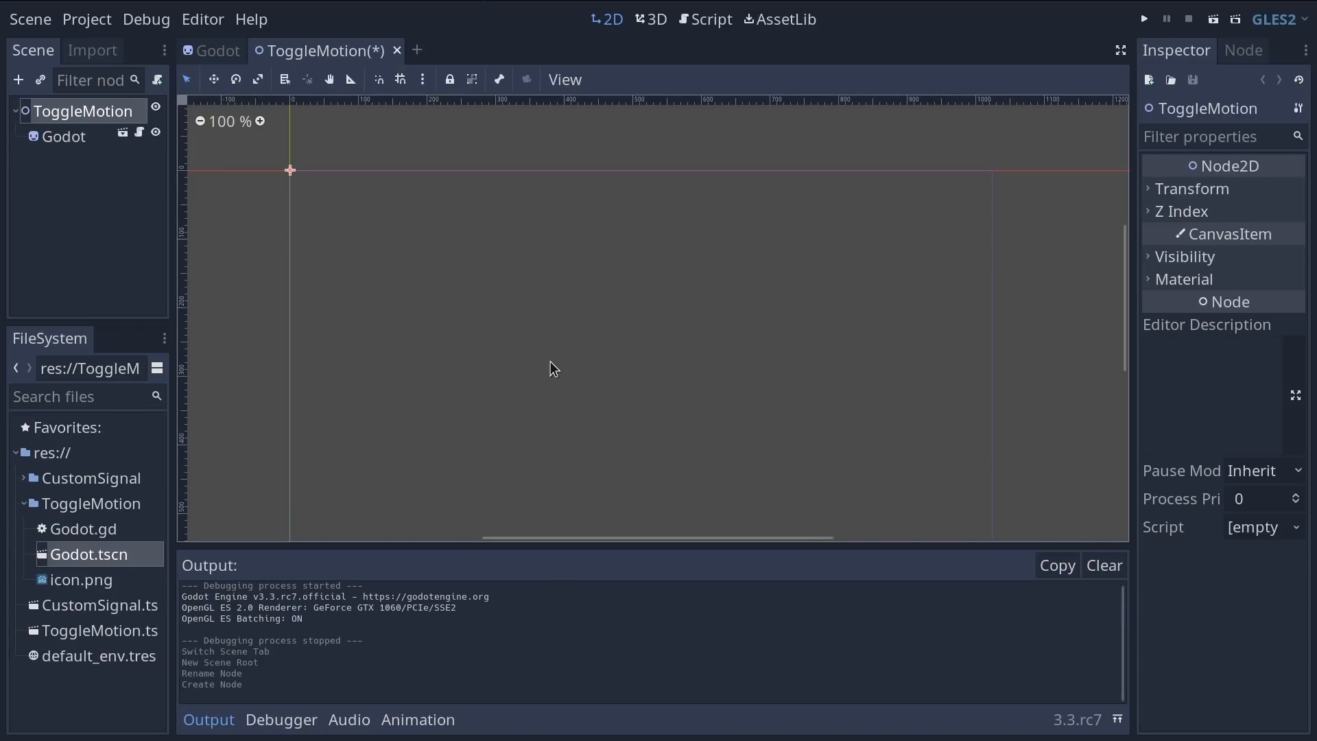
Step: Instance Godot.tscn under ToggleMotion and reselect the root node
click(63, 136)
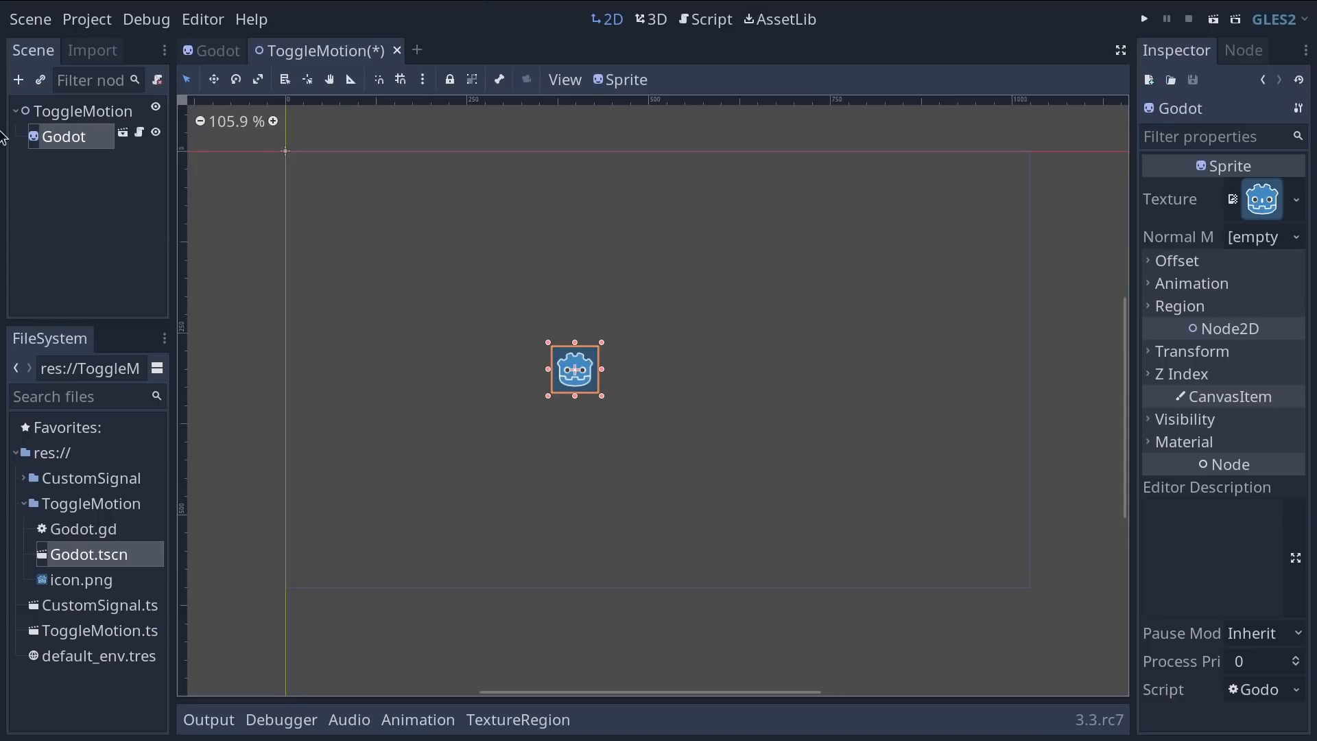
click(83, 111)
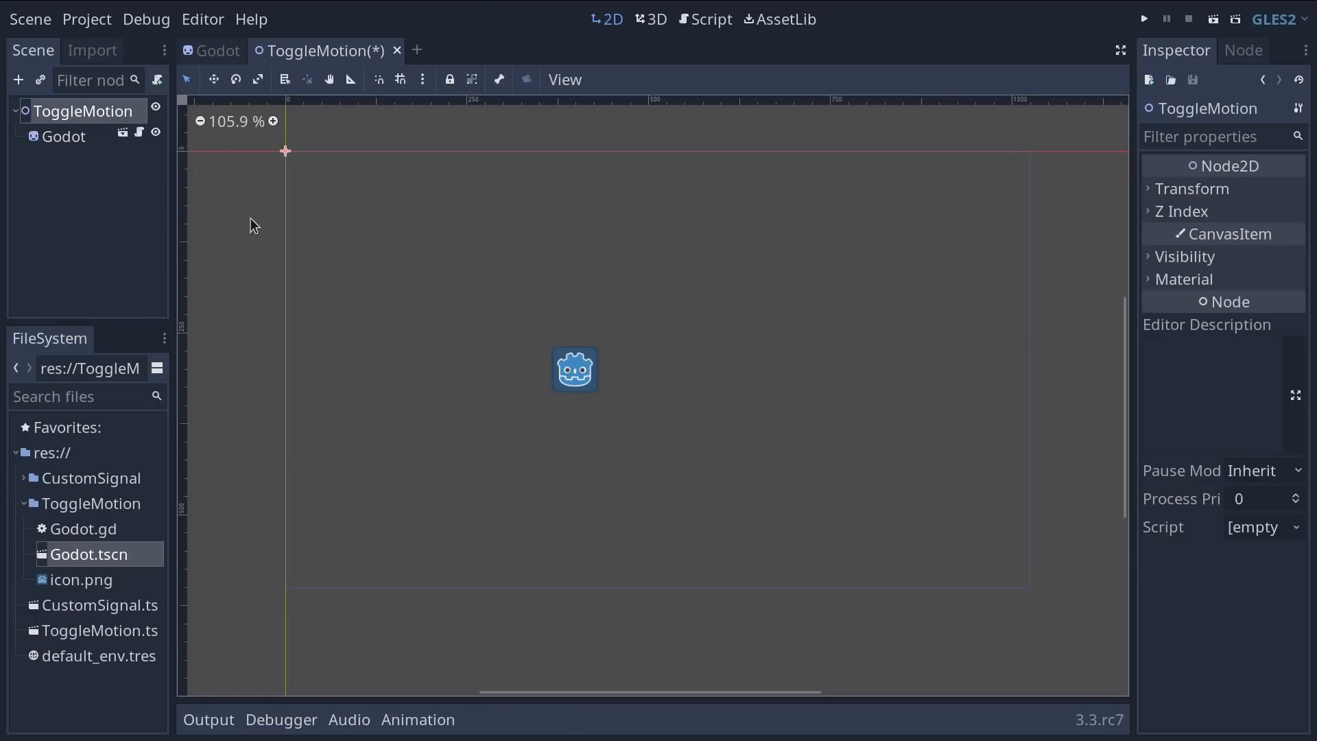
mouse_move(32, 90)
text(b)
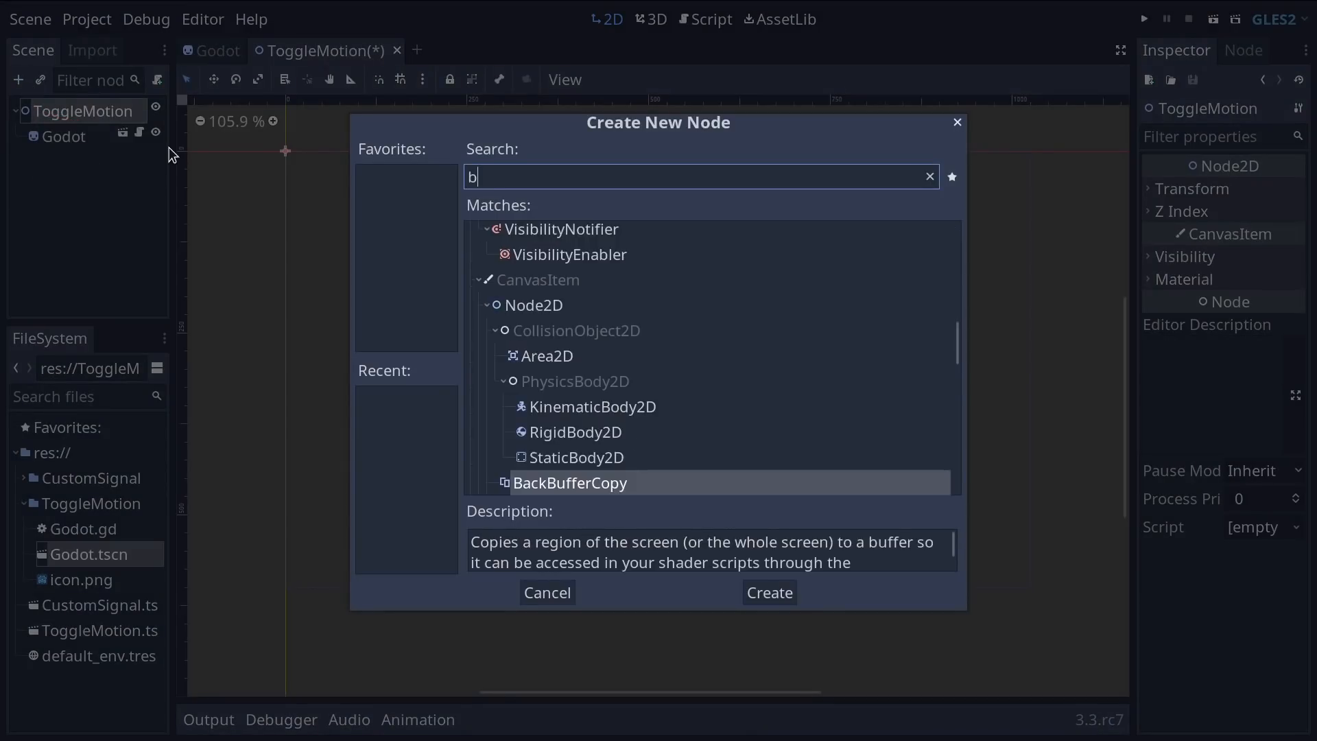
Step: Add a Button node as a child of the ToggleMotion root
text(utton)
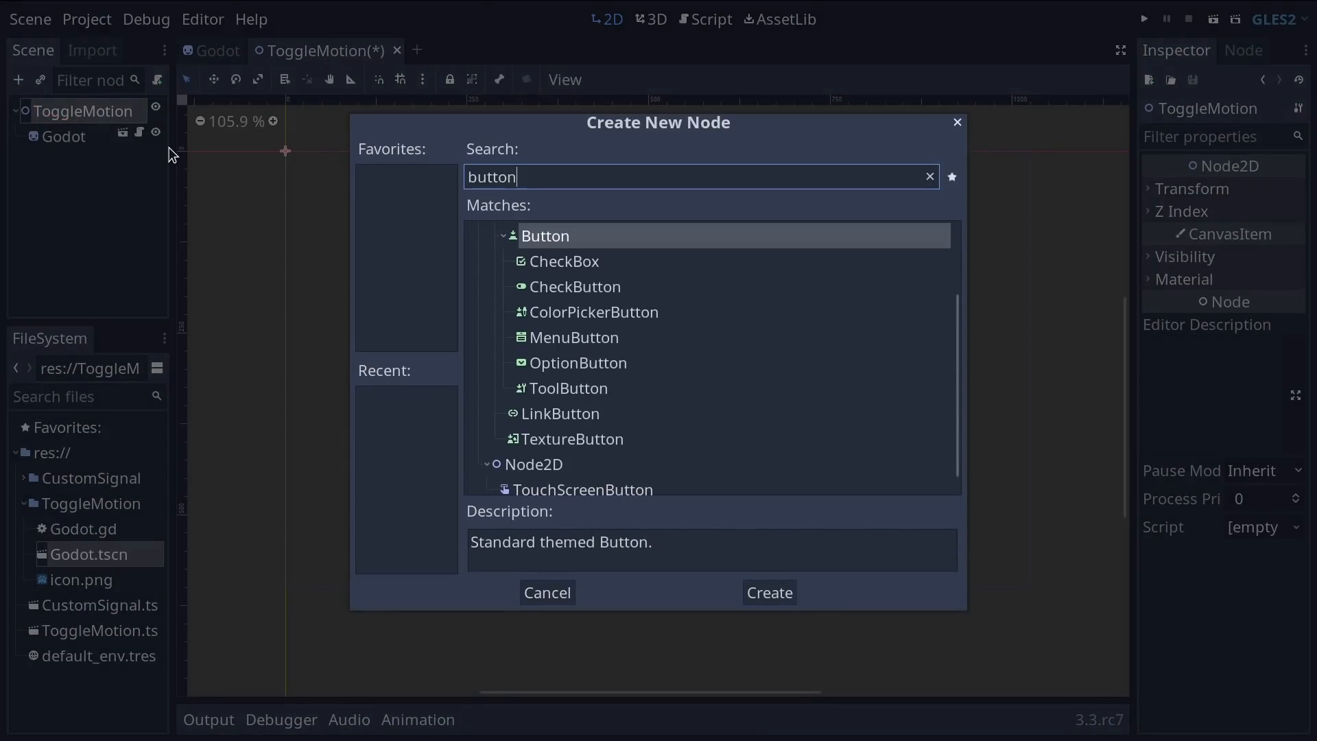
click(766, 592)
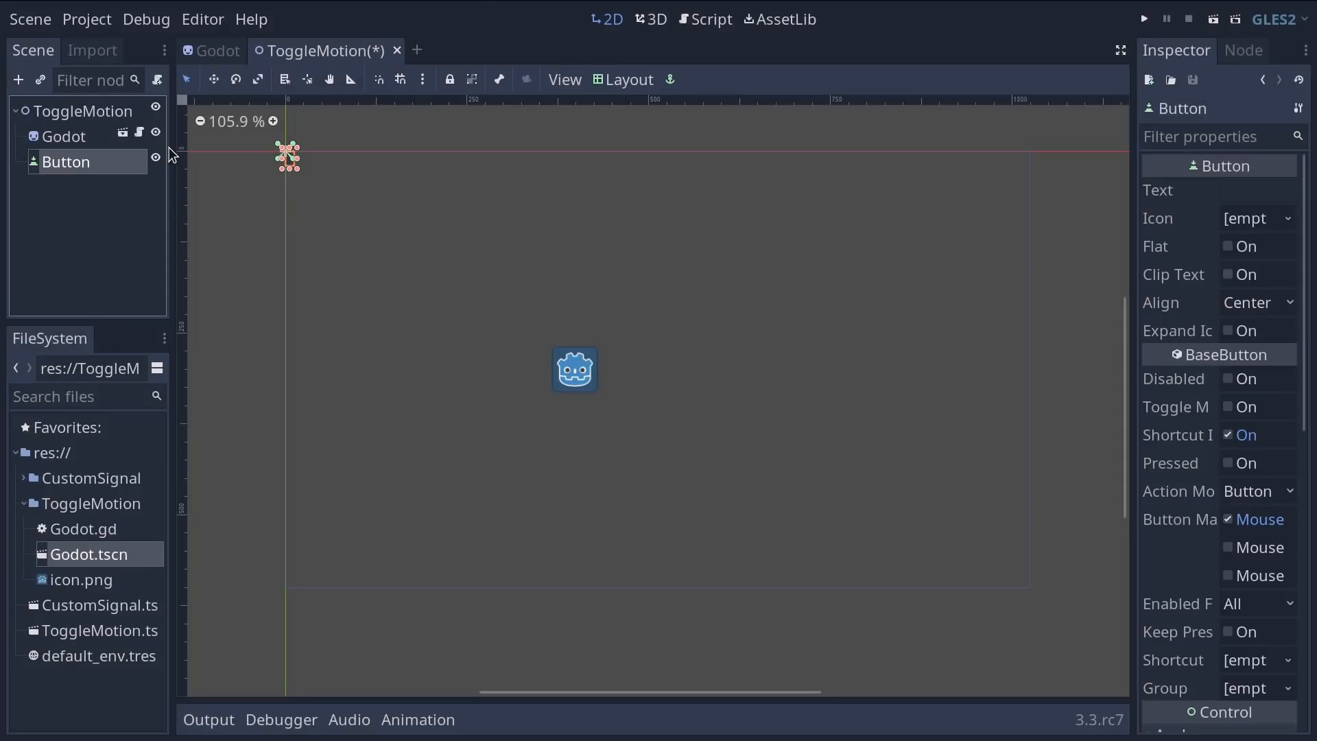
click(84, 110)
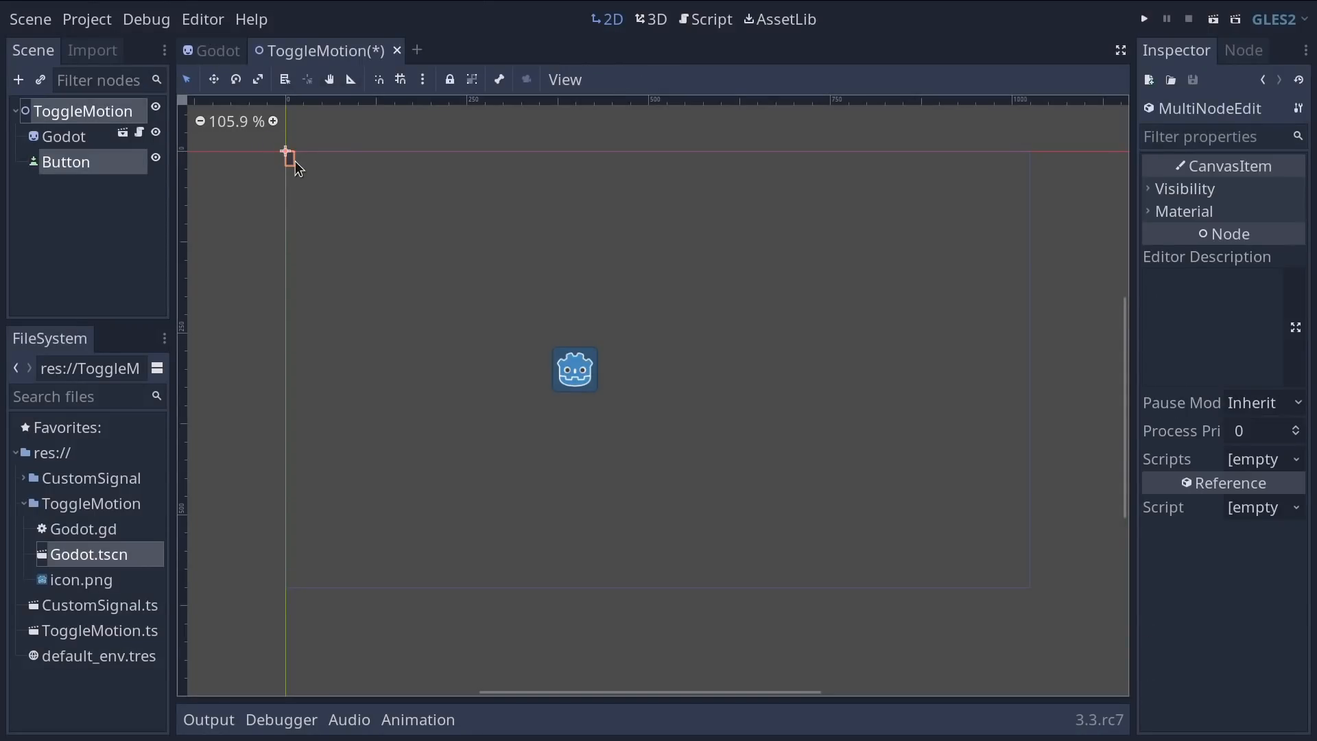
mouse_move(309, 195)
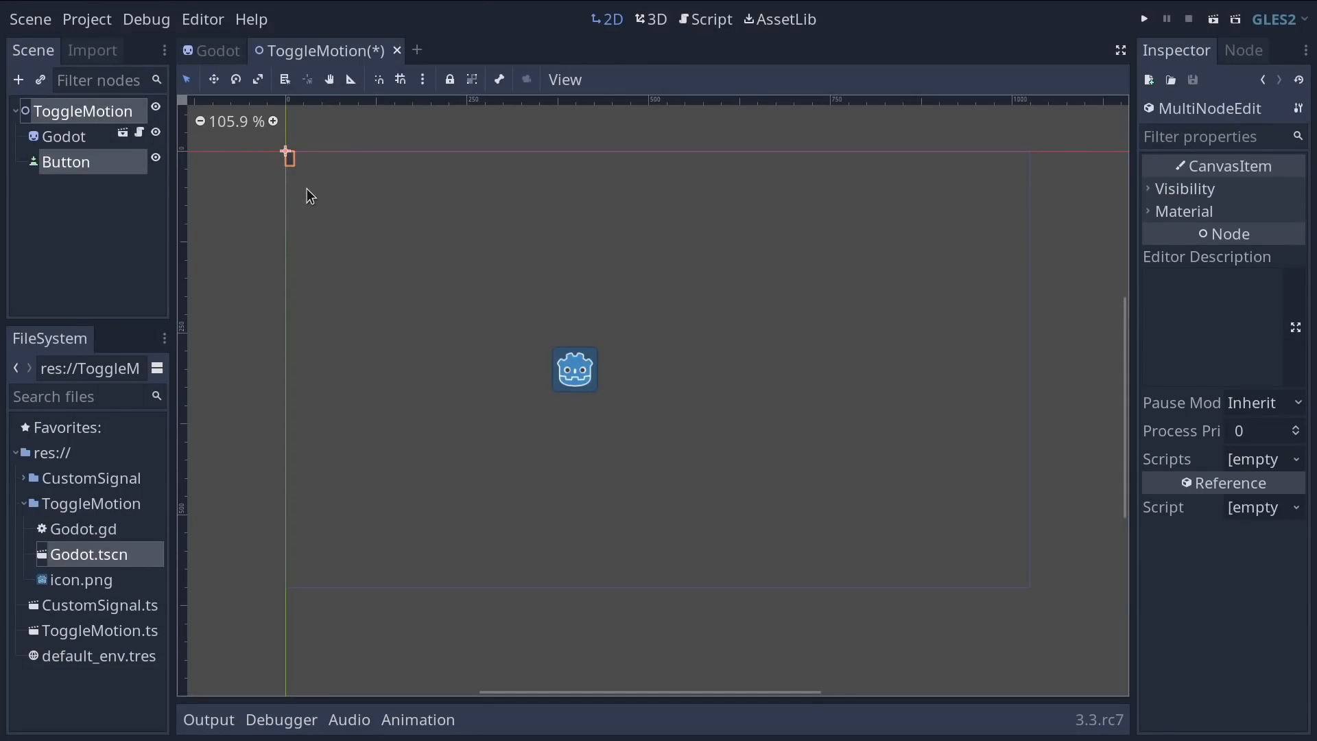
click(66, 162)
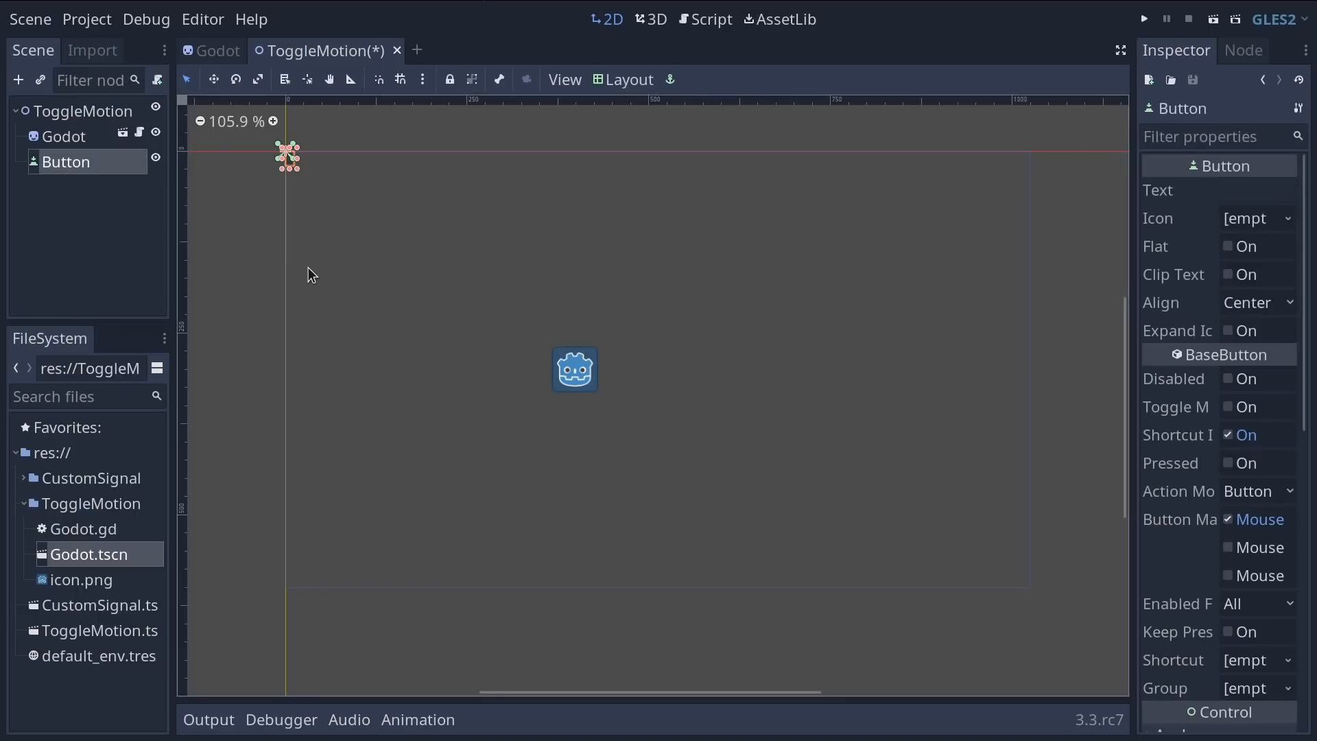
mouse_move(252, 151)
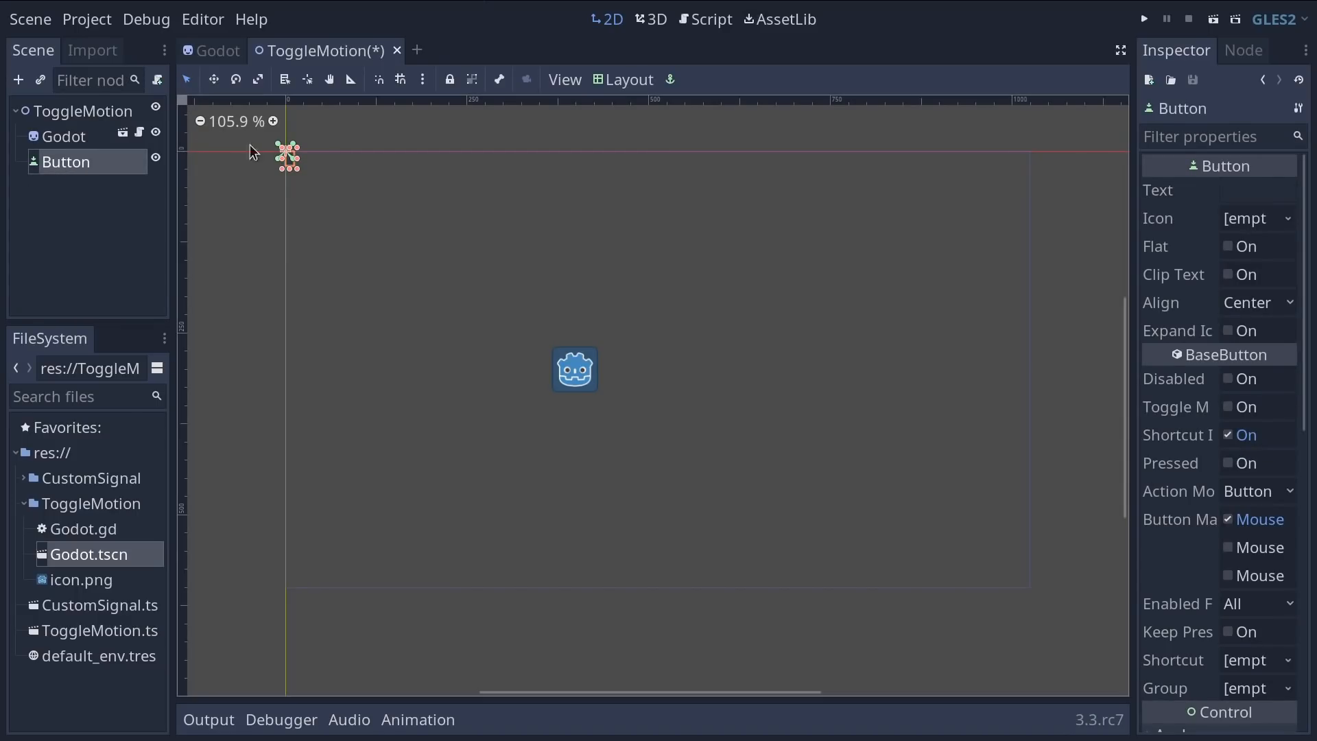
mouse_move(300, 181)
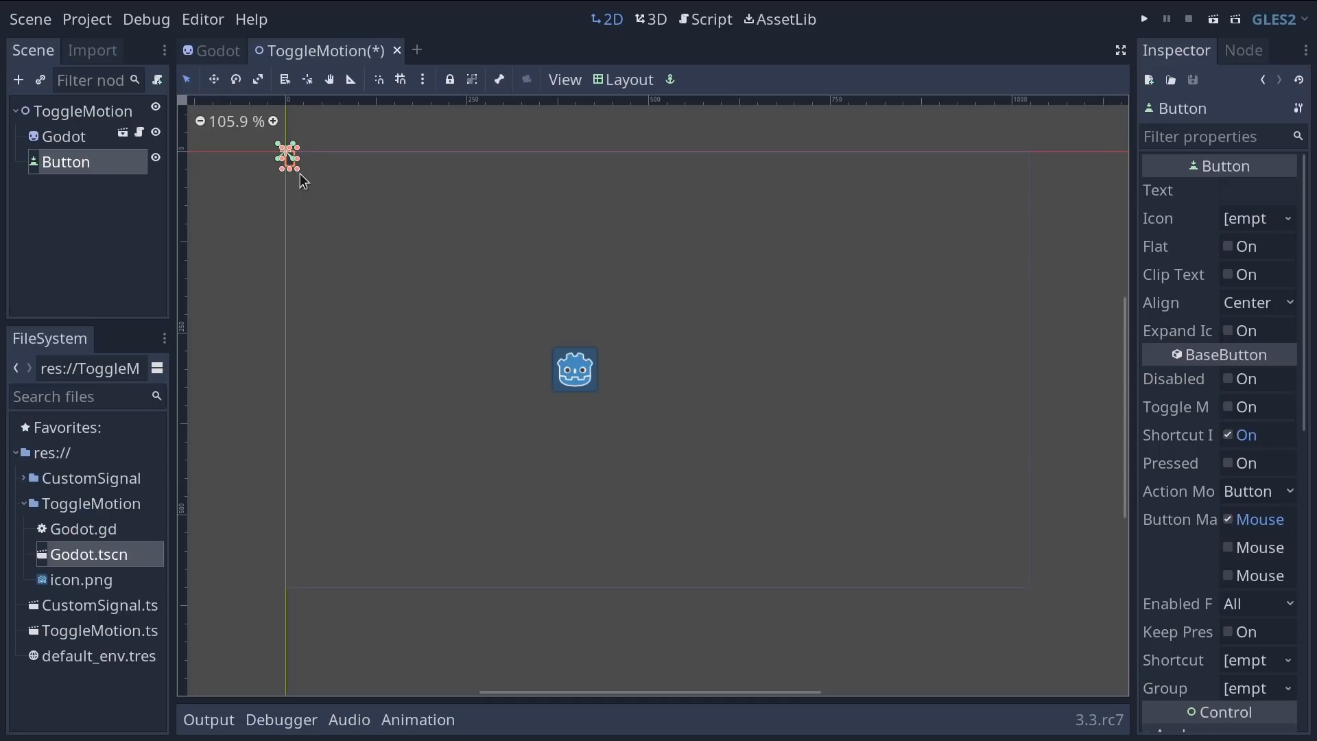
Step: Drag the button into a small wide rectangle near the viewport's top-left corner
drag(289, 159, 376, 215)
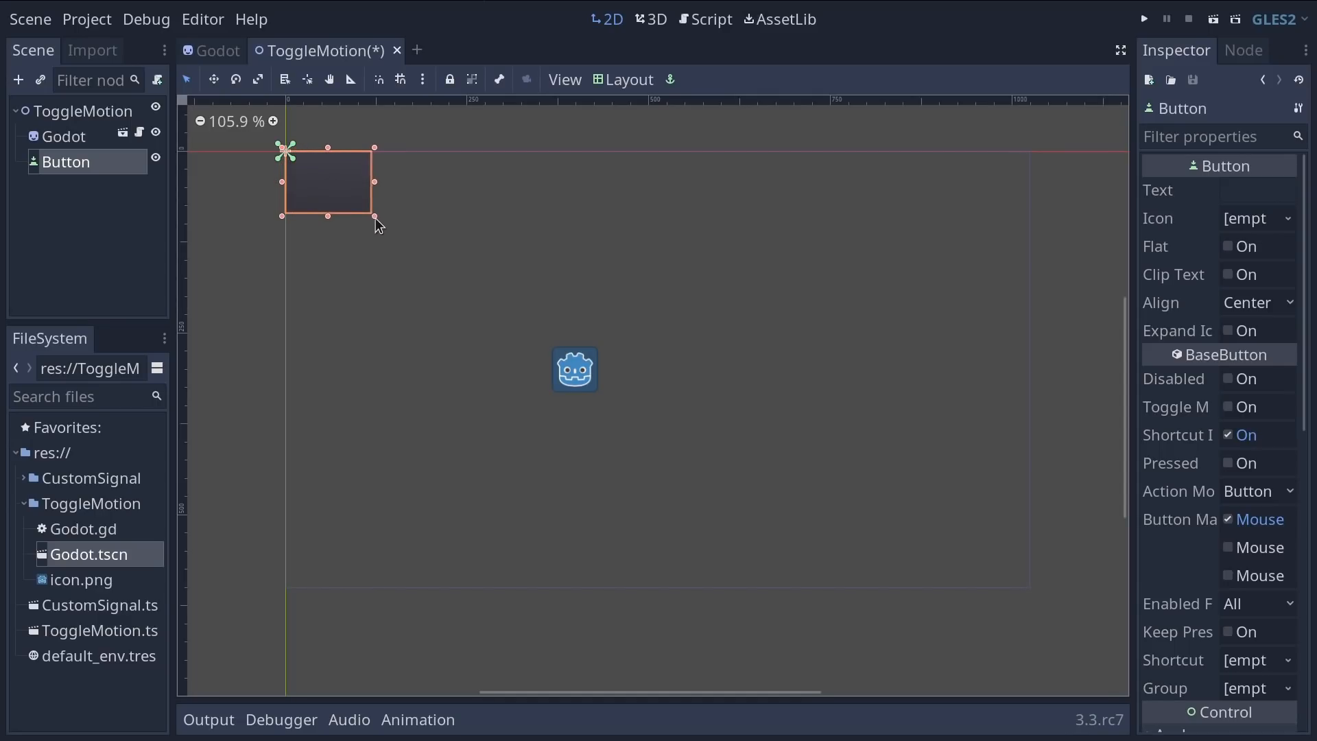
drag(376, 214, 413, 205)
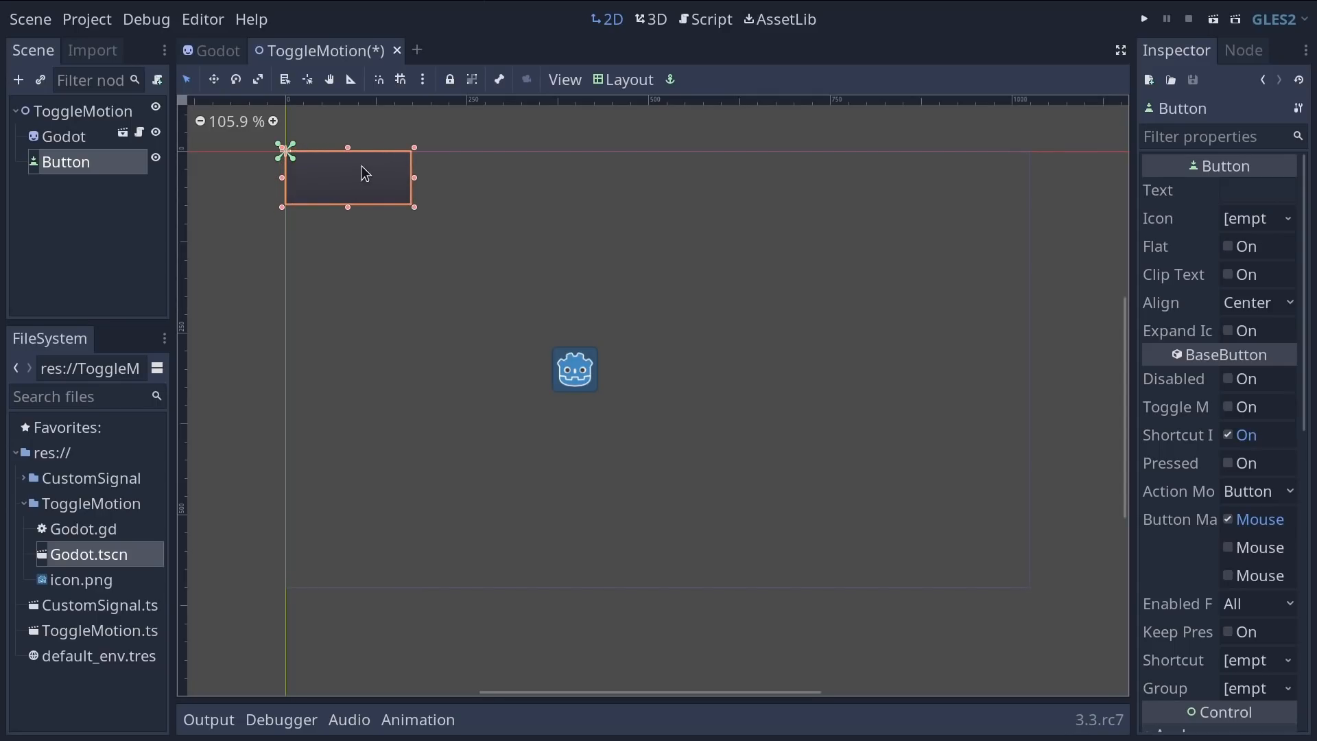
drag(362, 174, 359, 198)
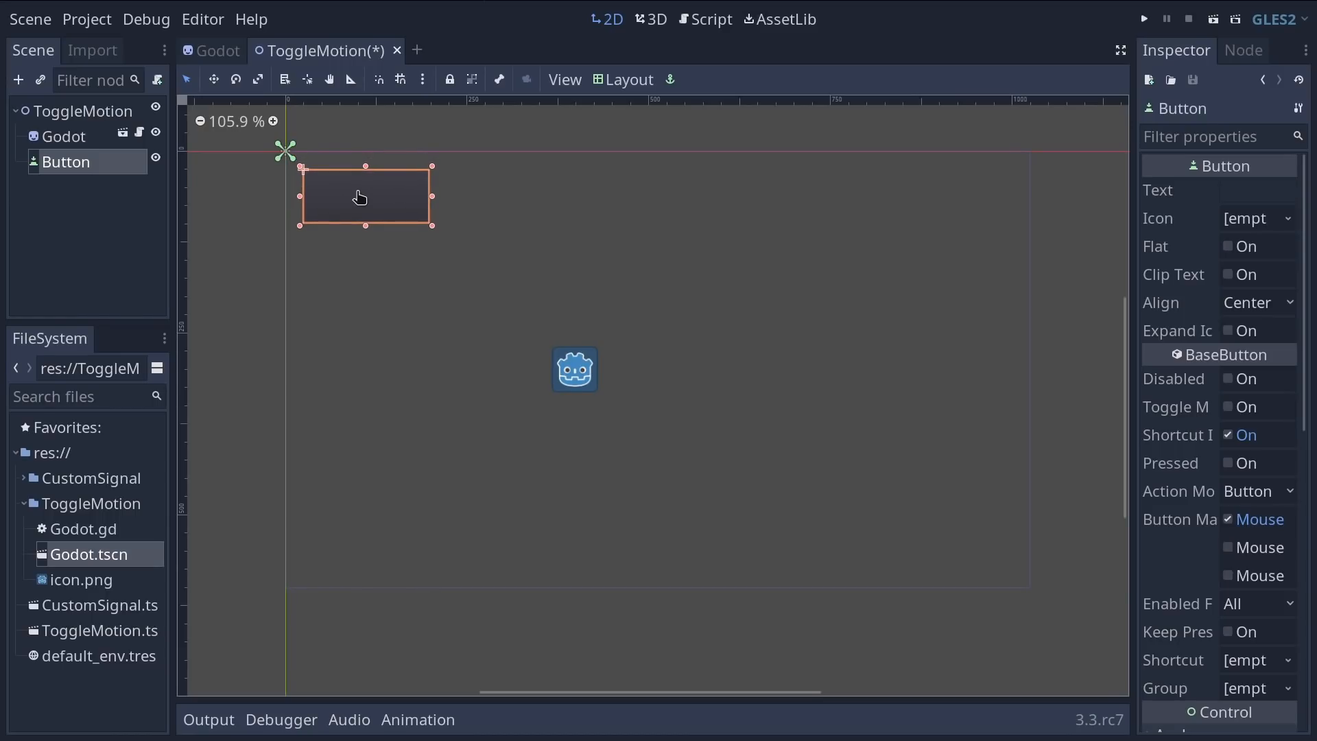
mouse_move(334, 162)
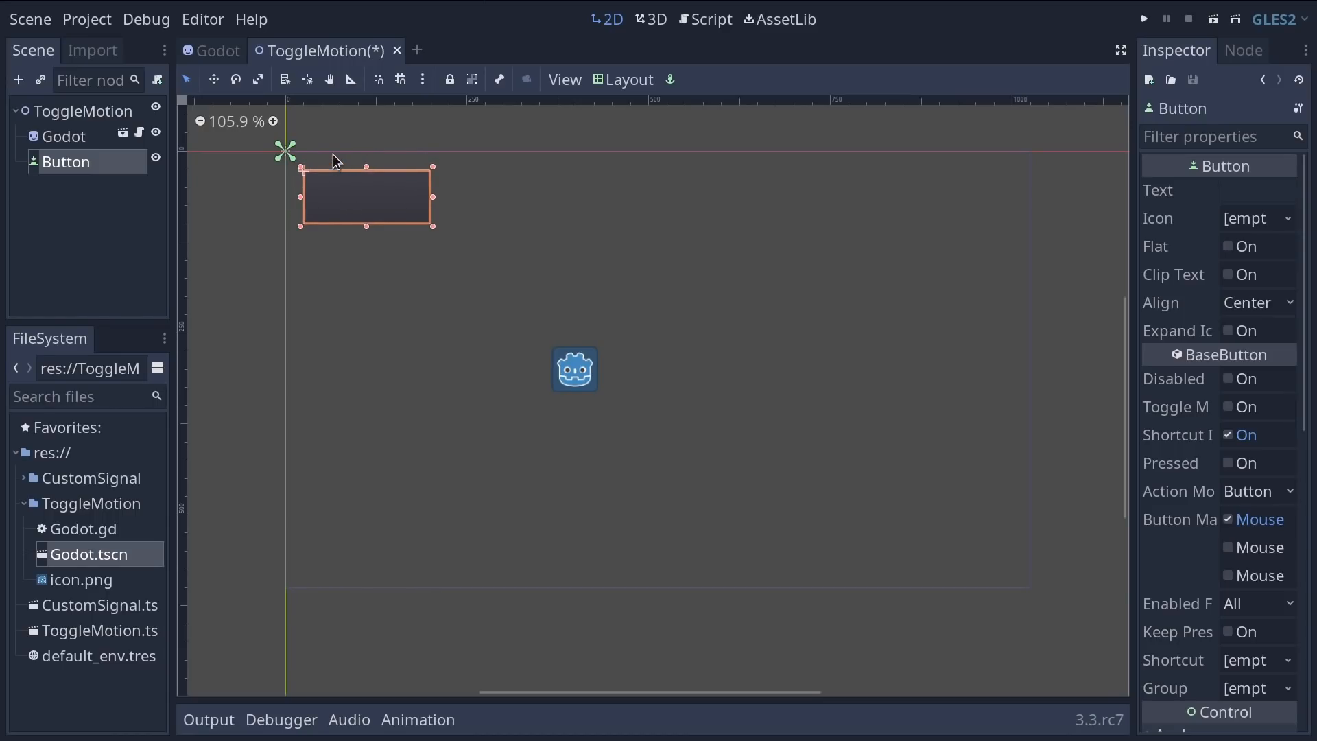
mouse_move(431, 324)
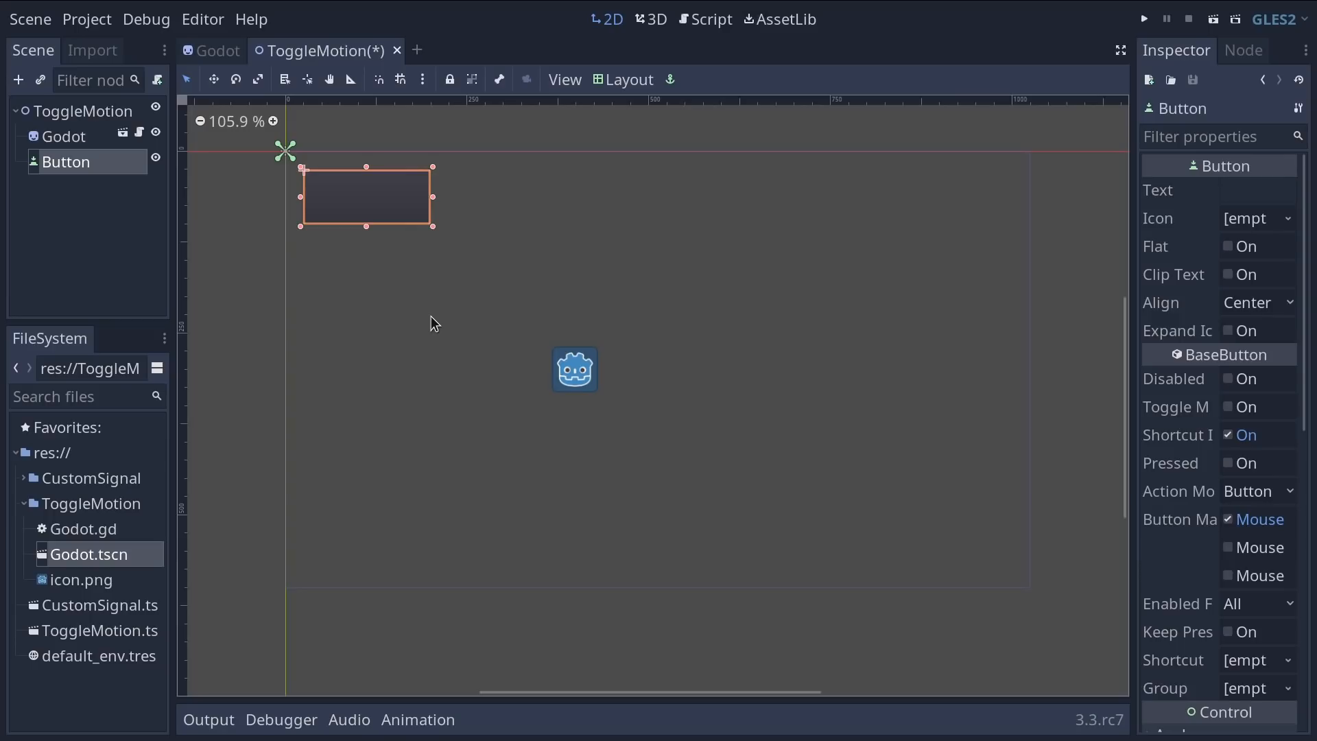
Step: Set the Button's Text property to 'Toggle Motion' and deselect it
click(1255, 189)
text(Toggle Moti)
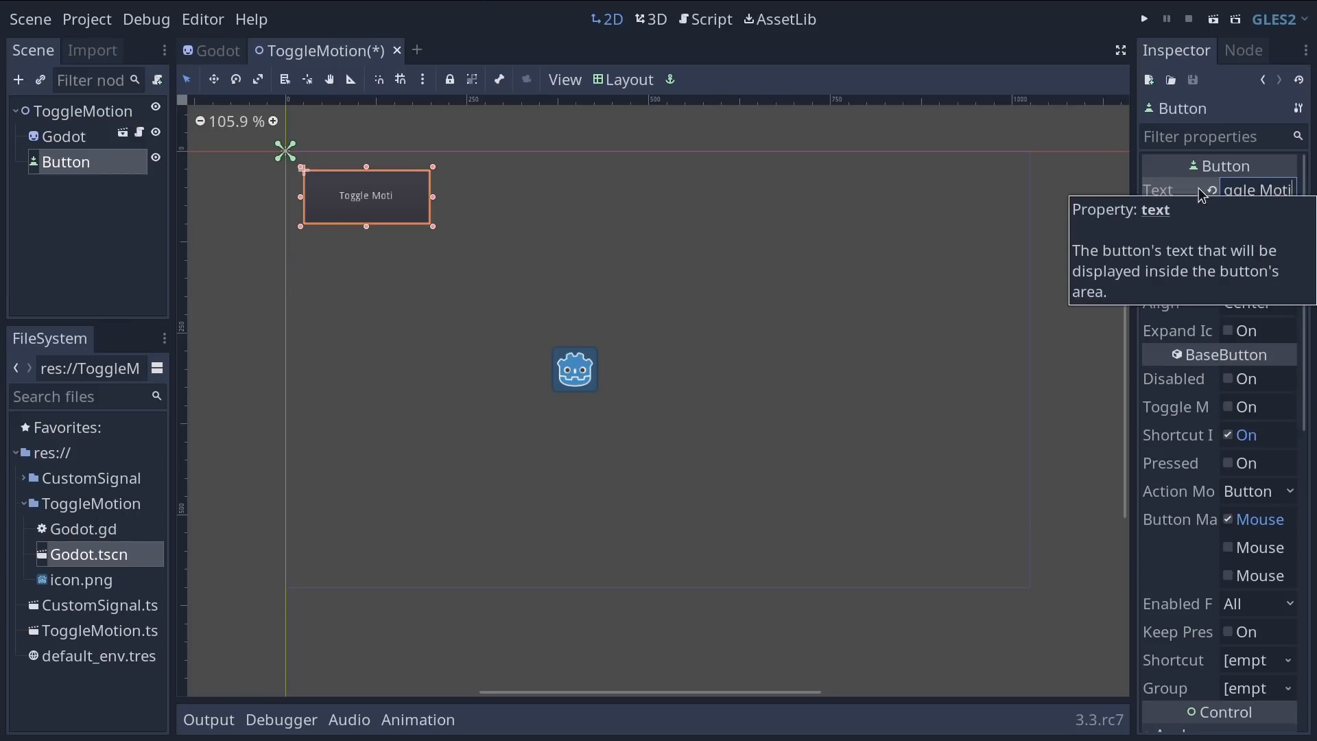
click(914, 219)
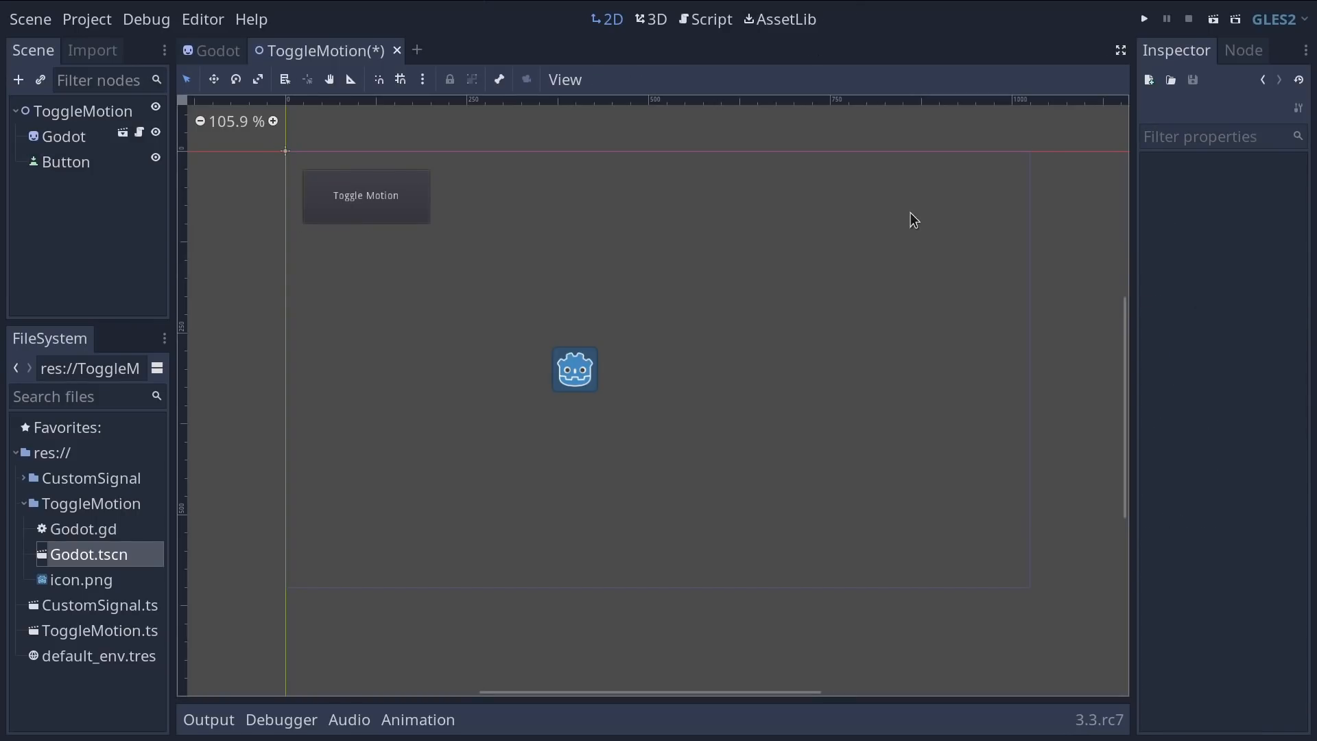
mouse_move(705, 382)
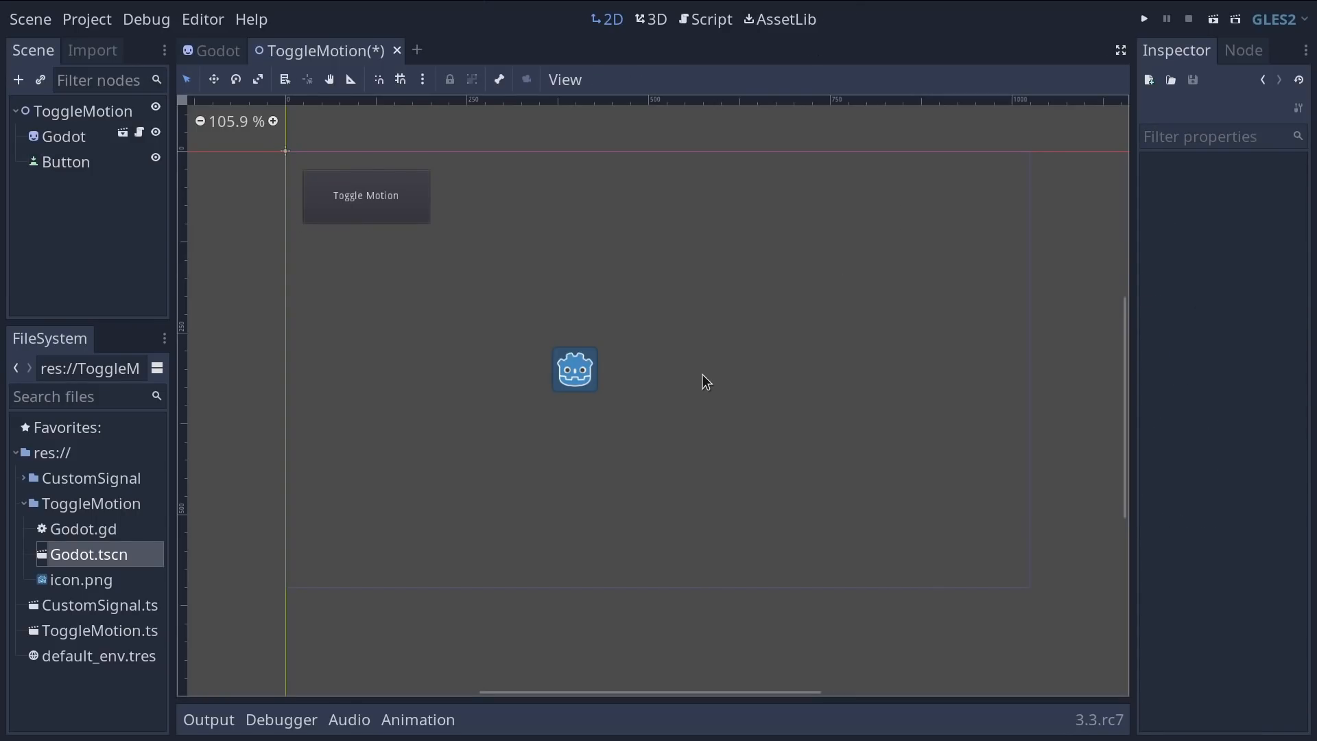
Step: Run the ToggleMotion scene to see the spinning sprite and button, then stop the game
click(1144, 17)
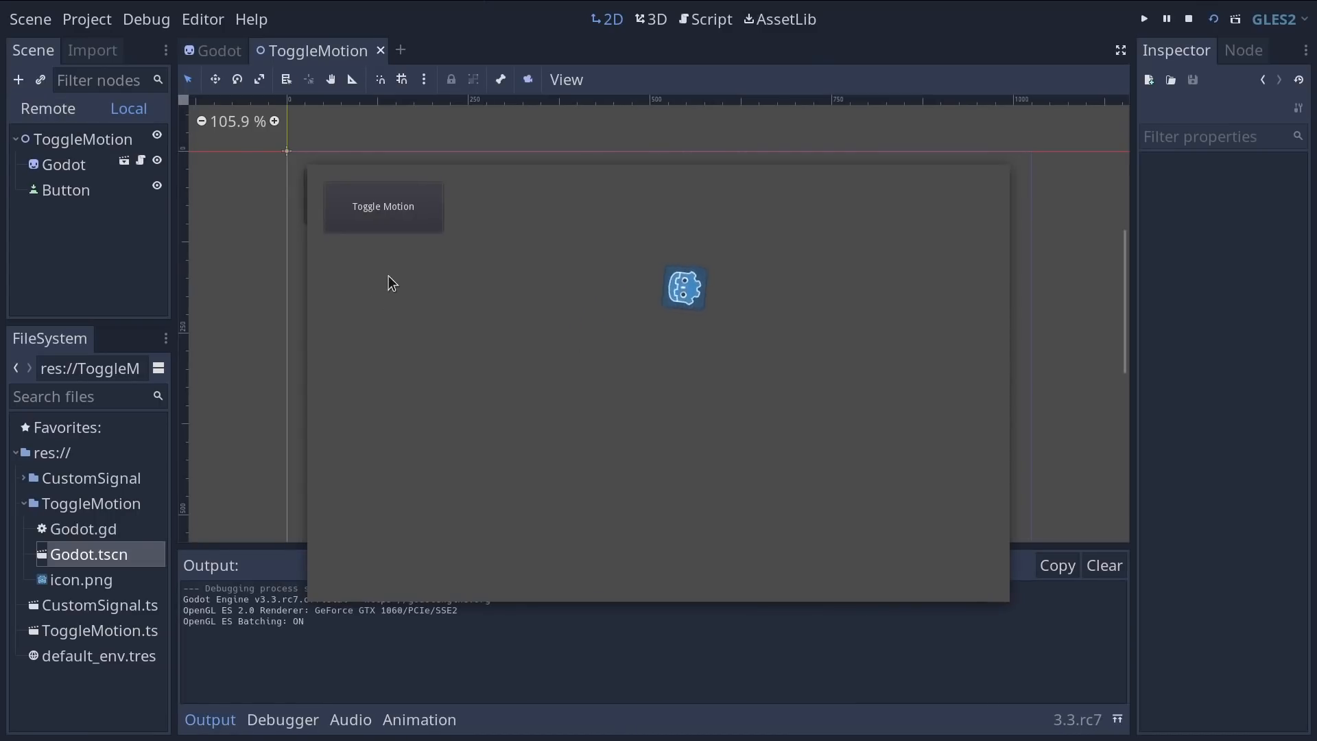
mouse_move(403, 473)
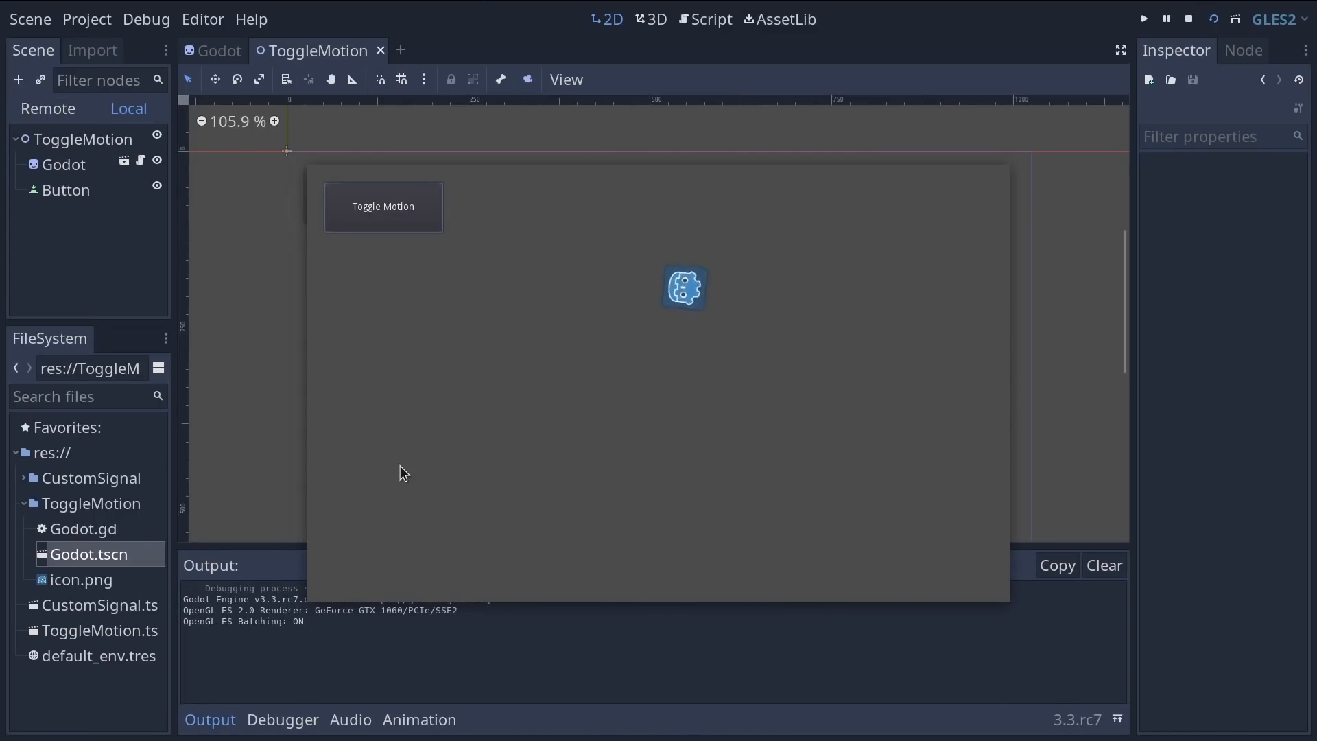
mouse_move(799, 440)
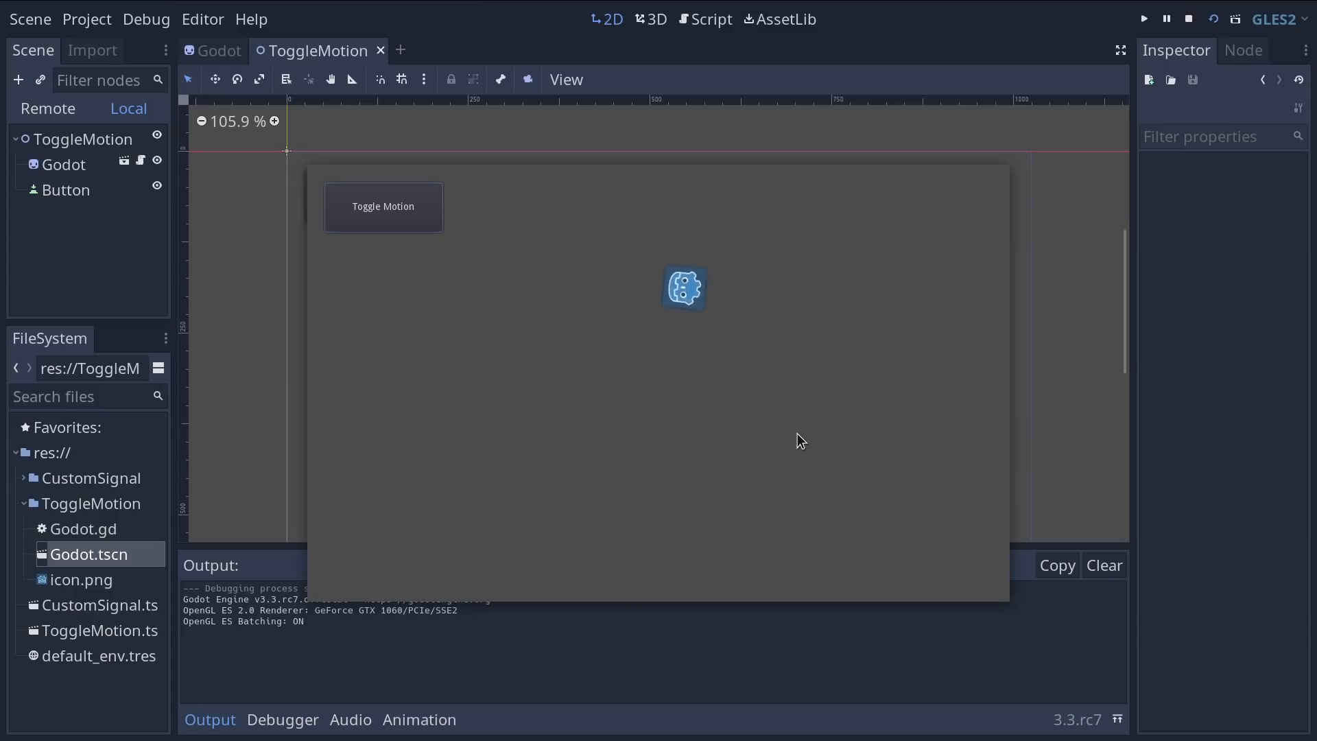
mouse_move(860, 350)
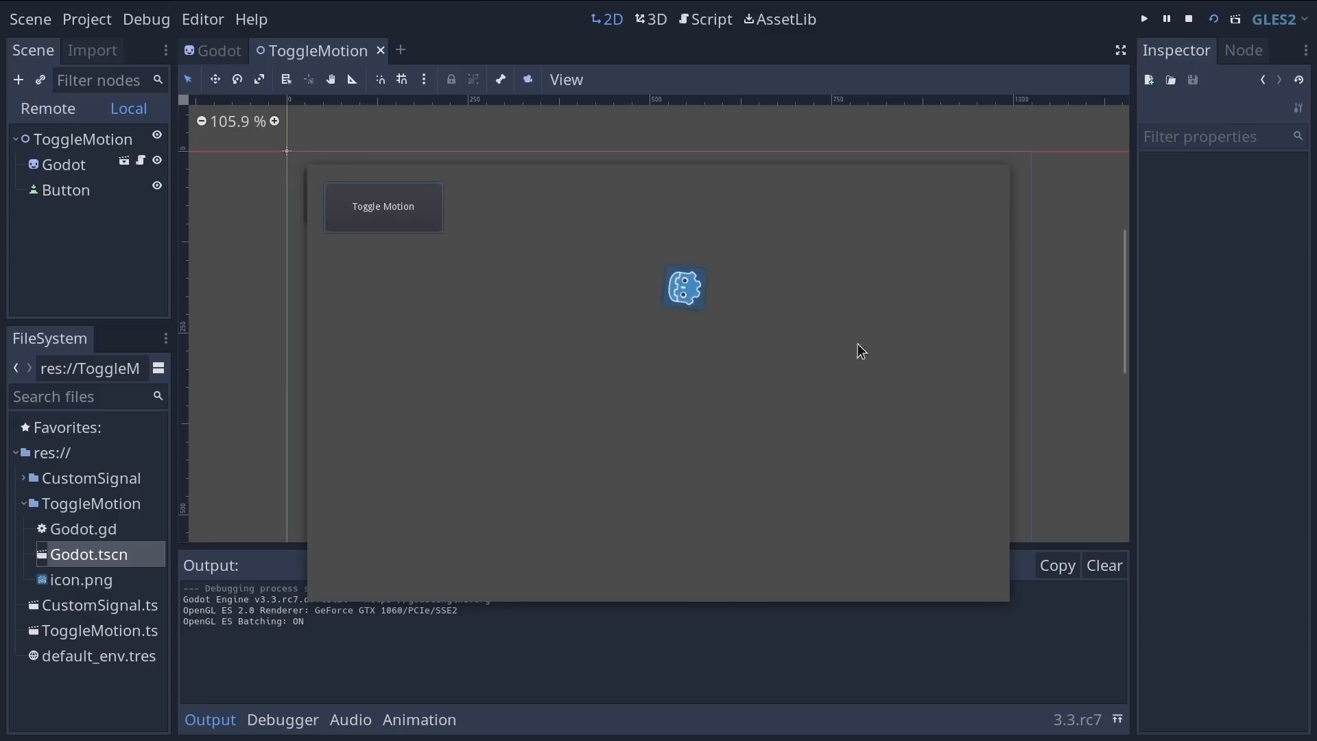
mouse_move(382, 222)
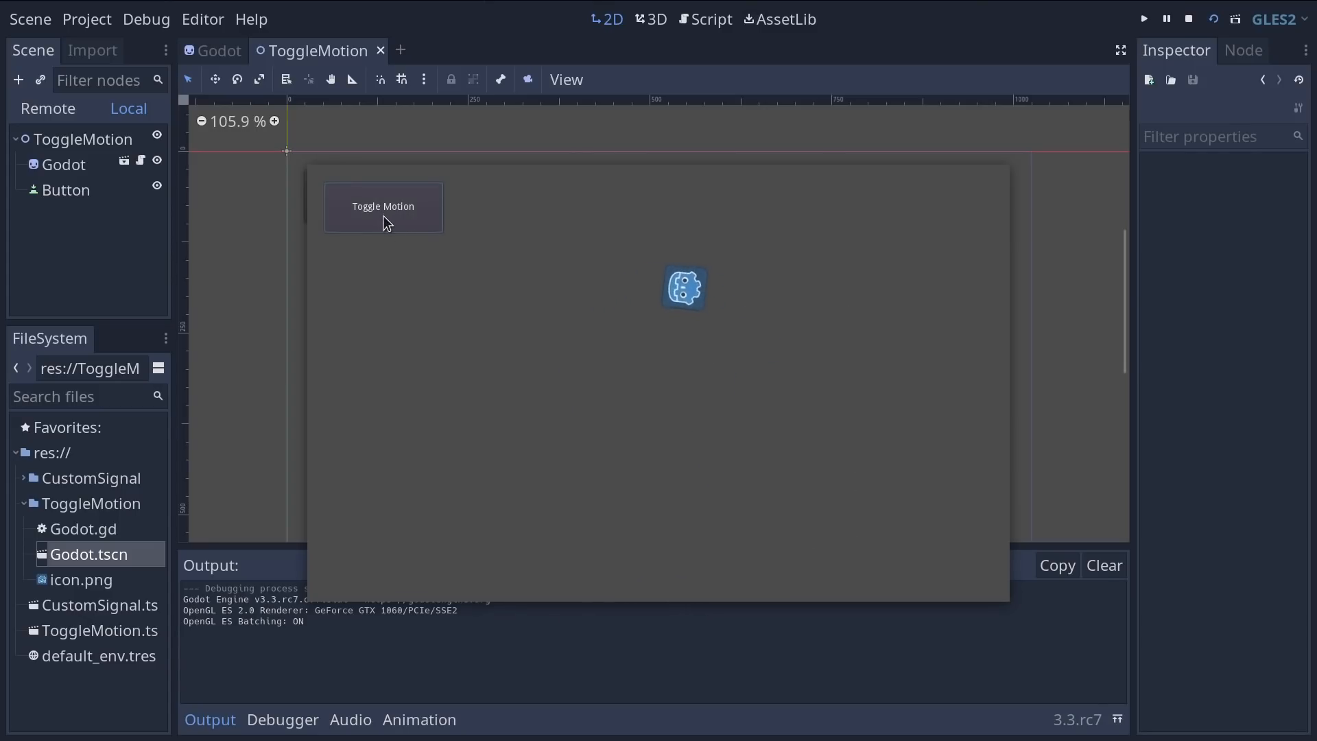
click(1188, 18)
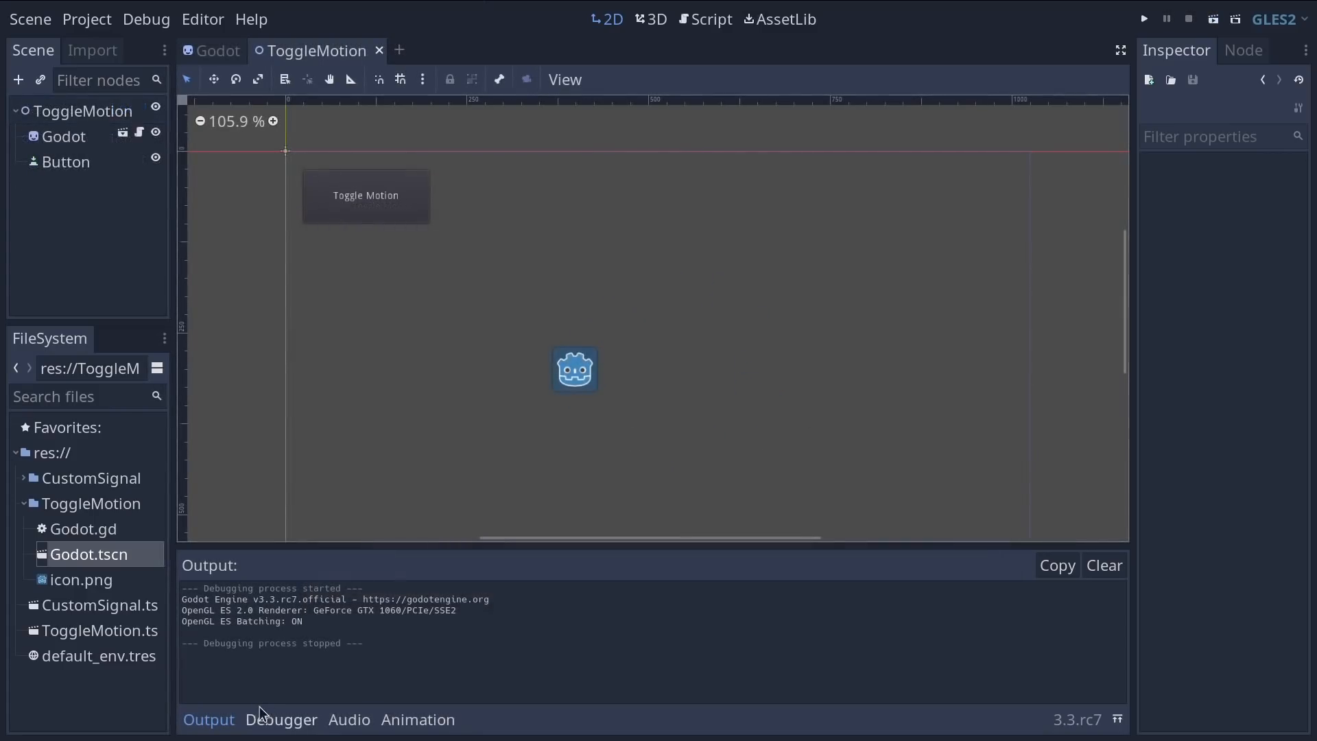
Step: Collapse the Output panel and select the Button node in the Scene dock
click(207, 719)
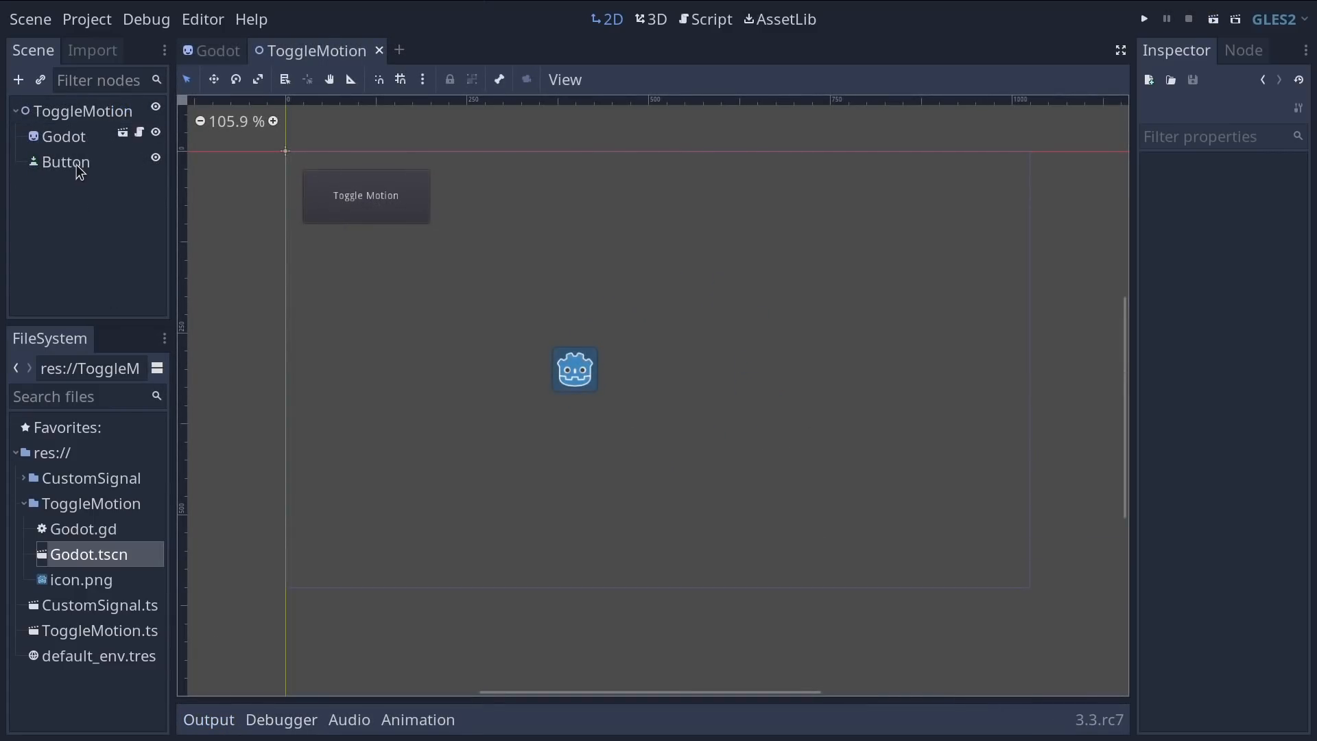
click(66, 162)
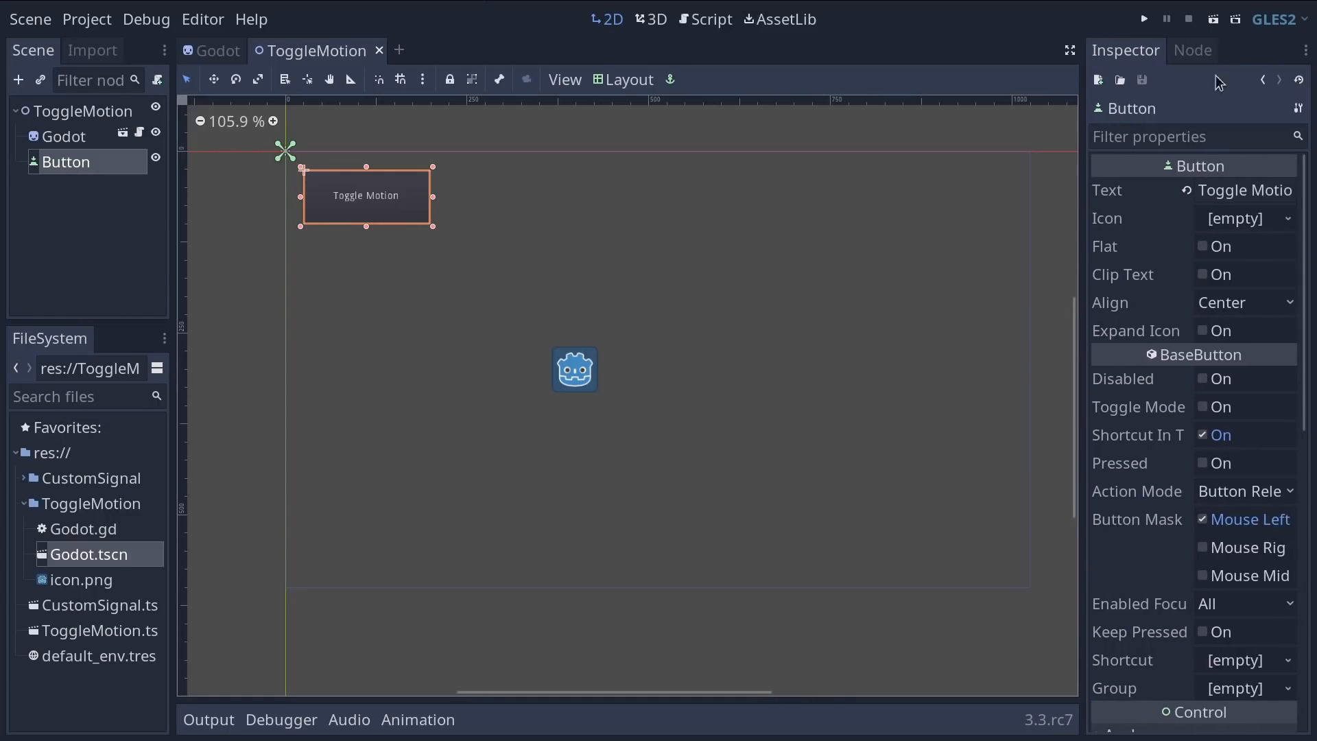
Step: Browse the Button node's Signals list in the Node dock, including pressed()
click(1192, 51)
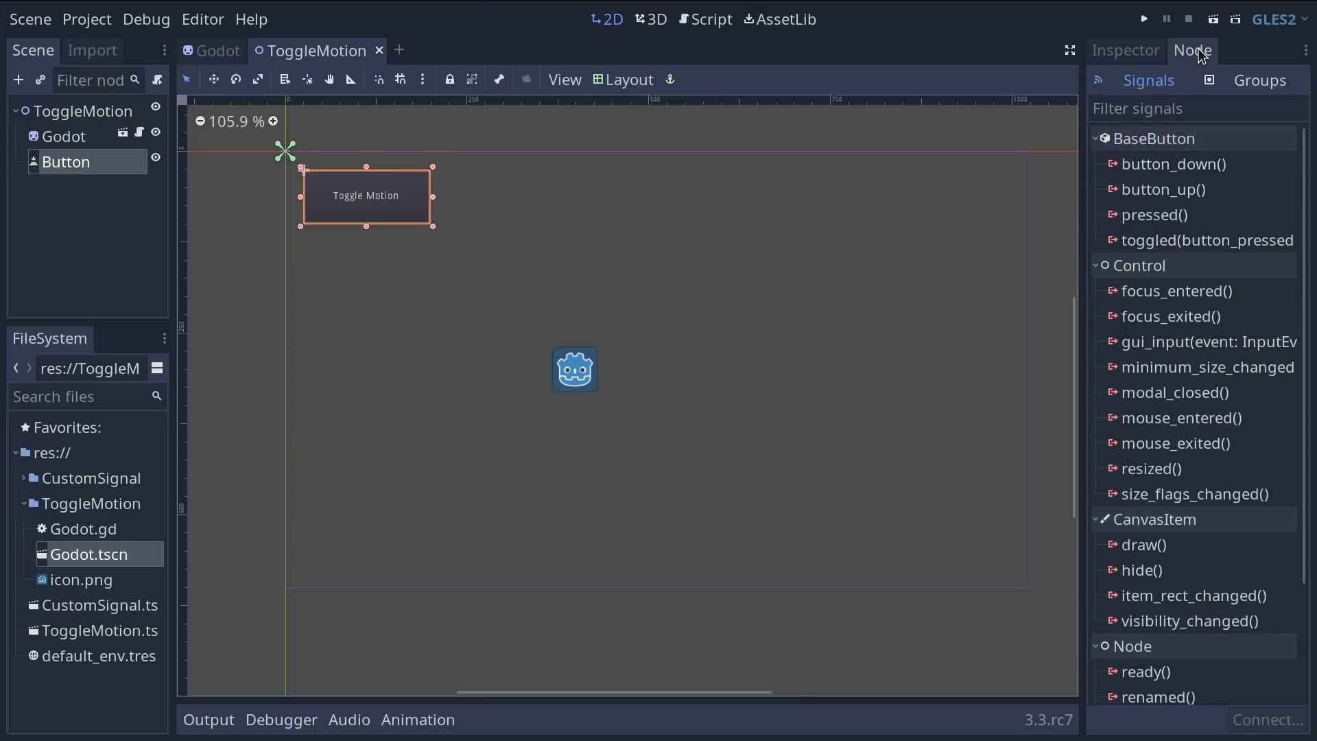
mouse_move(1203, 95)
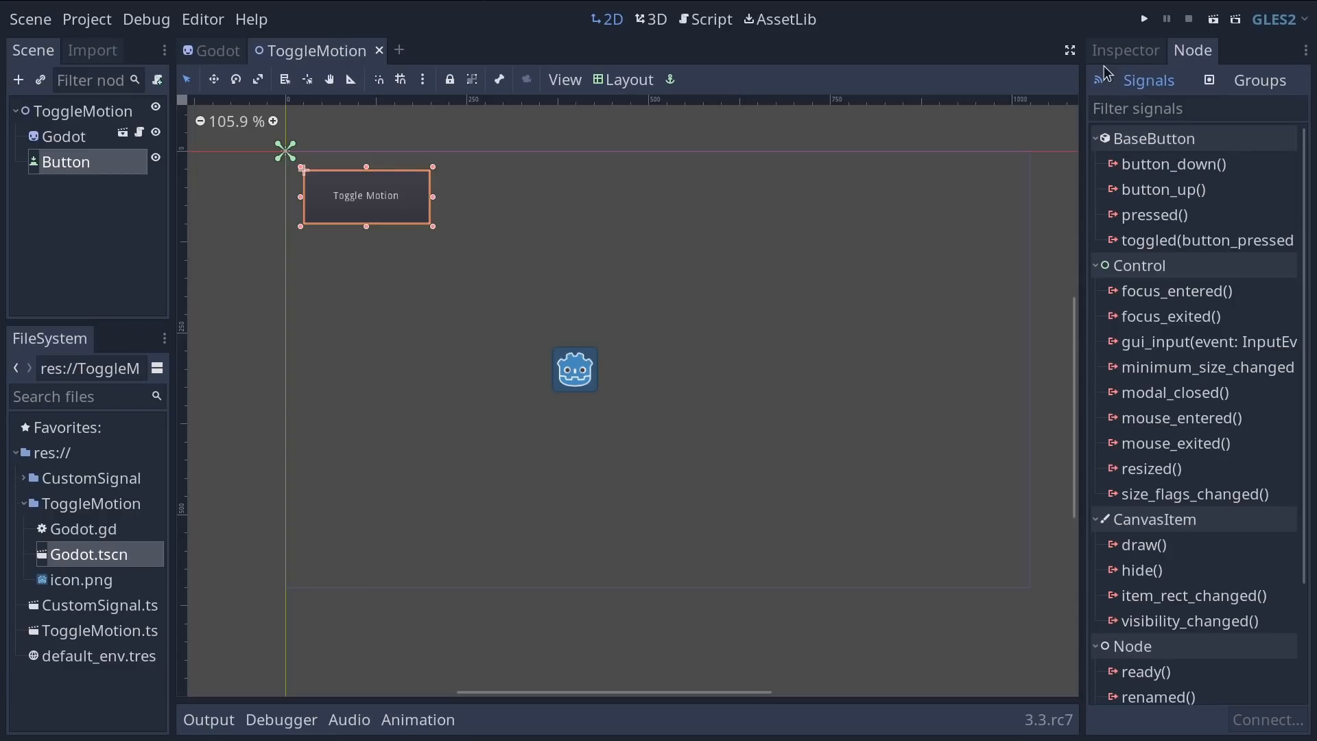
mouse_move(1191, 149)
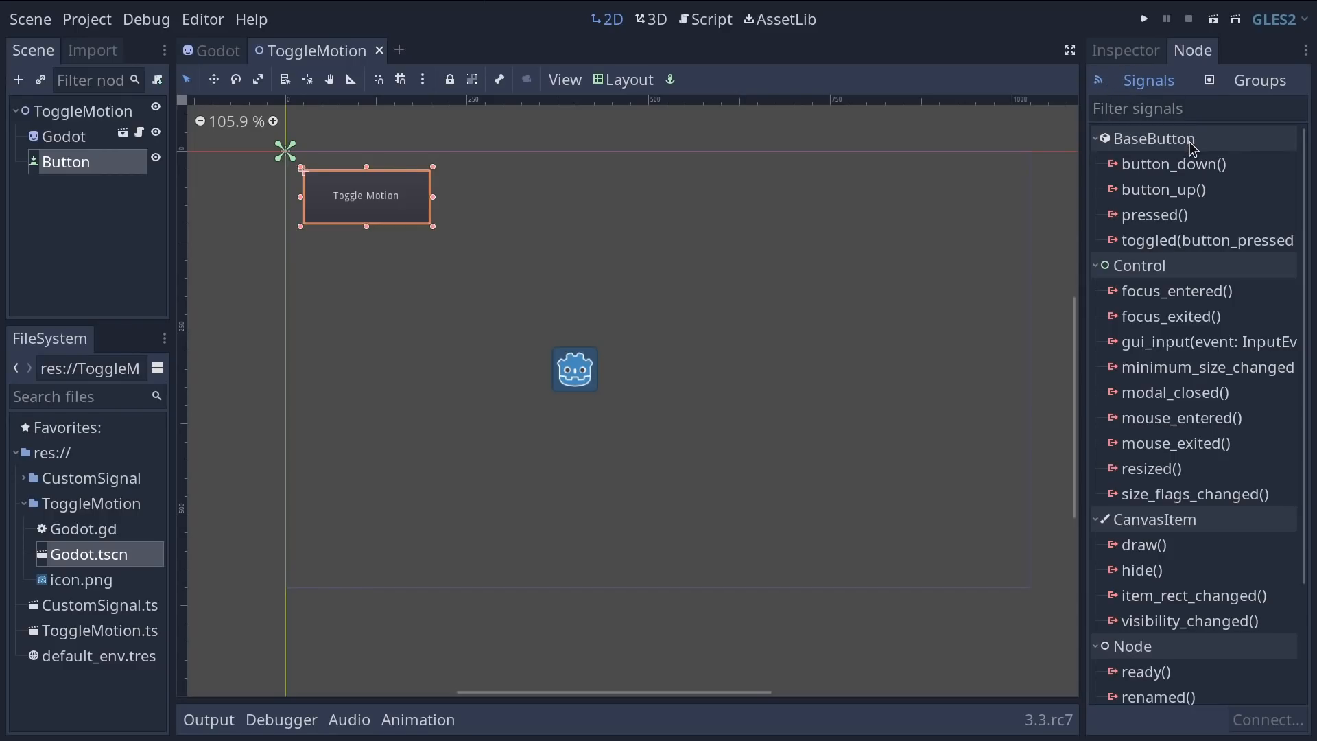
mouse_move(1185, 669)
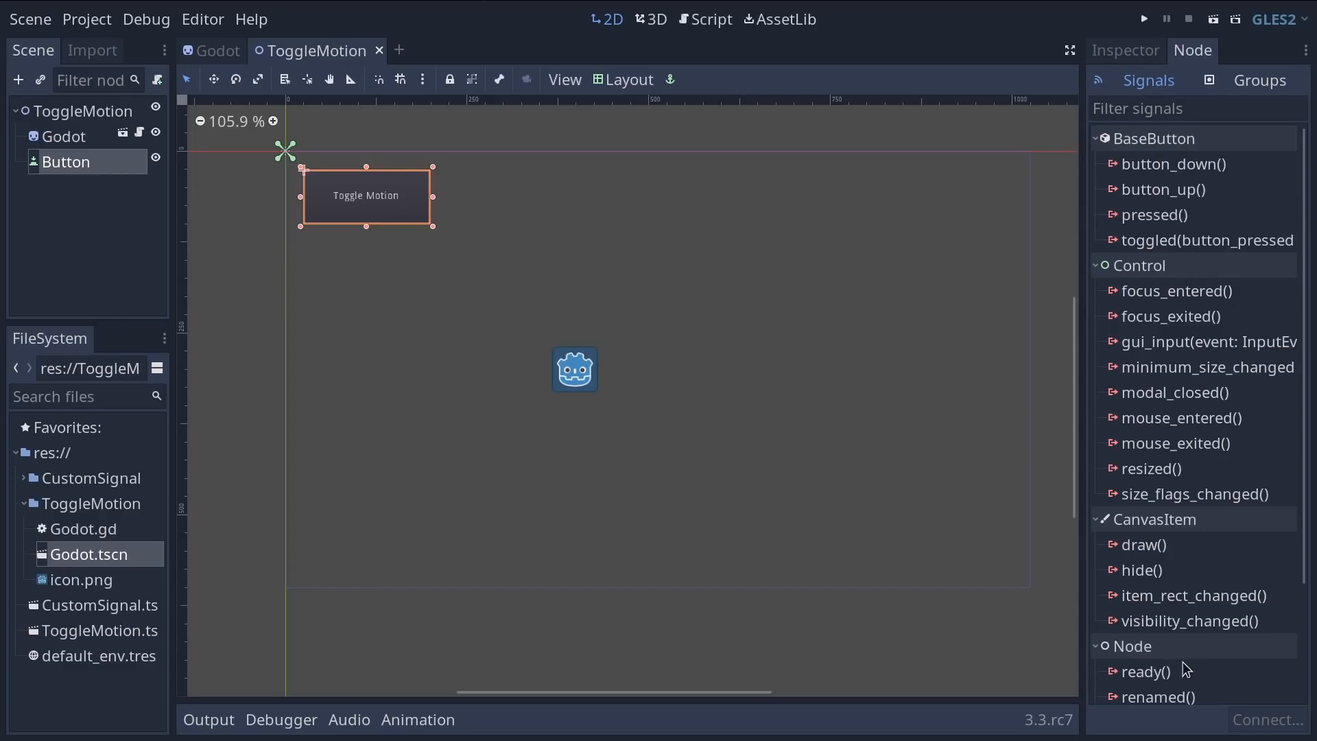
scroll(down, 3)
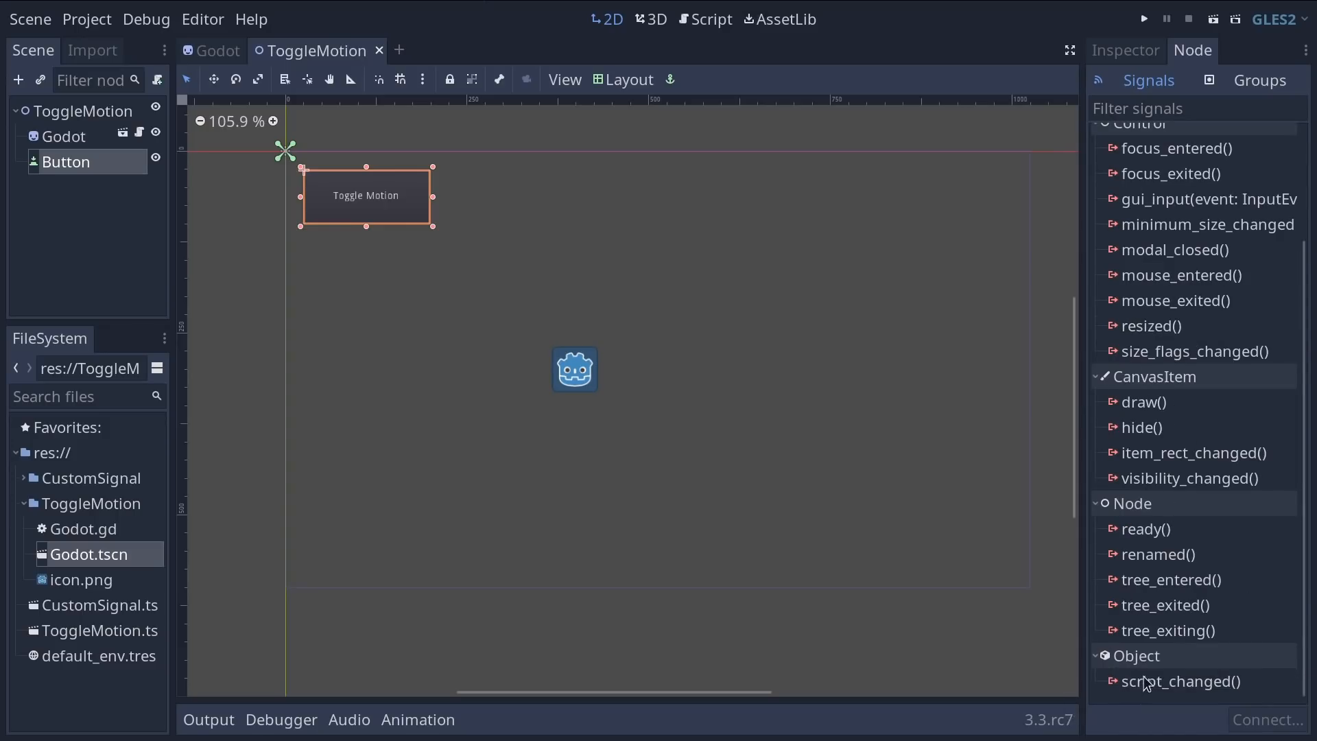
mouse_move(1155, 668)
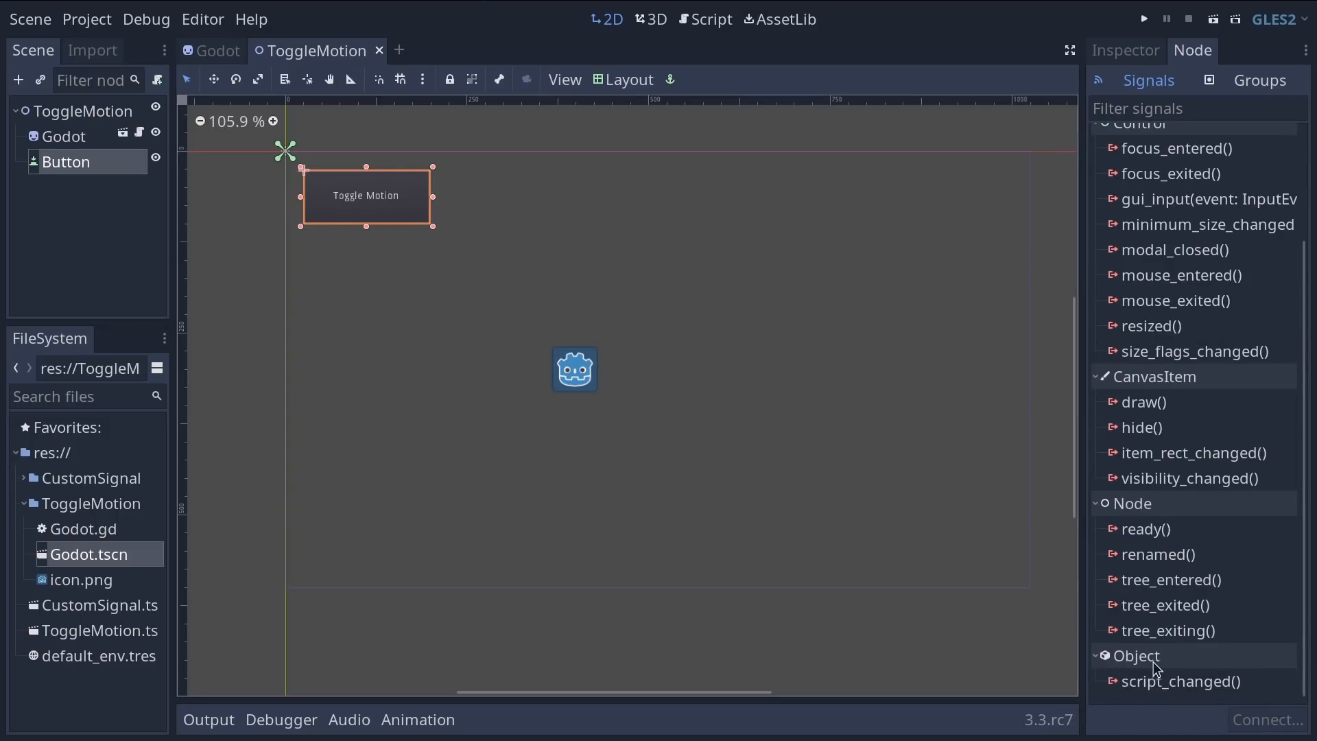
mouse_move(1176, 657)
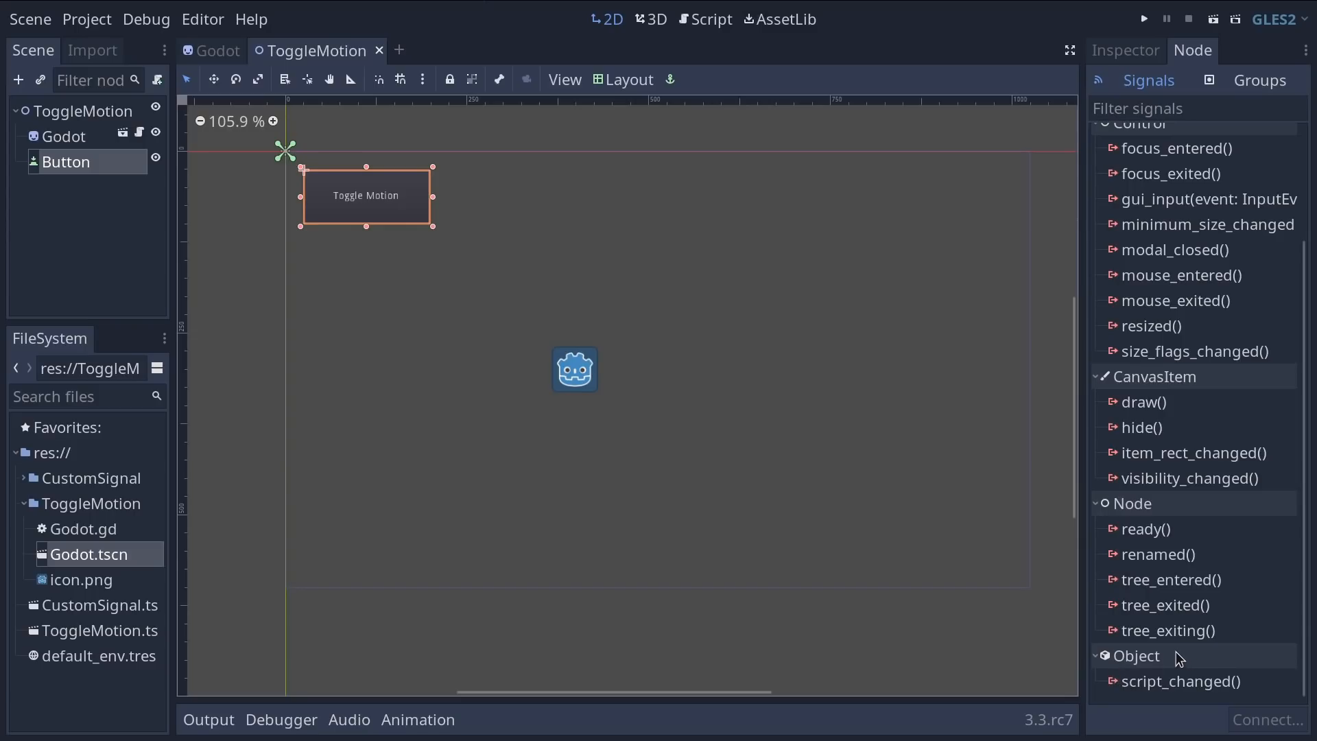
scroll(up, 3)
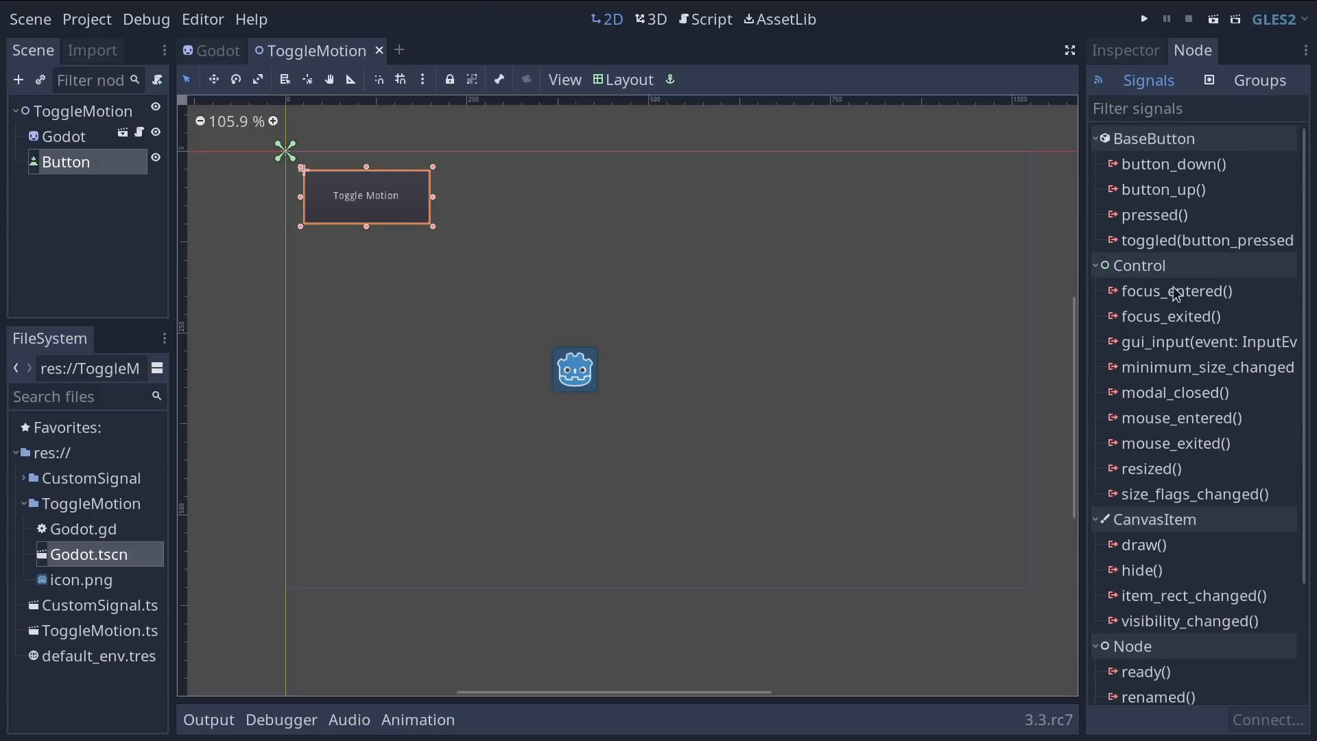
scroll(down, 3)
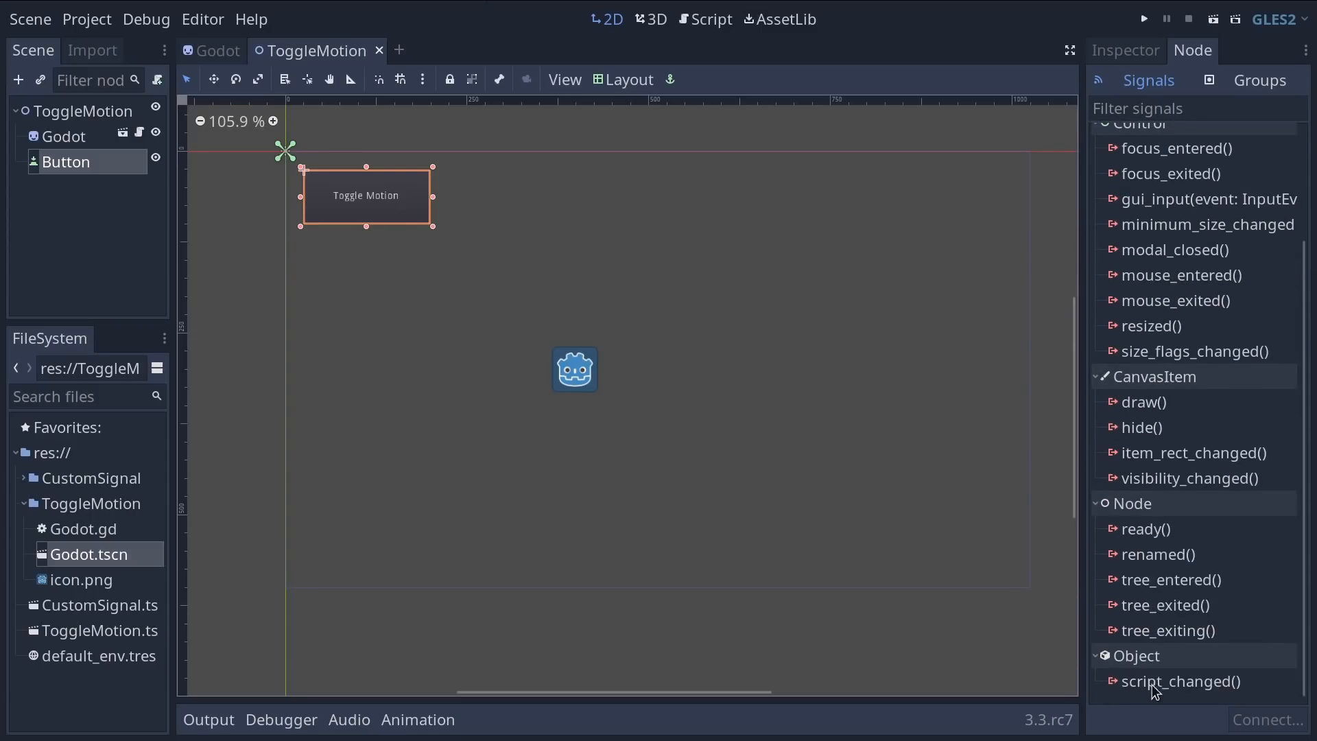
mouse_move(1142, 284)
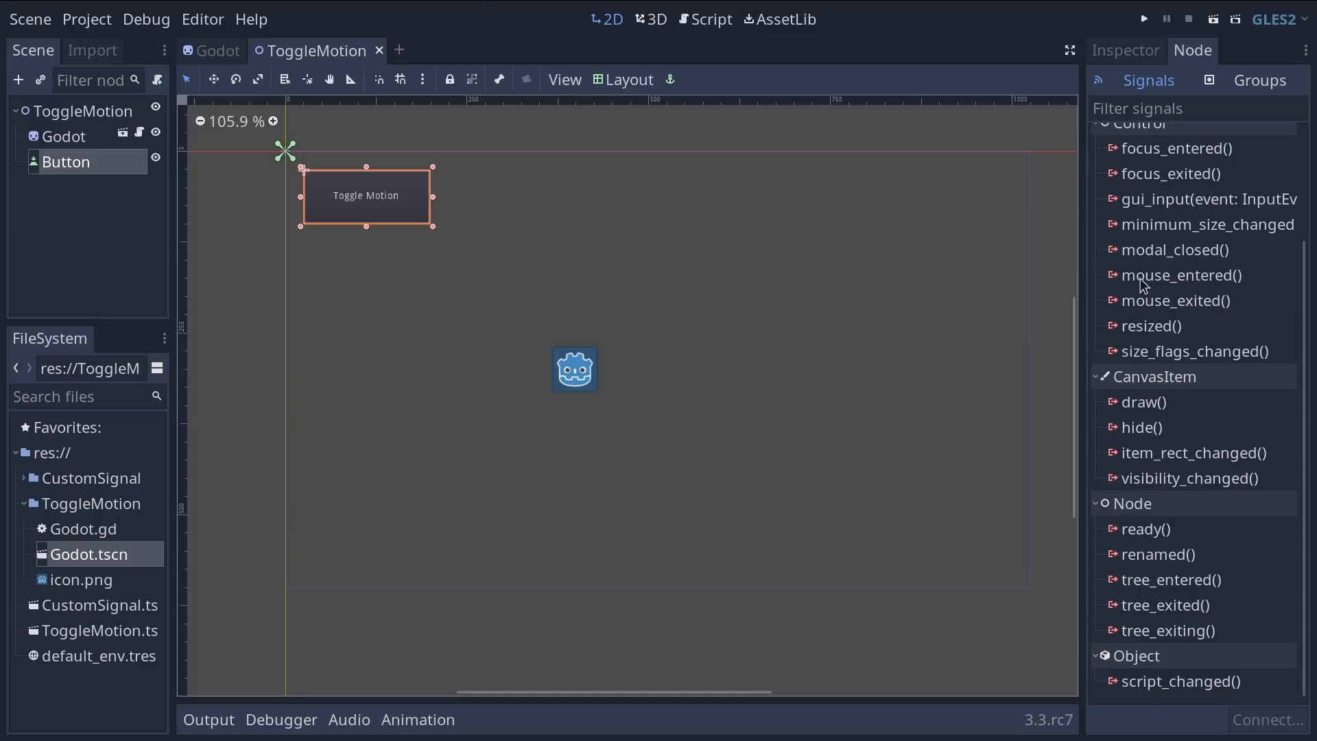
scroll(up, 3)
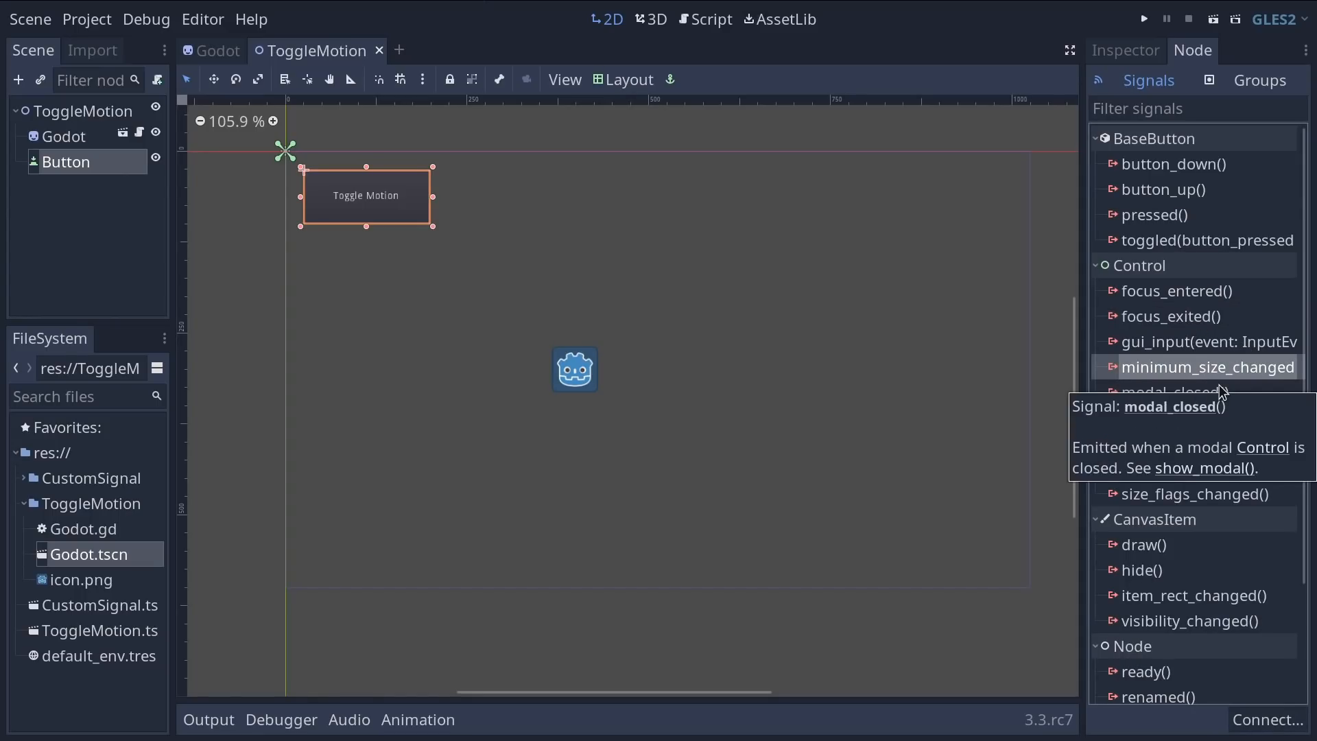
mouse_move(1221, 155)
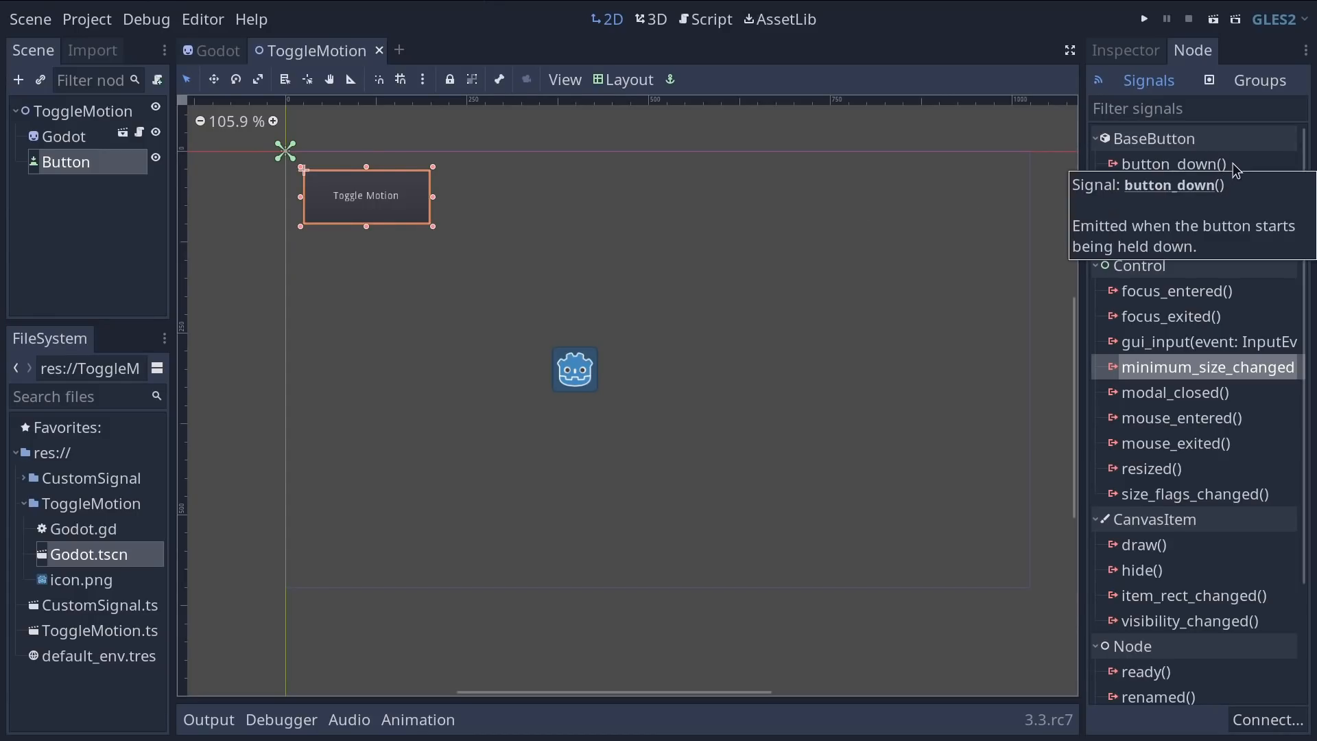
mouse_move(1218, 216)
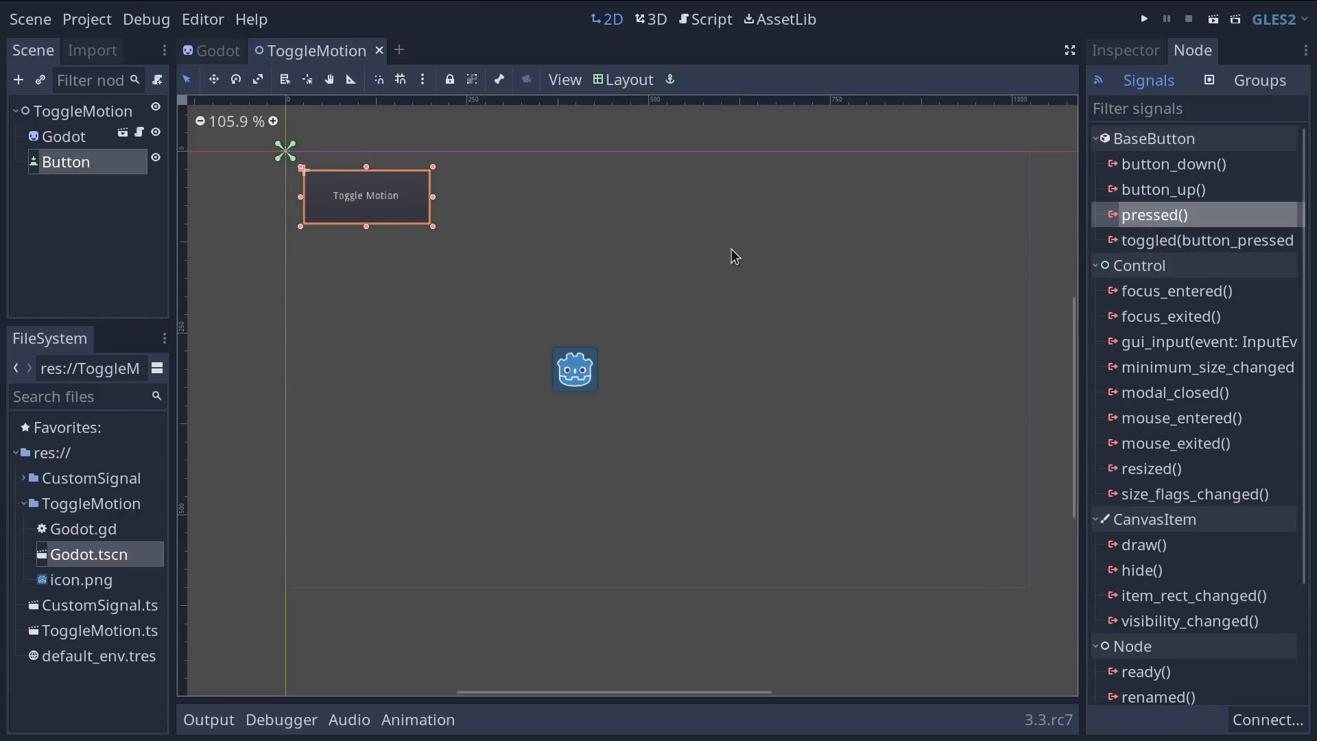
Step: Run the scene again, then compare the Godot sprite's signals with the Button's signal list
click(1143, 18)
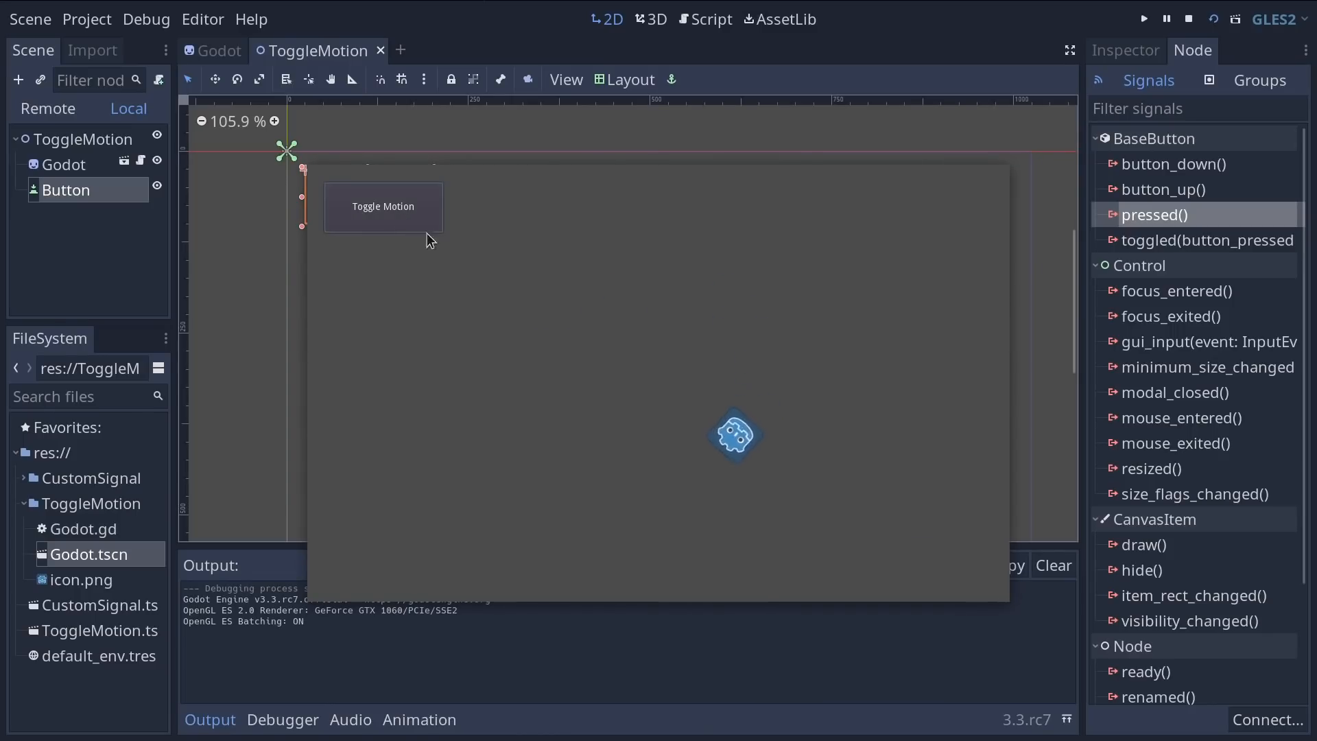
mouse_move(317, 187)
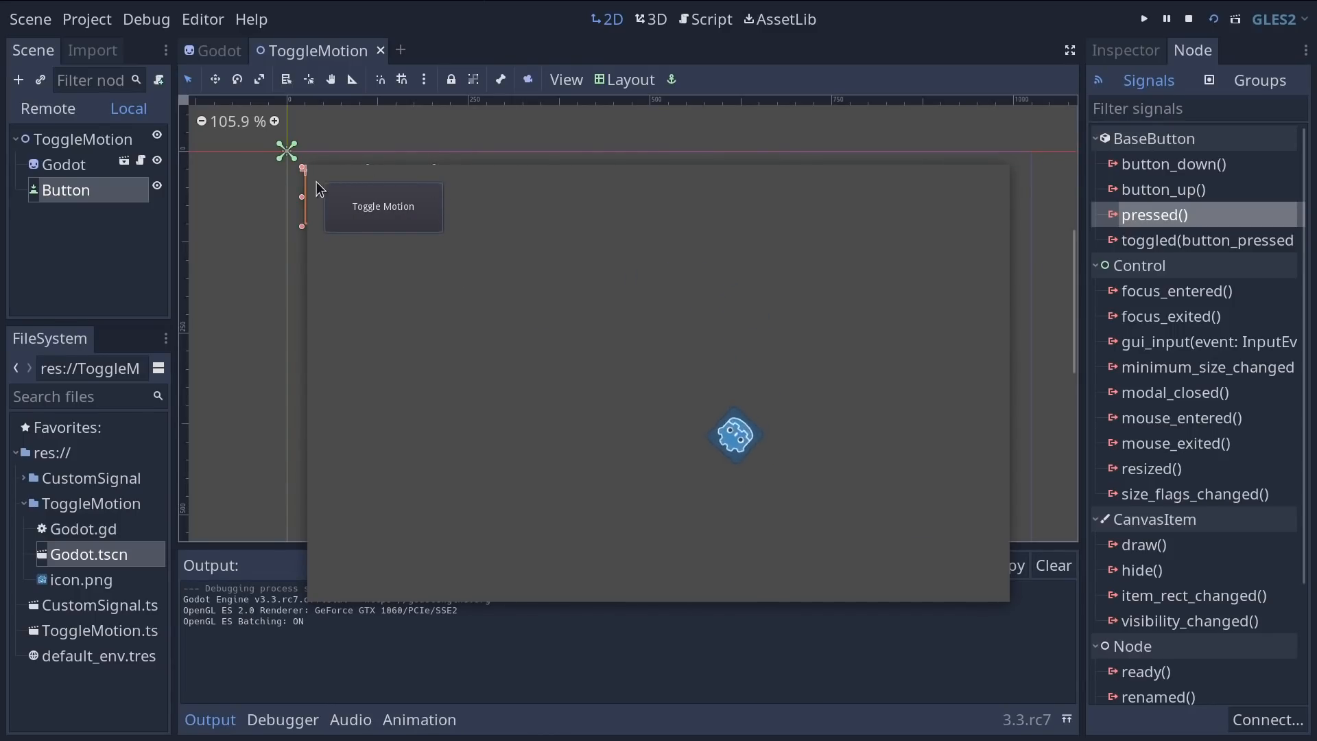
mouse_move(547, 259)
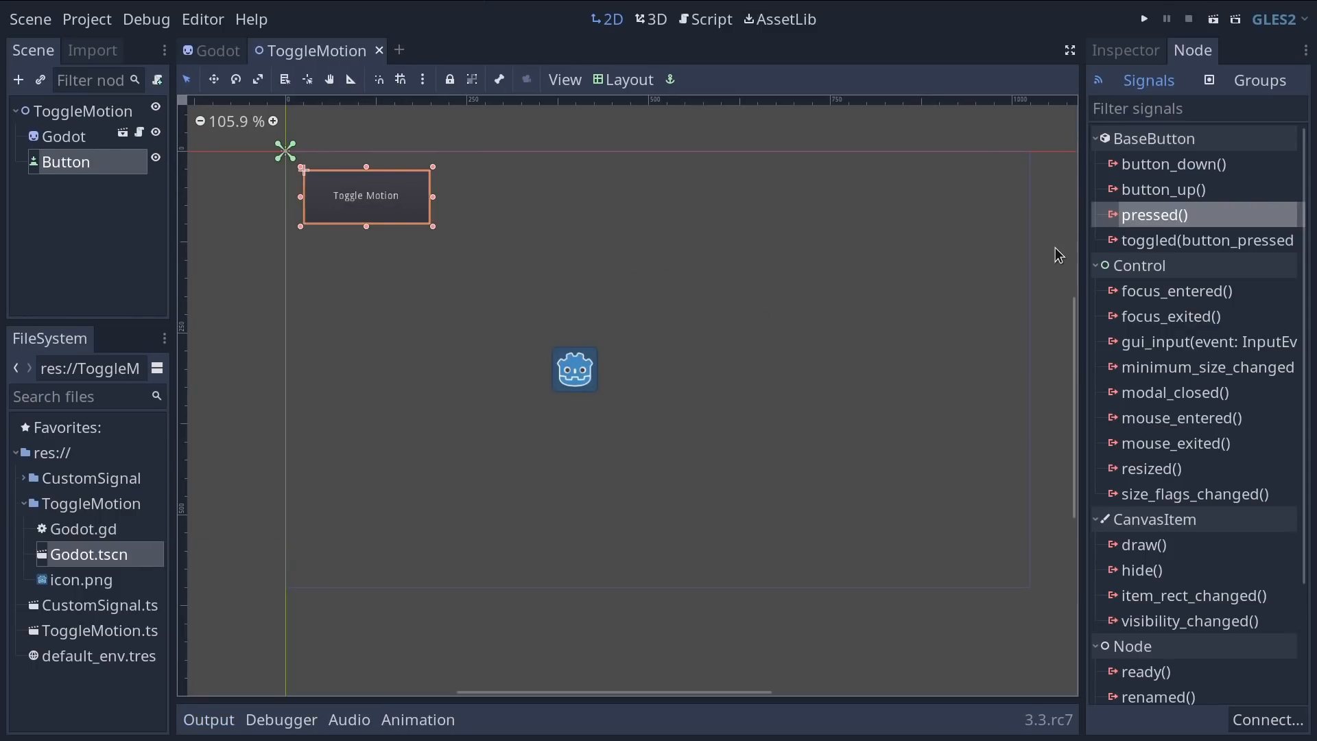
mouse_move(325, 253)
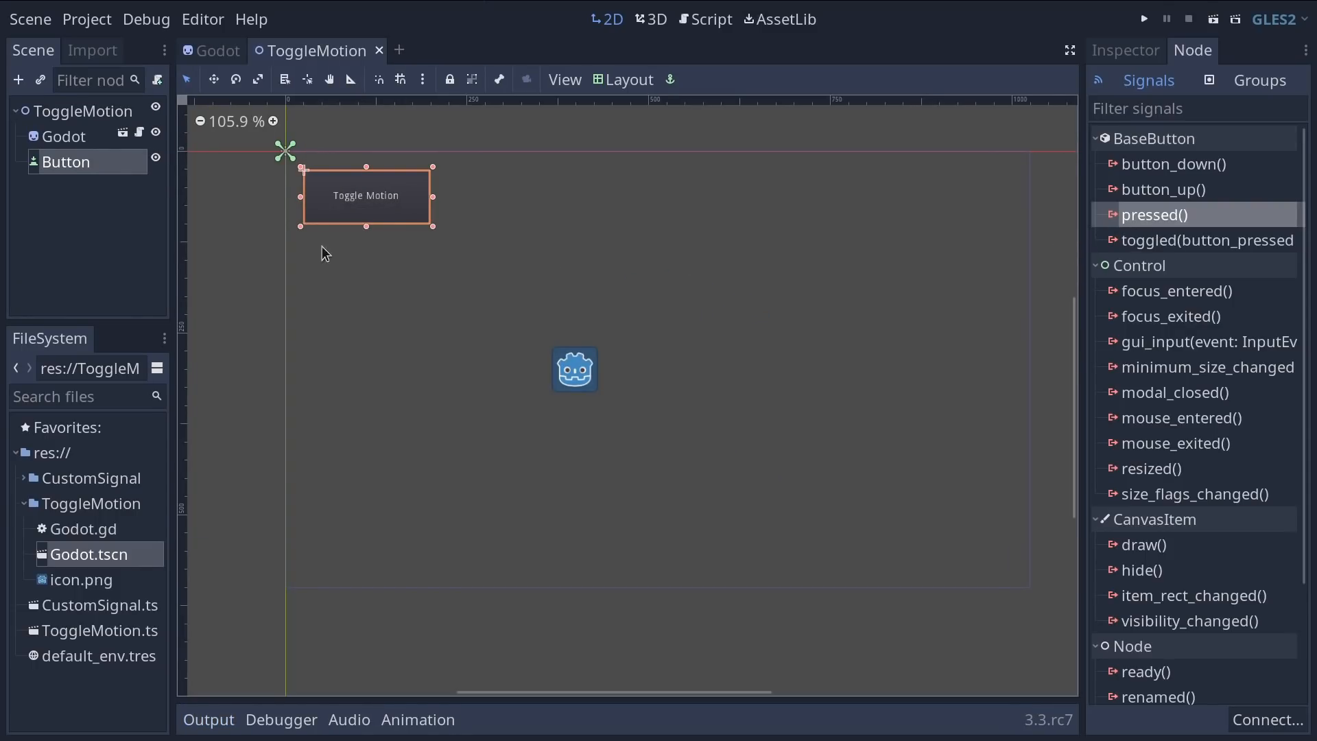
click(63, 135)
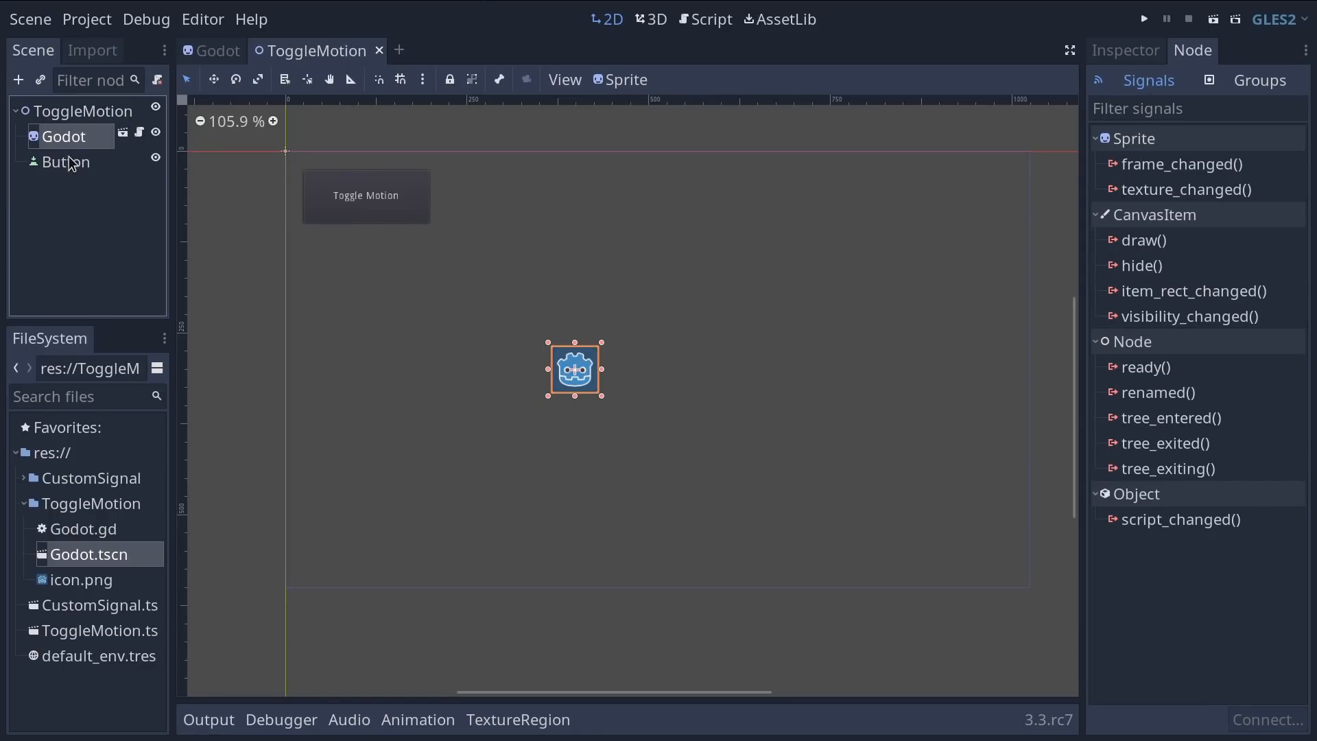
click(66, 162)
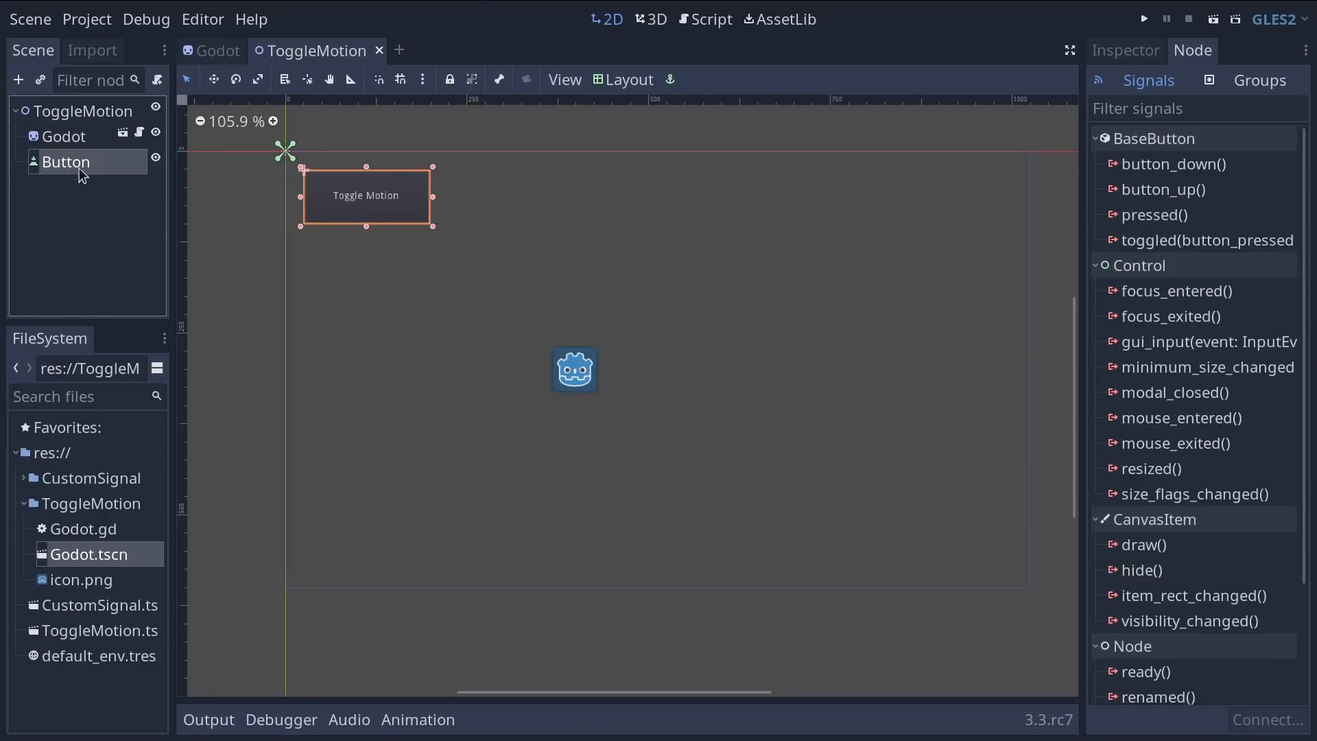
mouse_move(1162, 215)
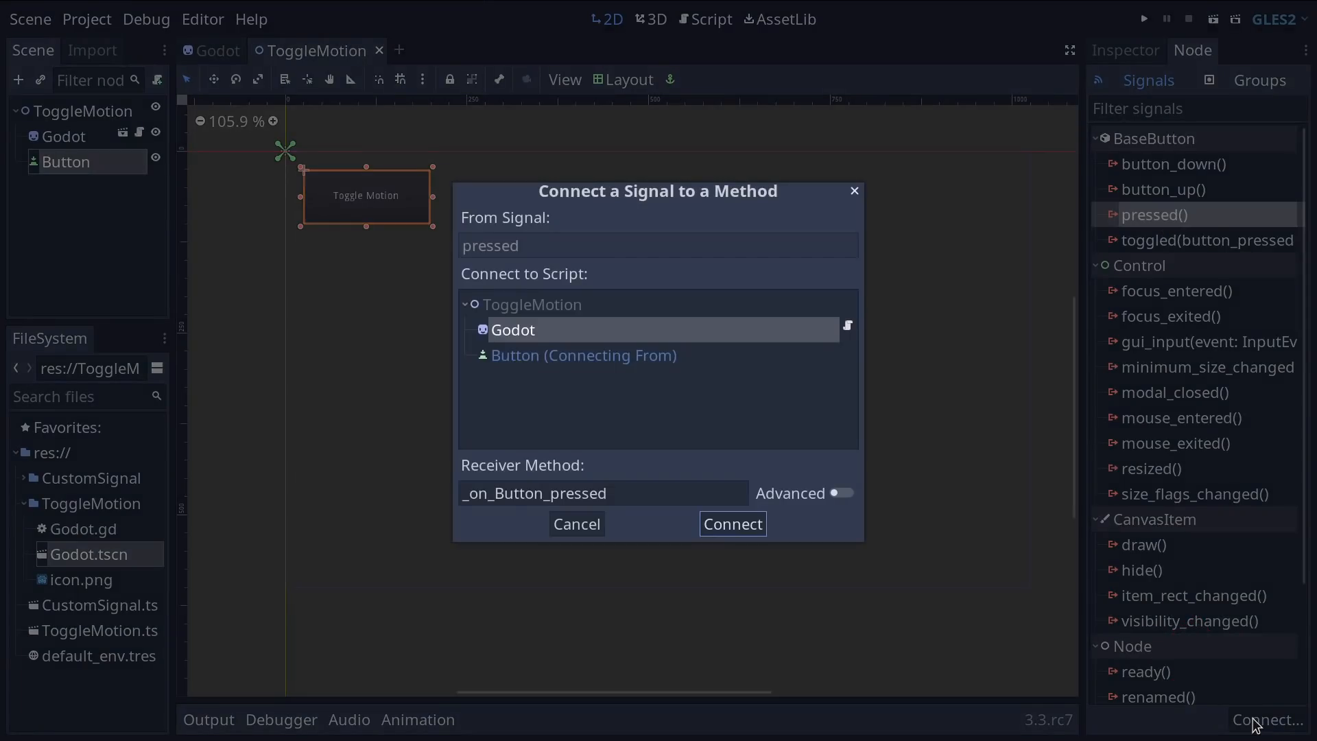
mouse_move(454, 193)
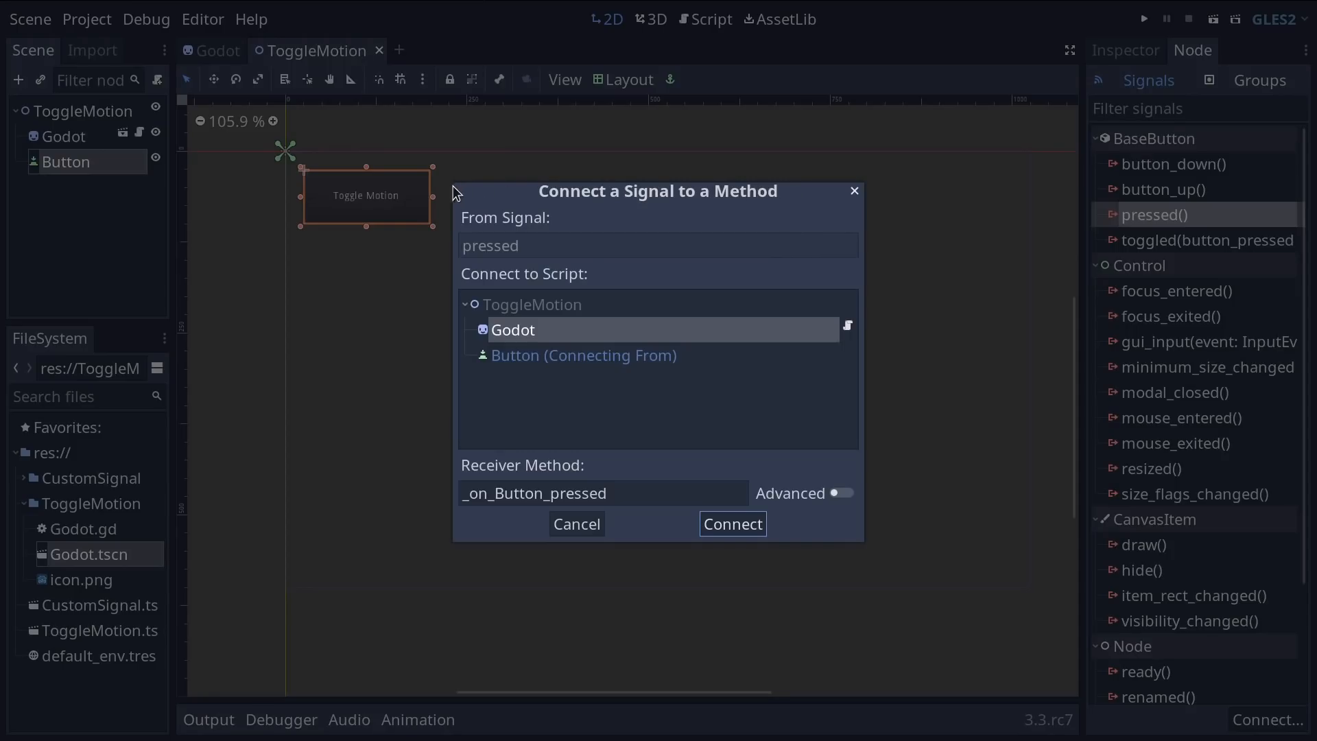
mouse_move(804, 365)
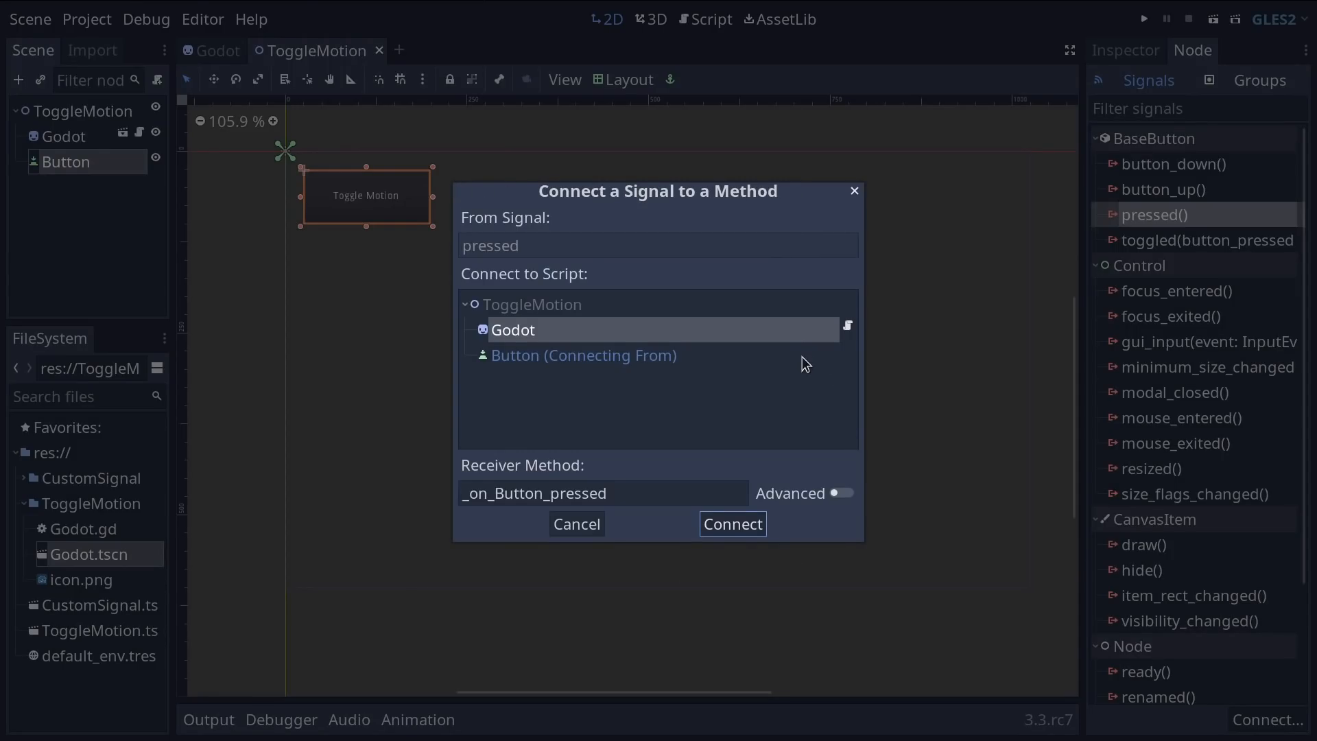
mouse_move(854, 344)
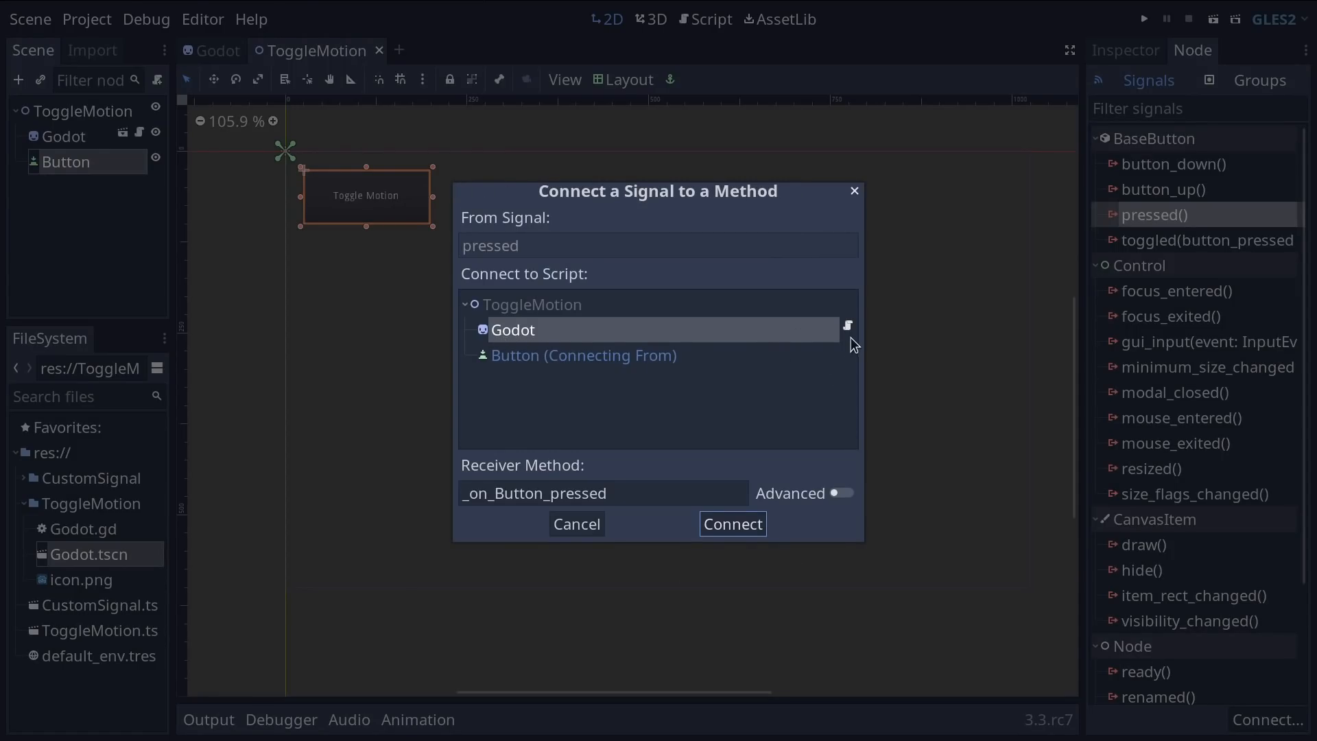
Step: Review the pressed() connect dialog's receiver tree and the suggested _on_Button_pressed method
click(468, 305)
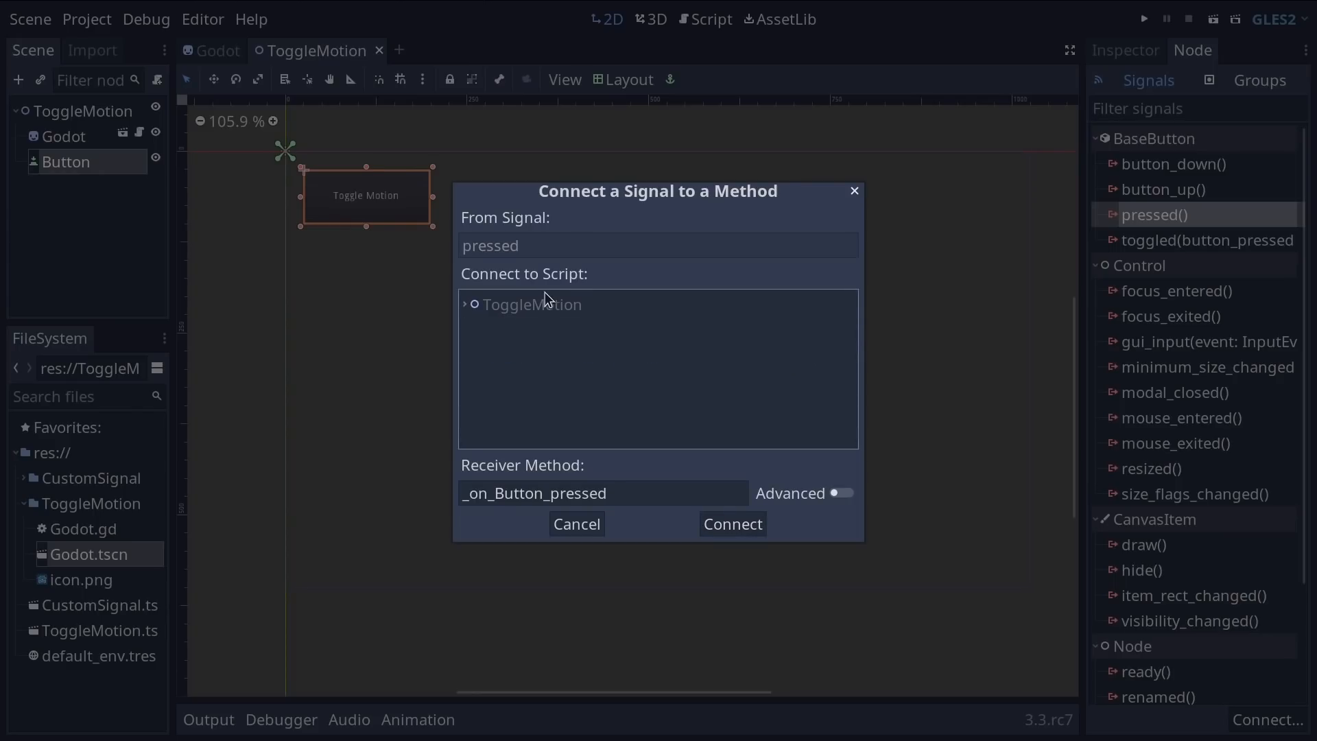
click(466, 305)
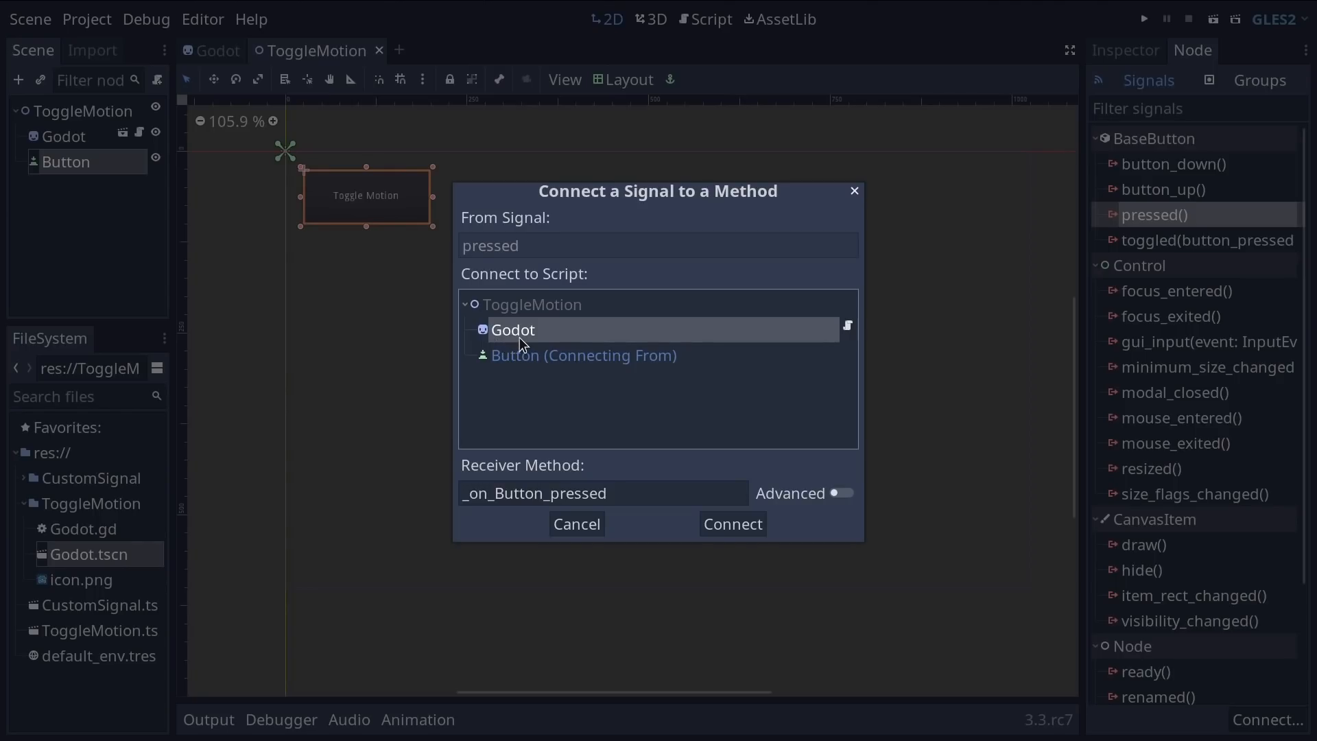
mouse_move(619, 483)
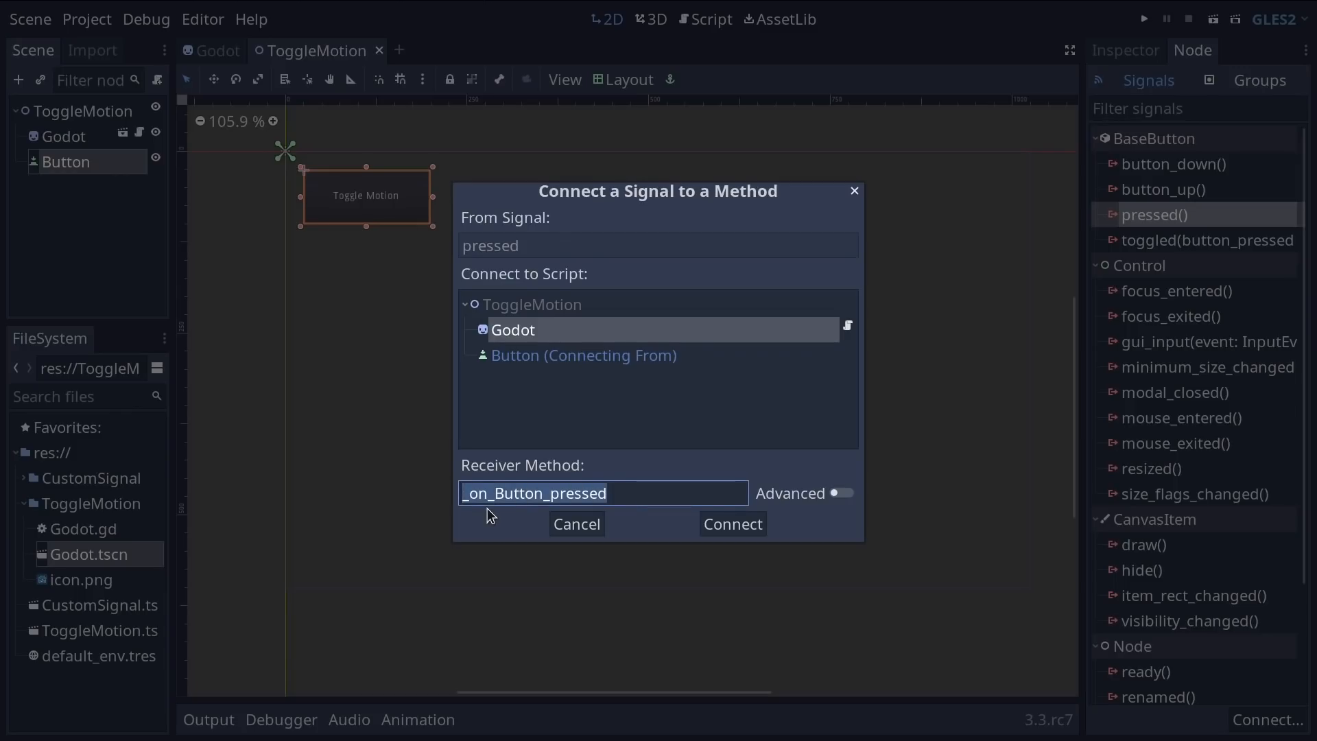
mouse_move(593, 483)
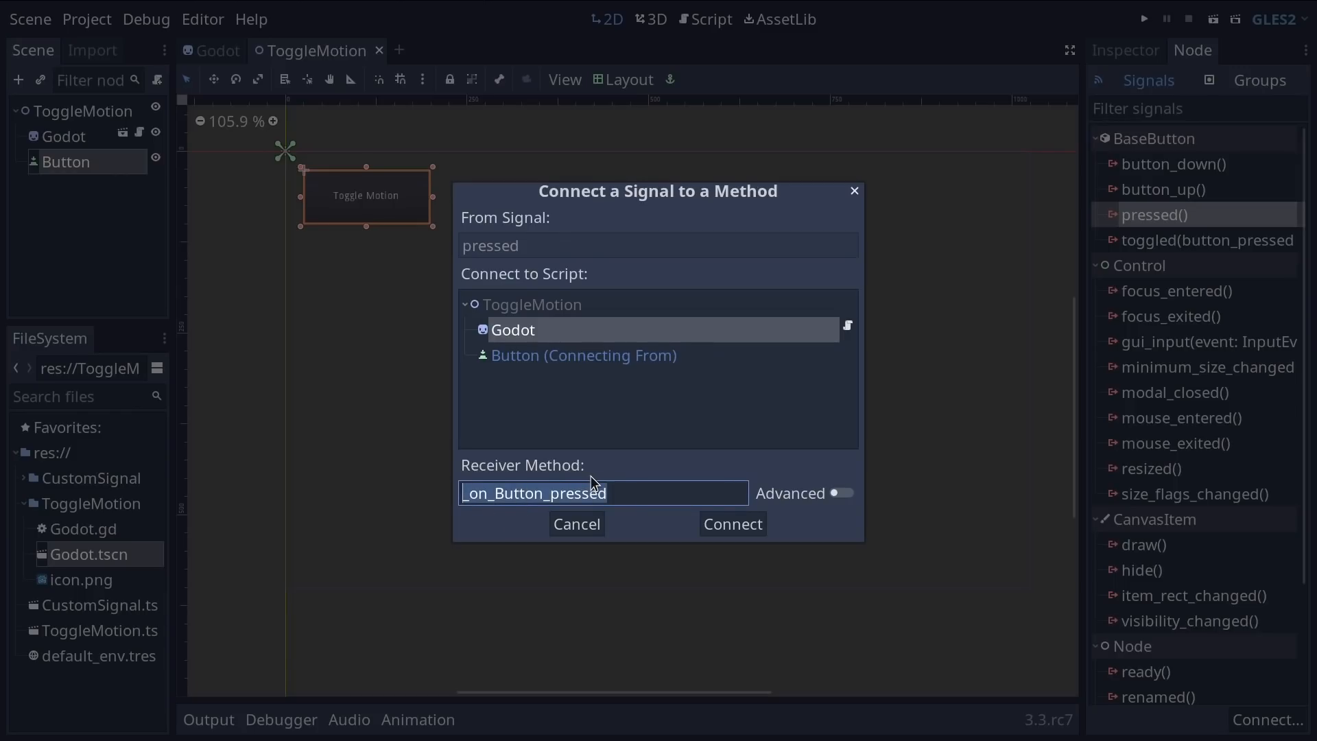
click(473, 492)
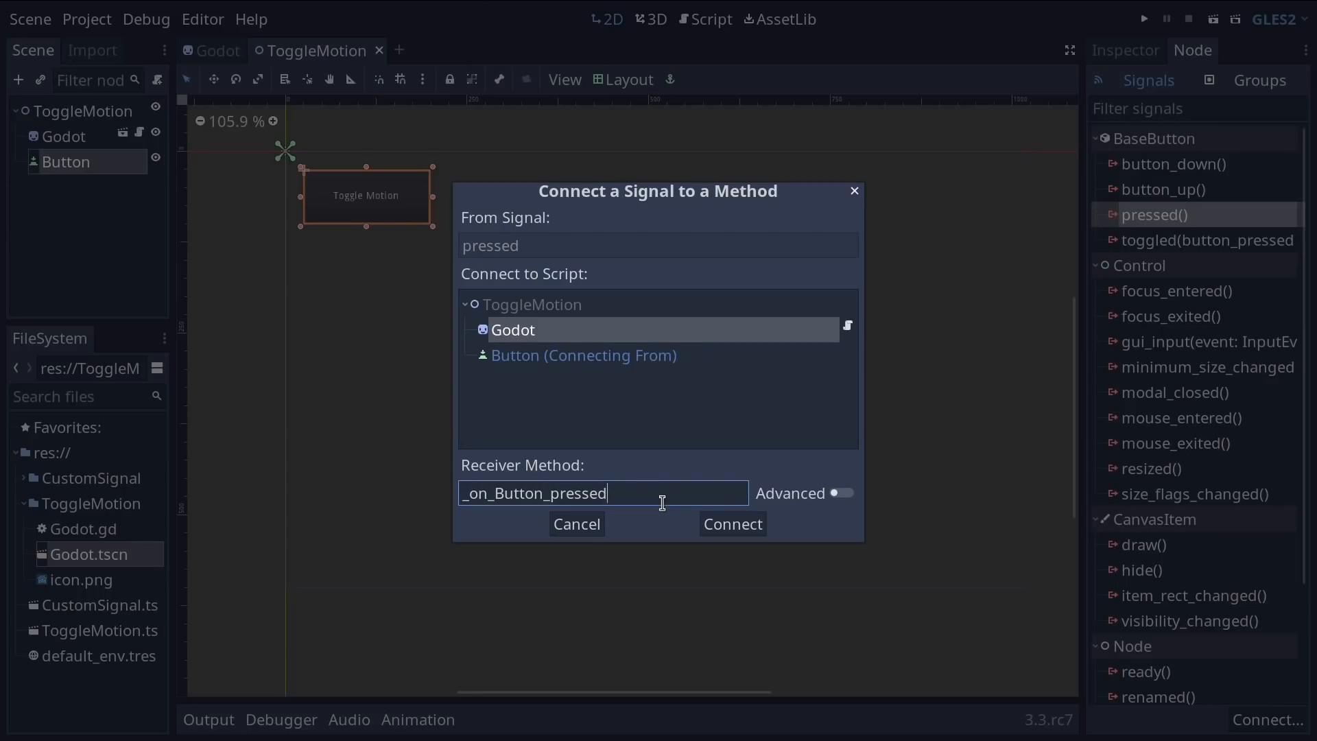
mouse_move(676, 519)
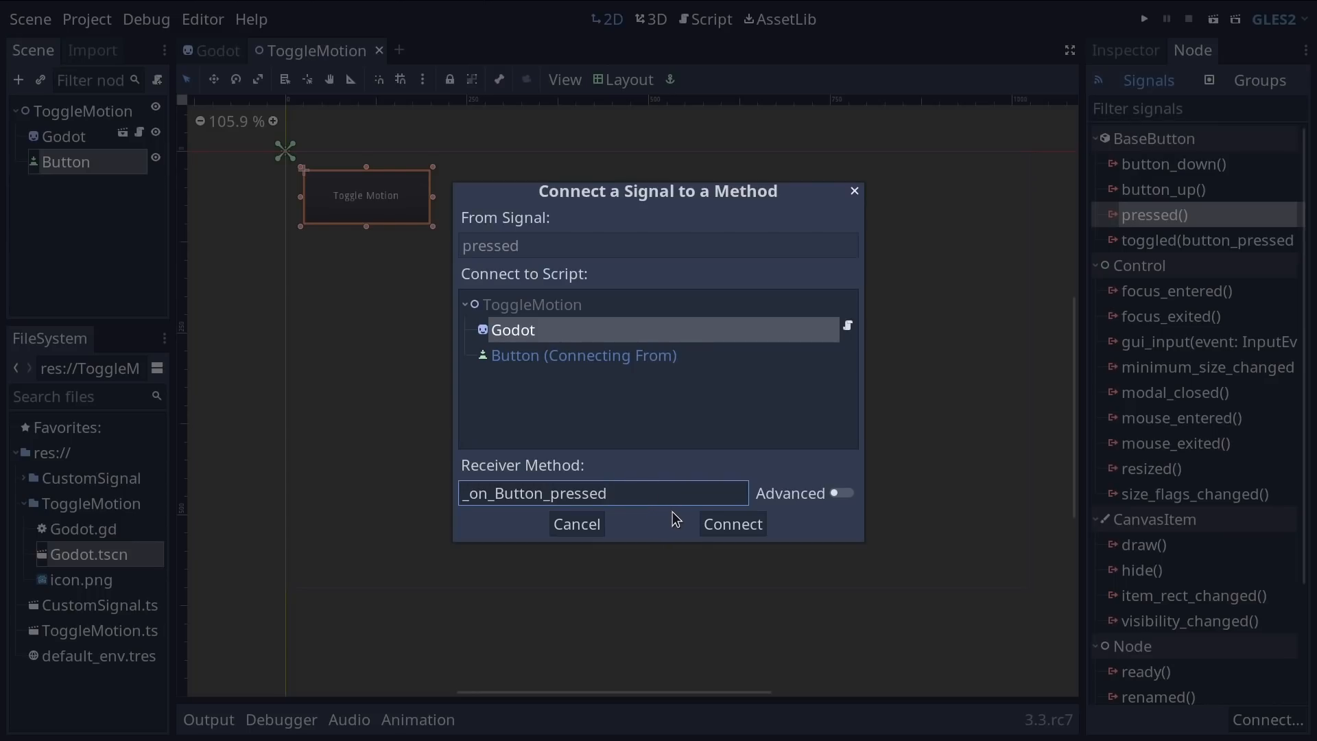
mouse_move(731, 522)
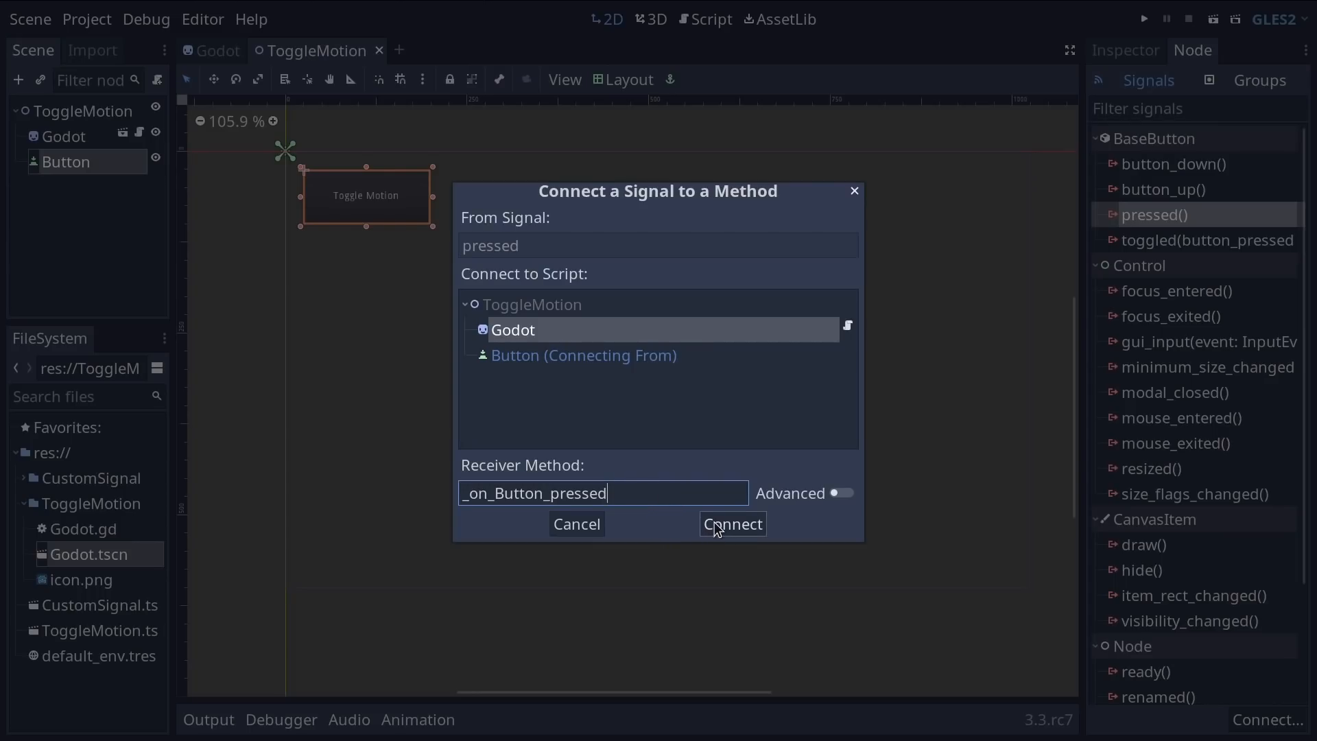
Step: Connect pressed to Godot and select the pass placeholder in the new _on_Button_pressed function
click(732, 523)
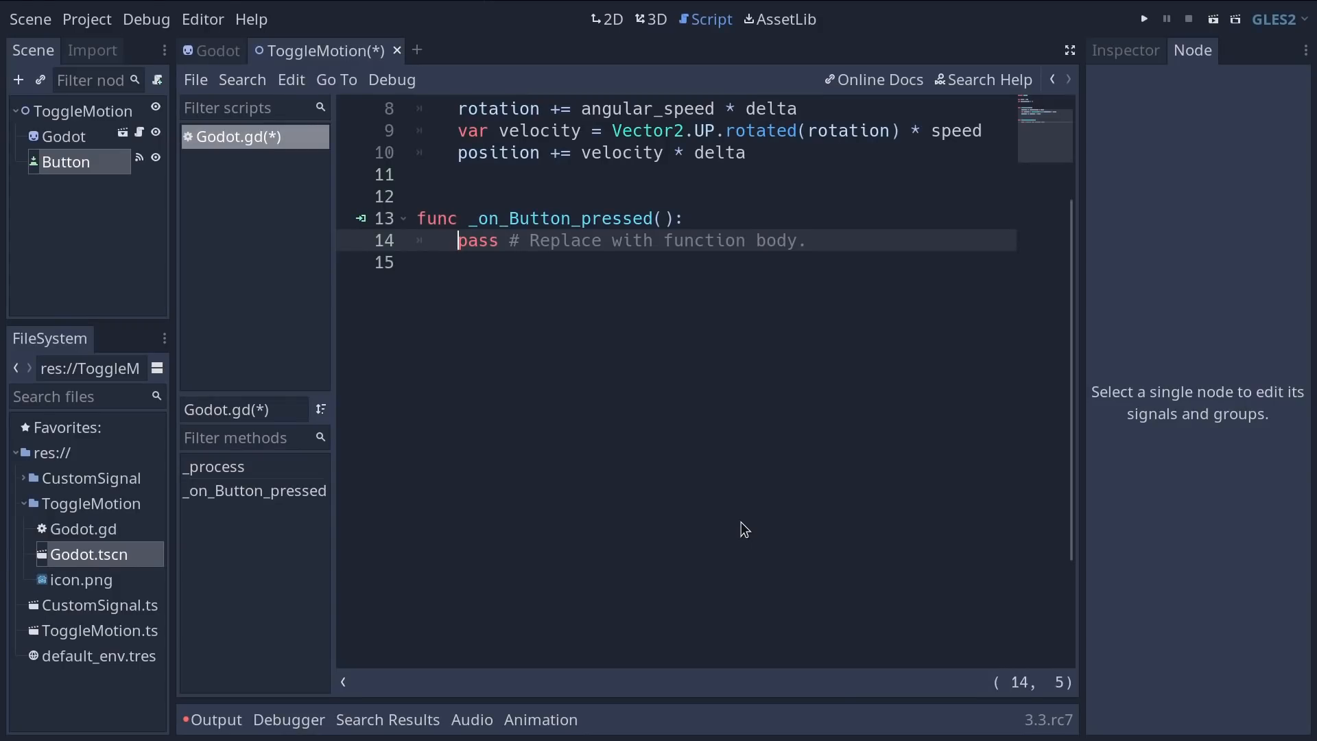
scroll(up, 3)
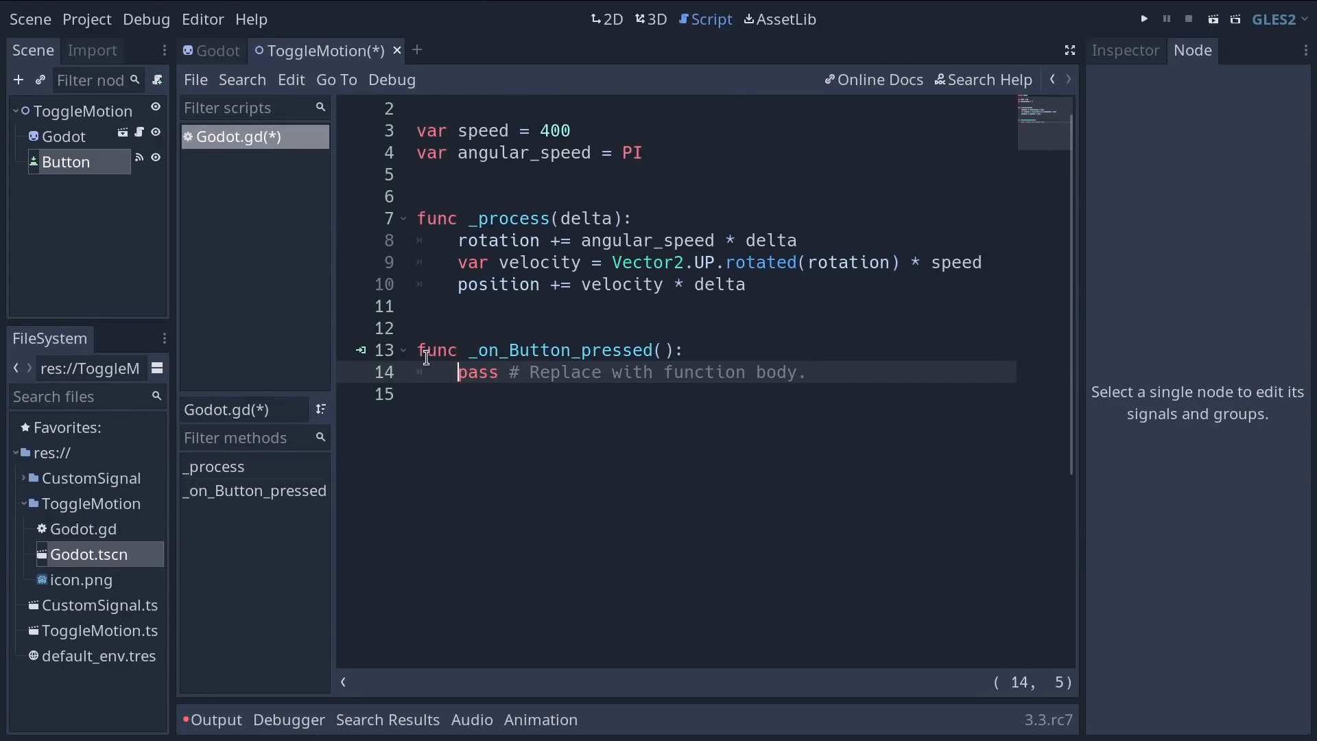
mouse_move(634, 360)
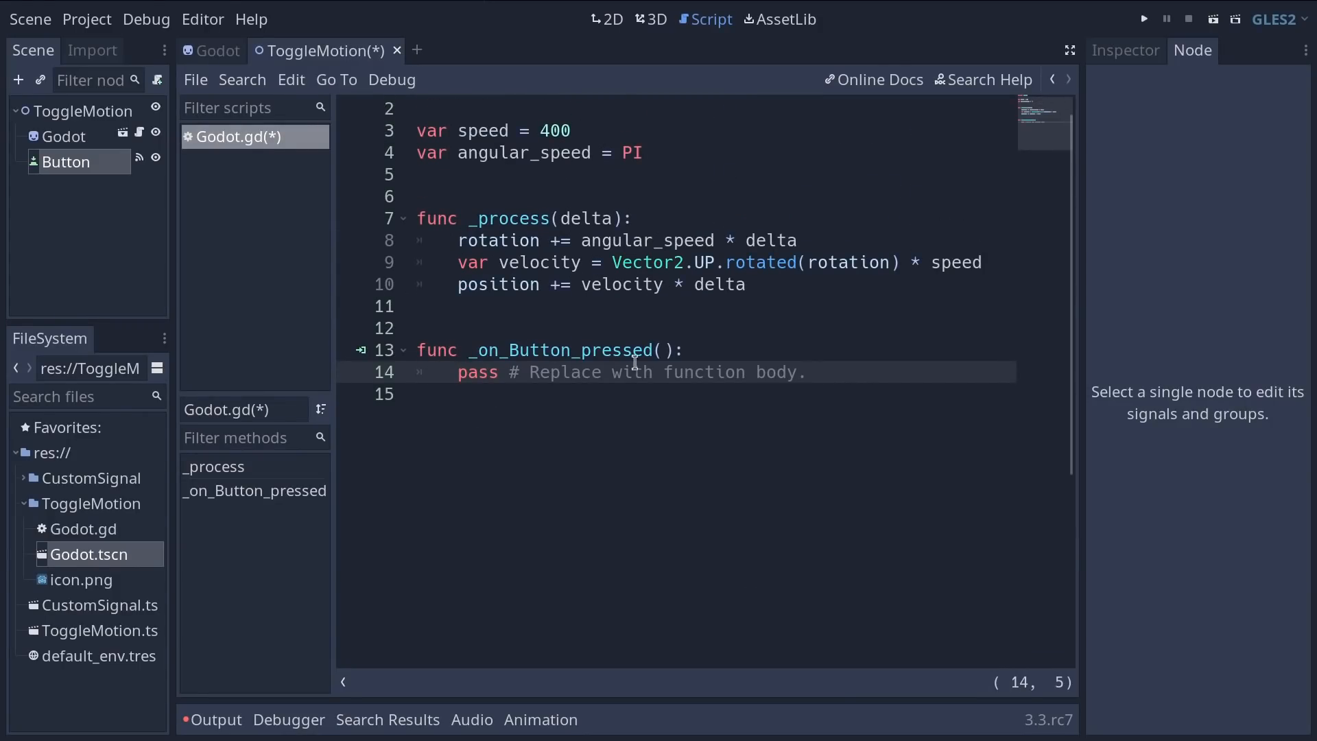
scroll(up, 3)
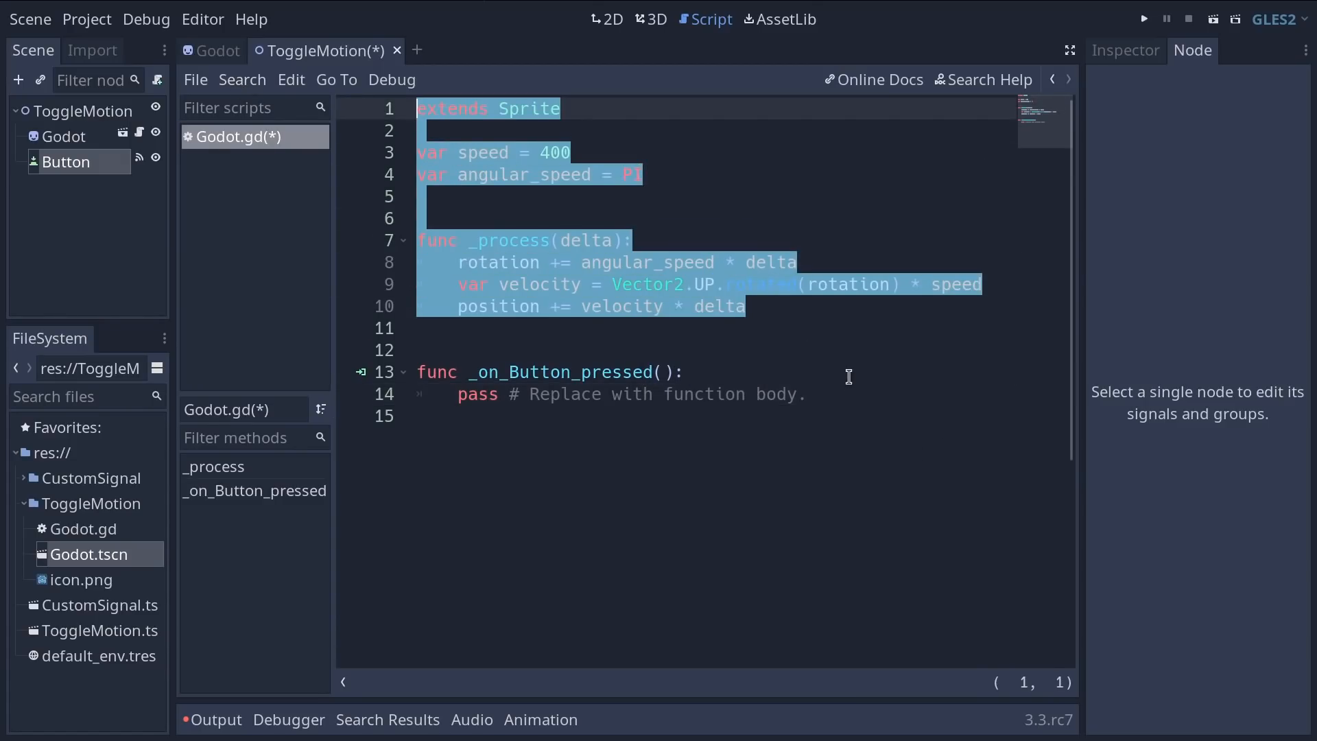
click(805, 394)
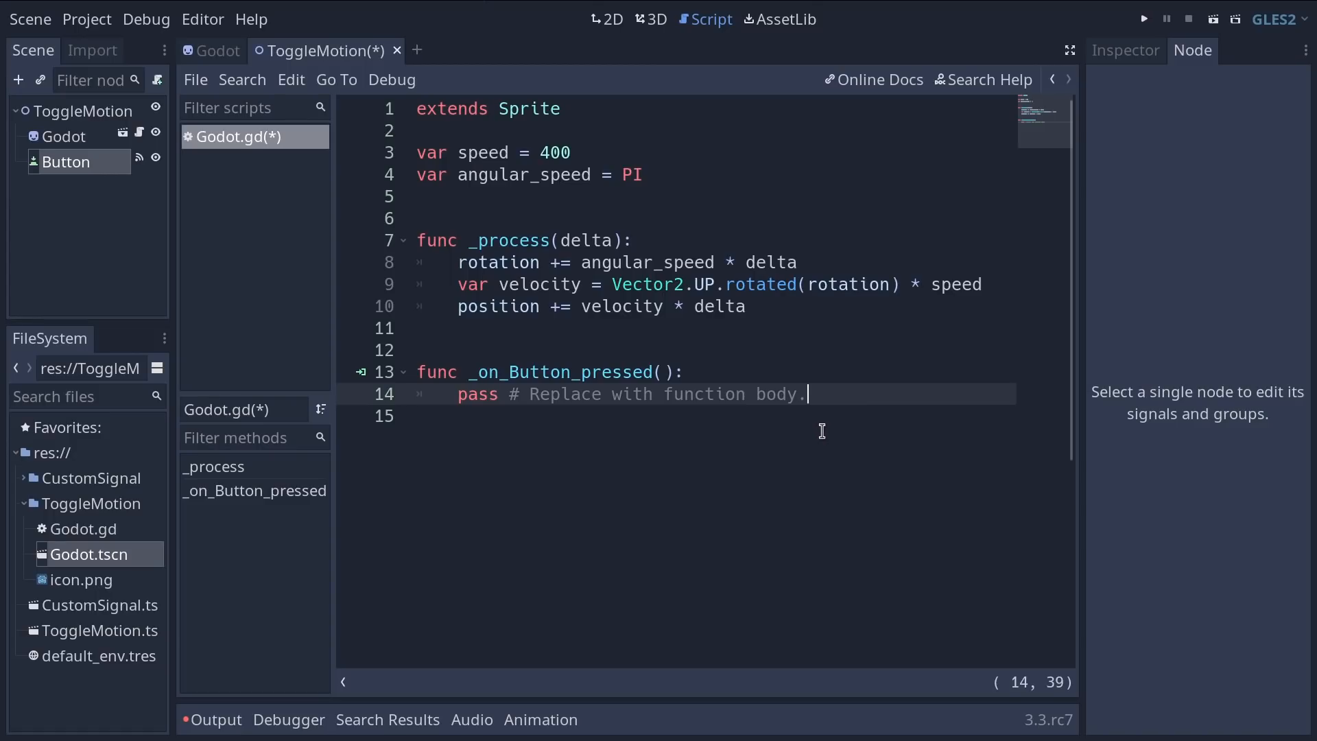
mouse_move(448, 394)
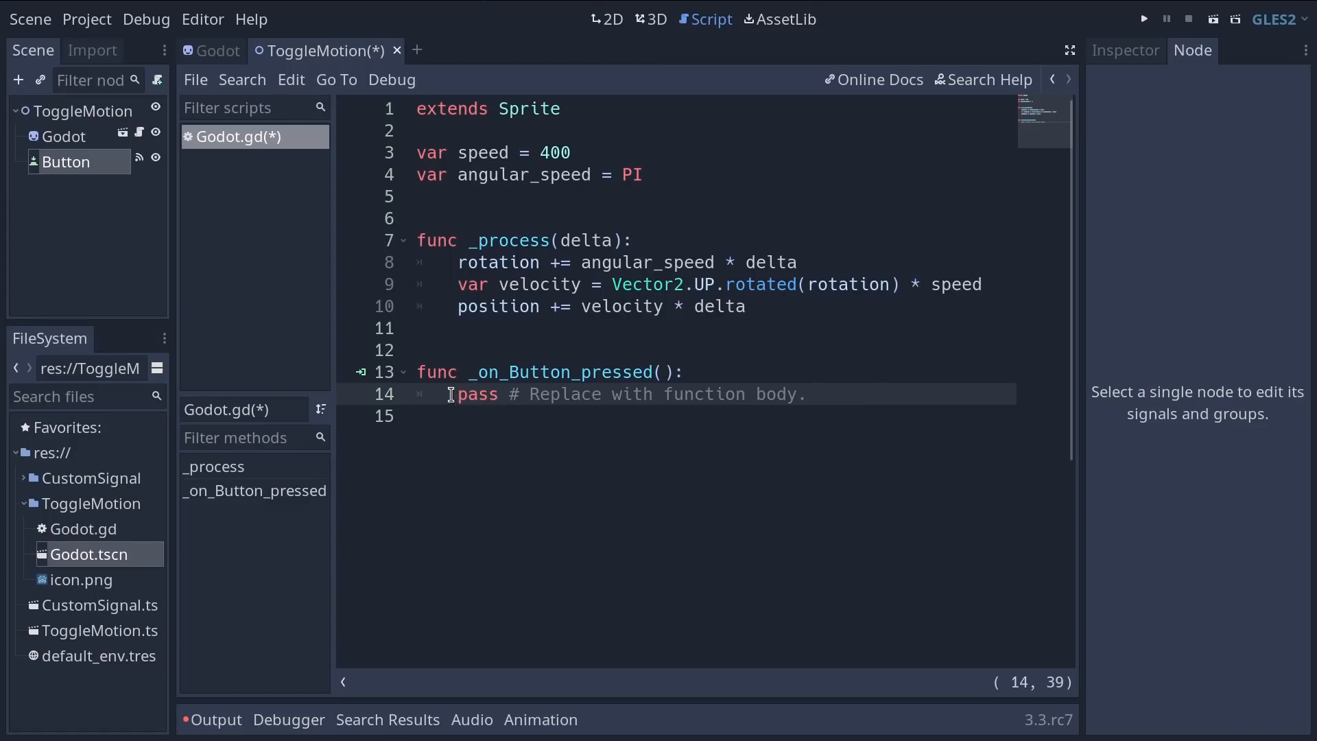
double_click(475, 394)
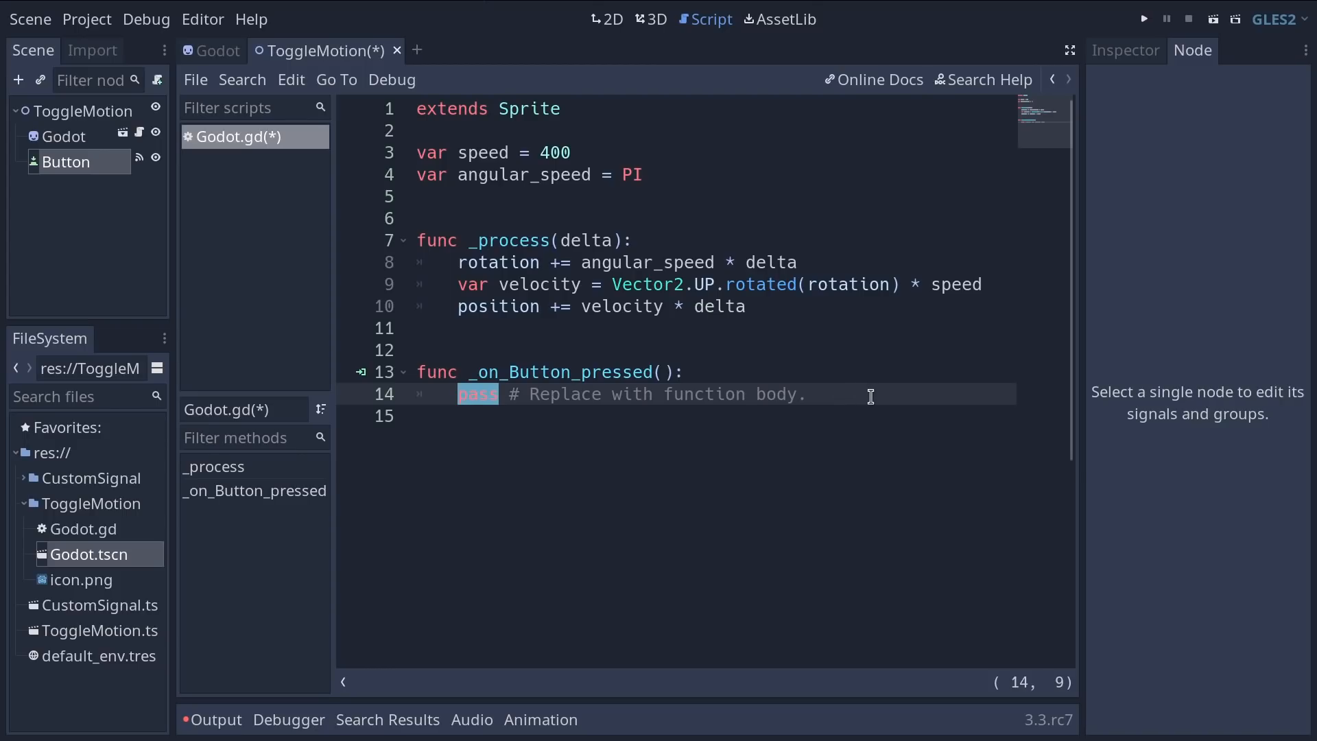
mouse_move(850, 396)
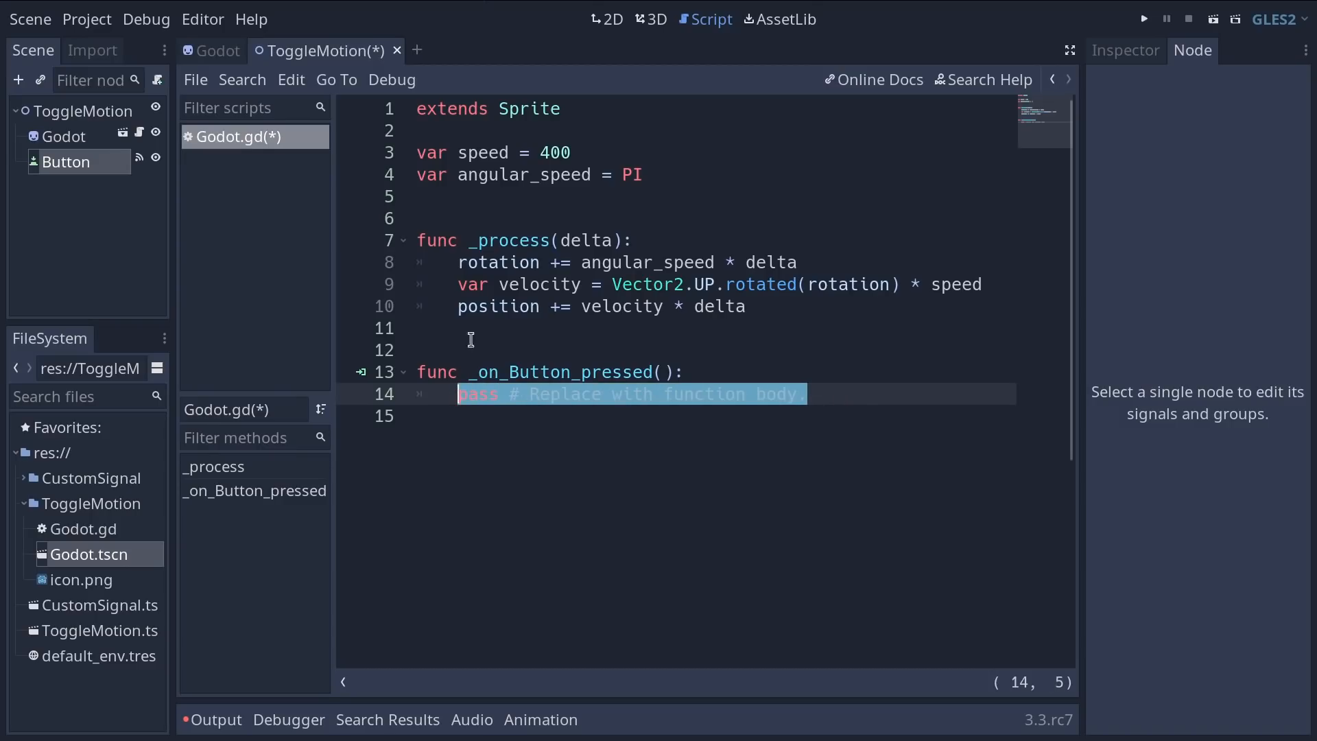
mouse_move(483, 242)
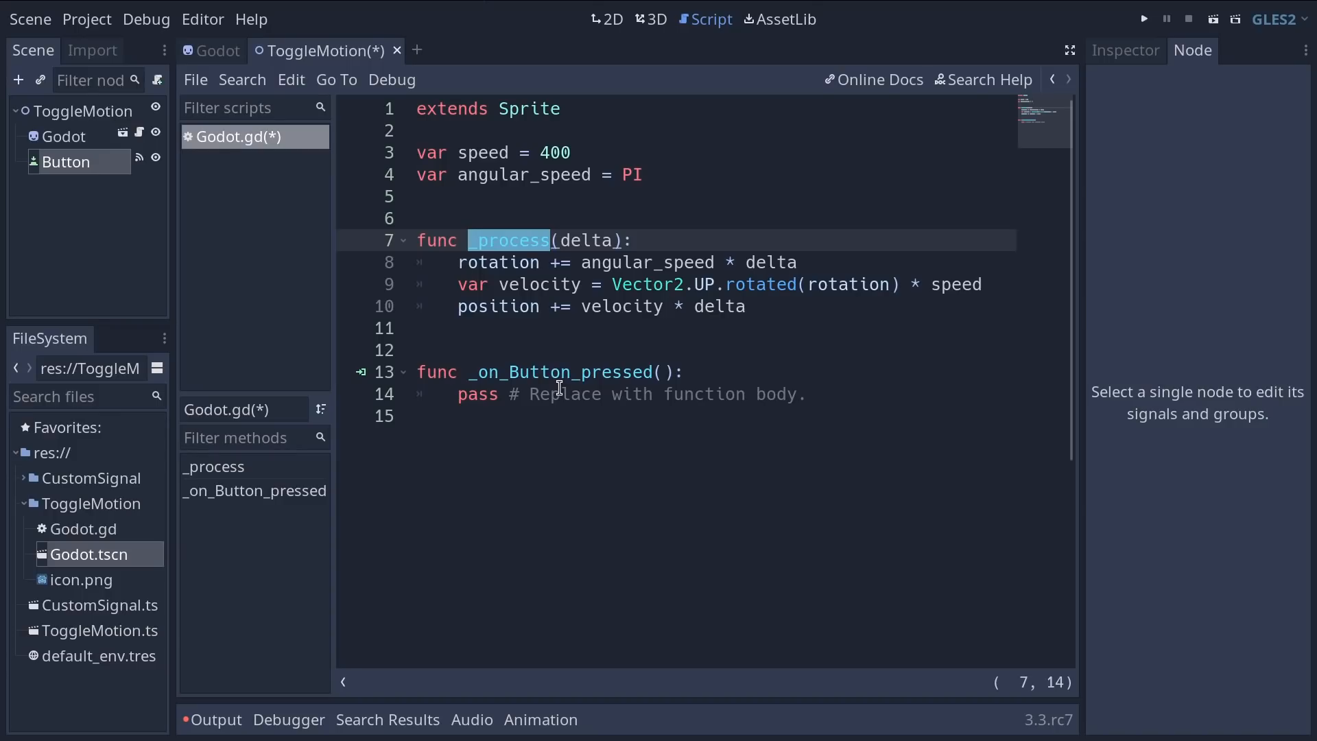
mouse_move(826, 395)
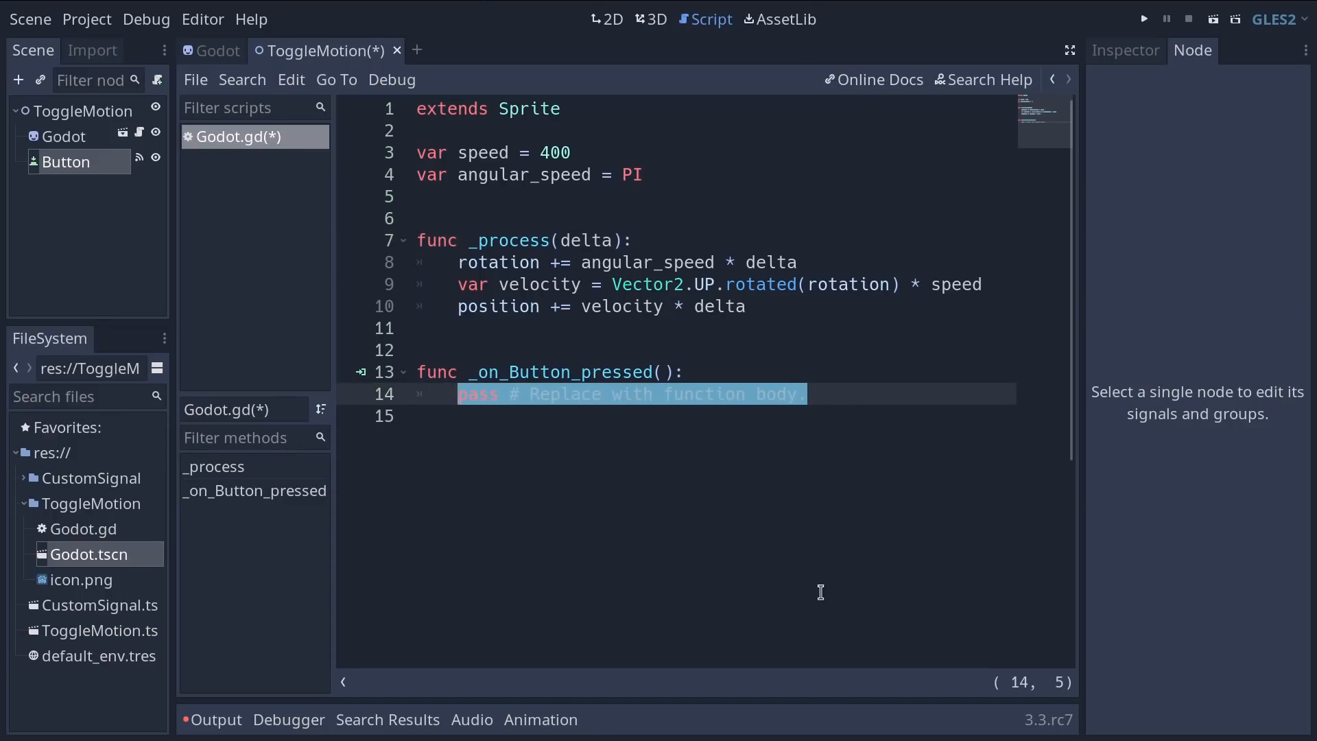
Step: Replace pass with set_process(false) in _on_Button_pressed and run the scene
key(Delete)
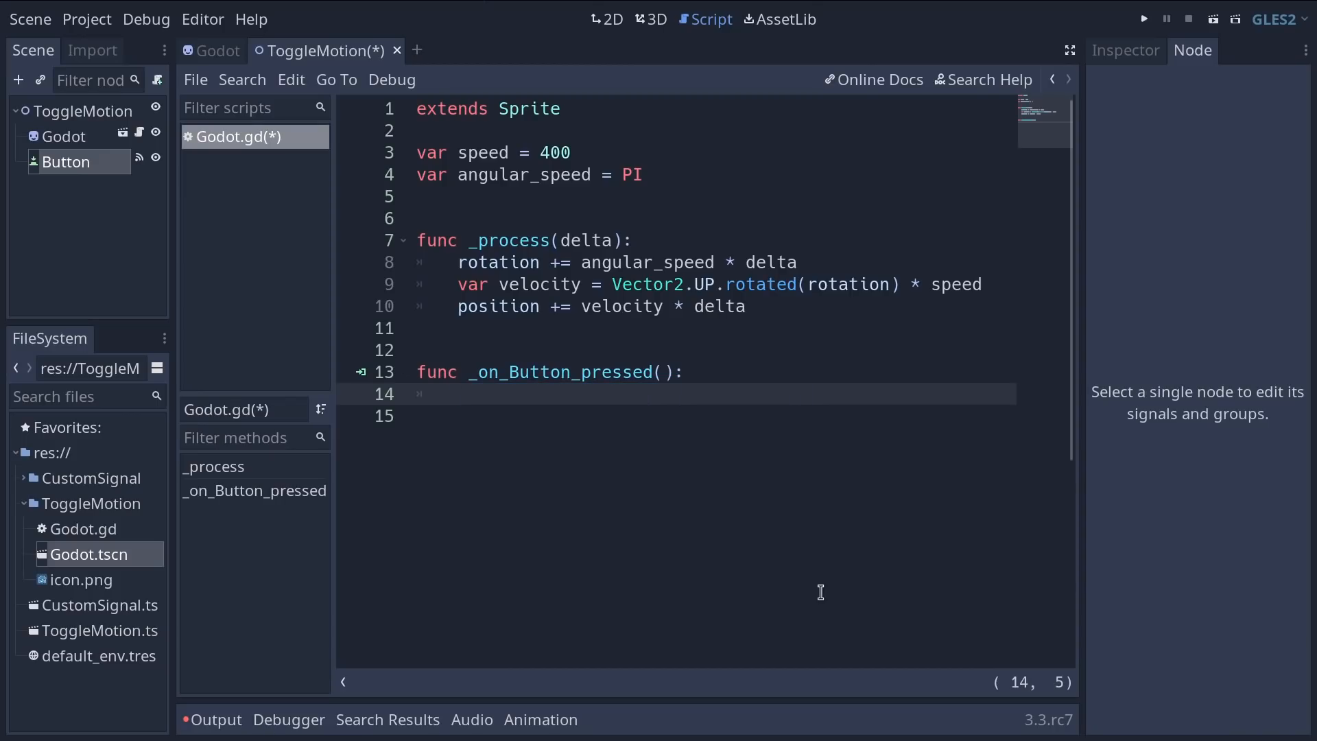
text(set_process()
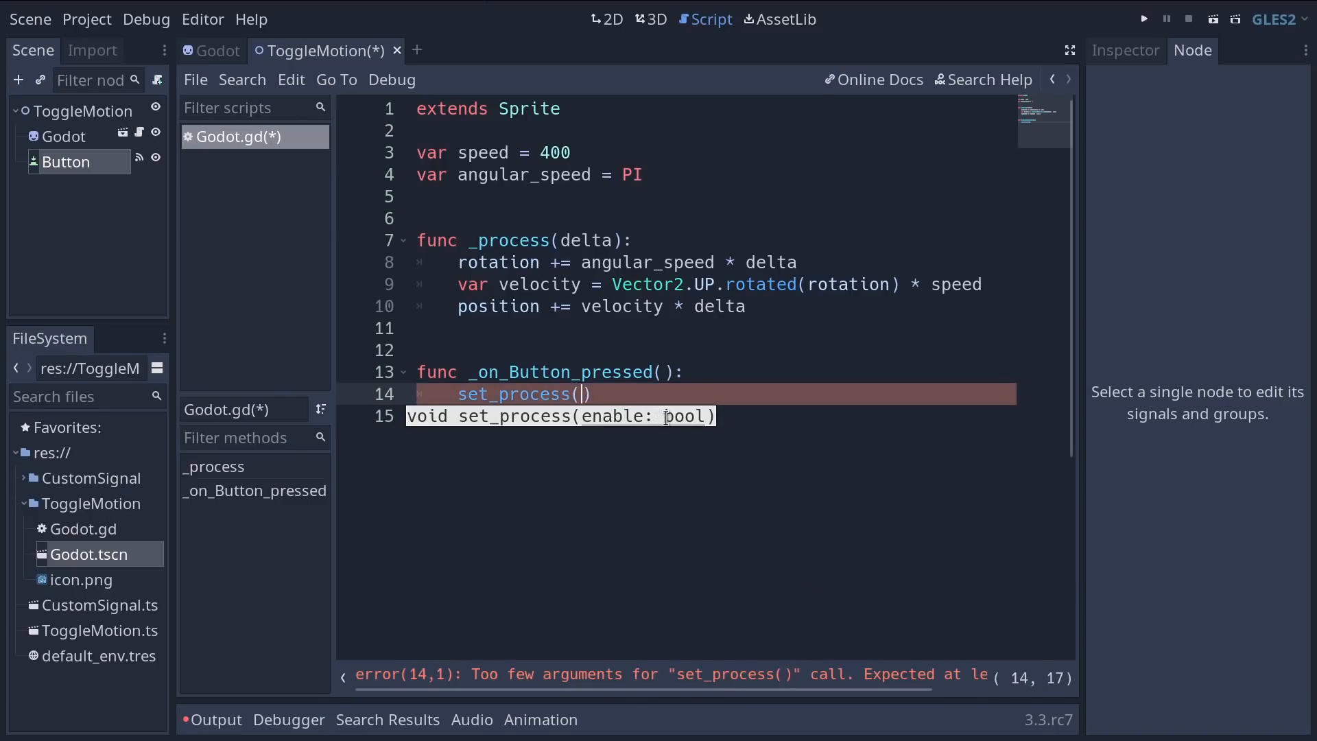
mouse_move(735, 438)
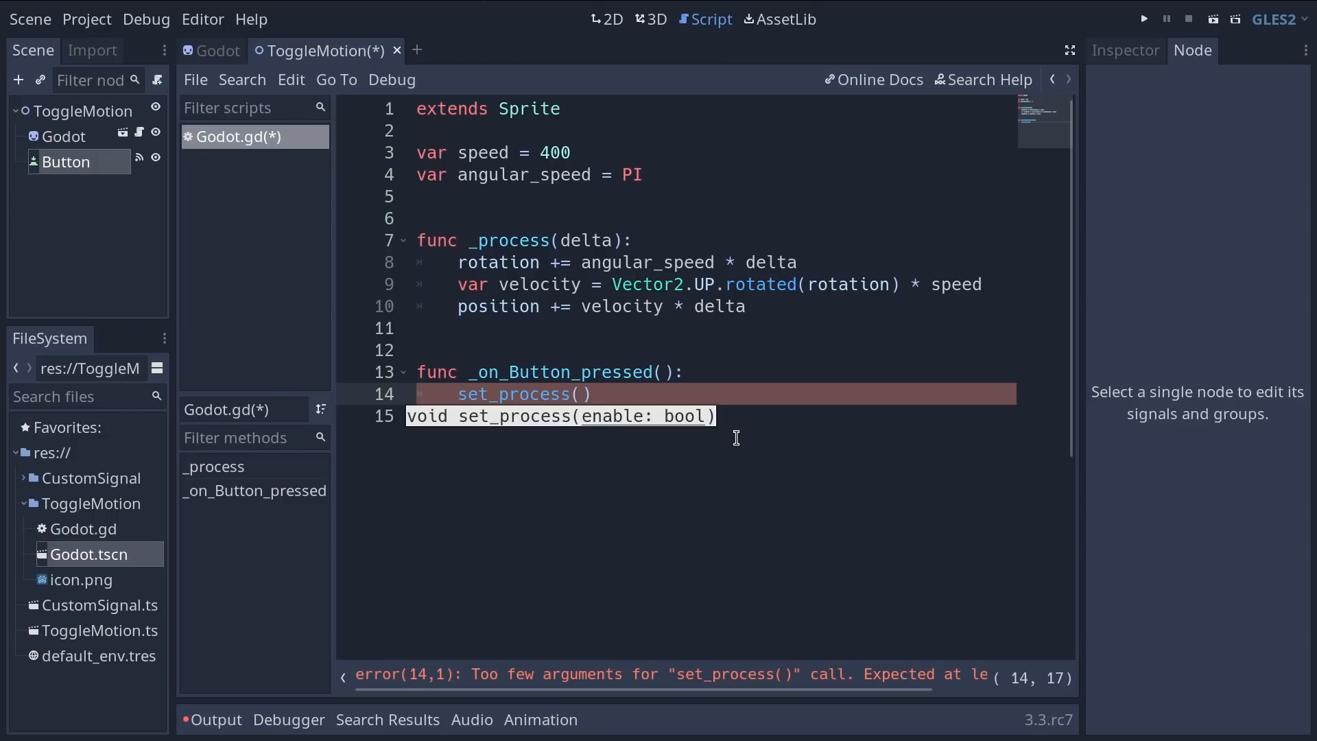
text(true)
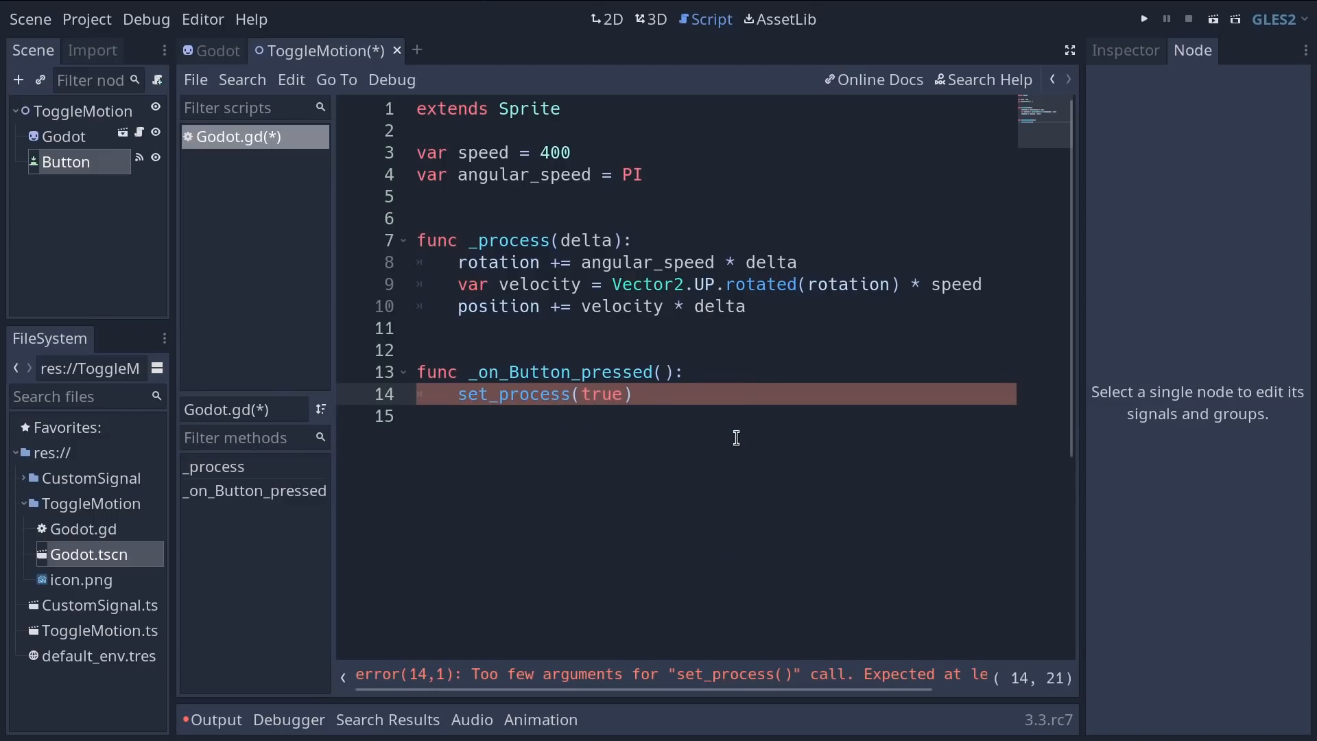
text(false)
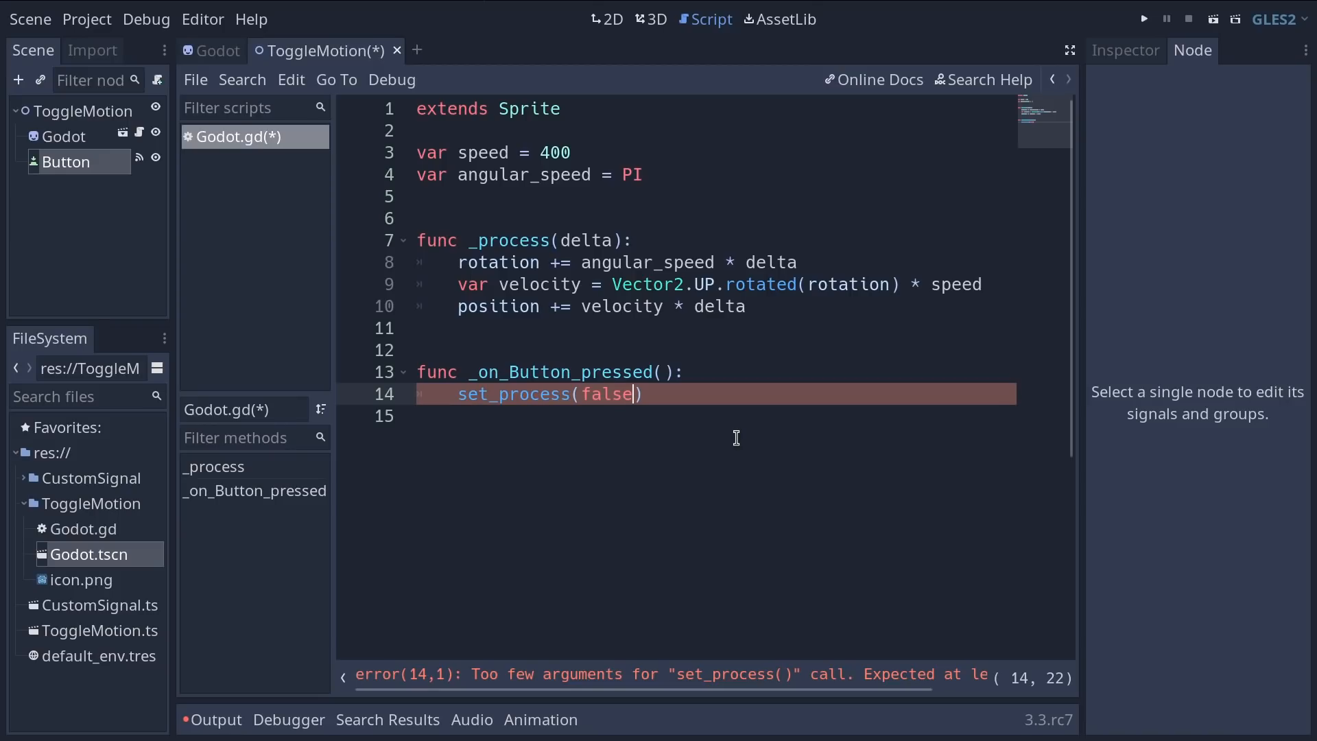
click(1143, 18)
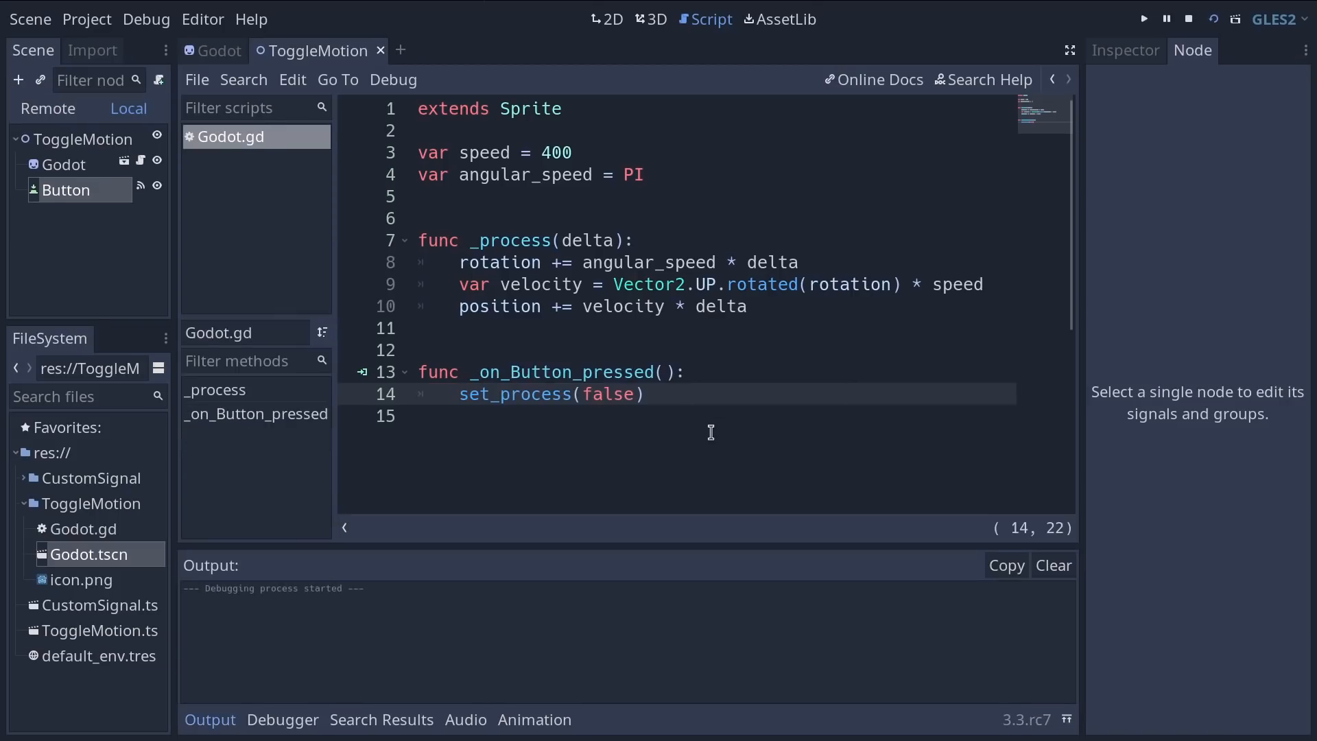
Step: Press Toggle Motion in the game to halt the sprite, then stop the game
click(1143, 18)
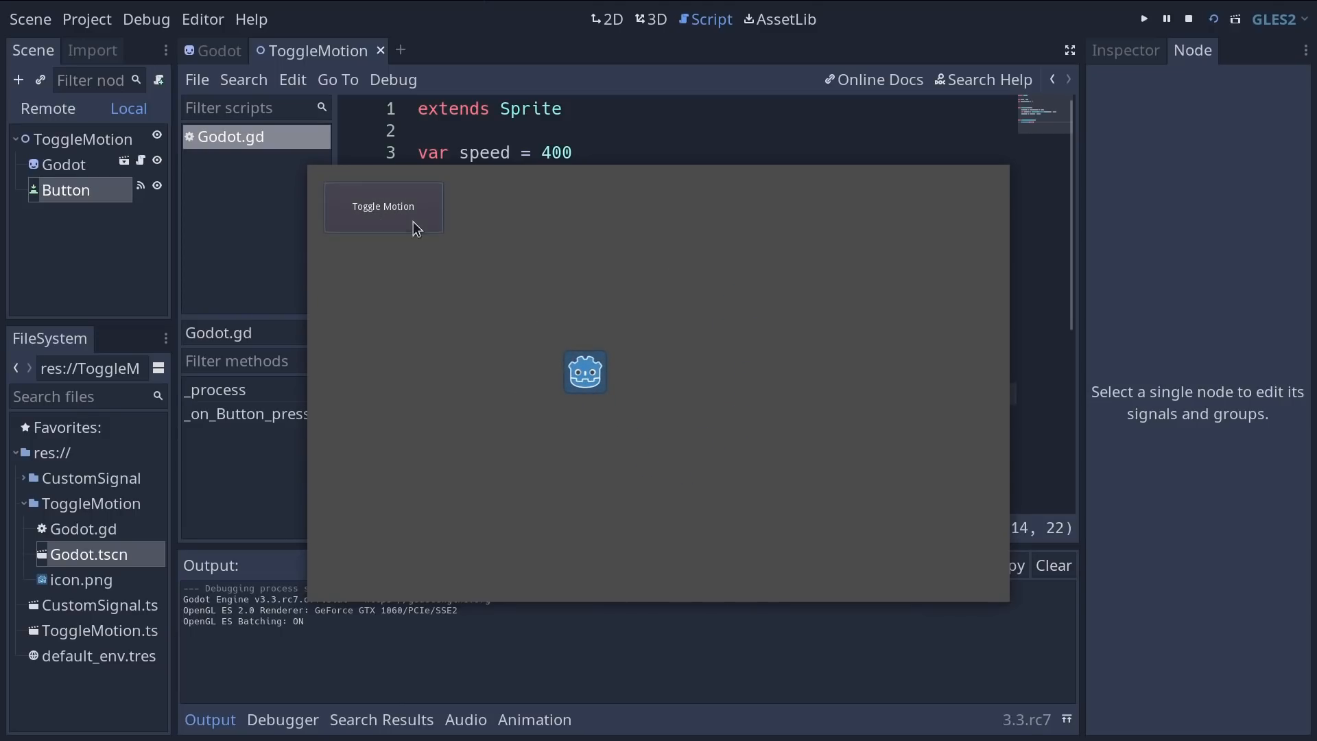
mouse_move(424, 350)
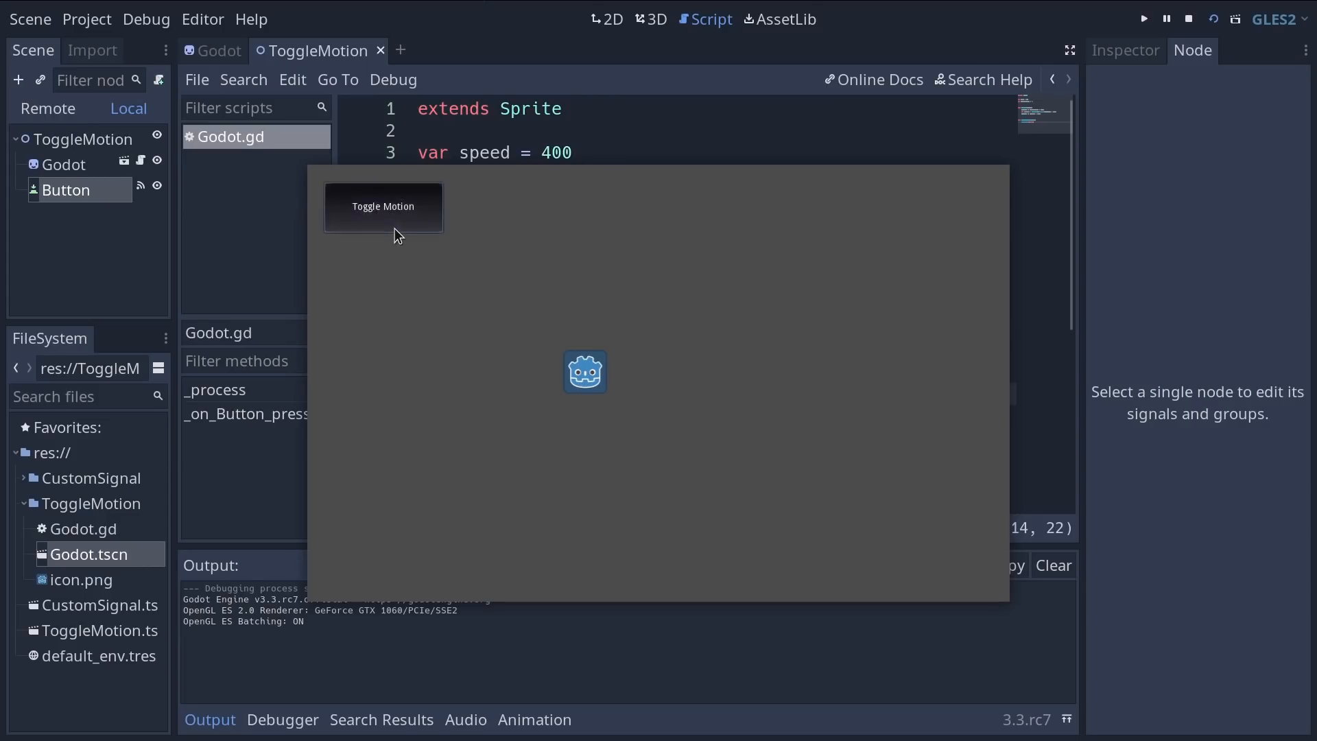
mouse_move(403, 424)
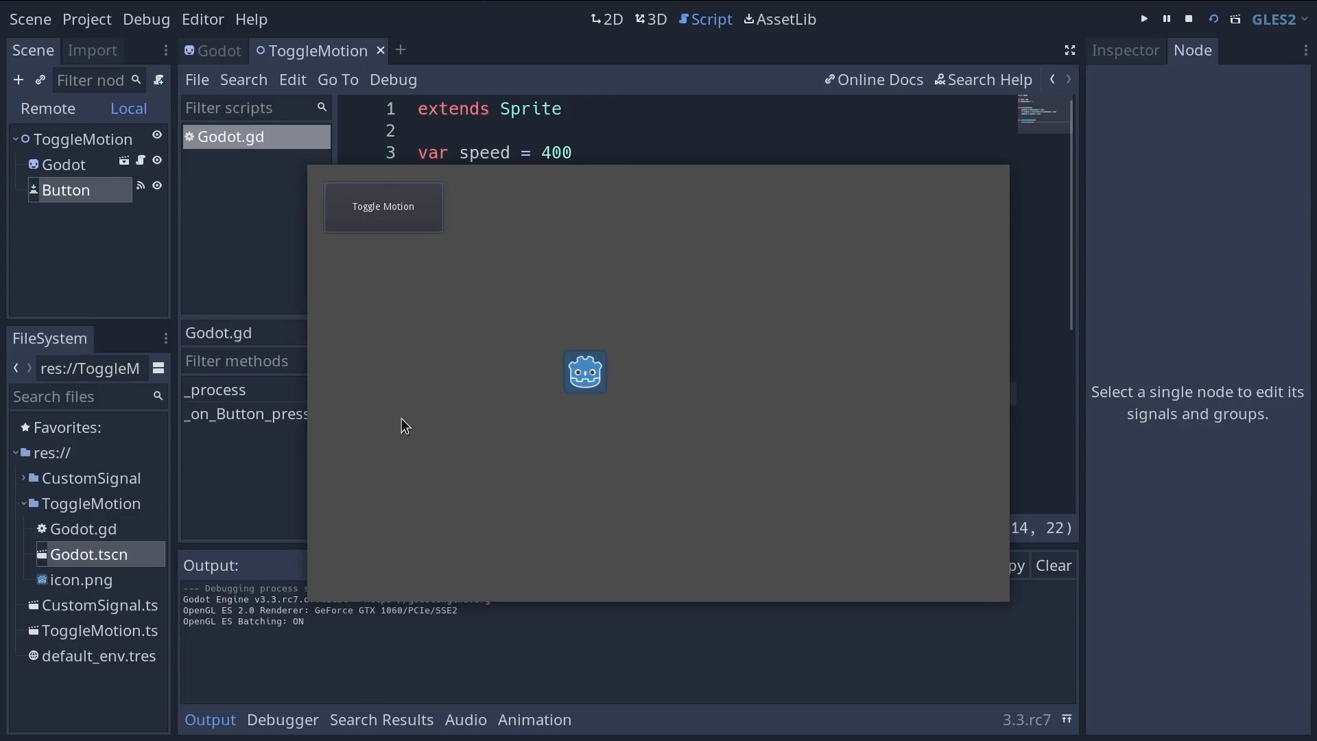
click(1188, 18)
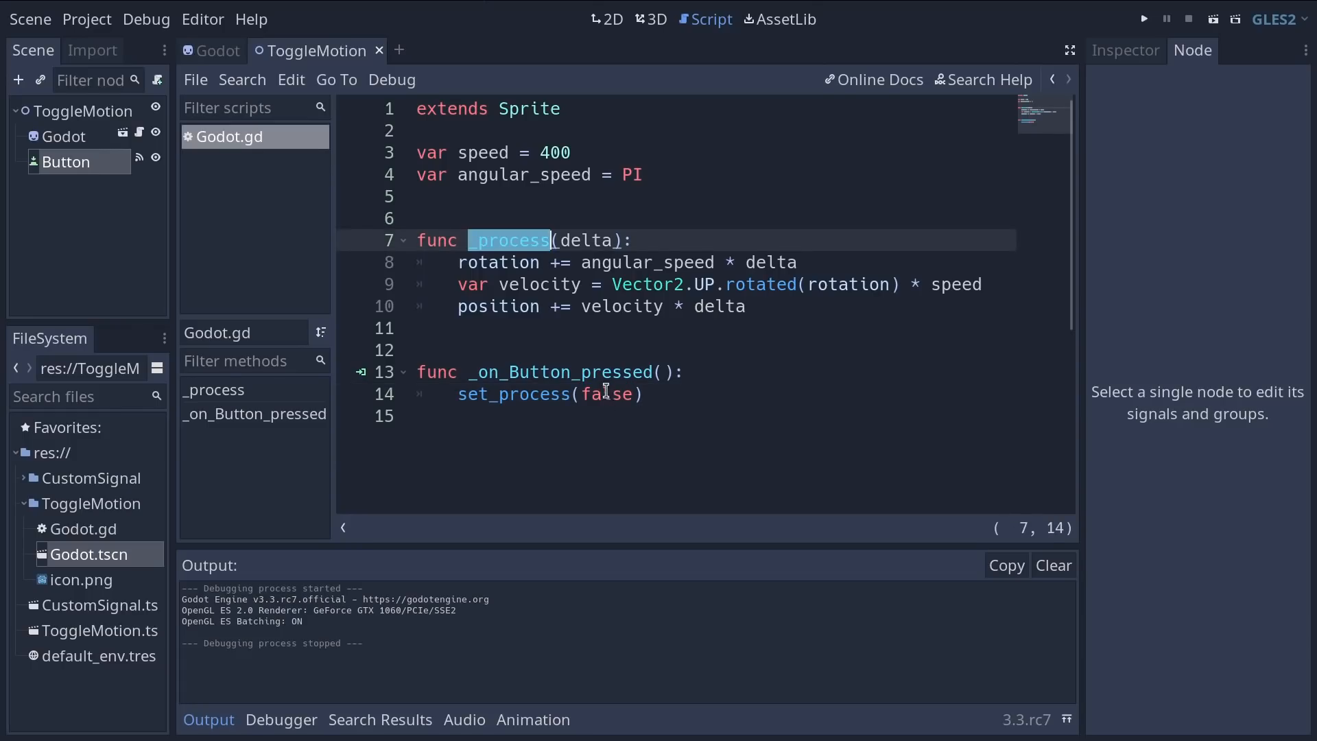
Step: Change the handler to set_process(not is_processing()) and run the scene to test toggling
click(612, 394)
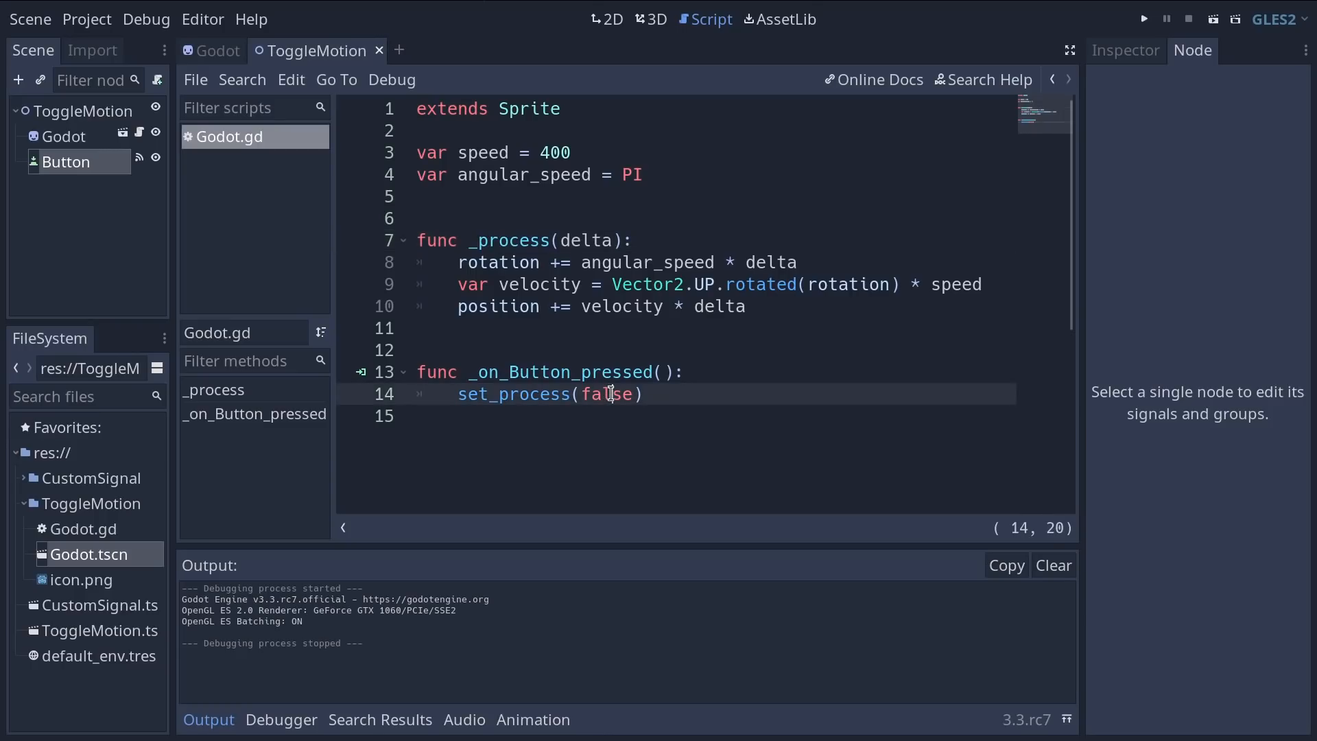
text(is_processing()
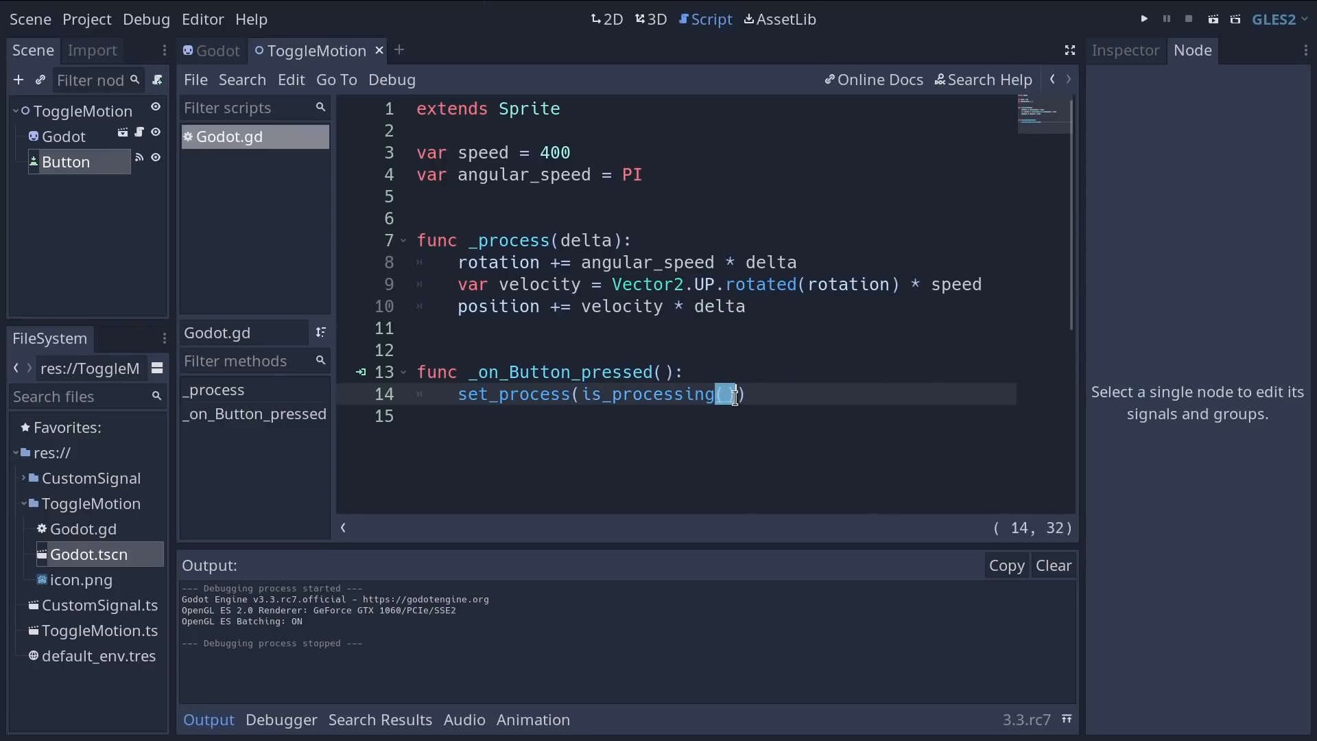
text())
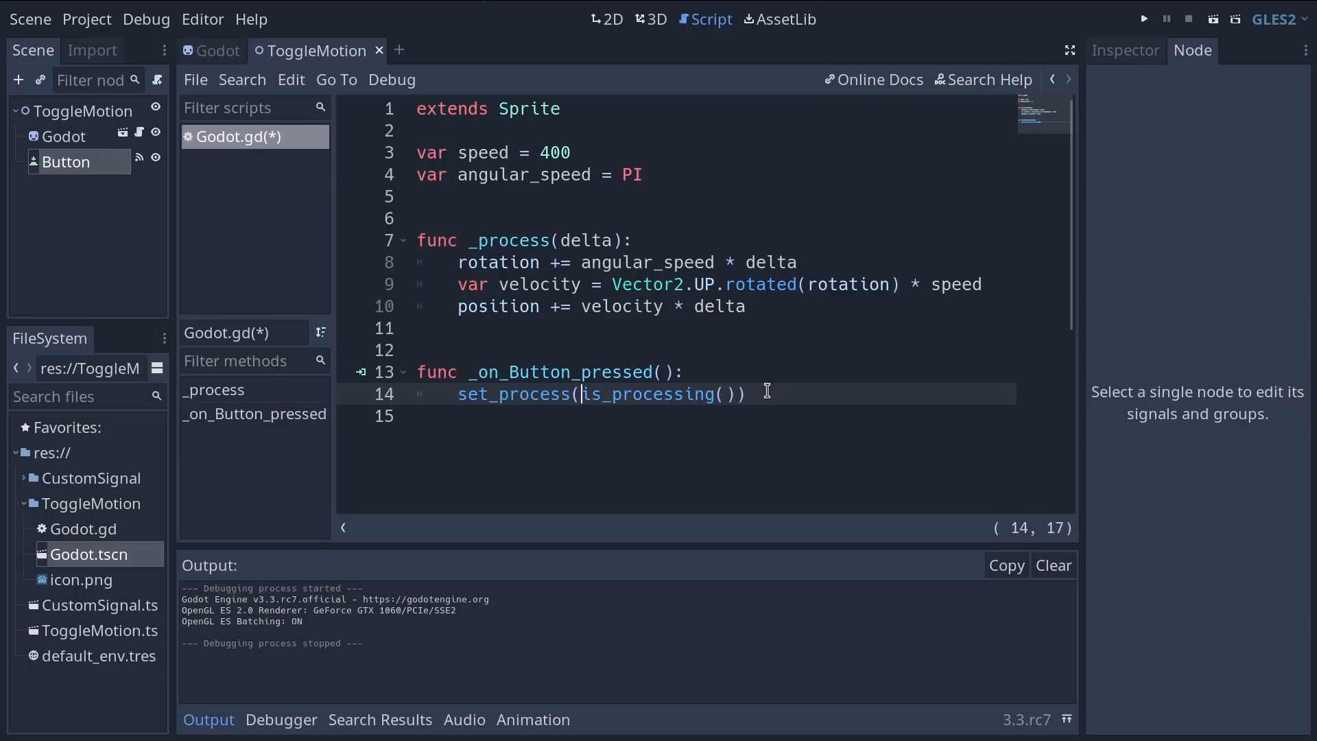
text(not)
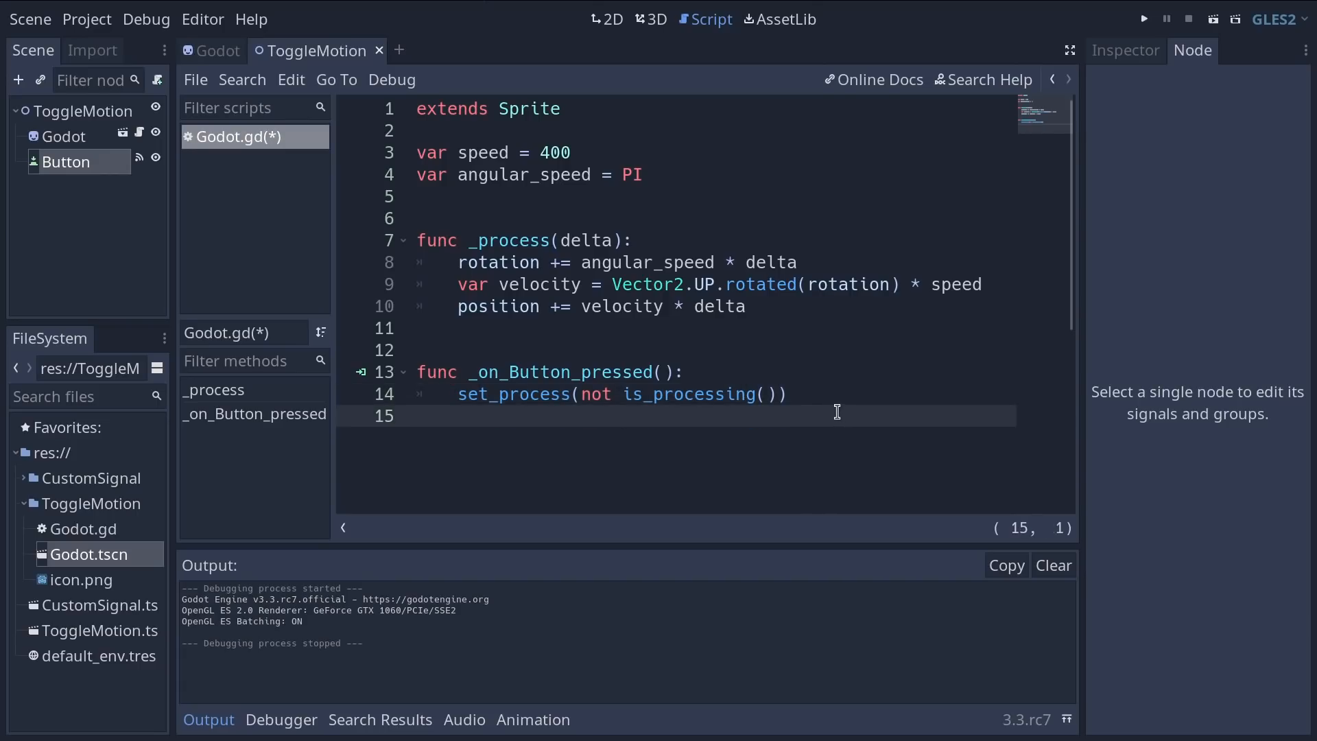
double_click(514, 394)
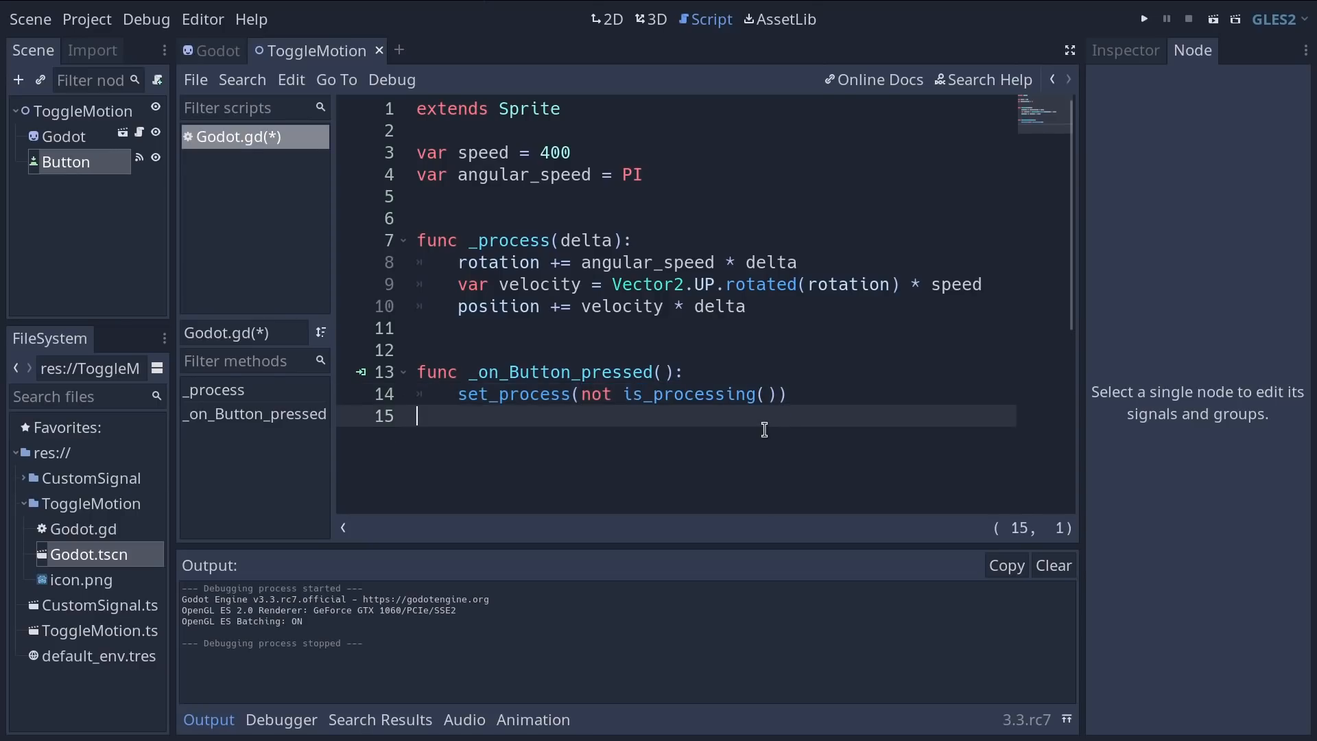
click(1143, 18)
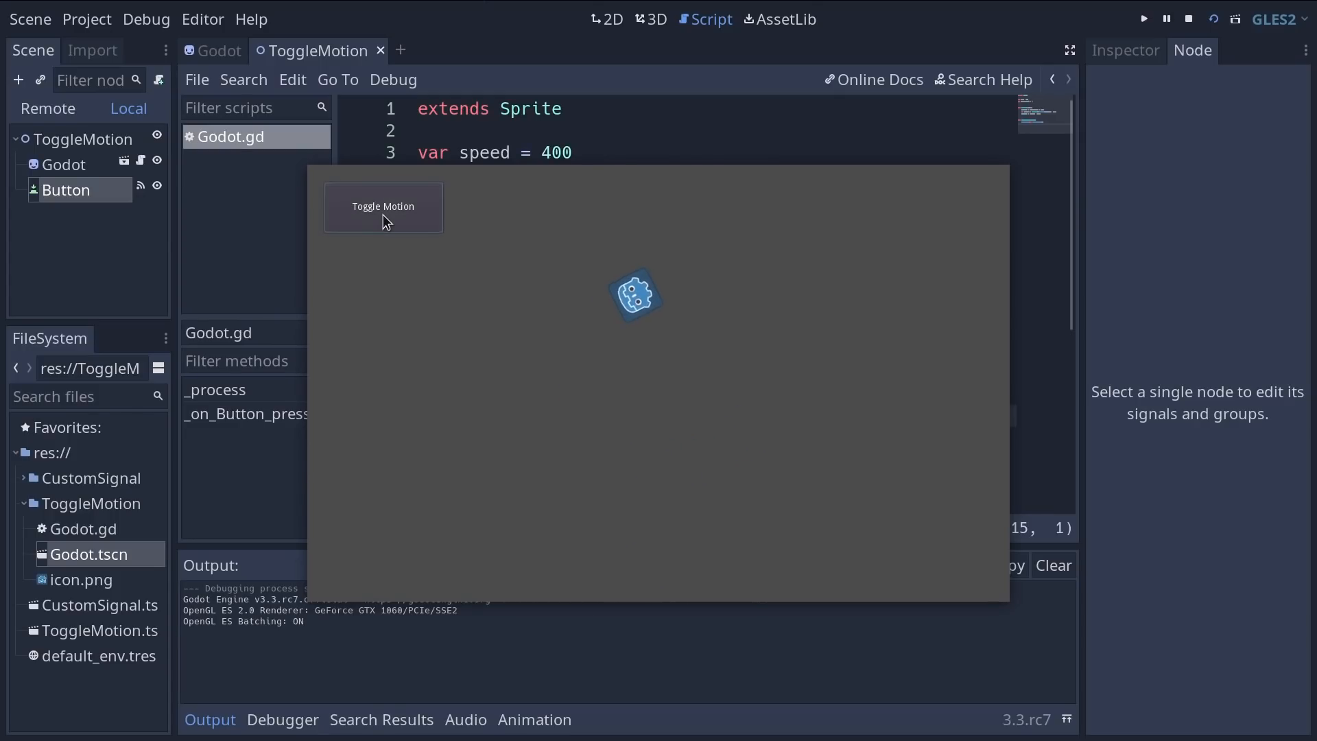
Step: Stop the test run and restore line 14 to set_process(not is_processing())
click(1188, 18)
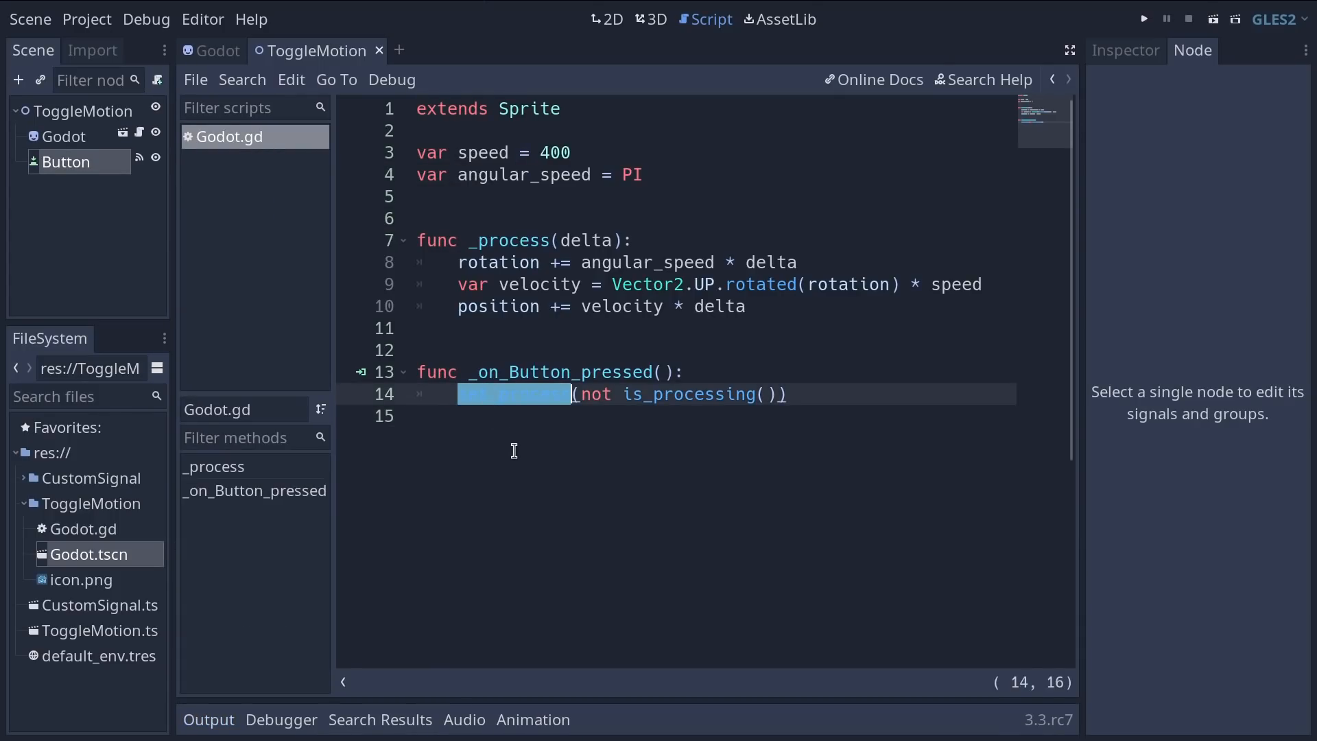
text(set_process)
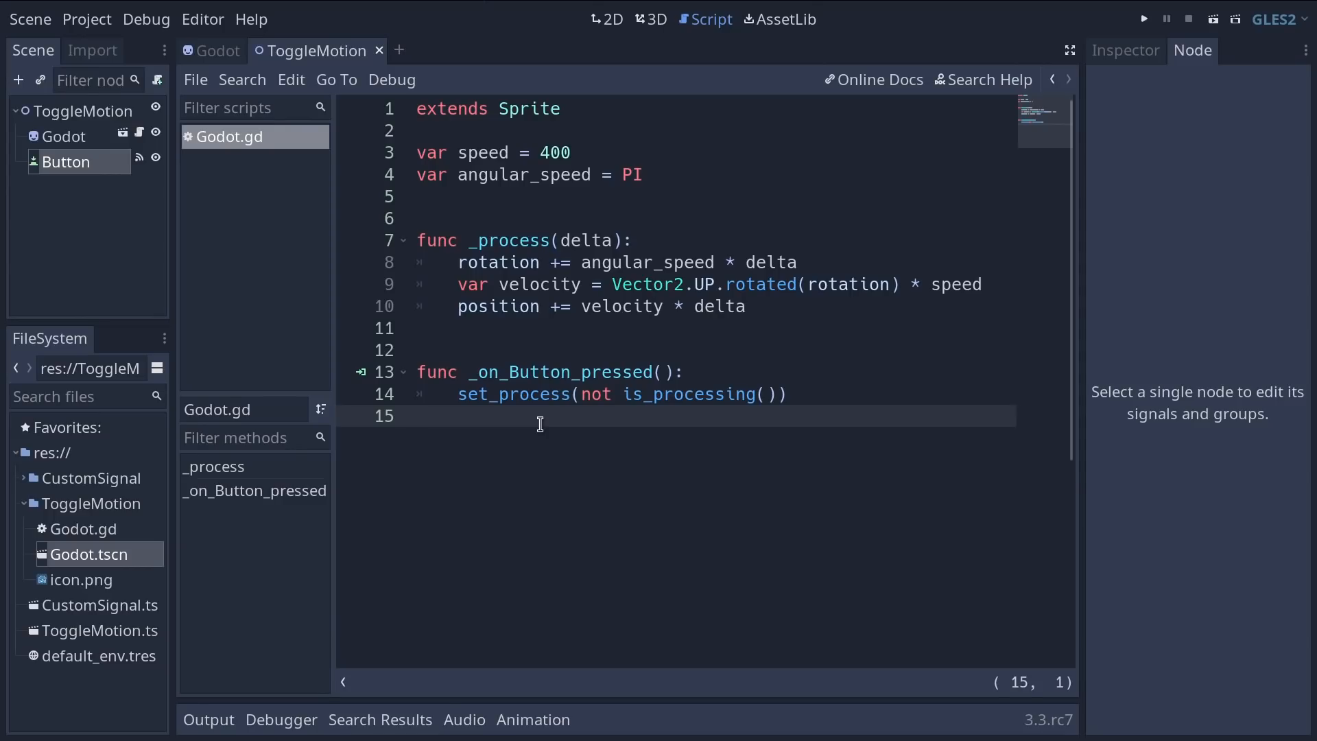
double_click(510, 240)
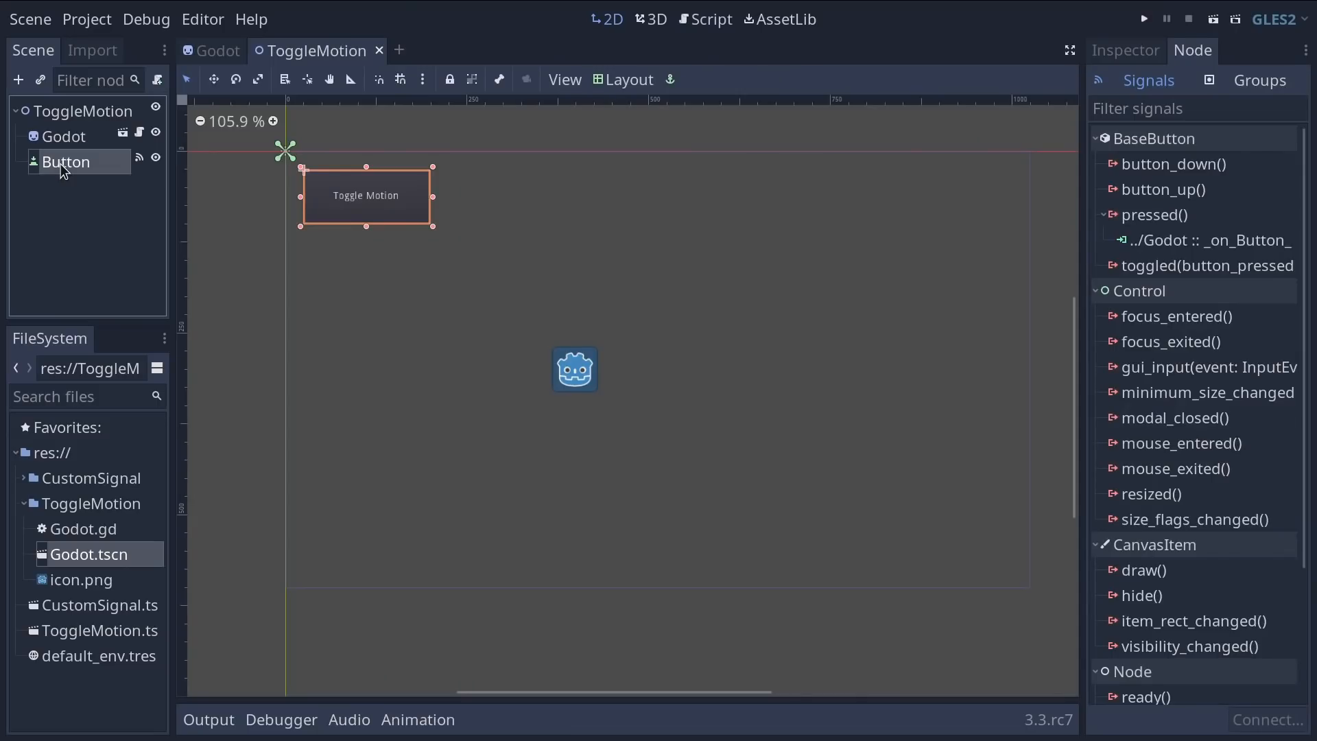
mouse_move(95, 215)
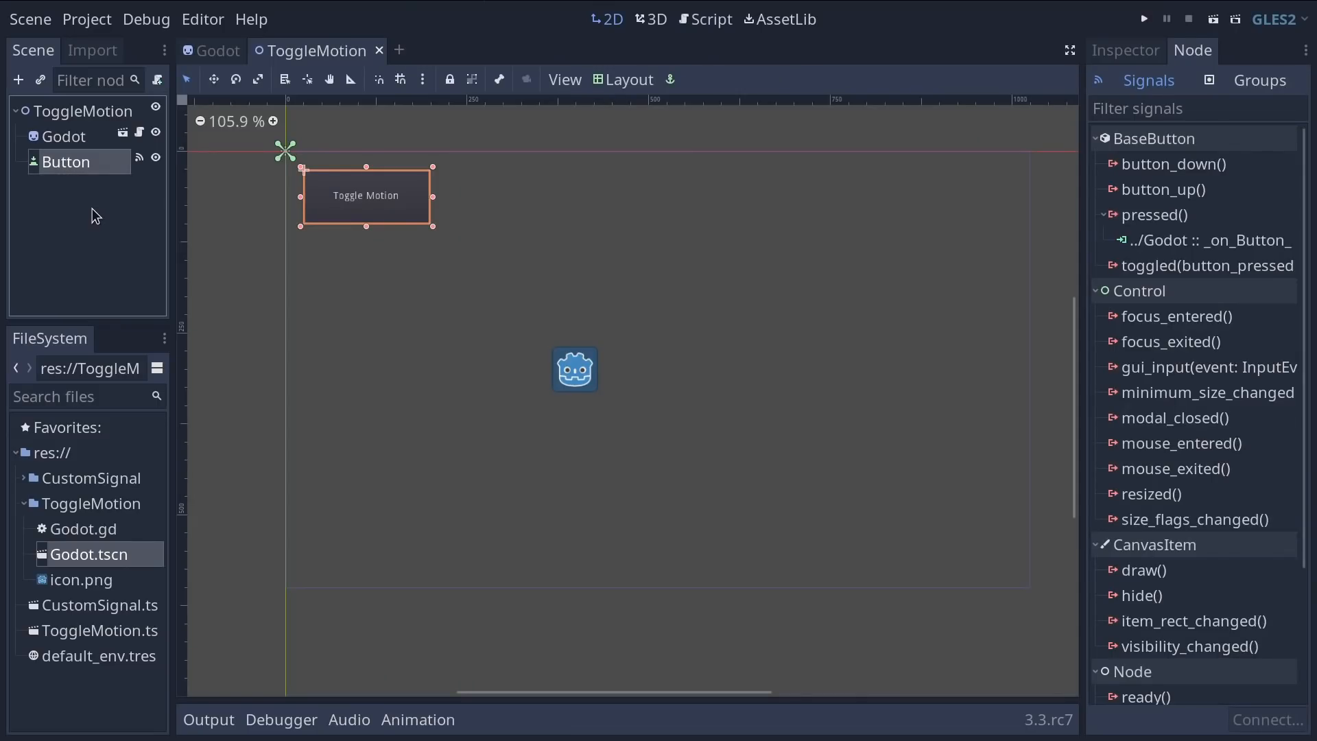
mouse_move(90, 260)
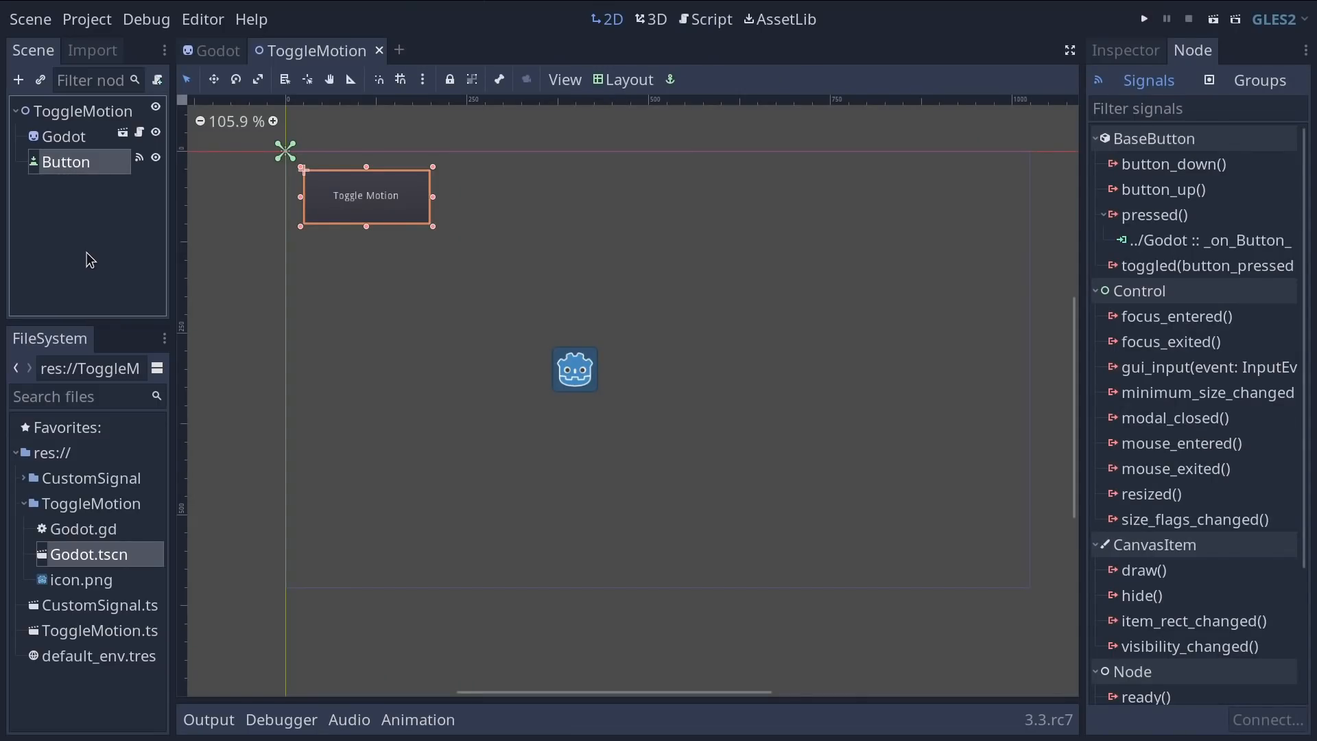
Step: Select the Godot sprite node and begin adding a child node to it
click(64, 136)
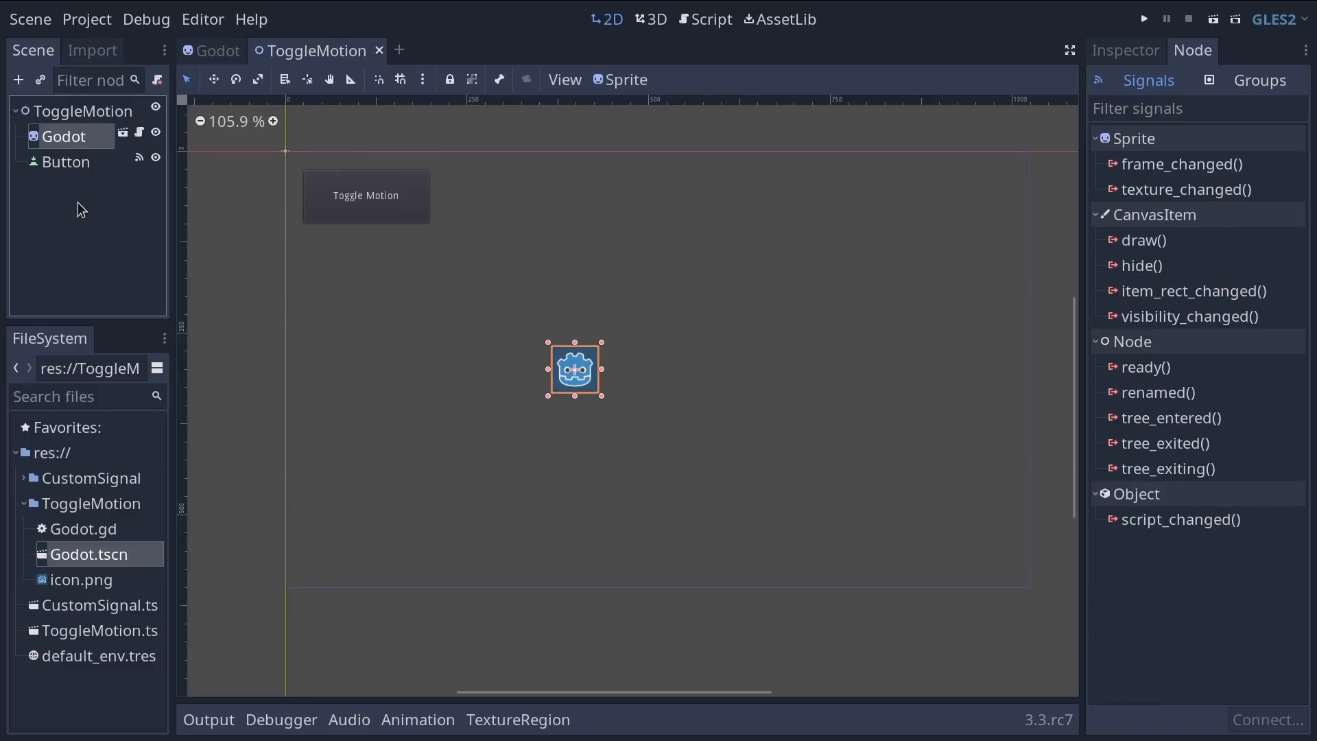
mouse_move(81, 218)
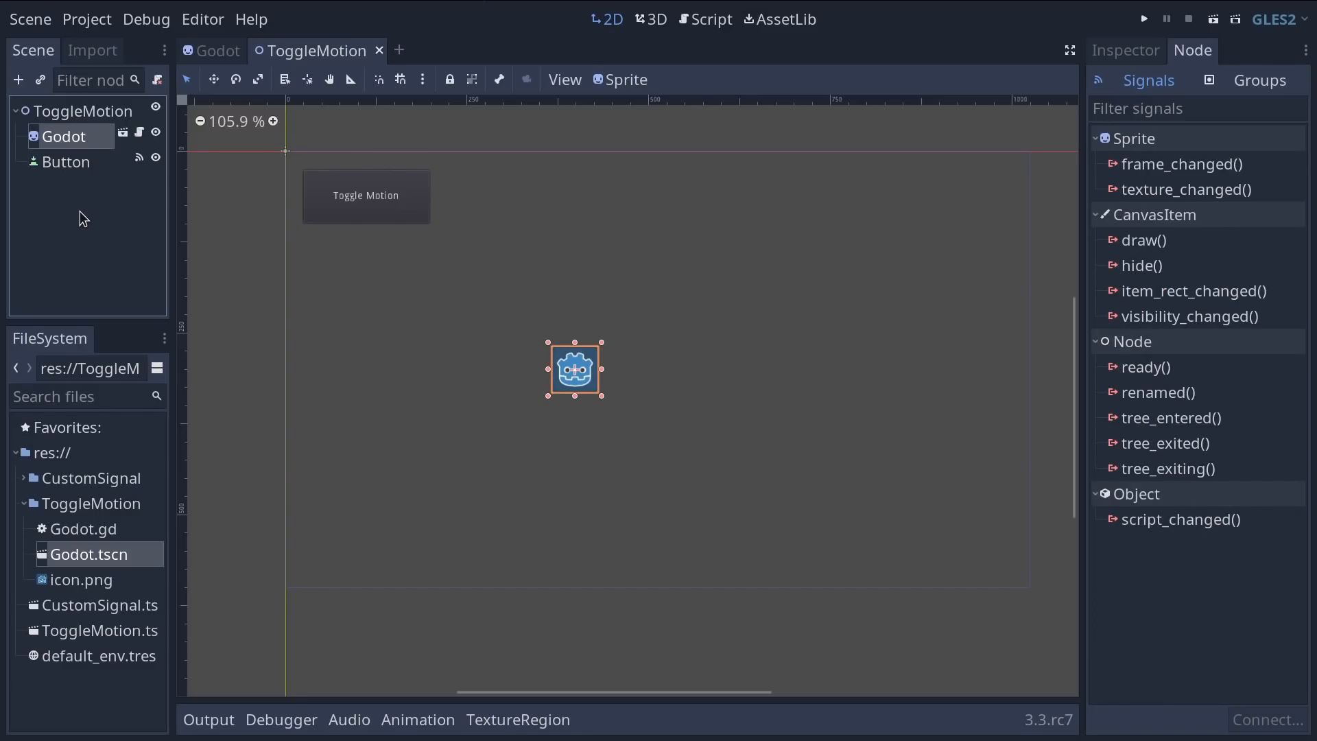
click(18, 79)
text(timer)
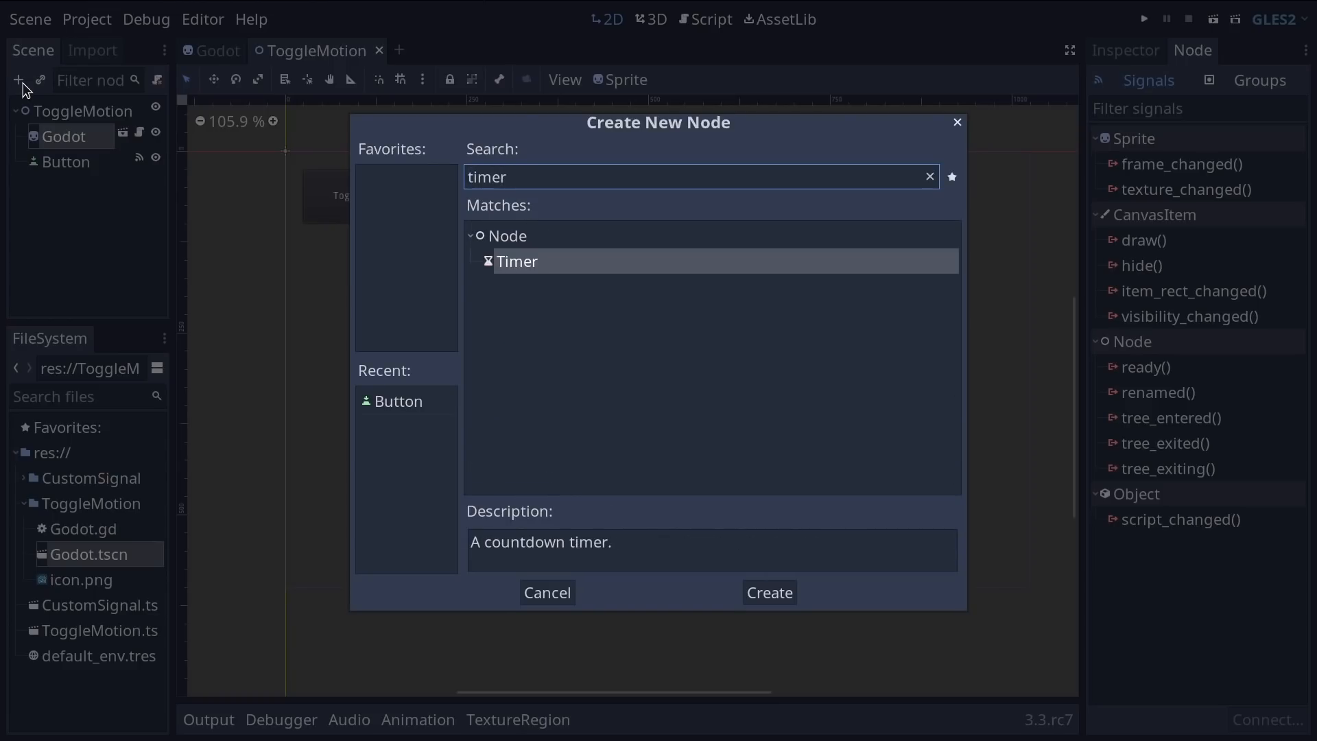
Step: Create a Timer child under the sprite and inspect its timeout() signal in the Node dock
click(766, 593)
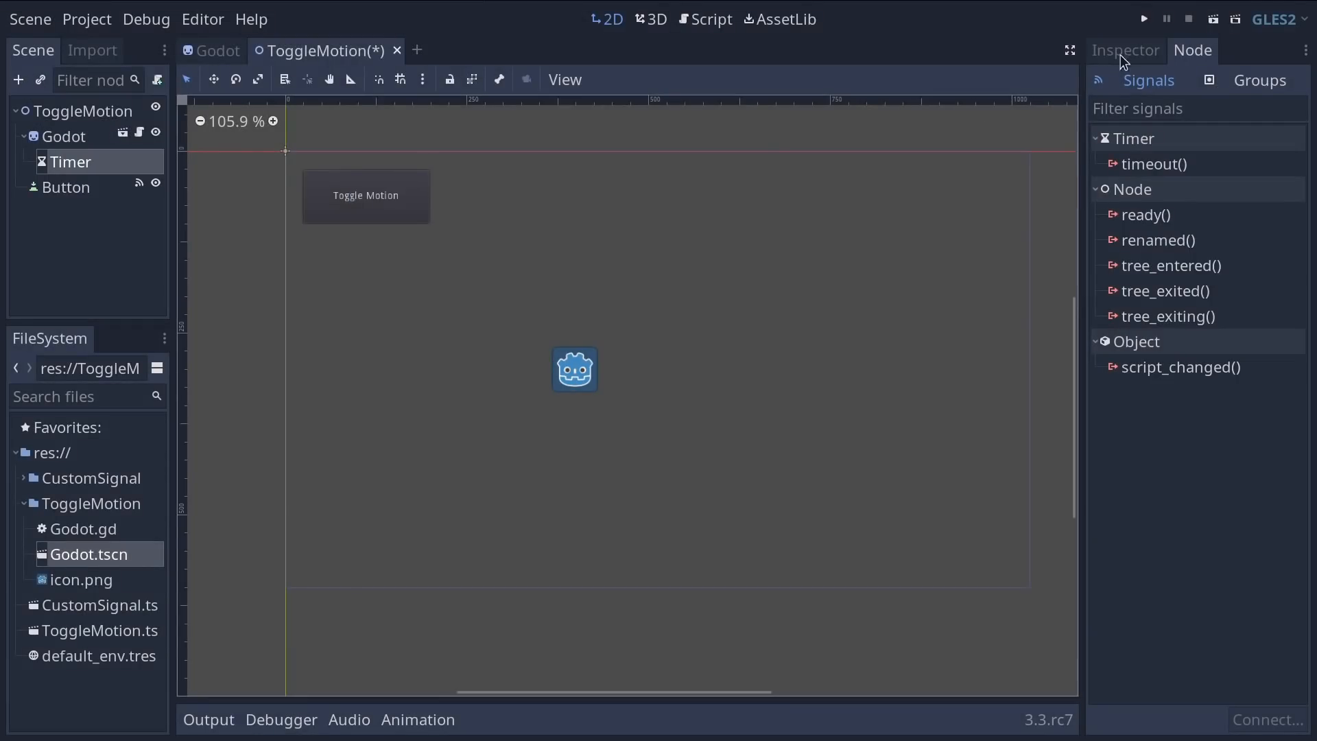
click(1125, 51)
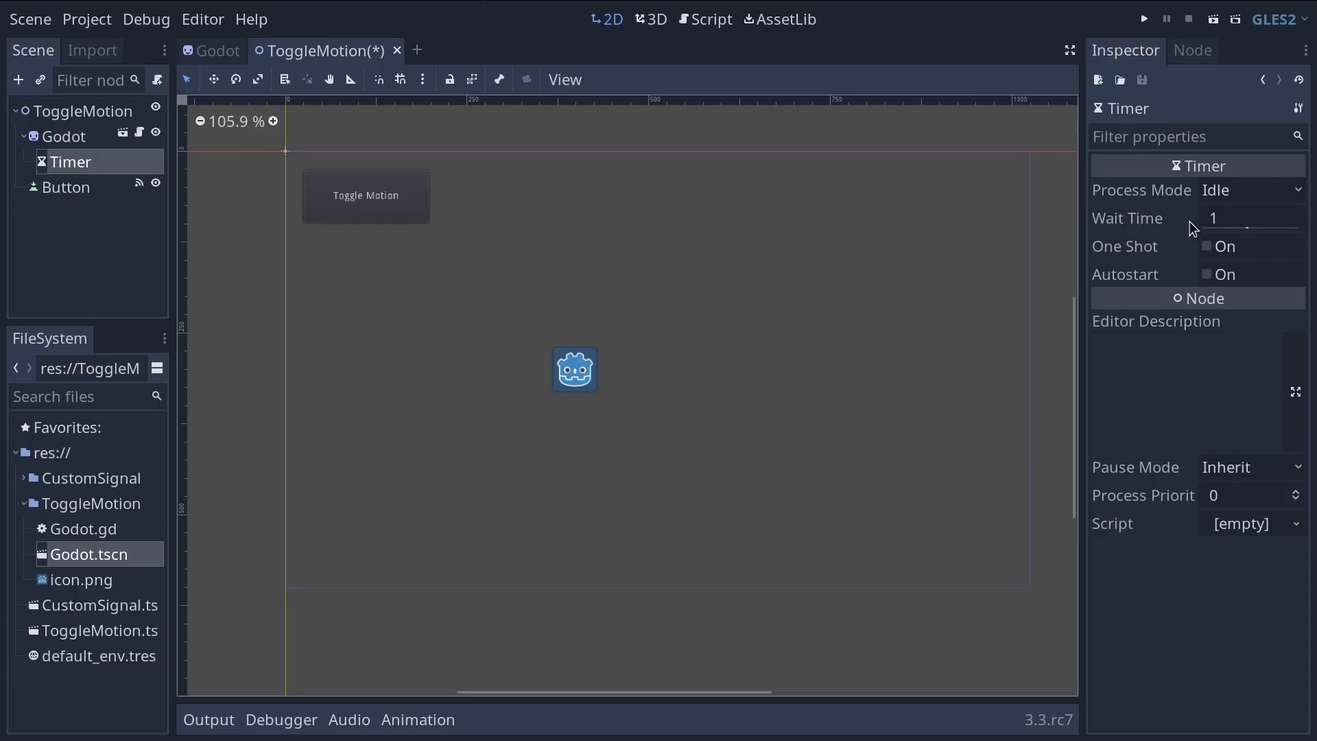
mouse_move(1123, 234)
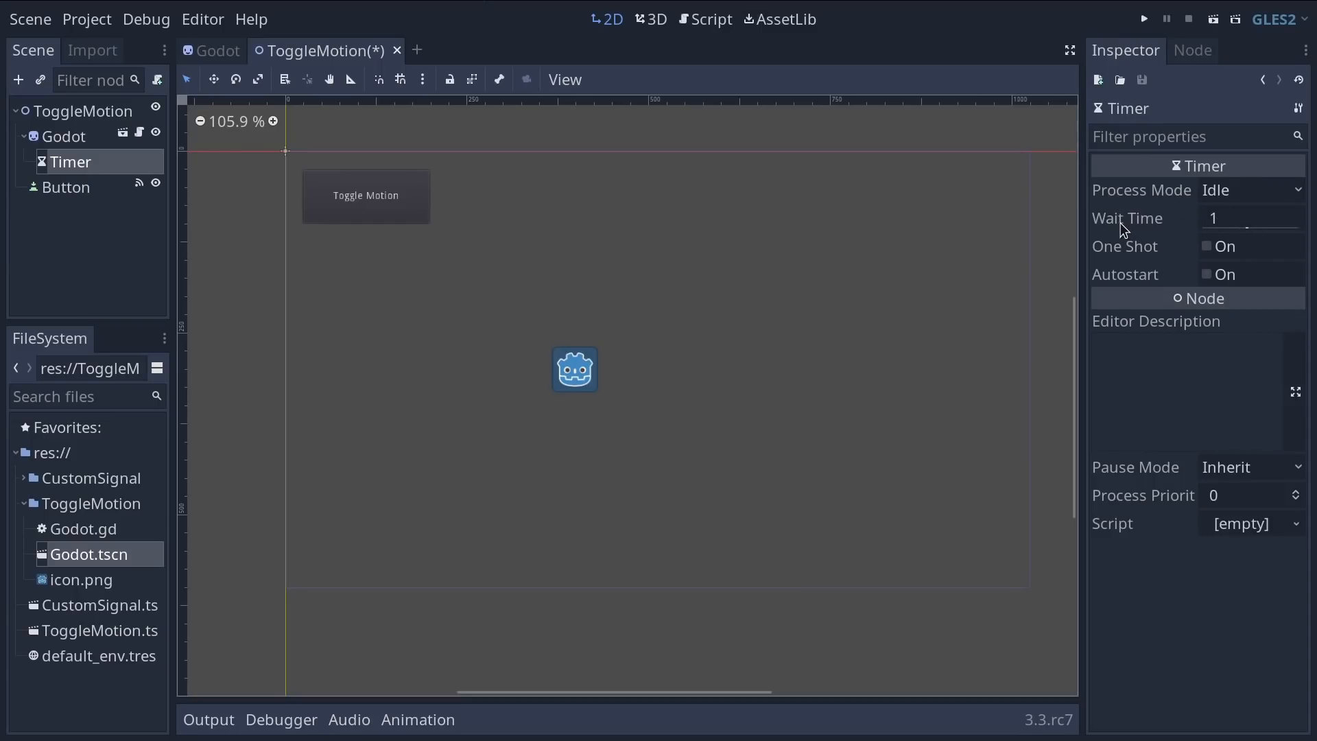
mouse_move(1234, 226)
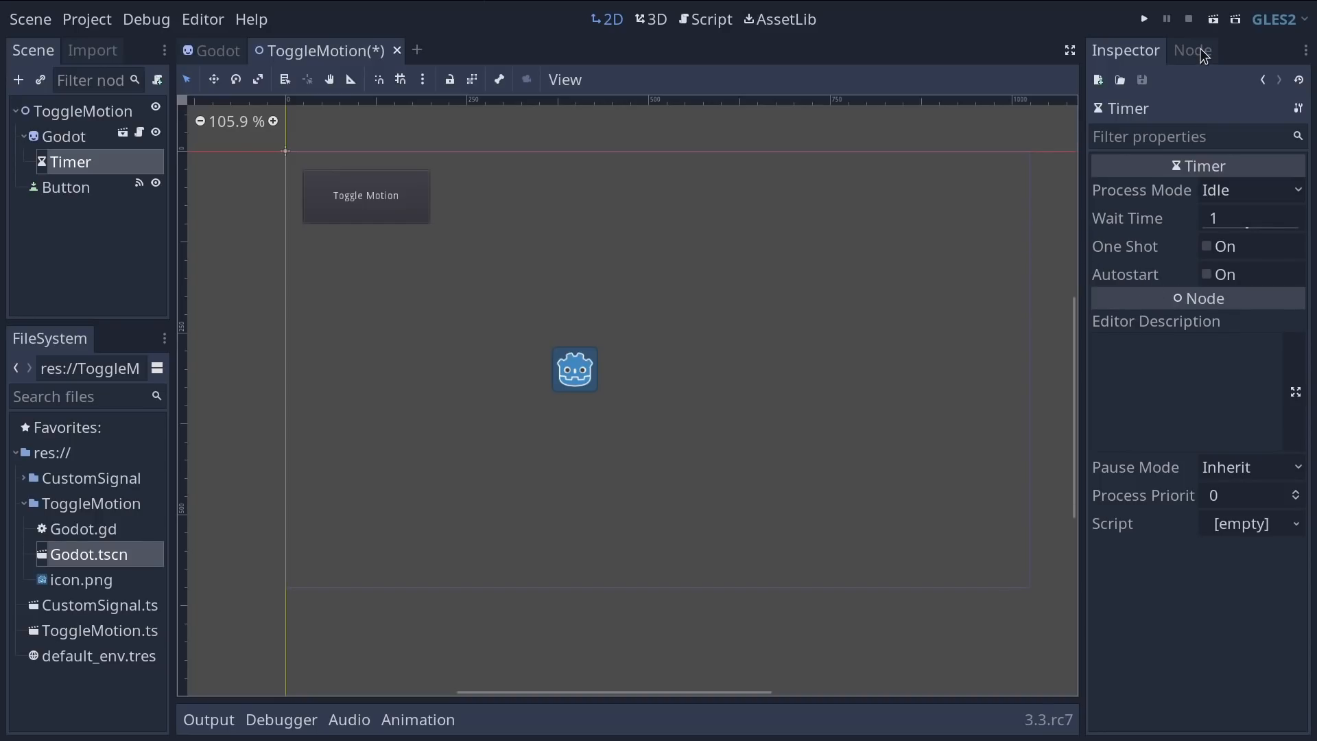
click(1190, 51)
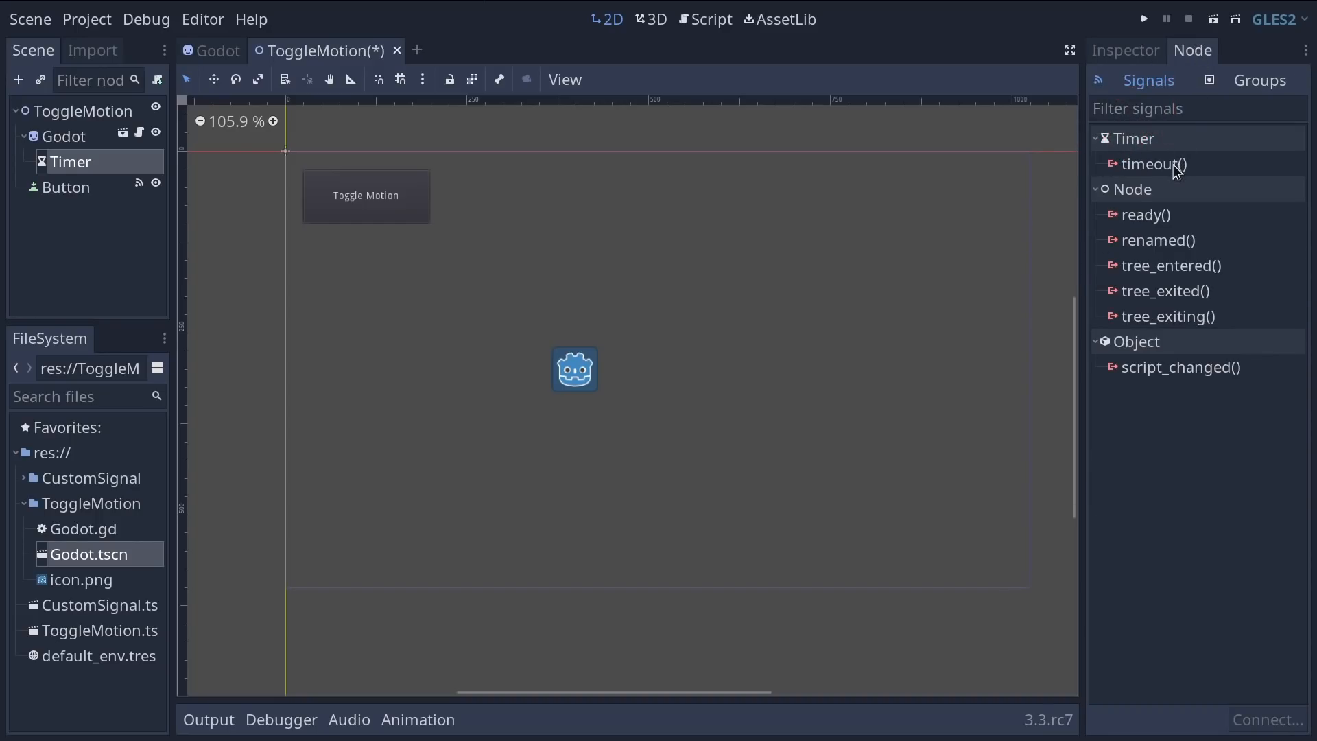
click(1153, 163)
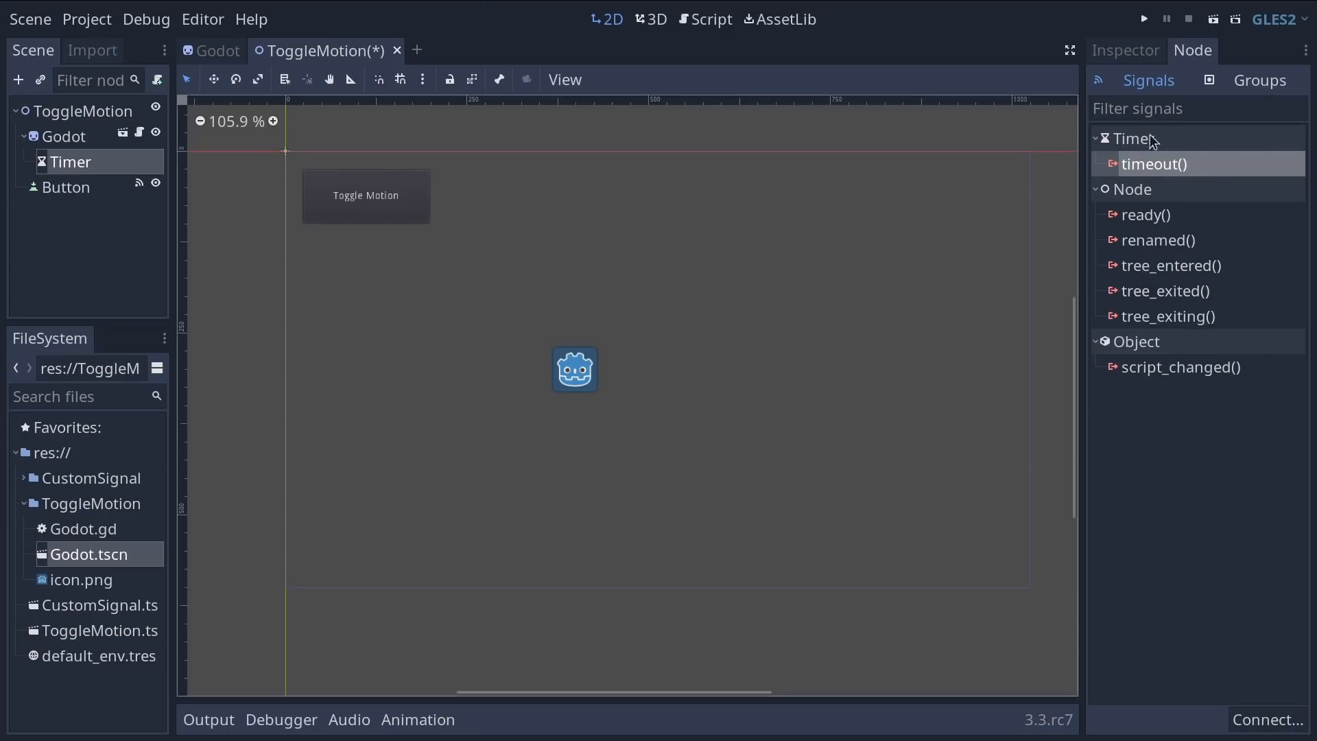
click(1124, 51)
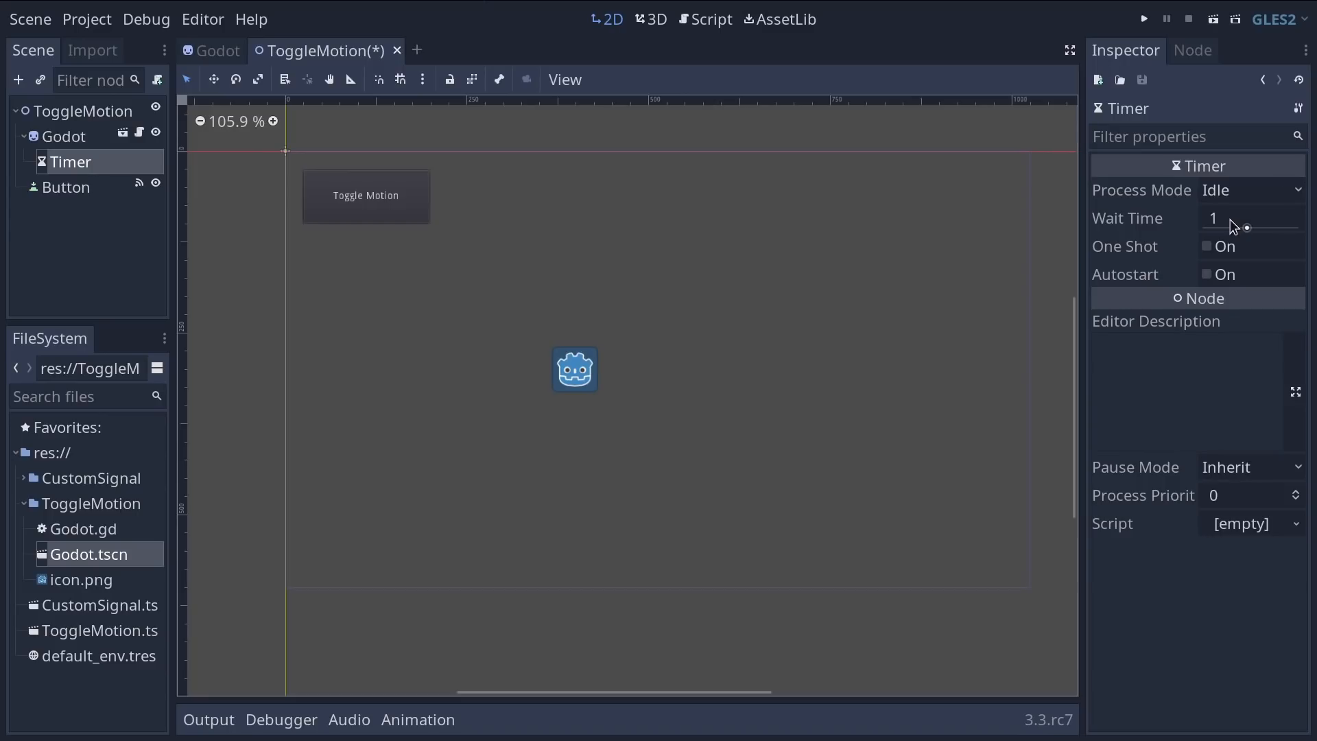
click(1192, 51)
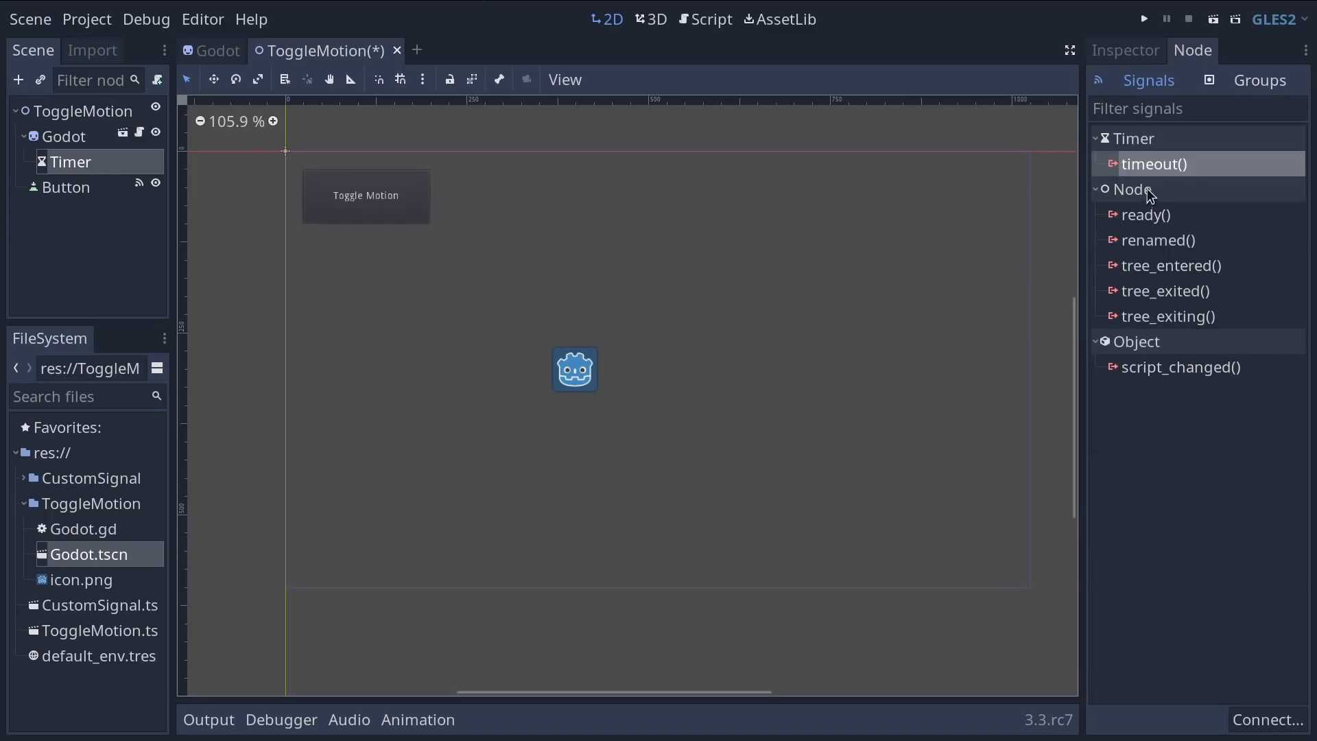
mouse_move(1158, 164)
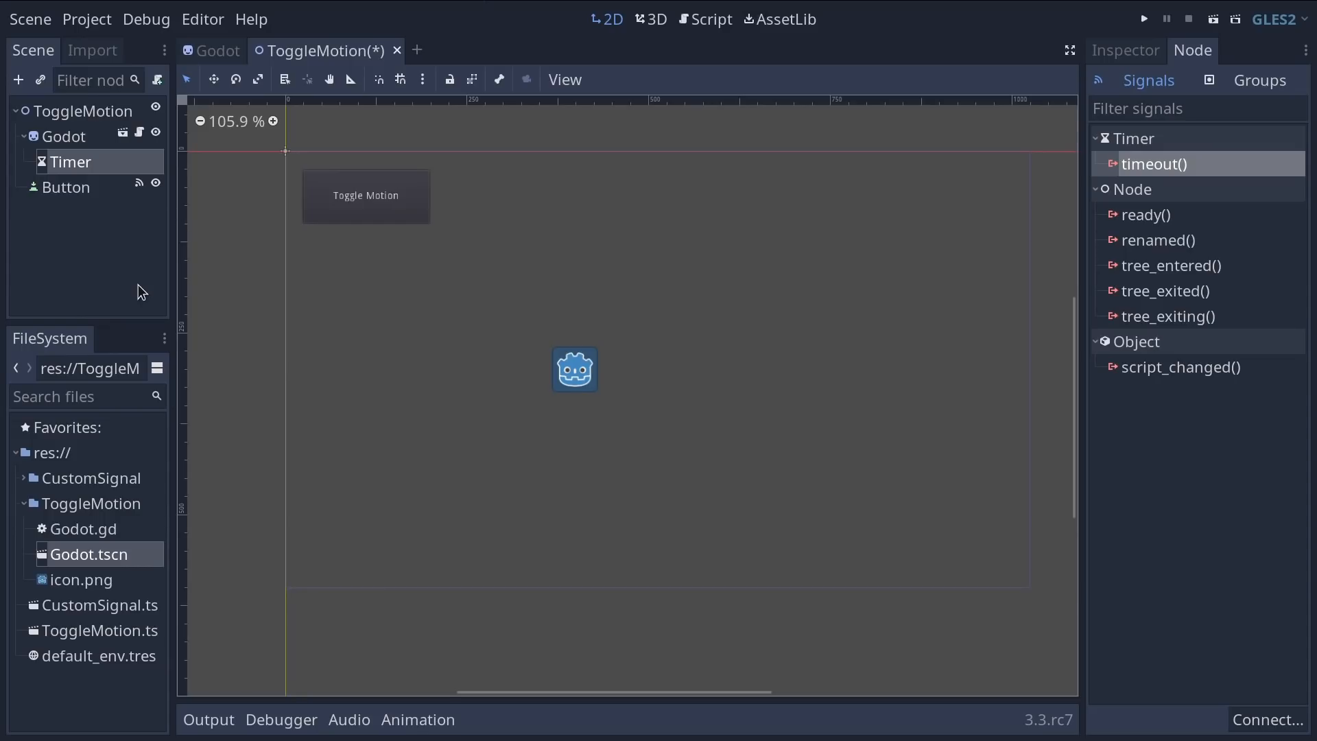
mouse_move(140, 133)
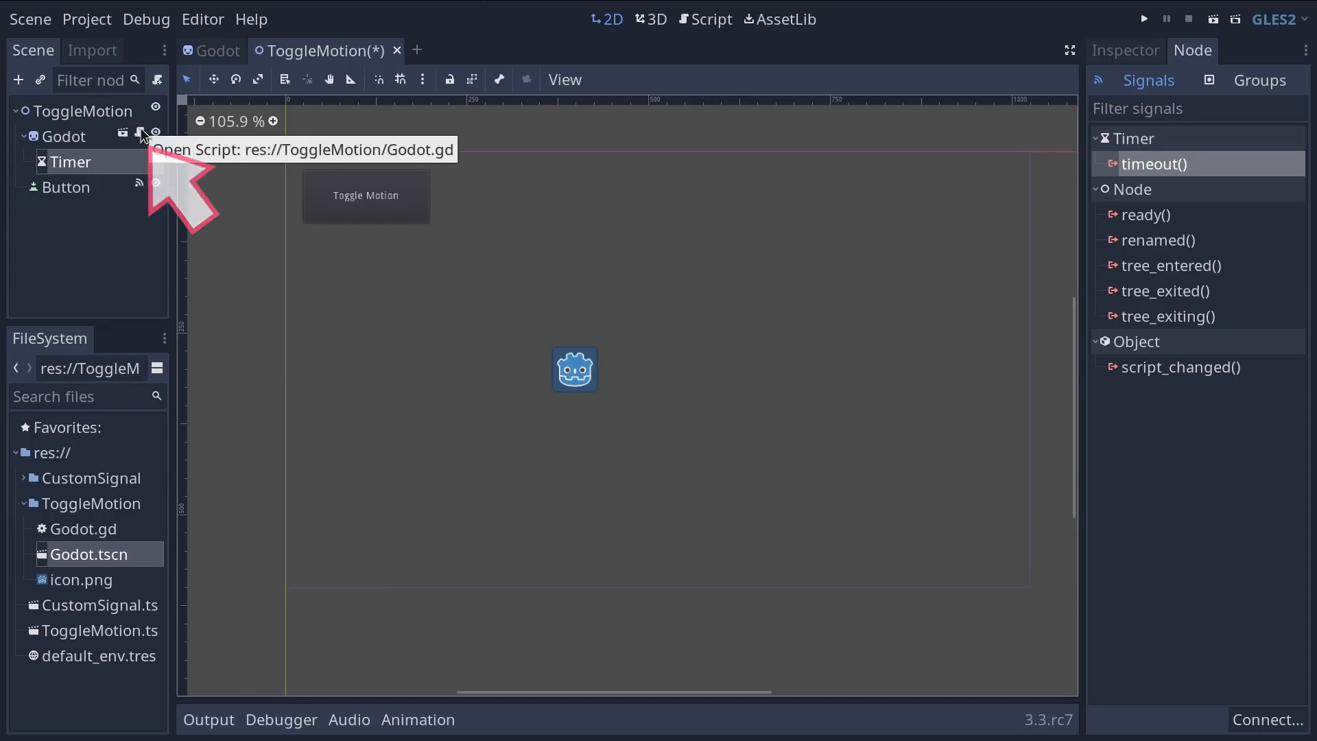
Step: Add 'func _ready(): pass' to Godot.gd
click(141, 136)
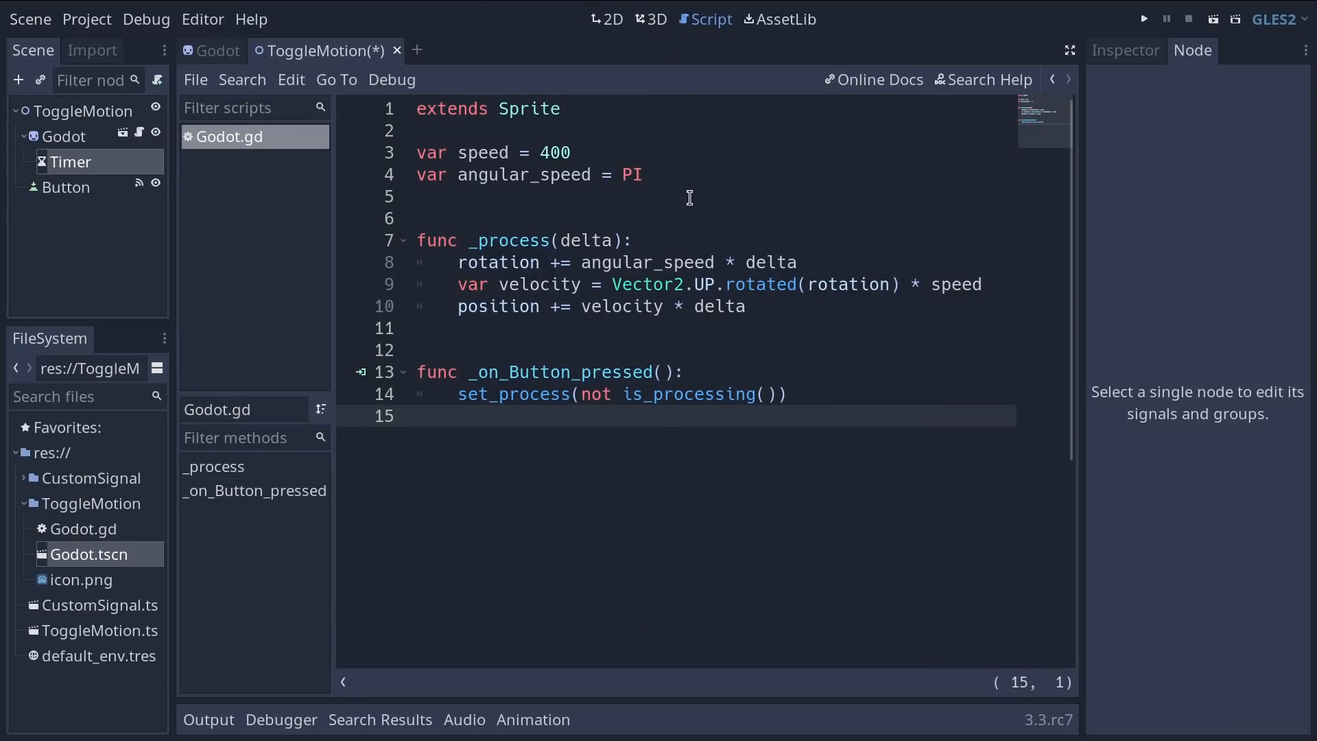
click(643, 174)
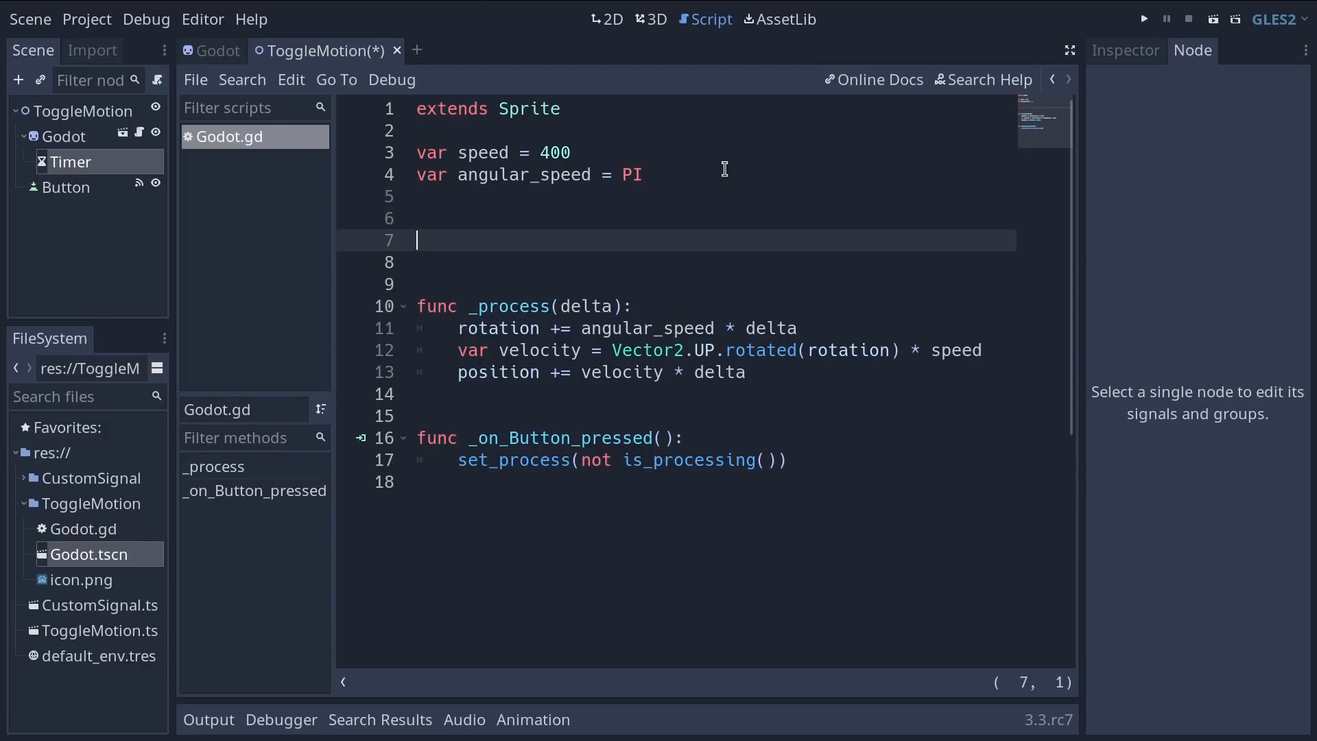
text(func)
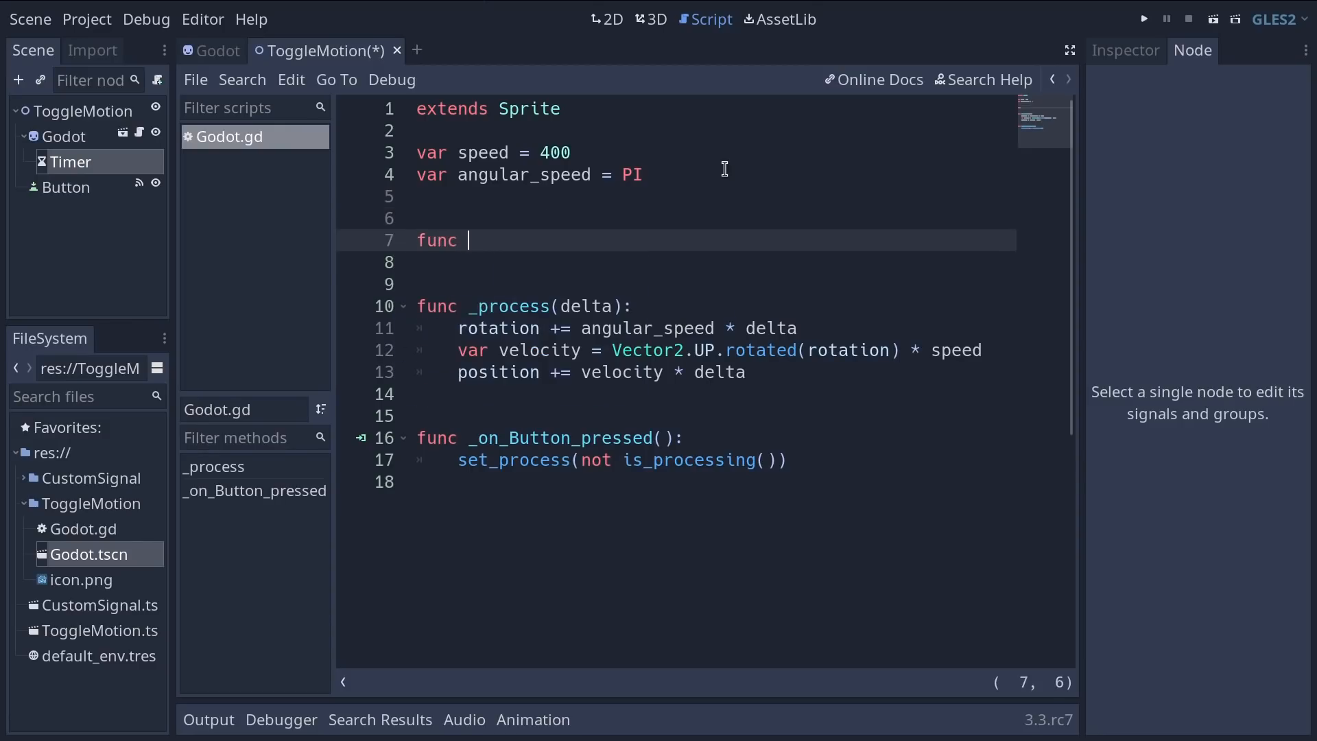
text(_ready():)
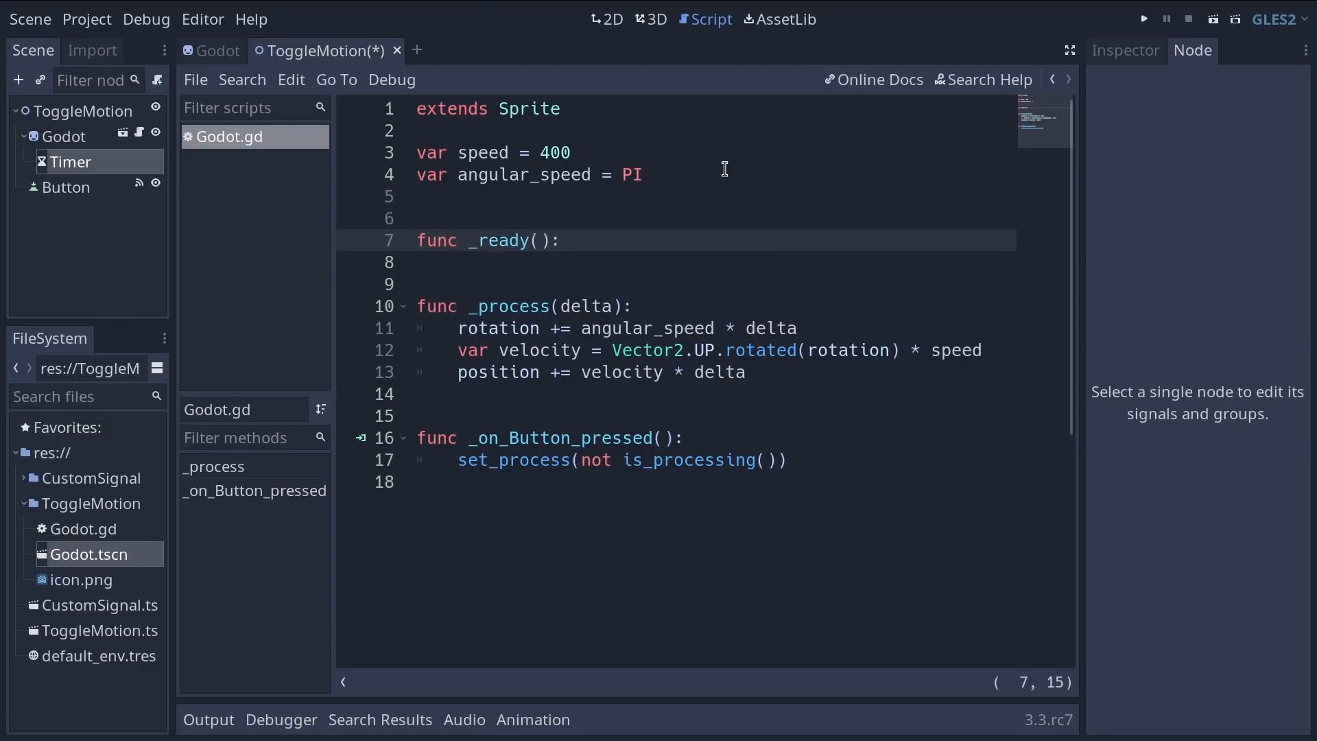
text(pass)
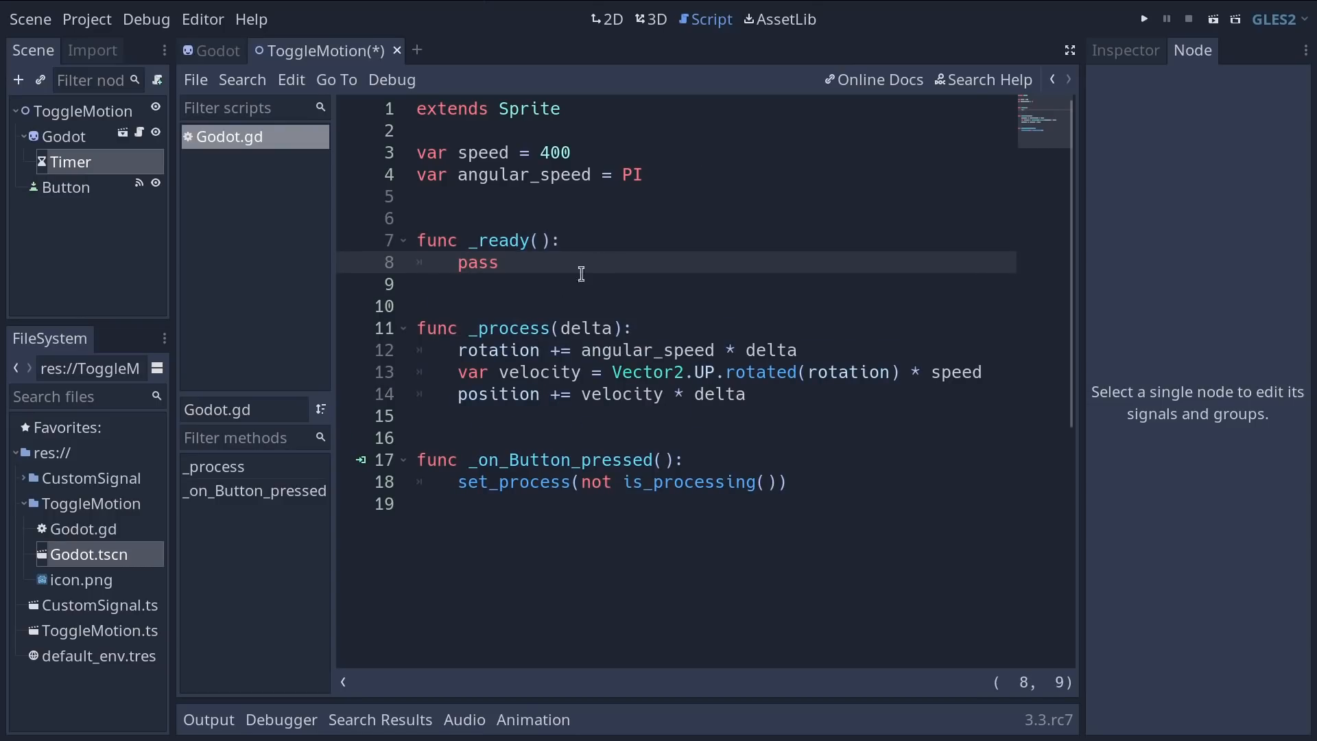
click(497, 264)
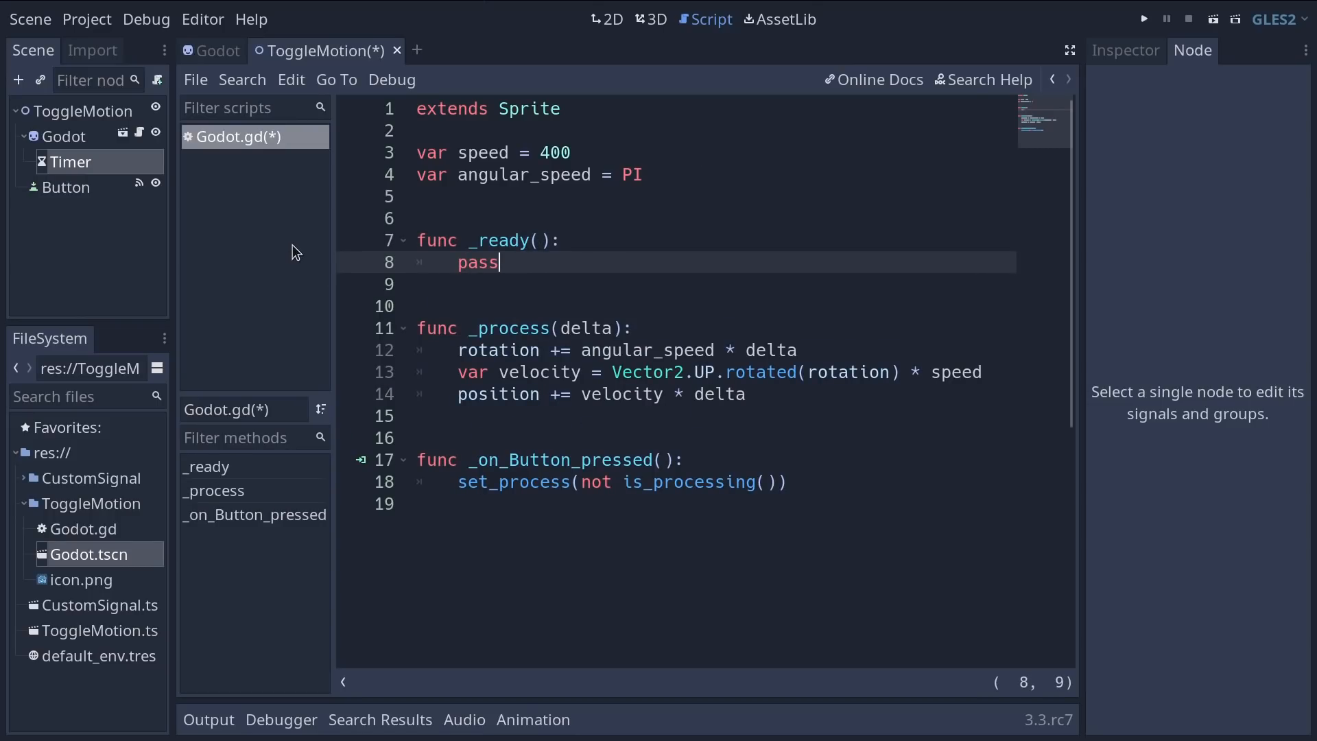
mouse_move(372, 261)
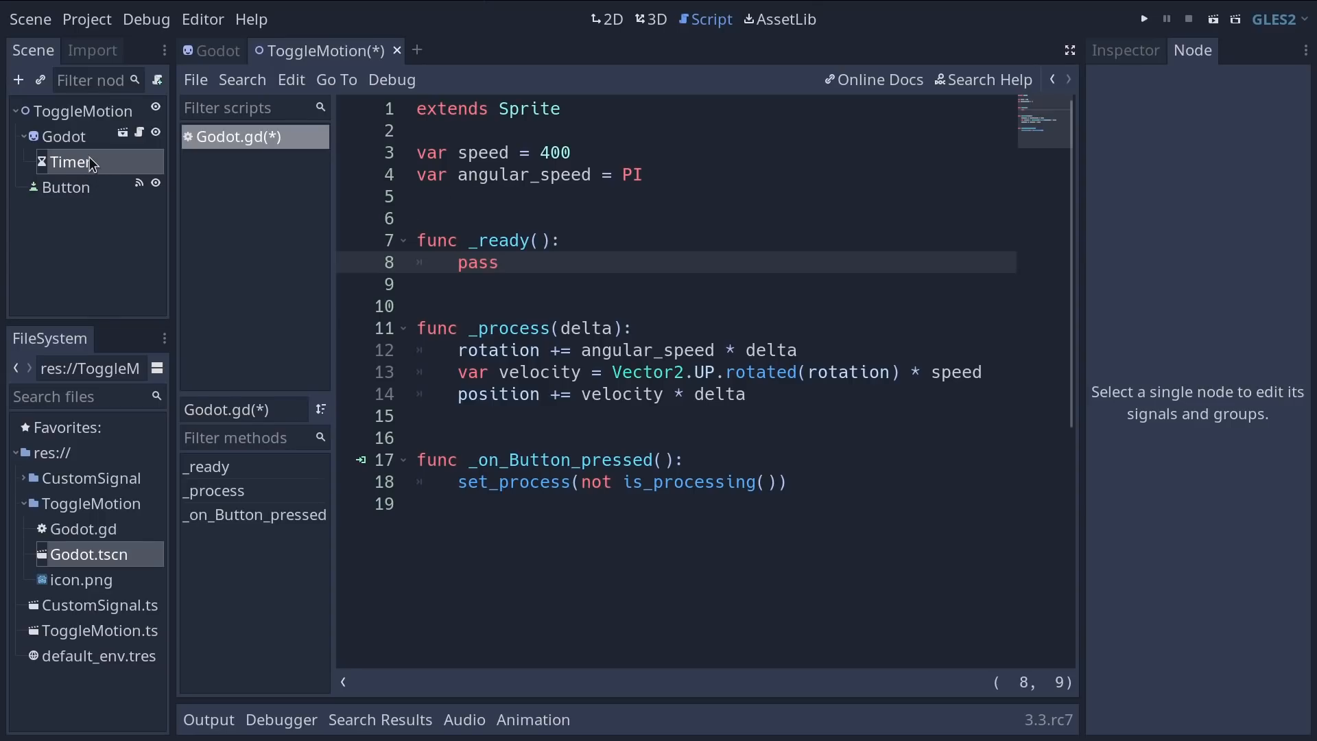
Step: Select the Timer node to view its signals list again
click(70, 162)
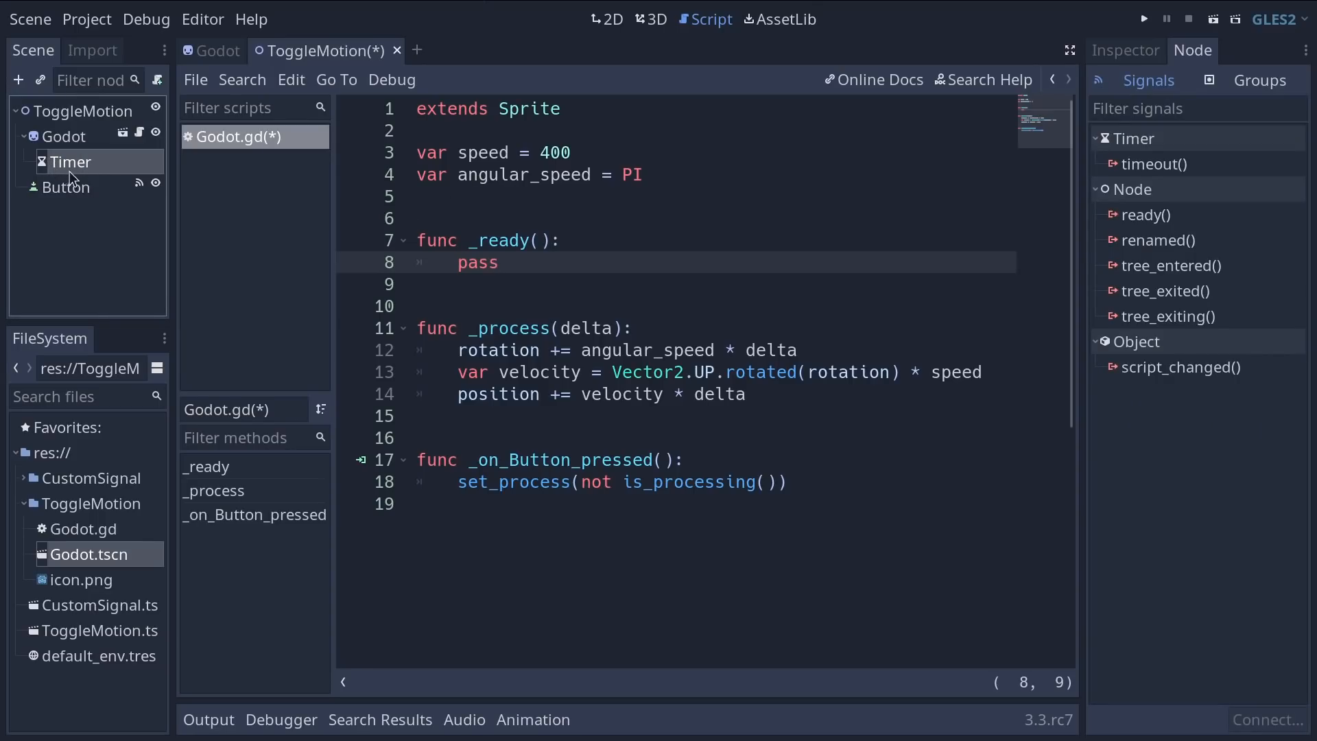
mouse_move(70, 162)
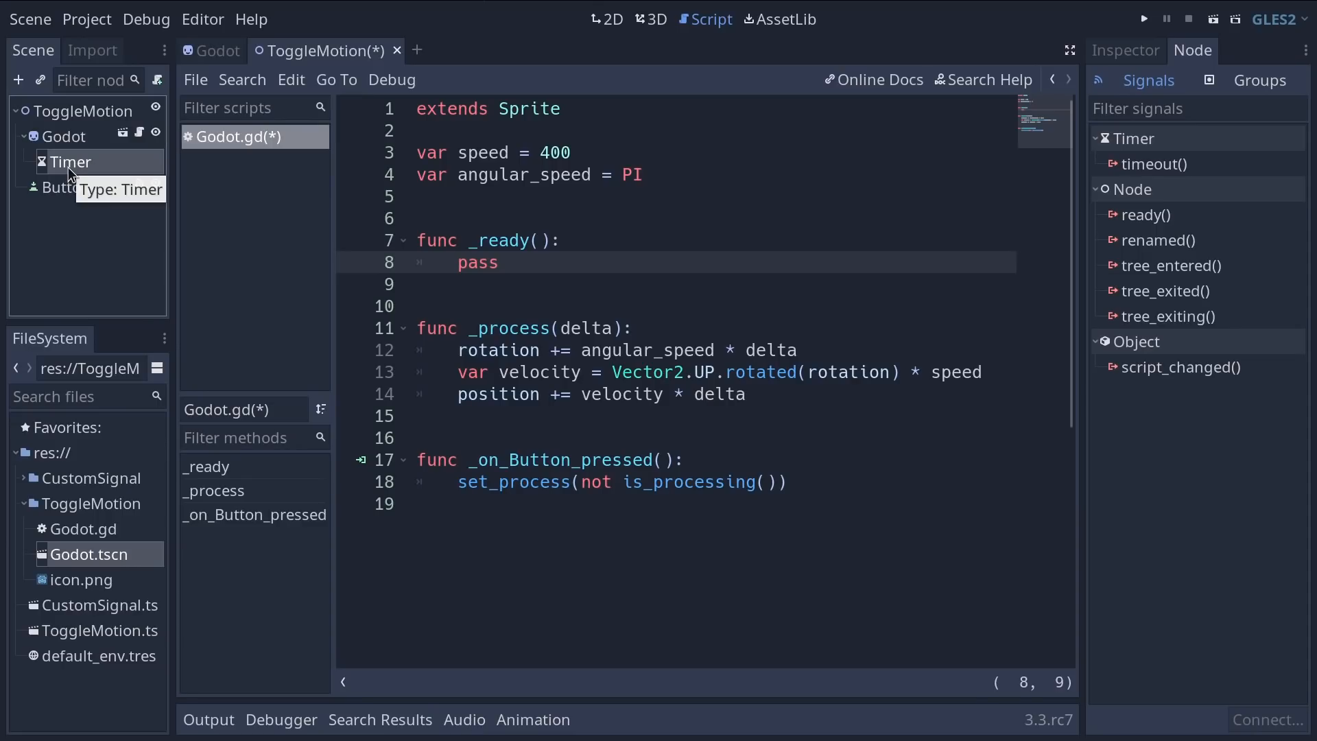
click(606, 20)
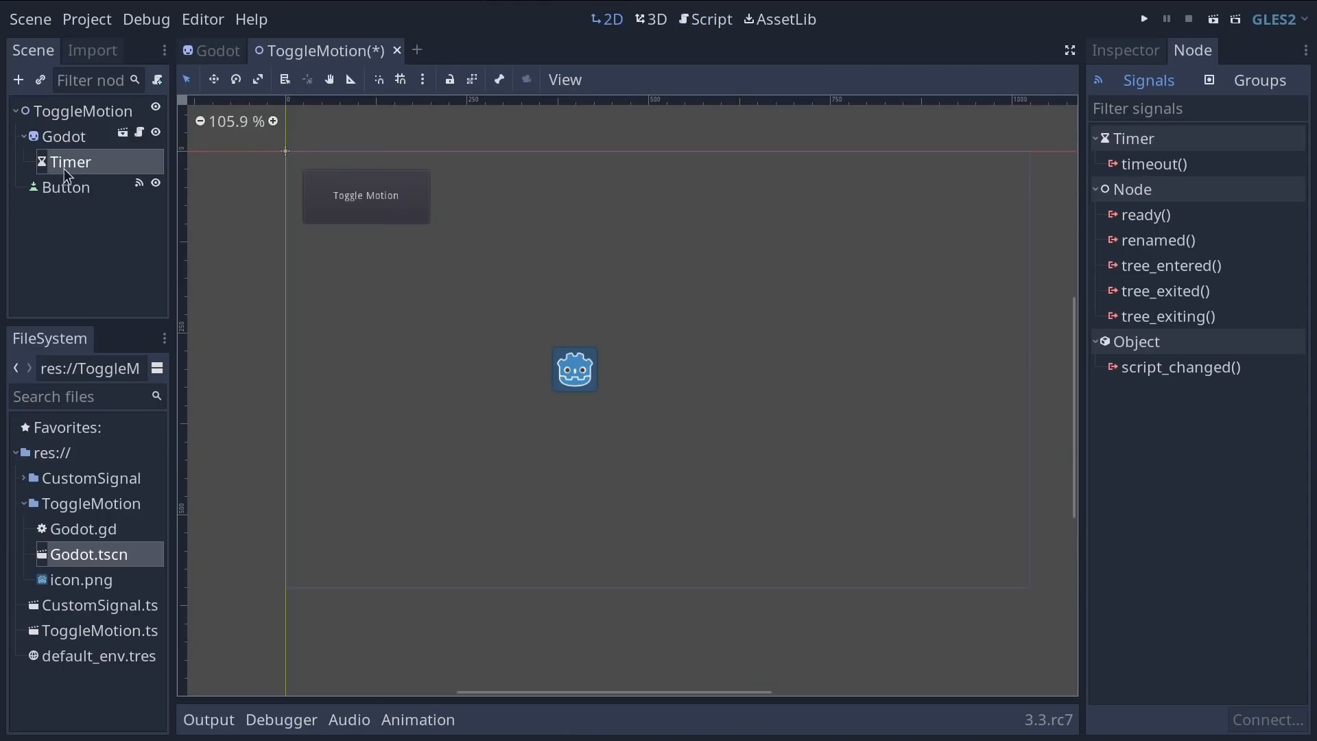
mouse_move(112, 162)
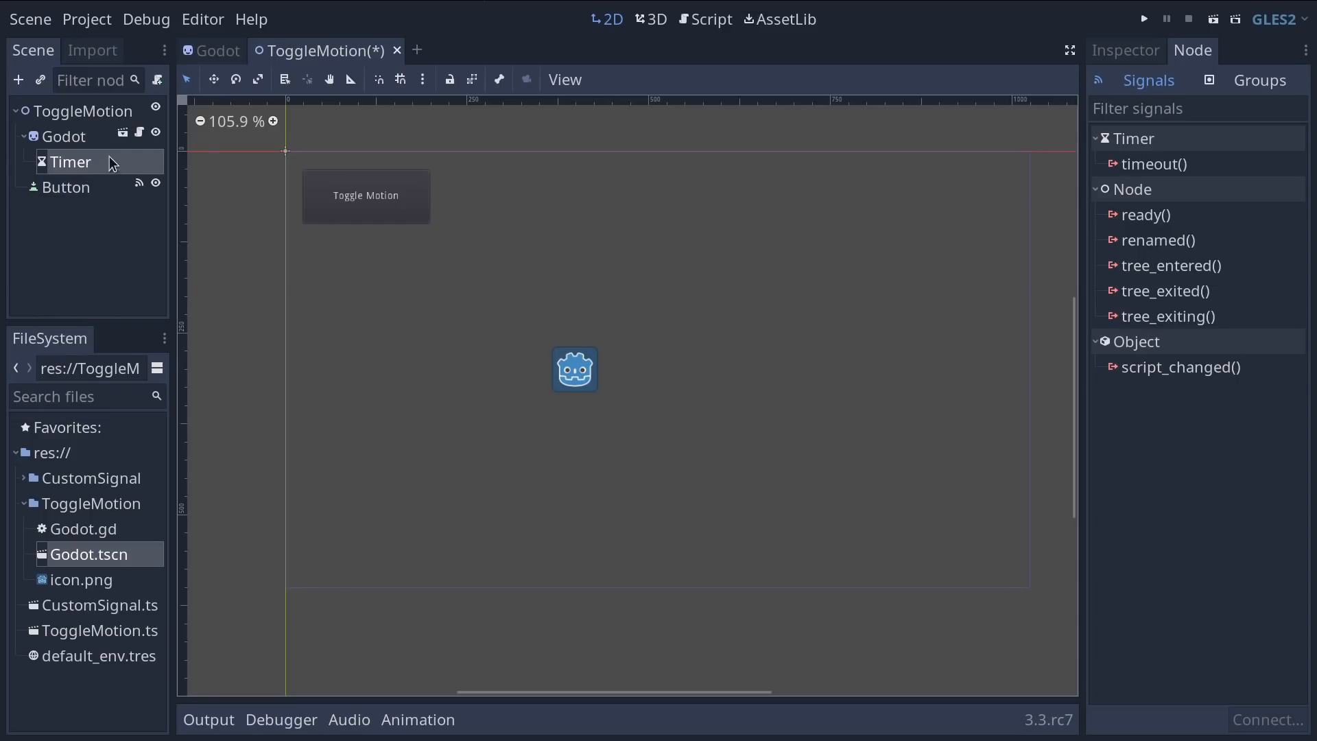
Step: Replace pass in _ready with var timer = get_node("Timer")
click(712, 18)
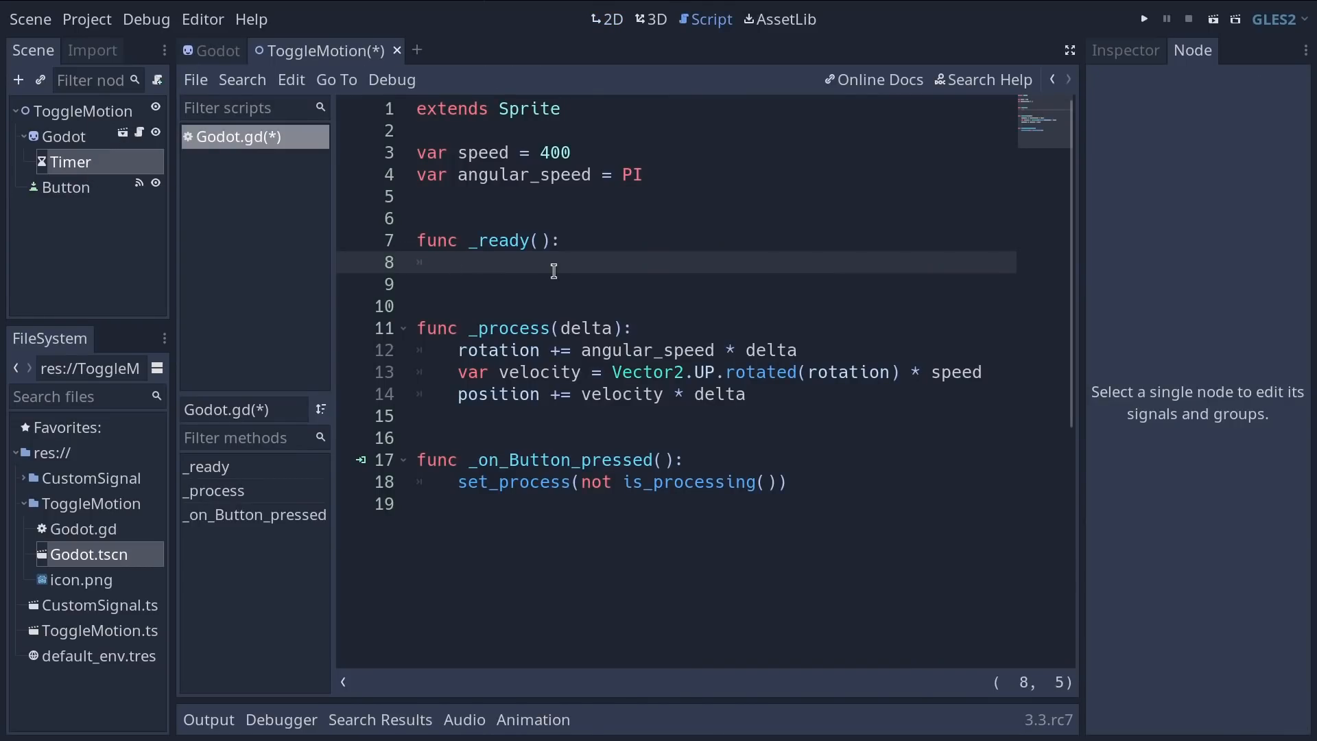
text(var)
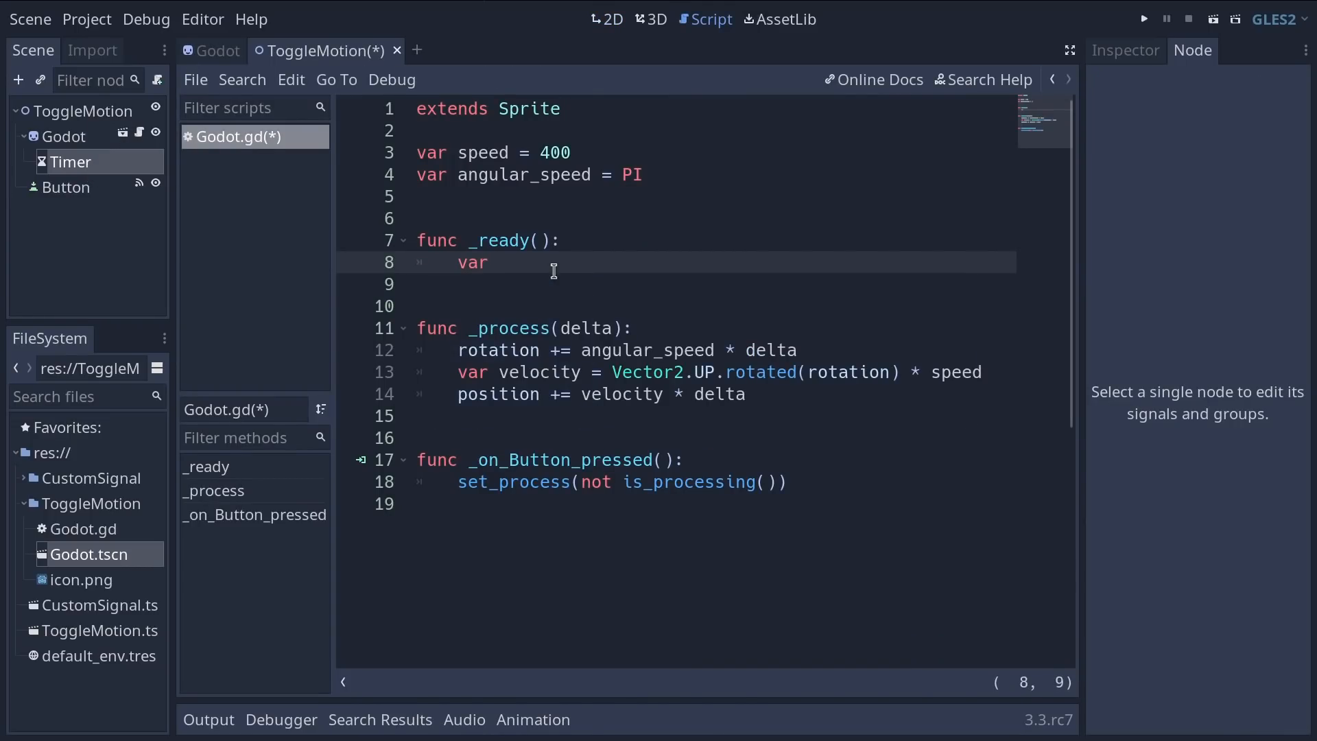
text(timer)
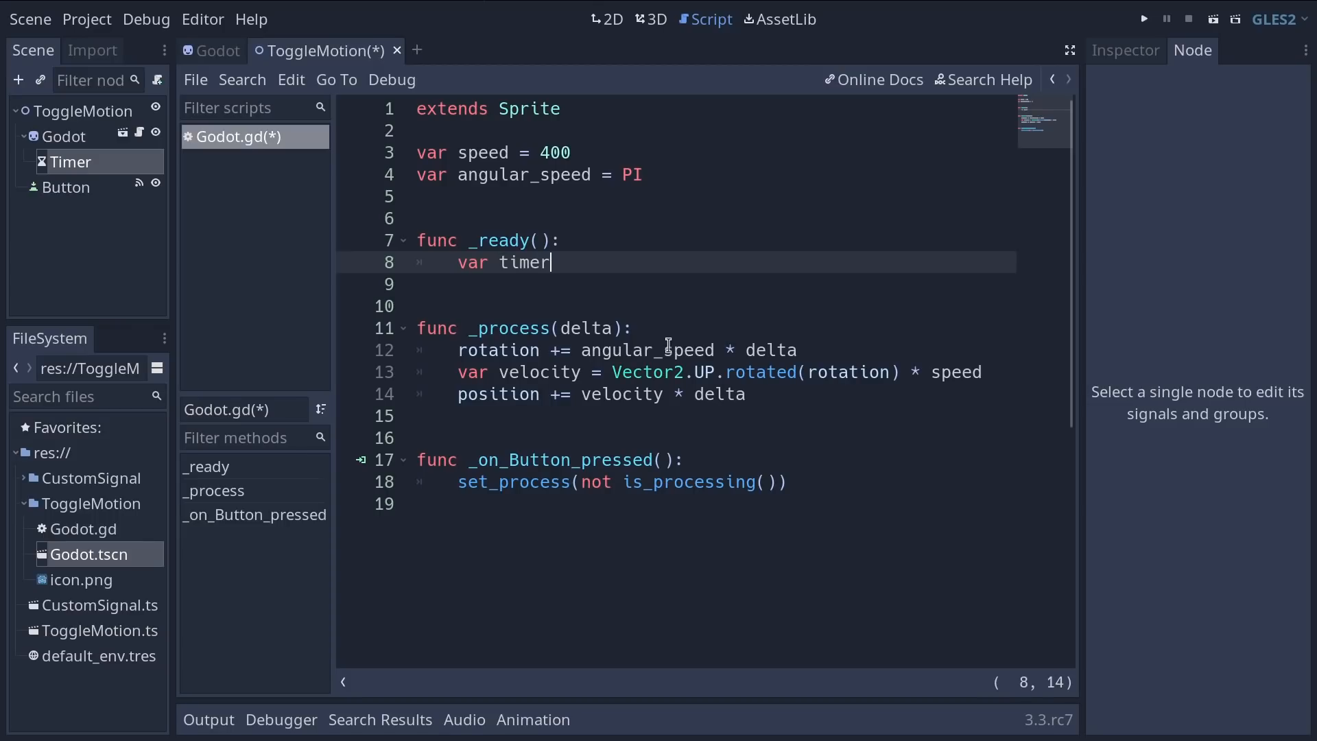
text(=)
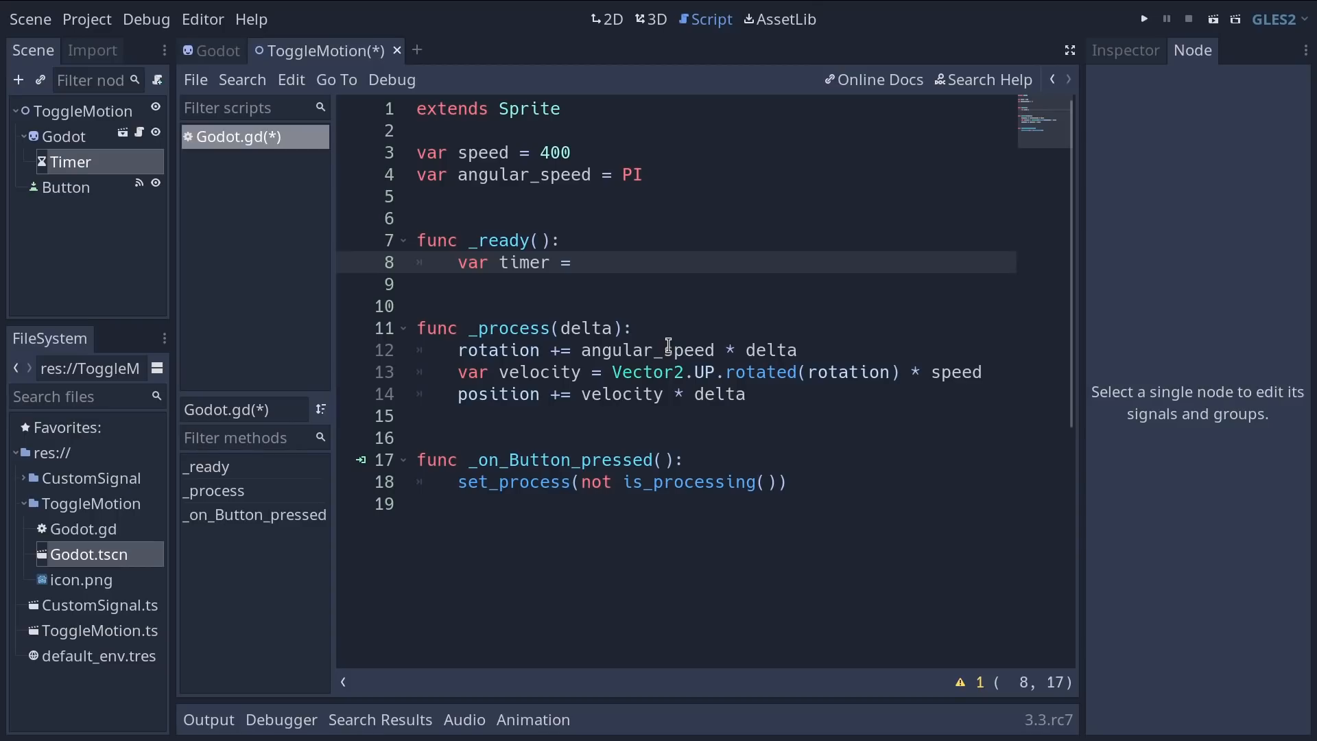
text(get_n)
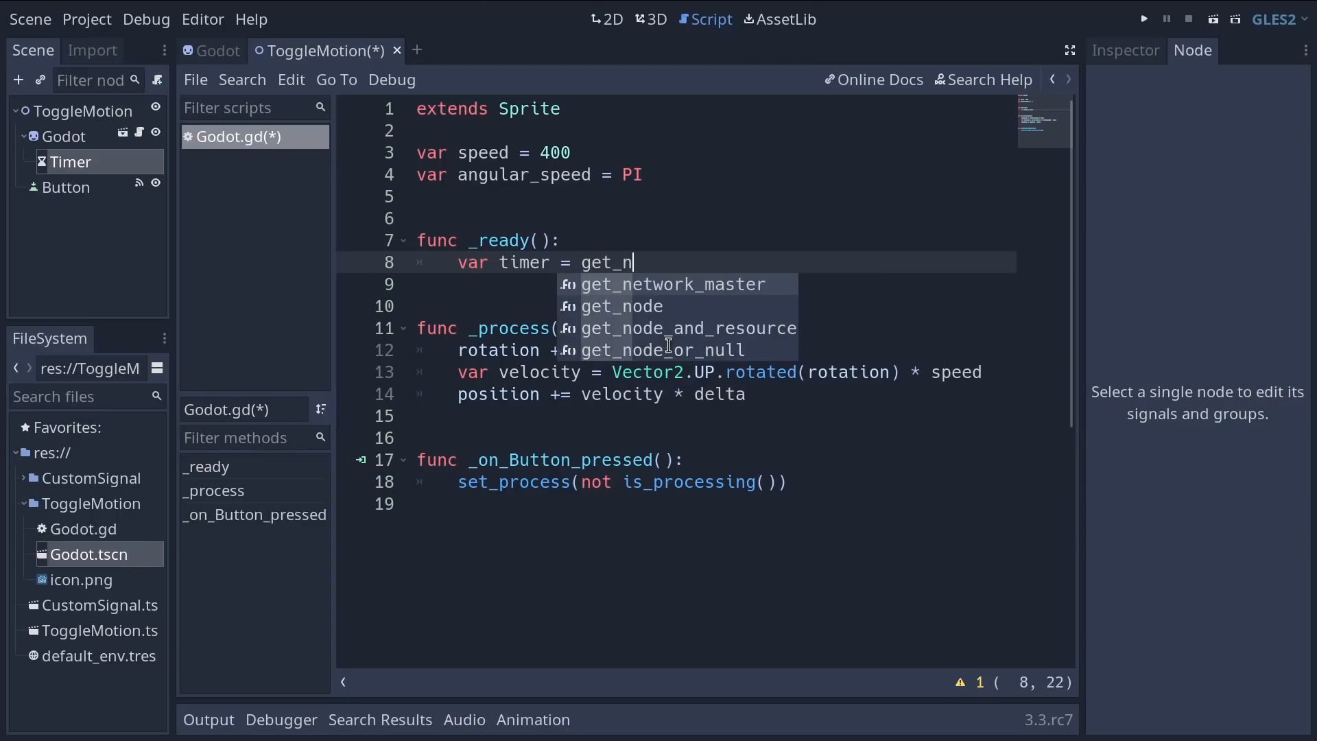
click(622, 305)
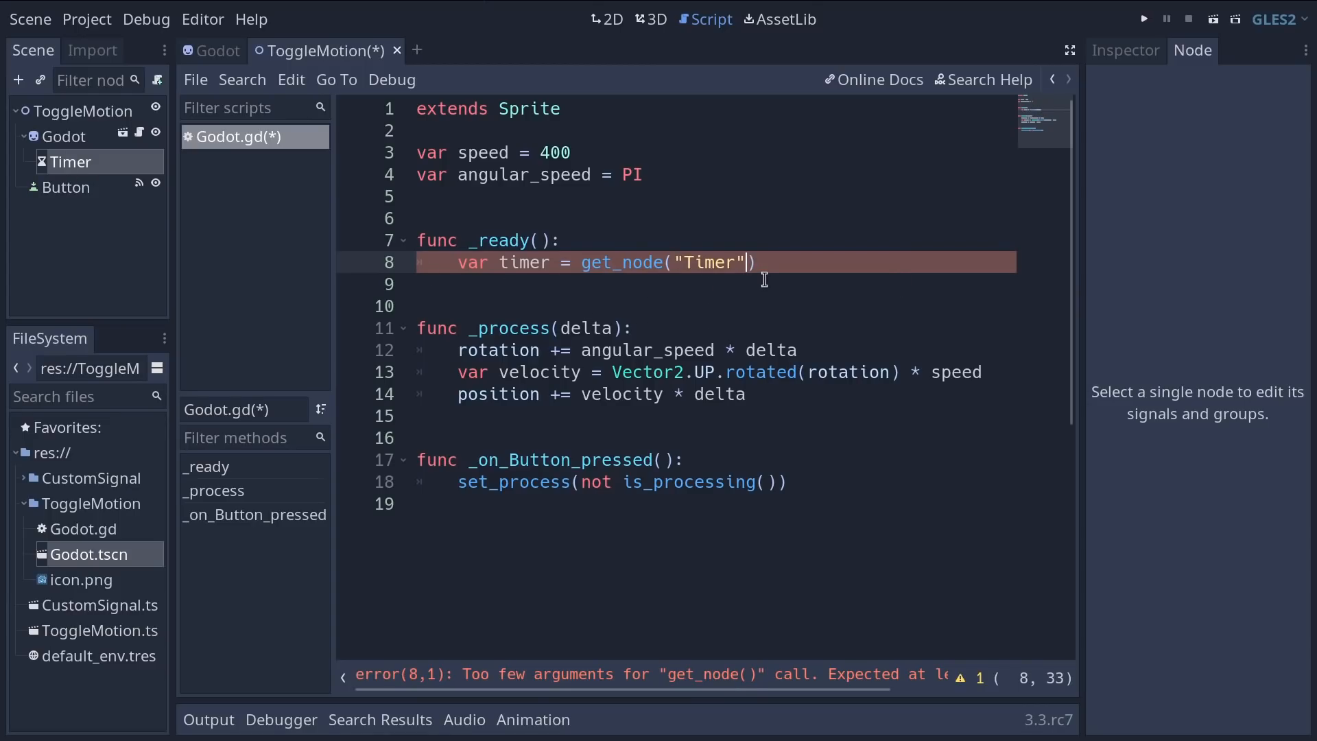
key(Return)
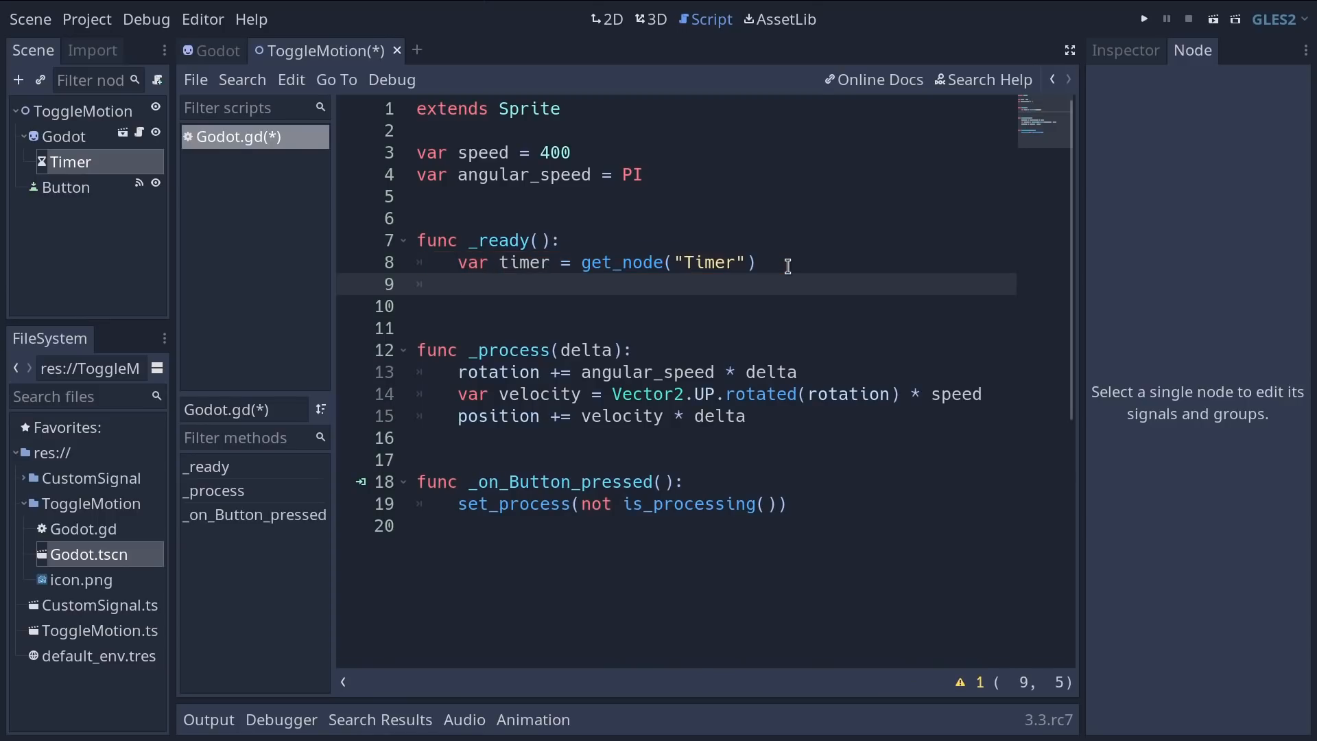
Step: Add timer.connect("timeout", self, "_on_Timer_timeout") in distraction-free mode
click(458, 284)
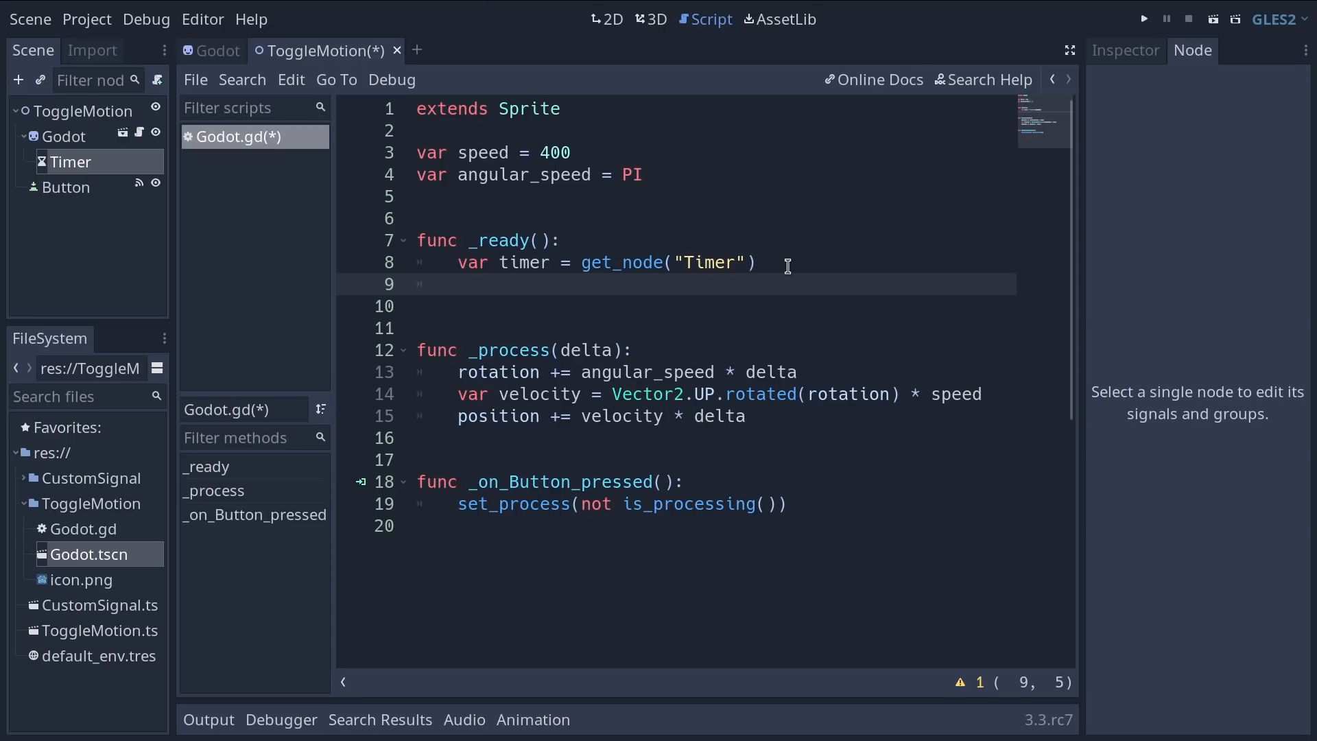
text(timer)
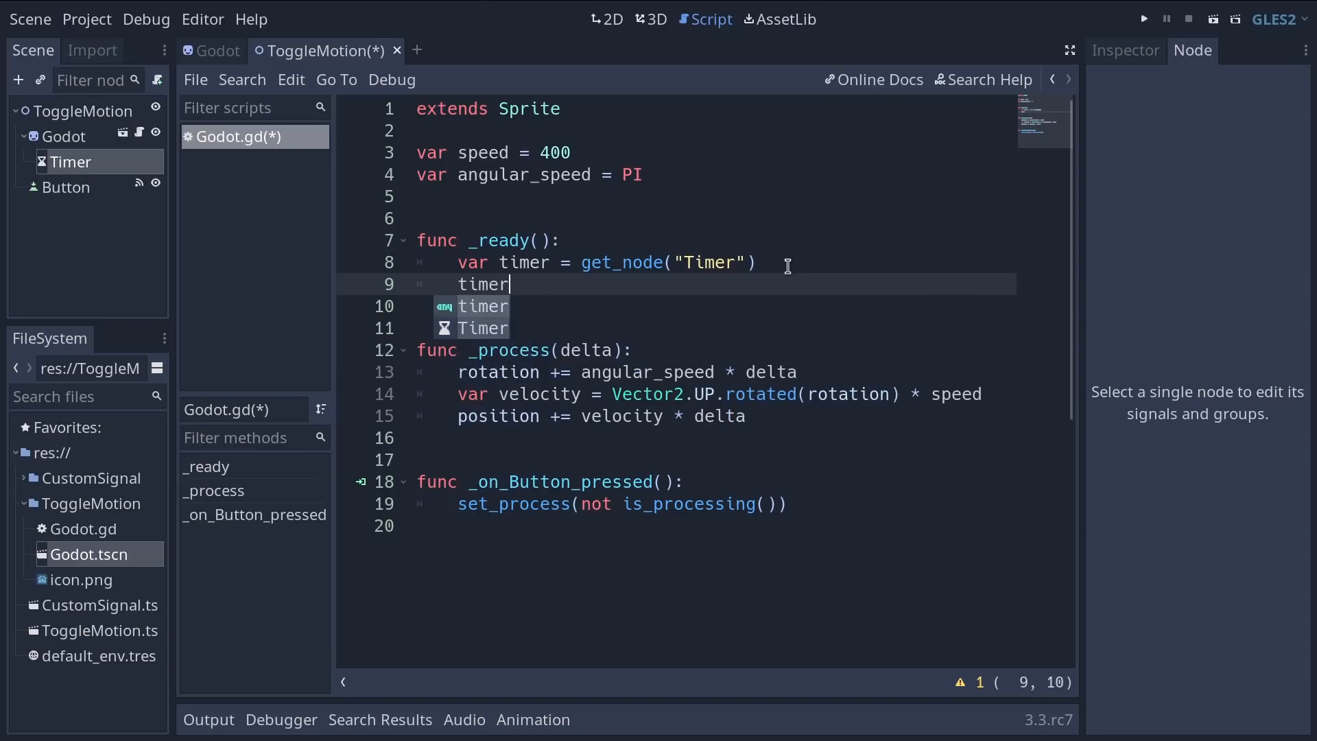
text(.)
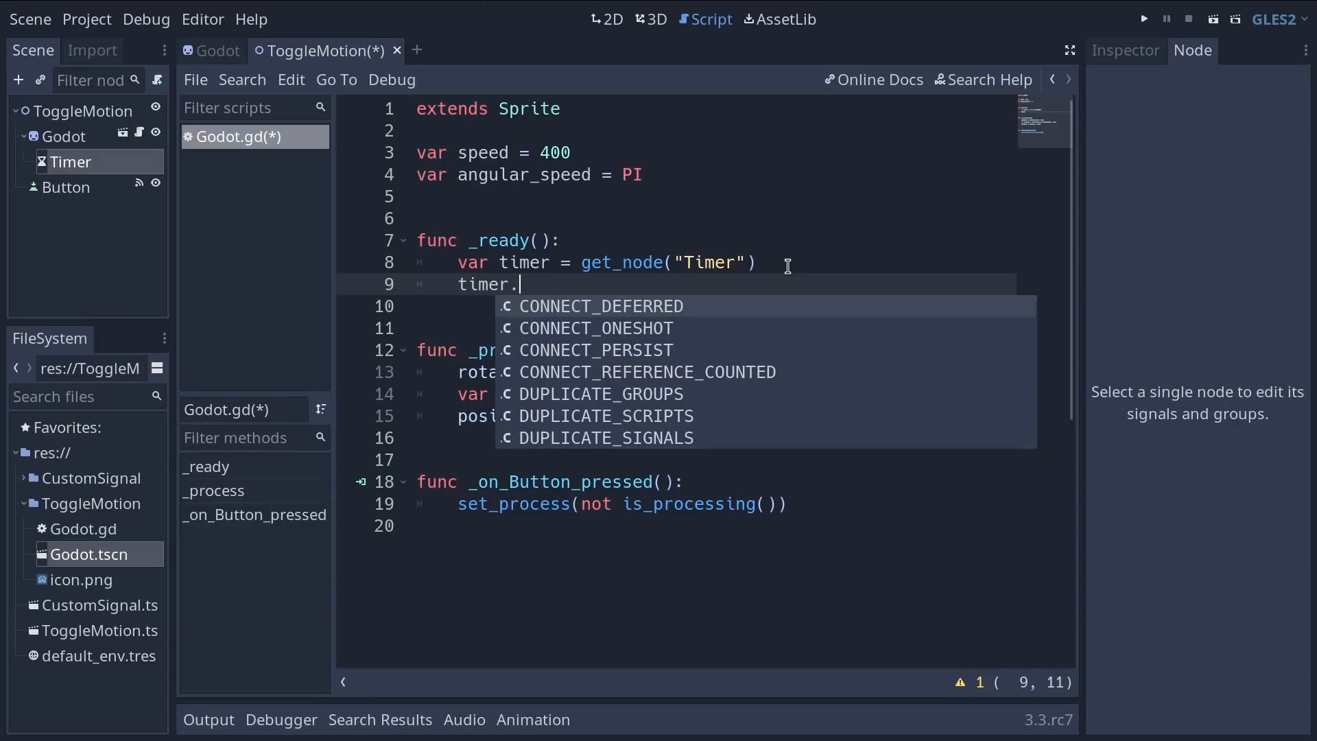
text(connect()
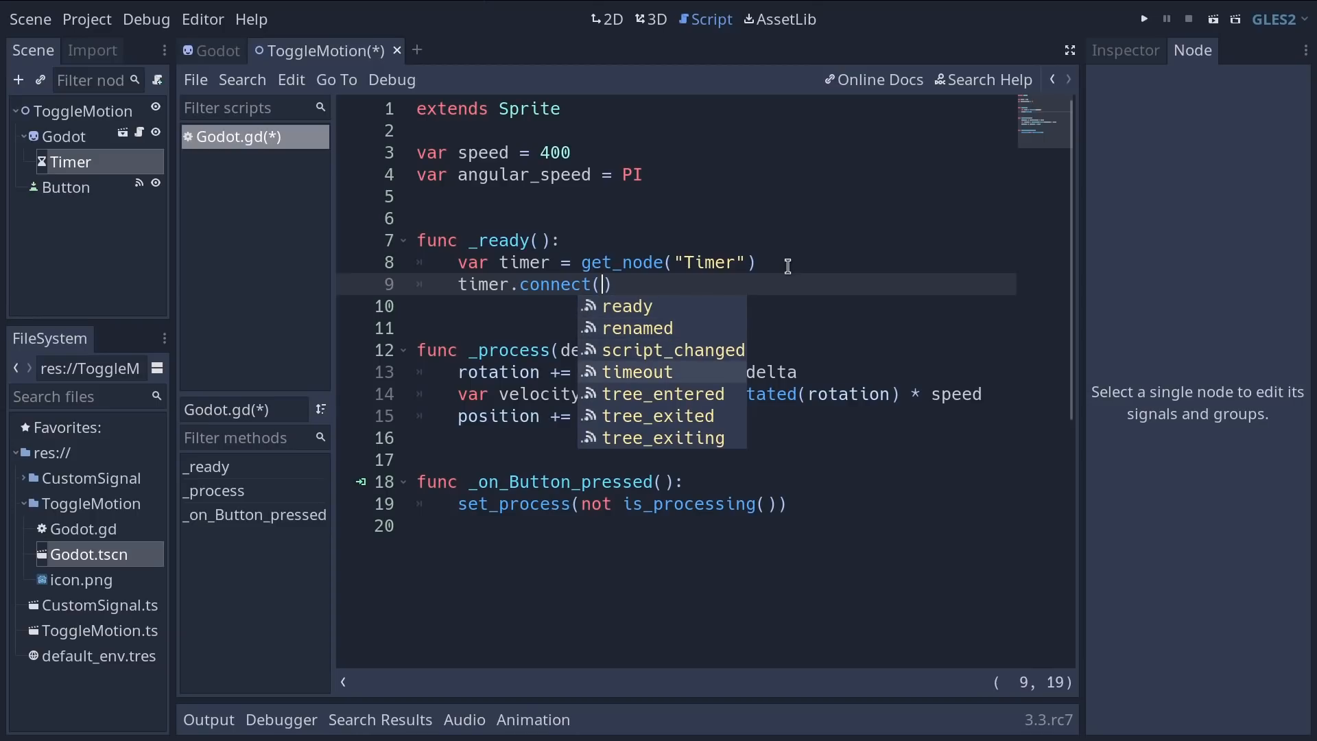
click(639, 371)
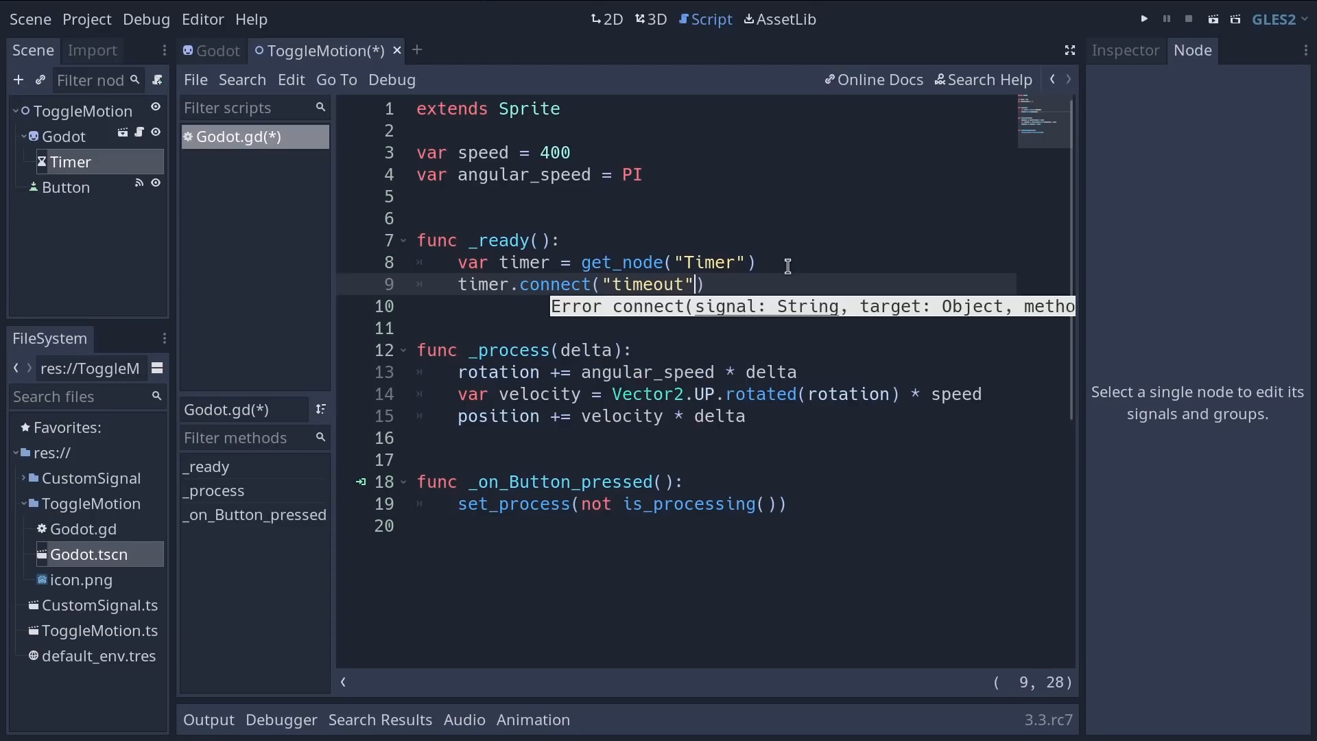
click(1068, 51)
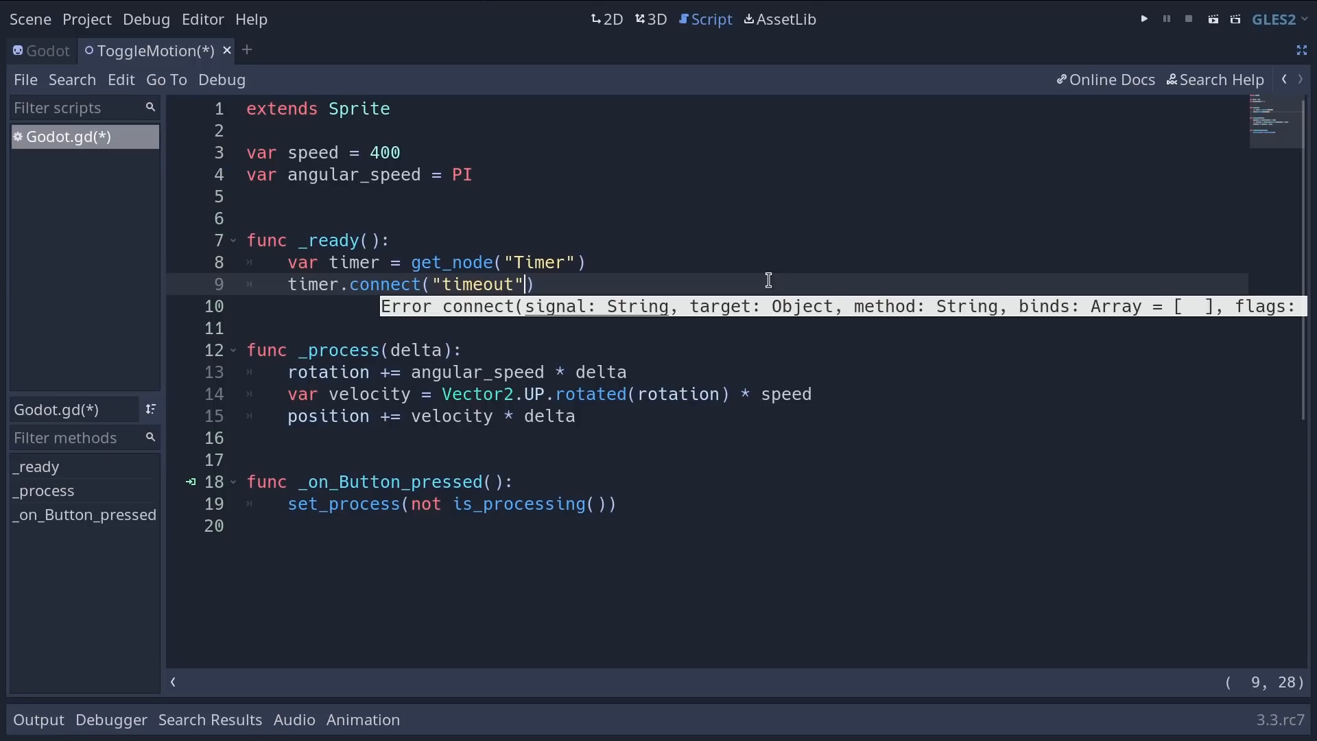
text(,)
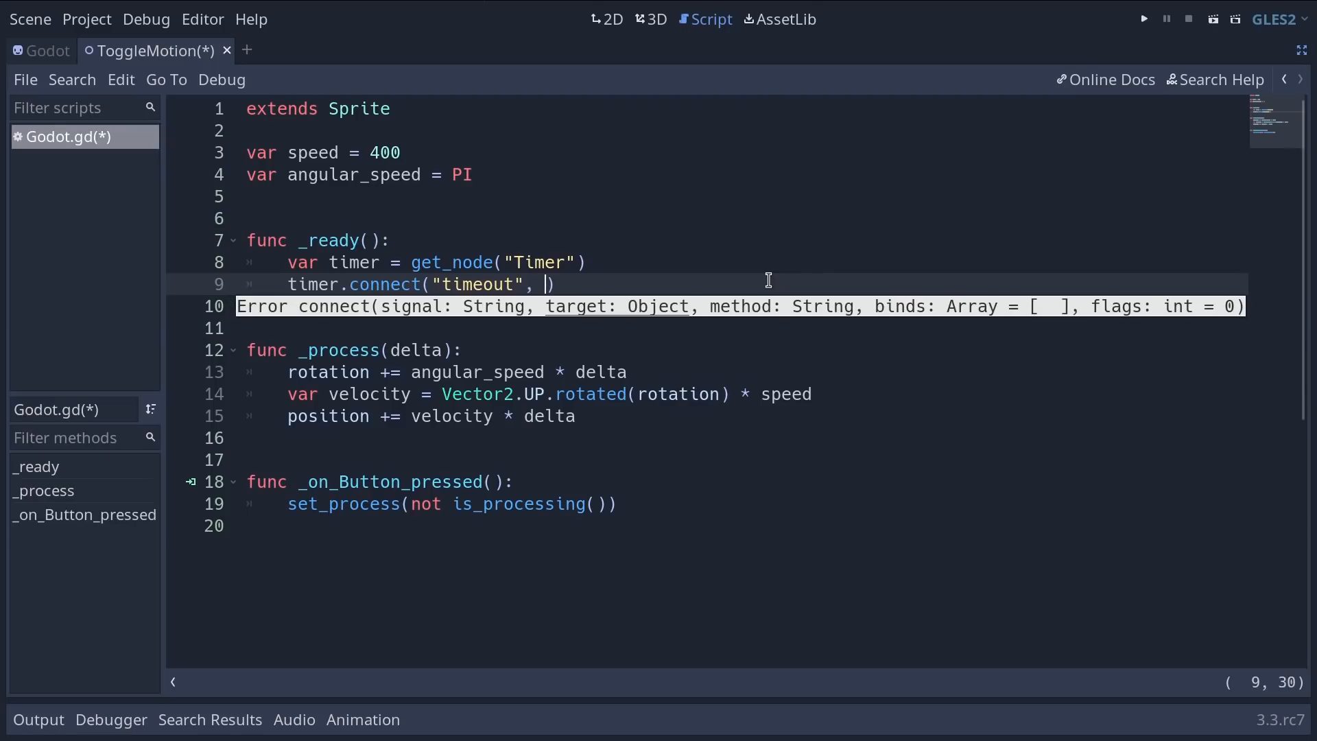
text(self,)
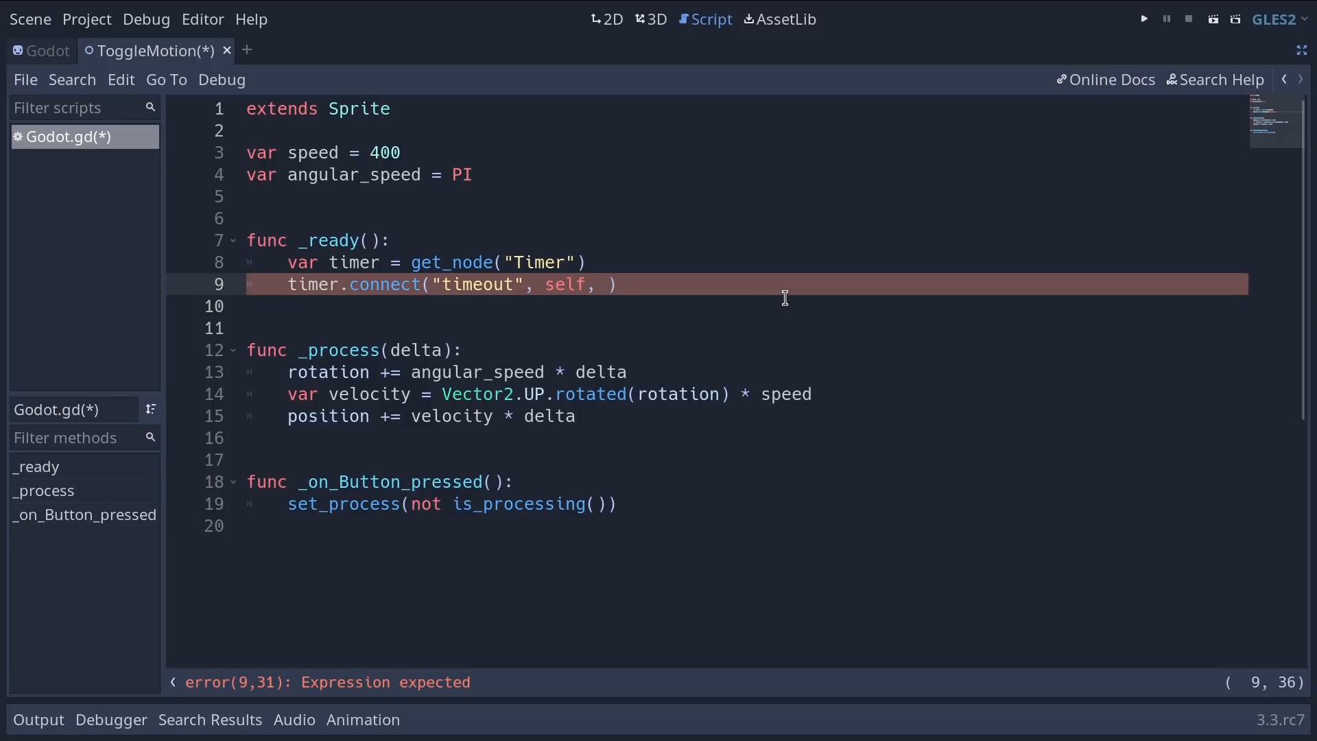
text(")
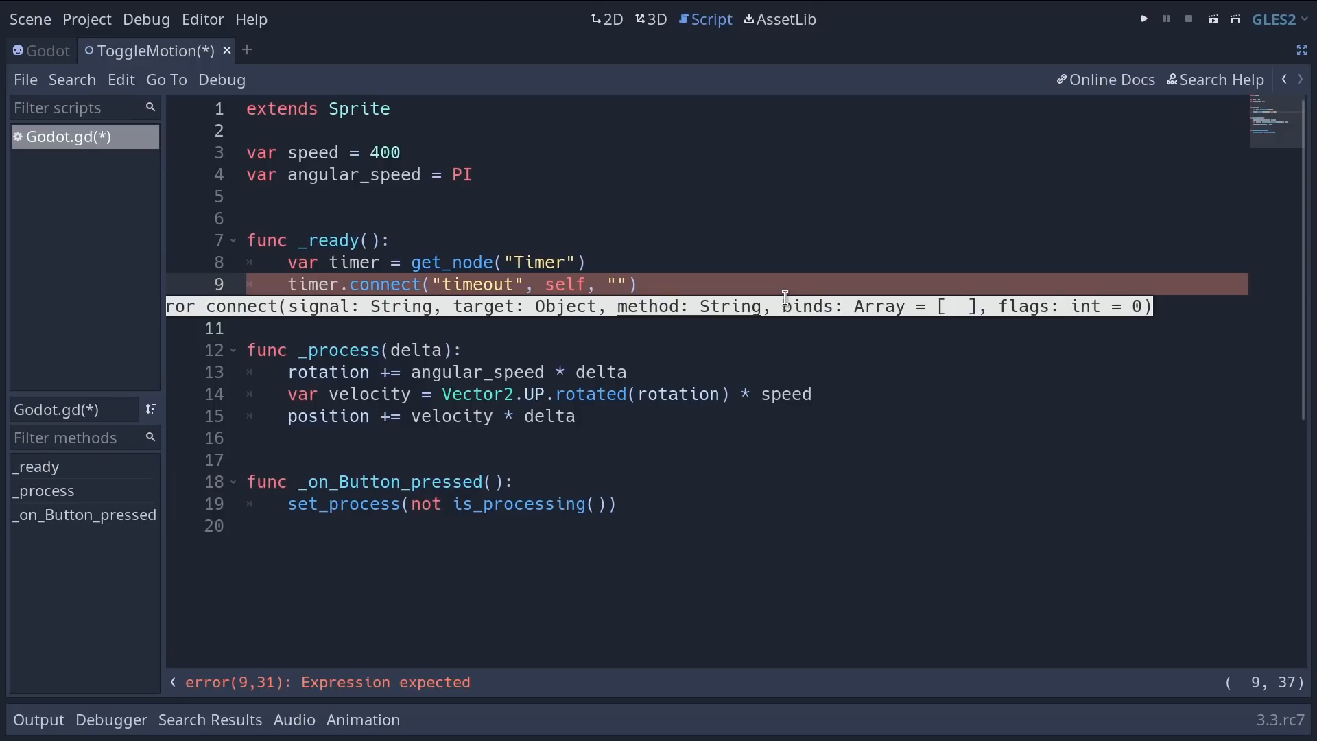
click(617, 284)
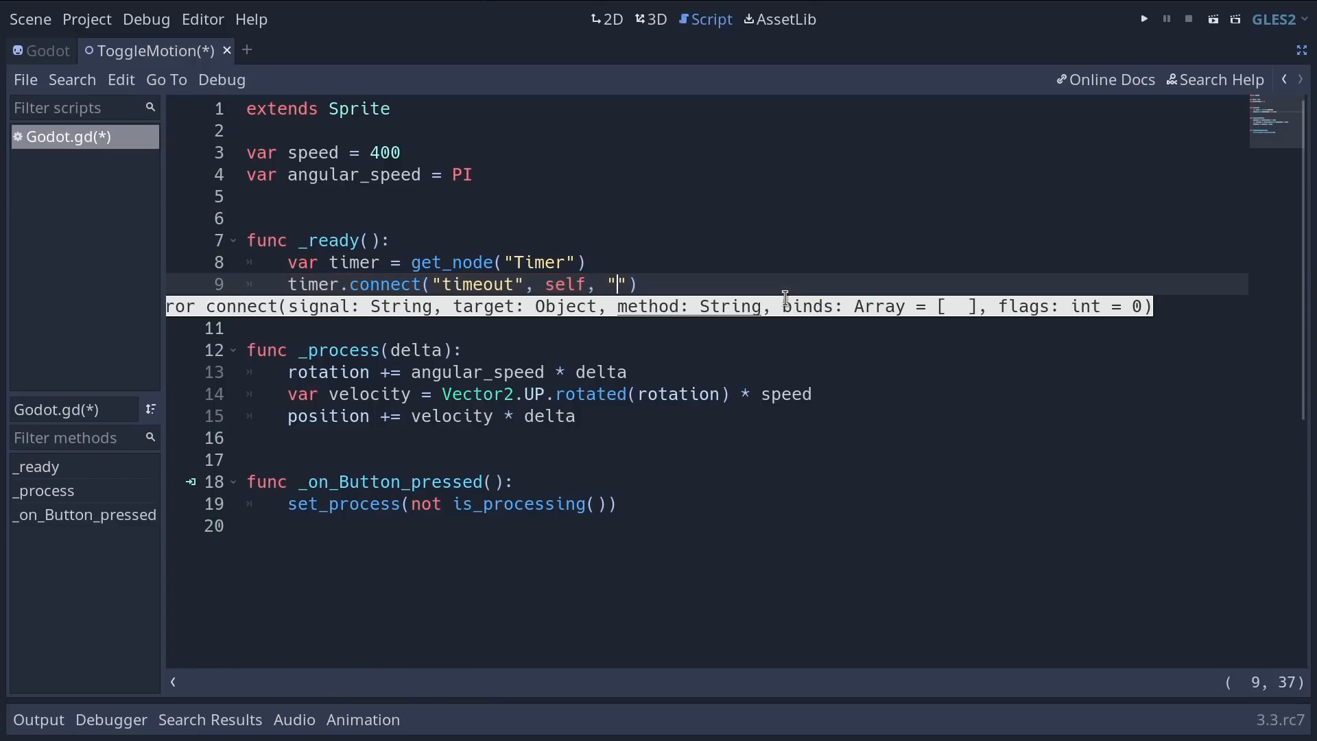
text(_on_Tim)
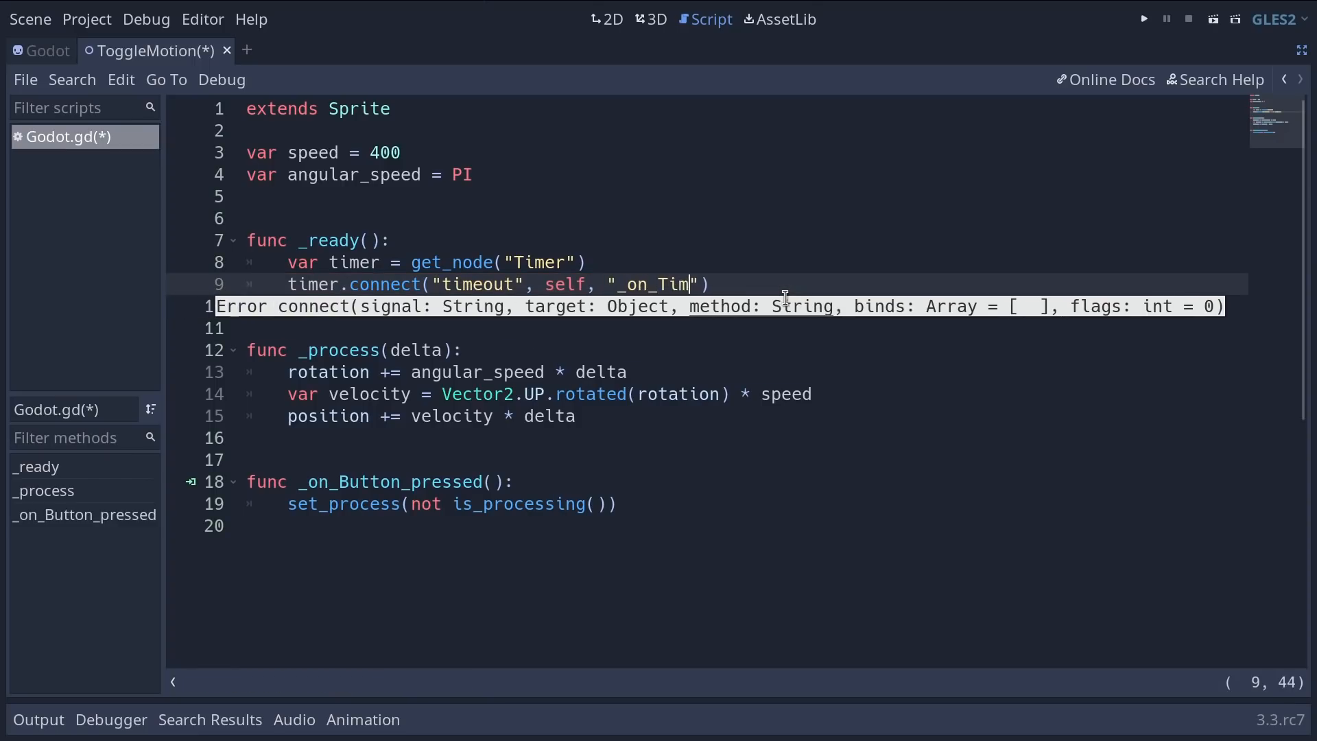
text(er_timeout)
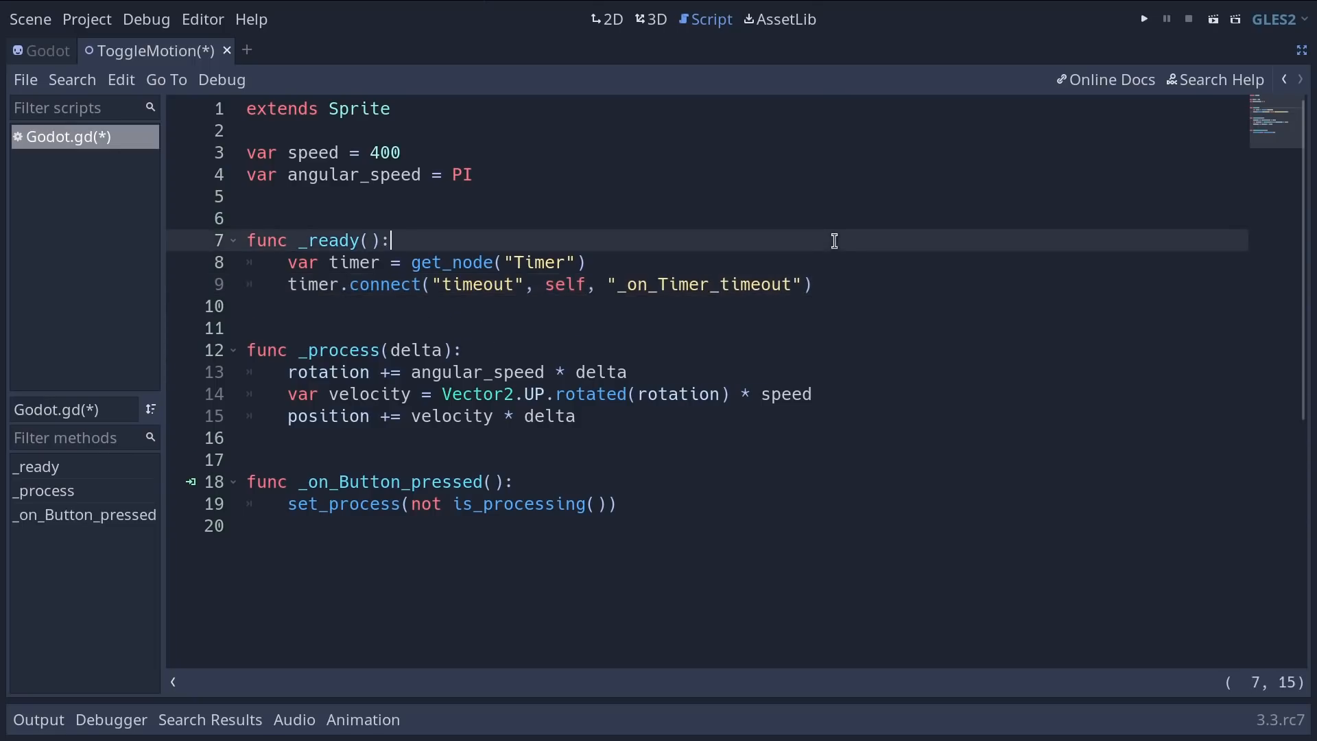
double_click(705, 284)
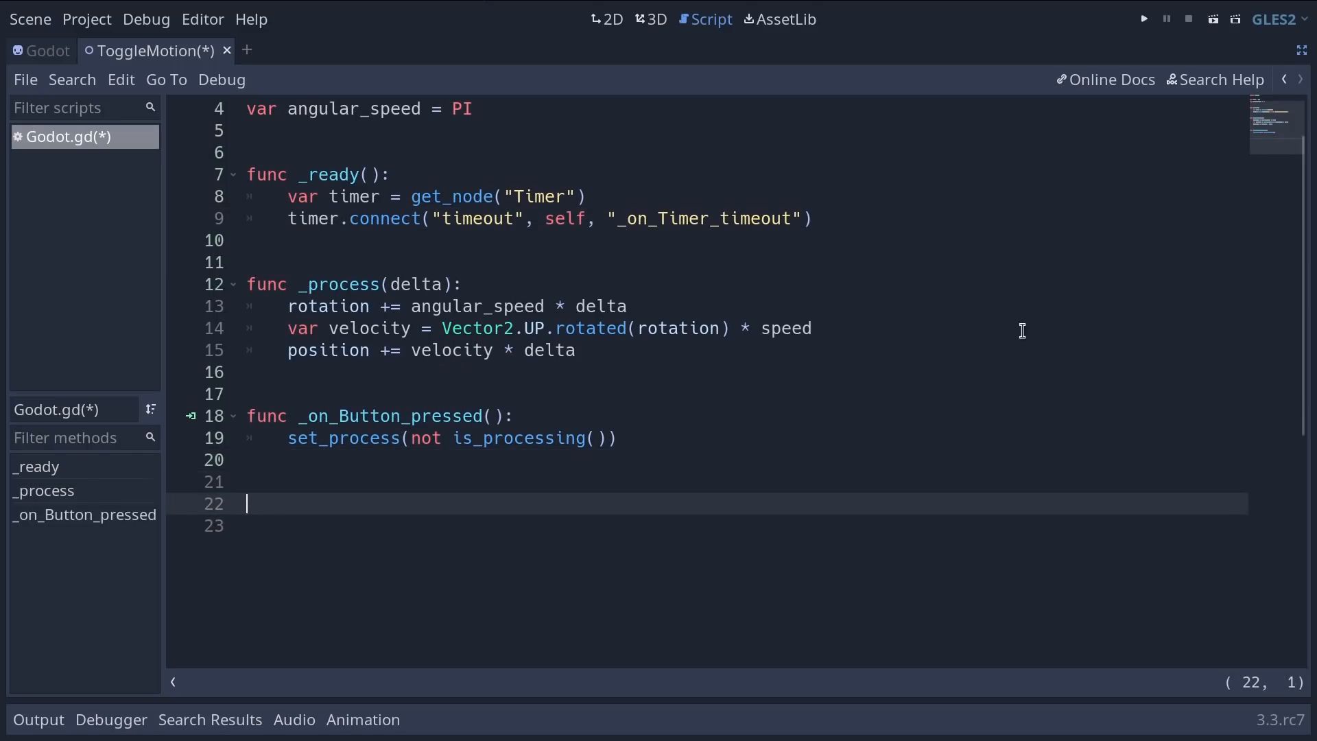
Step: Write _on_Timer_timeout() with body visible = not visible and save the script
text(func)
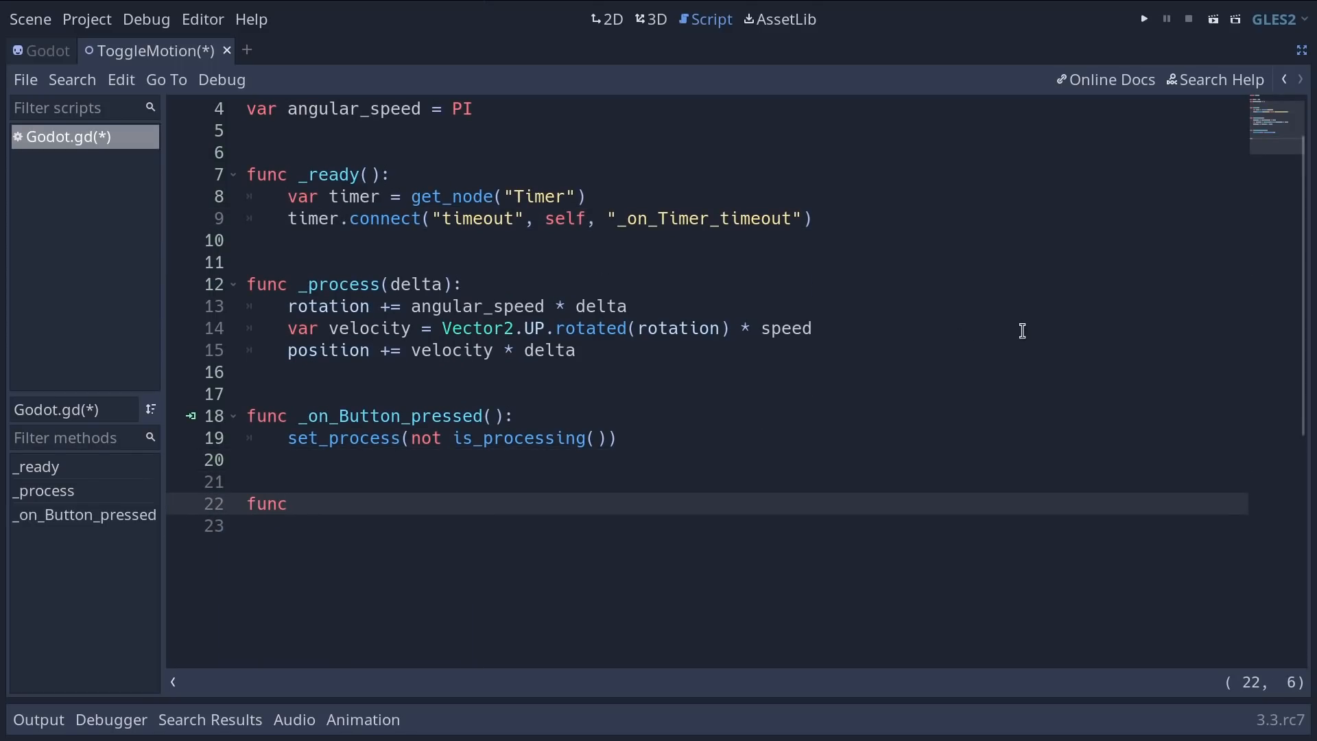
text(_on_Timer_timeout)
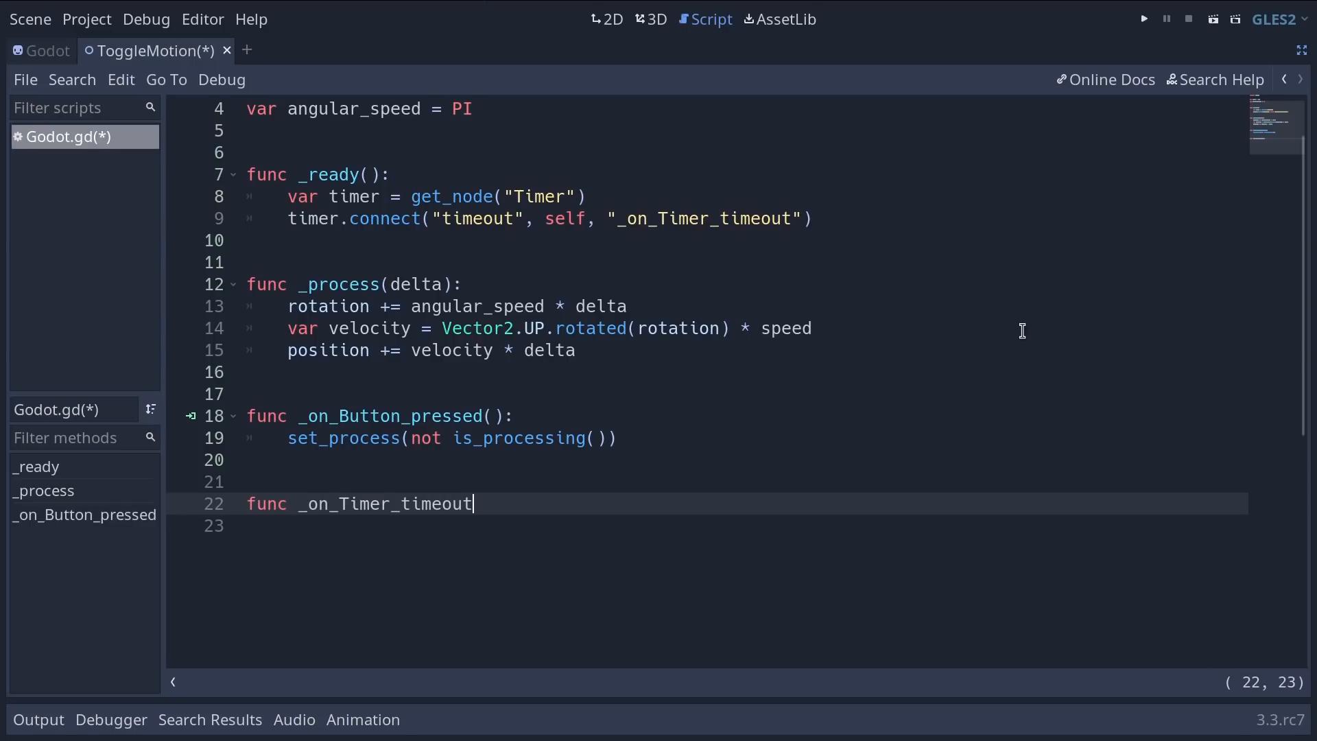
text(():)
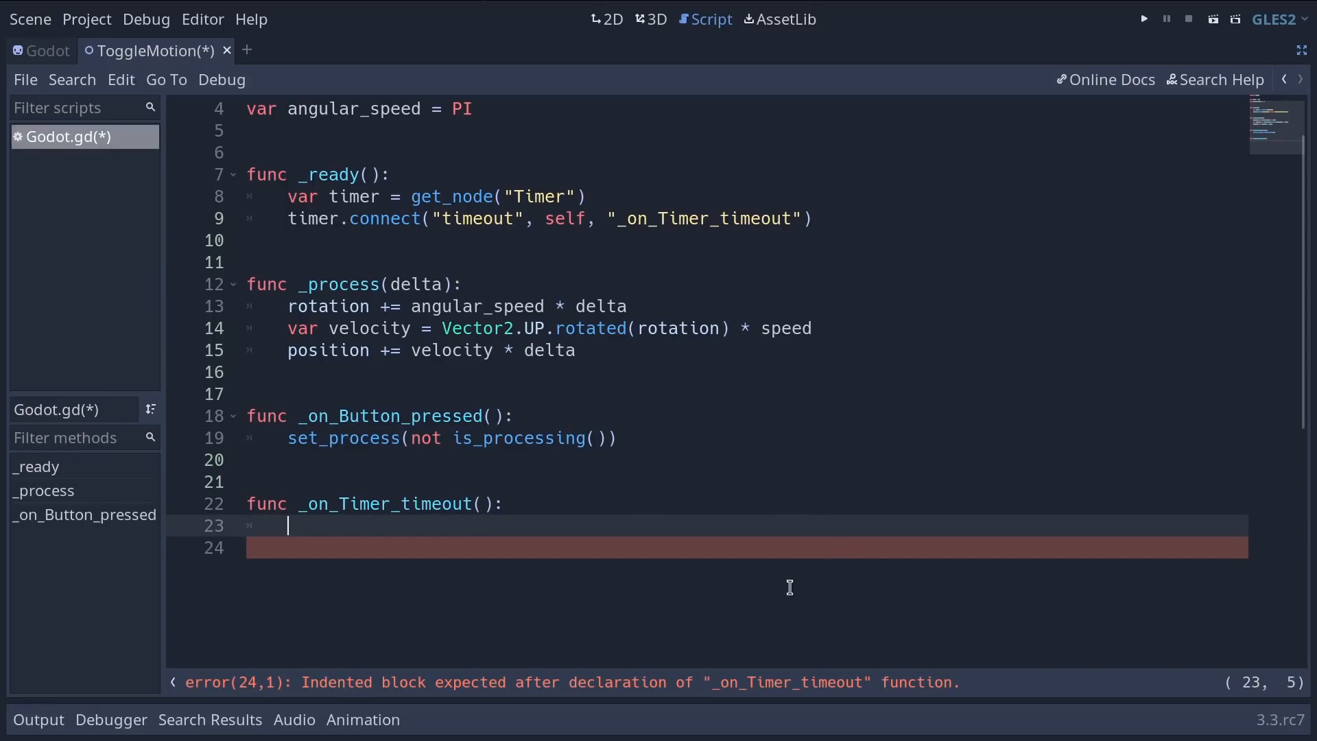
text(visible =)
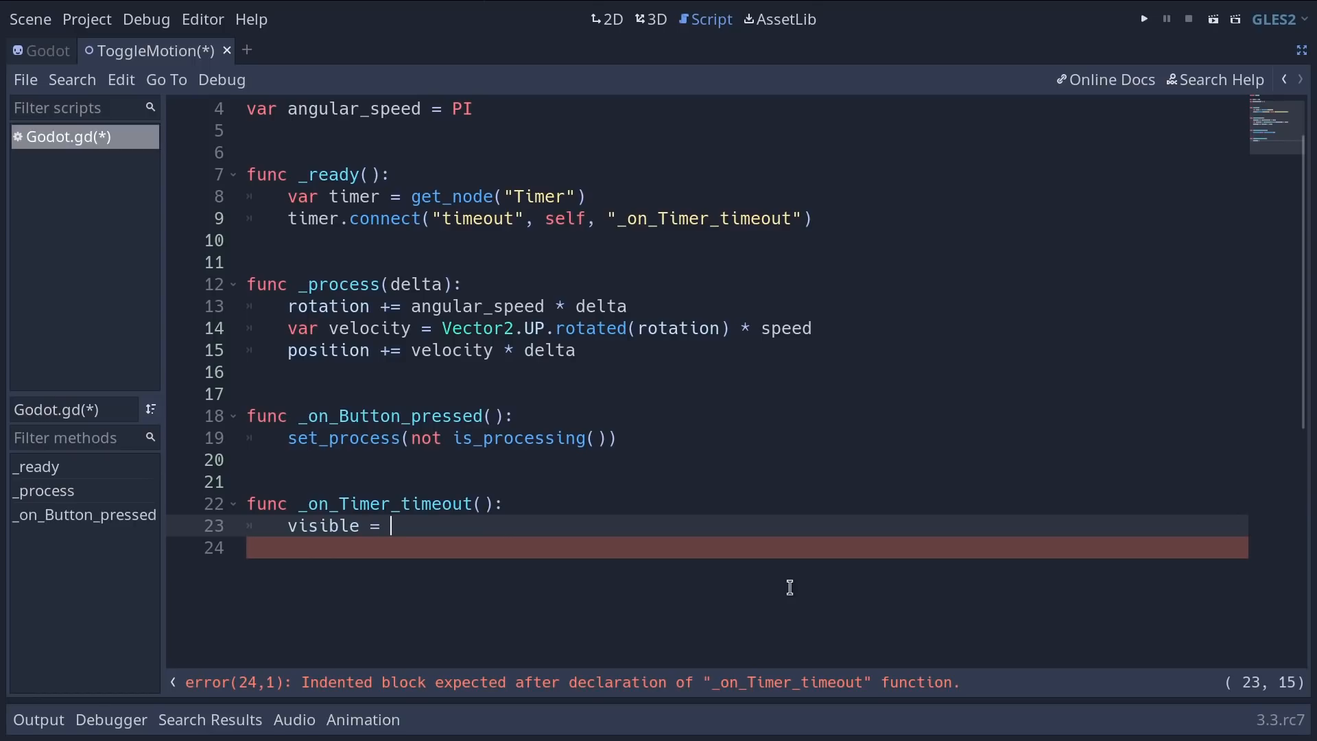
text(not visible)
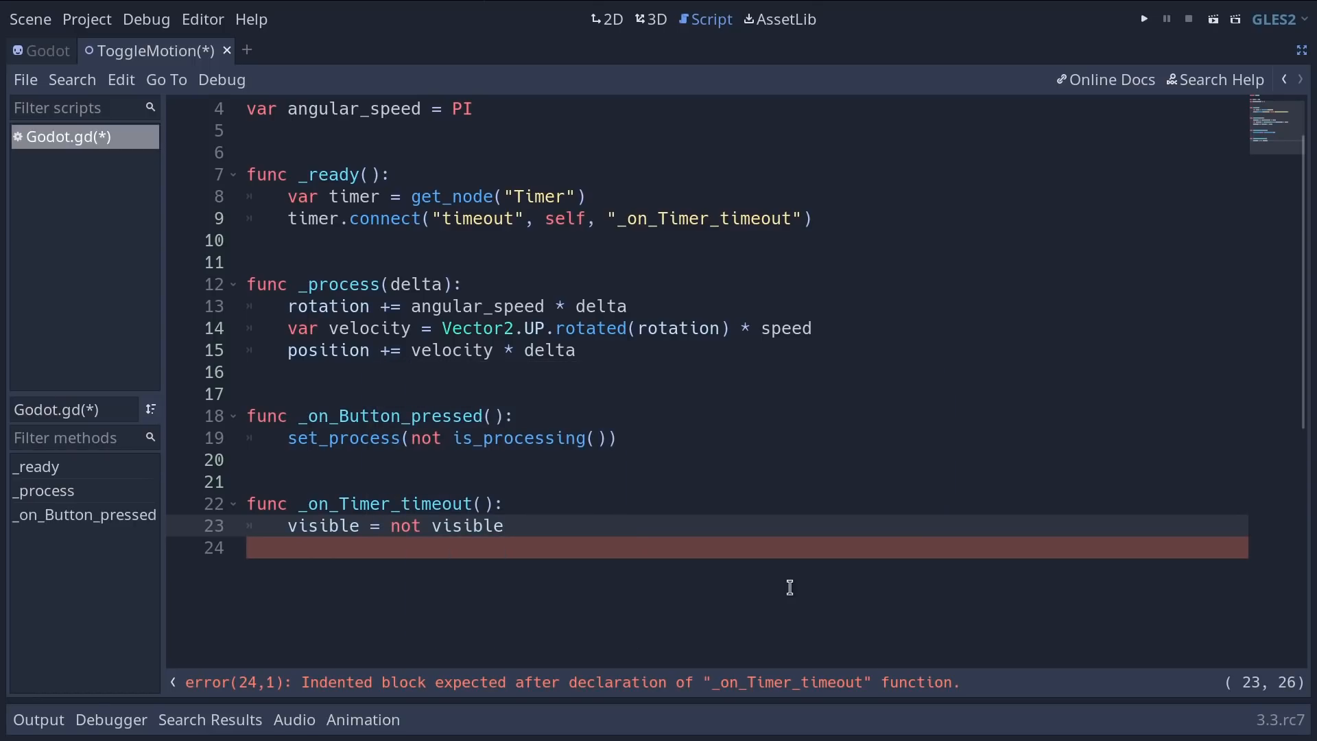
double_click(322, 526)
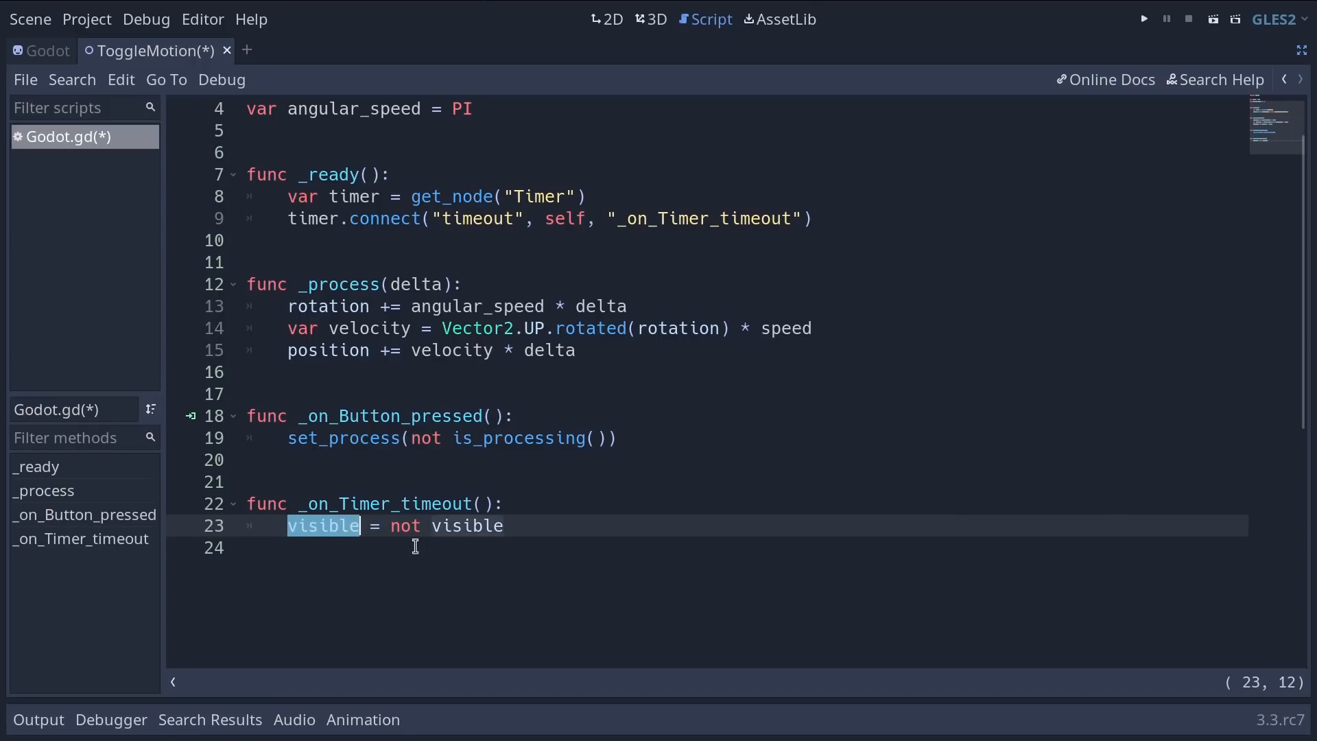
mouse_move(493, 548)
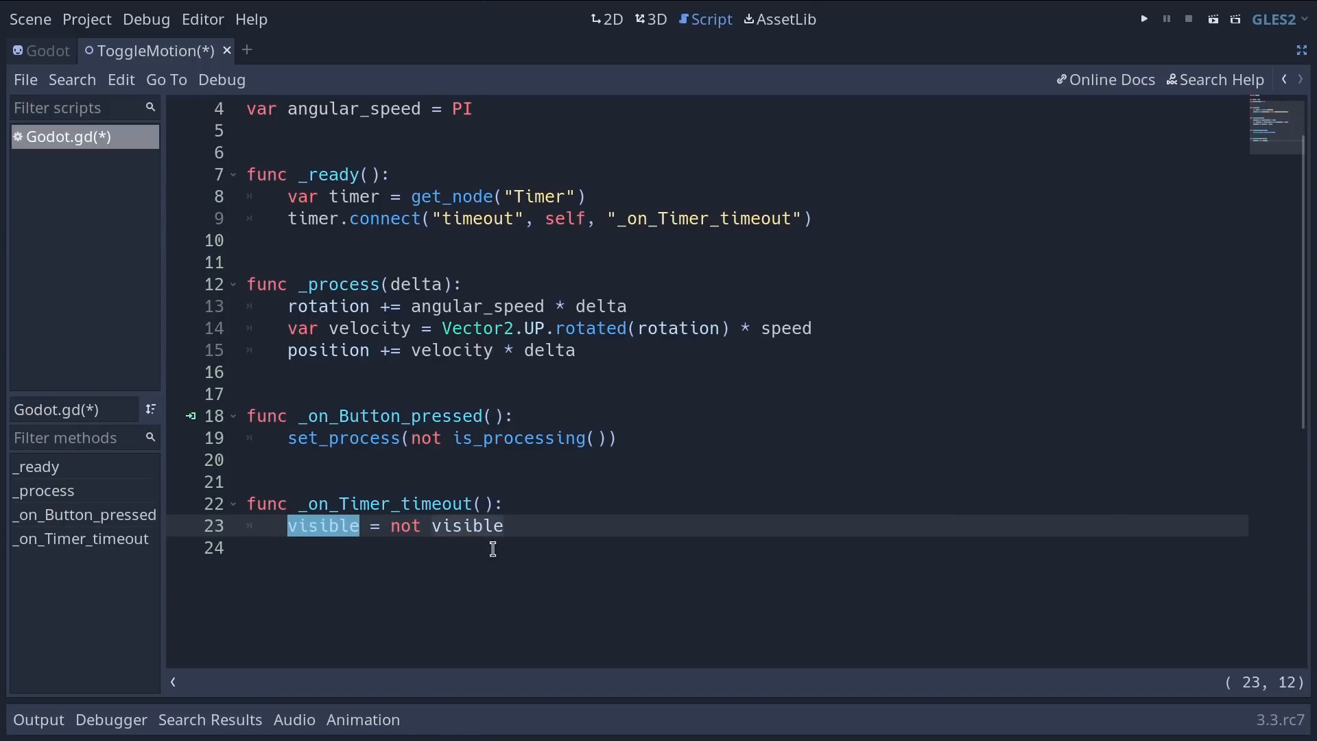
key(ctrl+s)
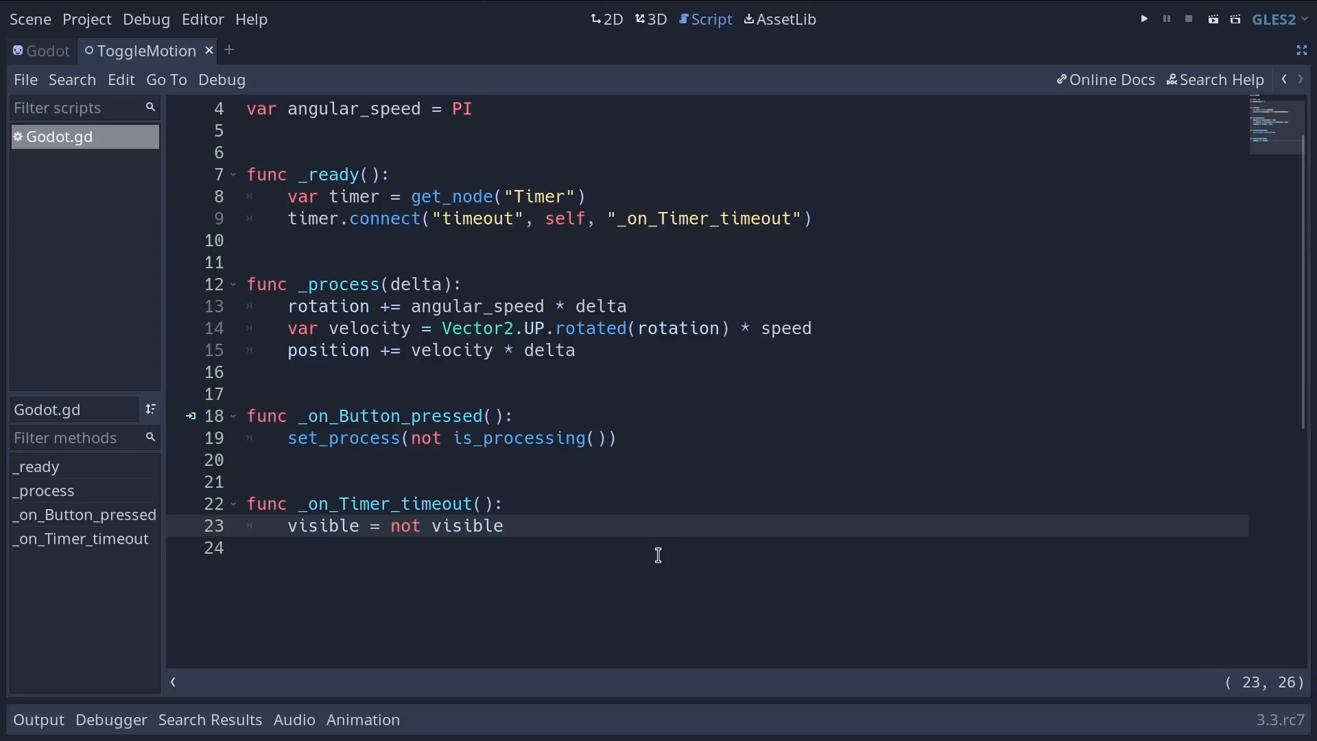
Step: Enable Autostart on the Timer, set Wait Time 0.4, and run the scene to watch the blinking
click(503, 525)
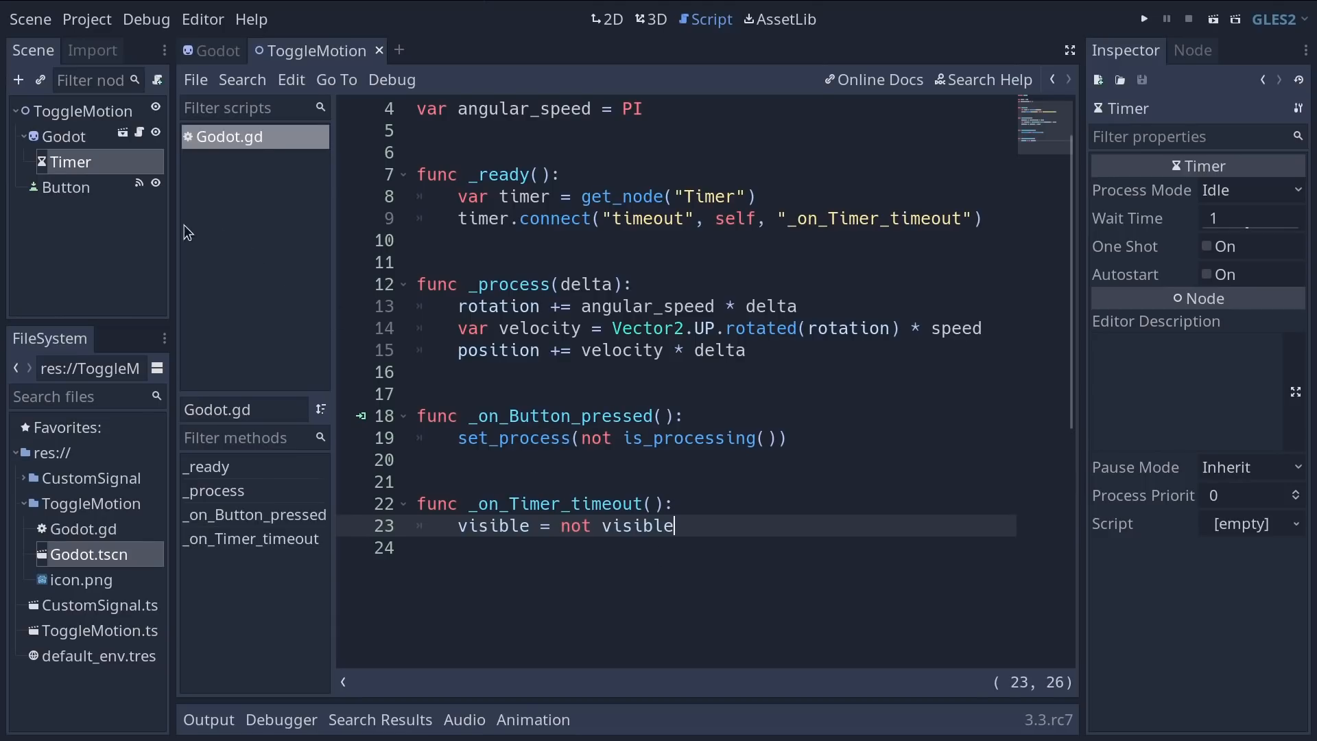
click(606, 19)
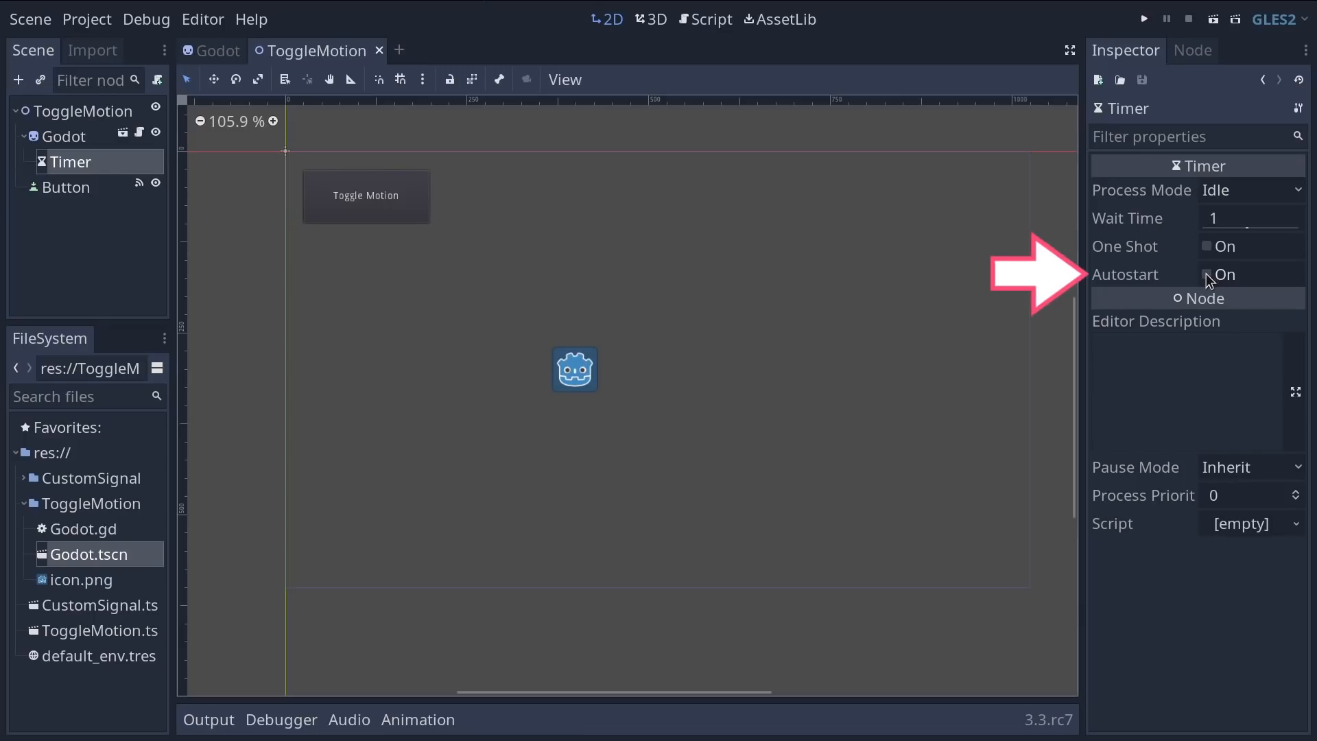
click(1206, 274)
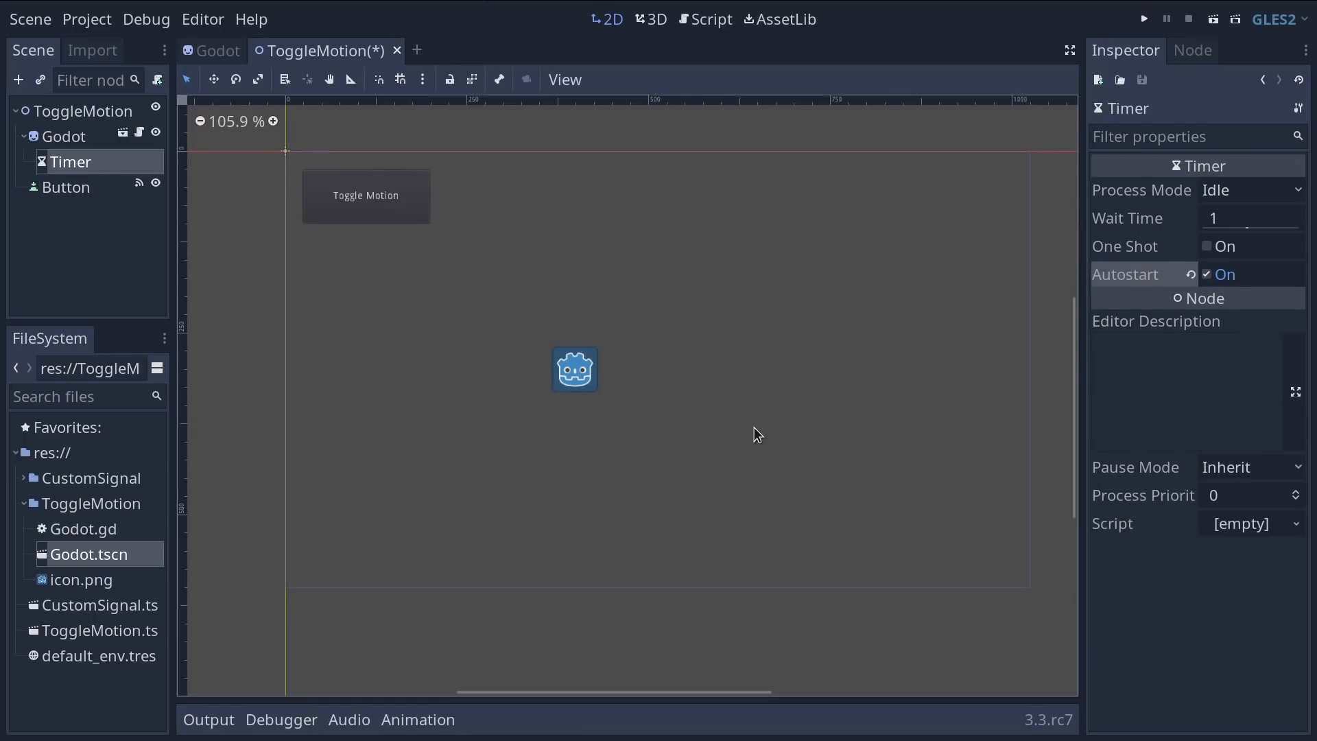
mouse_move(740, 428)
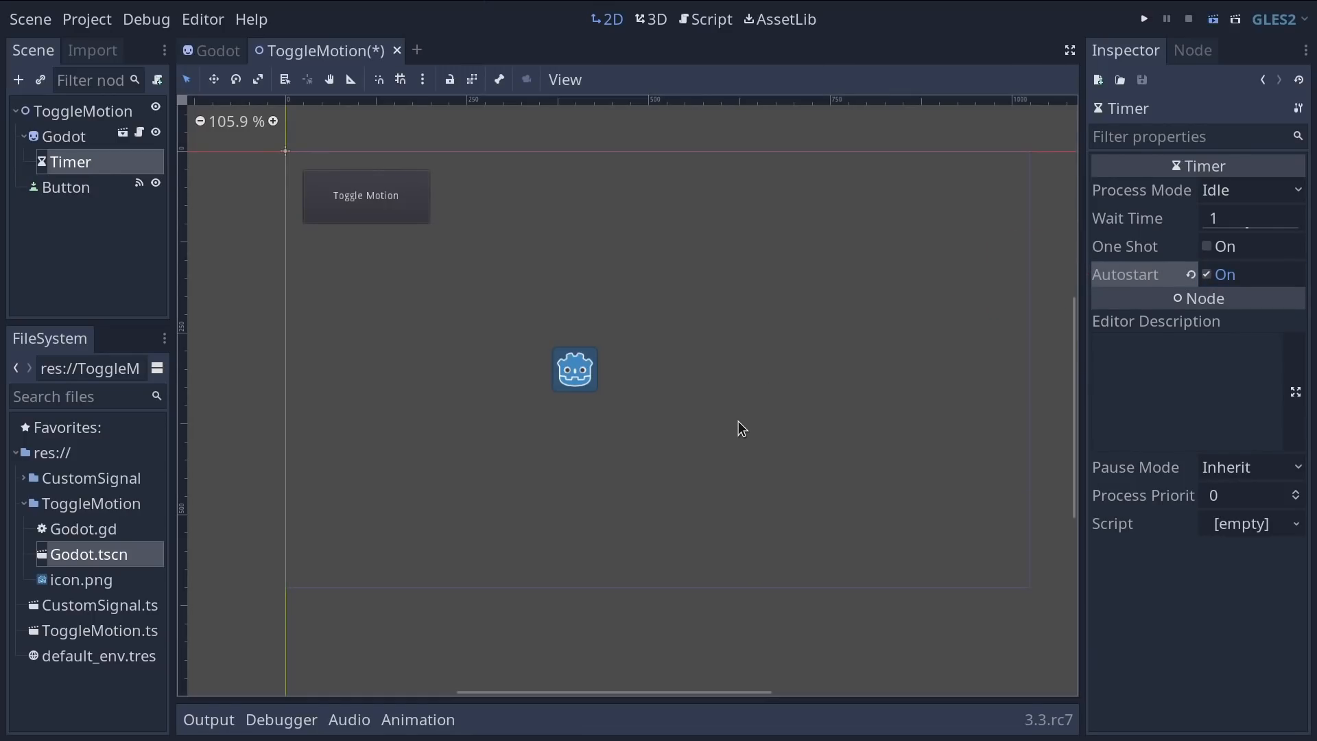
click(1142, 18)
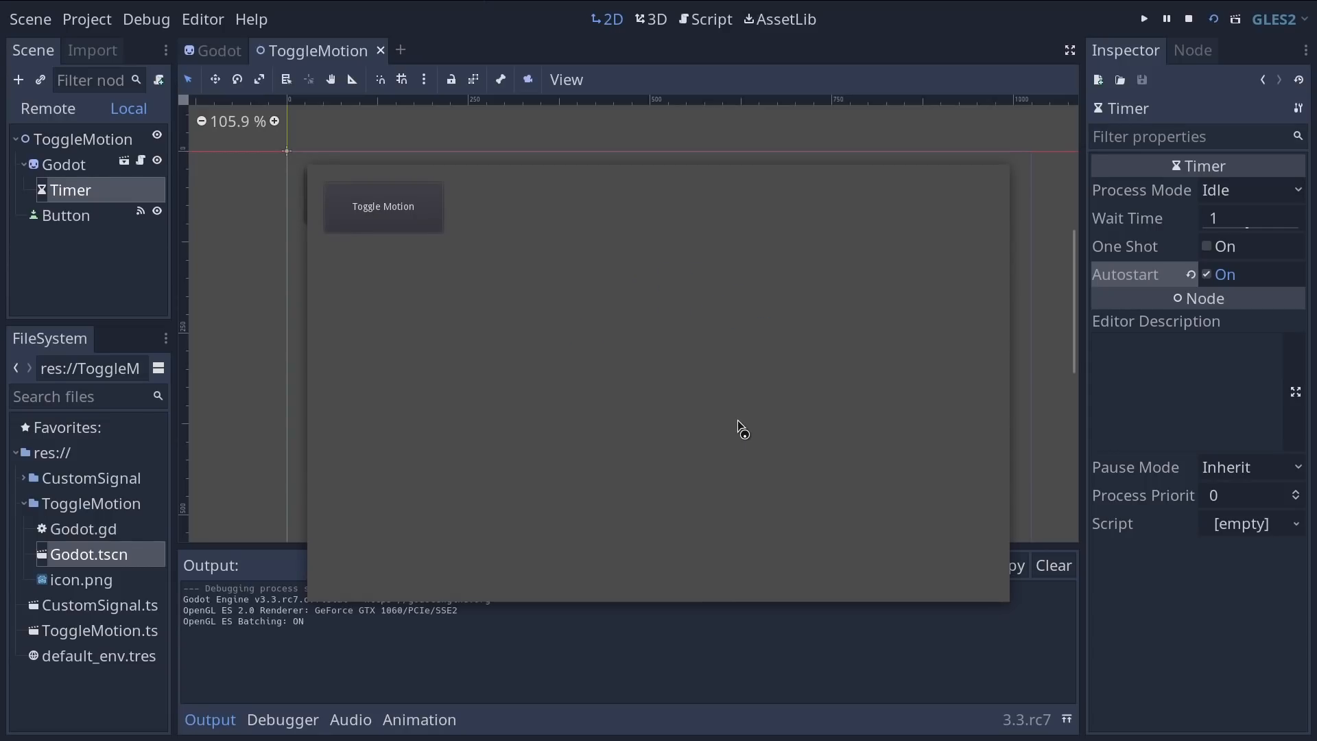
mouse_move(857, 475)
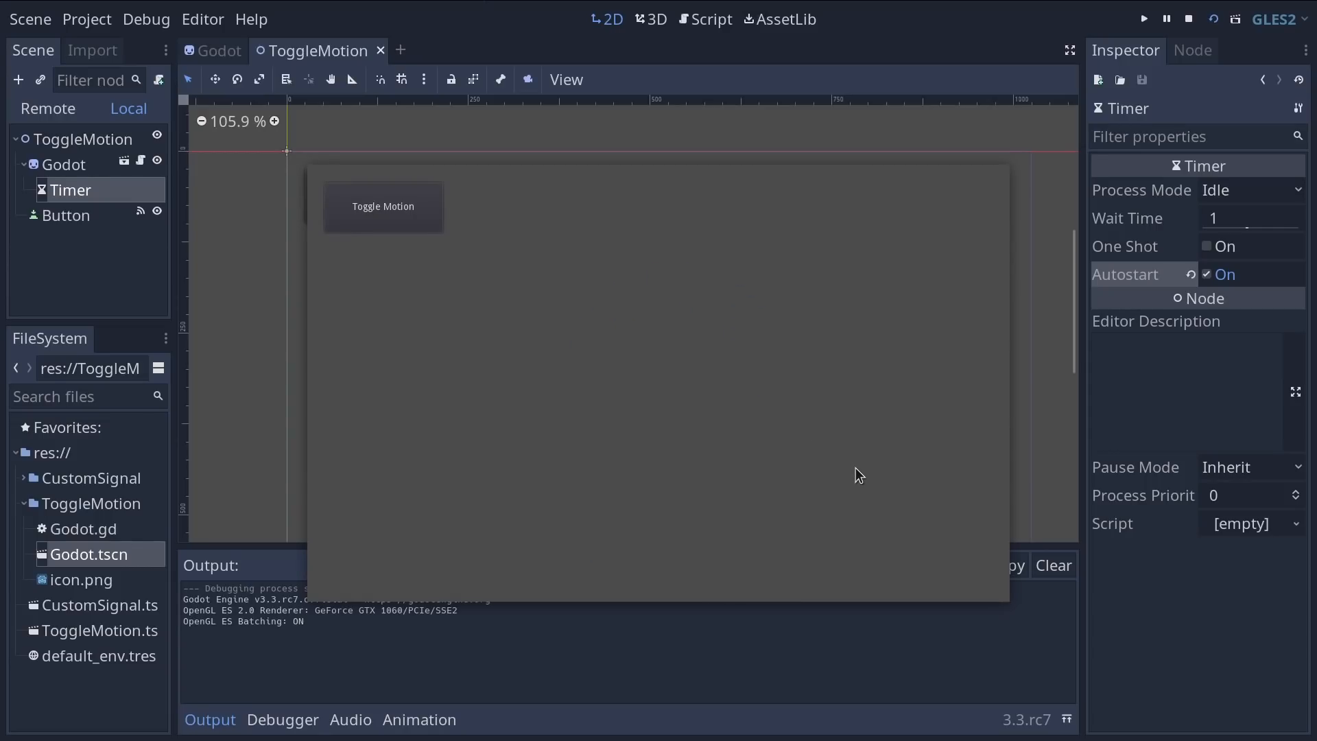
mouse_move(890, 484)
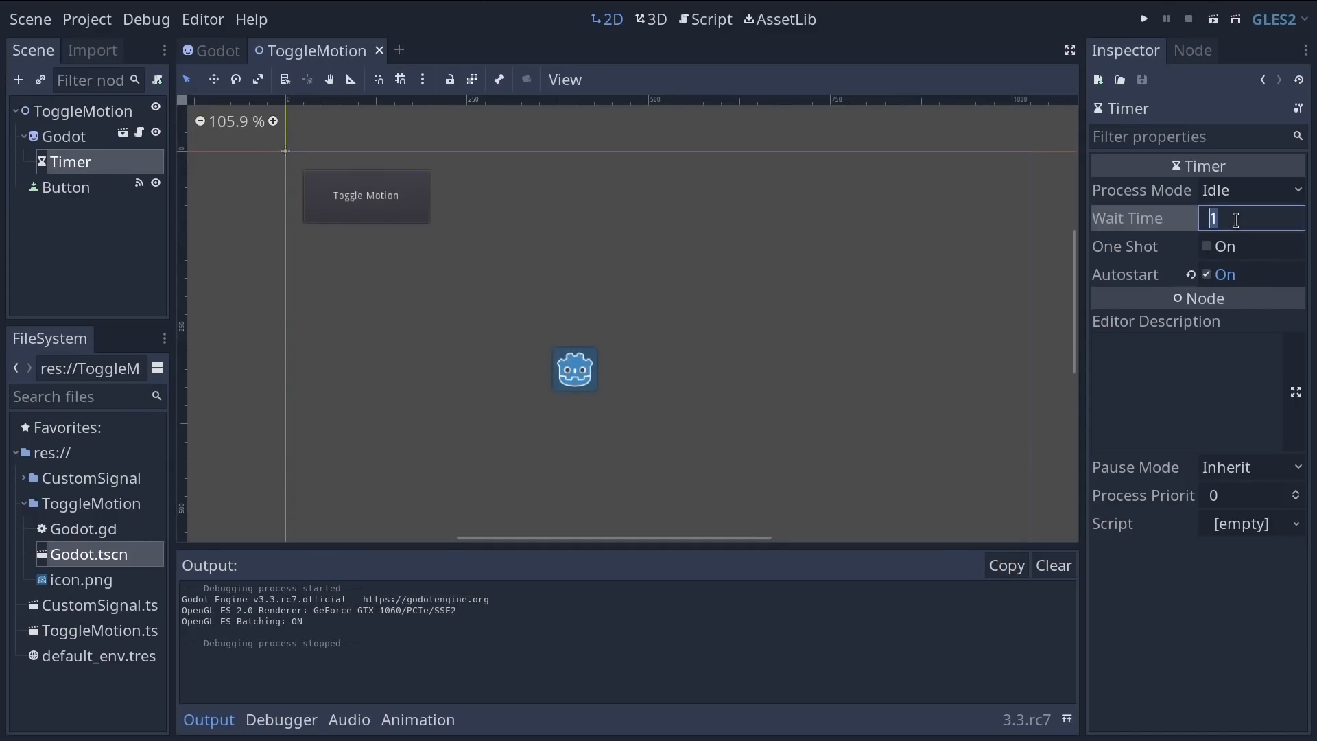
click(1142, 18)
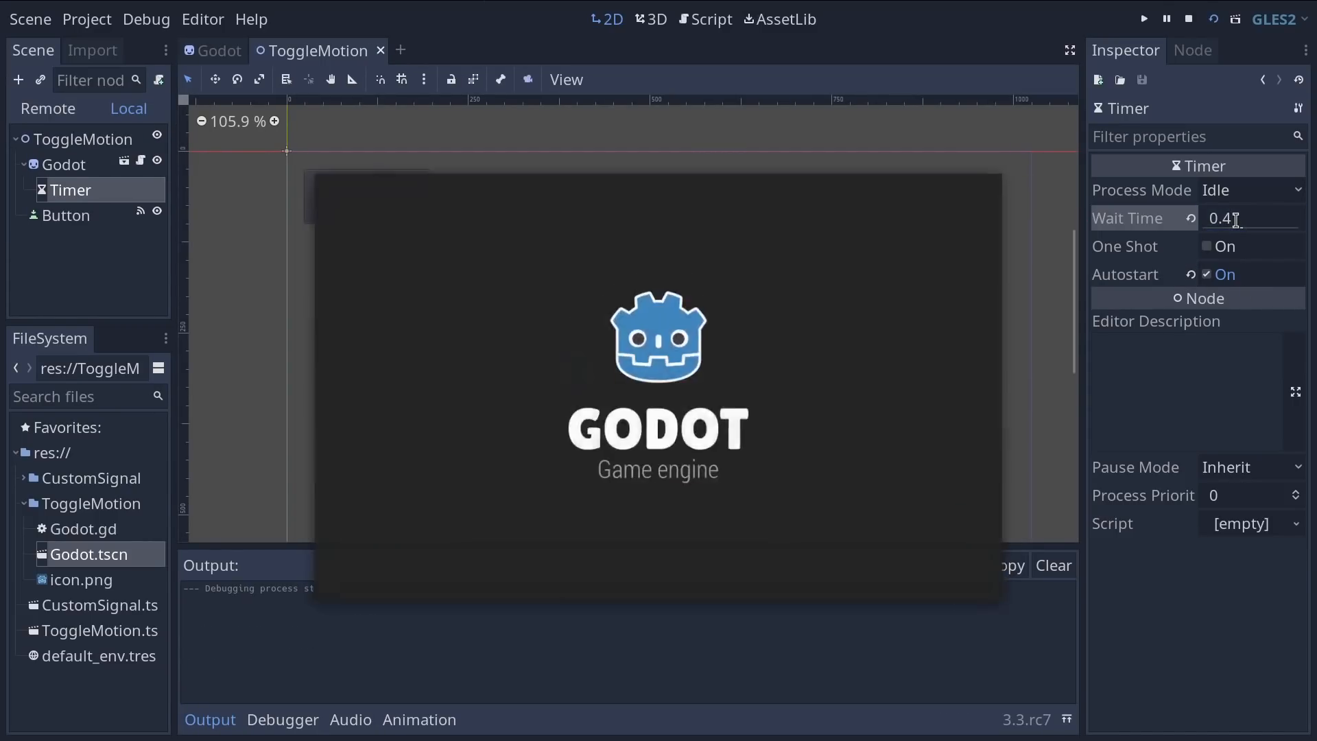
click(1141, 18)
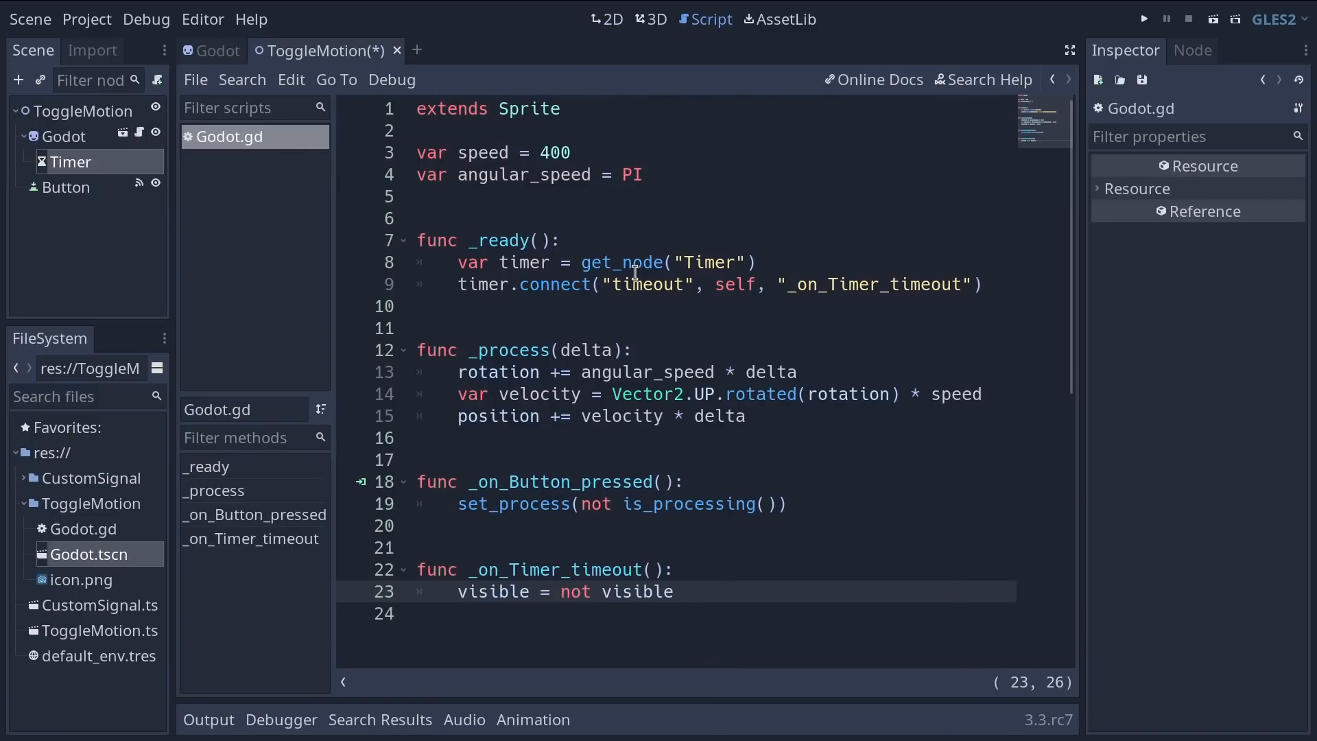
Step: Rename the Timer node to VisibilityTimer, leaving get_node("Timer") in the script
click(713, 372)
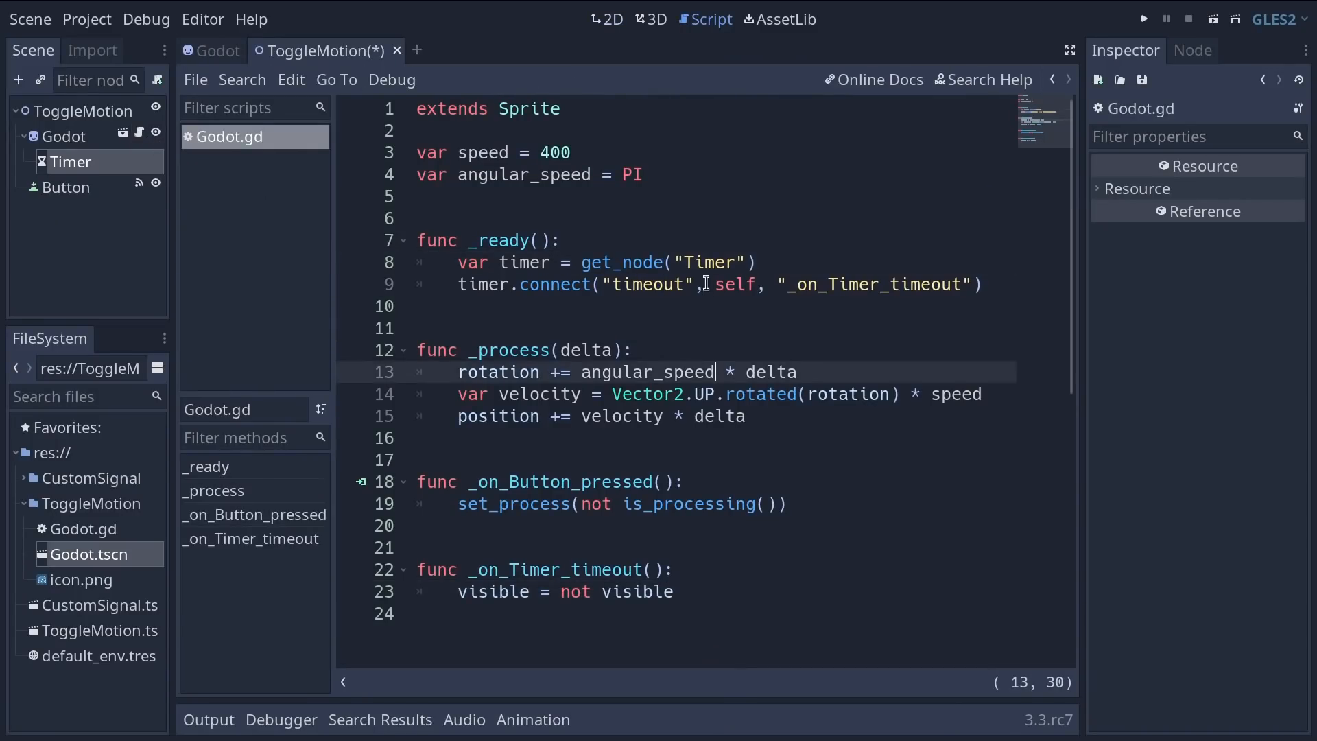
double_click(708, 262)
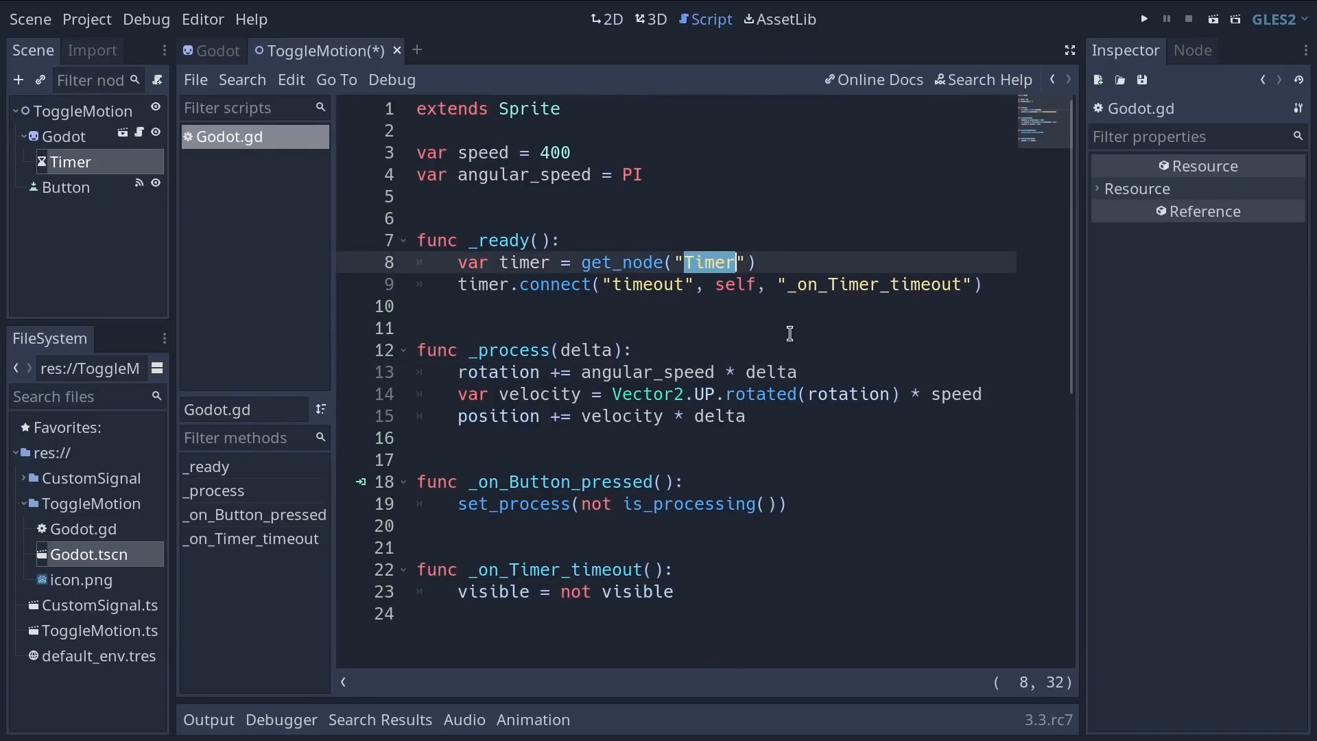
mouse_move(114, 183)
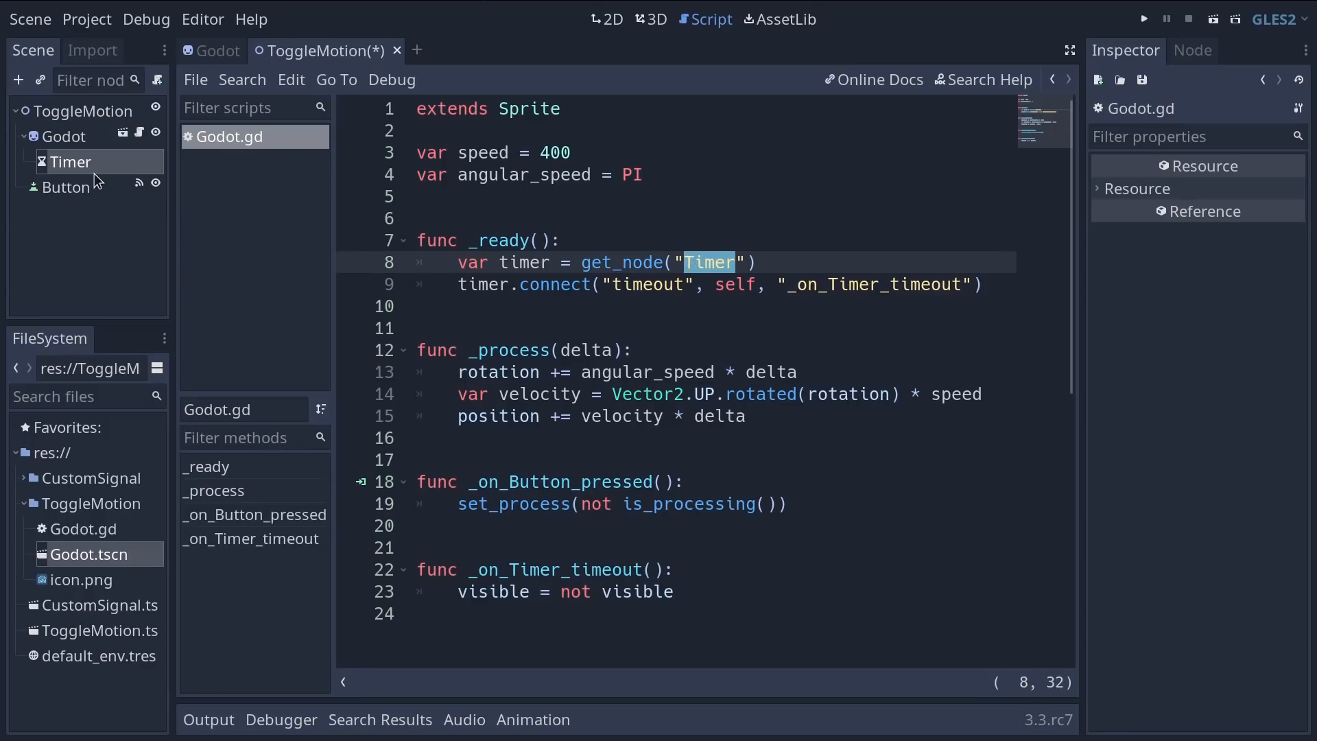
click(69, 162)
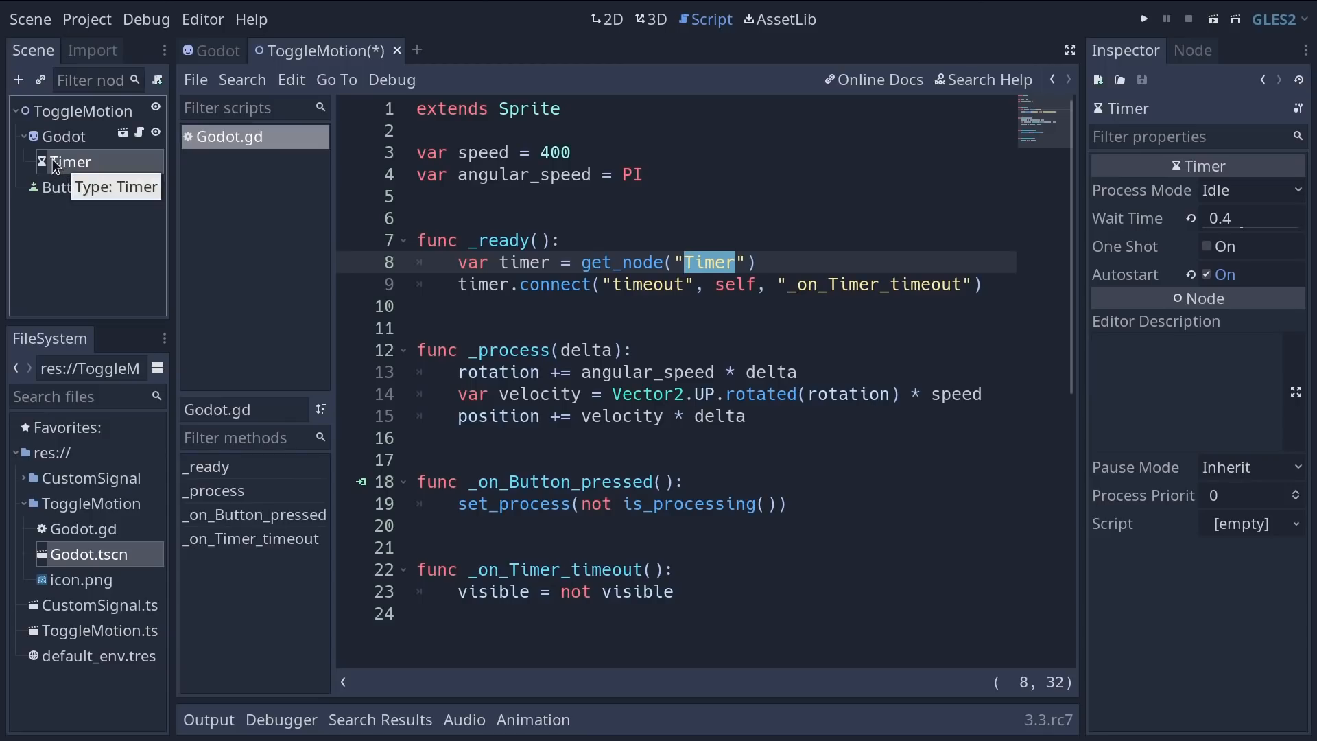
click(71, 162)
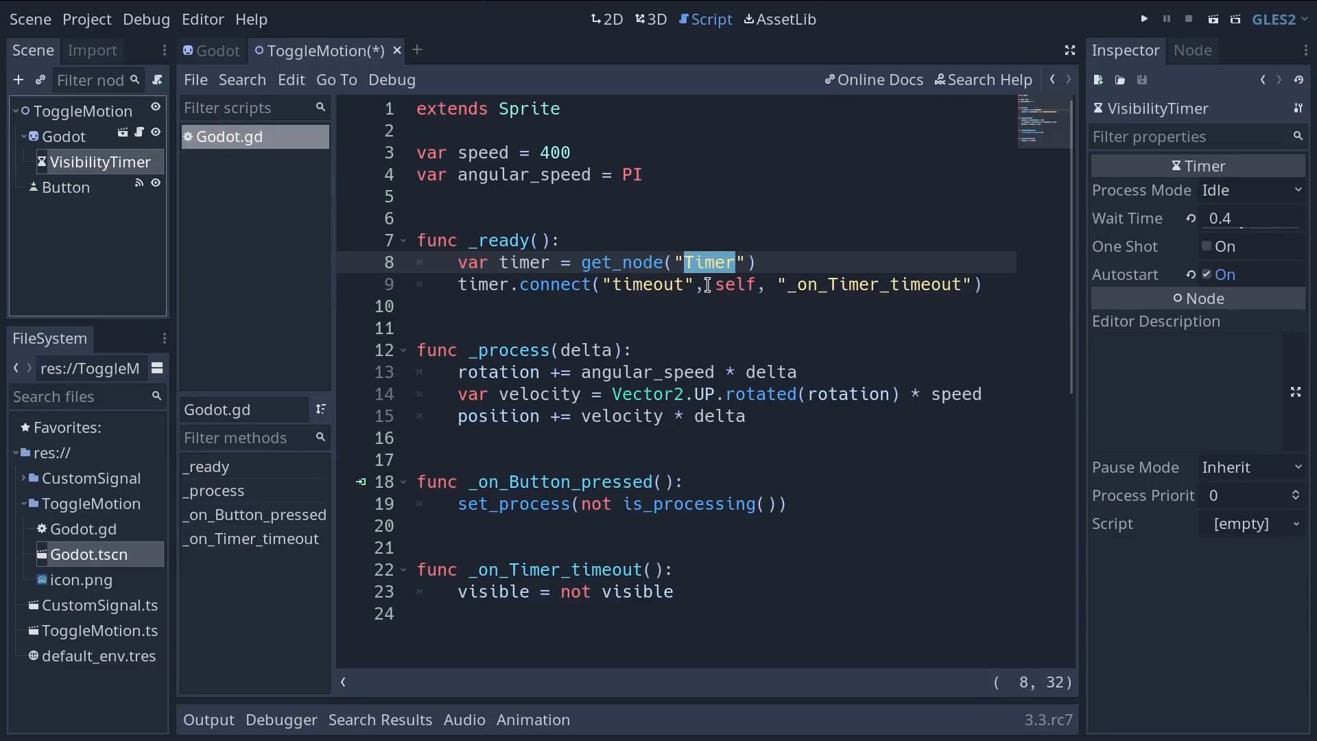
text(Visibility)
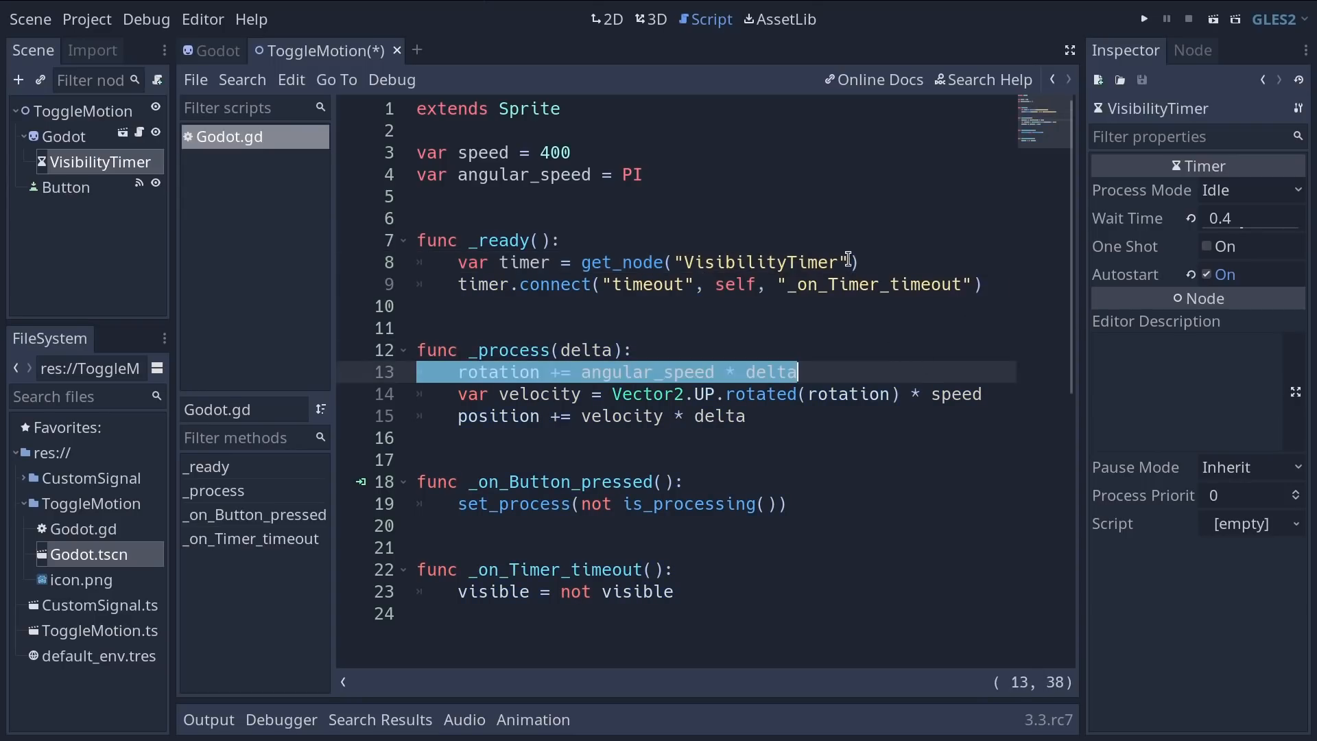
click(881, 262)
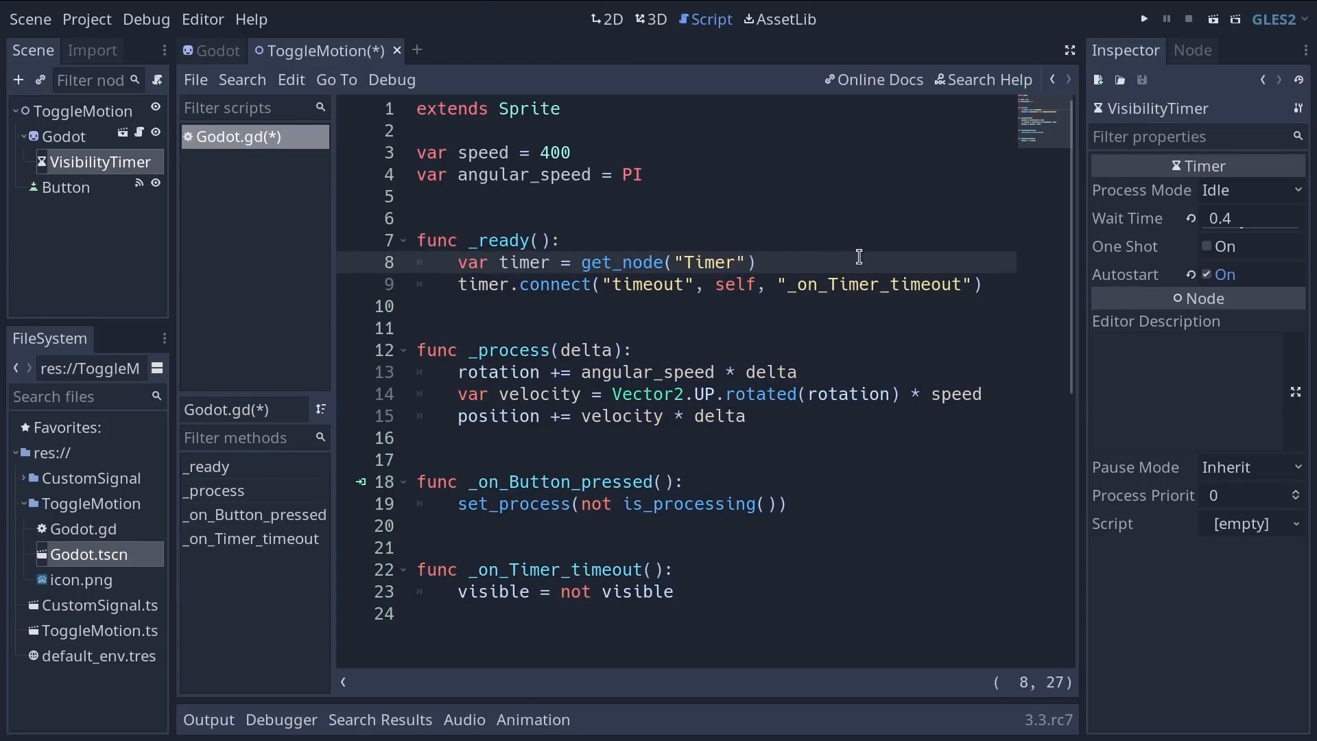
Step: Run to see the crash, then change line 8 to get_node("VisibilityTimer")
click(1142, 17)
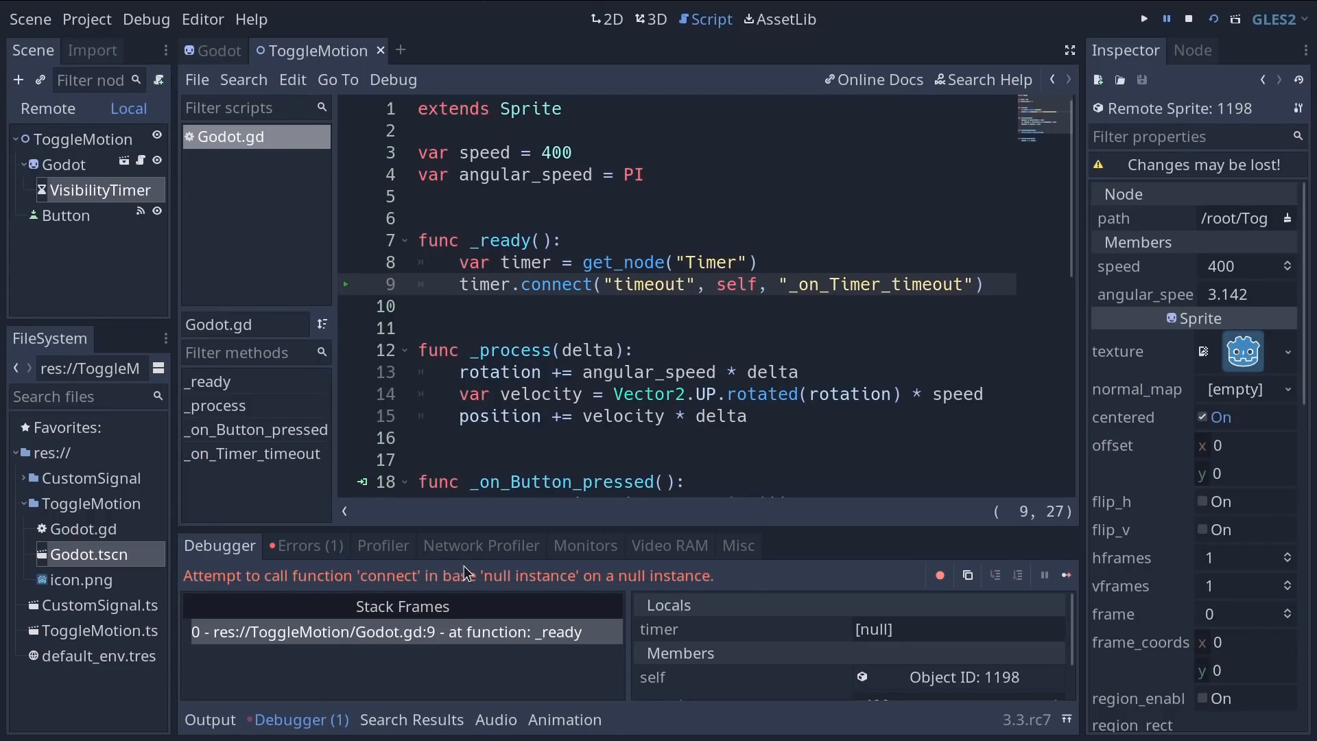
mouse_move(331, 589)
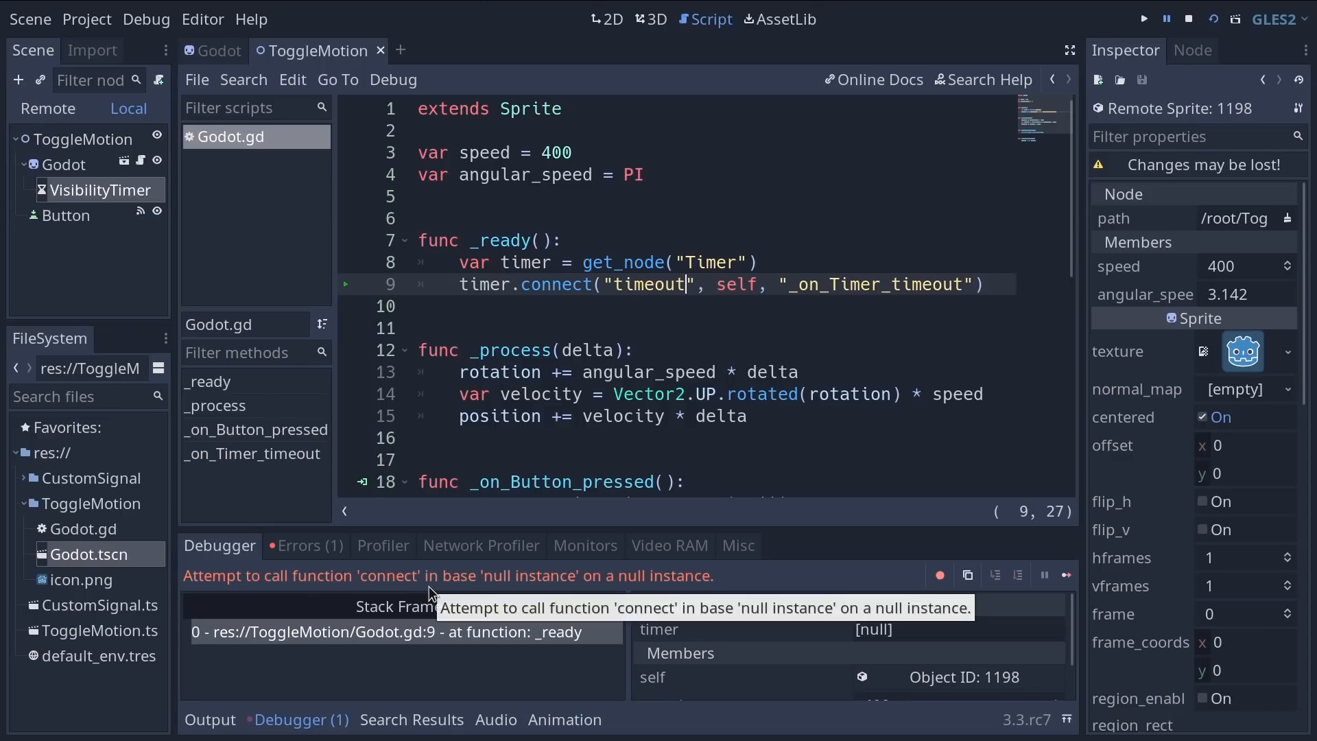
mouse_move(594, 586)
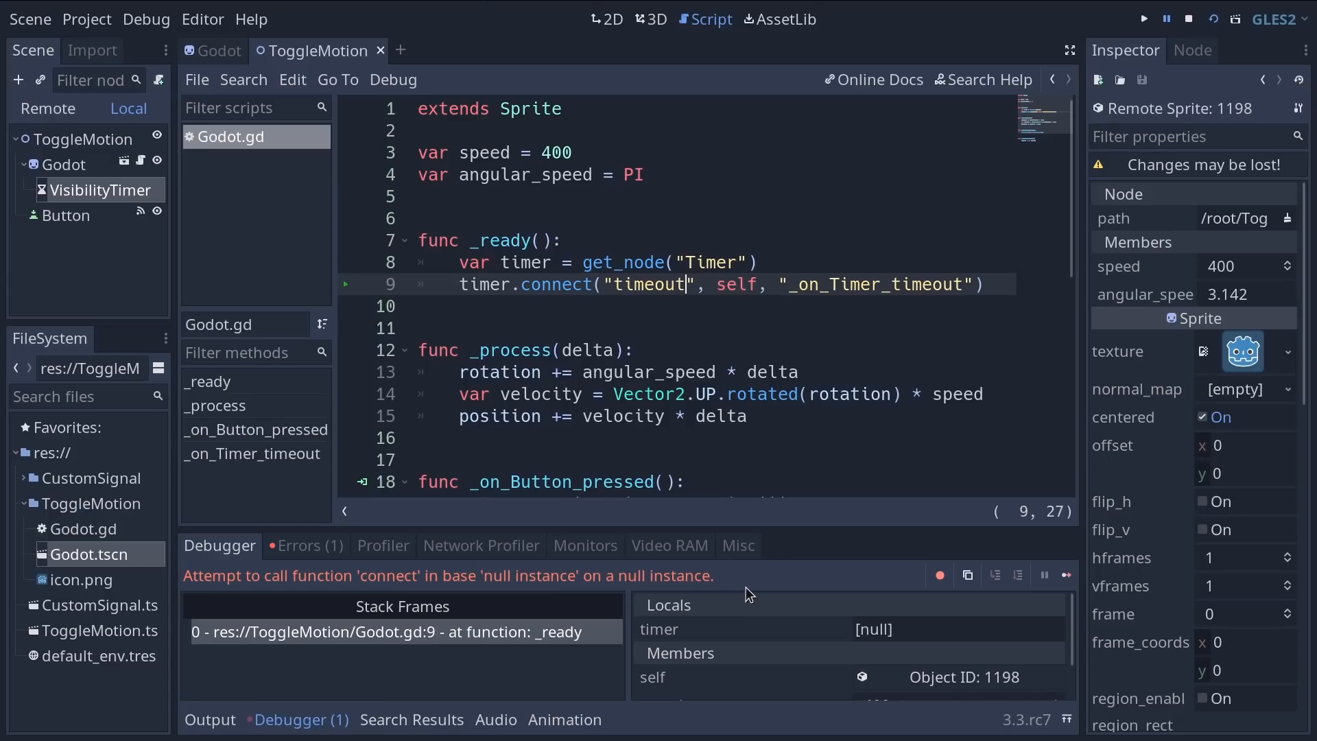
mouse_move(578, 320)
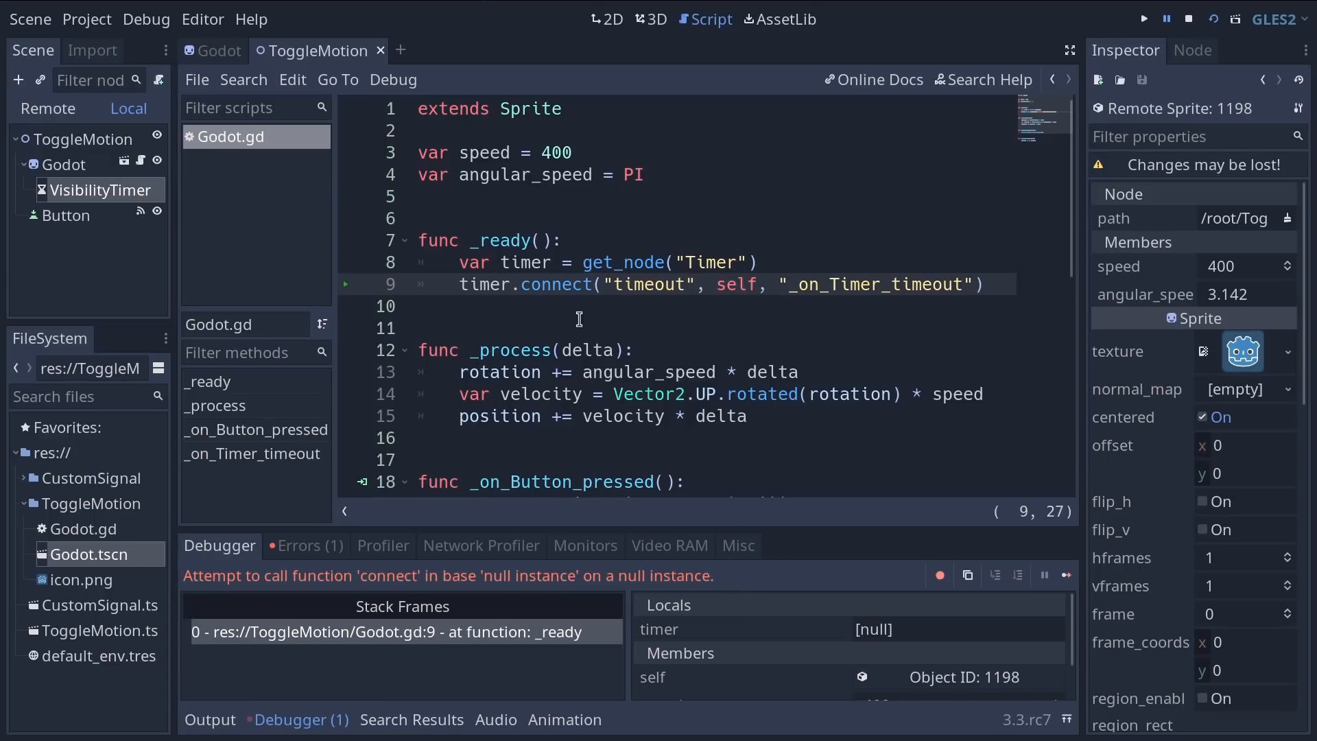
double_click(483, 284)
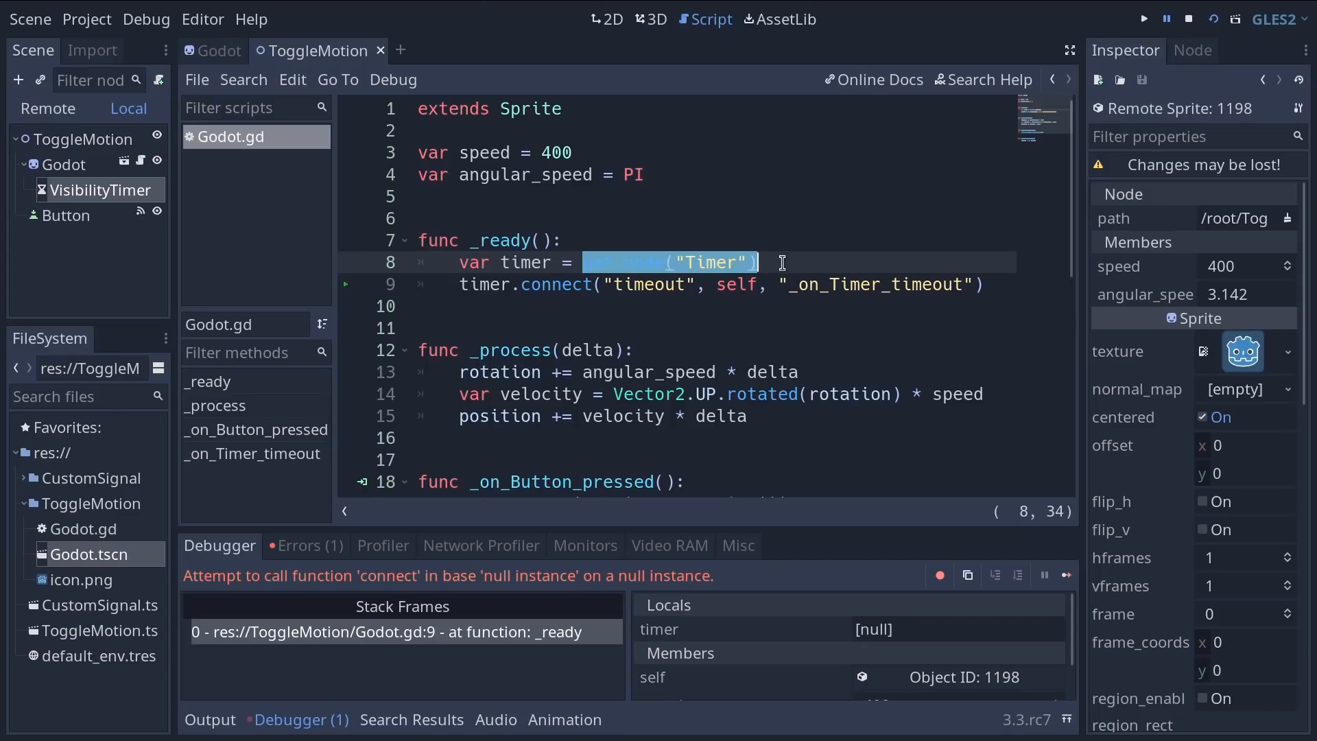
mouse_move(867, 629)
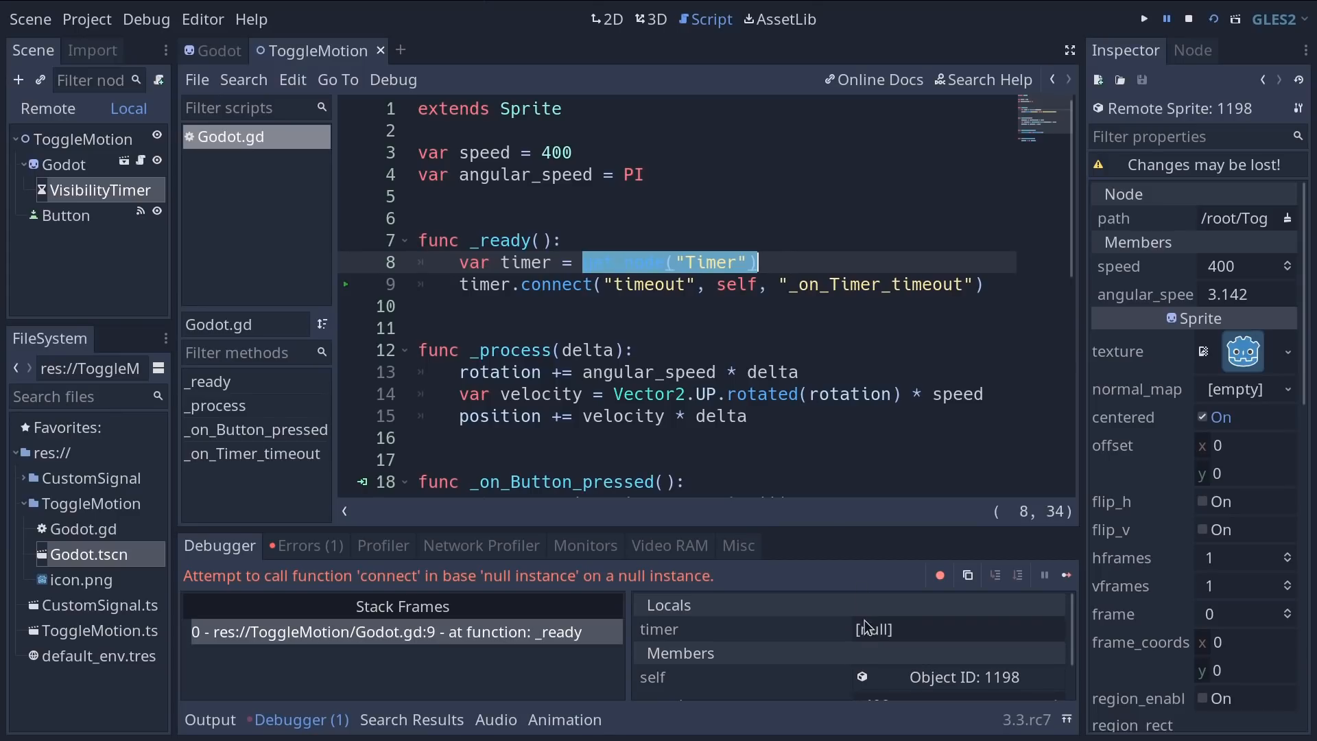
mouse_move(874, 629)
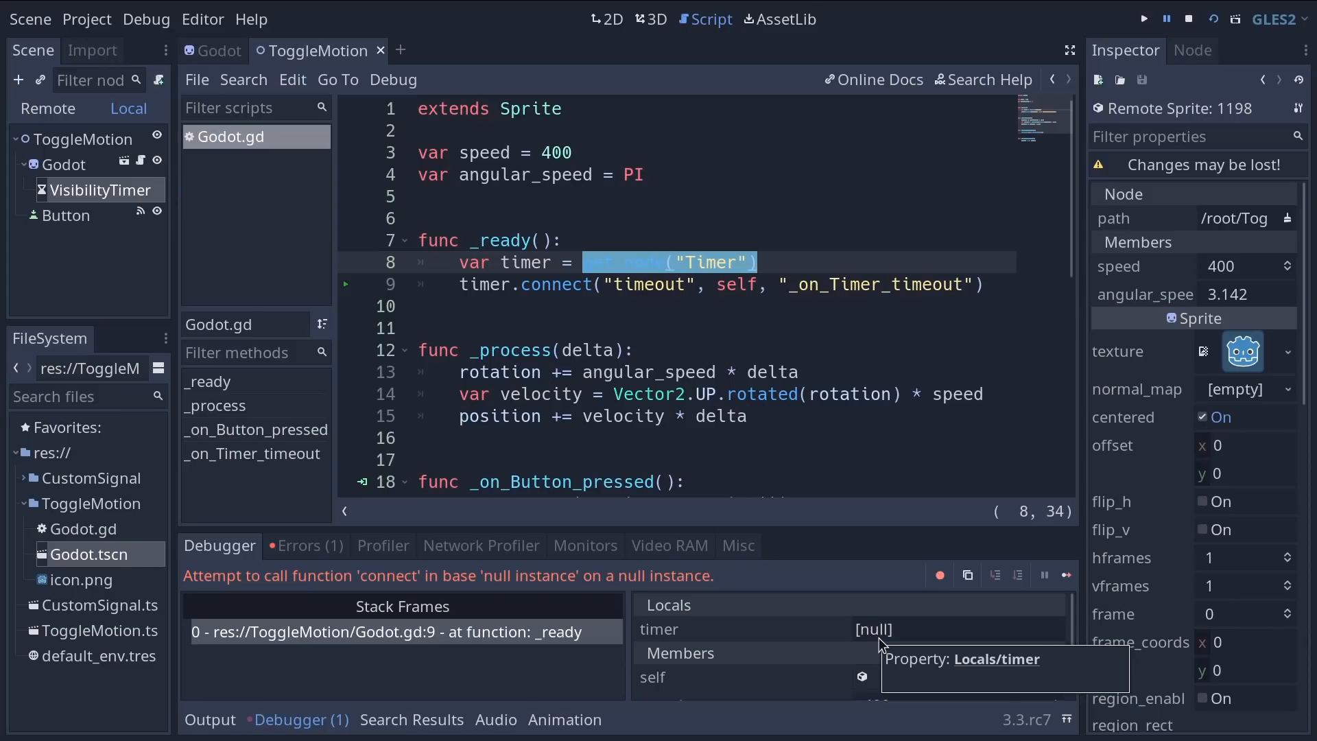
text(get_node("VisibilityTimer")
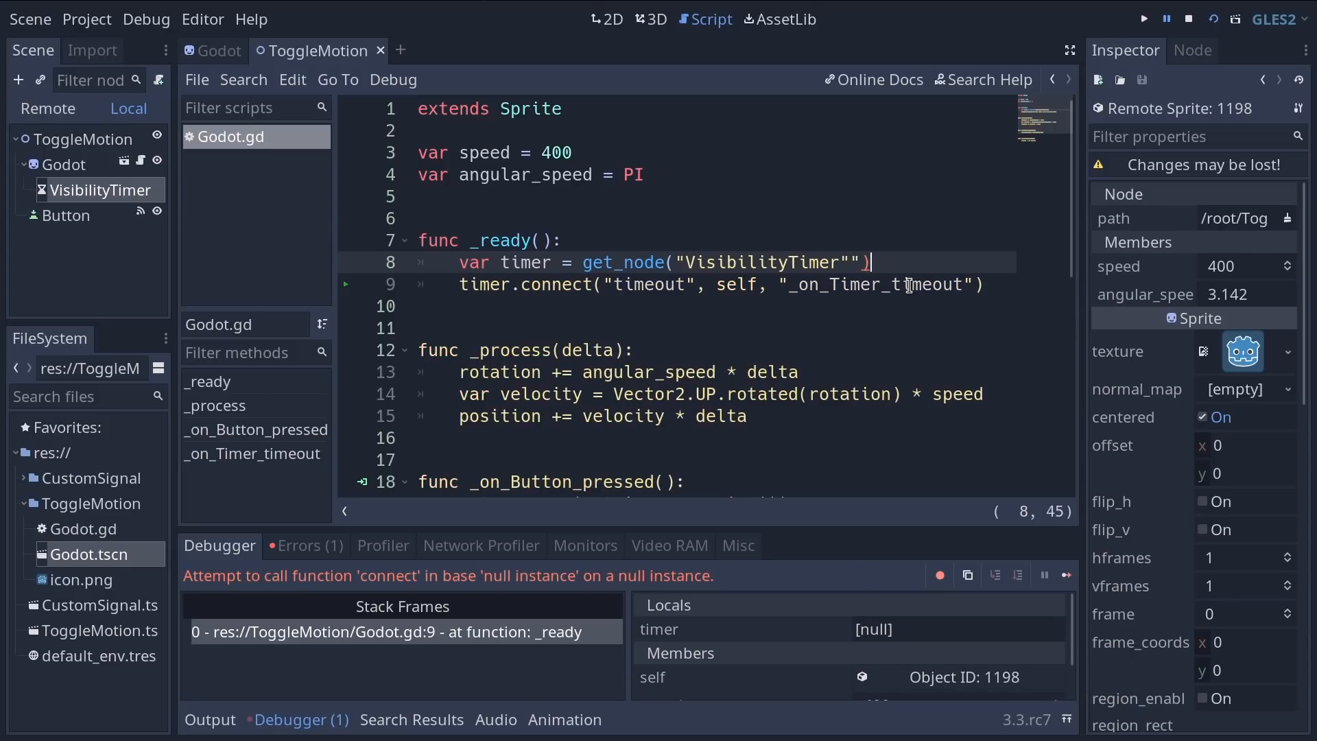
Step: Rerun the fixed scene, close the game, and view the Godot sprite scene in 2D
click(1143, 18)
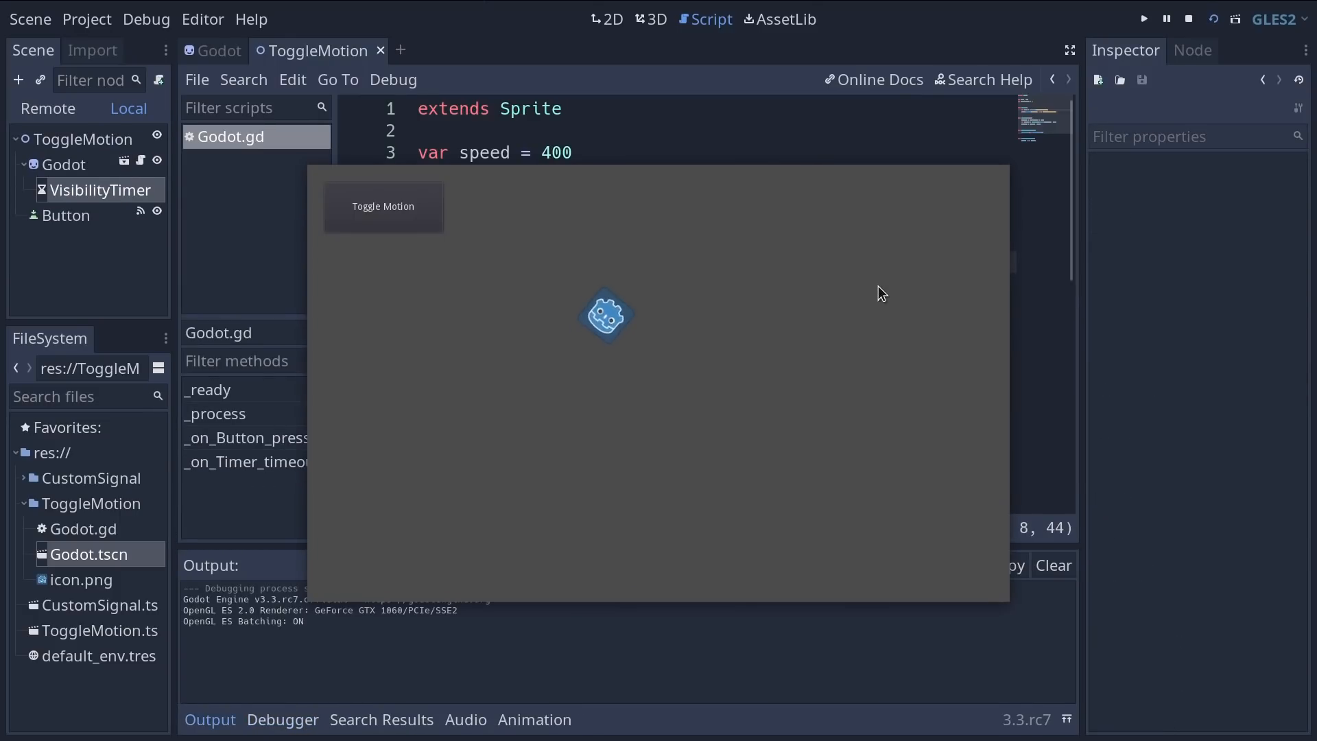
click(1187, 18)
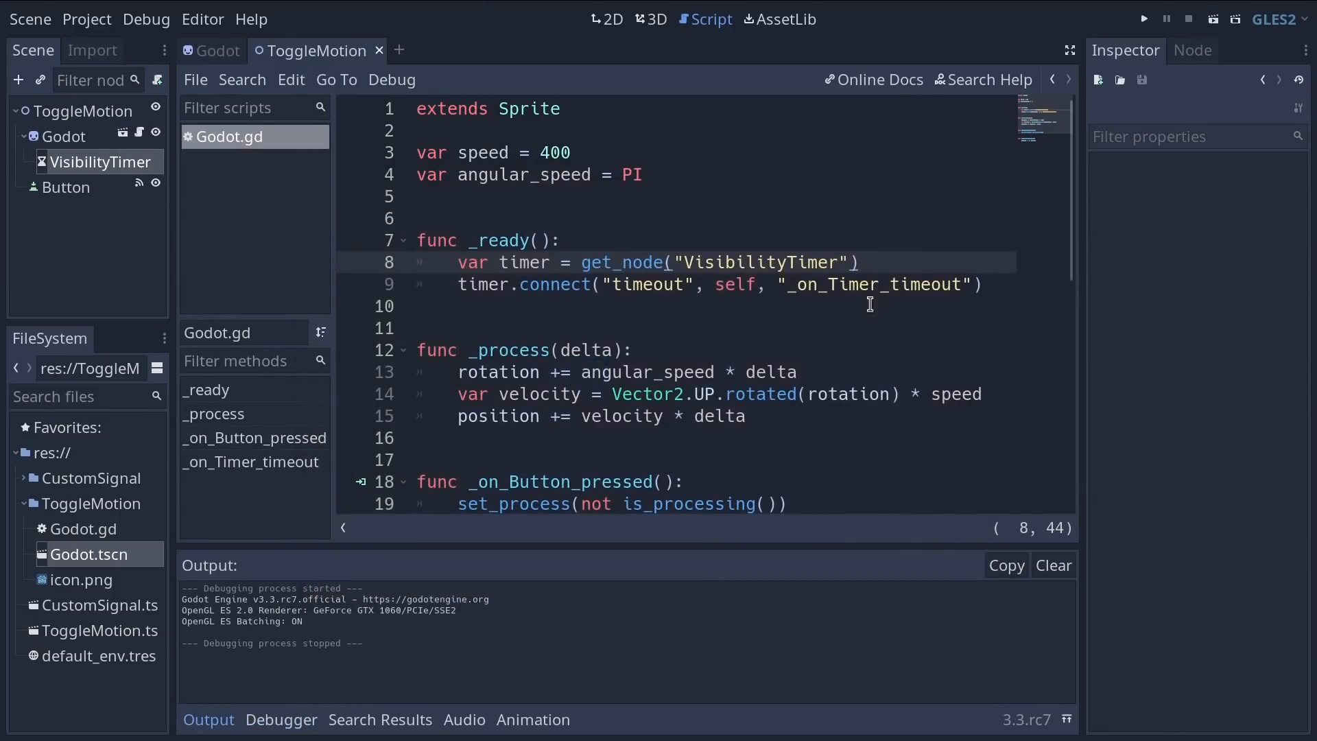
mouse_move(296, 59)
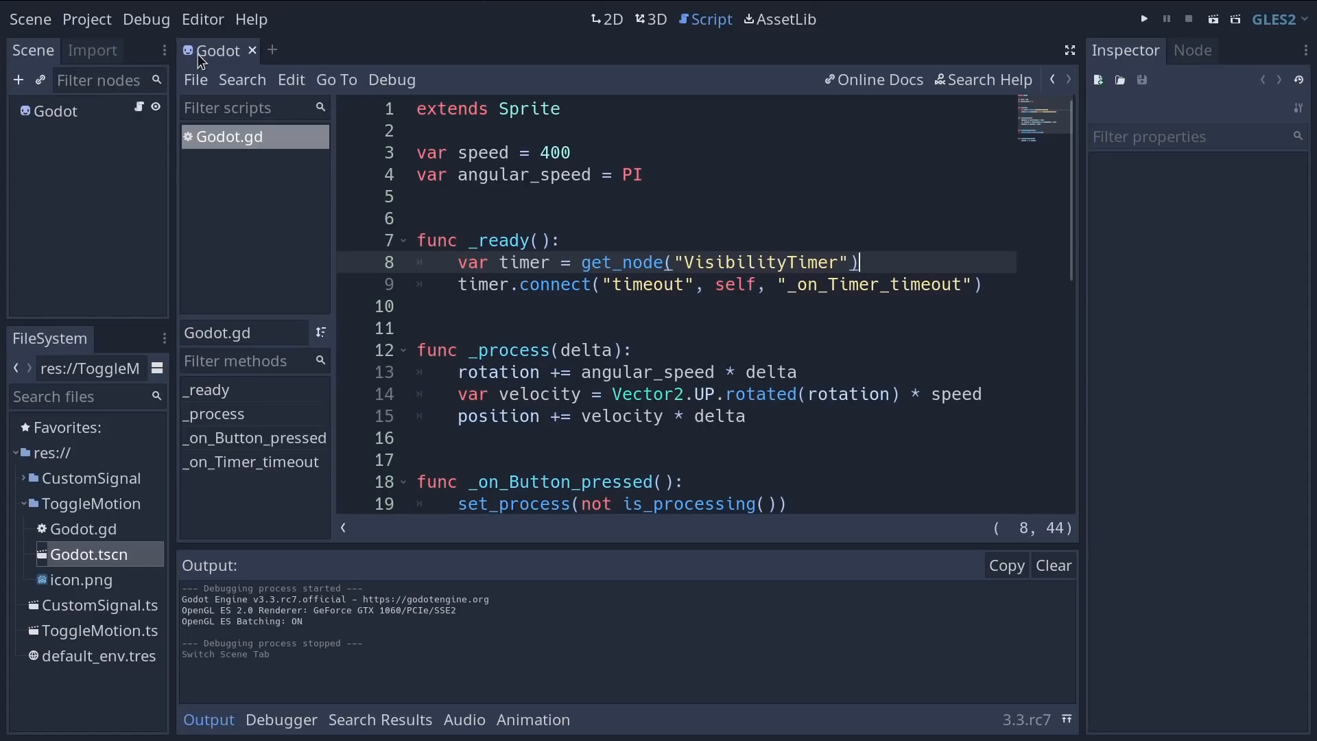
click(605, 18)
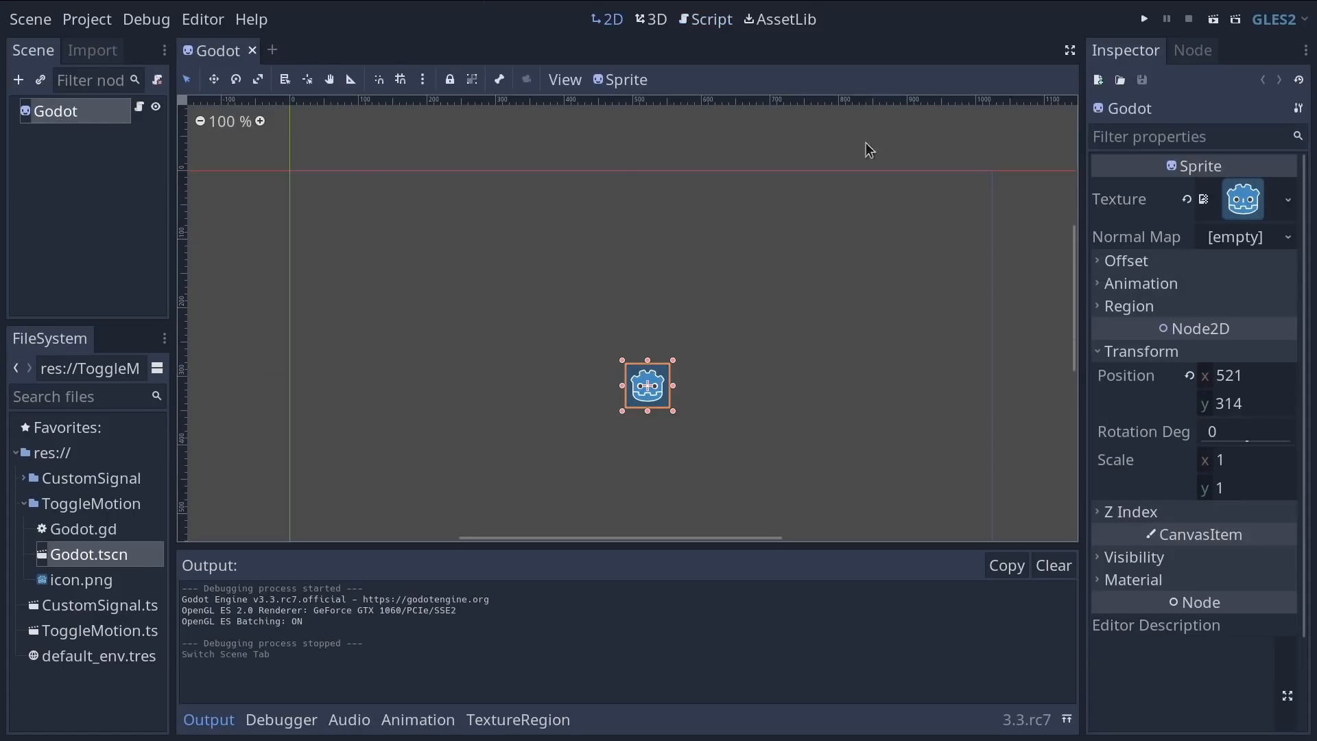
Step: Check the sprite's signals, then close the Godot scene leaving no scene open
click(1192, 51)
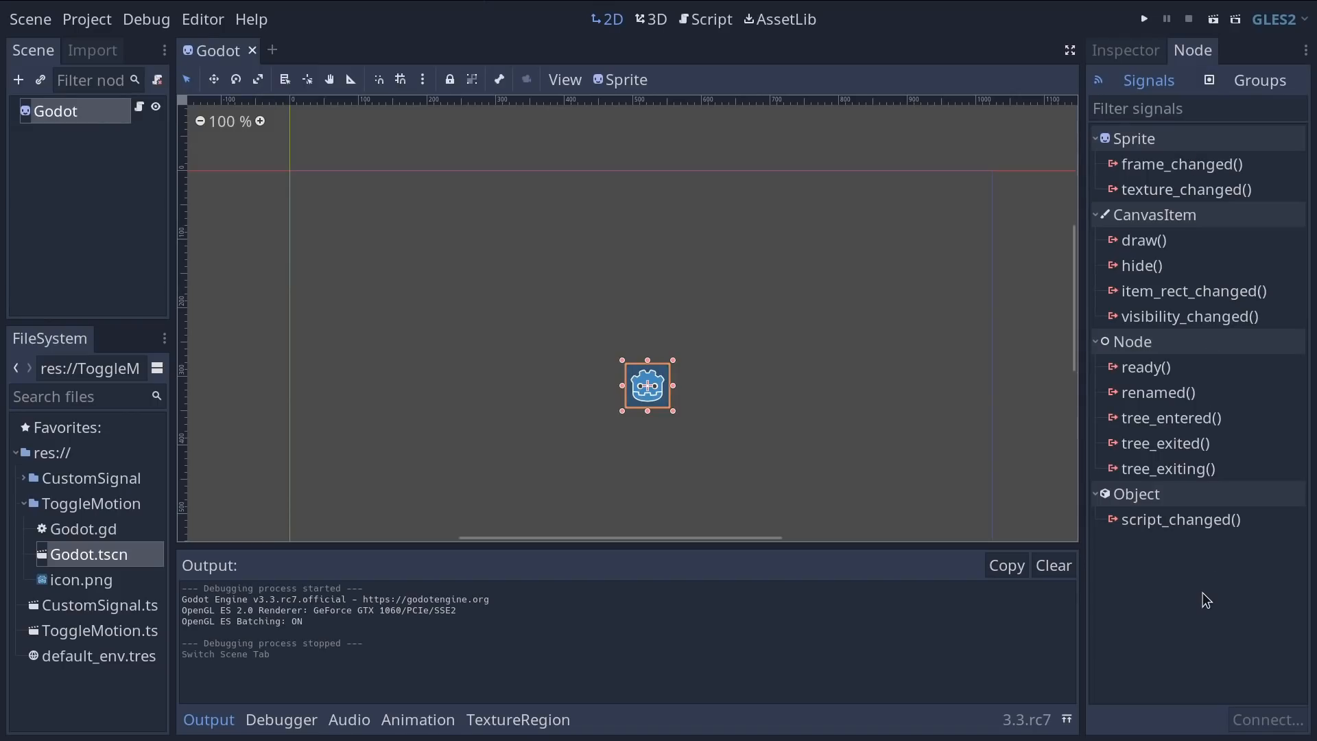
mouse_move(942, 488)
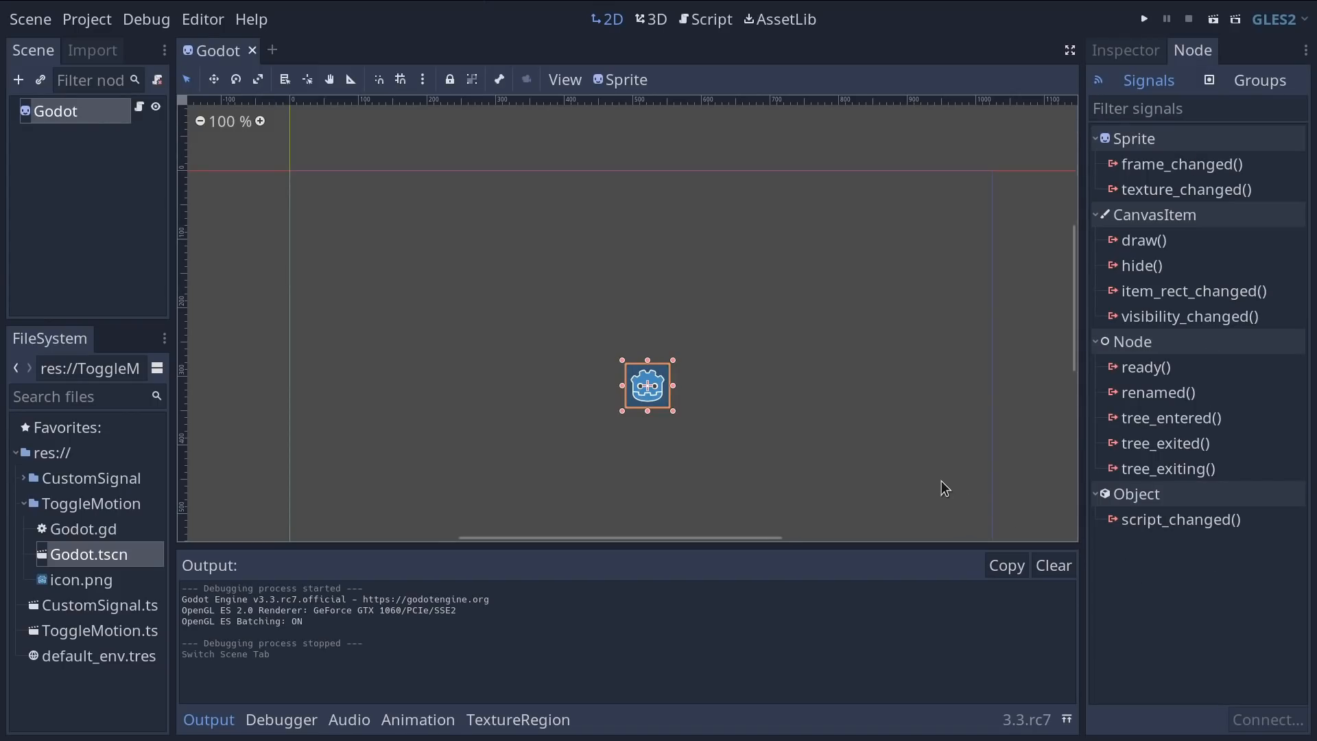
mouse_move(954, 506)
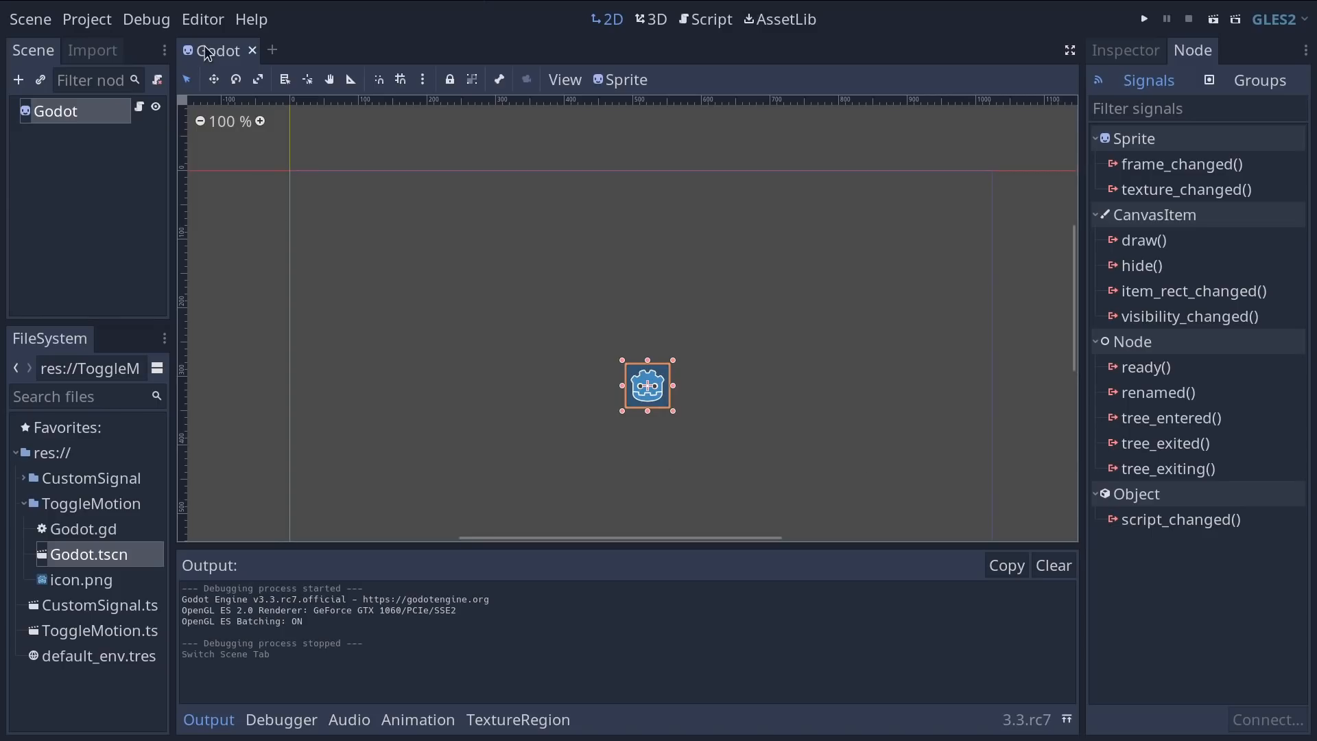
click(252, 50)
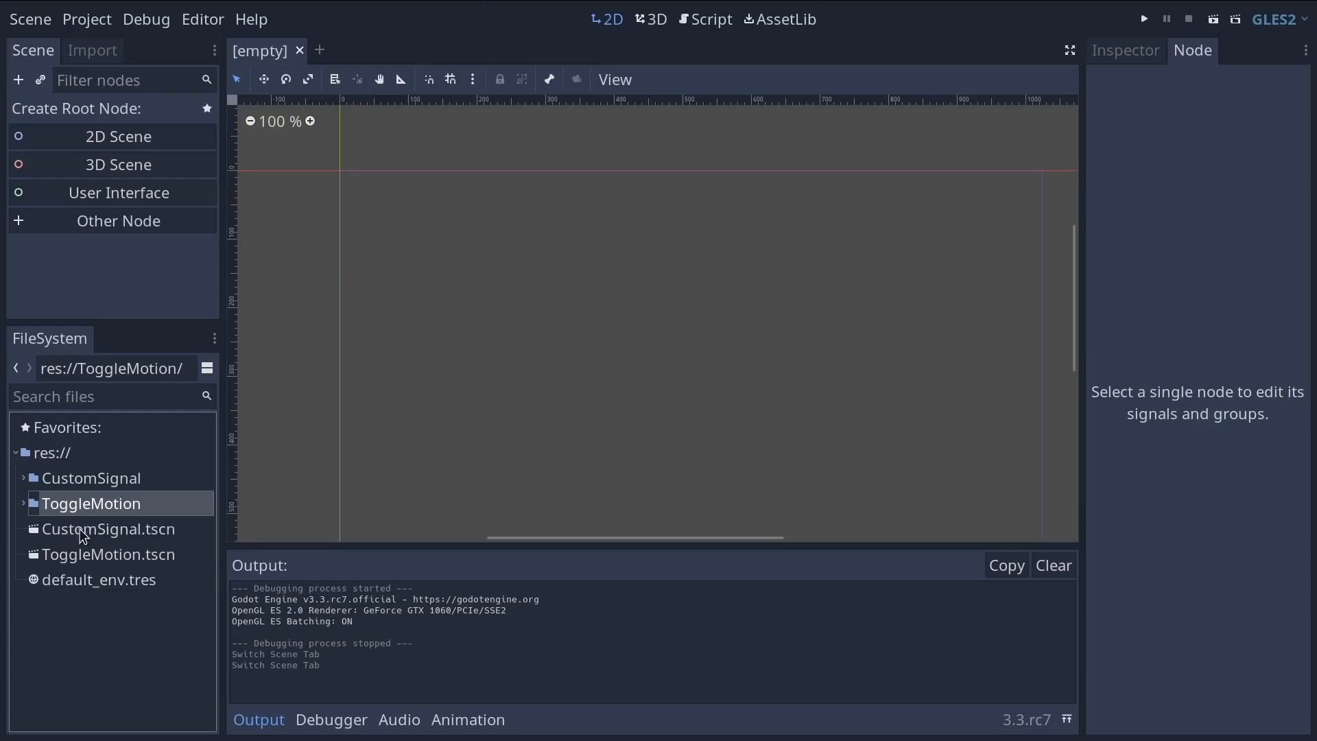
Step: Reopen the CustomSignal scene, inspect the Enemy node and test-run it once
double_click(107, 528)
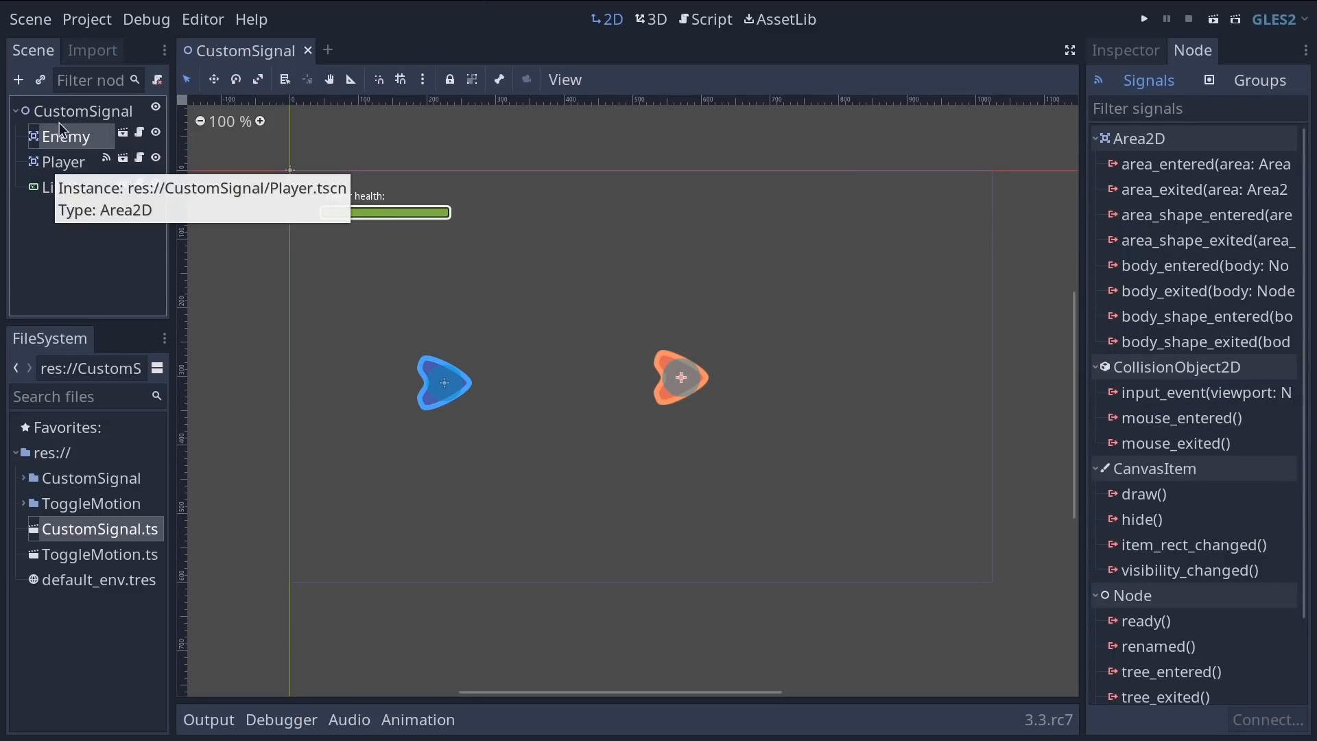
click(66, 136)
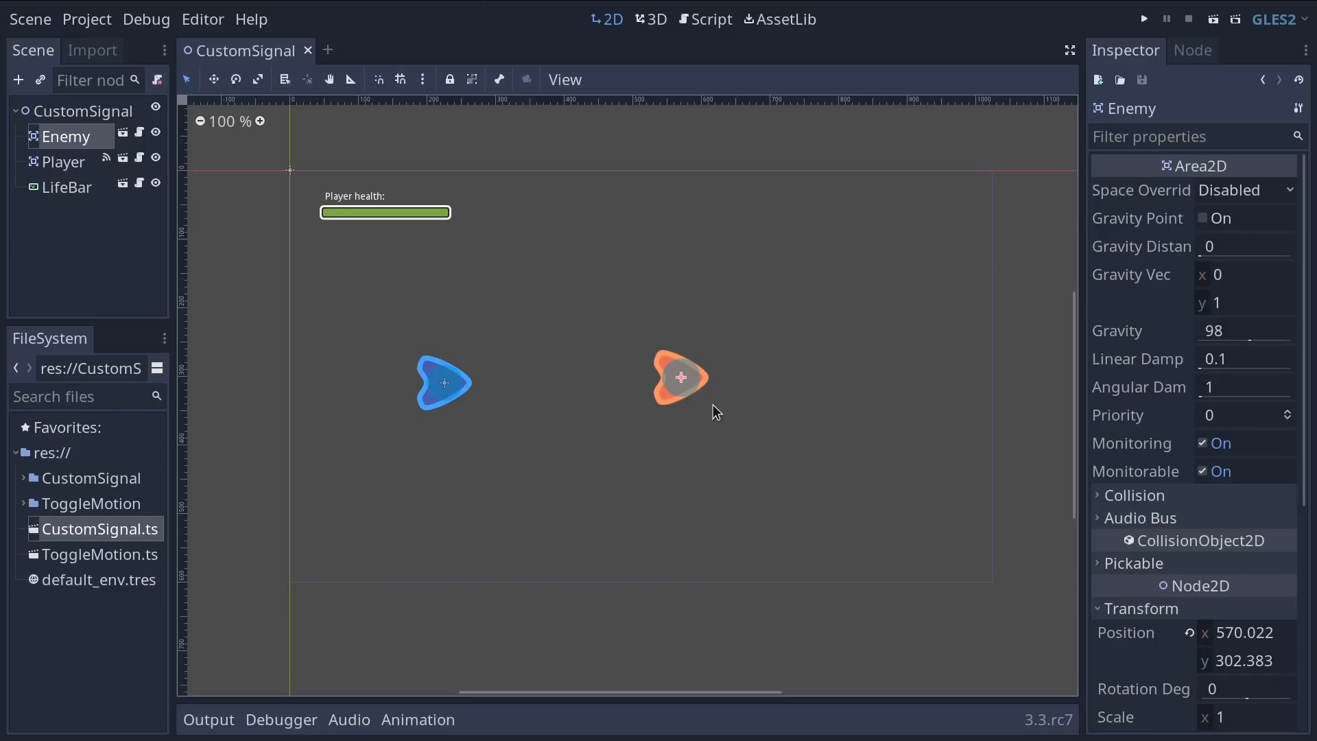
click(1143, 18)
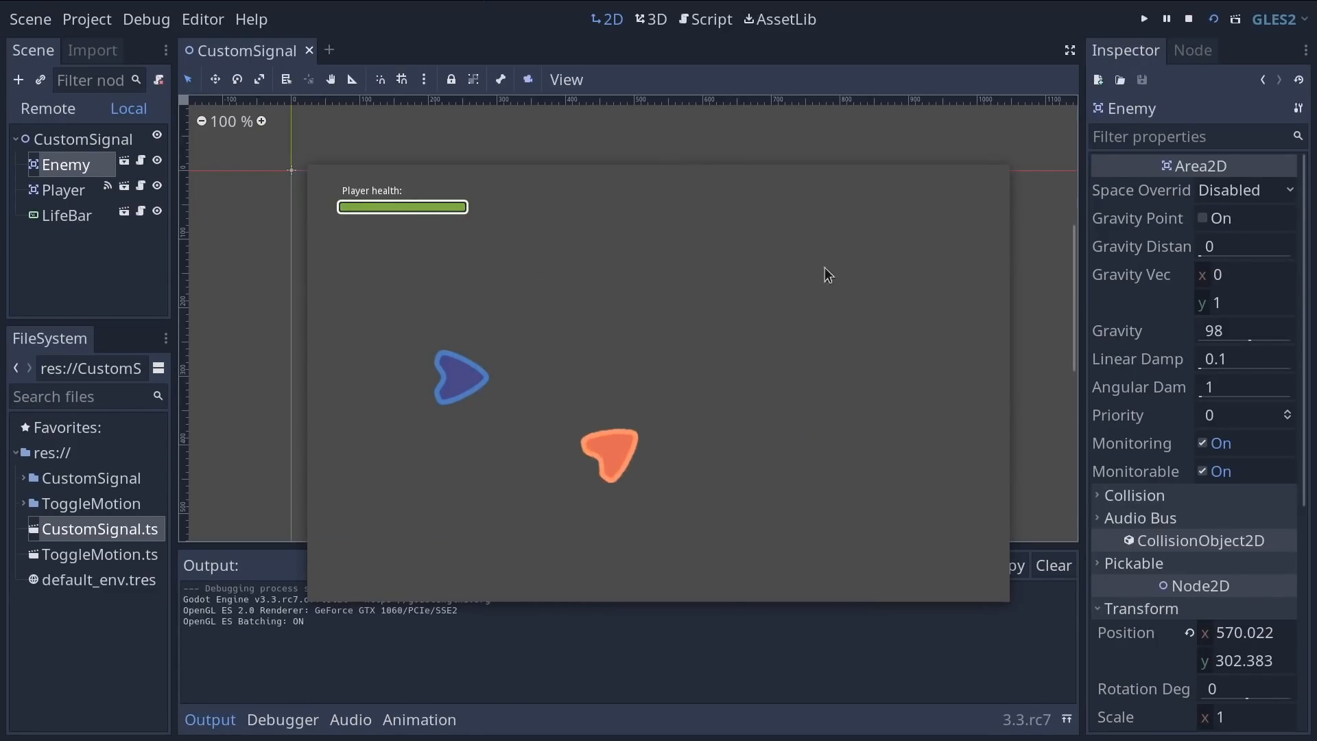
mouse_move(492, 413)
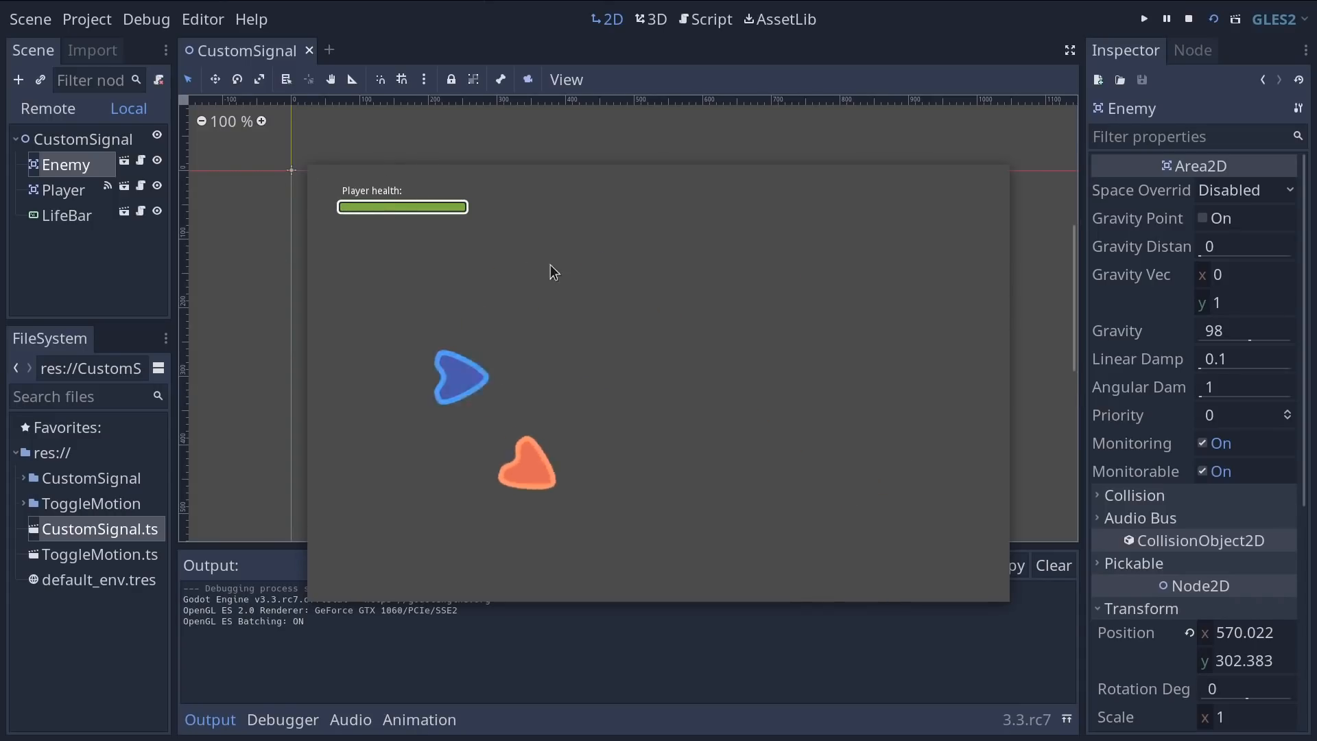
mouse_move(498, 278)
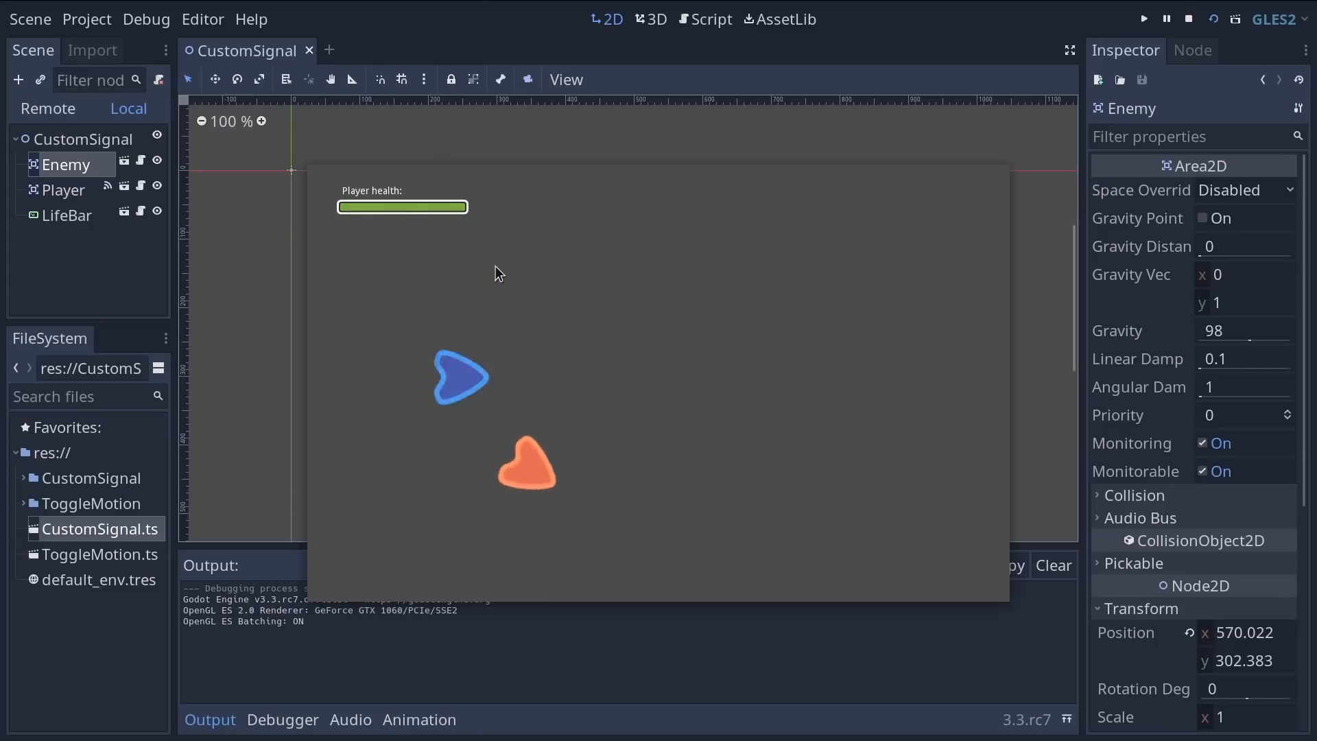
click(1188, 18)
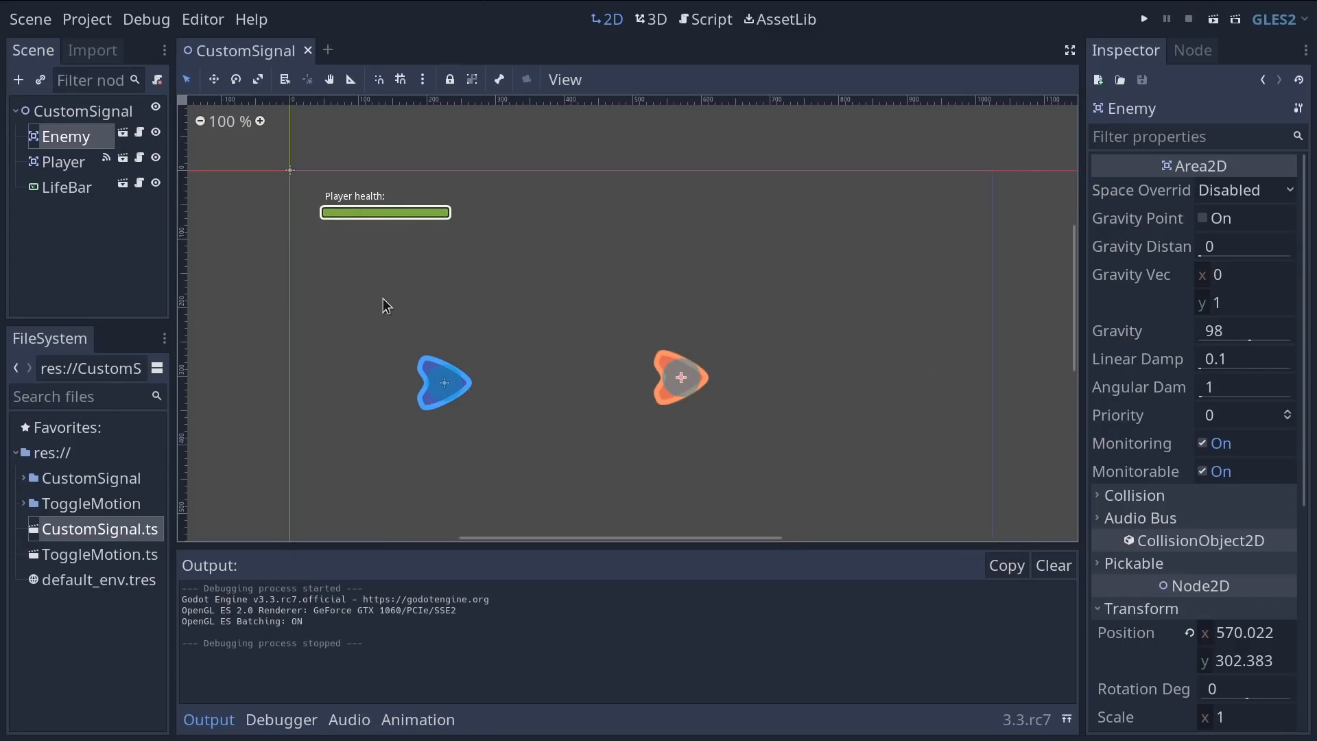
Step: Select the Player and show its area_entered signal connected to _on_area_entered, running the scene again
click(65, 162)
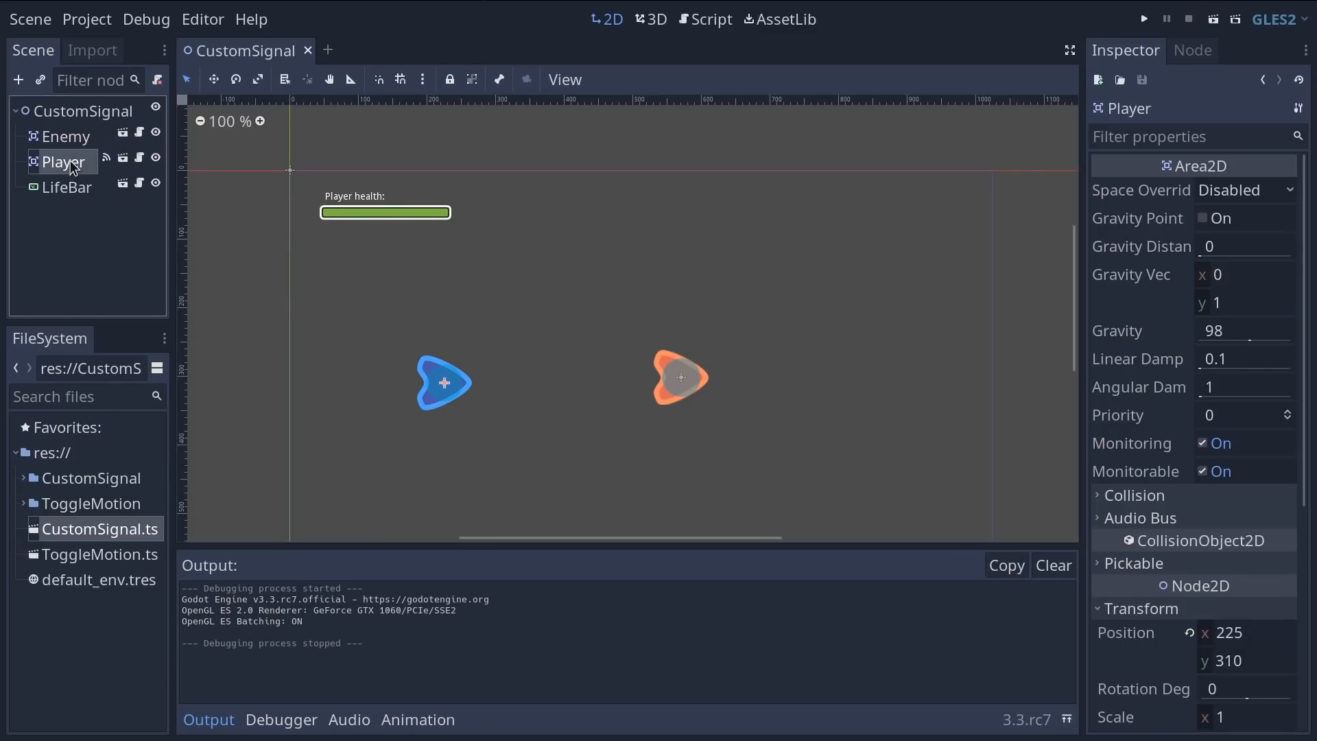
mouse_move(107, 158)
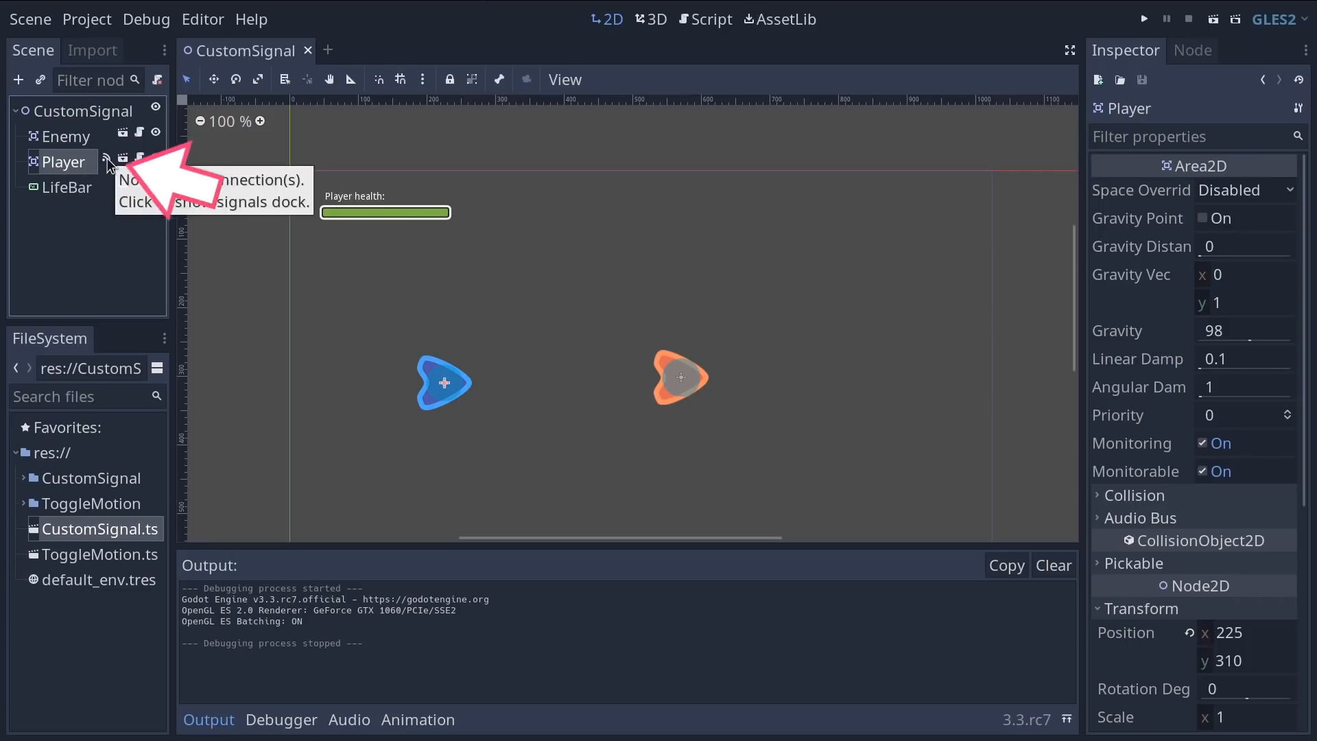
click(107, 162)
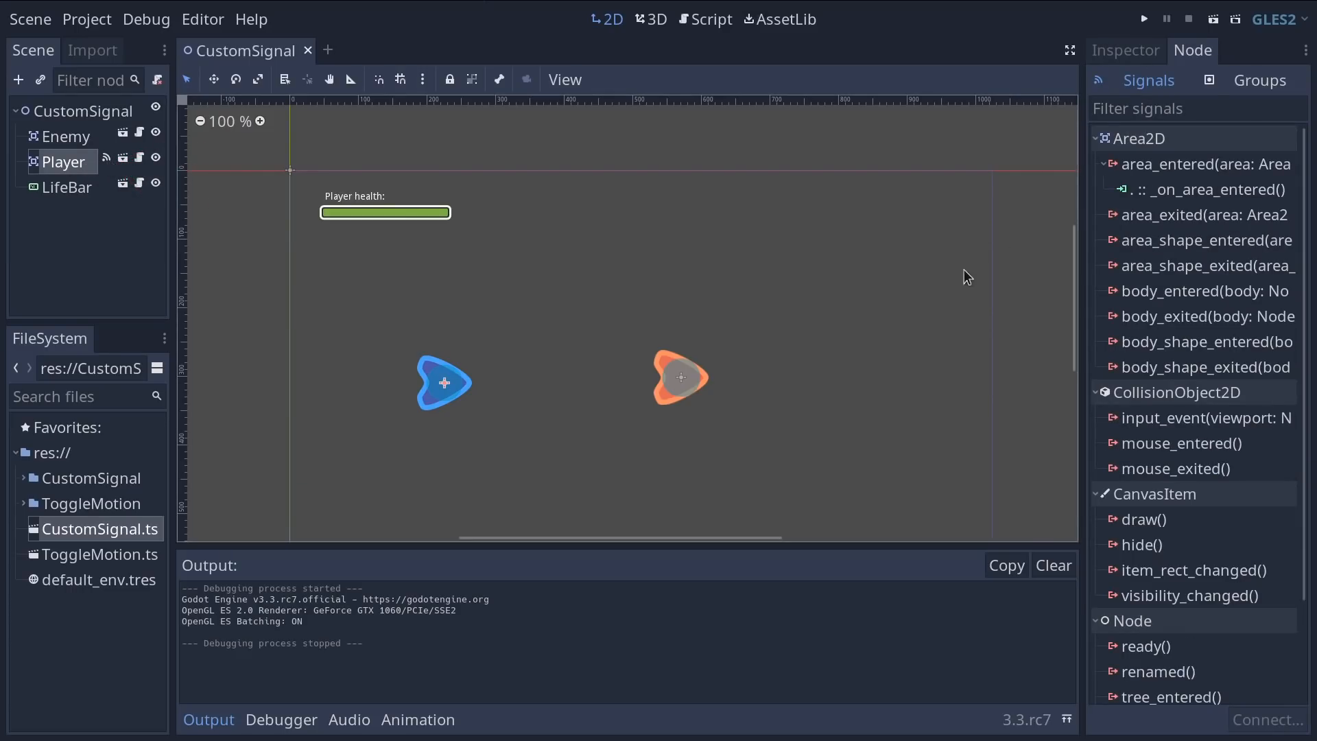
click(68, 165)
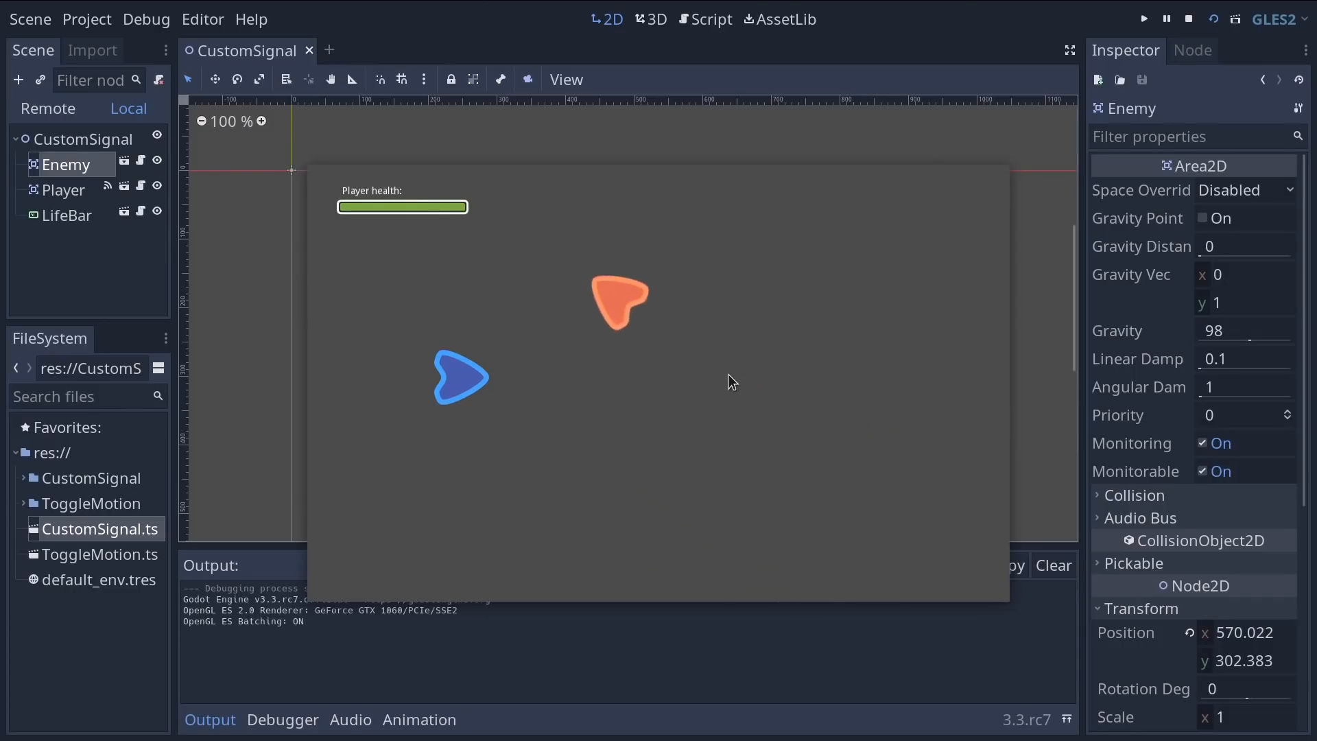
mouse_move(525, 423)
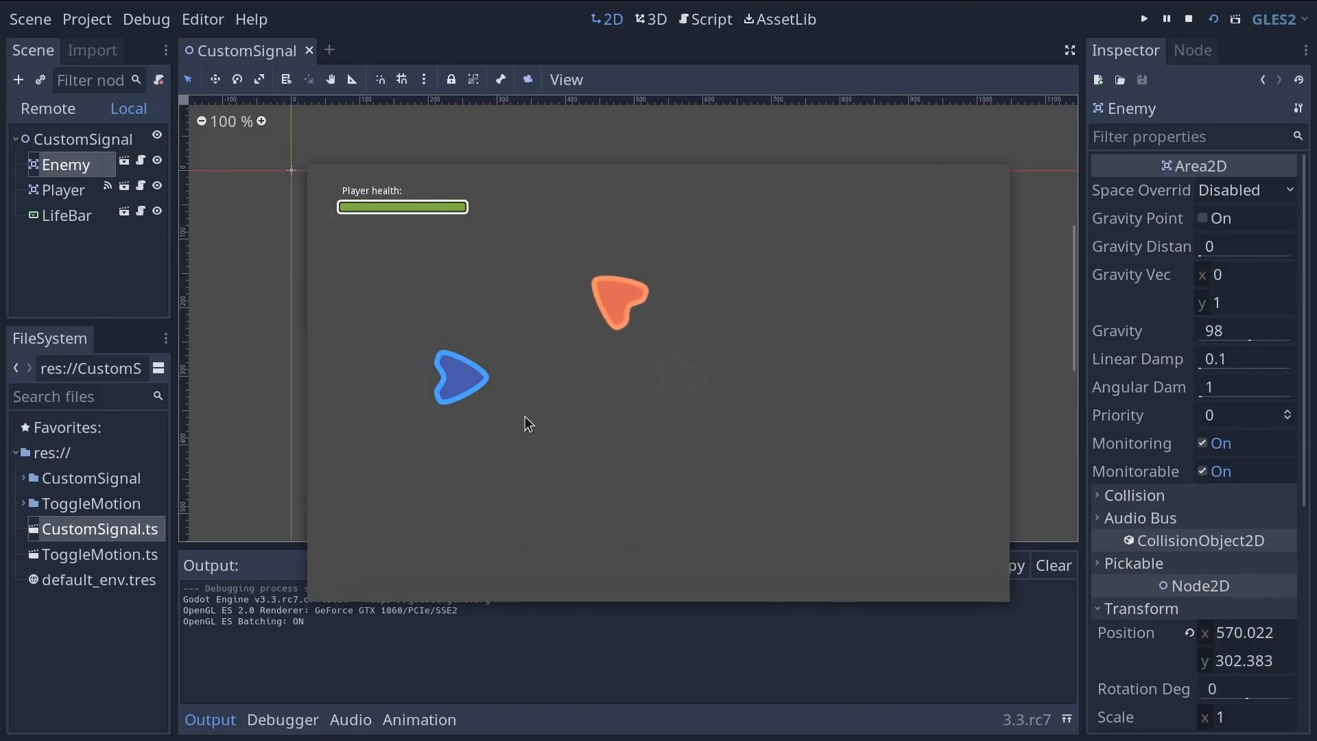
click(1192, 50)
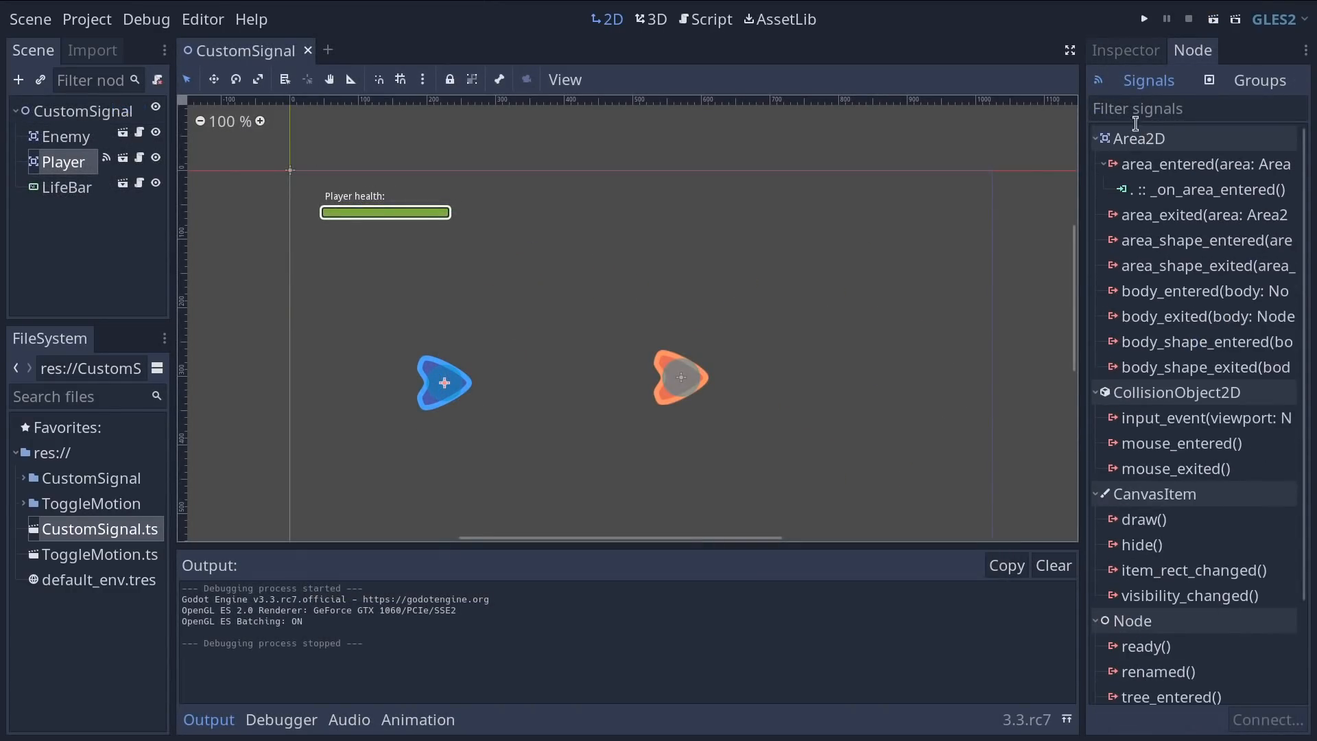
mouse_move(1013, 332)
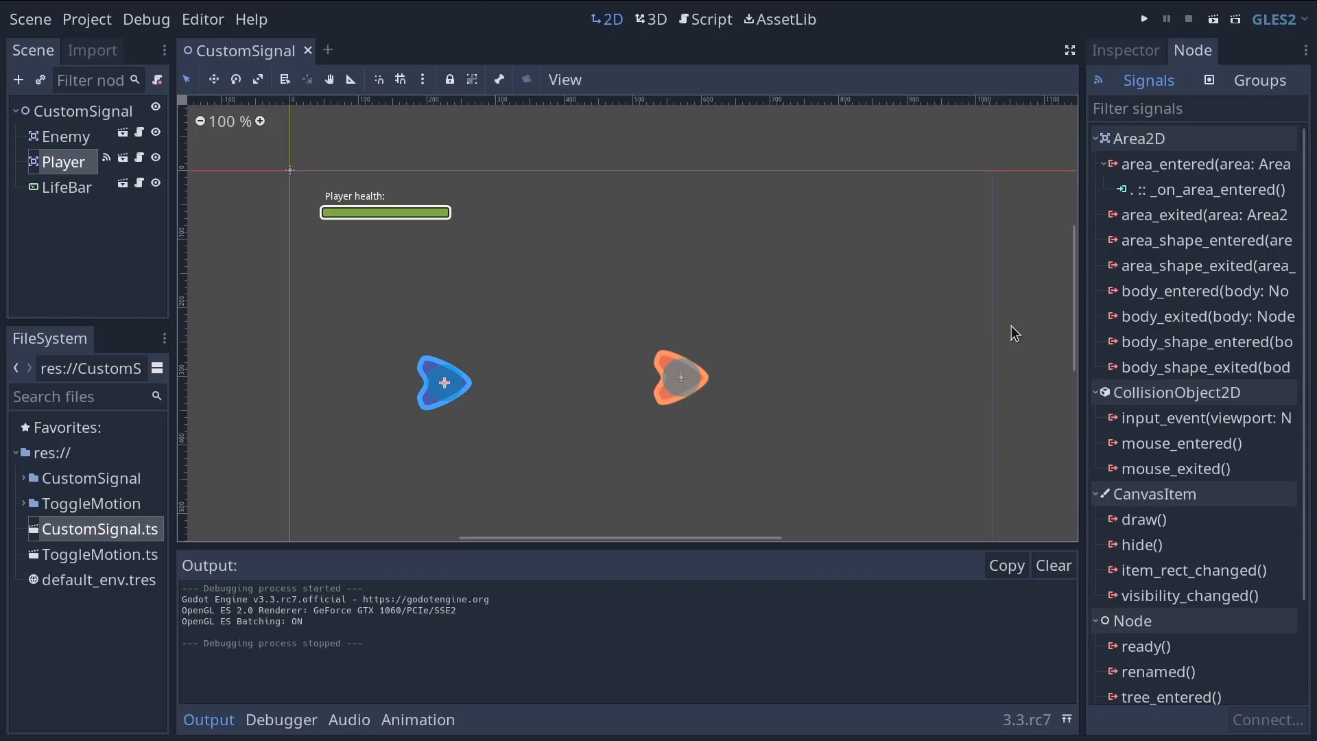
mouse_move(991, 344)
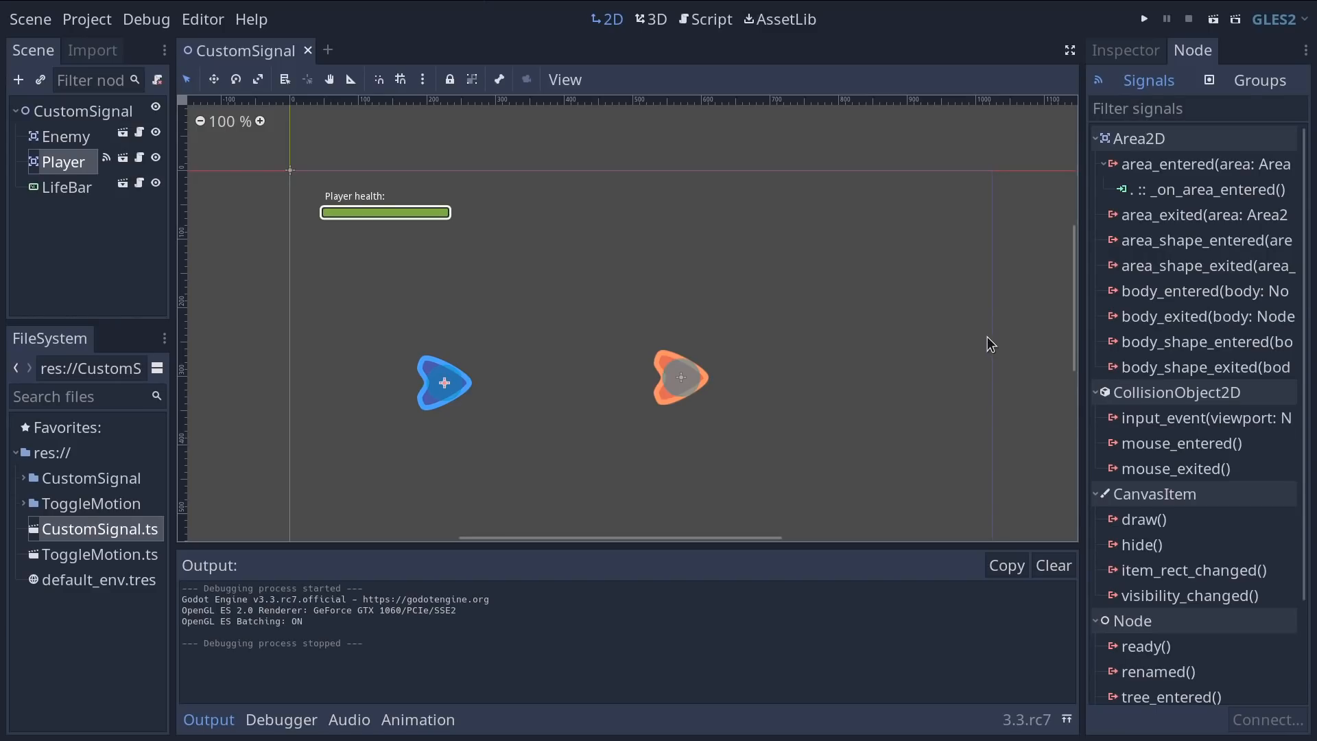
mouse_move(815, 280)
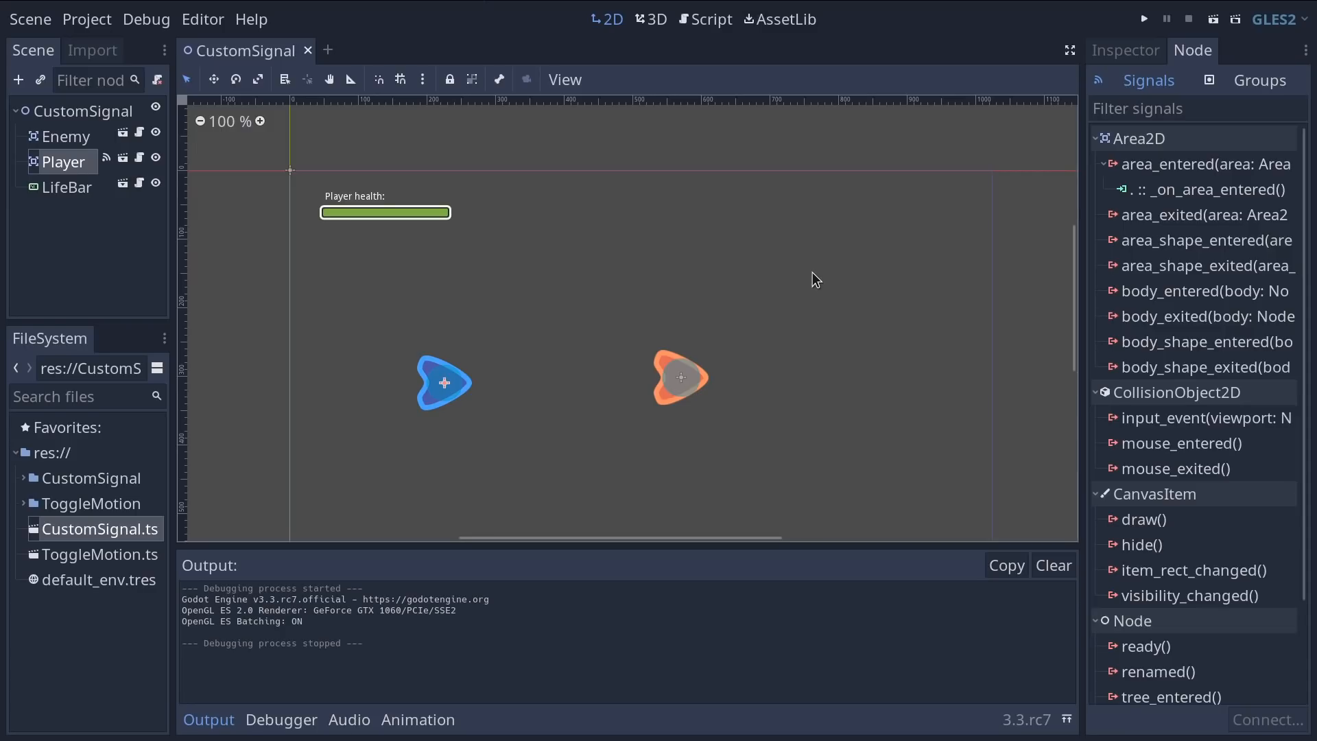
mouse_move(426, 175)
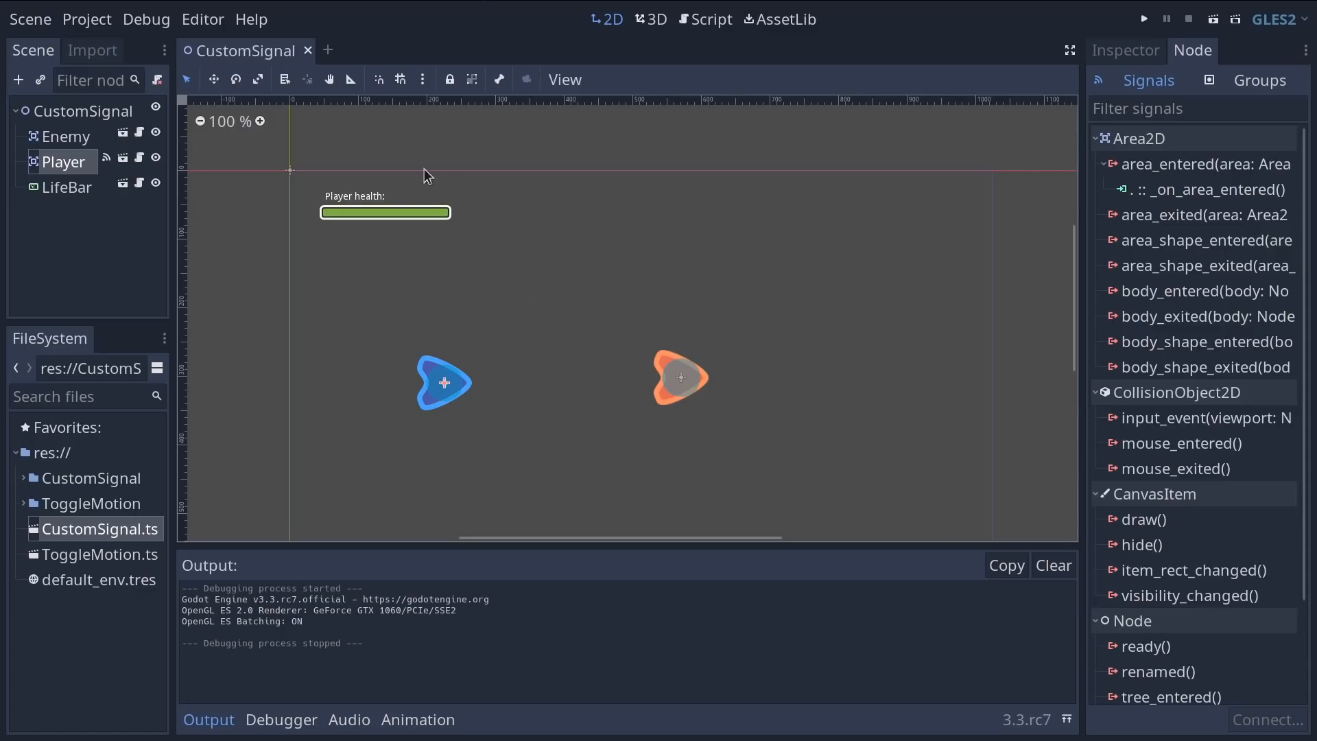
mouse_move(349, 192)
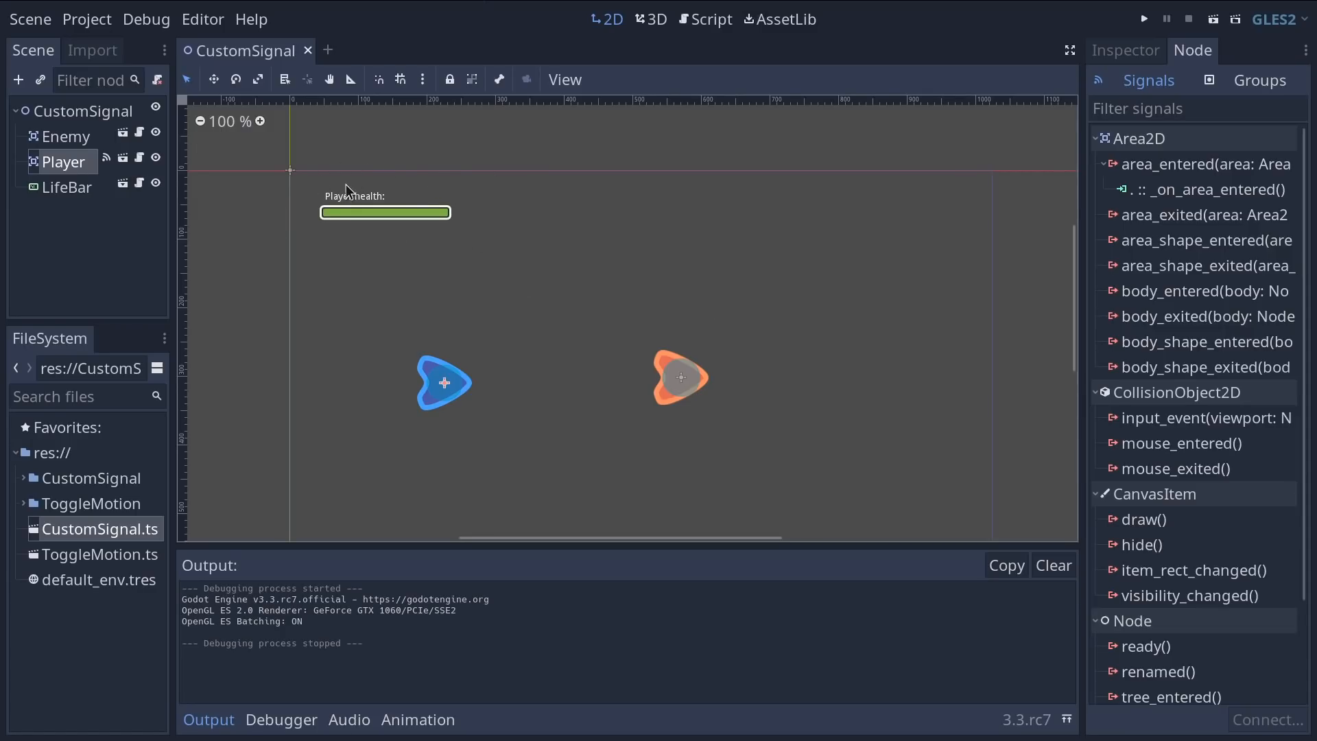
mouse_move(367, 225)
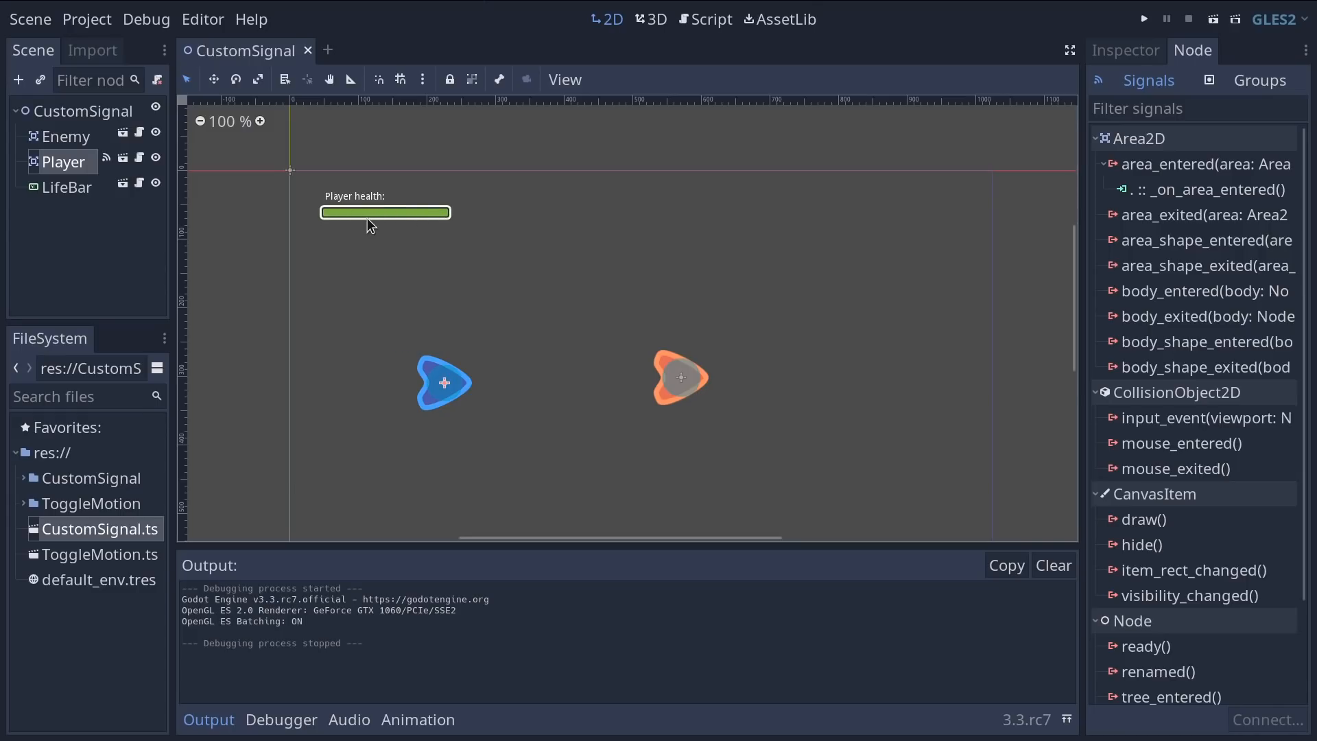
mouse_move(140, 167)
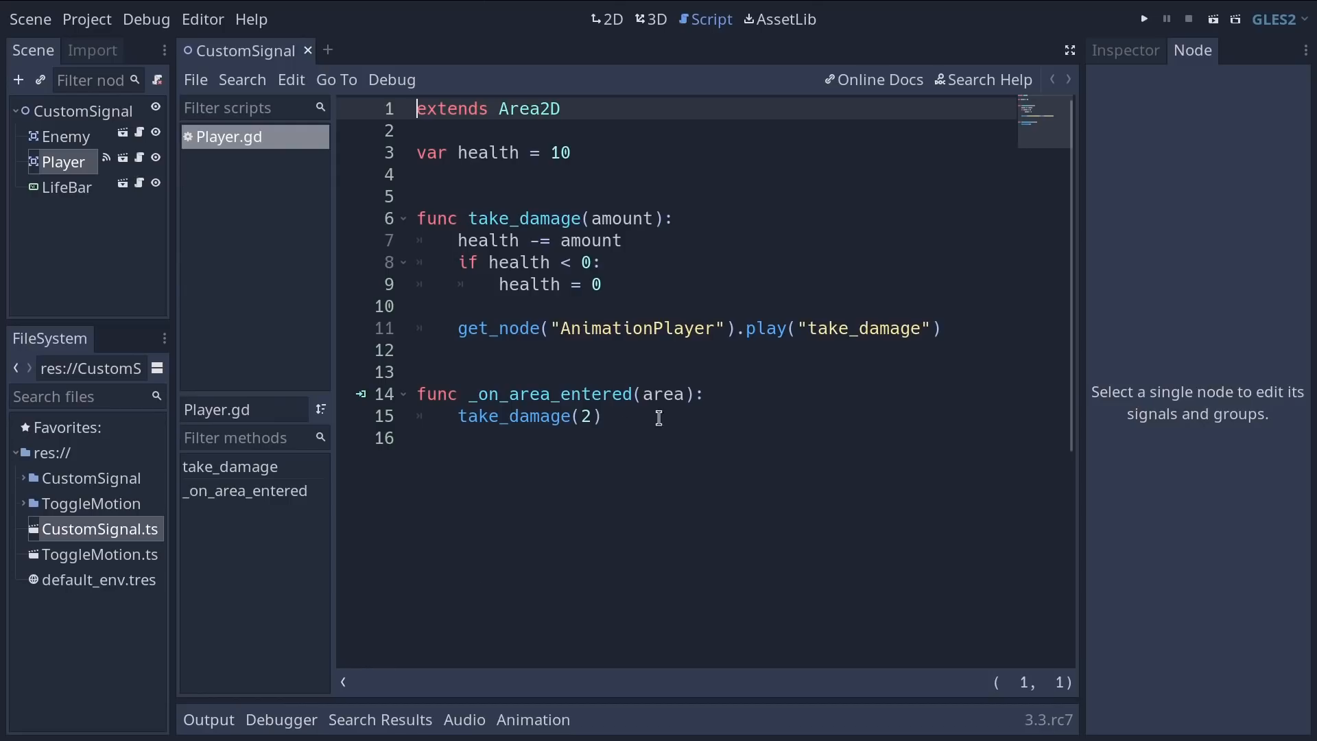
mouse_move(697, 424)
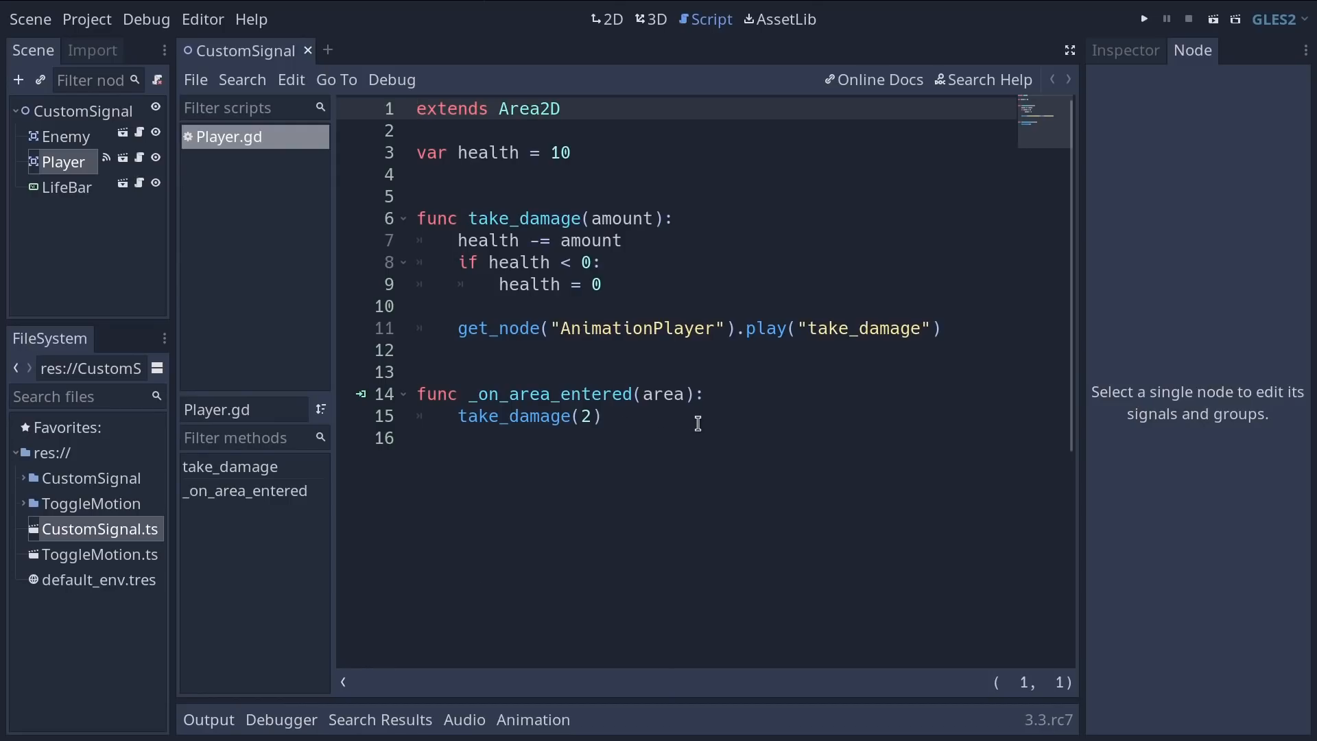
Step: Review Player.gd's health variable and the _on_area_entered handler calling take_damage(2)
double_click(486, 153)
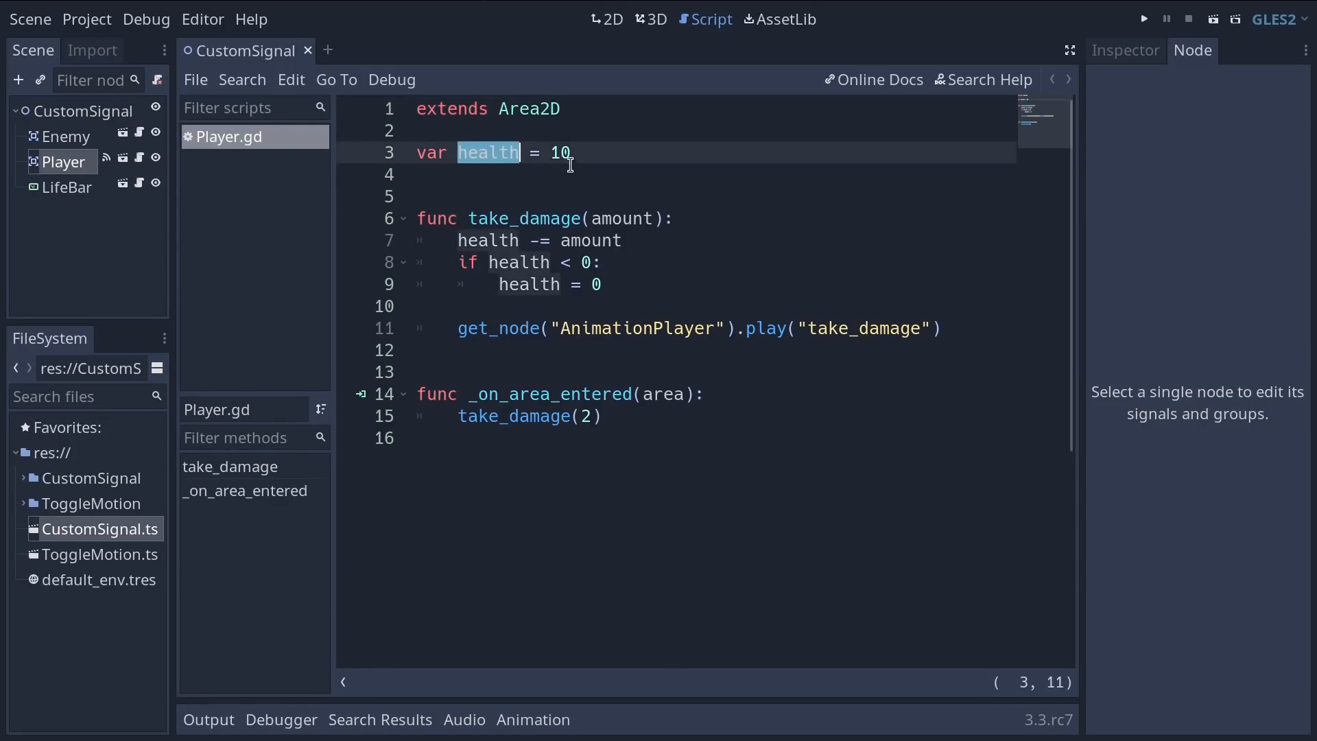
click(570, 394)
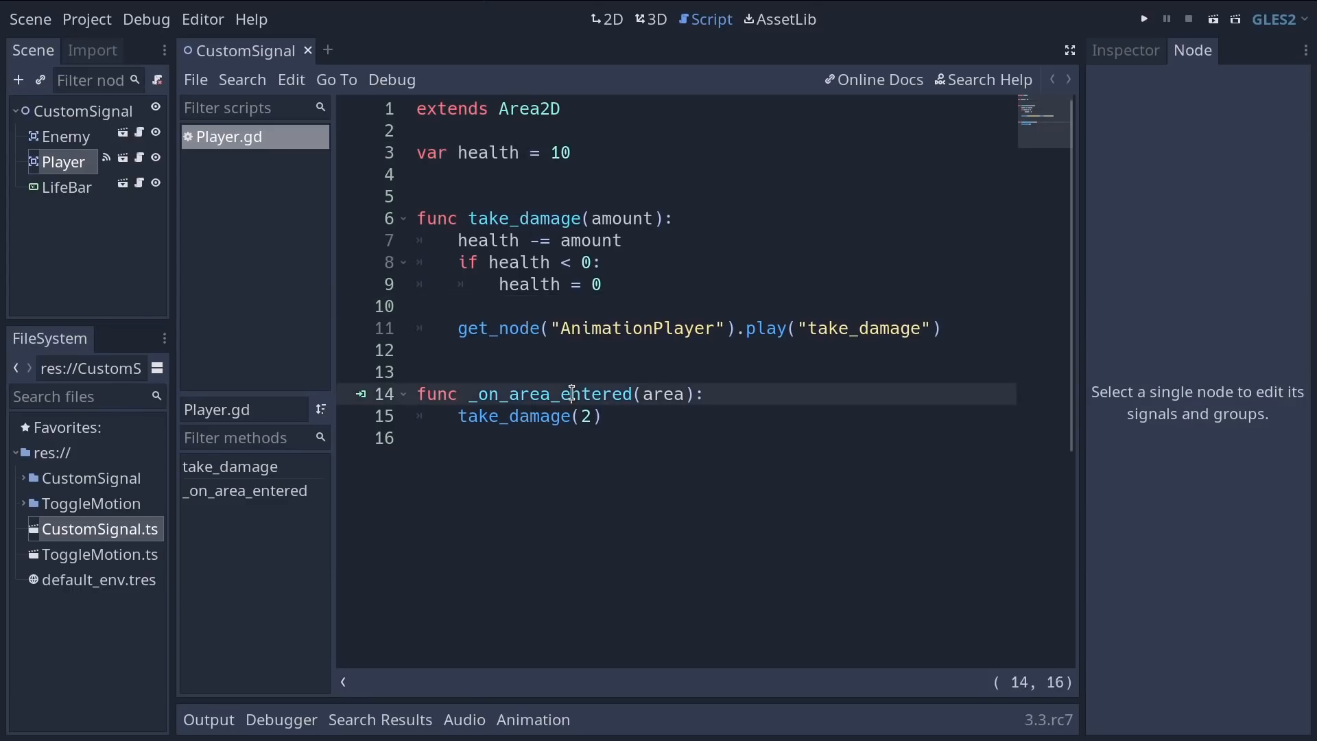
double_click(550, 394)
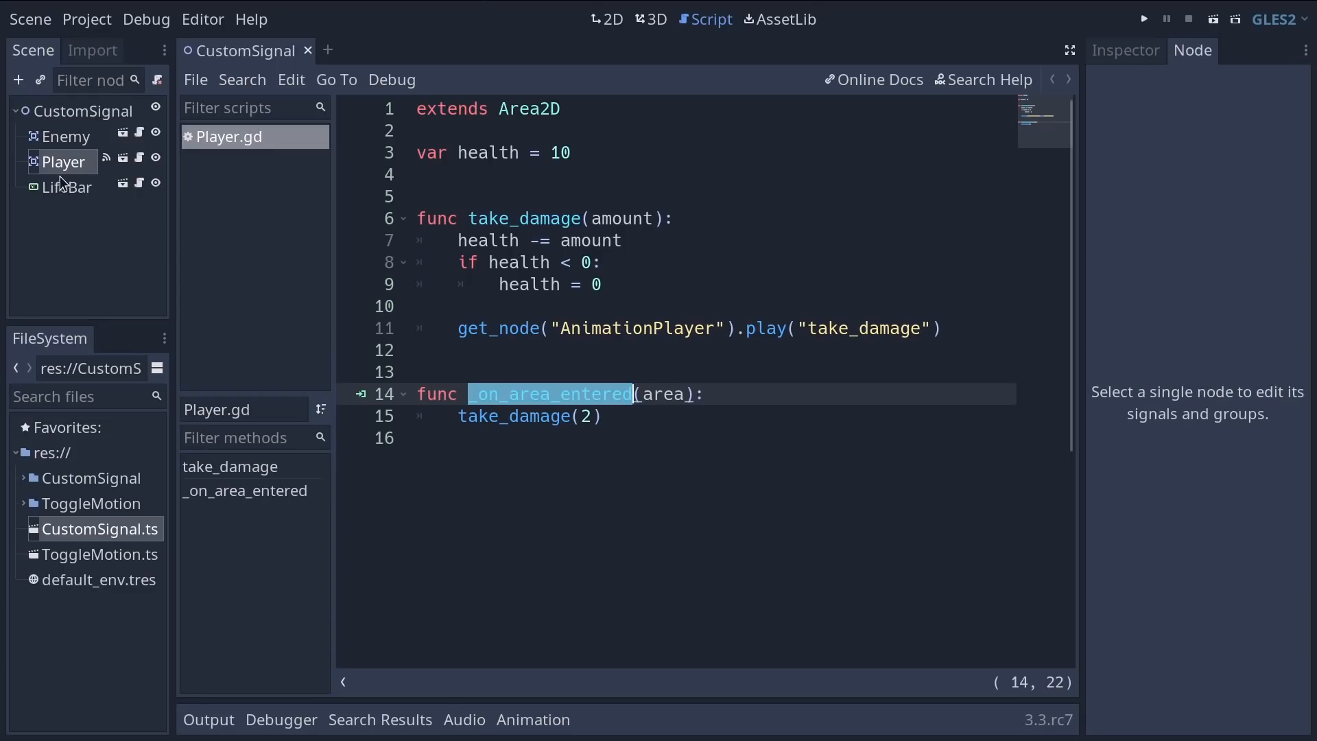
mouse_move(732, 423)
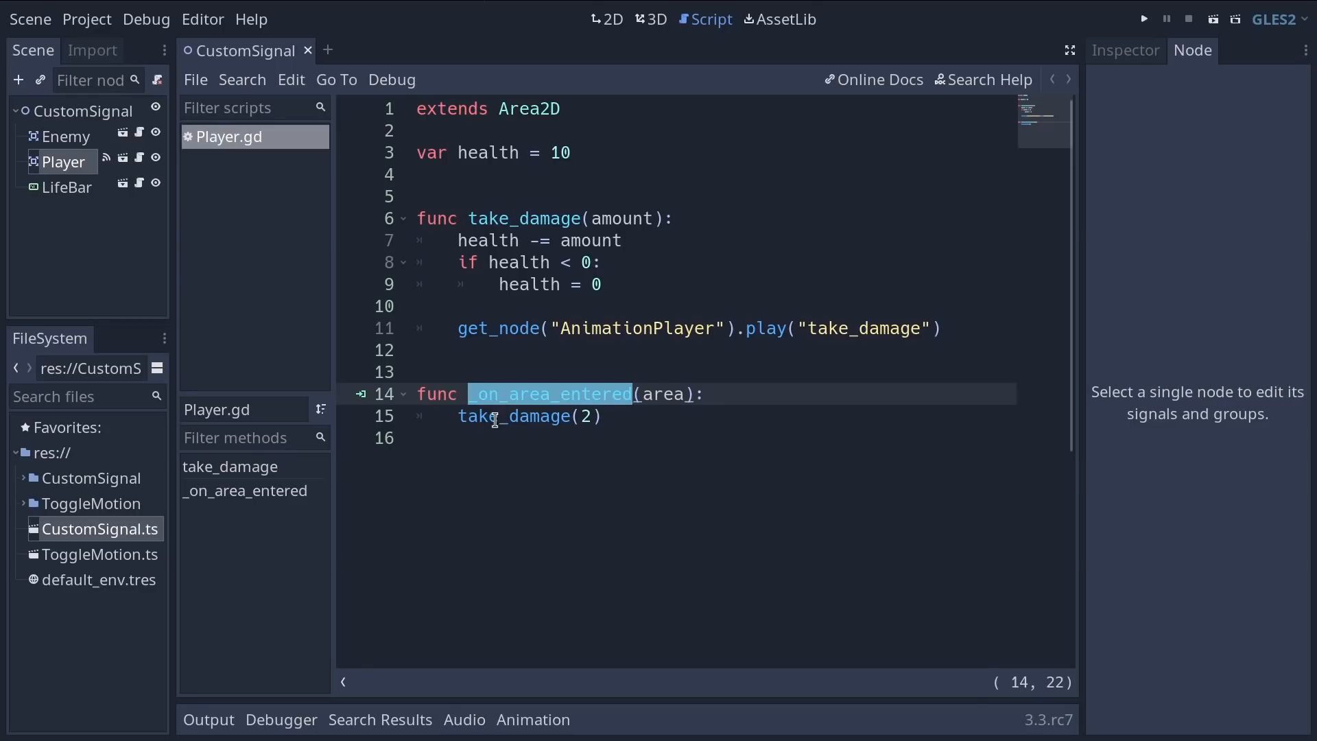
double_click(515, 416)
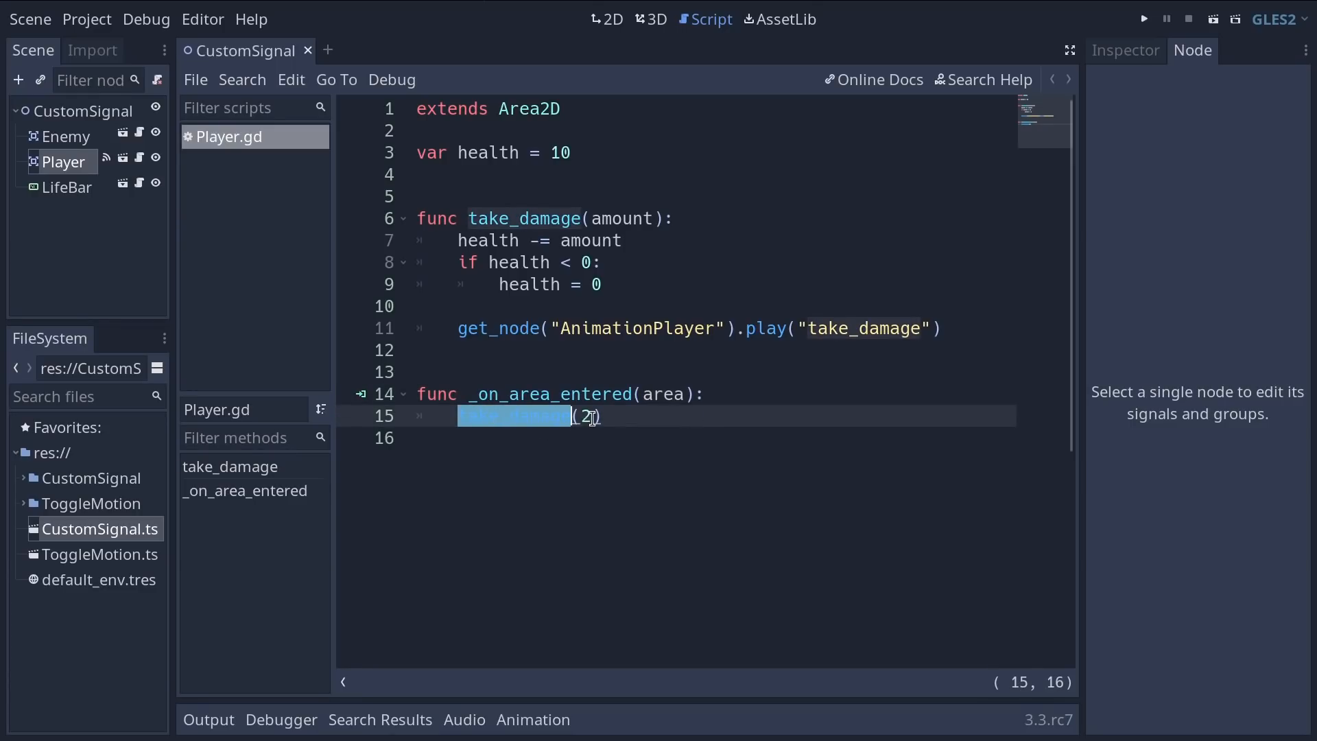
text(take_damage)
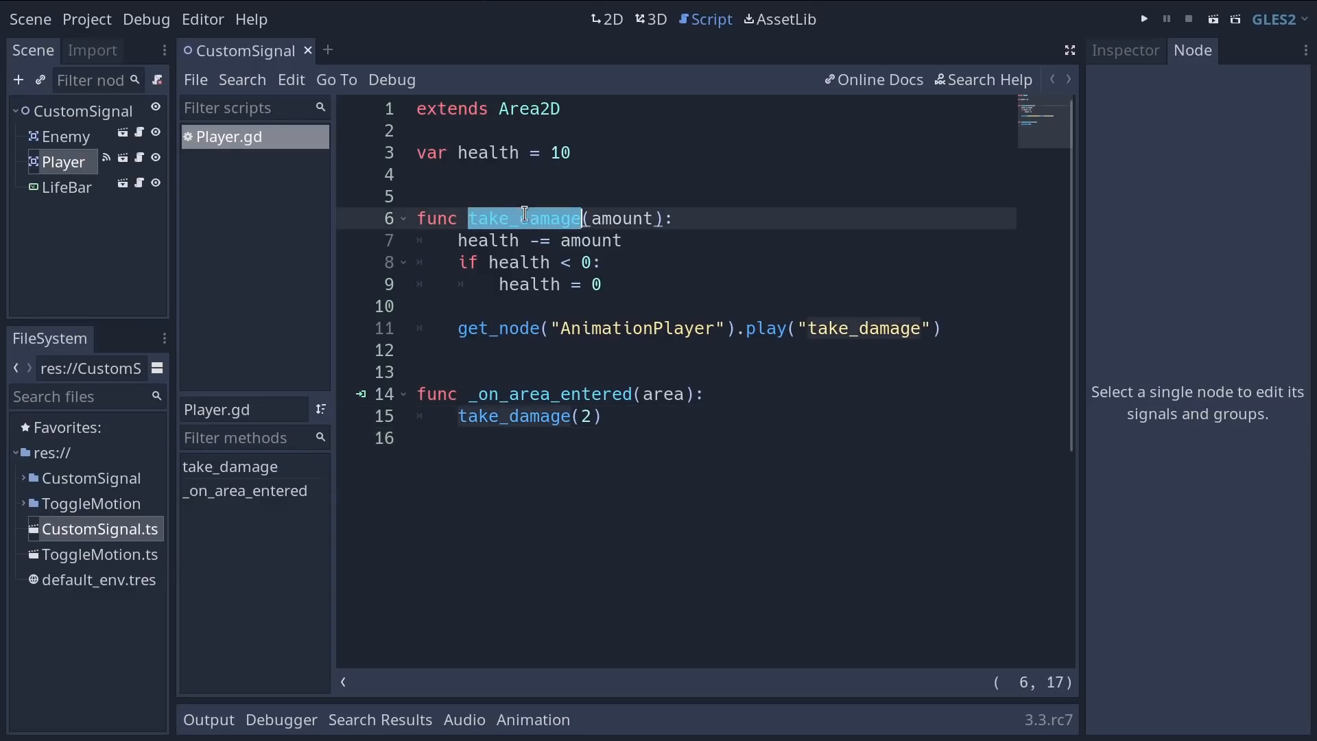
Step: Review take_damage: amount subtracted from health and health reset to 0
double_click(620, 218)
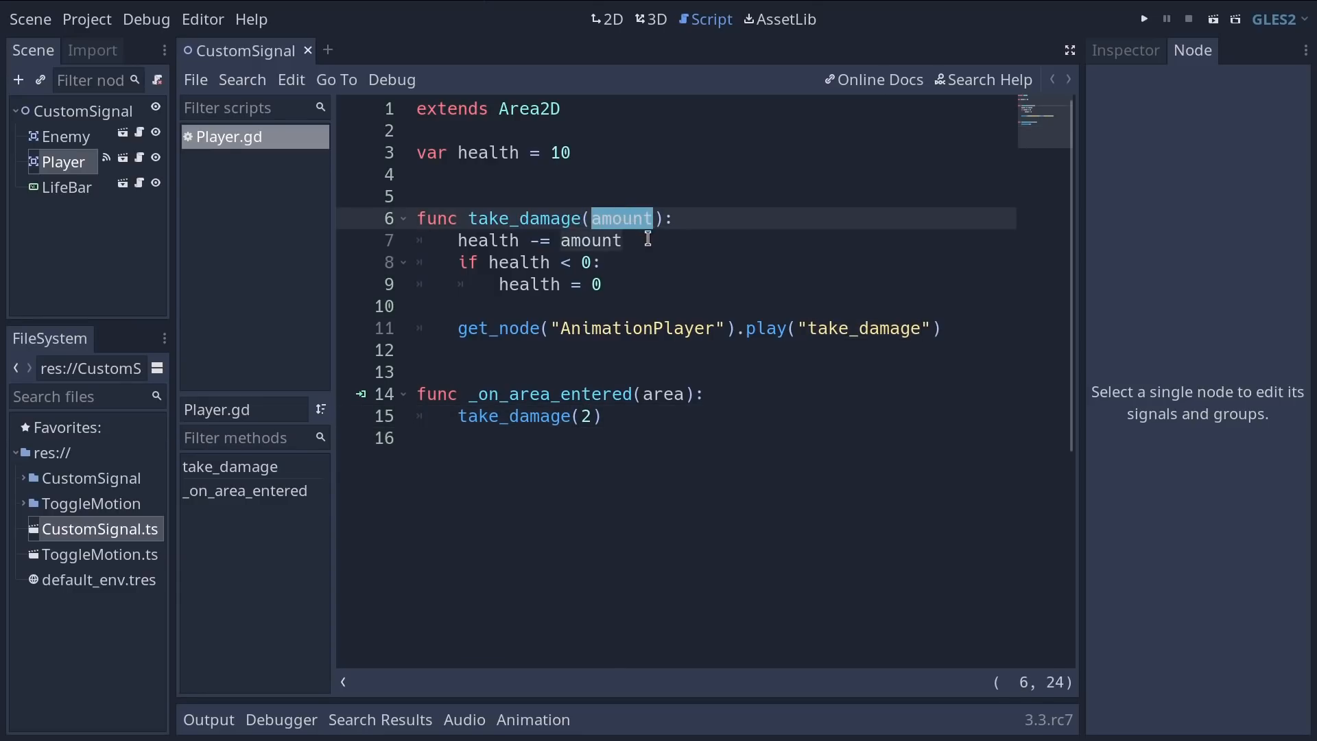
click(504, 241)
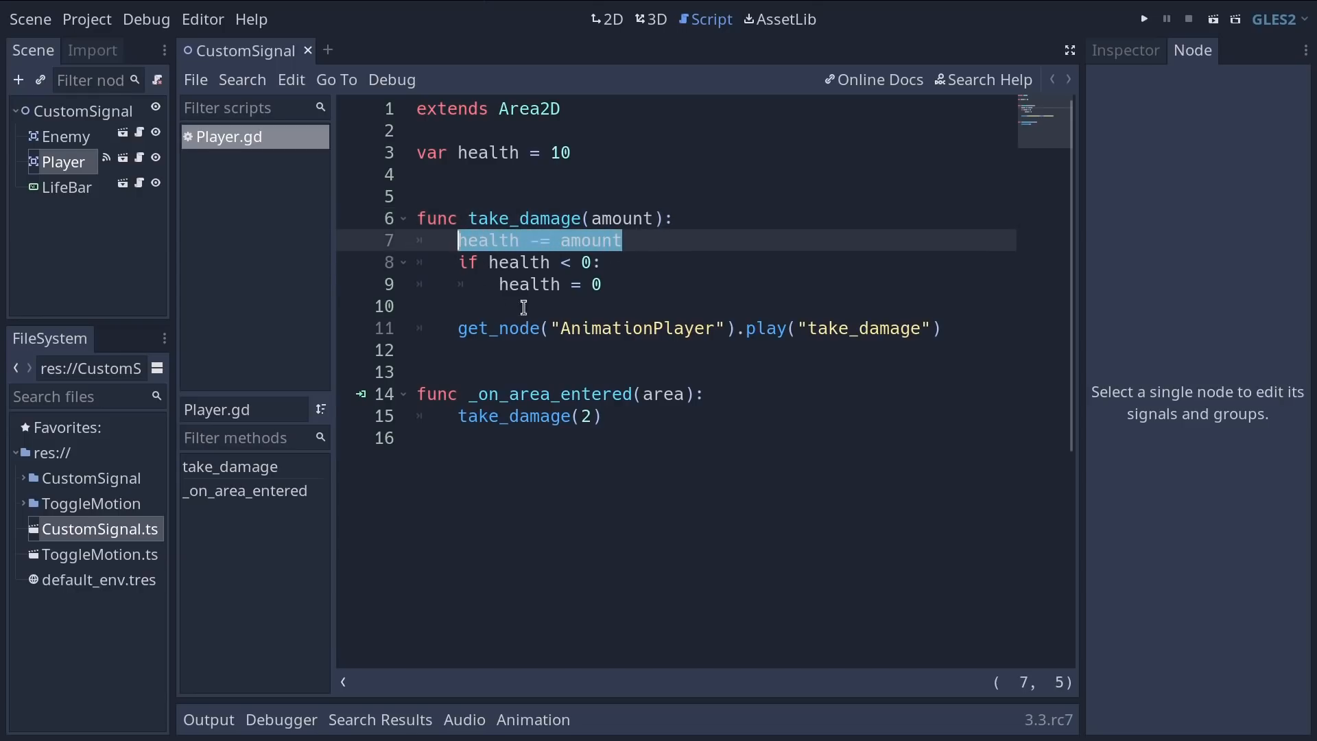
click(497, 283)
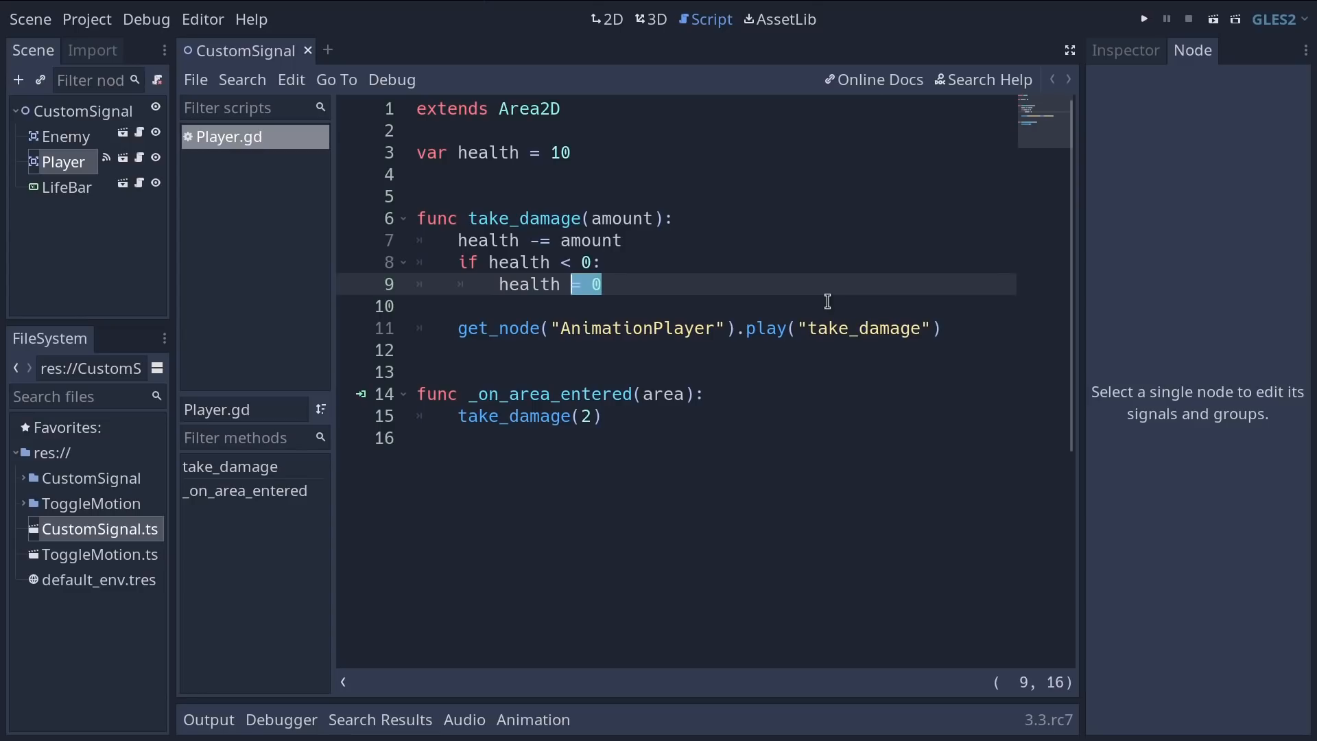
mouse_move(458, 327)
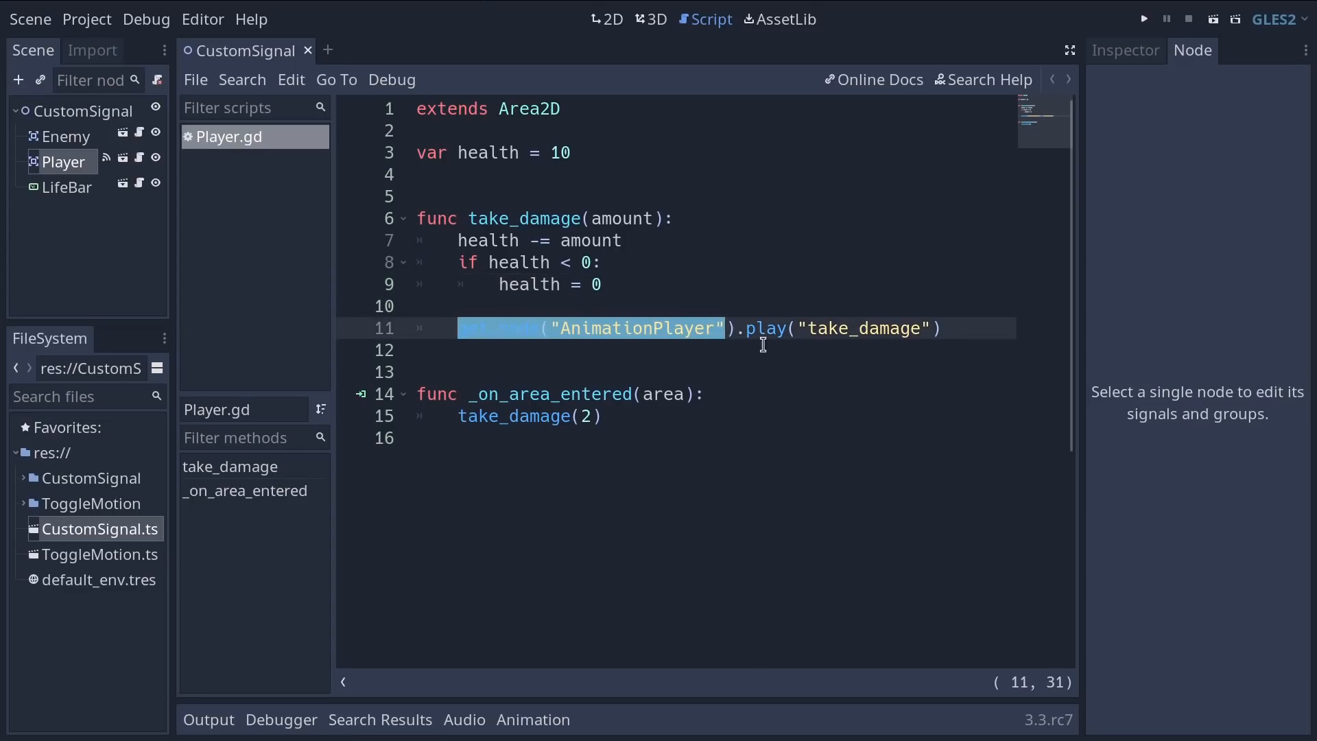
mouse_move(836, 347)
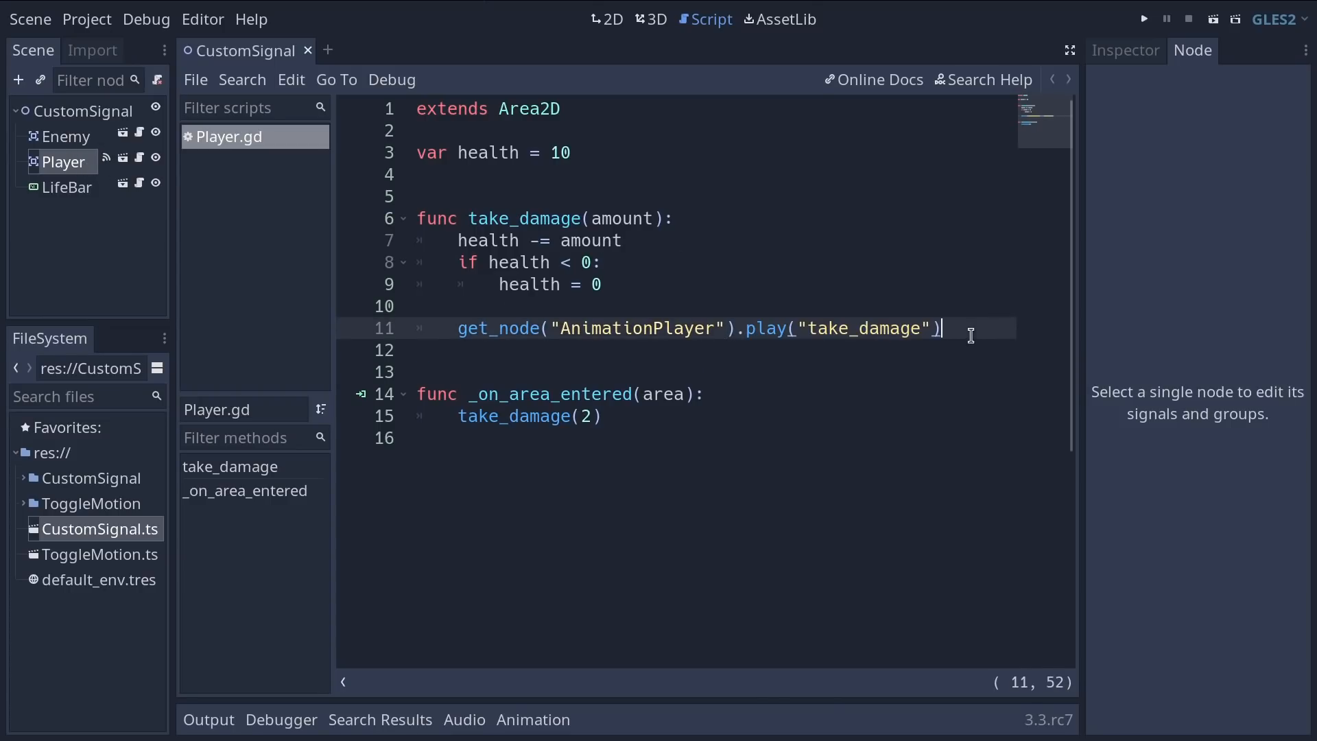
mouse_move(911, 365)
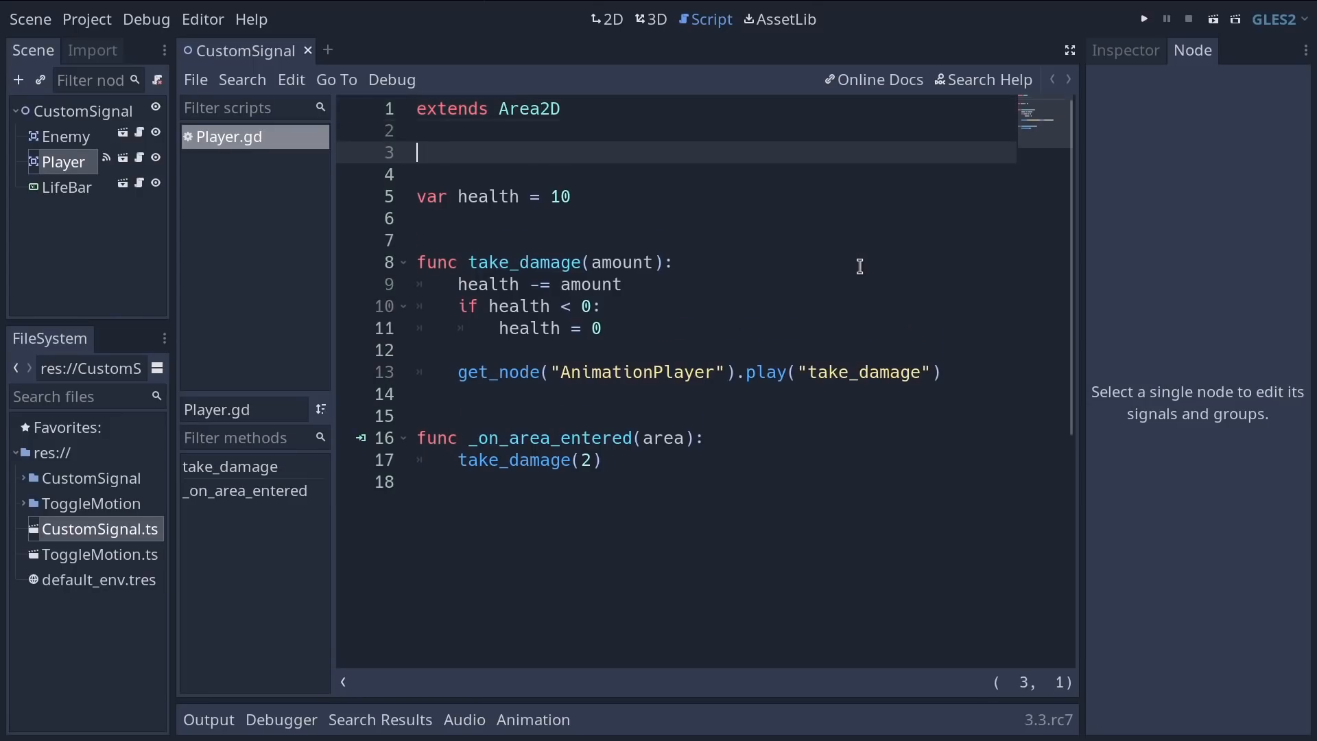
Step: Write signal health_changed(new_health) near the top of Player.gd
text(signal)
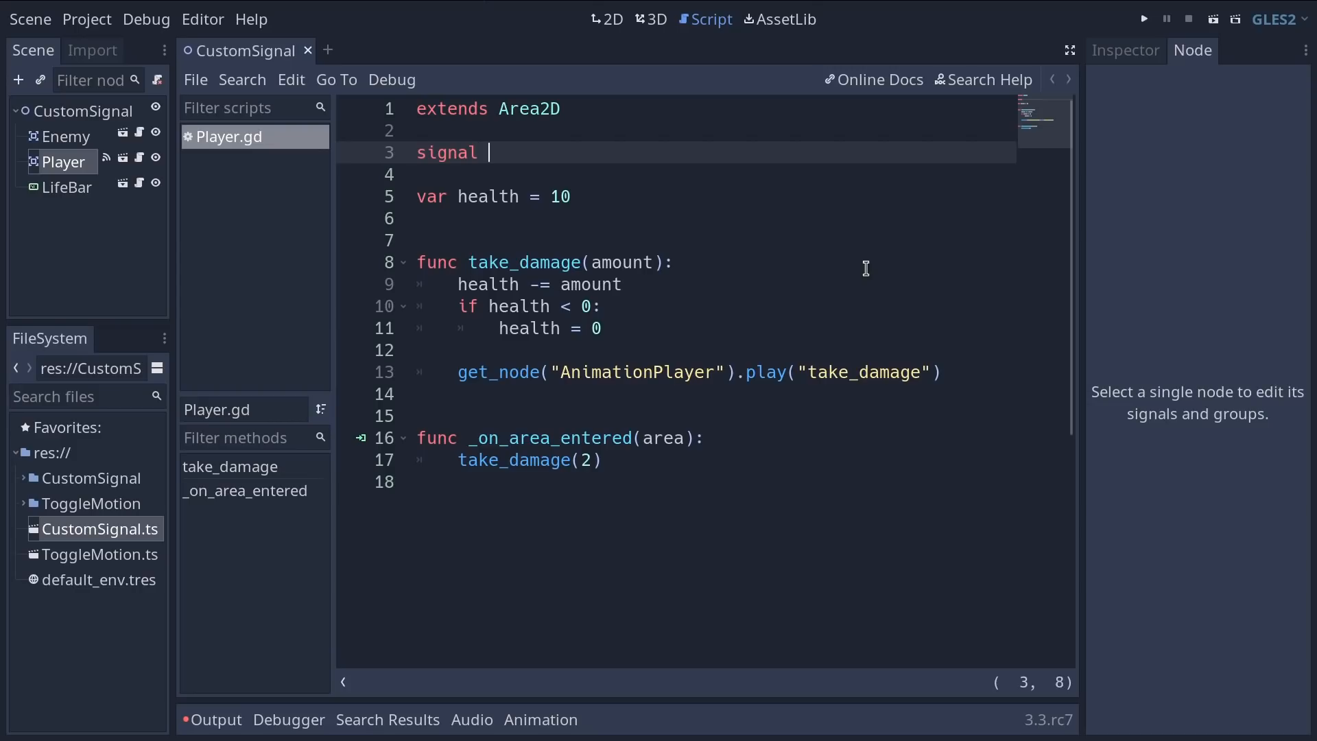
text(heal)
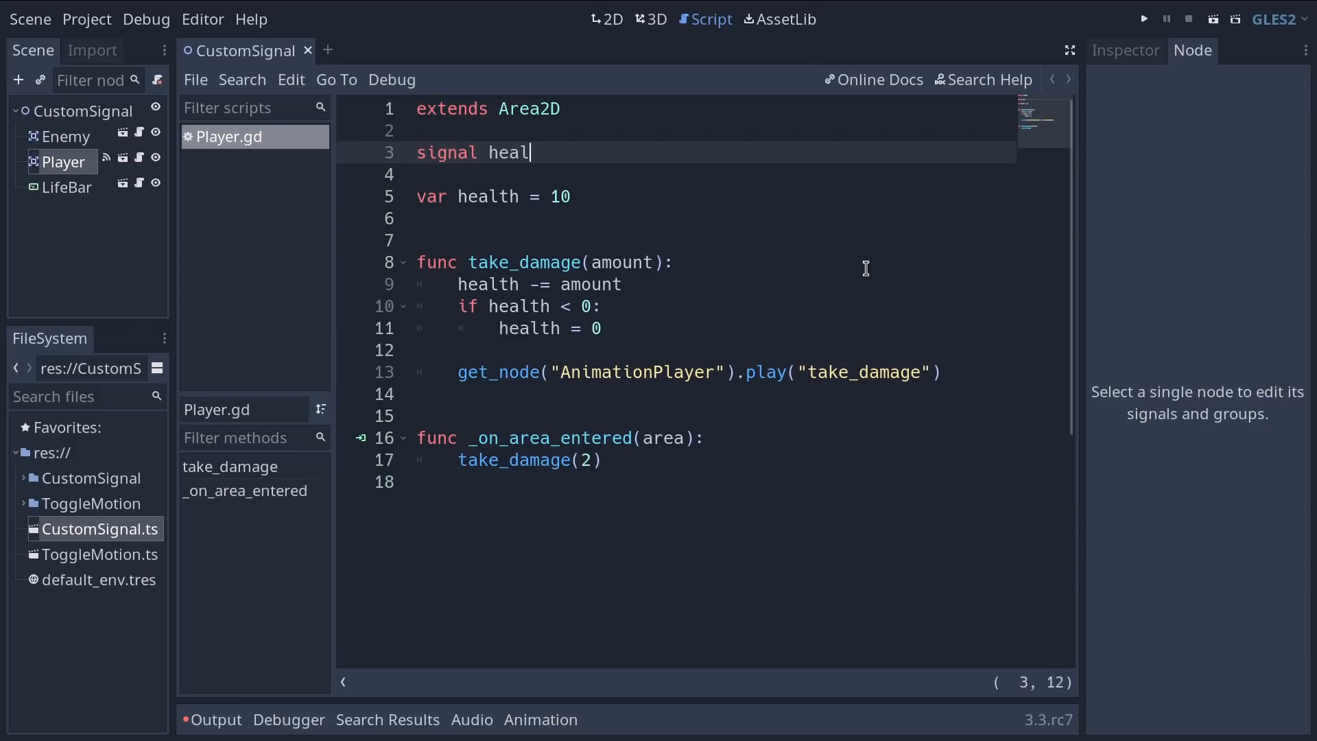
text(th_changed)
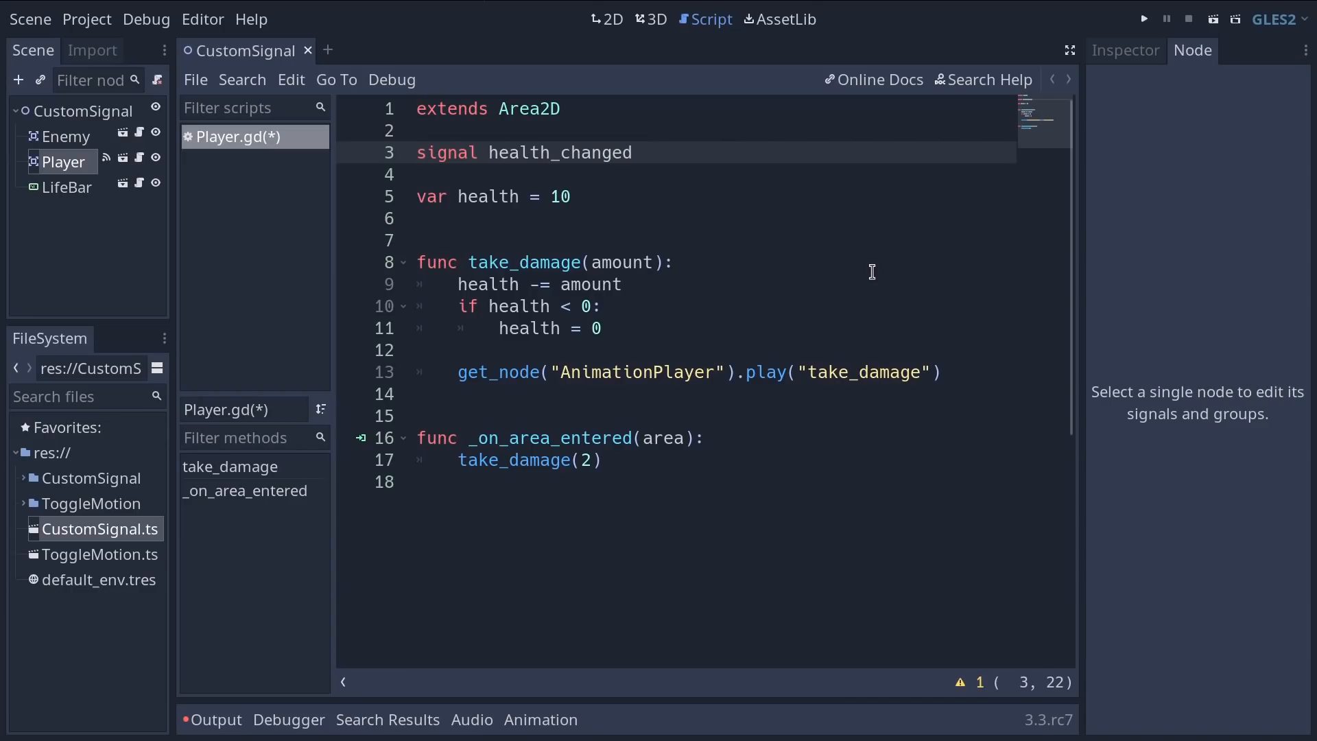
click(634, 153)
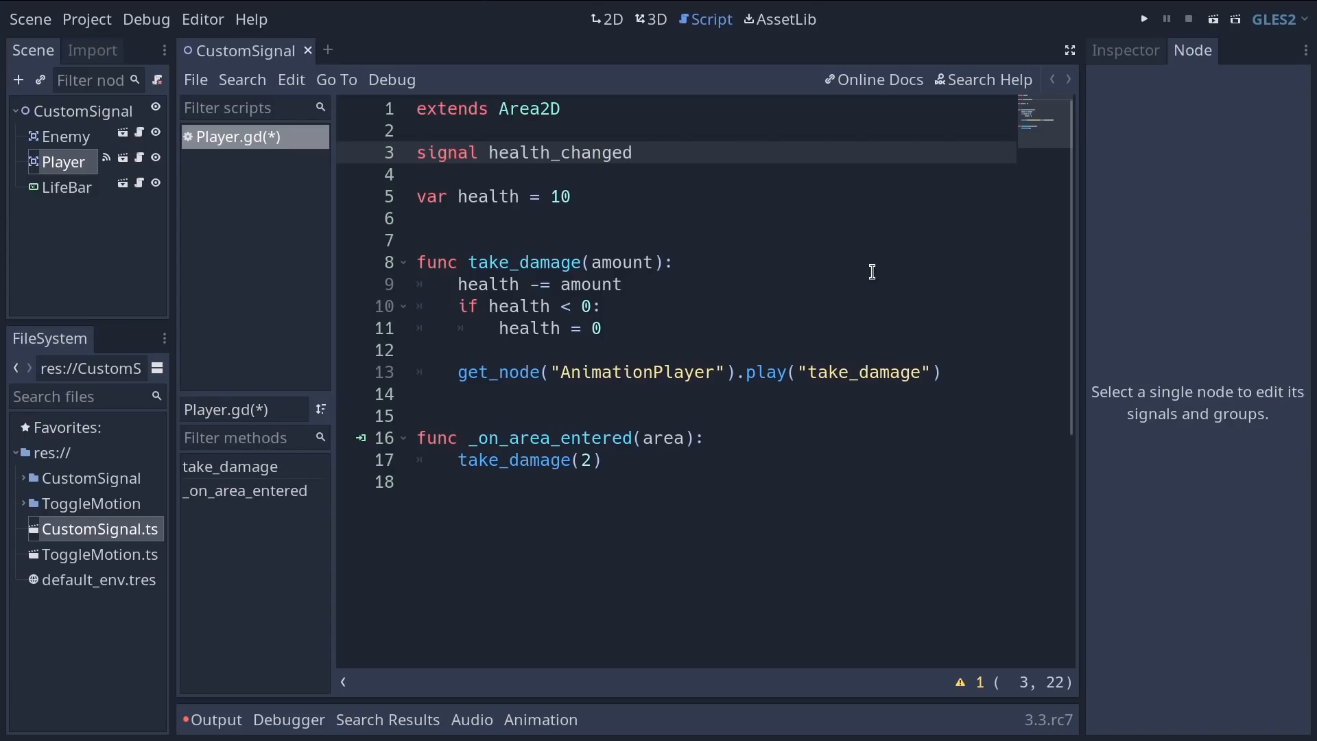
text(())
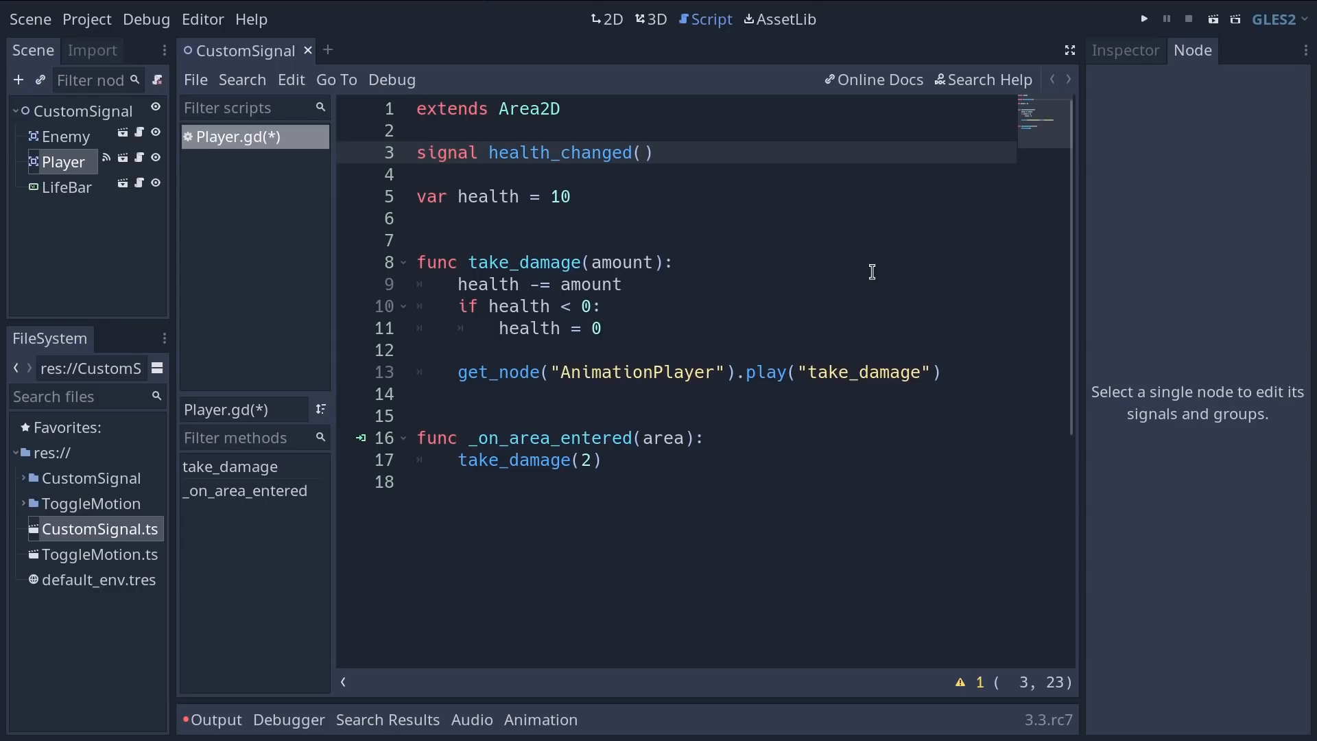
text(new_)
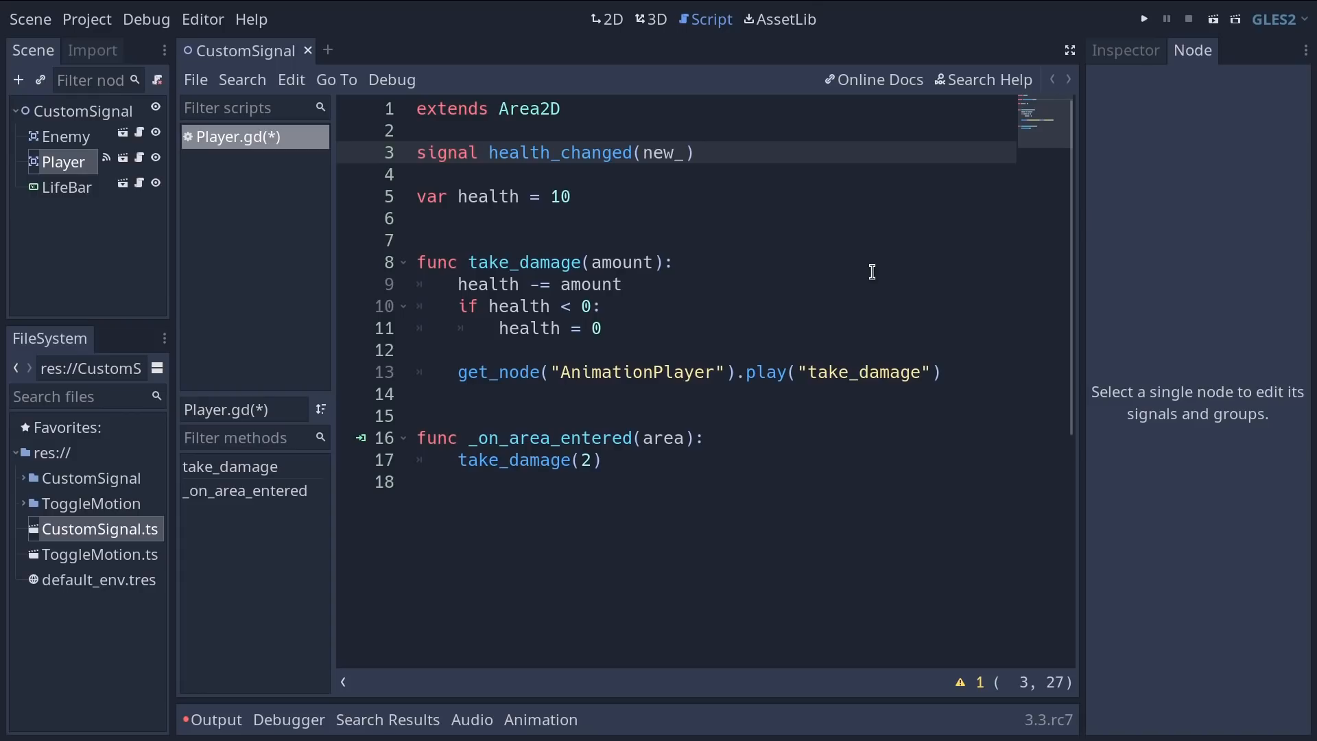
text(healt)
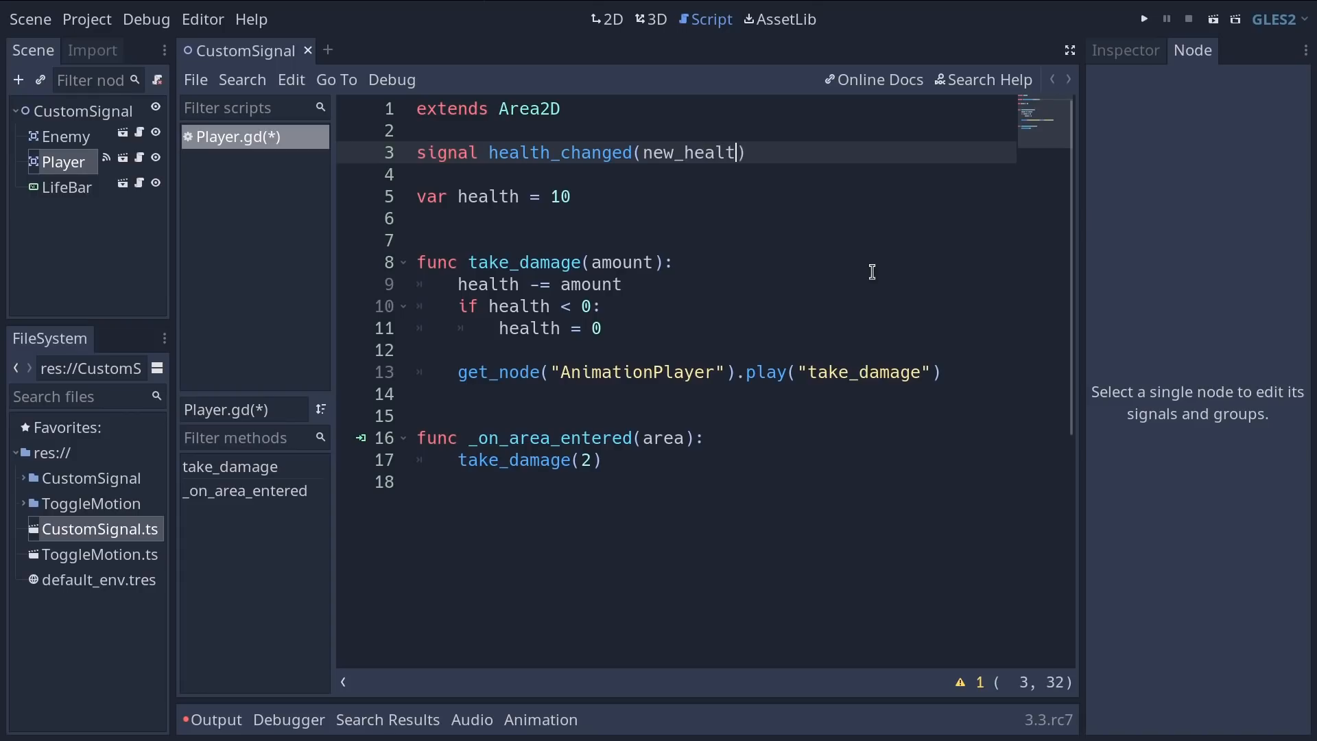
double_click(561, 153)
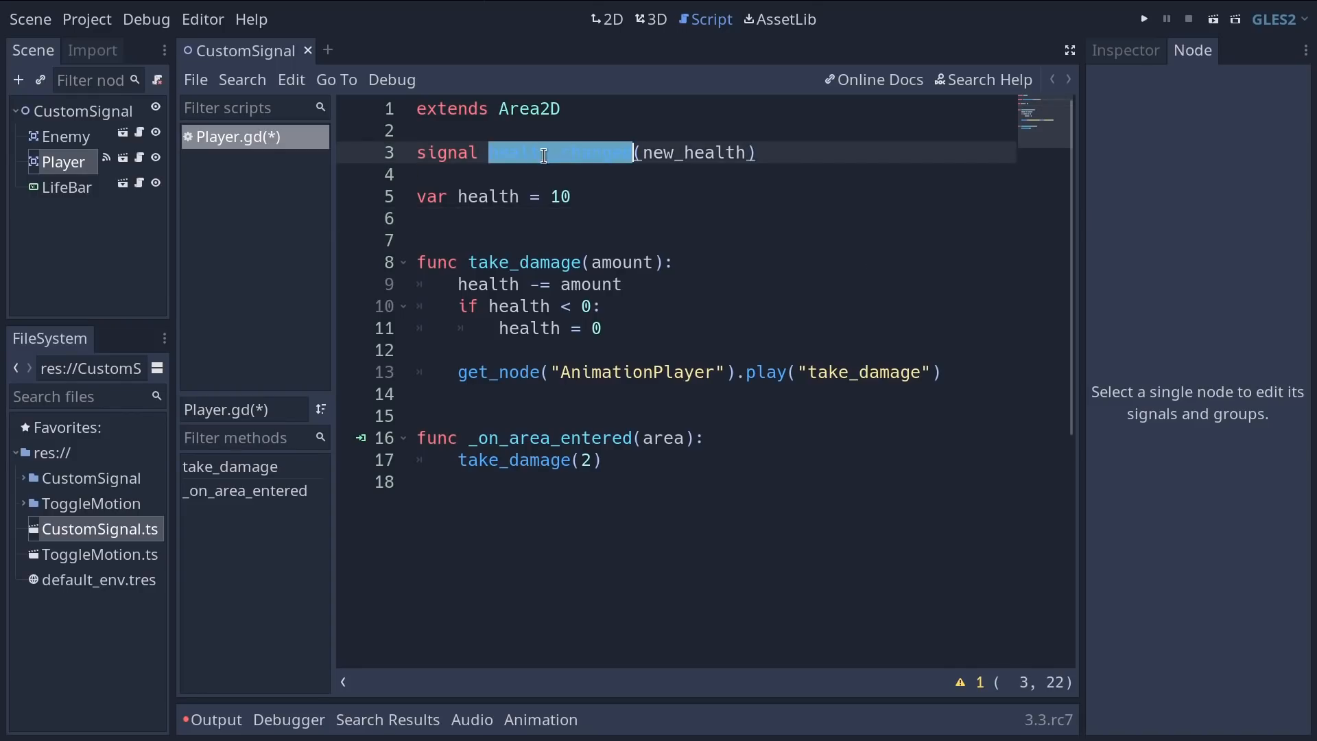
mouse_move(966, 384)
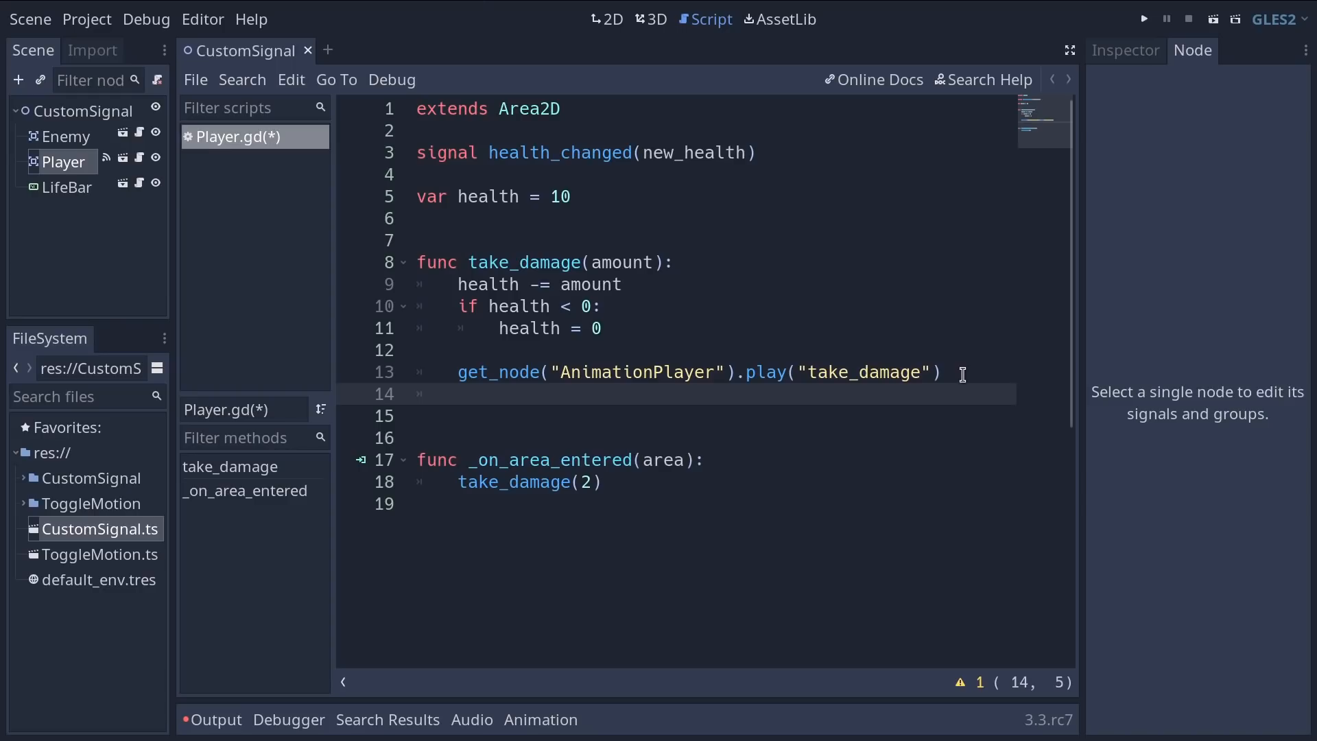
Step: Add emit_signal("health_changed", health) inside take_damage after the damage animation
text(emit_signal("health_changed",)
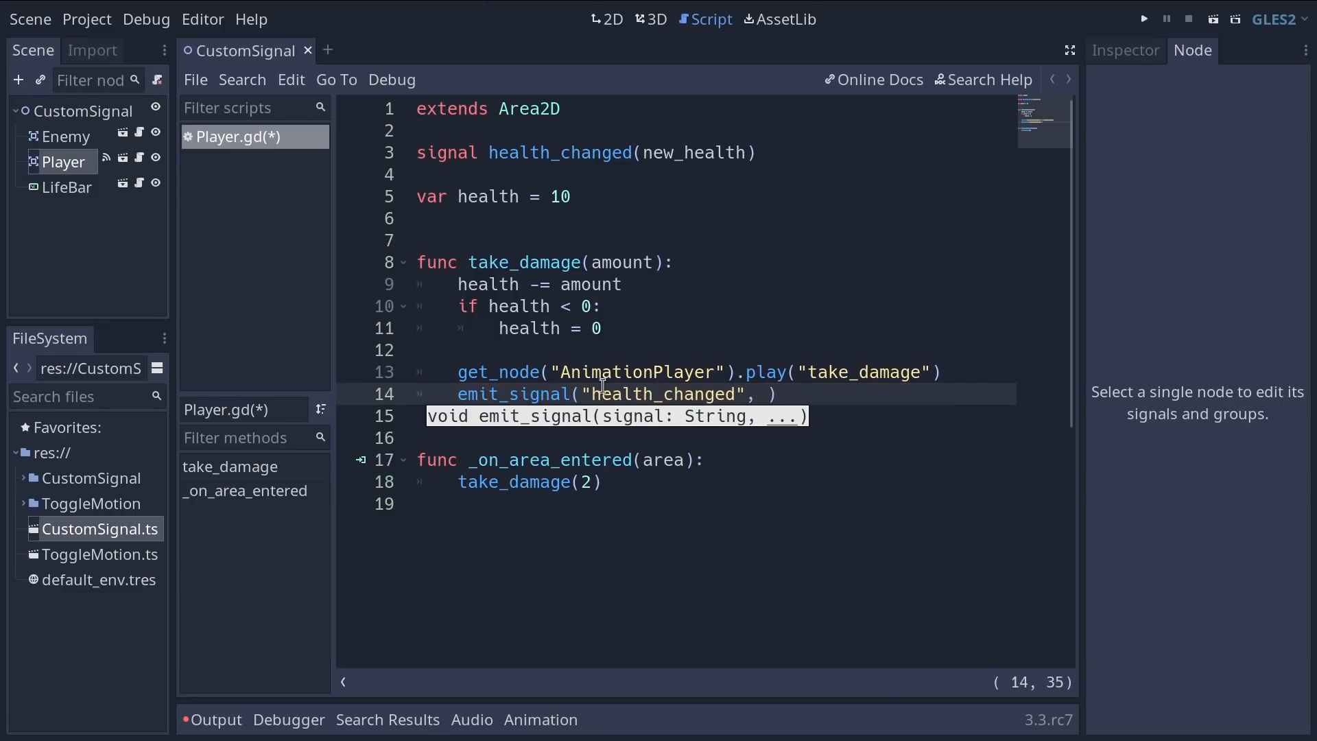
double_click(693, 153)
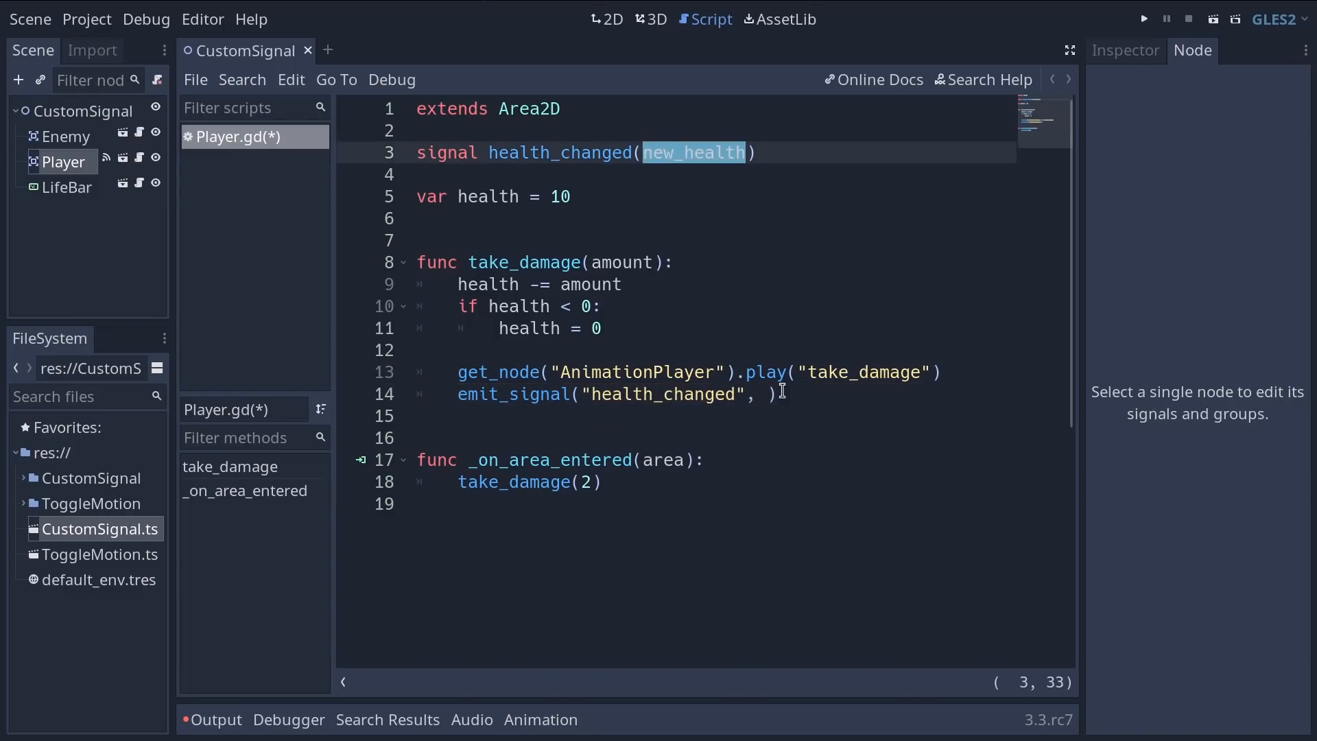
click(764, 394)
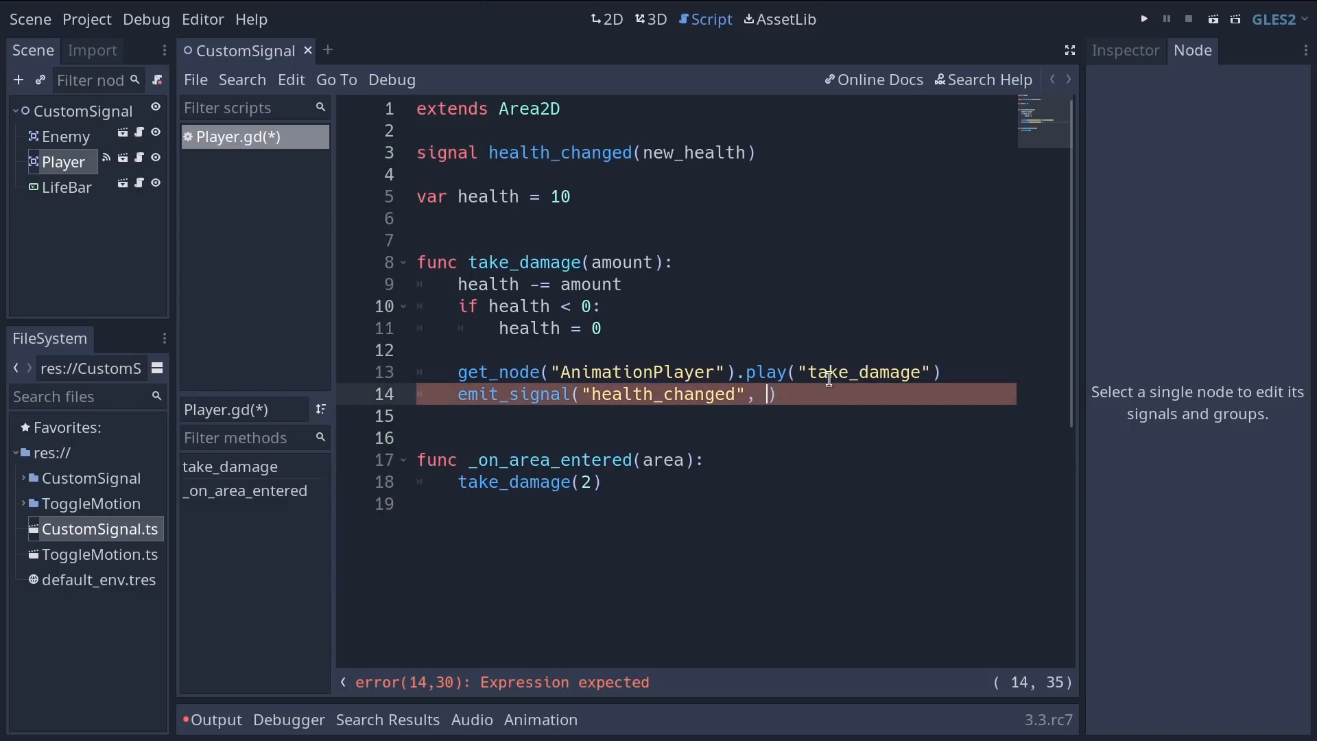
text(health)
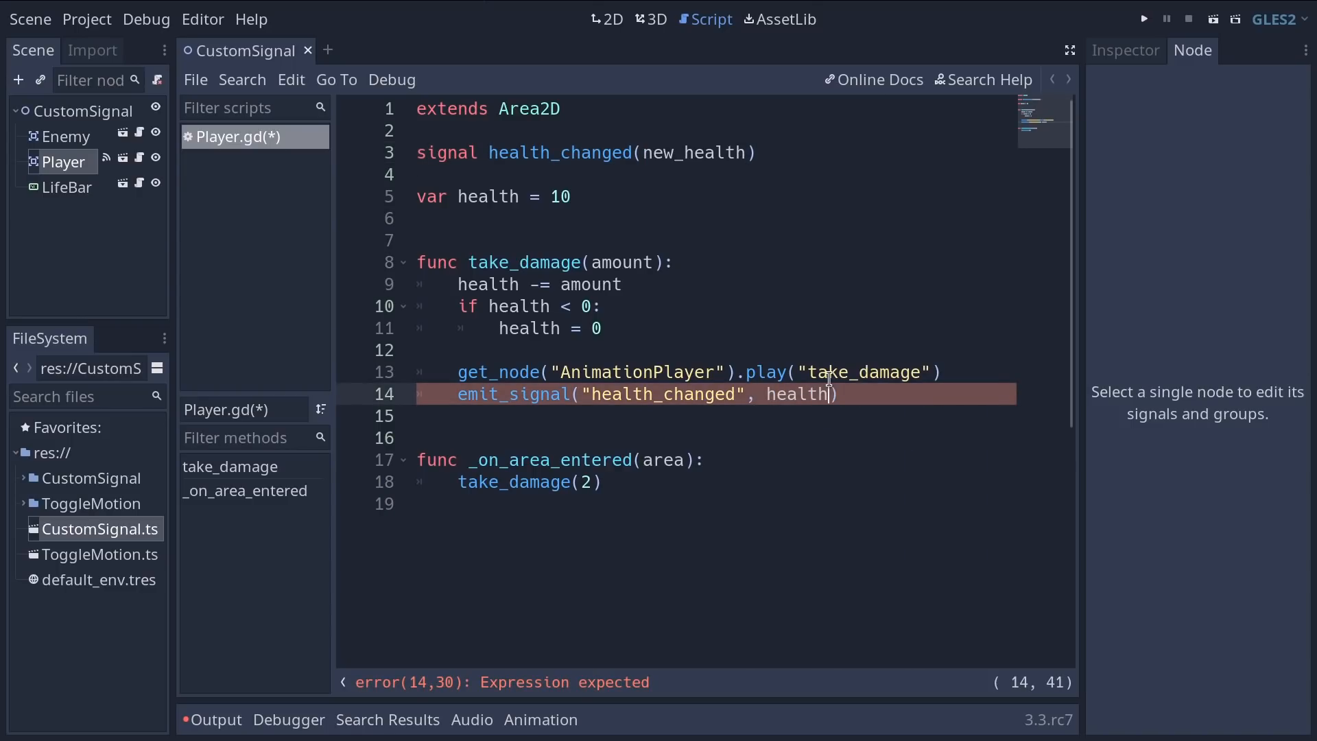
double_click(488, 284)
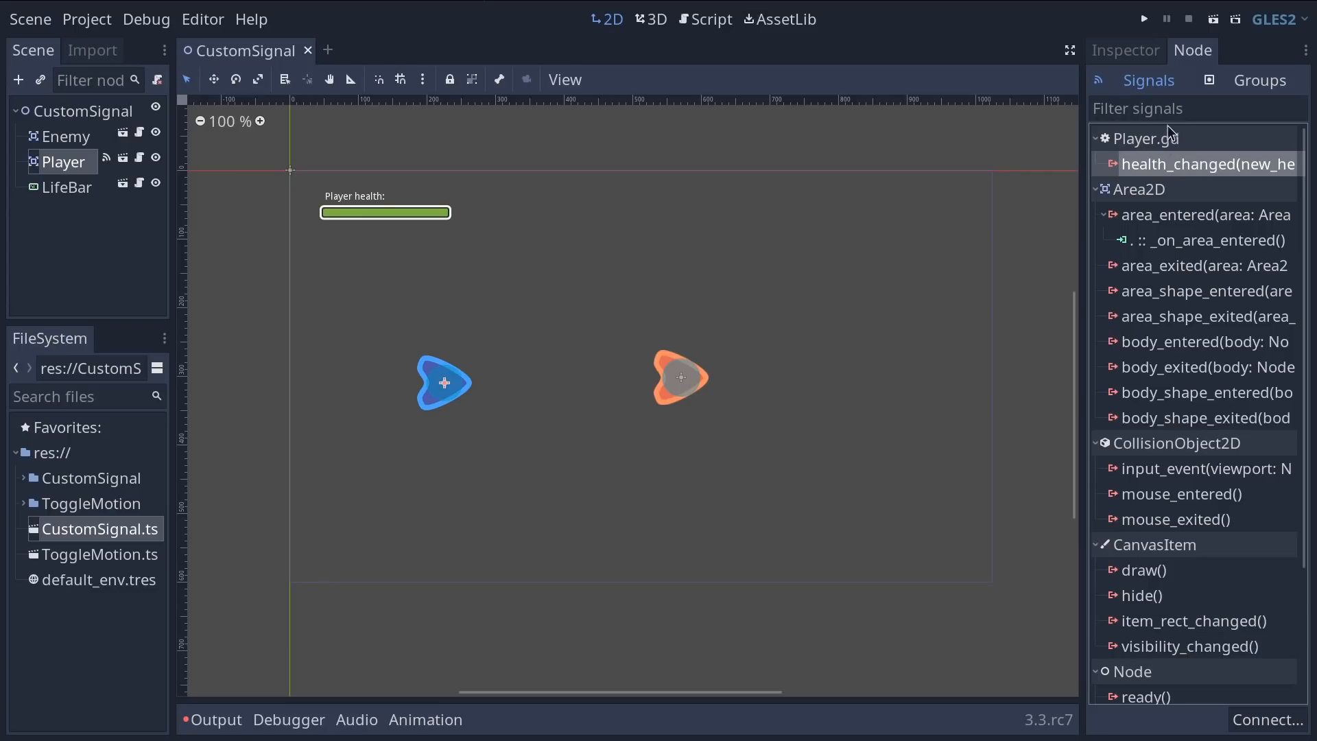
mouse_move(1123, 144)
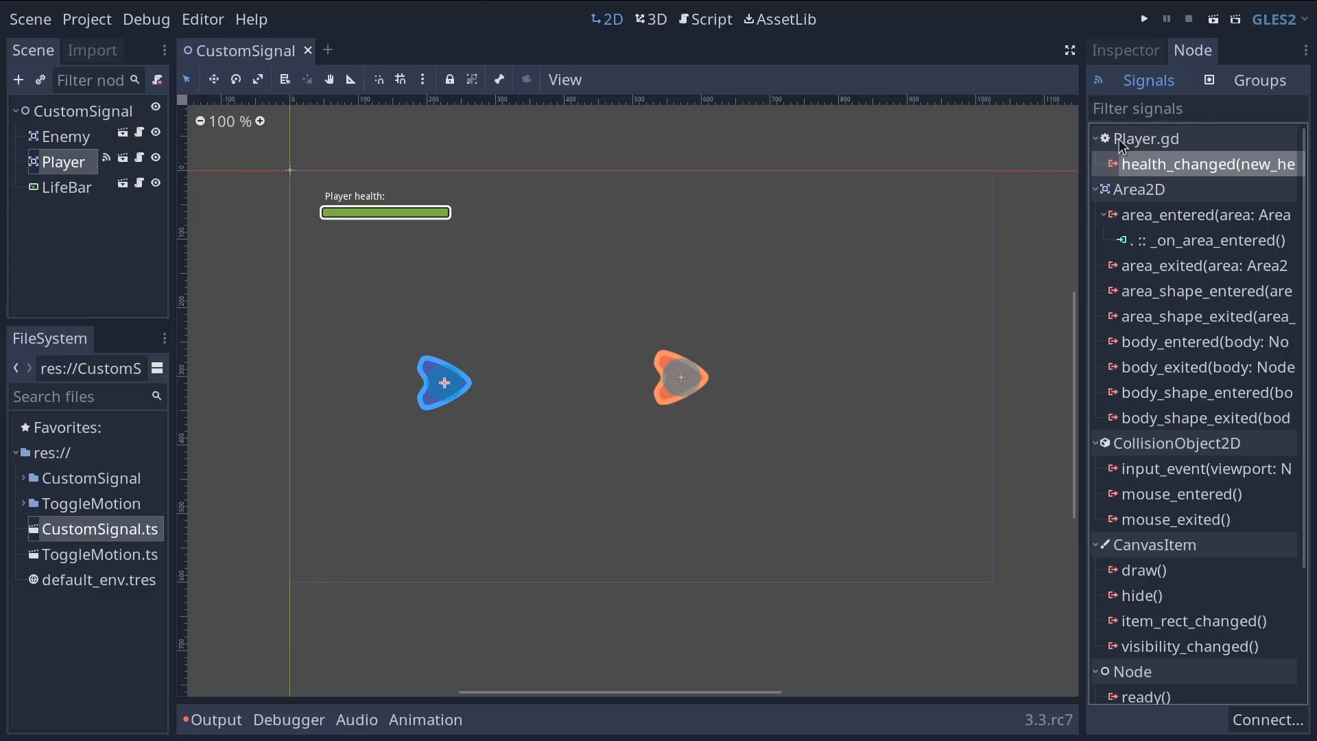
Step: Connect Player's health_changed signal to the LifeBar node, generating its handler
double_click(1210, 164)
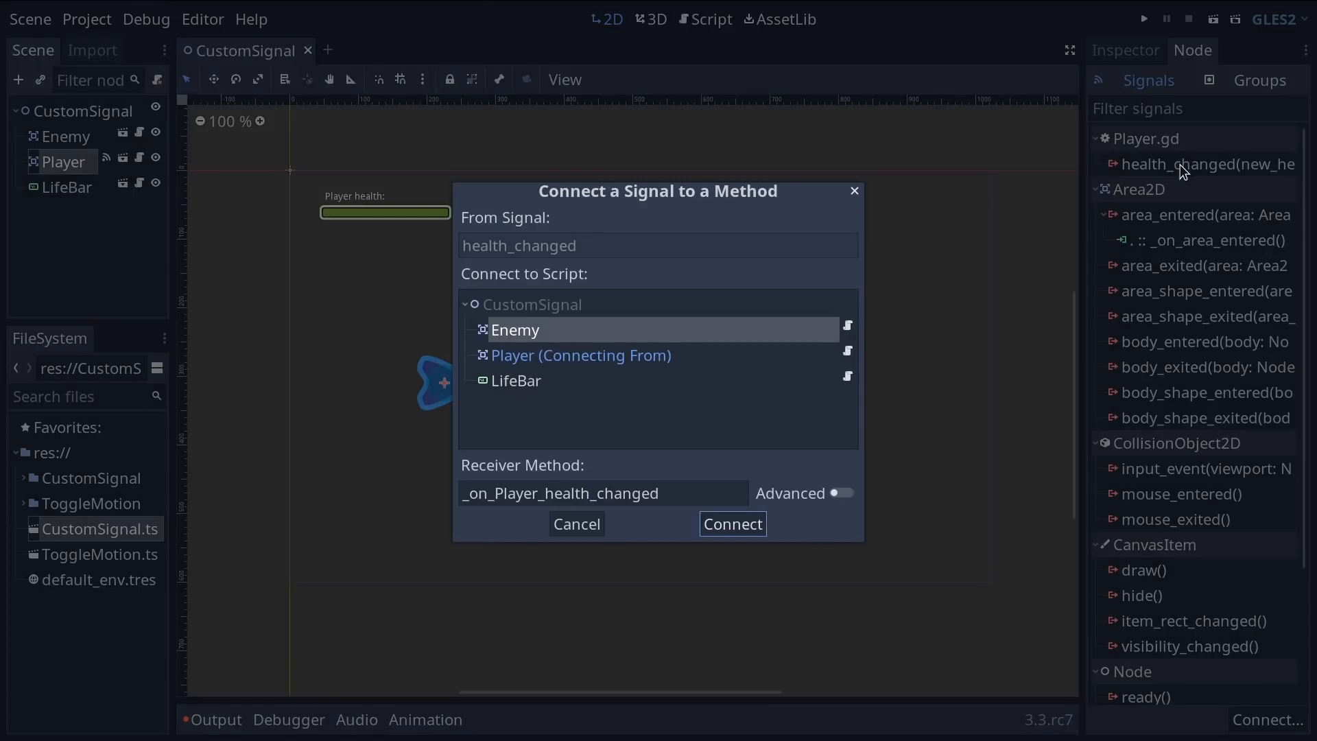
click(516, 380)
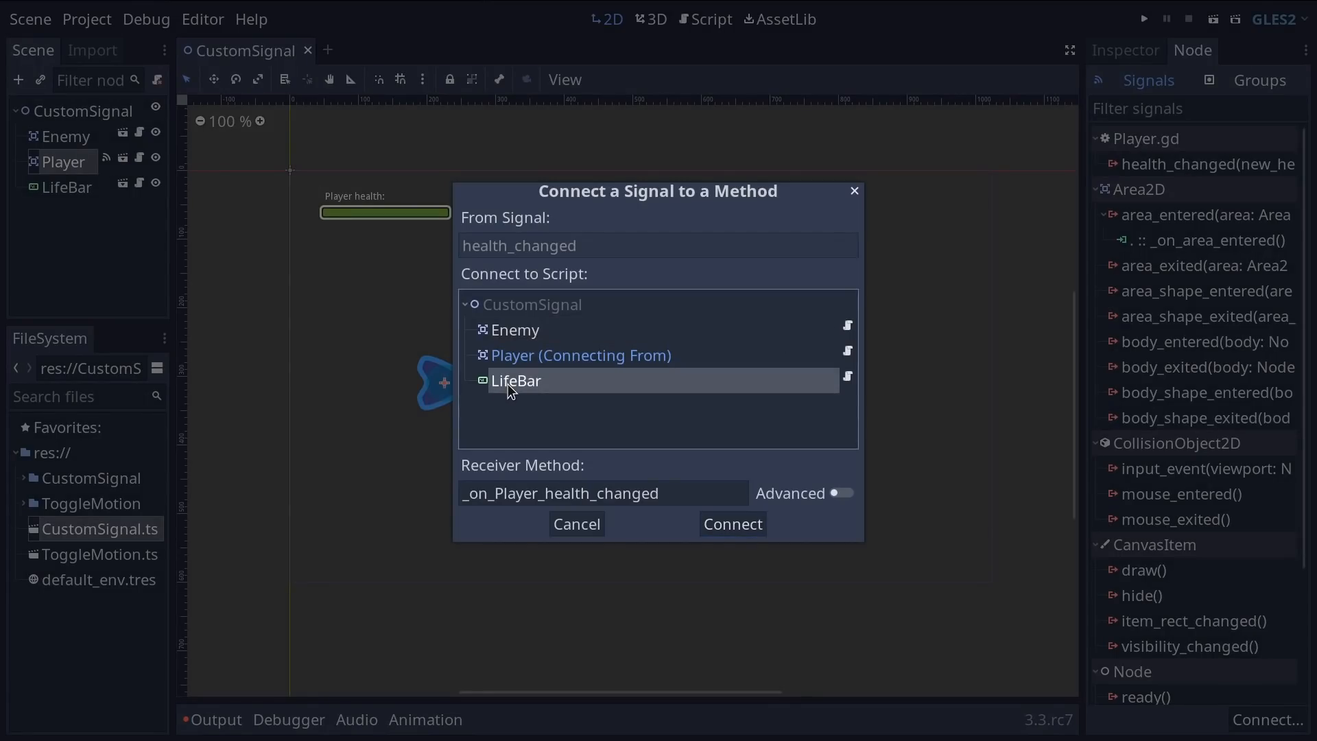
click(731, 523)
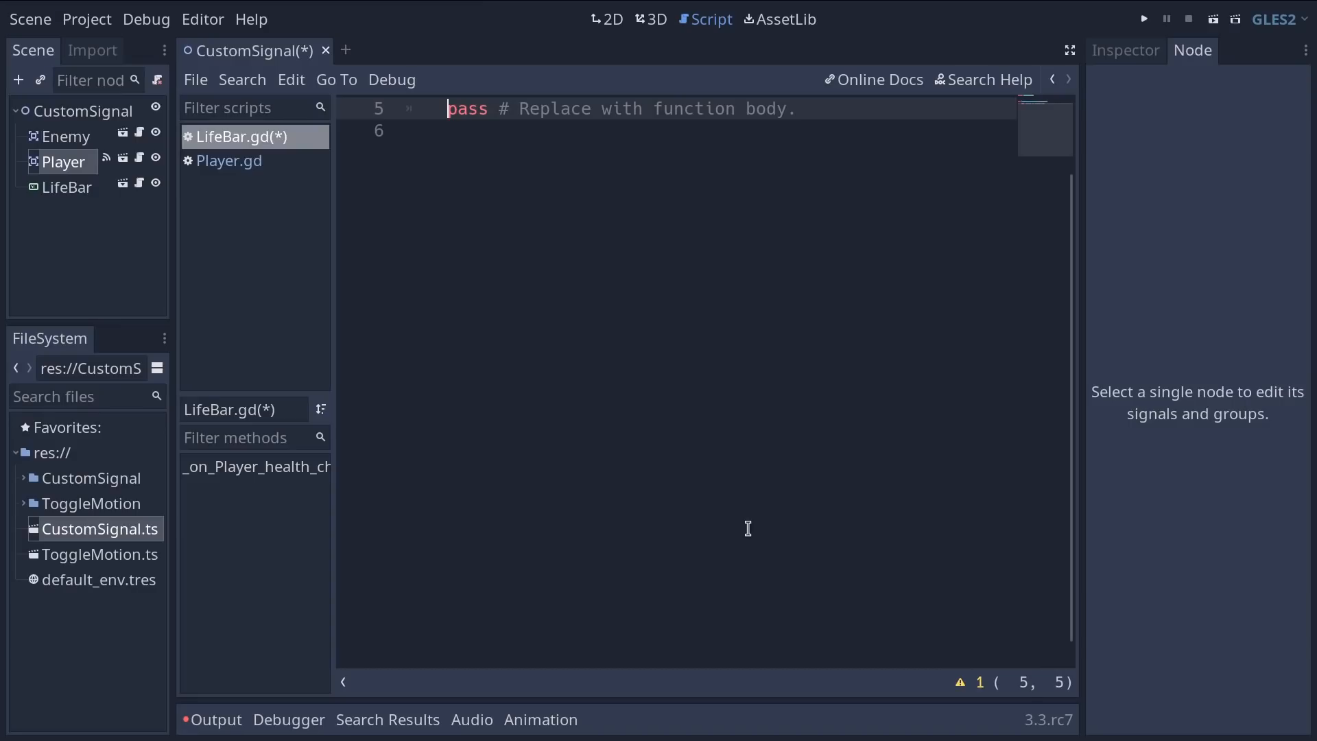
Step: Replace pass in _on_Player_health_changed with value = new_health and return to the 2D view
scroll(up, 3)
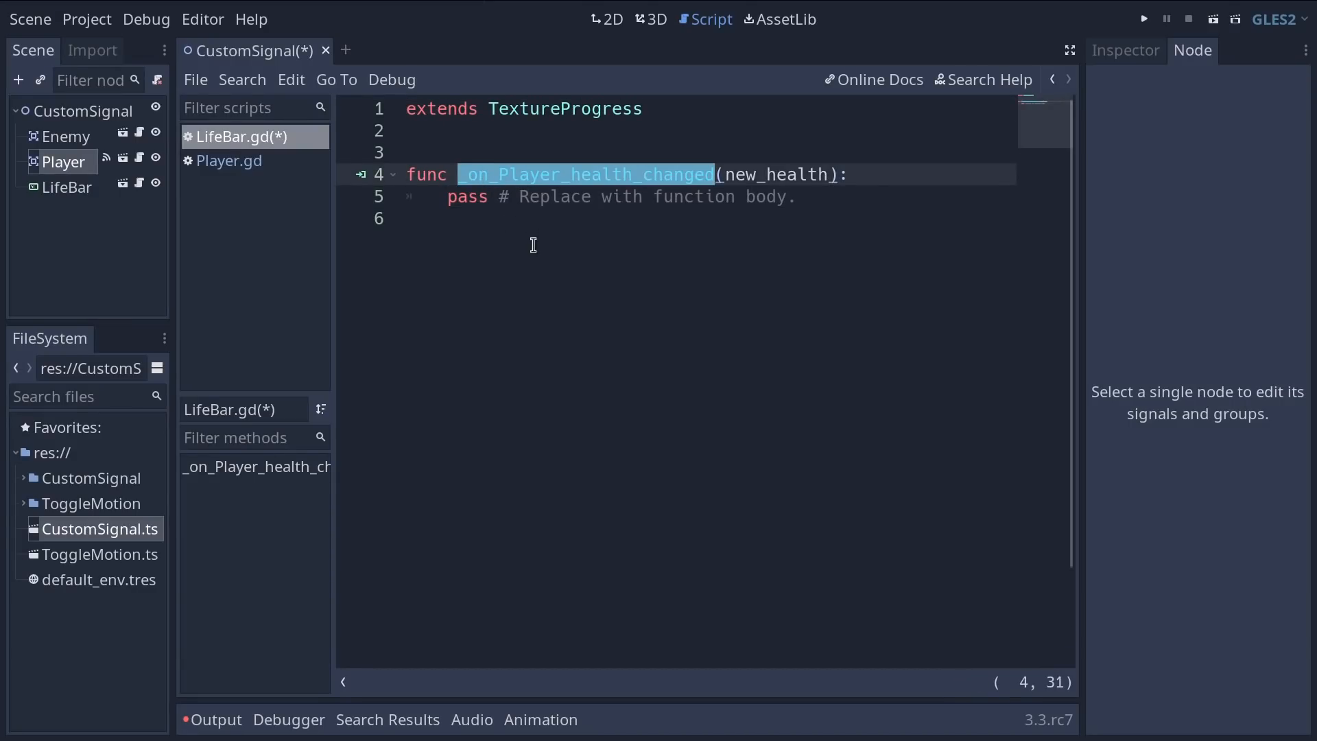
double_click(775, 174)
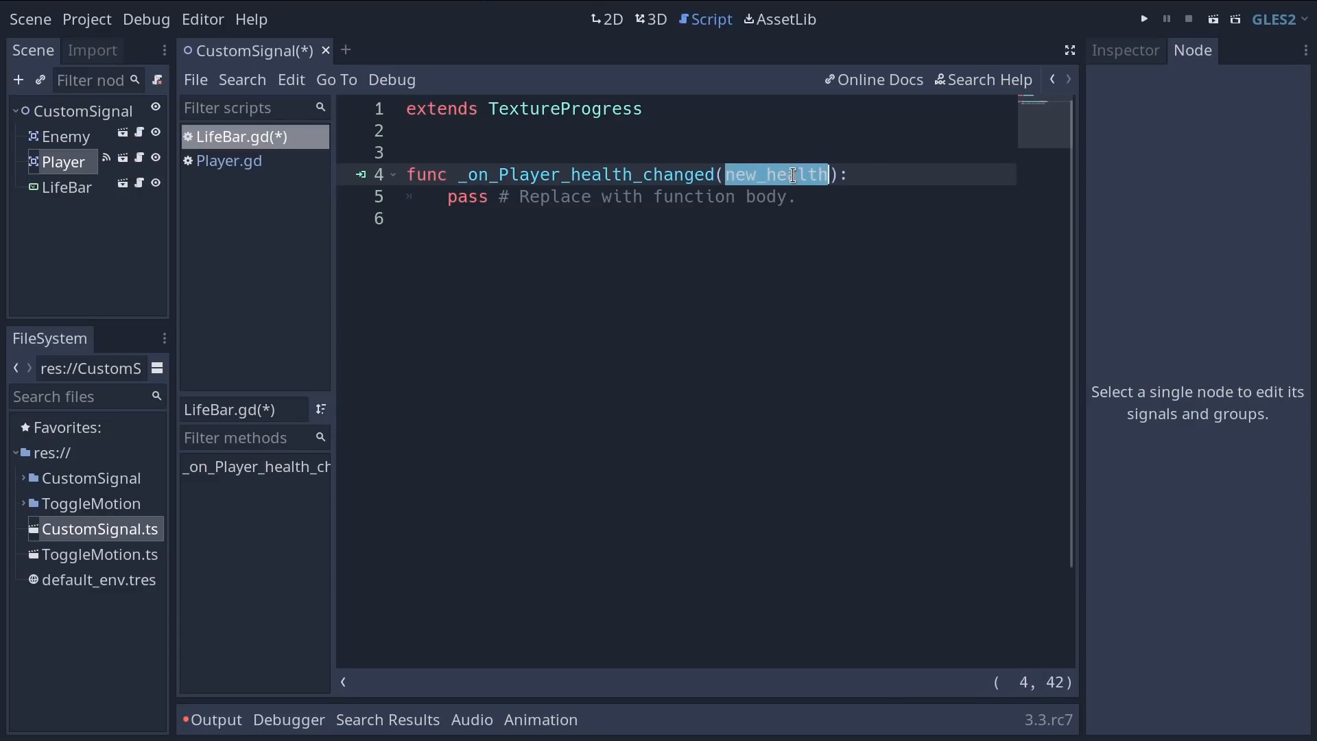
mouse_move(814, 212)
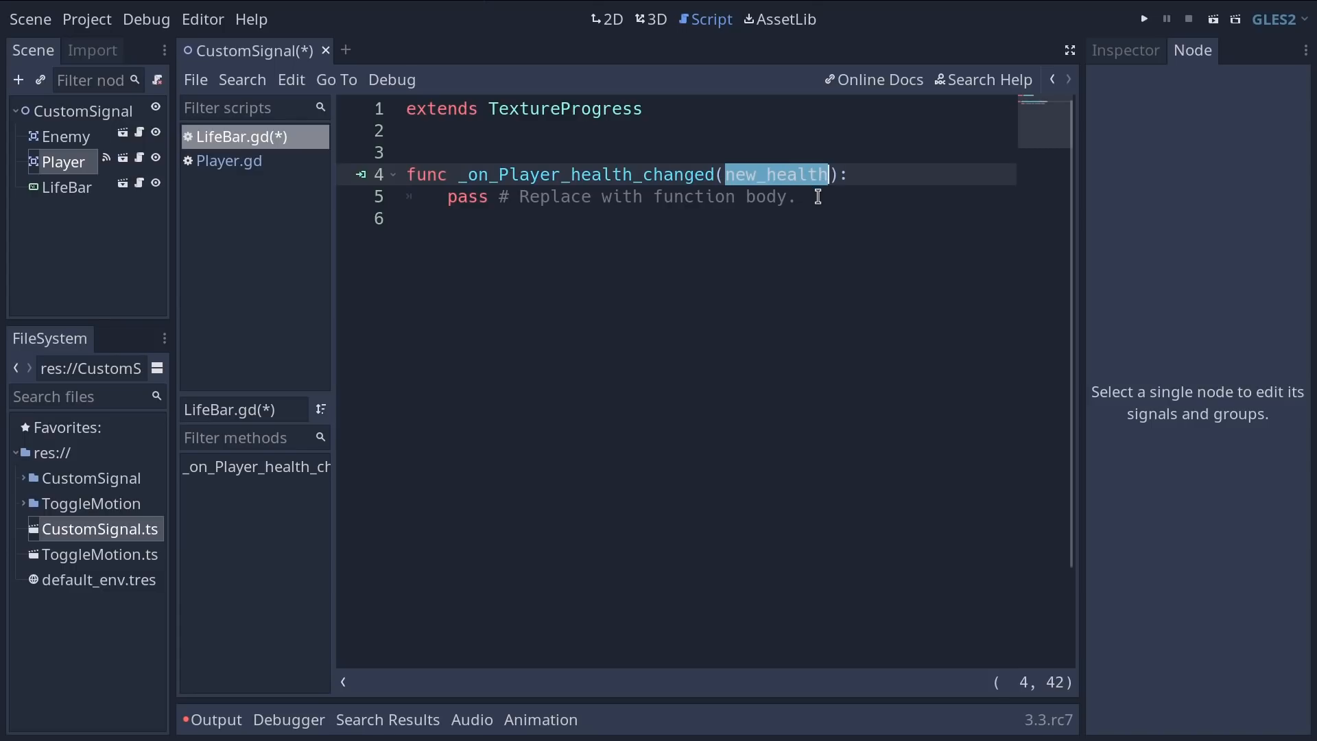
click(468, 196)
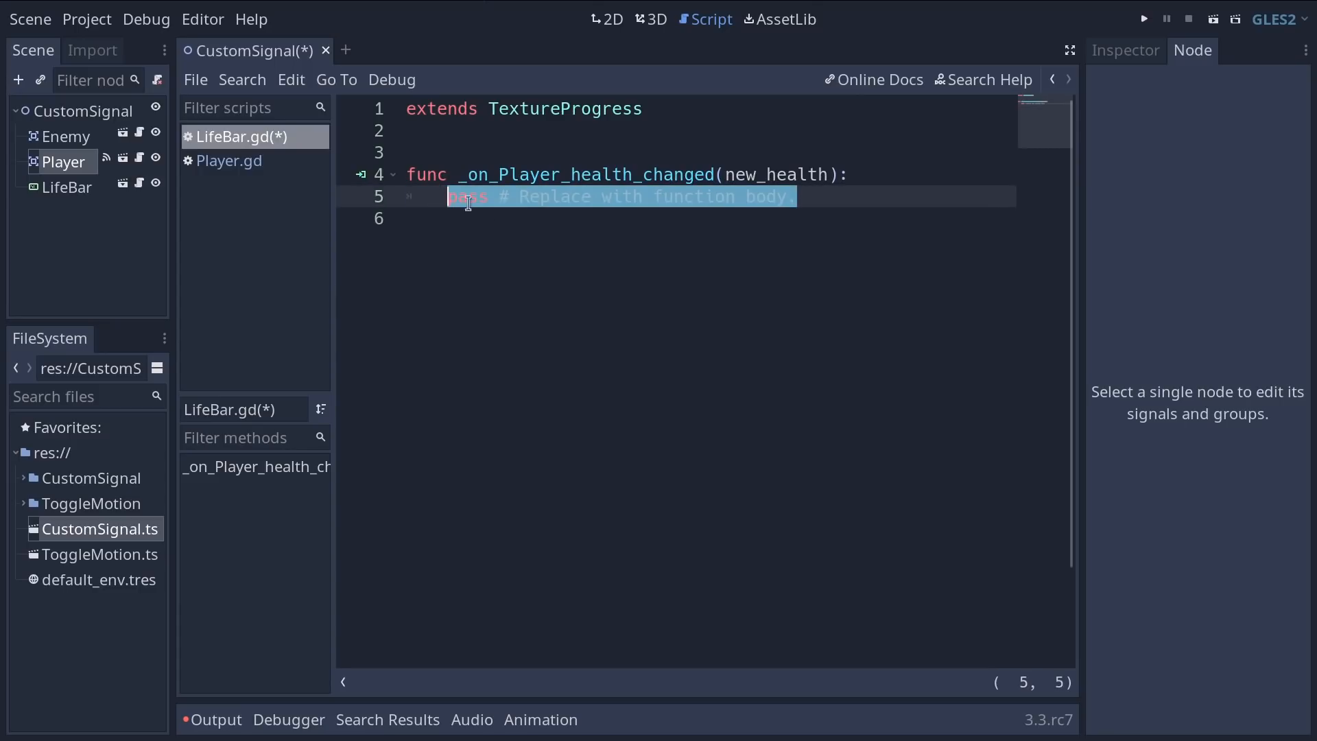
mouse_move(603, 249)
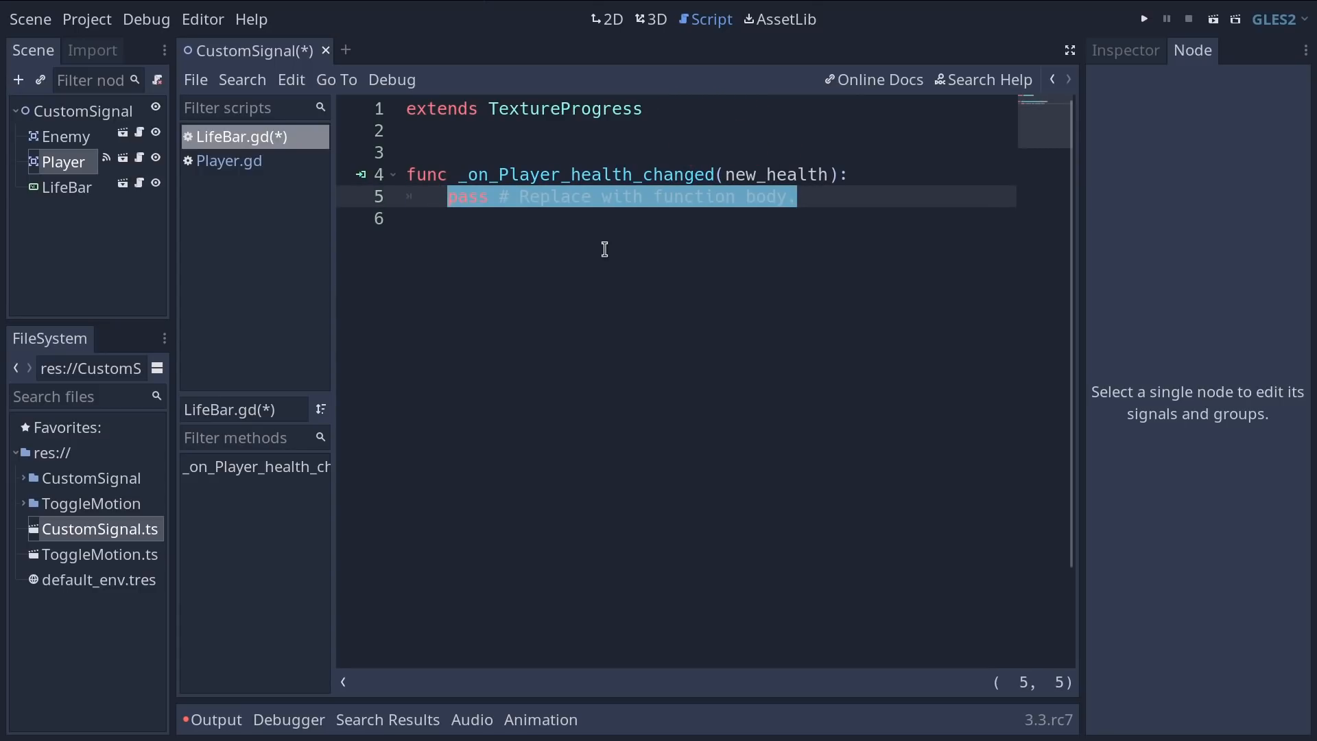
text(value)
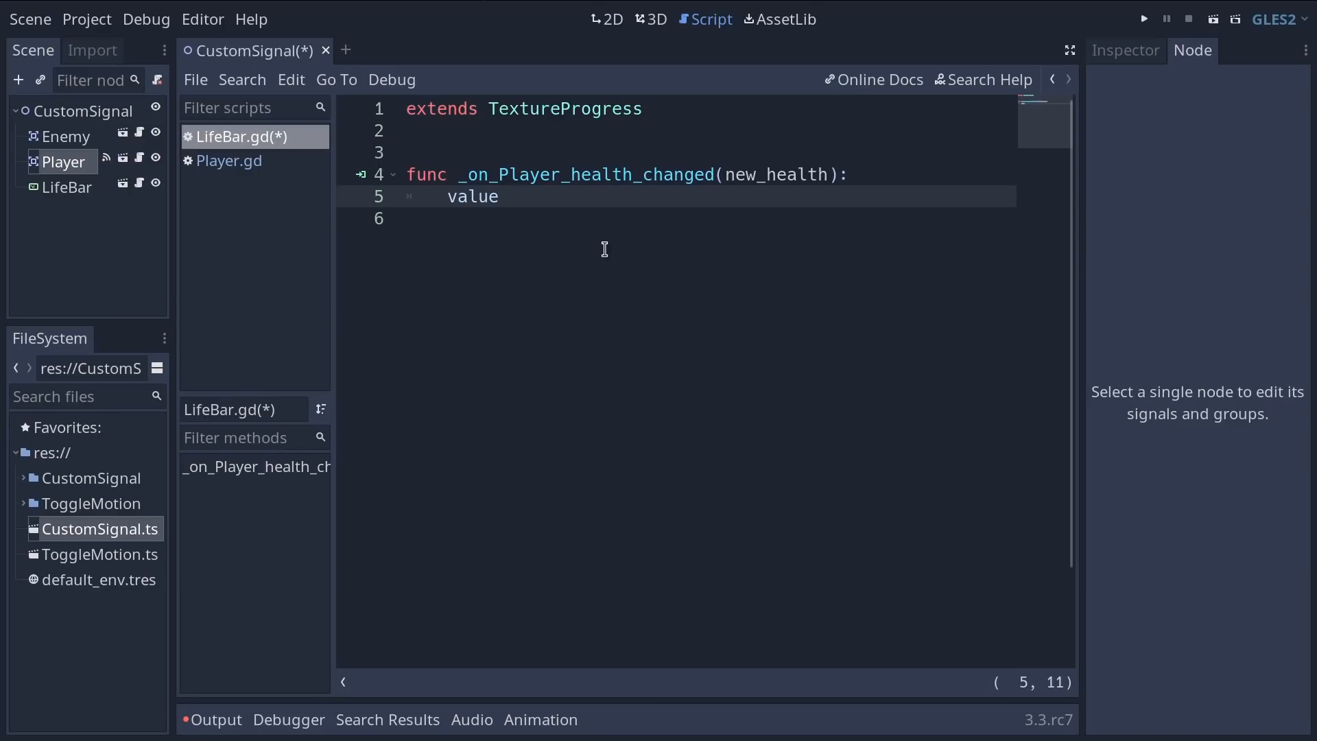
text(= new)
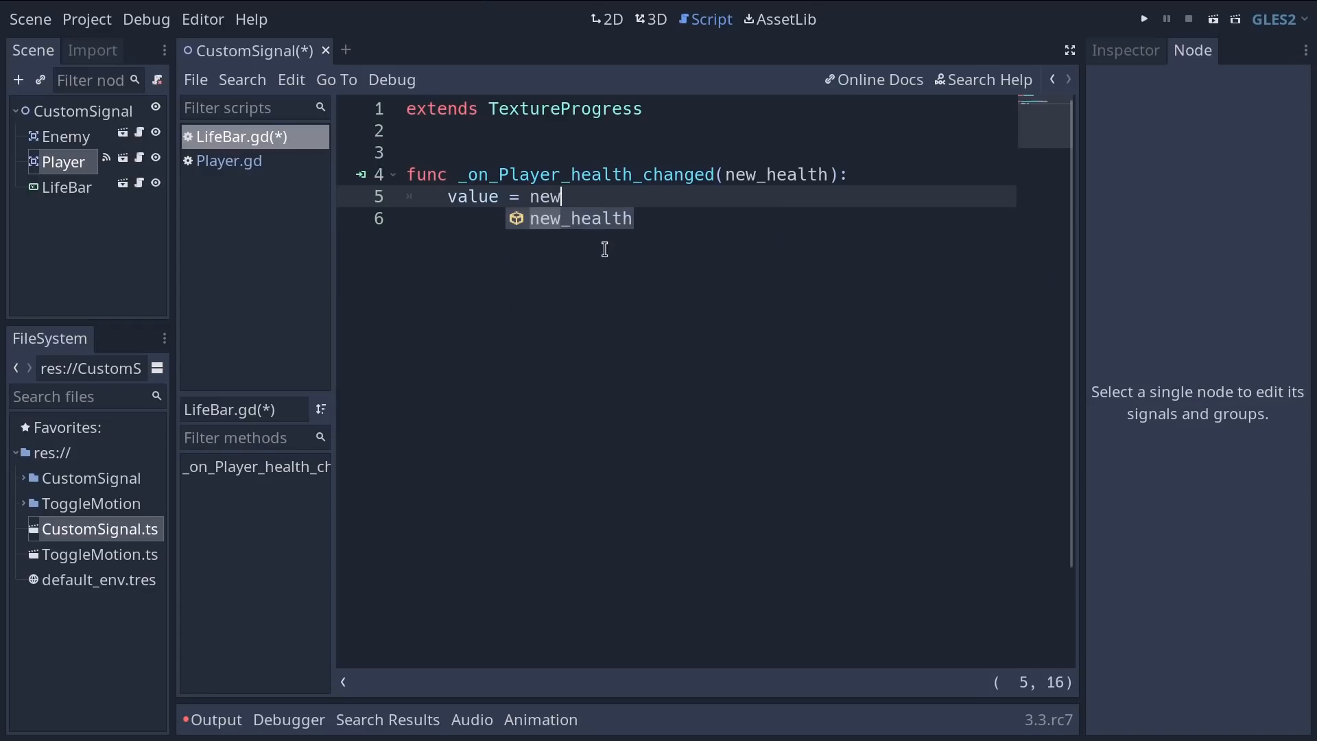
click(608, 18)
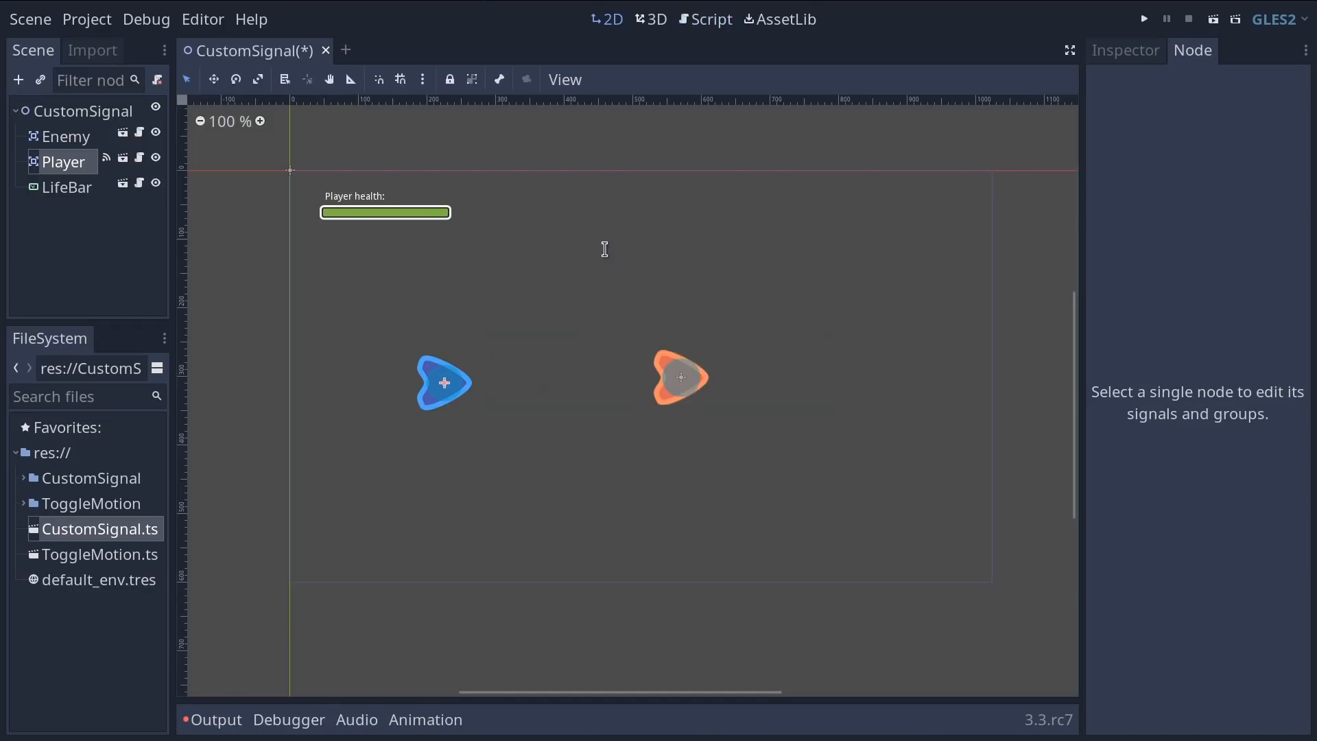
Step: Play the scene to watch the life bar drop on enemy hits, then stop it
click(1142, 18)
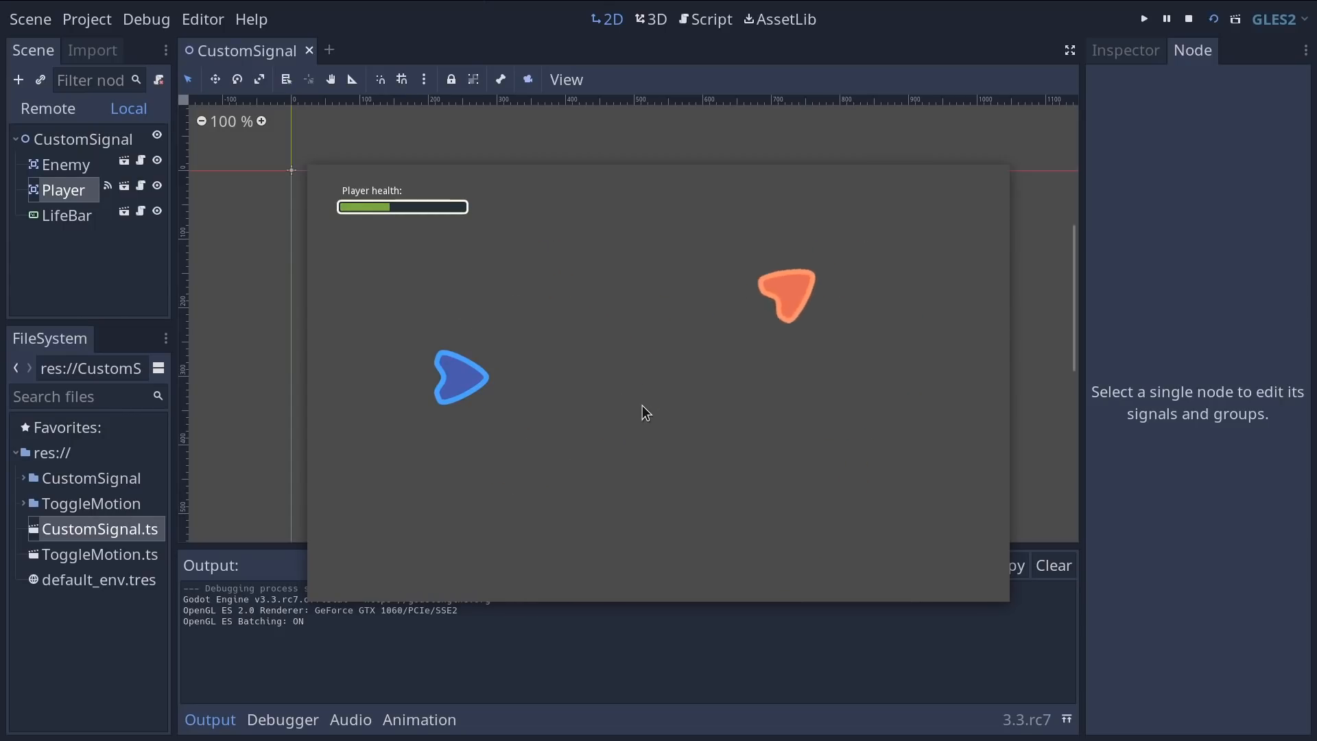
click(1188, 18)
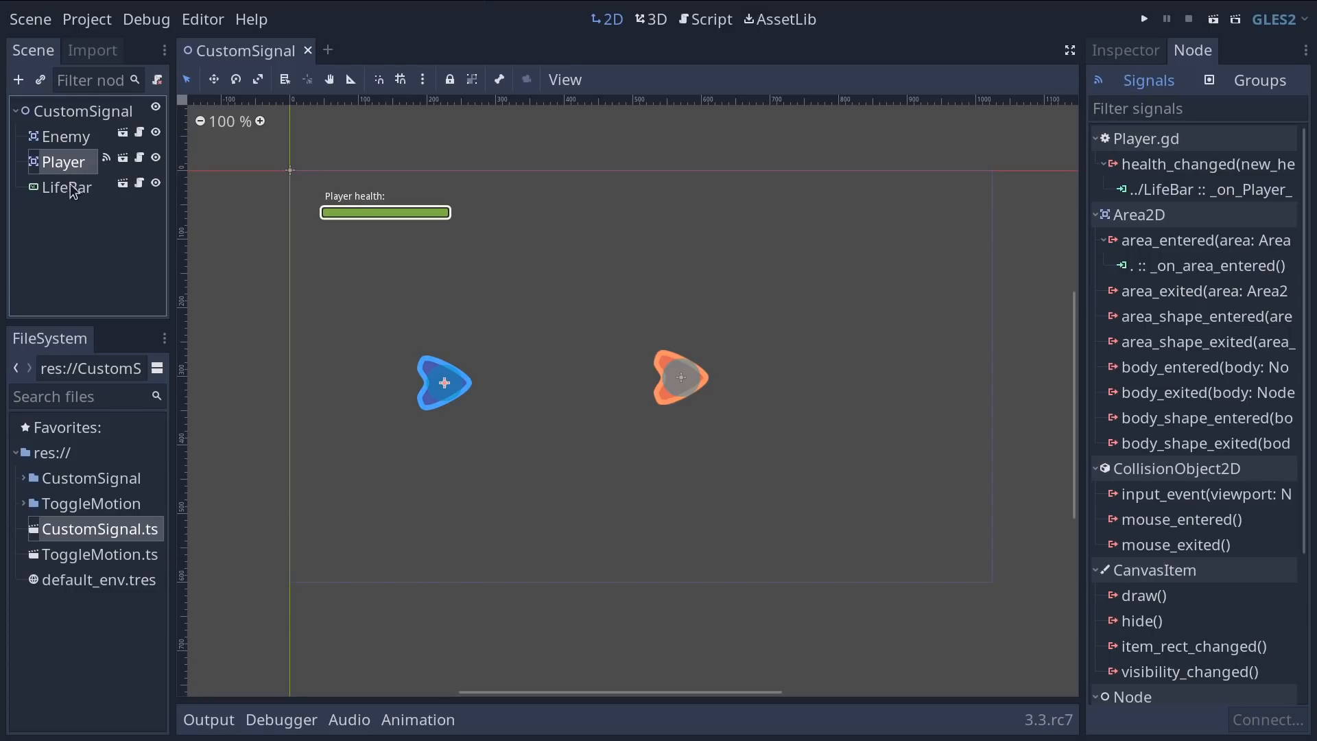
click(75, 244)
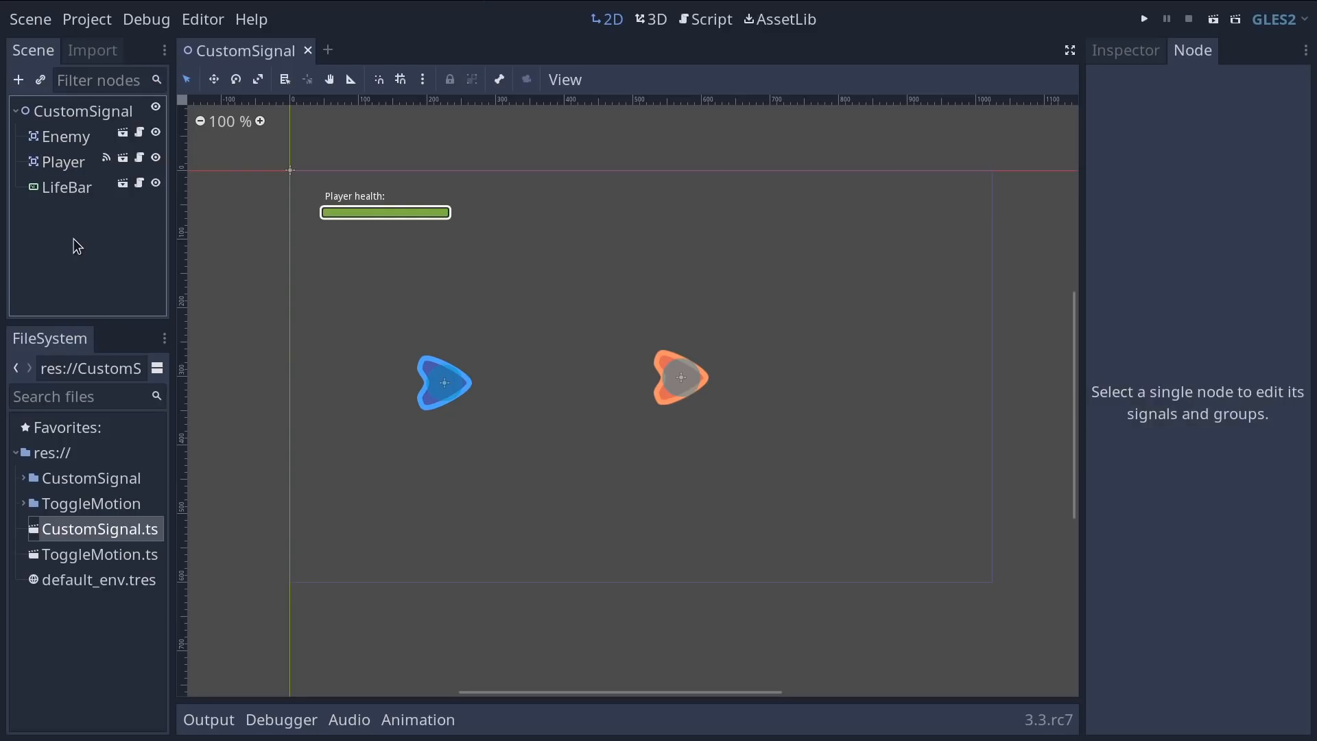
click(84, 109)
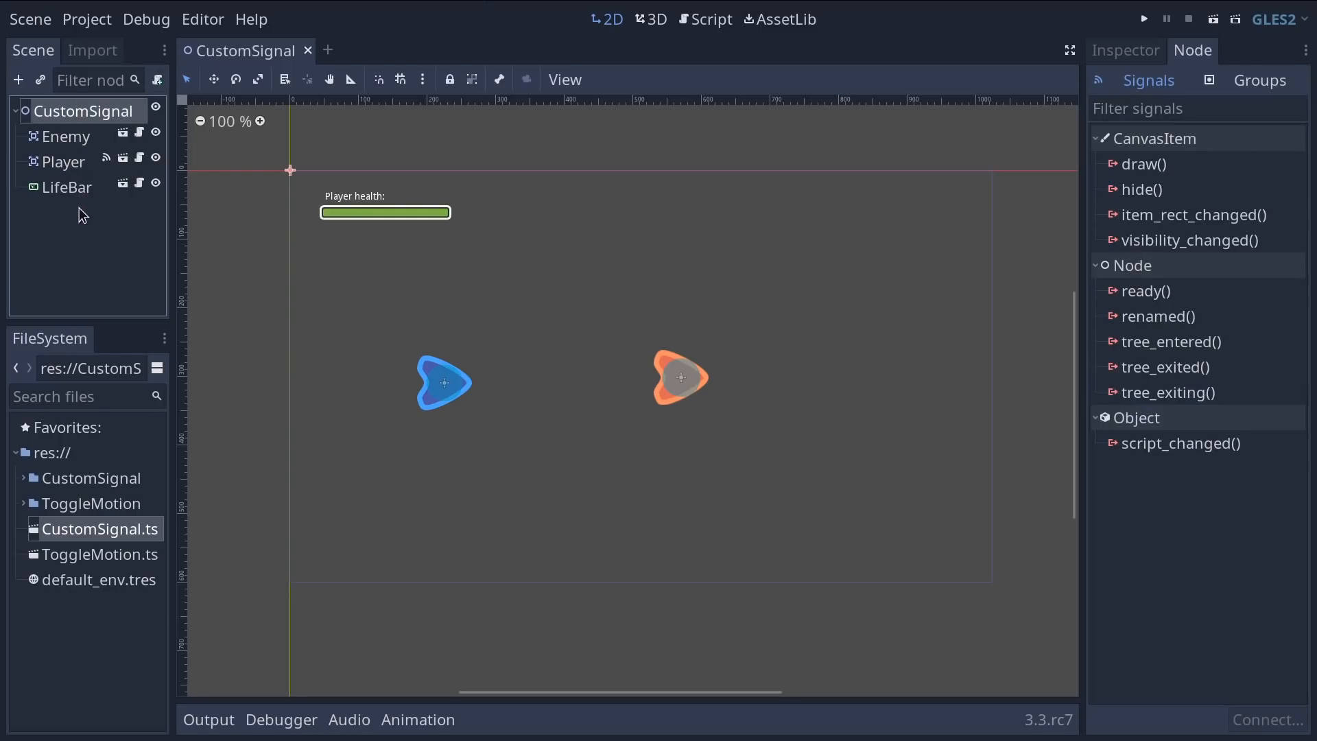
mouse_move(77, 220)
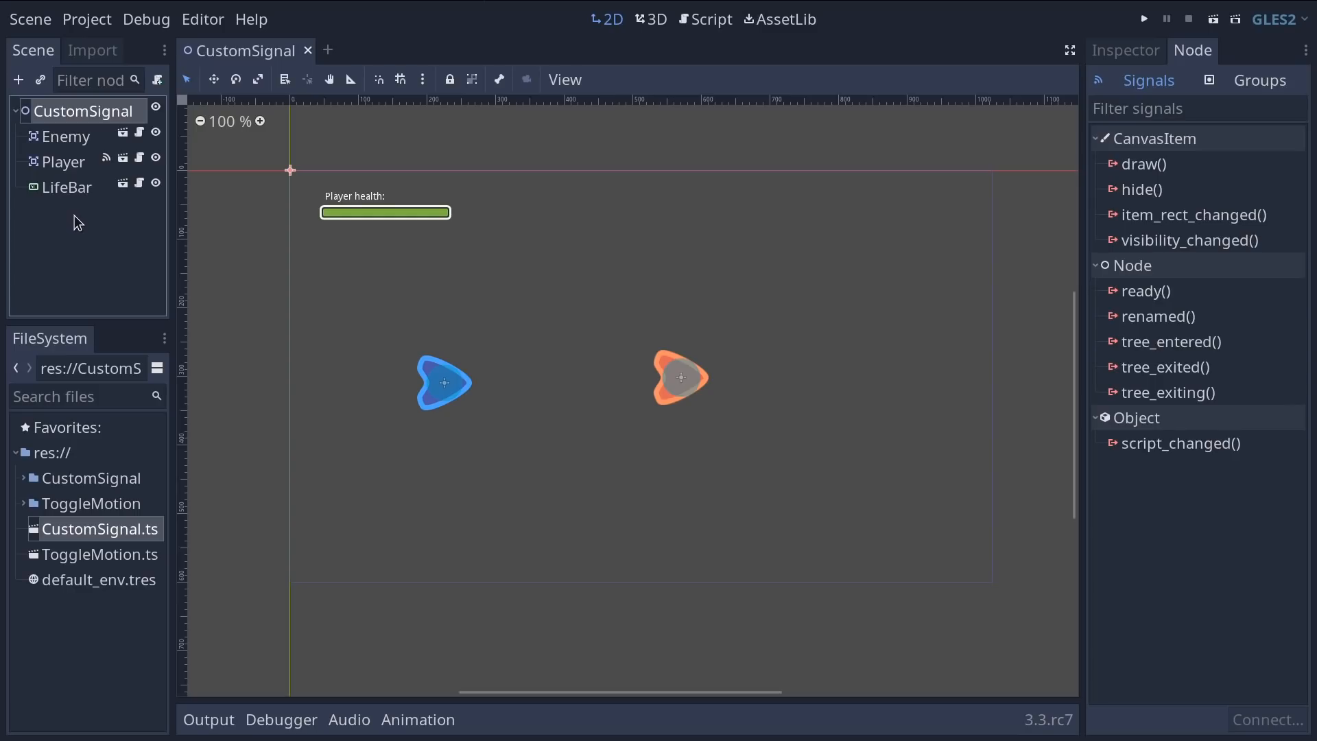
mouse_move(125, 246)
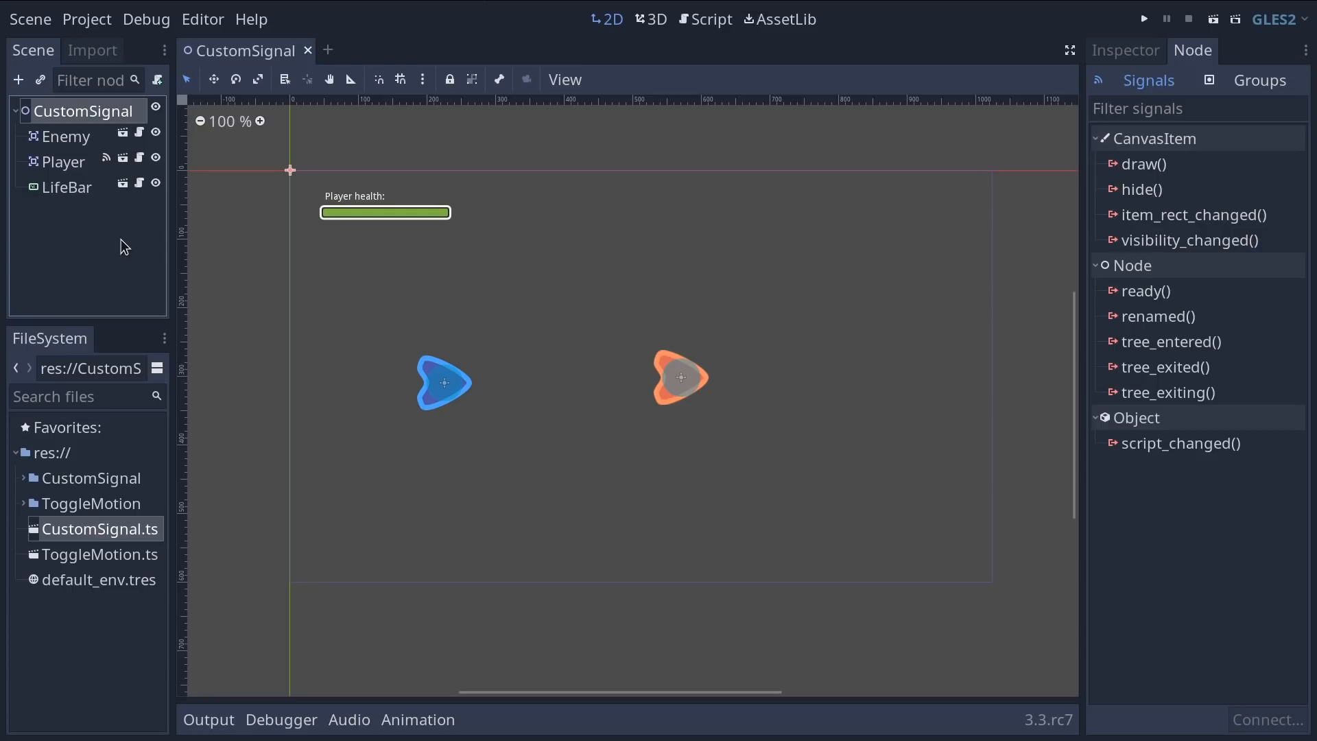
click(64, 162)
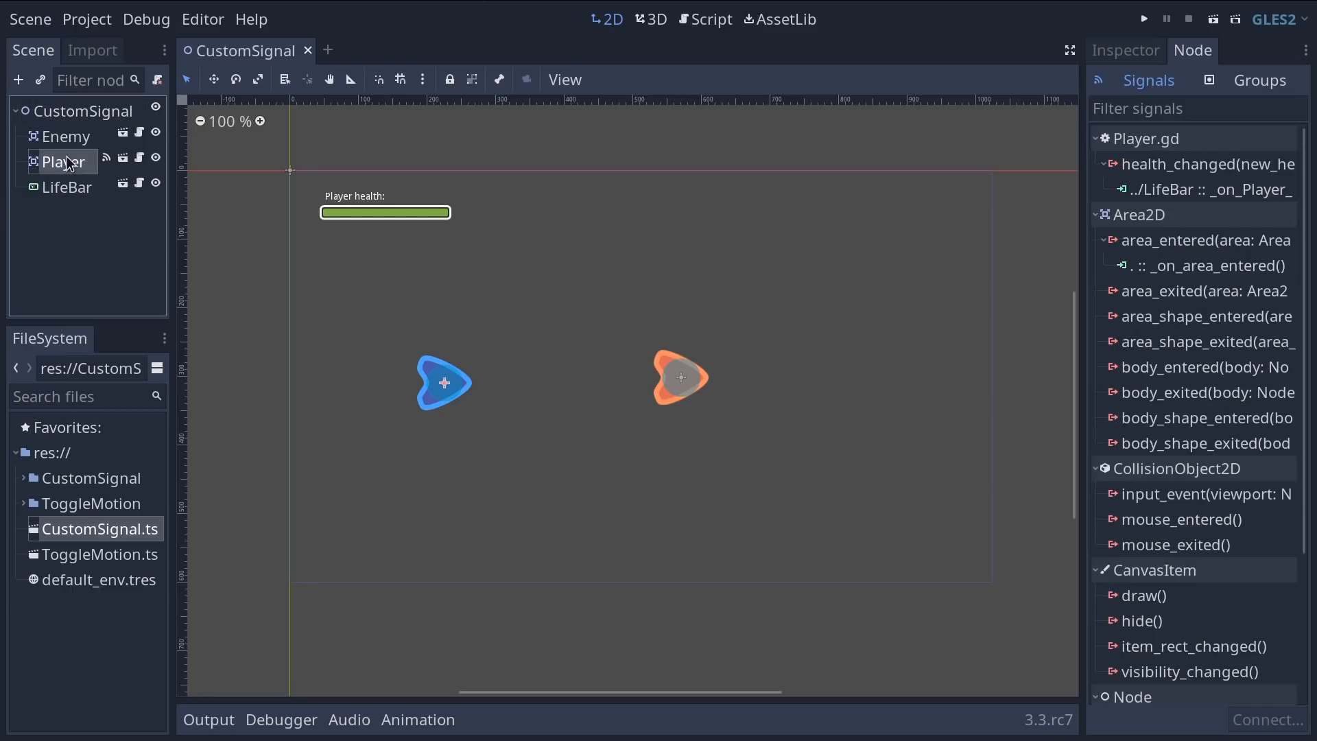
click(66, 187)
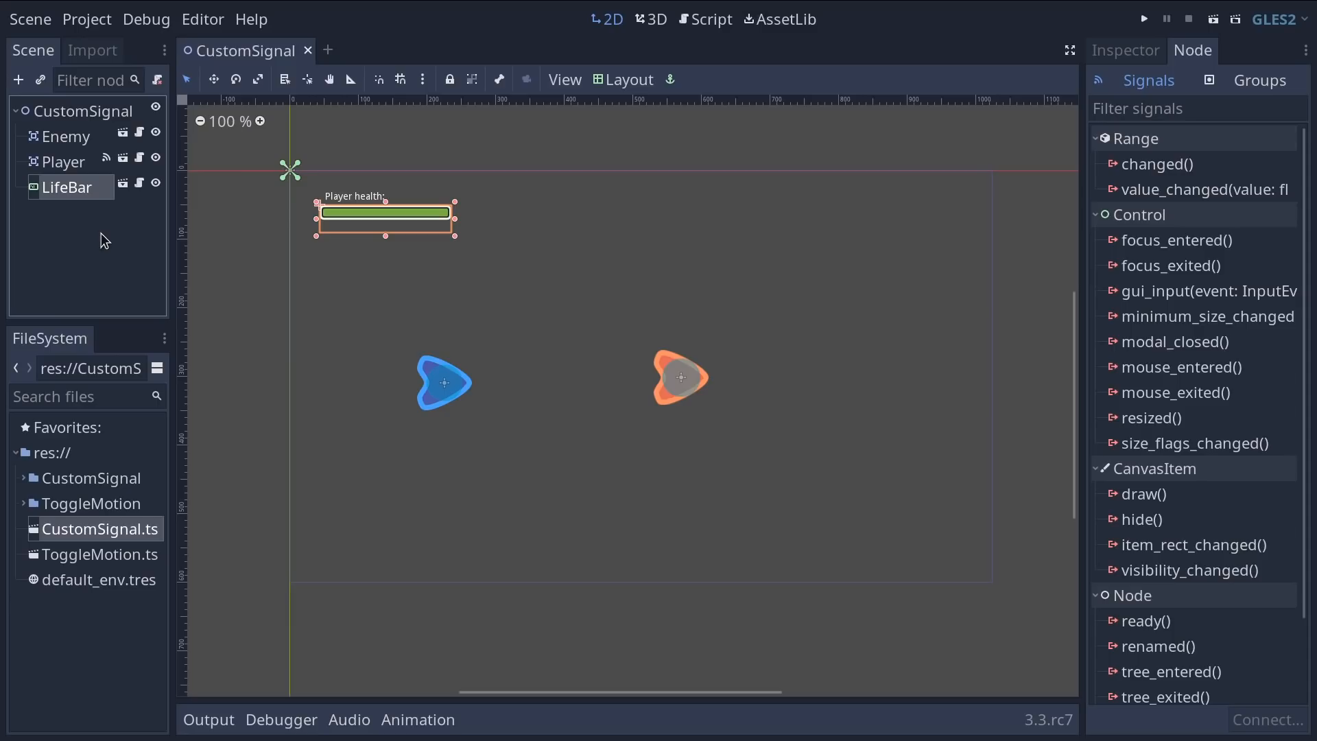
click(1143, 18)
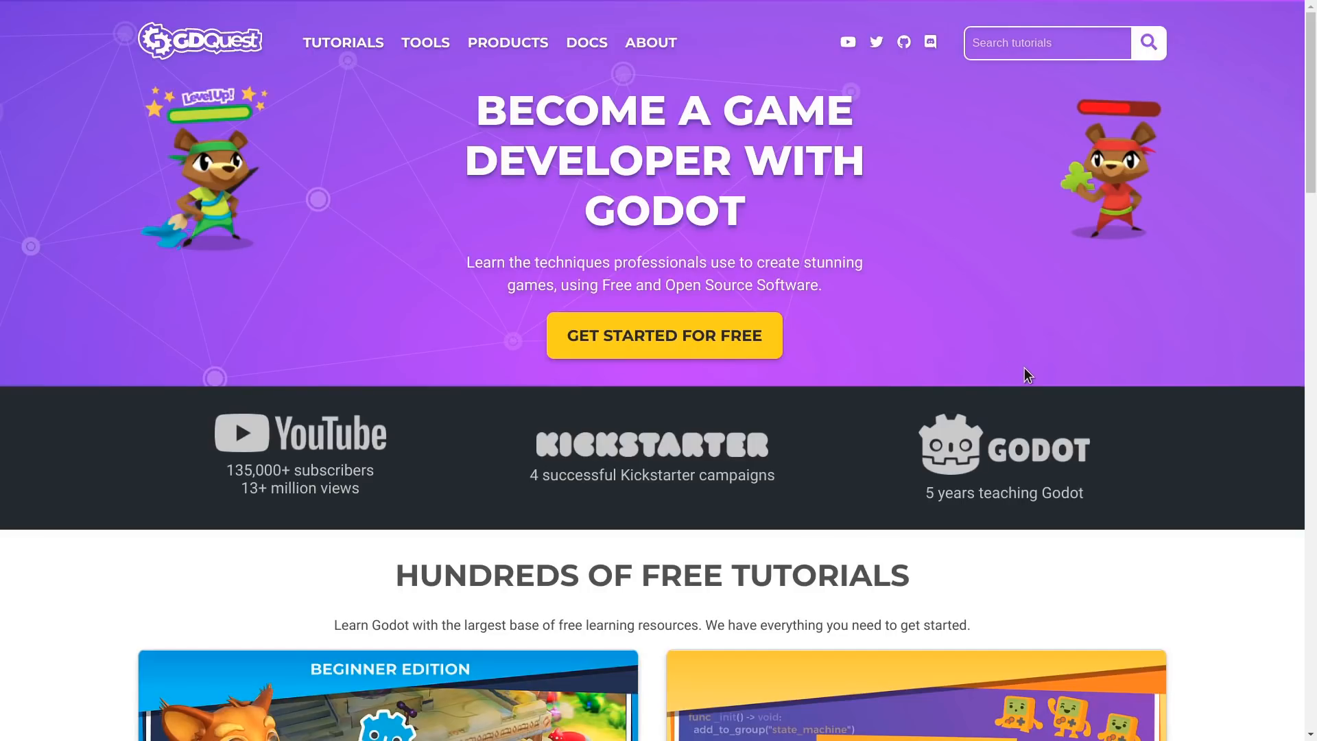
mouse_move(678, 352)
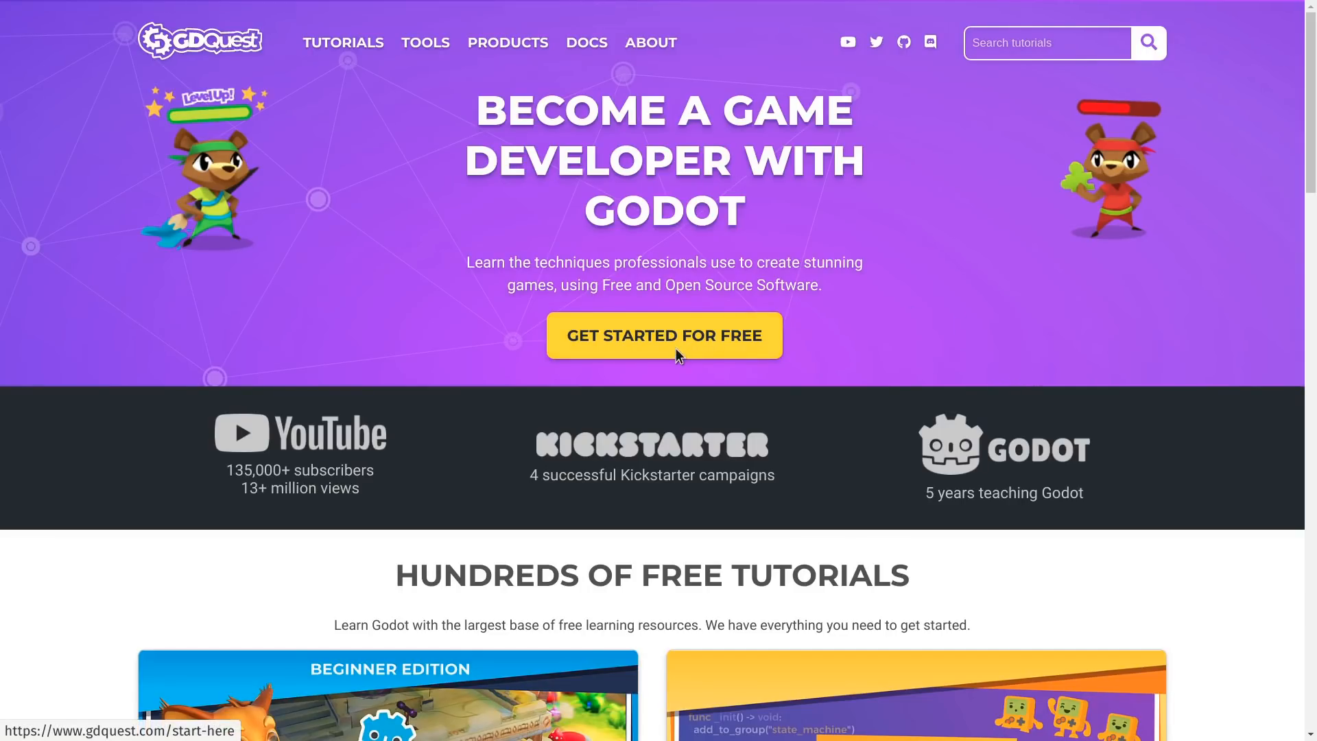
Step: Open GDQuest's free getting-started page, dismiss the email course signup and scroll on
click(664, 335)
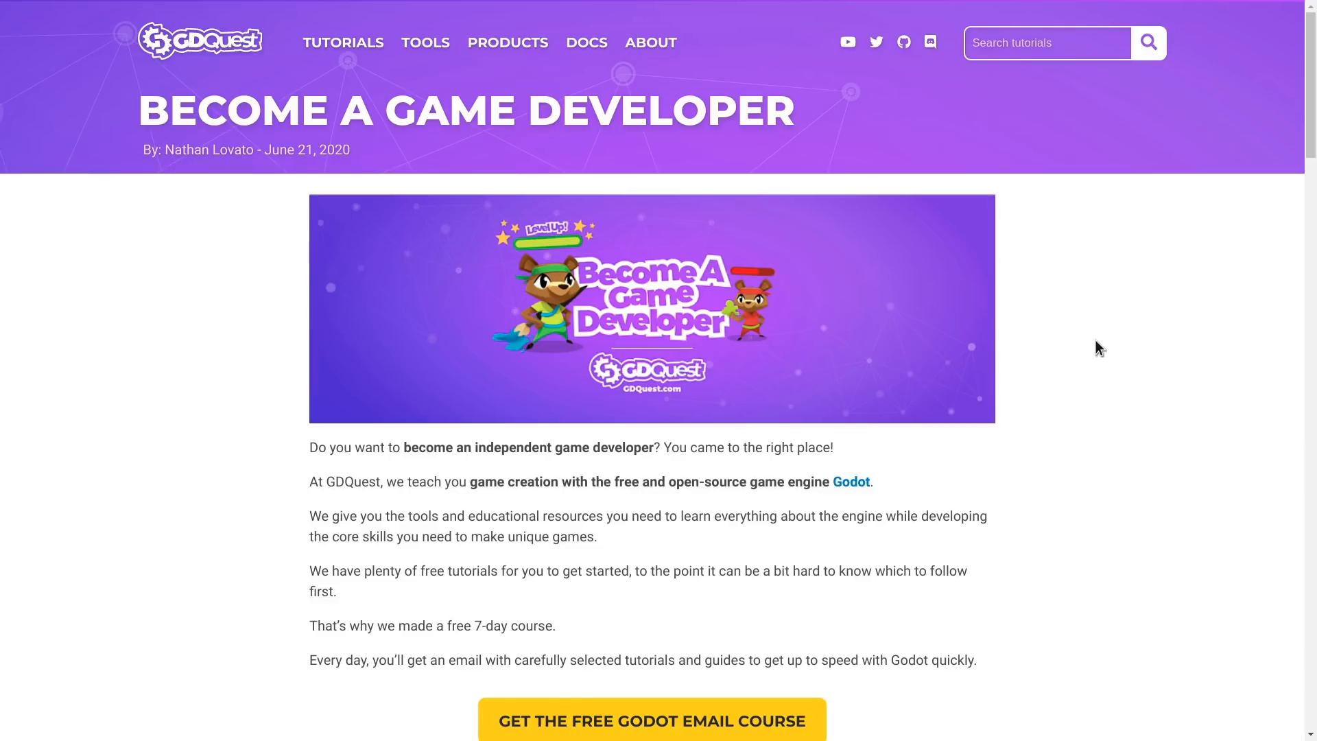
scroll(down, 3)
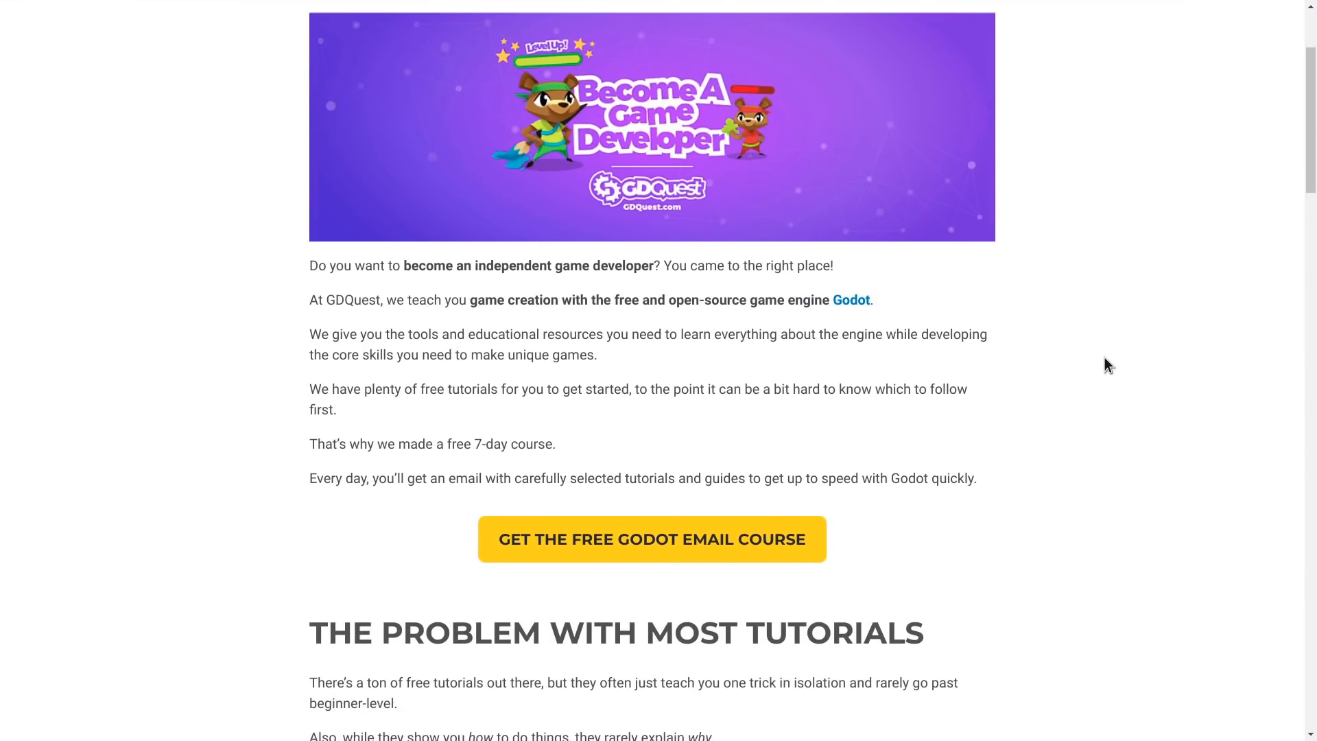
scroll(down, 3)
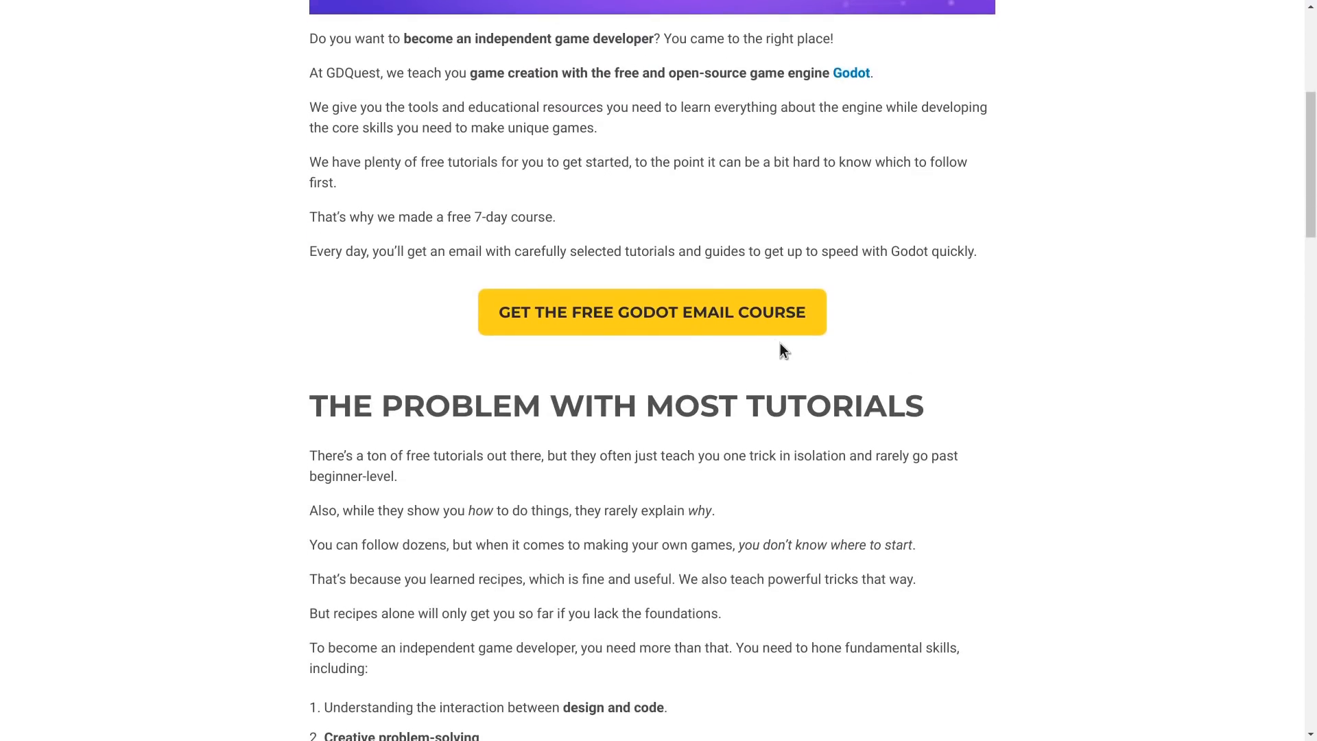
click(650, 312)
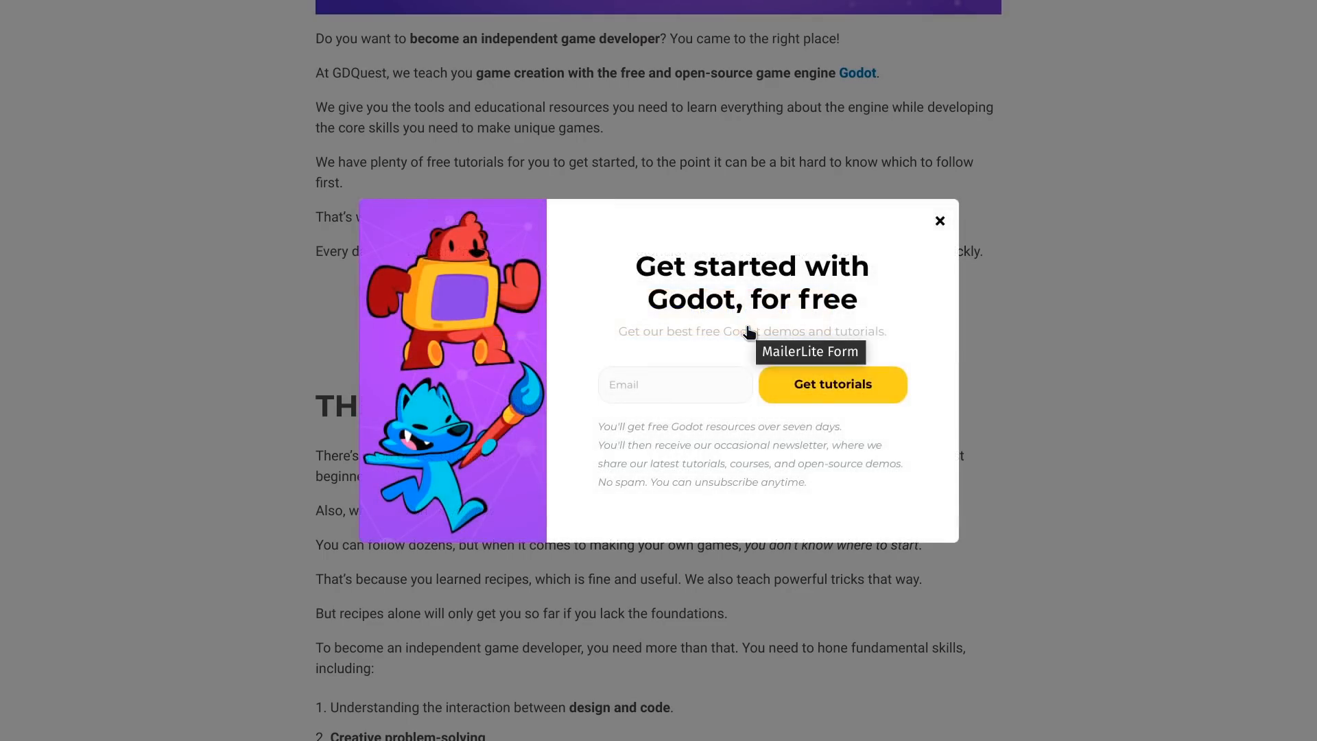
mouse_move(938, 224)
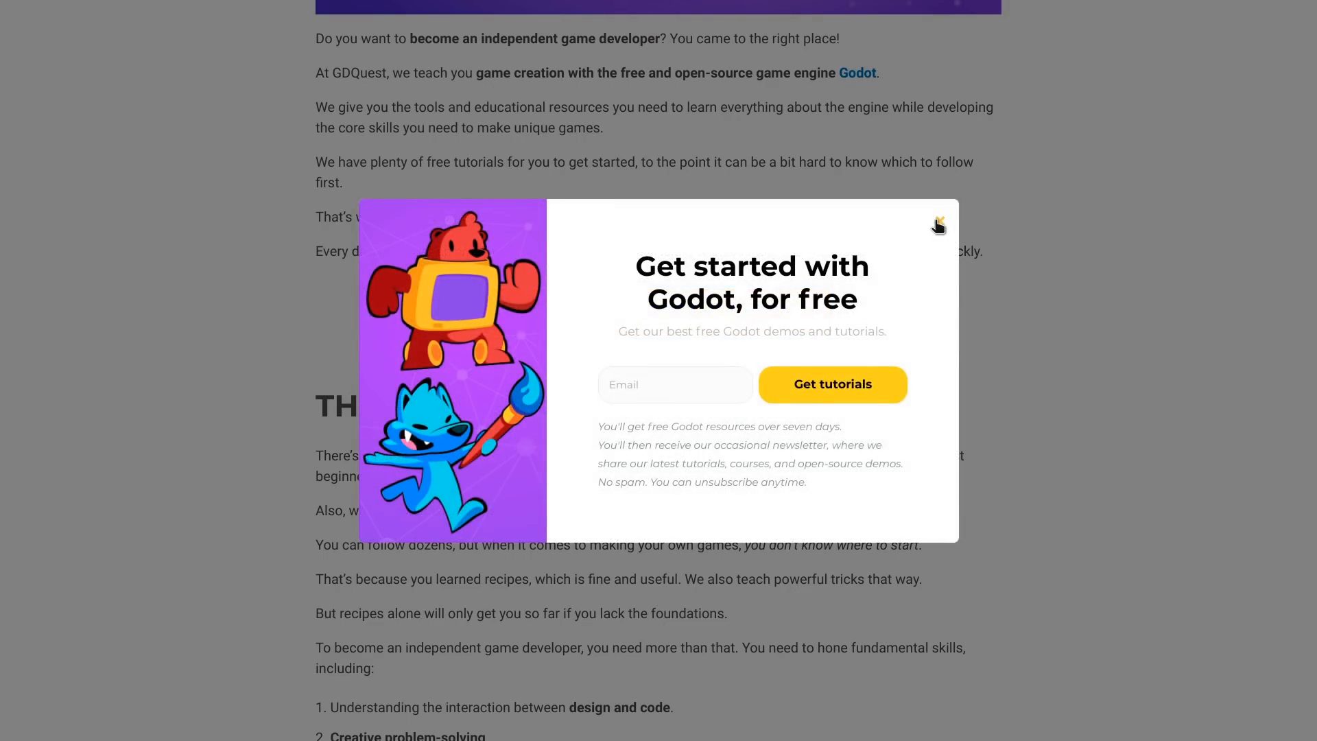
click(938, 224)
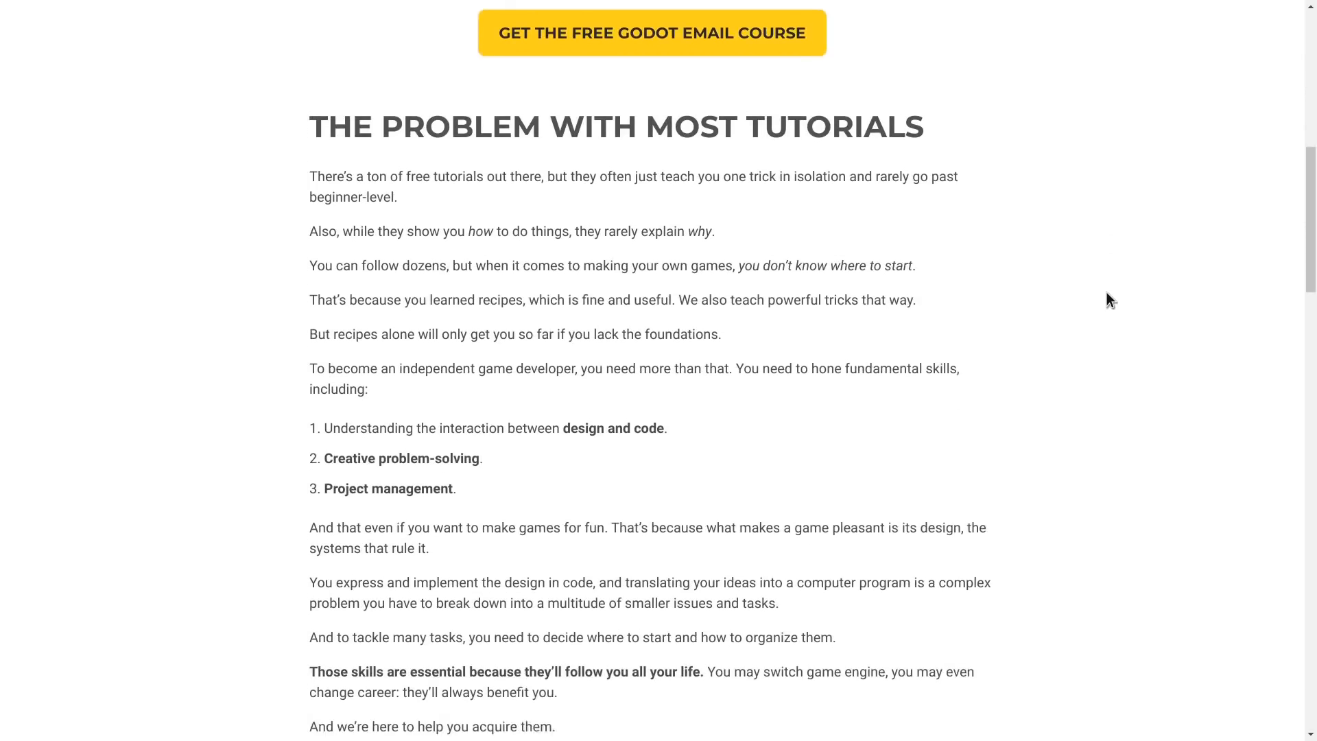
scroll(down, 3)
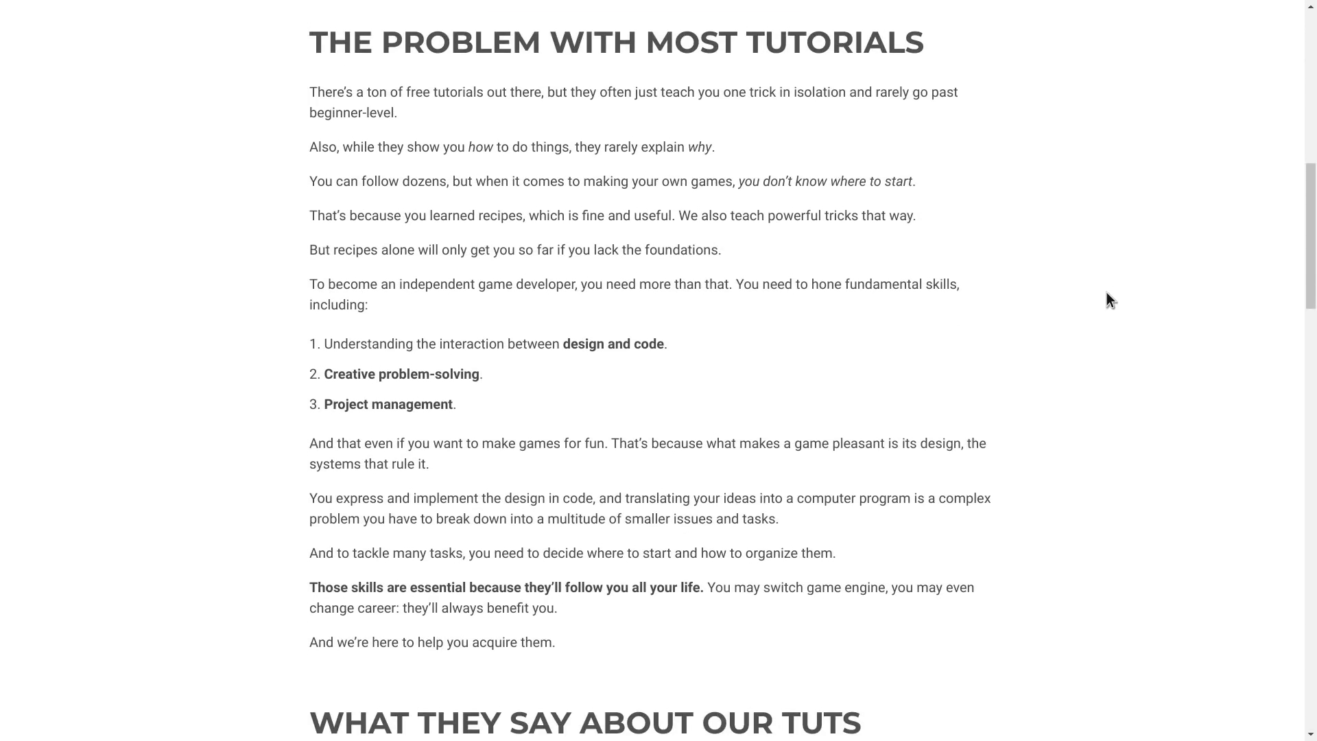